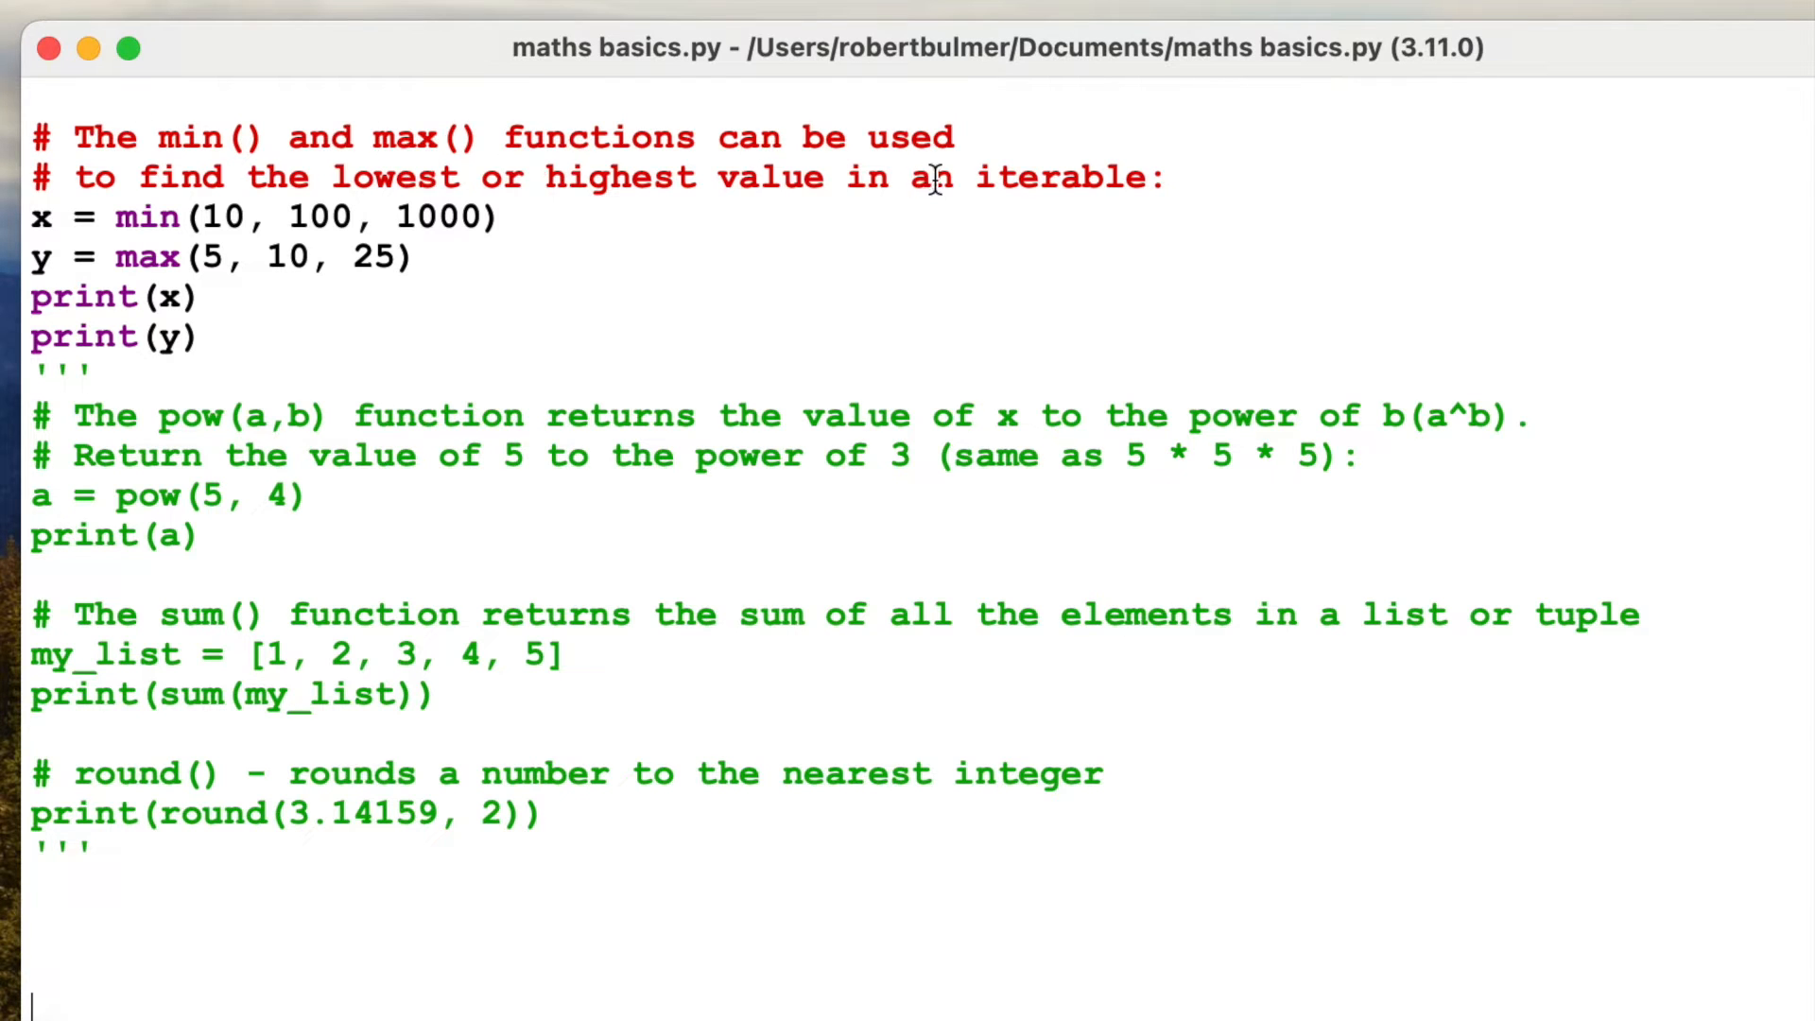
mouse_move(868, 197)
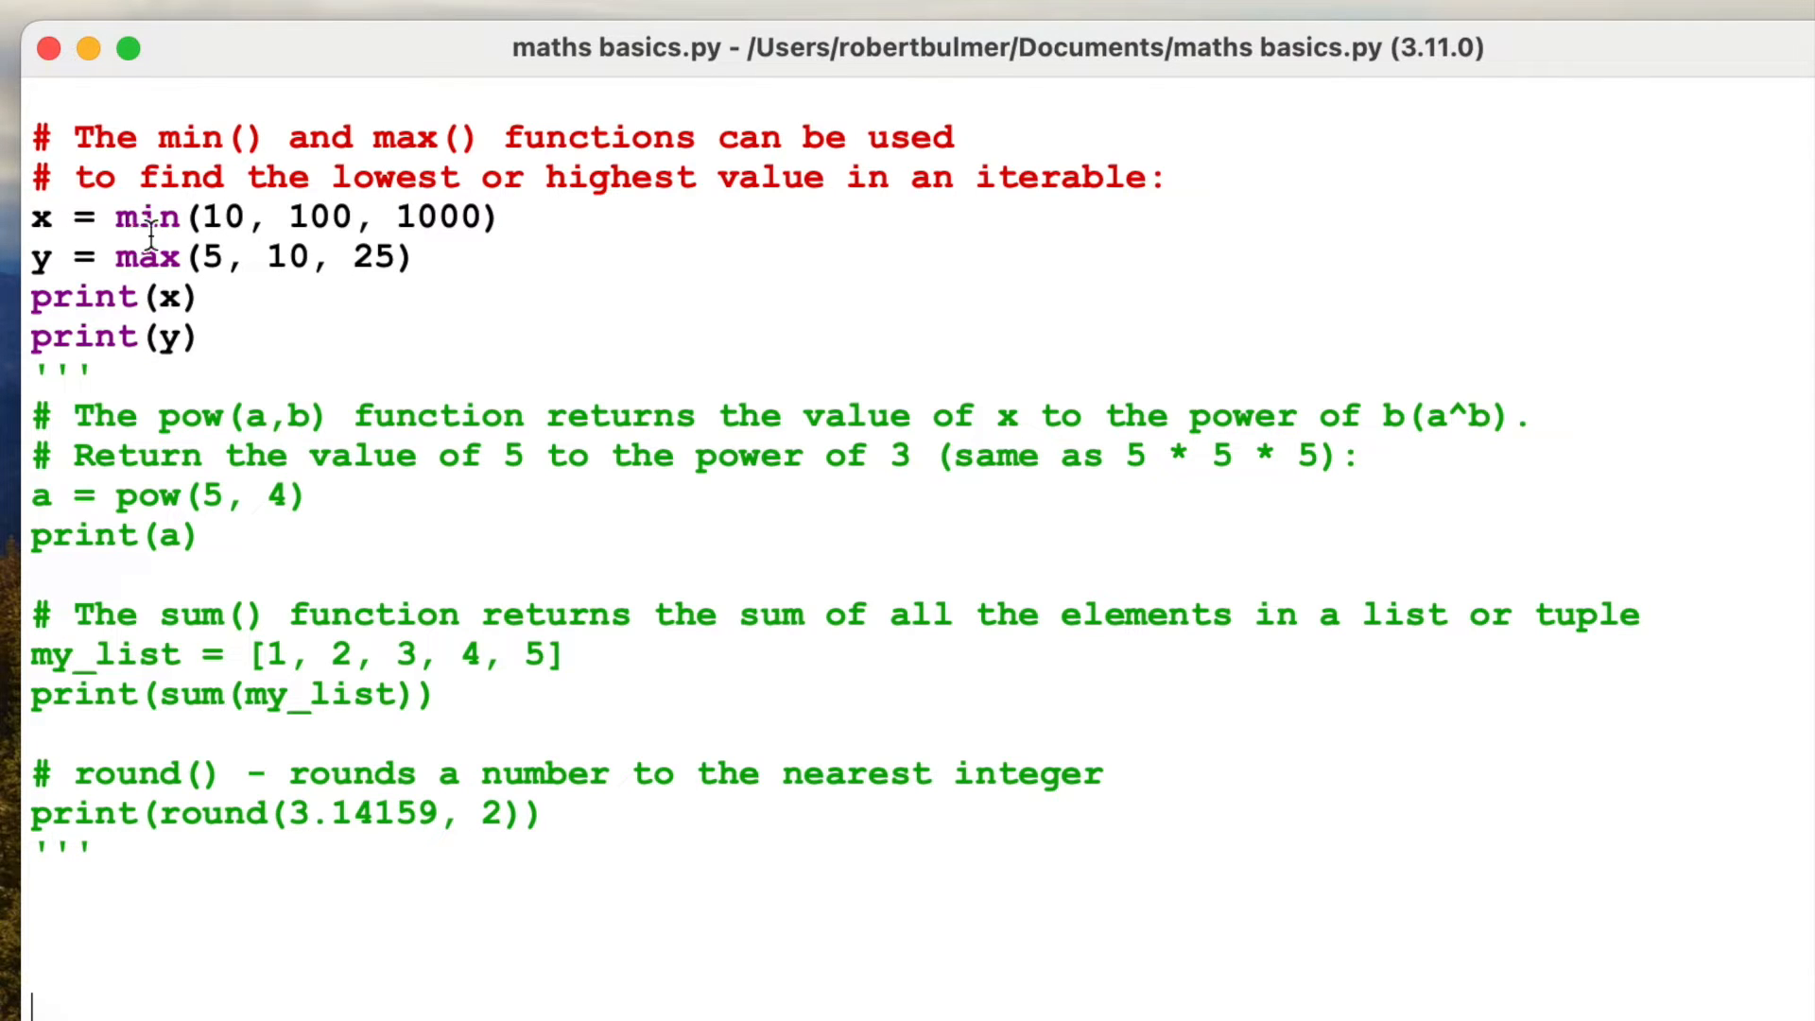
mouse_move(416, 255)
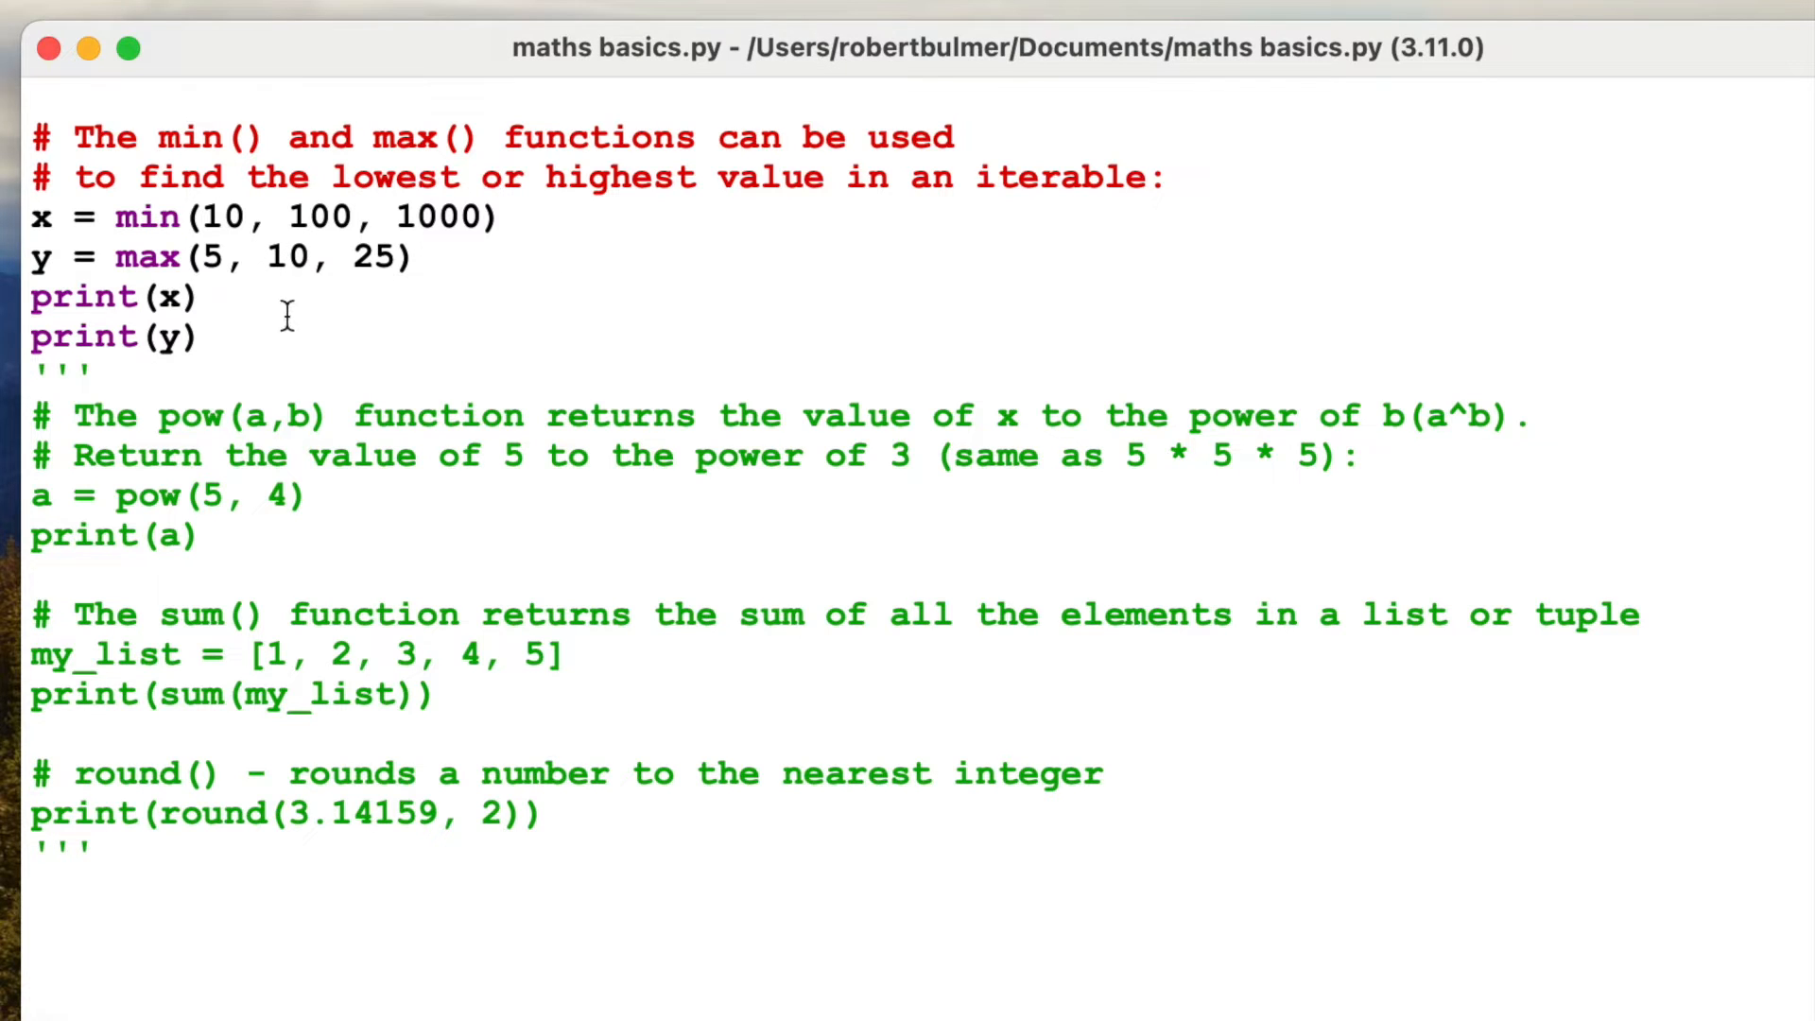
mouse_move(180, 339)
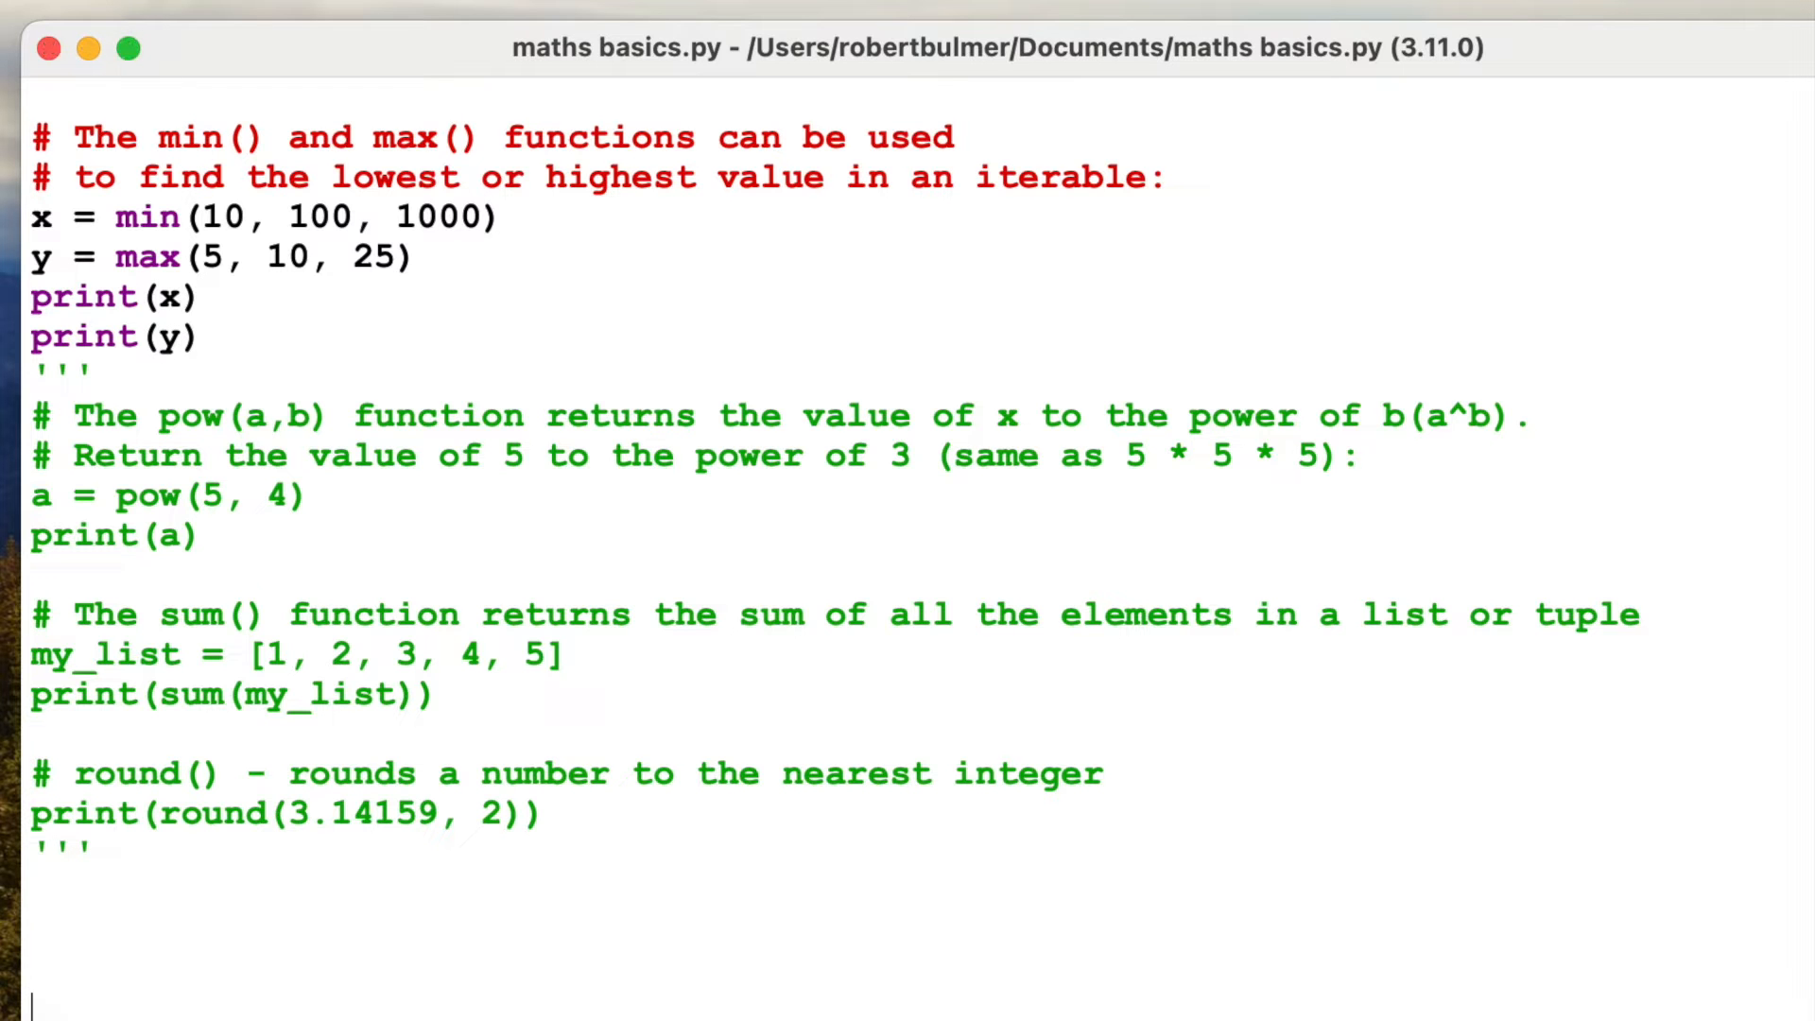
Step: Run maths basics.py so the shell prints 10 and 25, then return to the editor
key(F5)
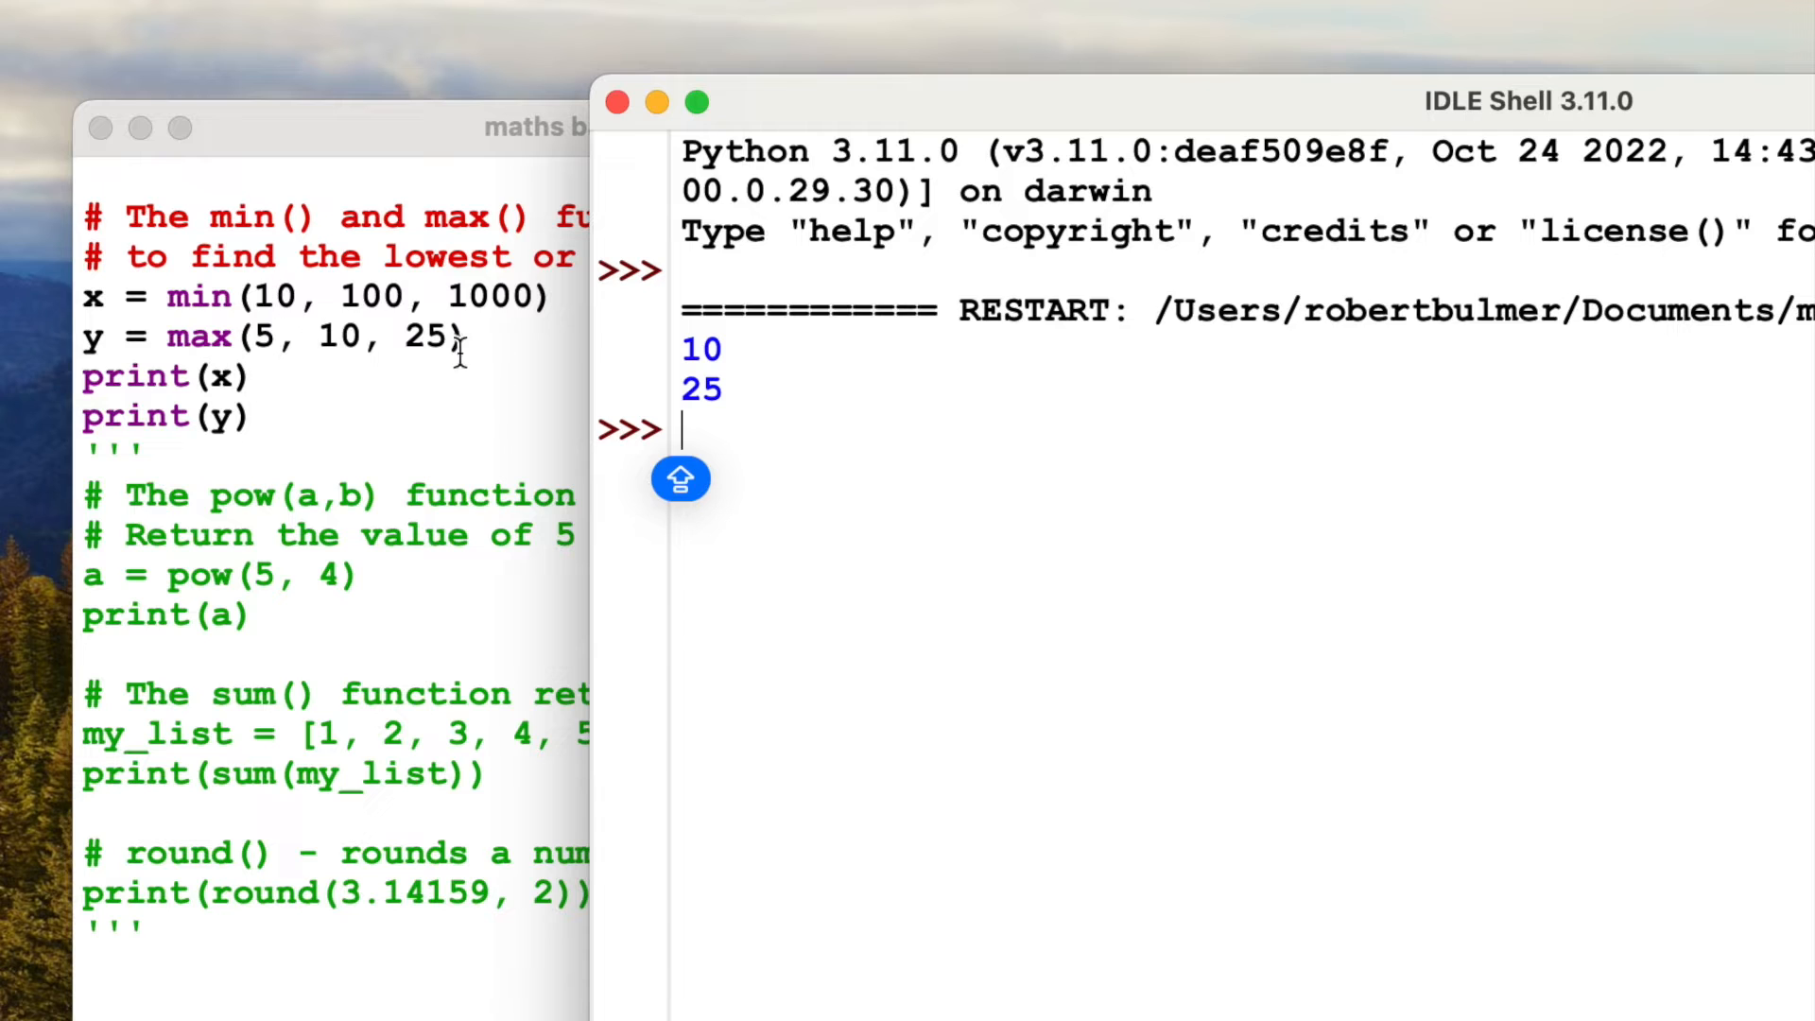
mouse_move(152, 322)
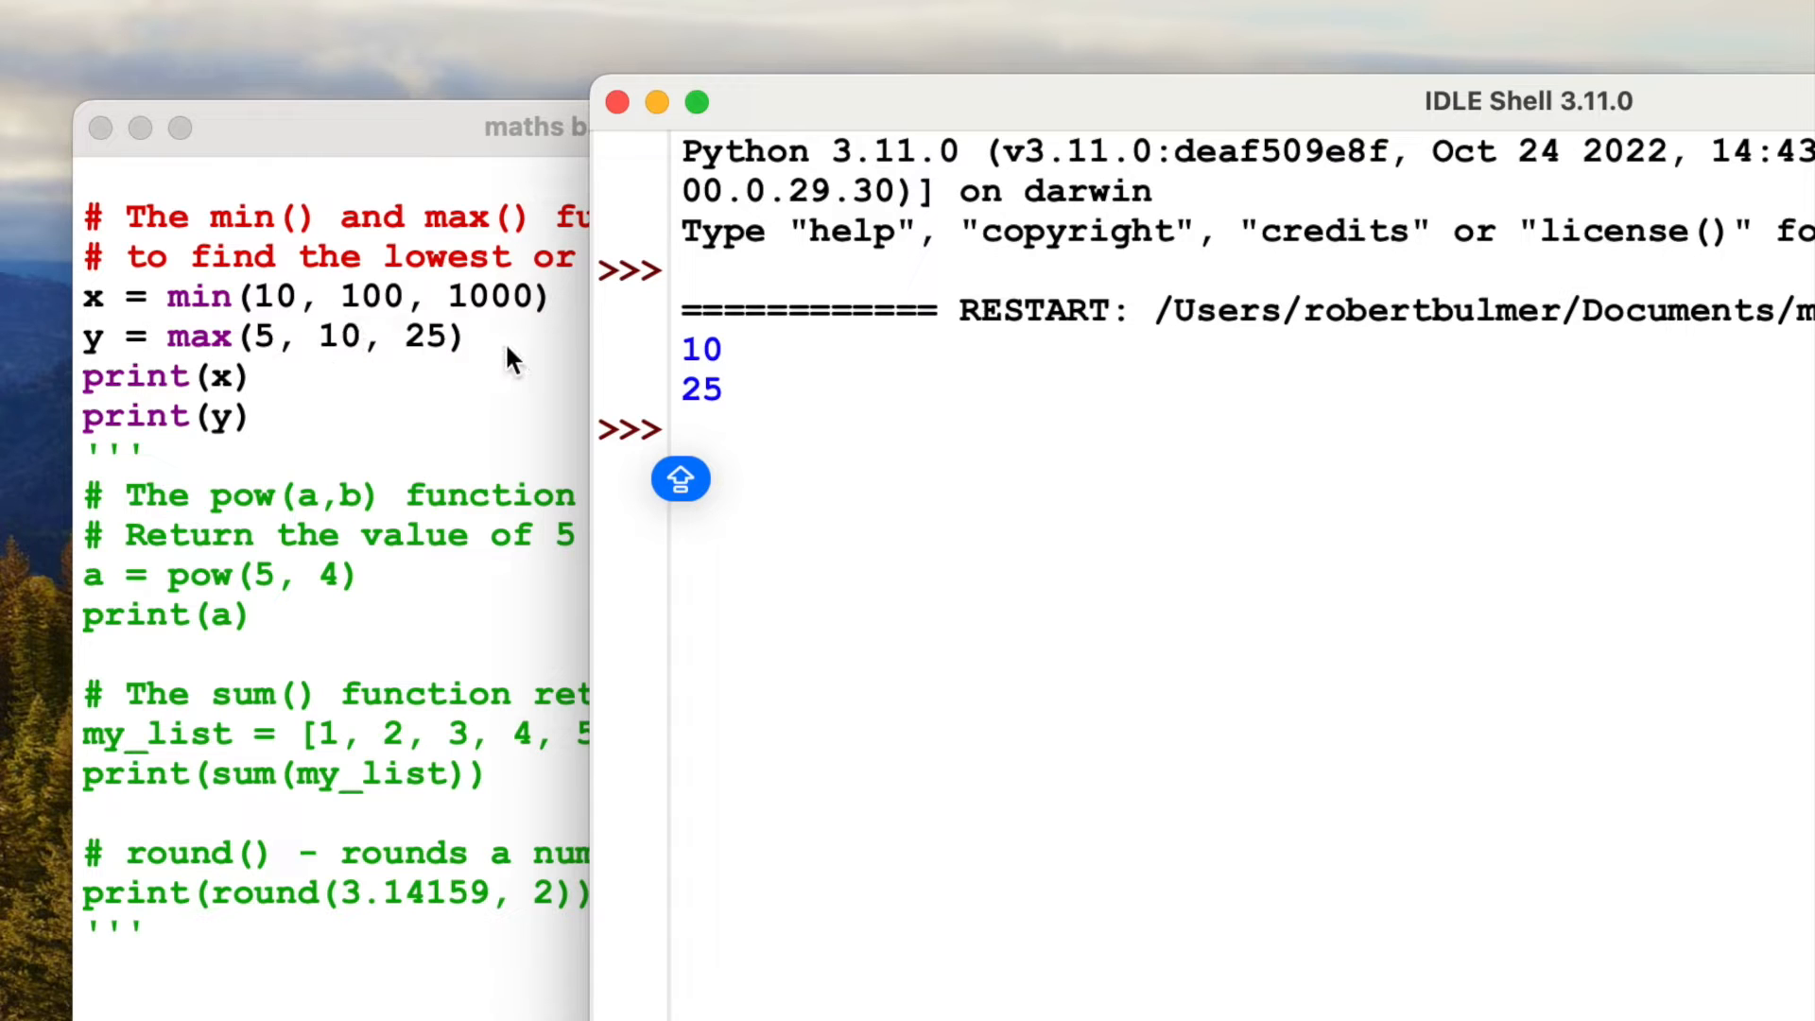
click(891, 191)
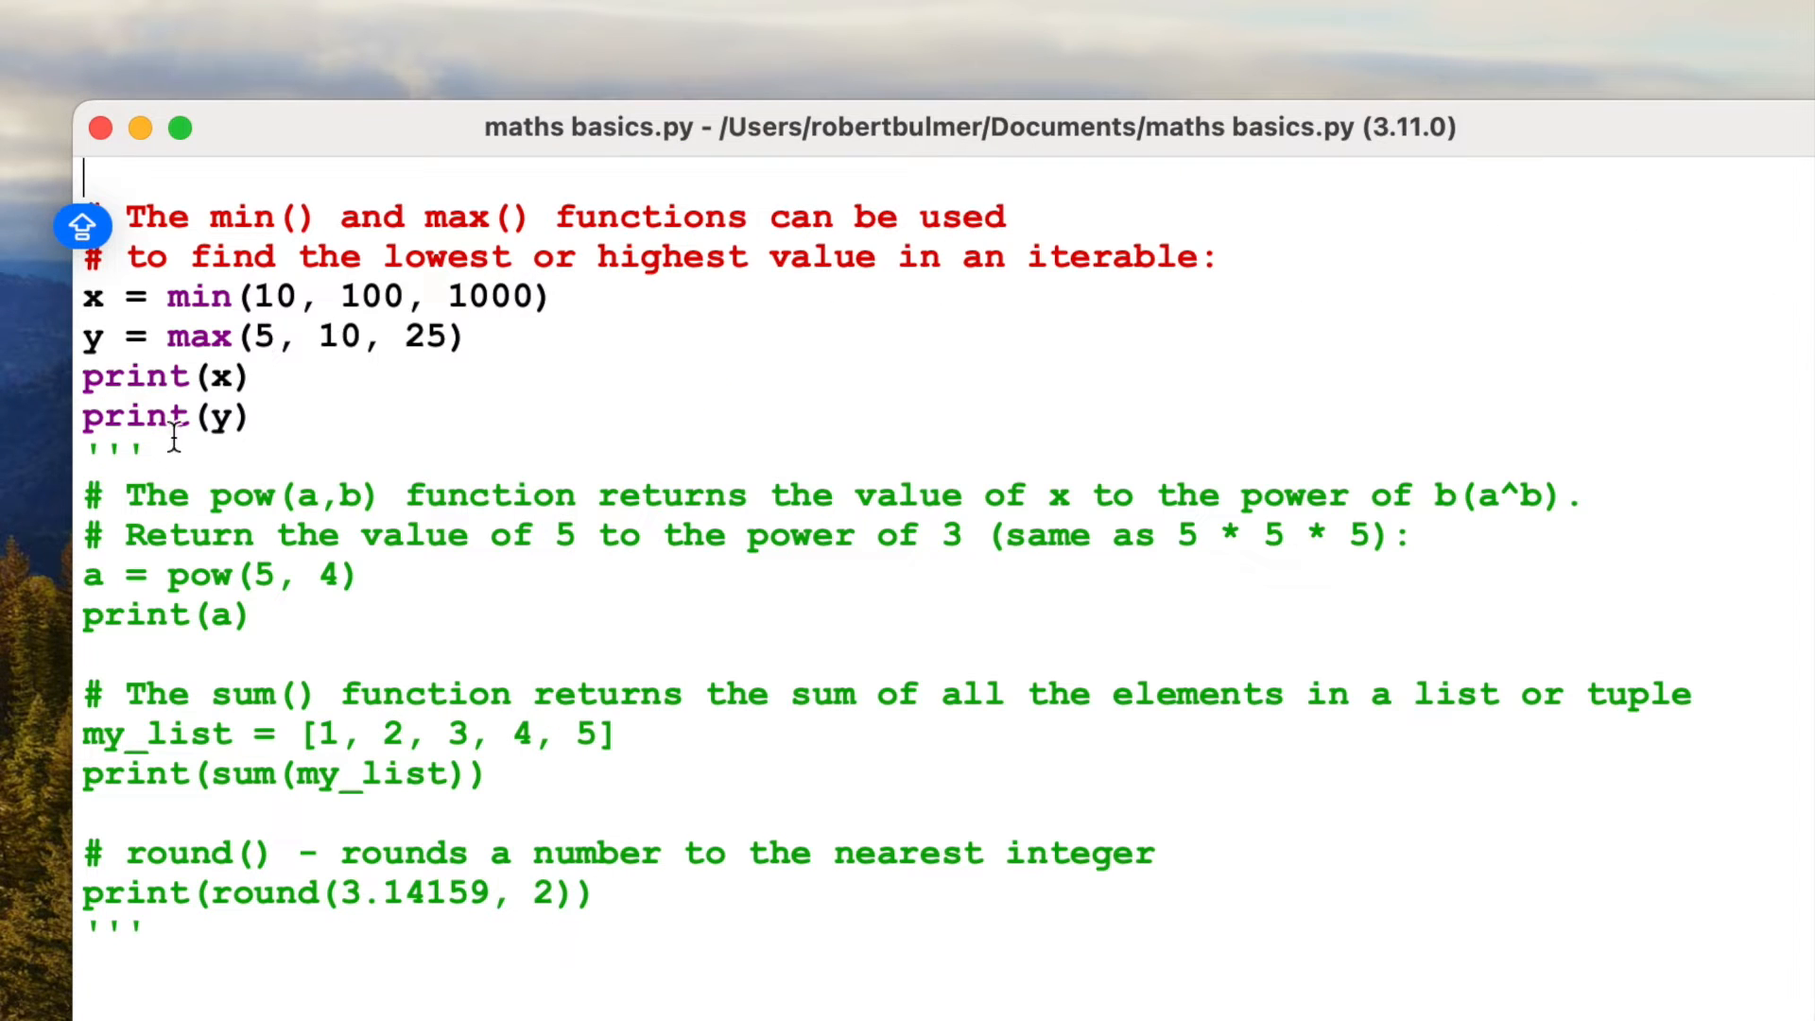
Step: Uncomment the pow block and label its print "5 TO THE POWER 4 = "
double_click(110, 451)
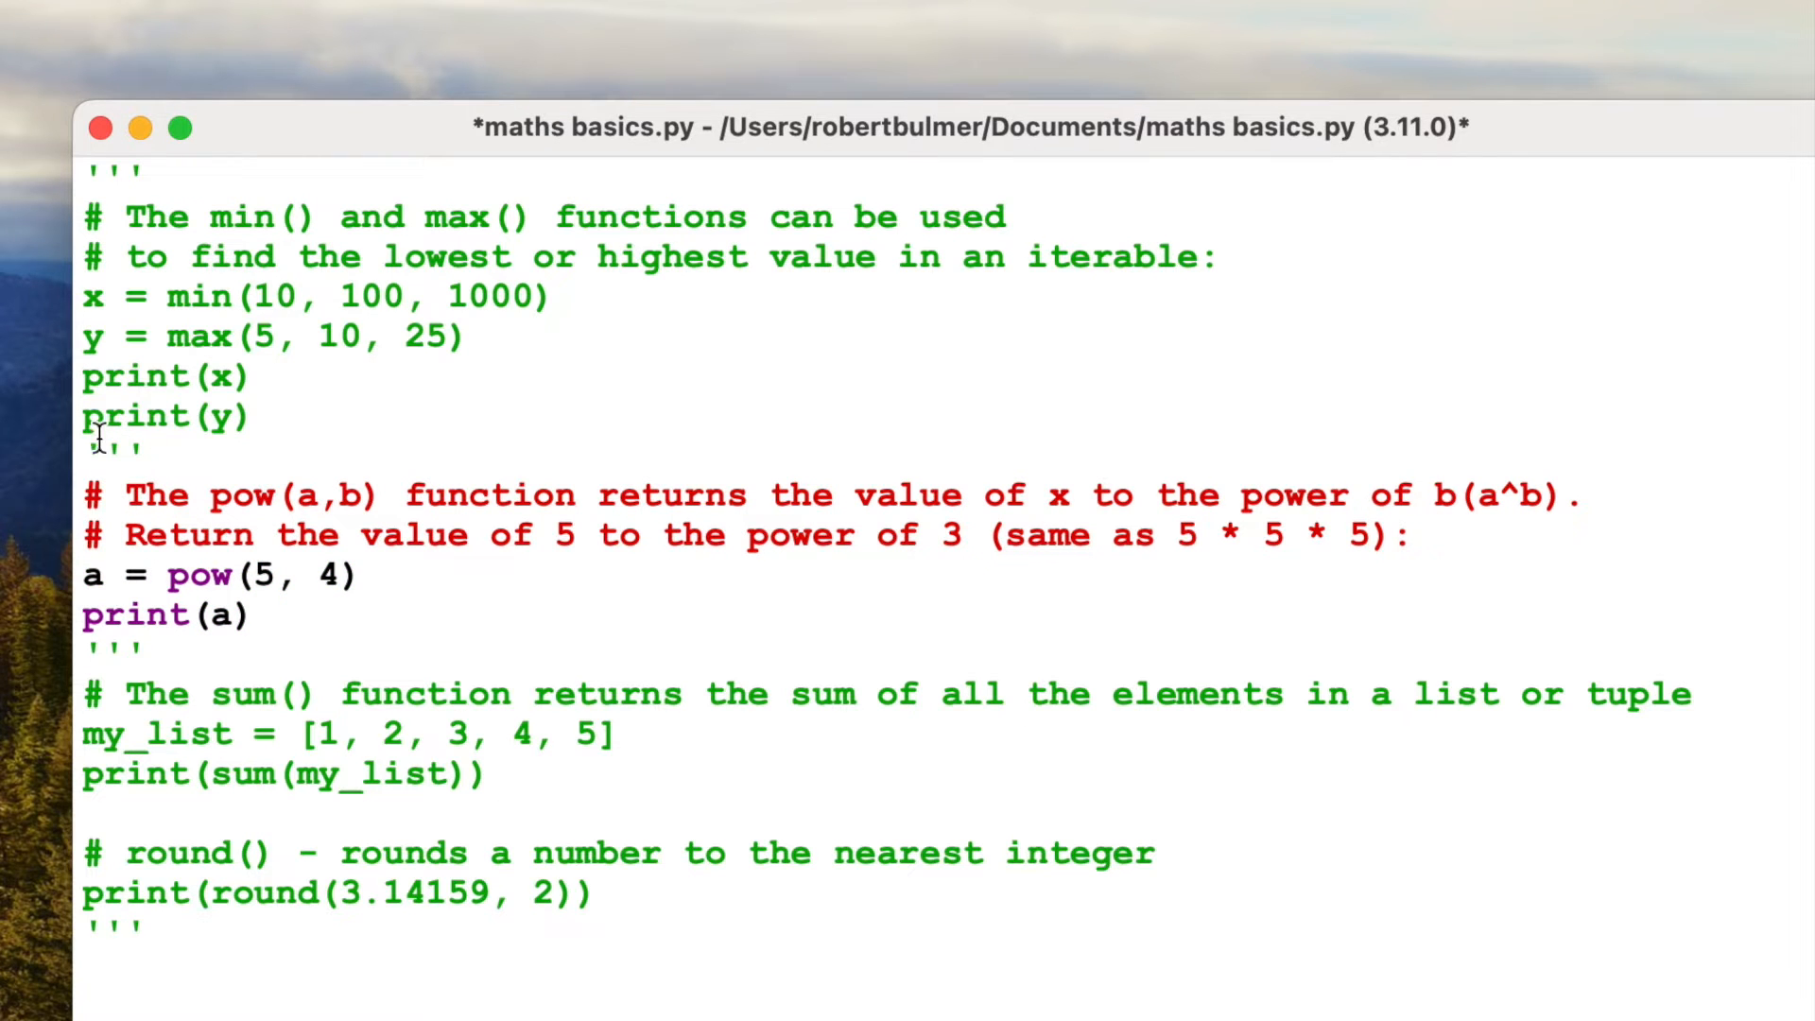
mouse_move(1082, 522)
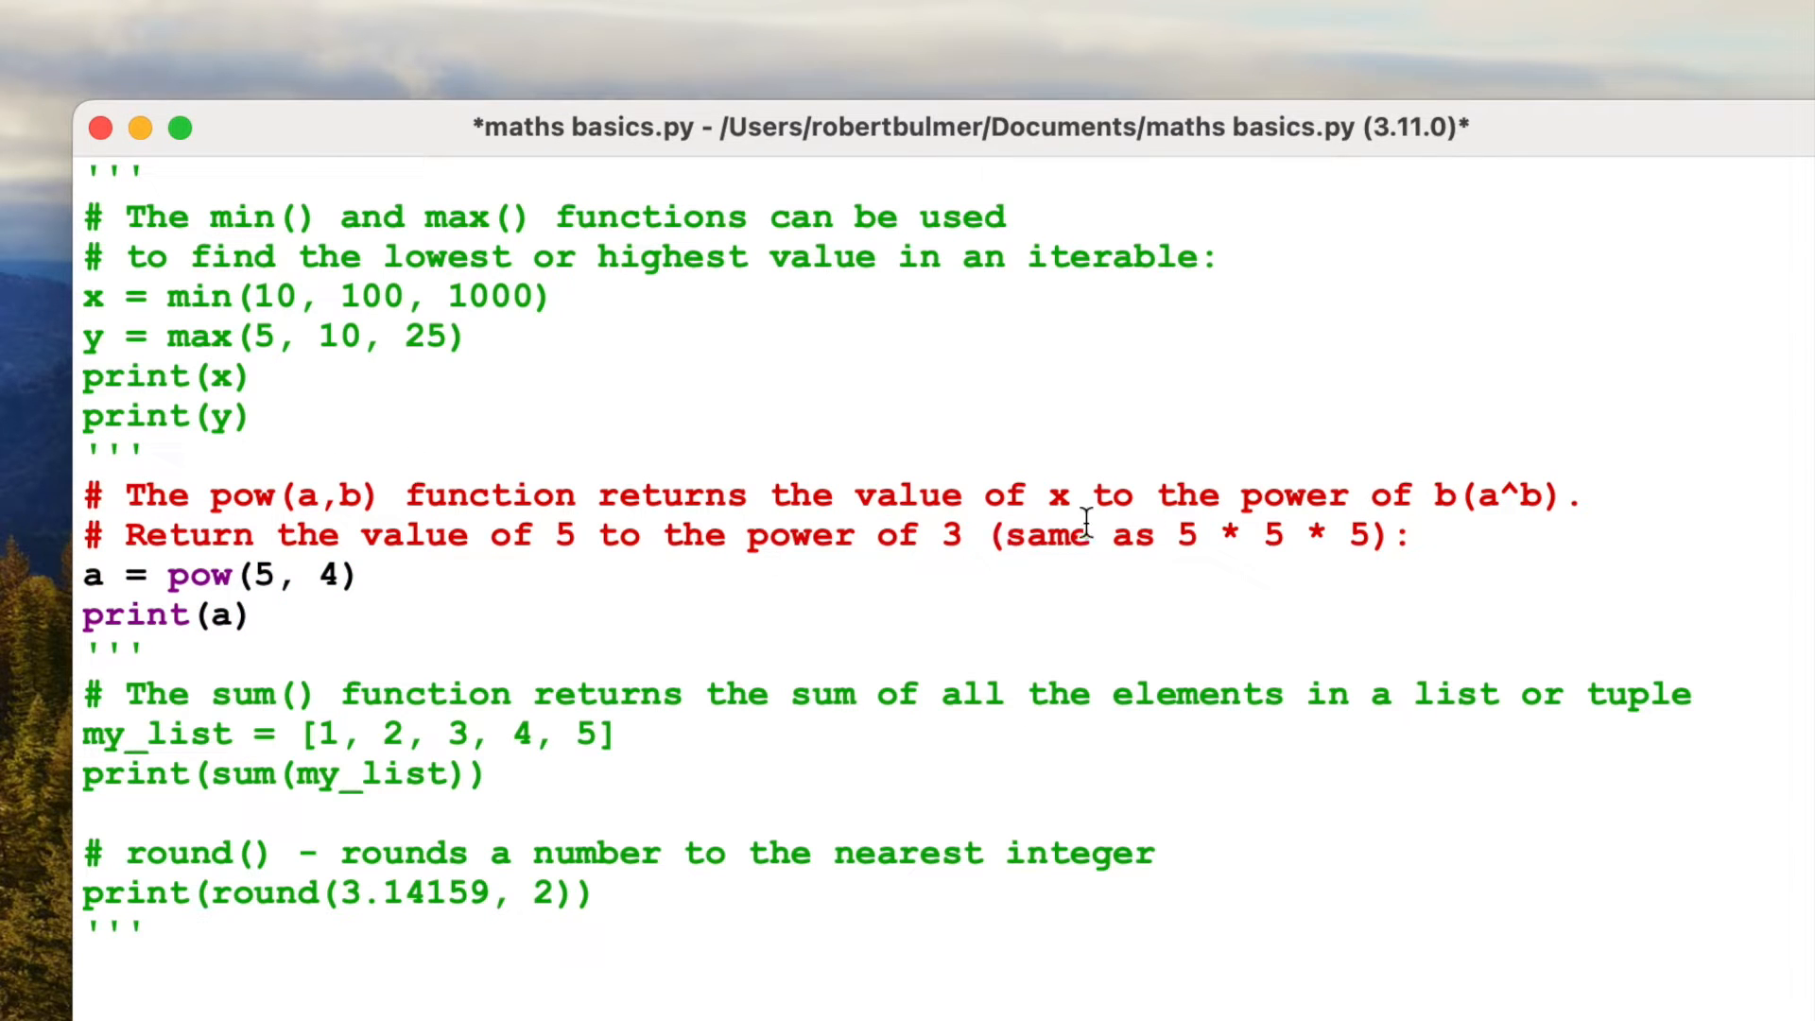
mouse_move(1520, 495)
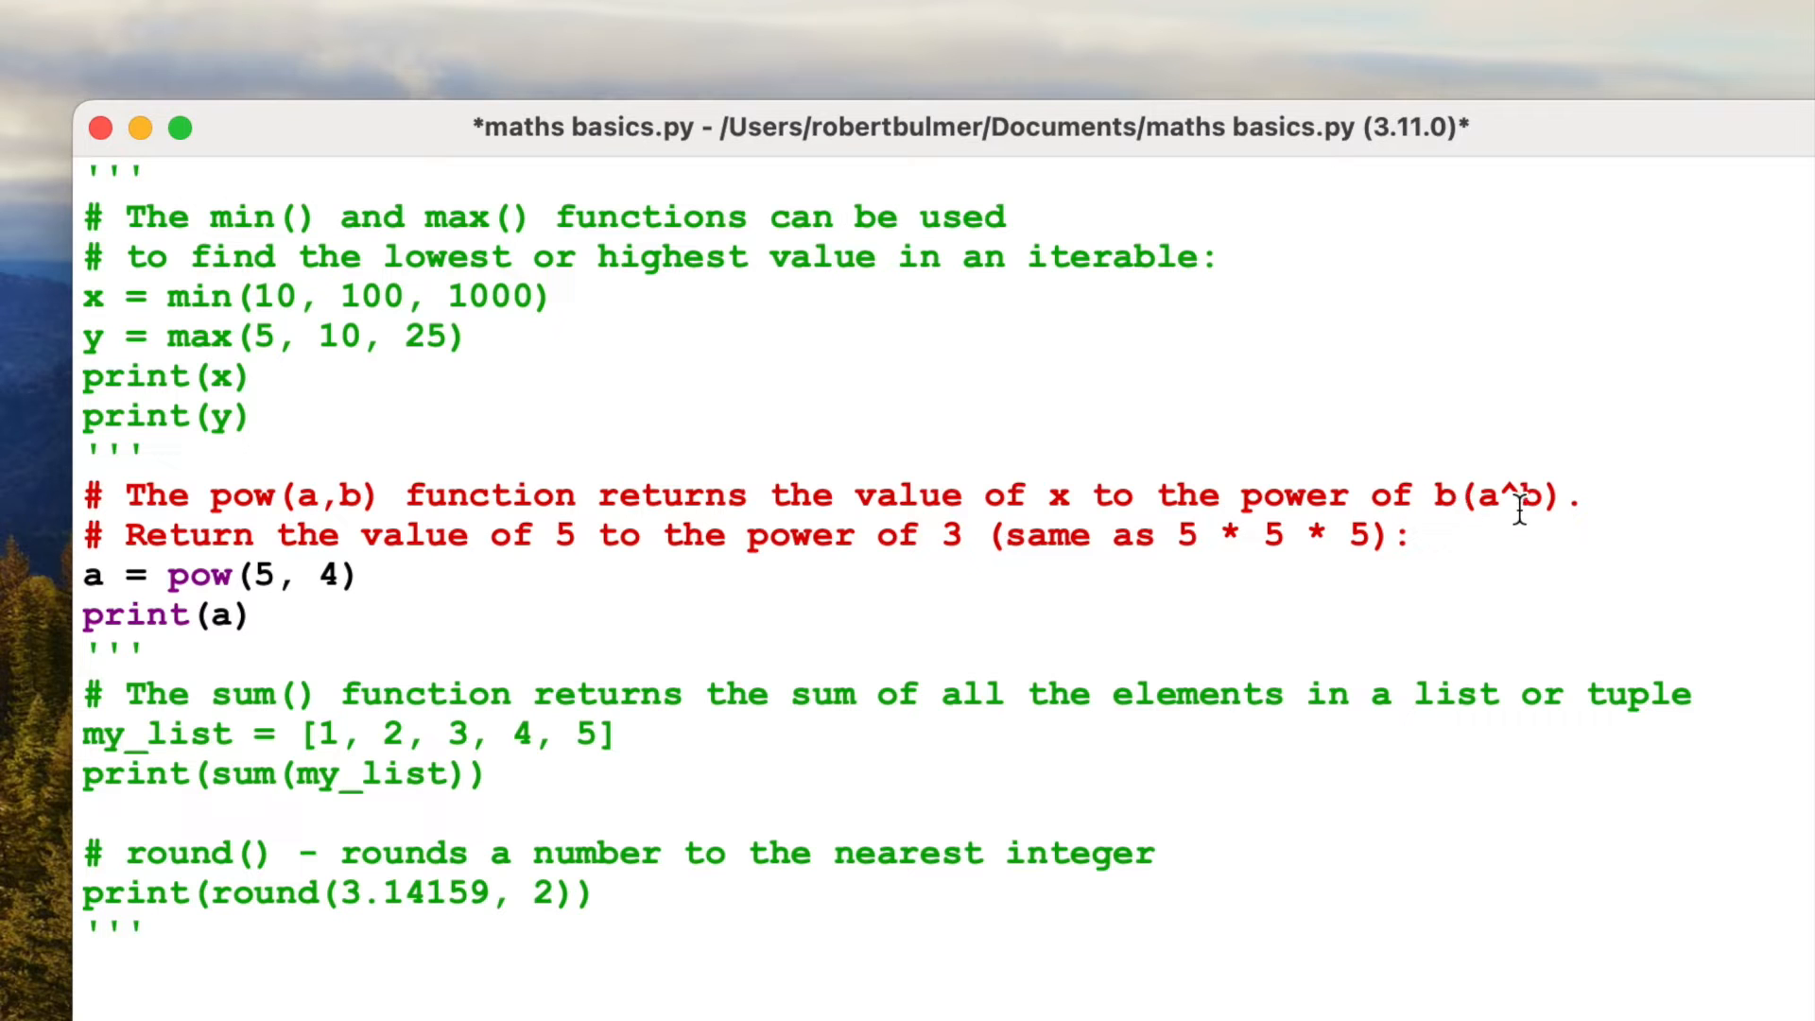
mouse_move(1539, 509)
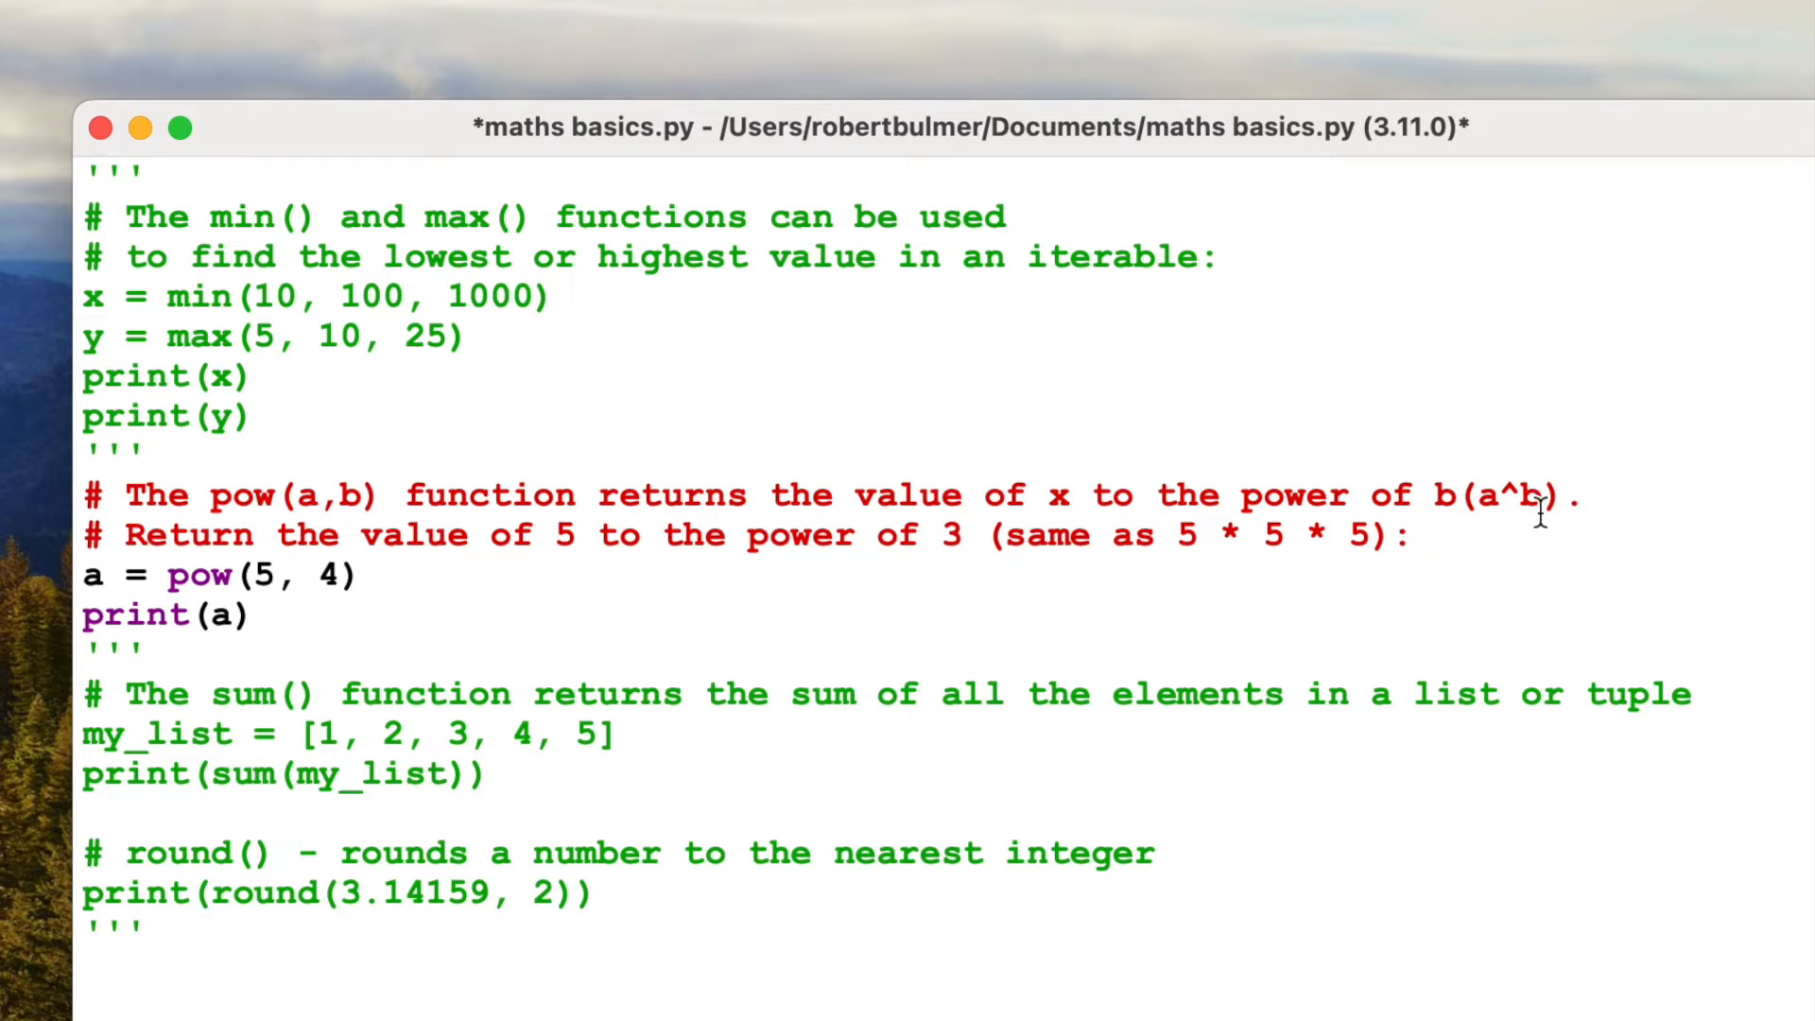
mouse_move(539, 550)
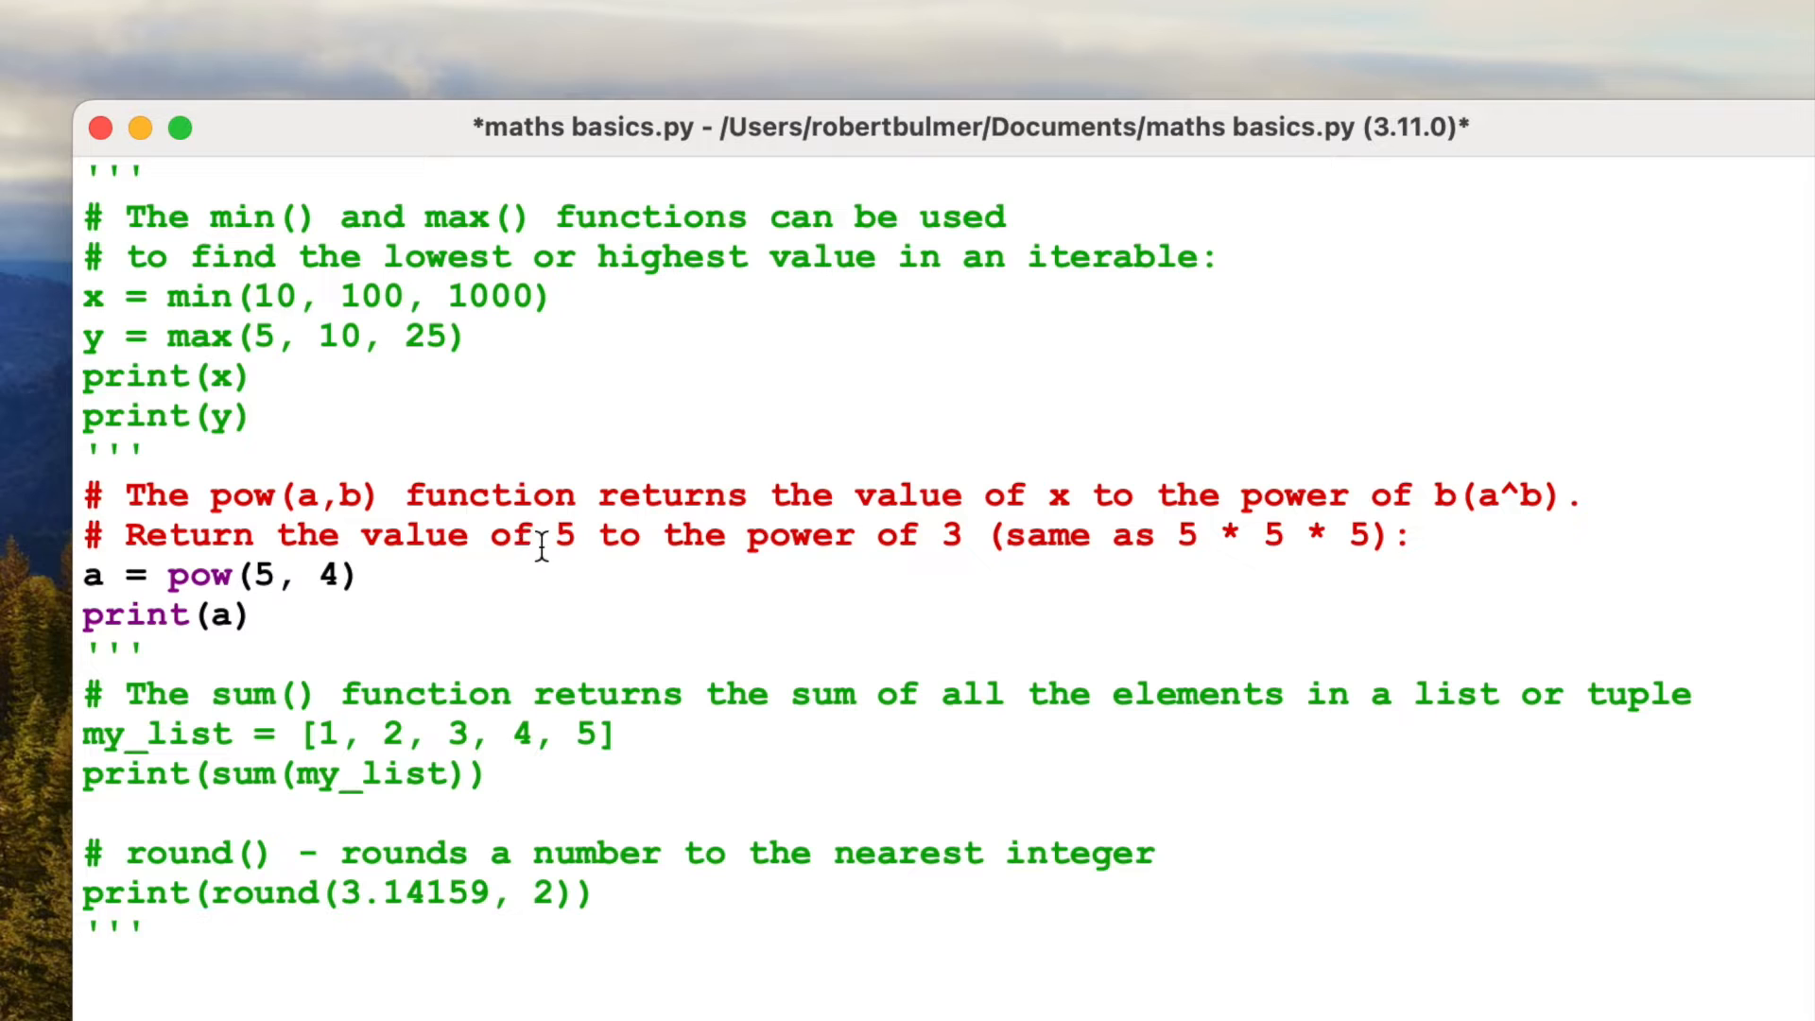
mouse_move(1174, 552)
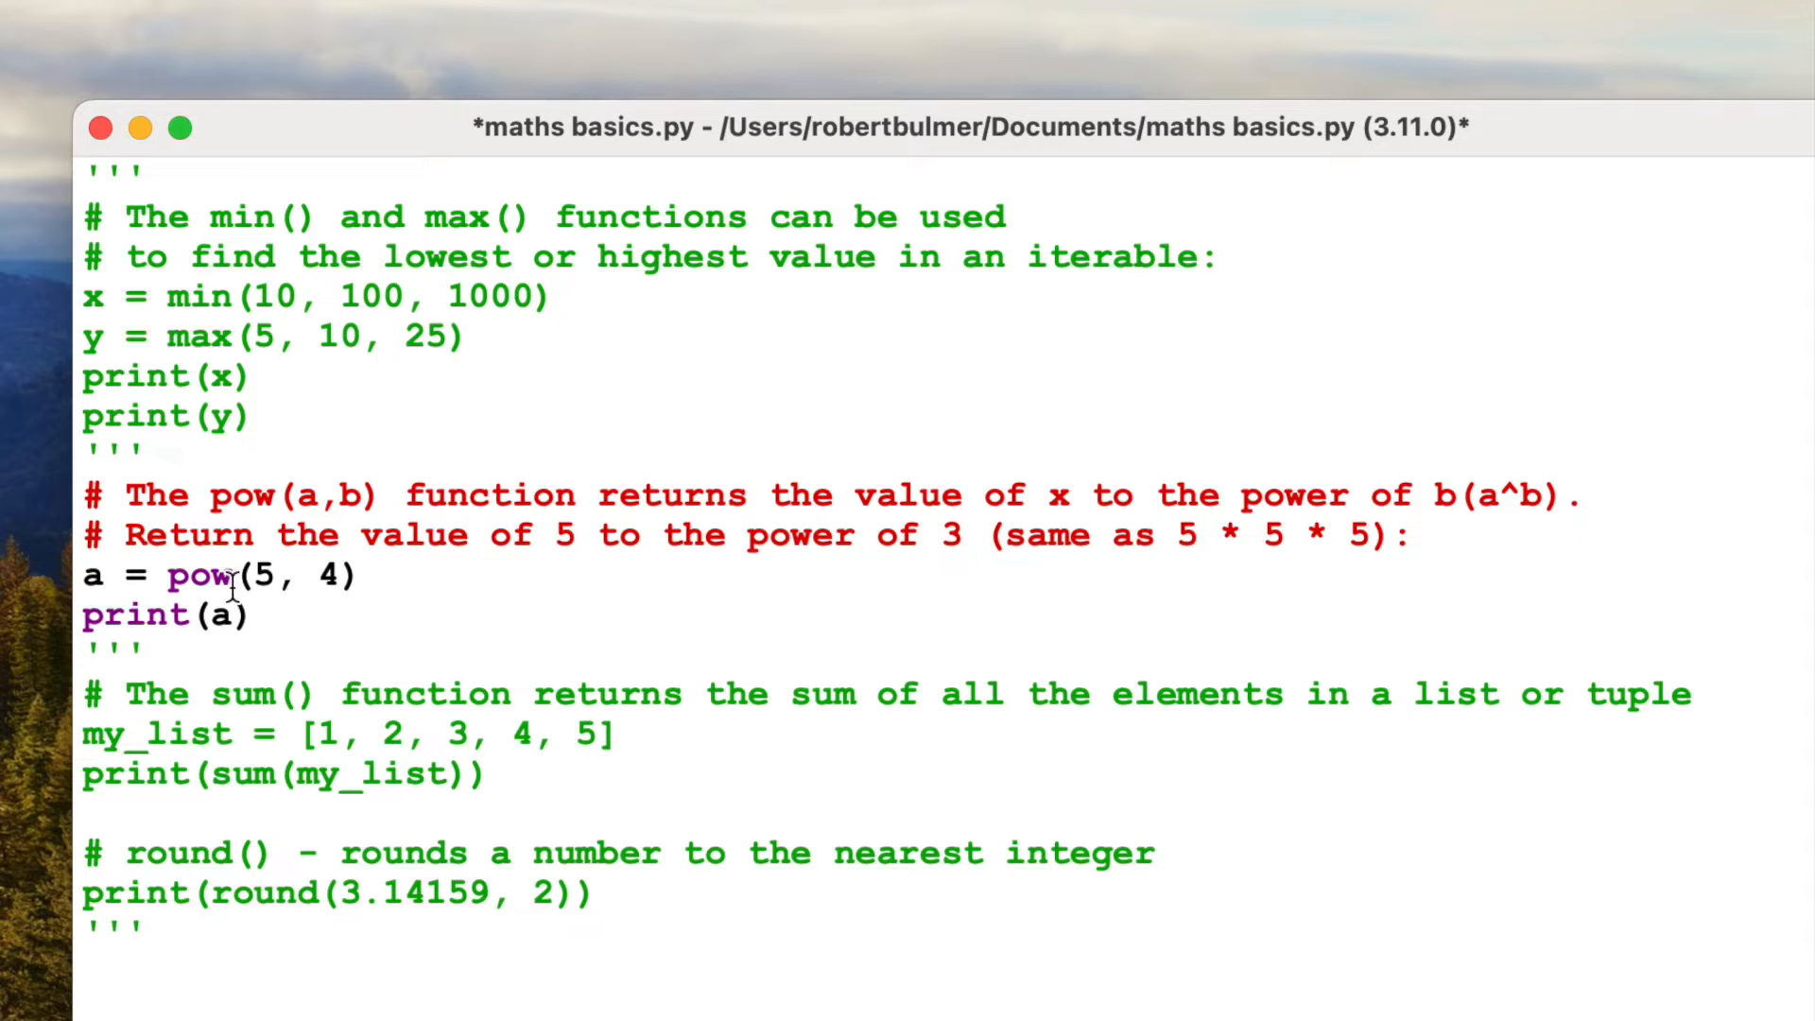
mouse_move(244, 578)
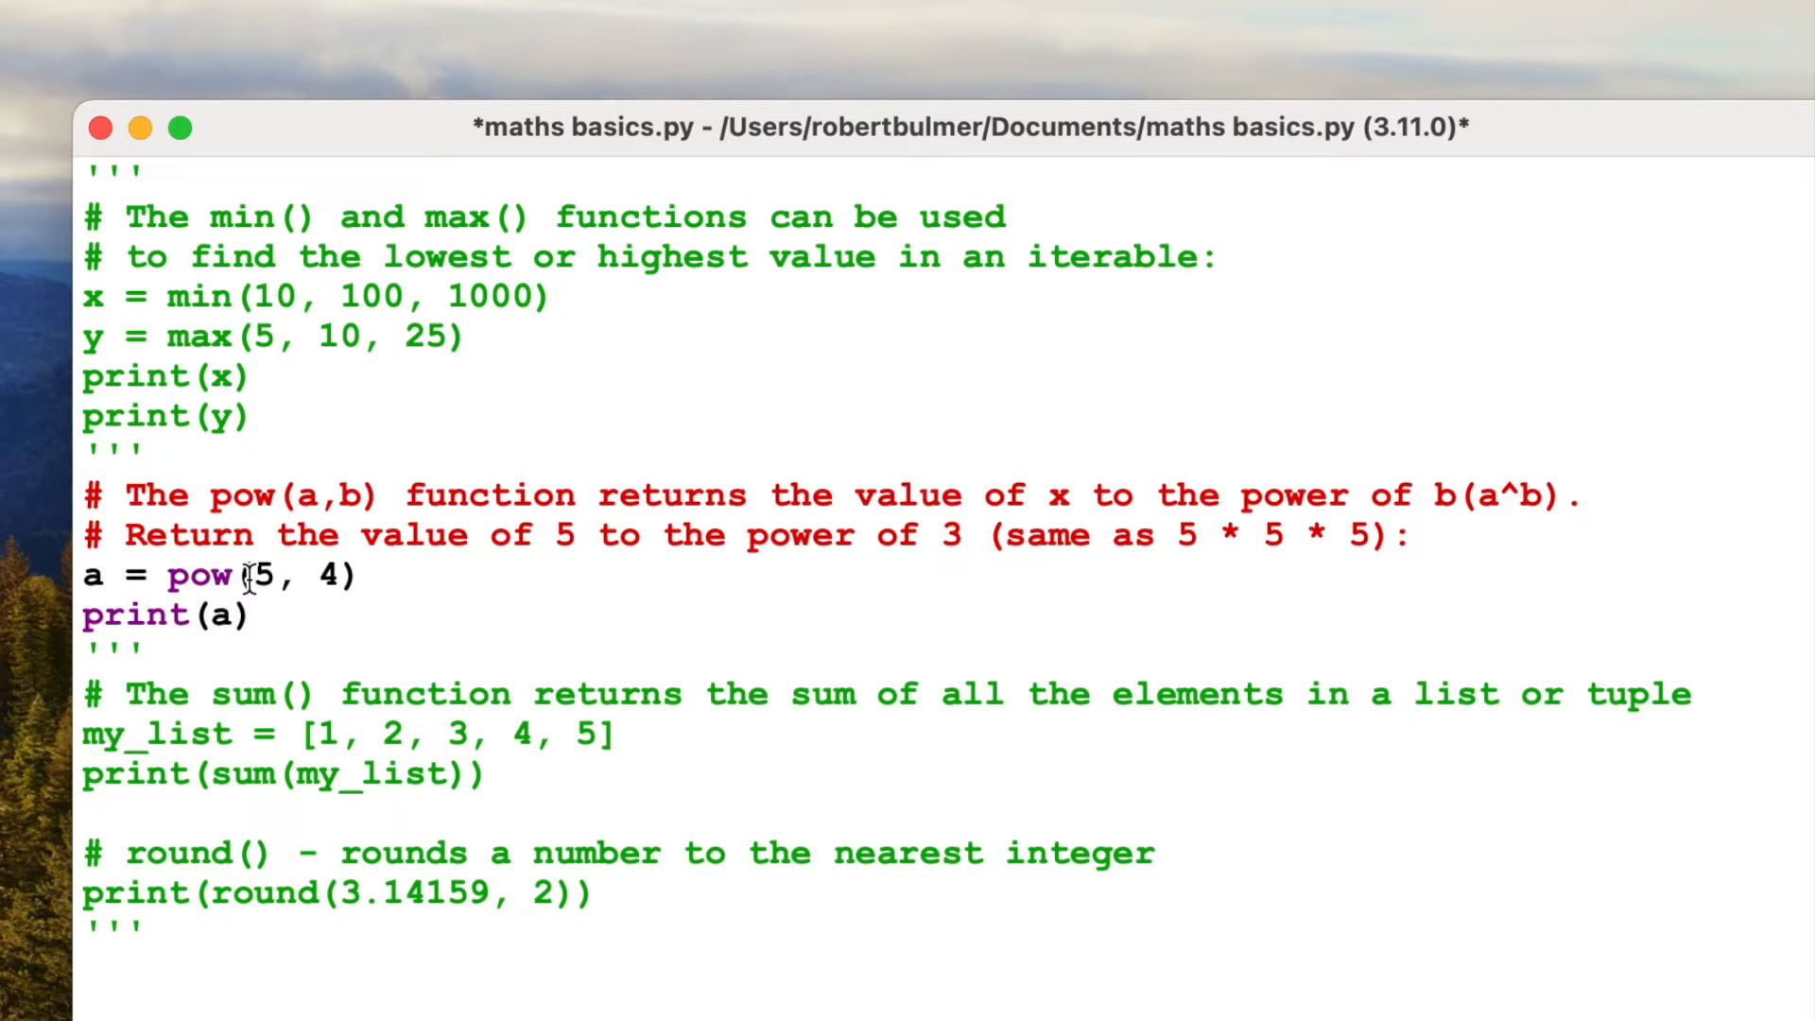
mouse_move(1282, 522)
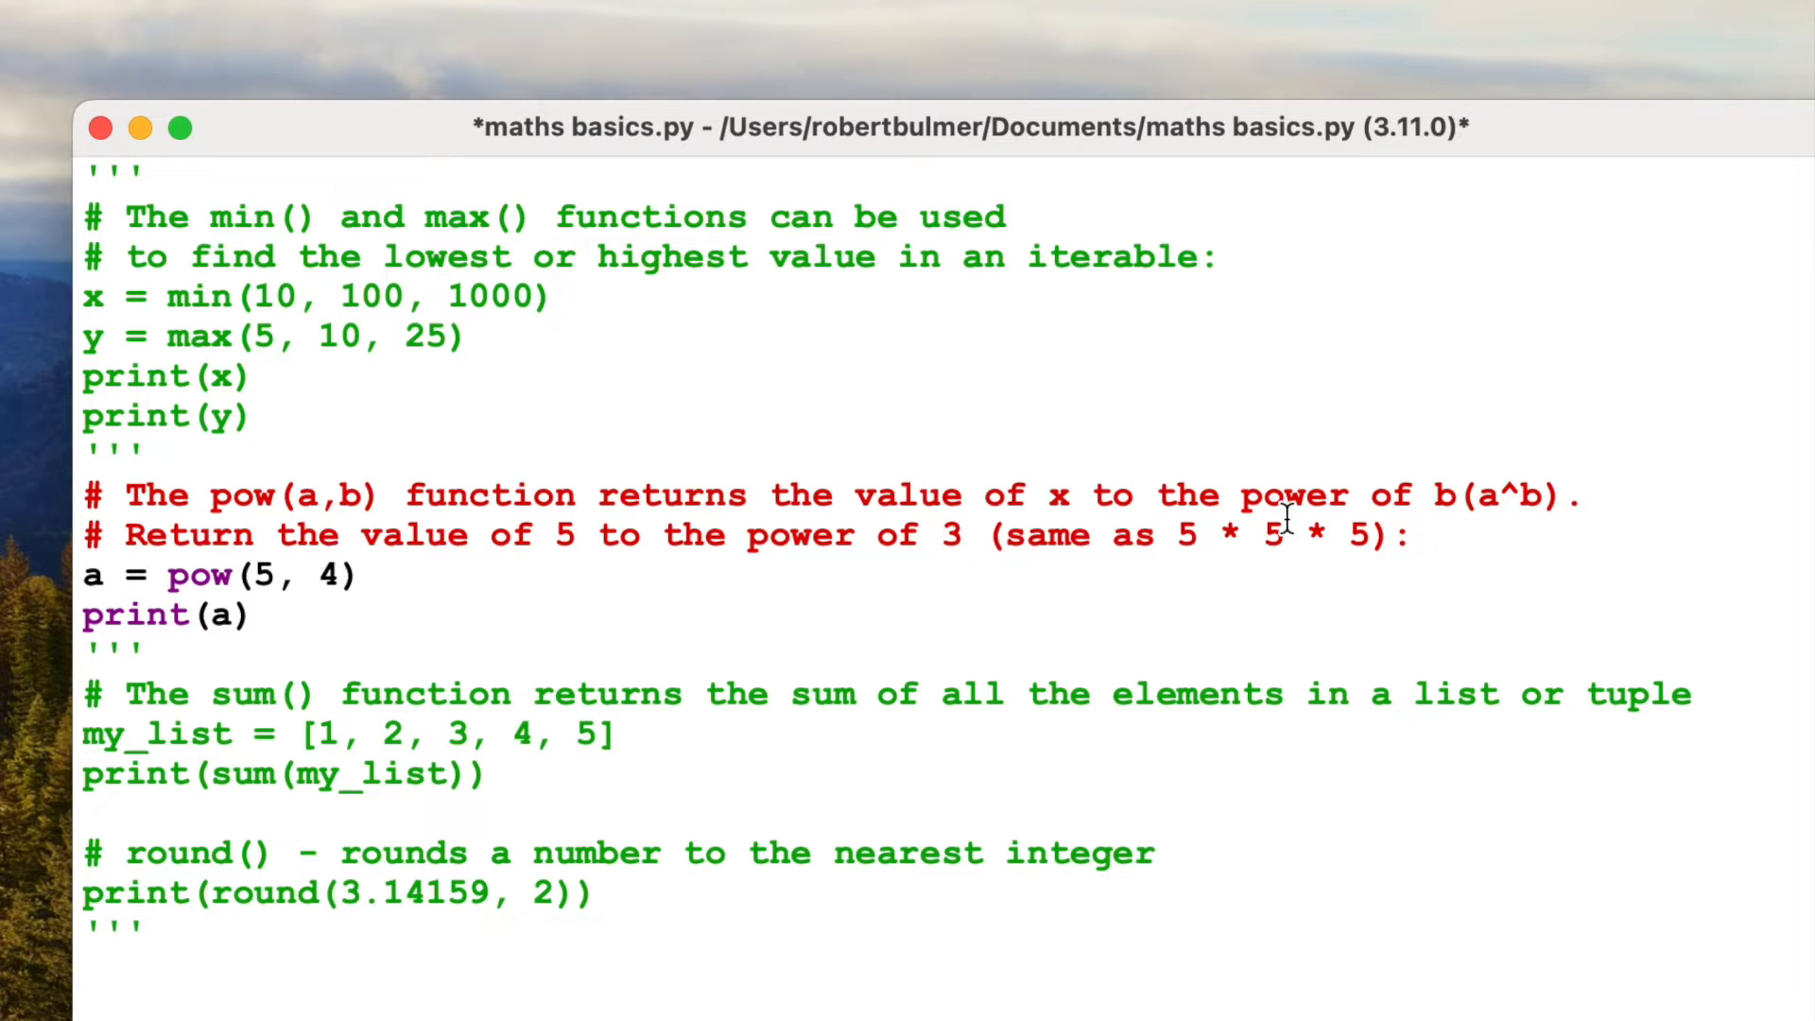
mouse_move(1520, 577)
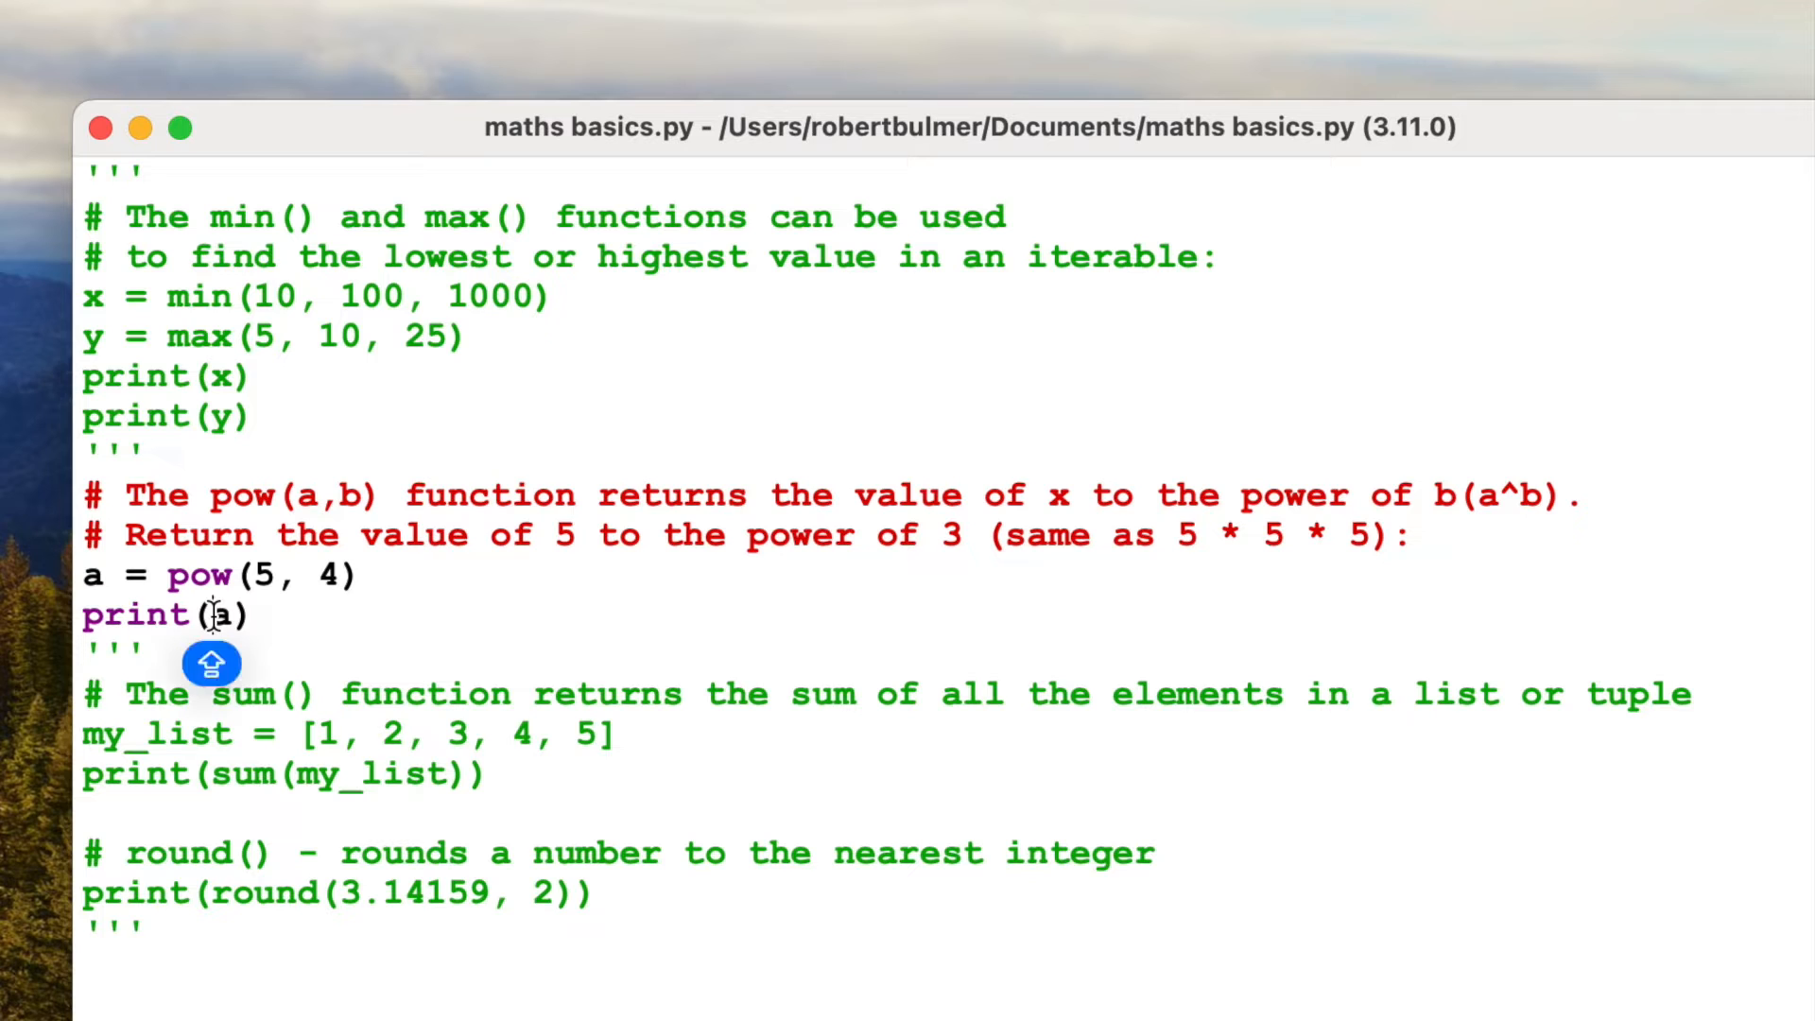
text("5 T",)
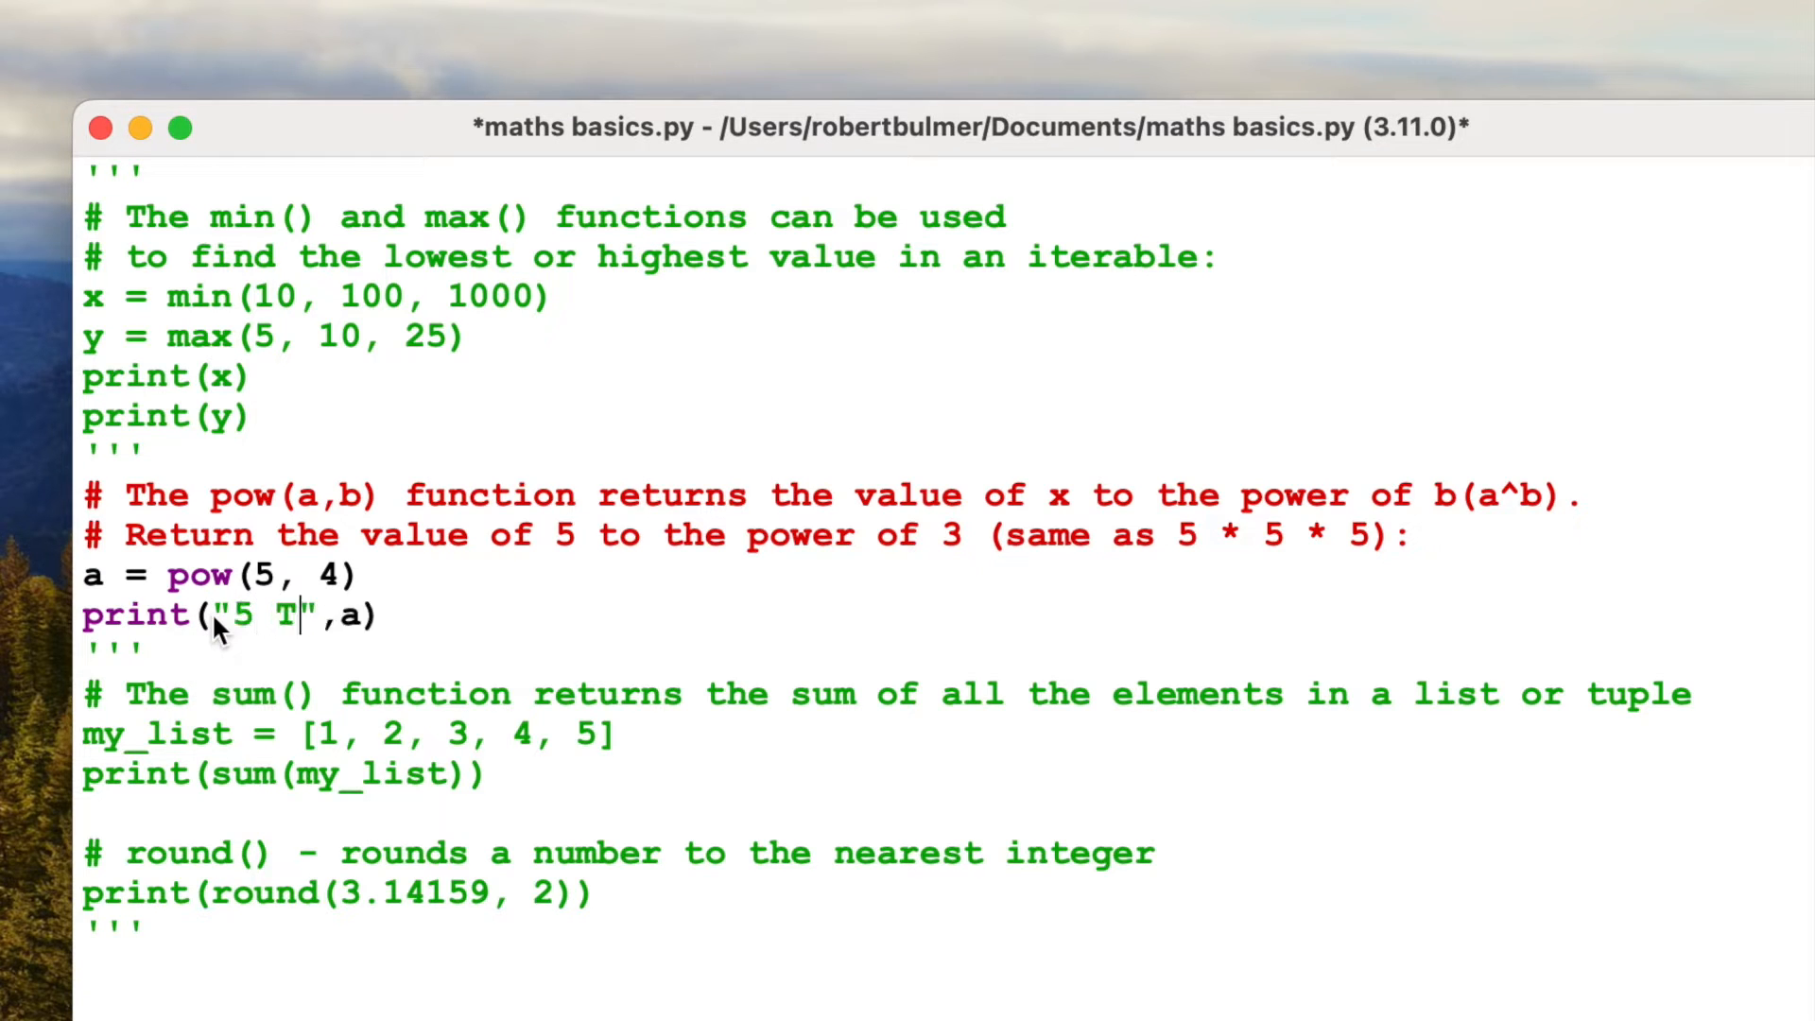
text(O THE POWE)
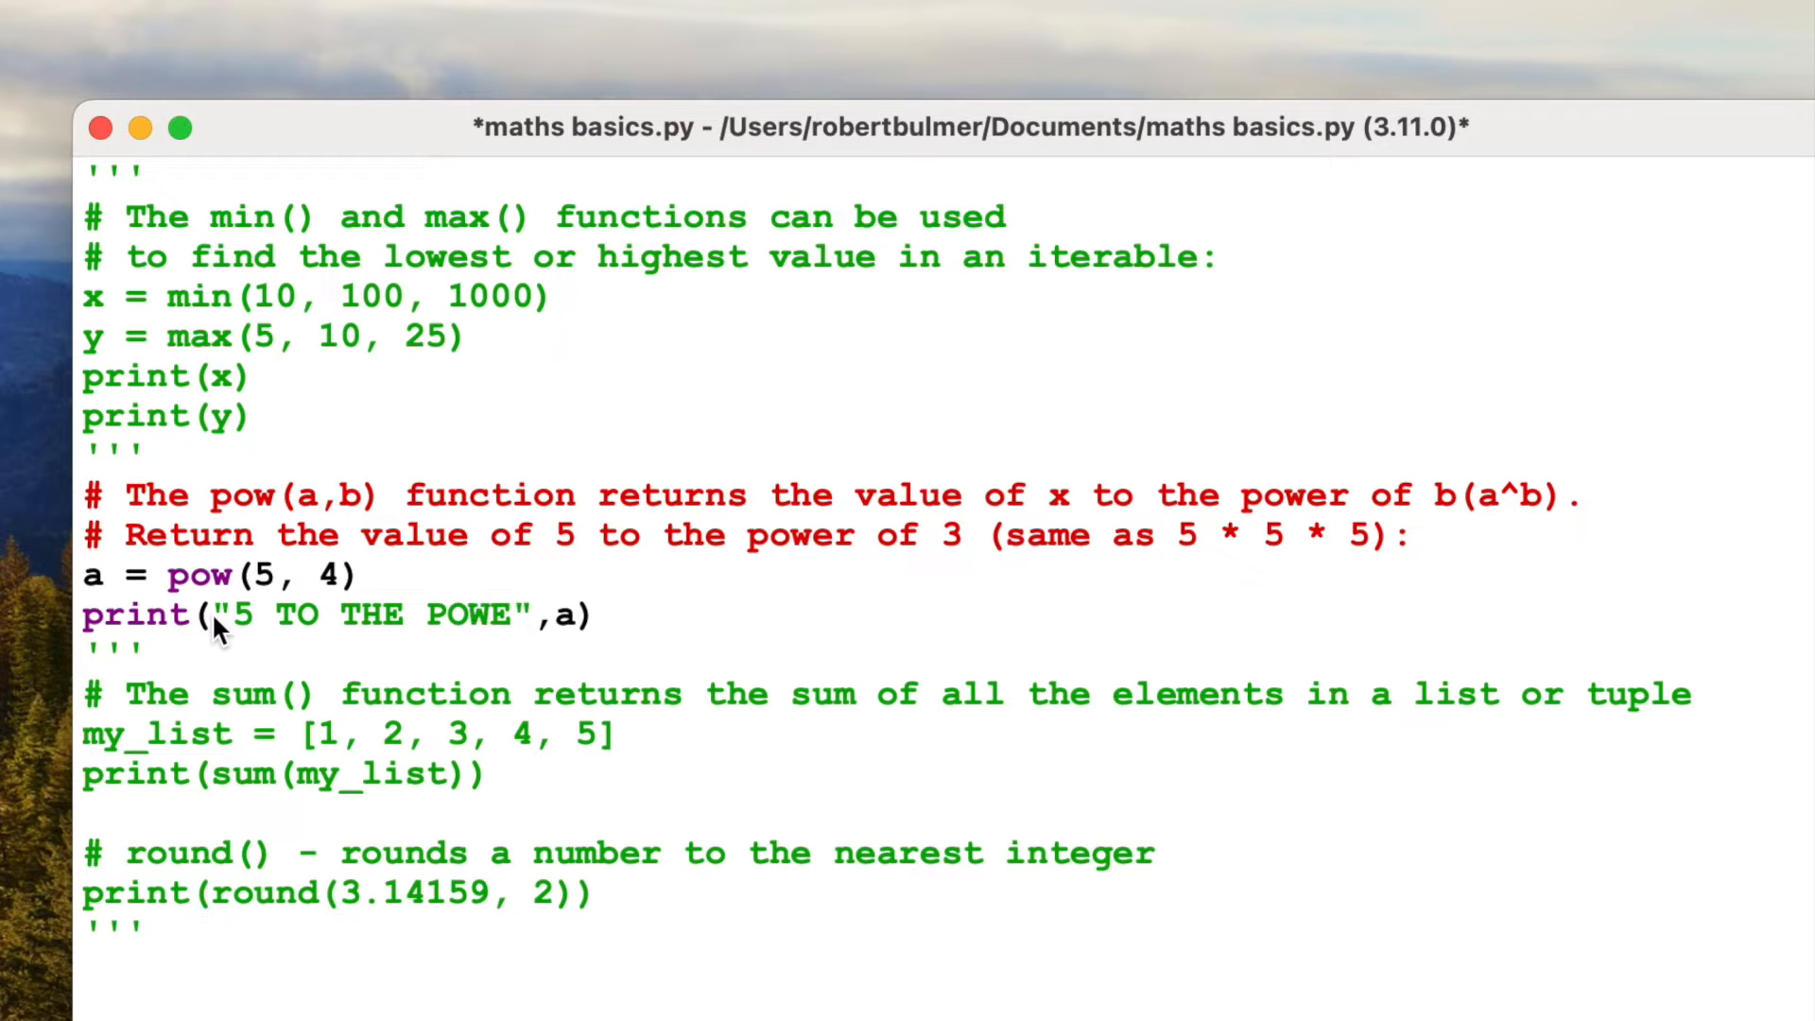
text(R 4 =)
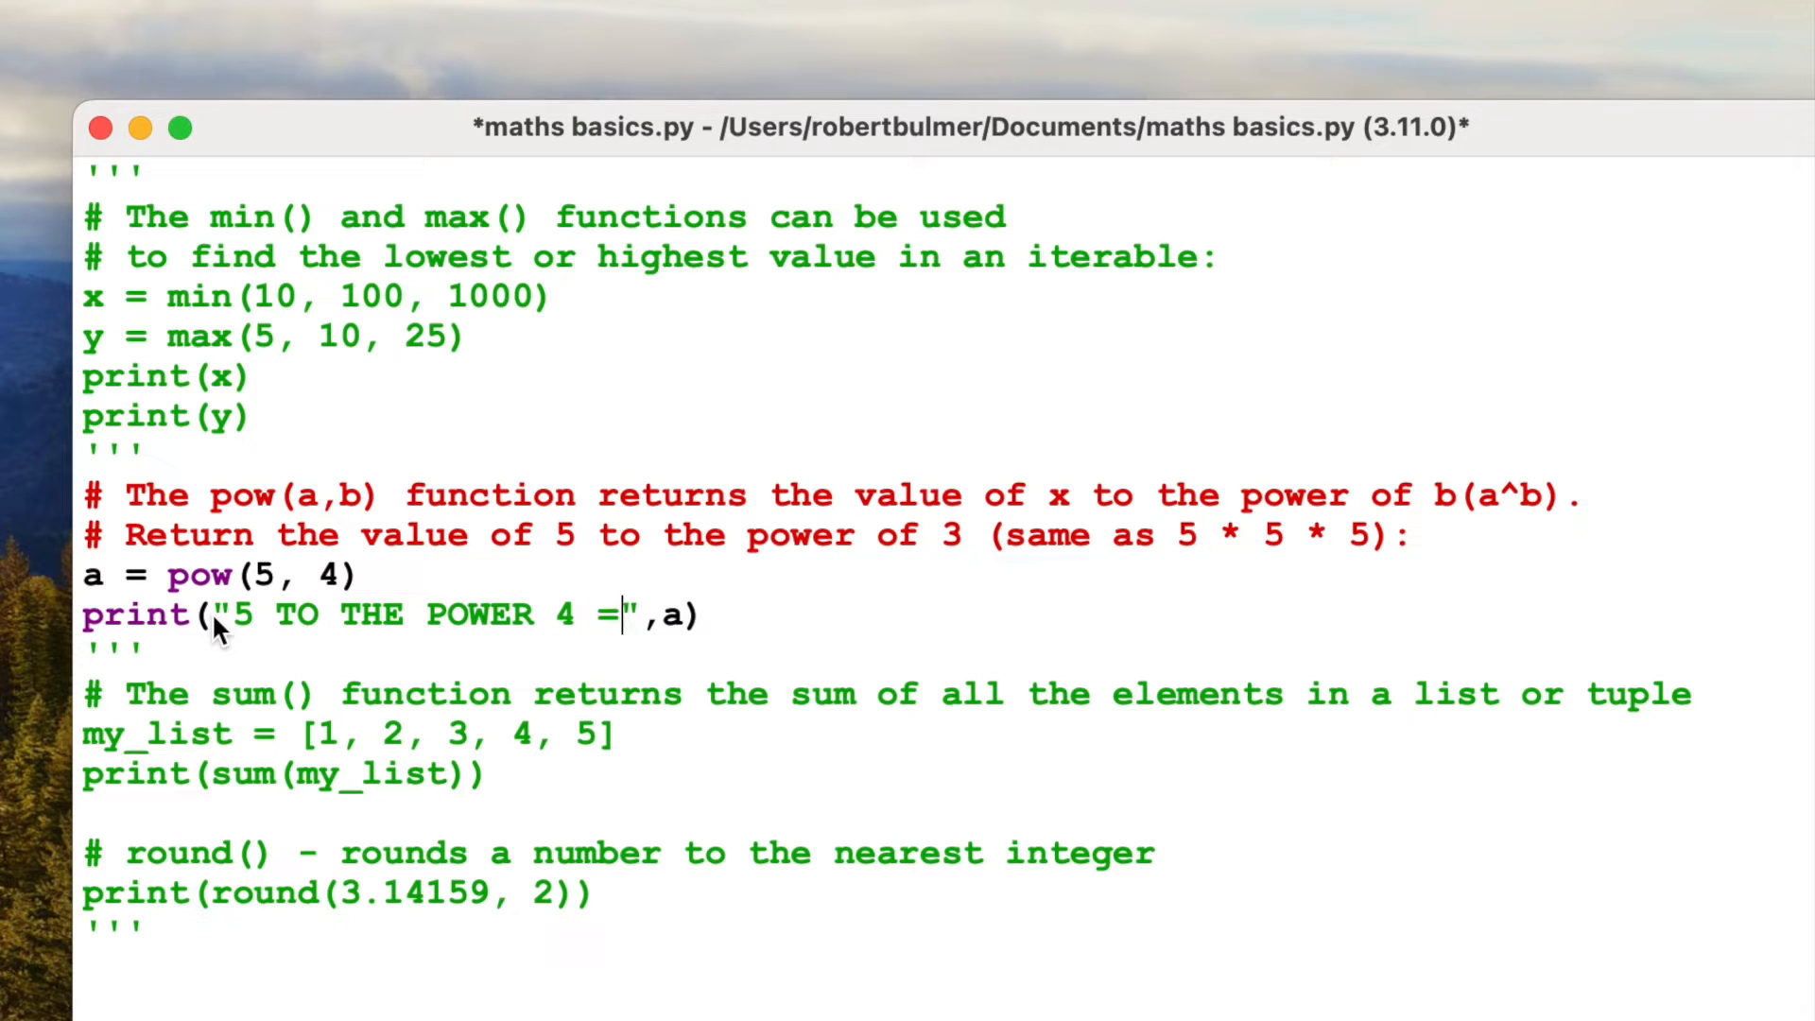
Step: Run the updated pow example via Run > Run Module
click(533, 11)
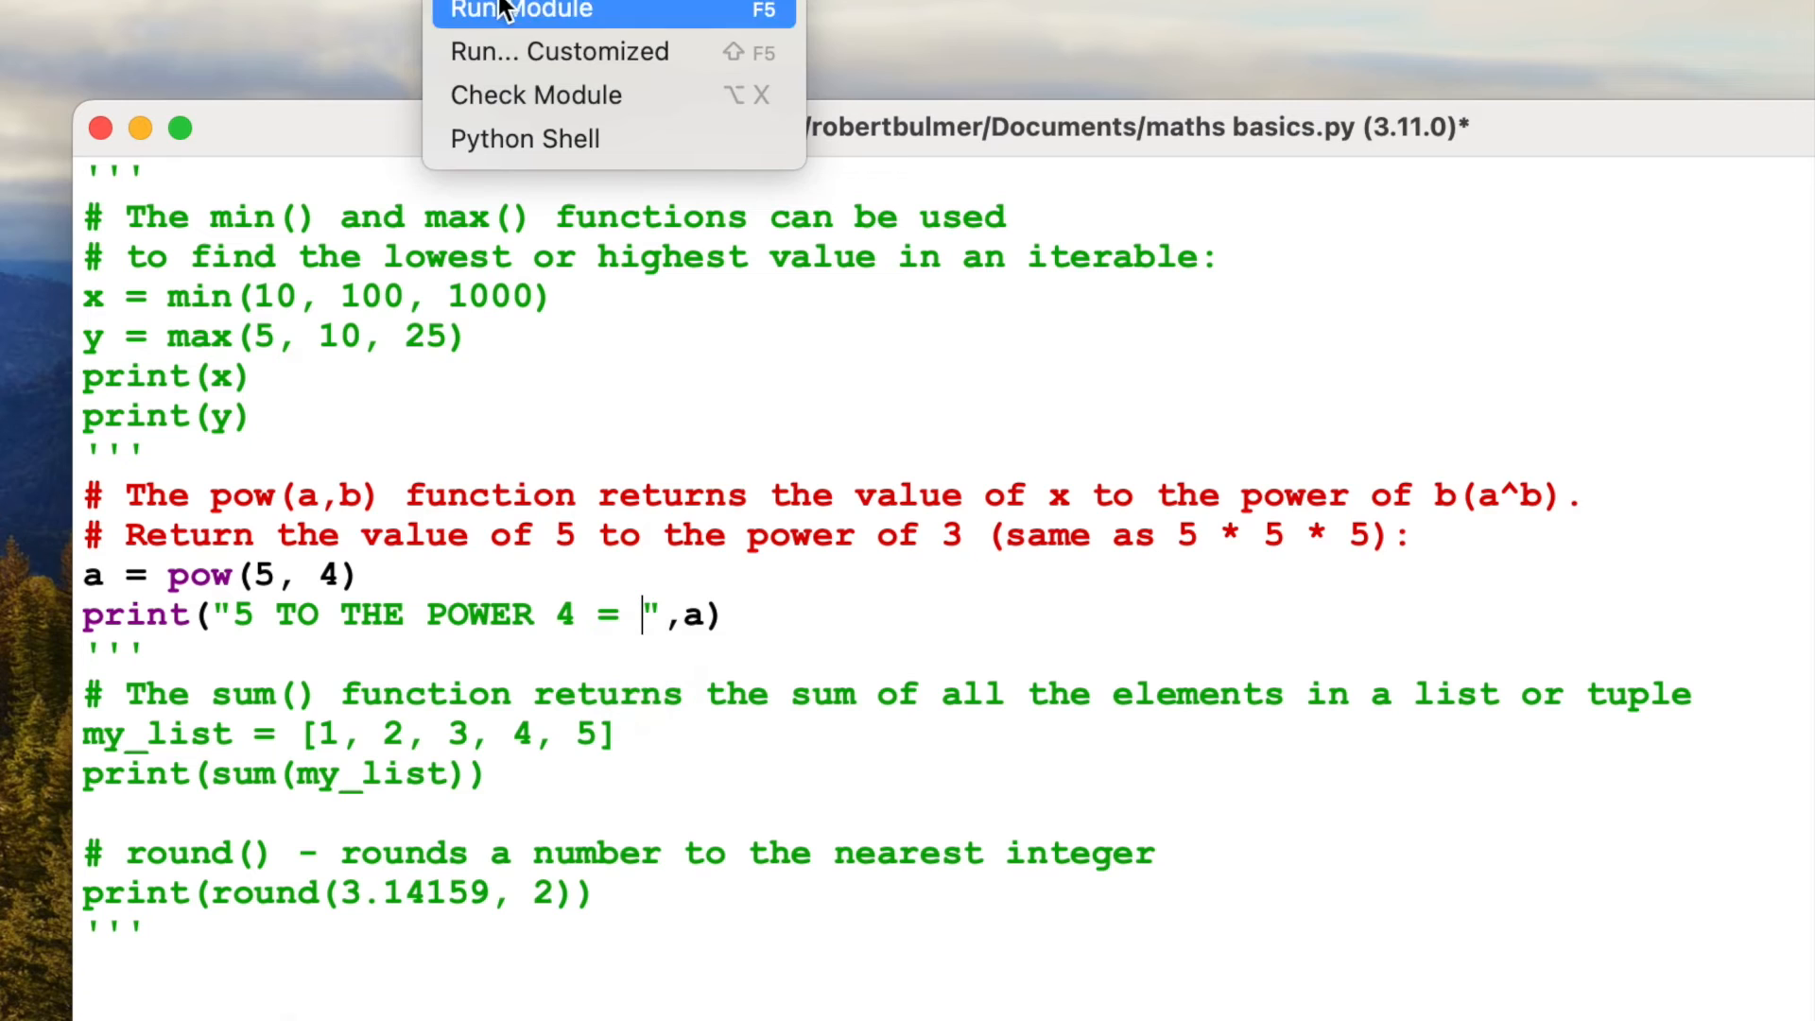
click(520, 11)
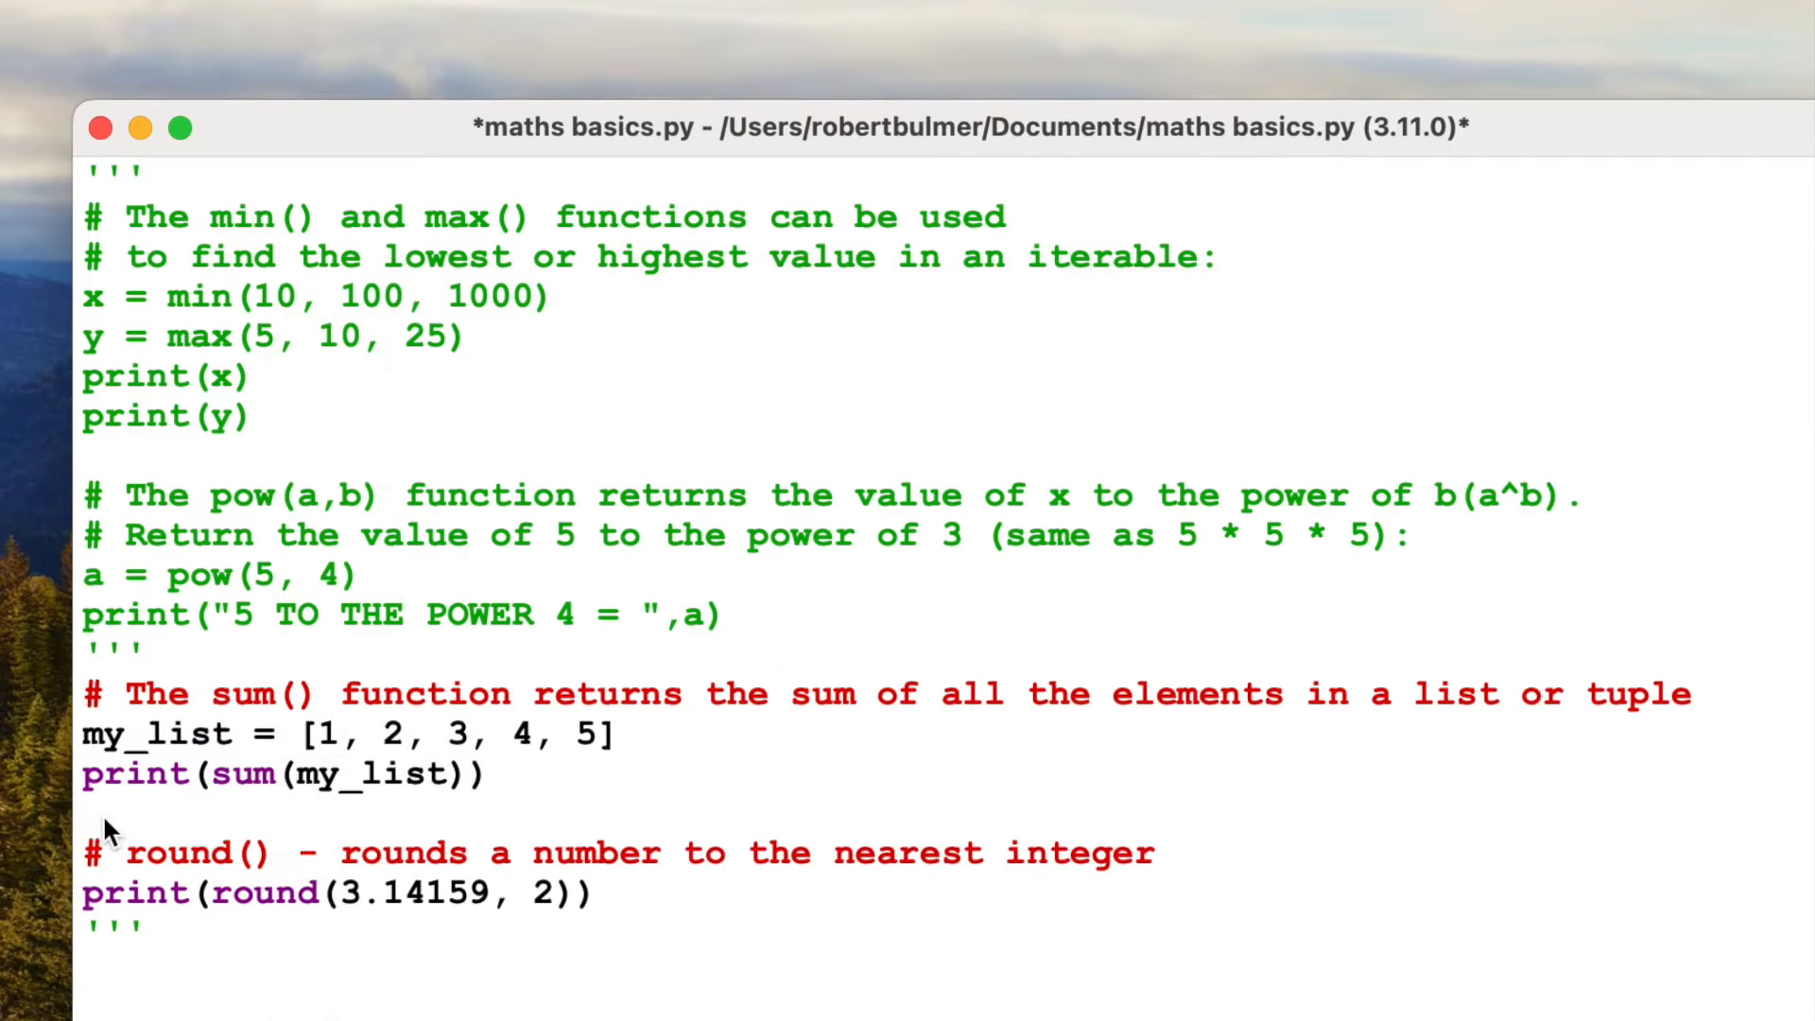
Step: Close the string with ''' after print(sum(my_list)) so round stays quoted out, then save
text(''')
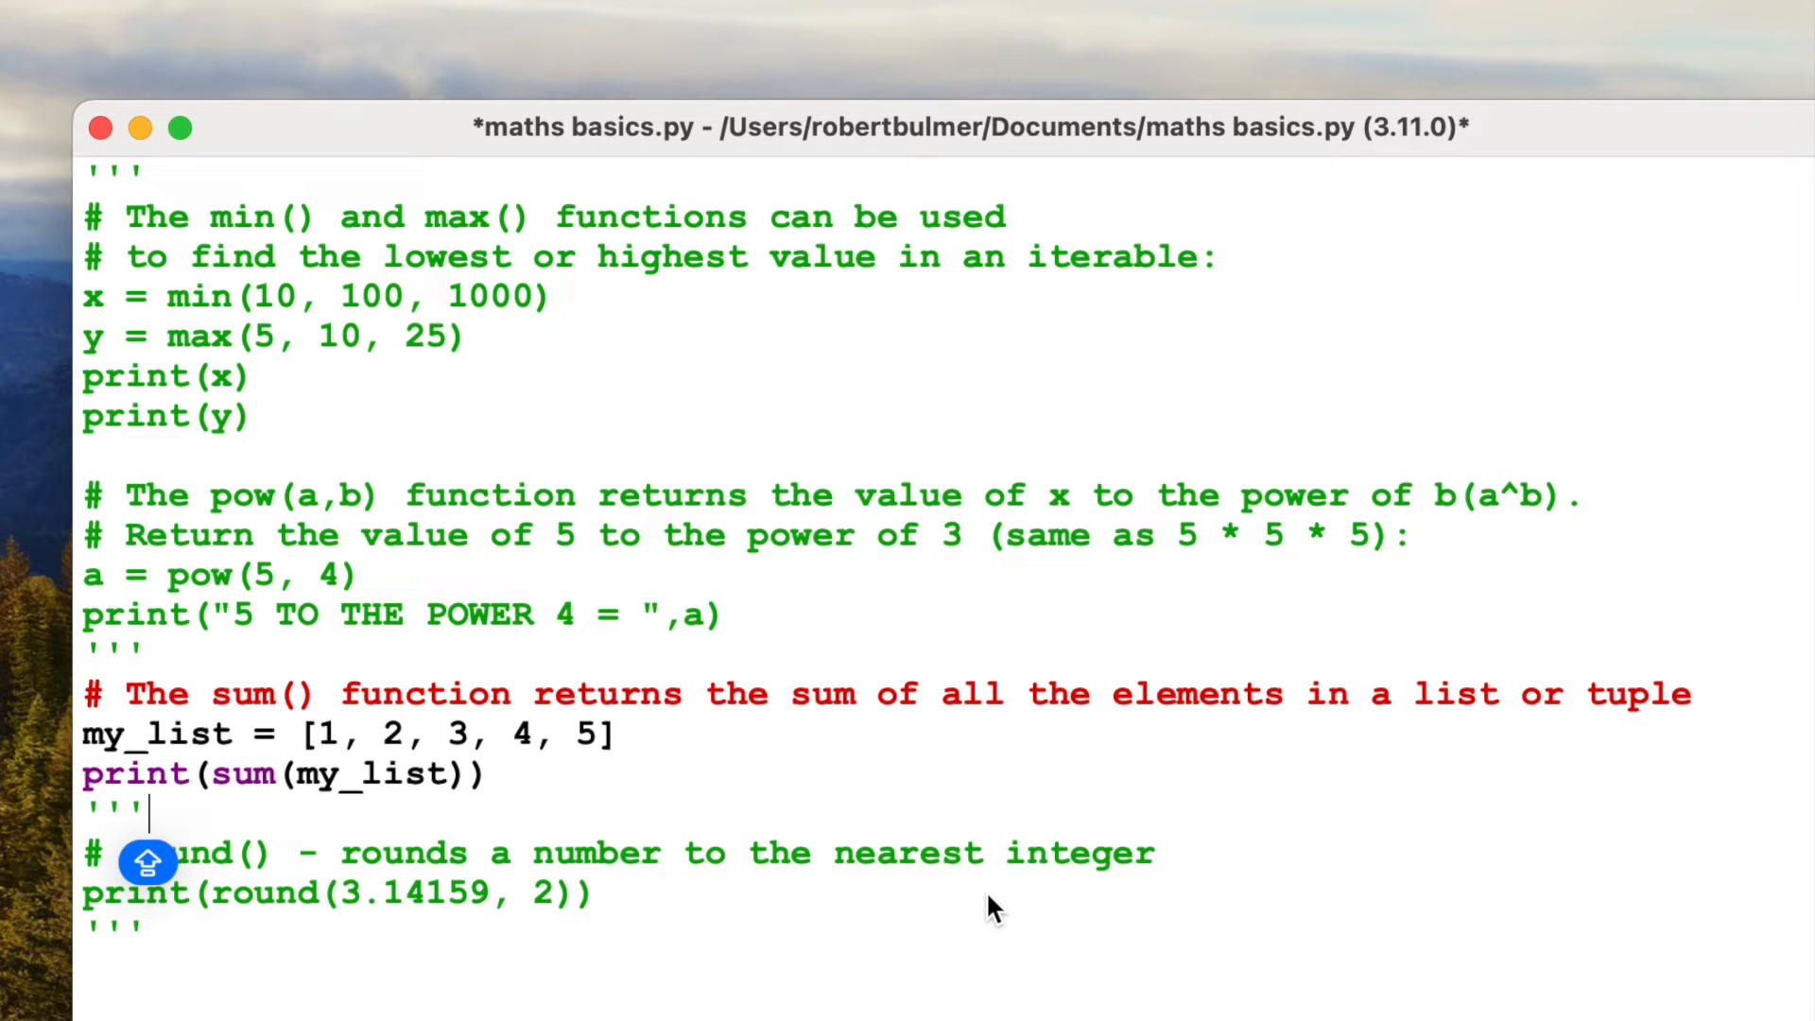
mouse_move(1632, 739)
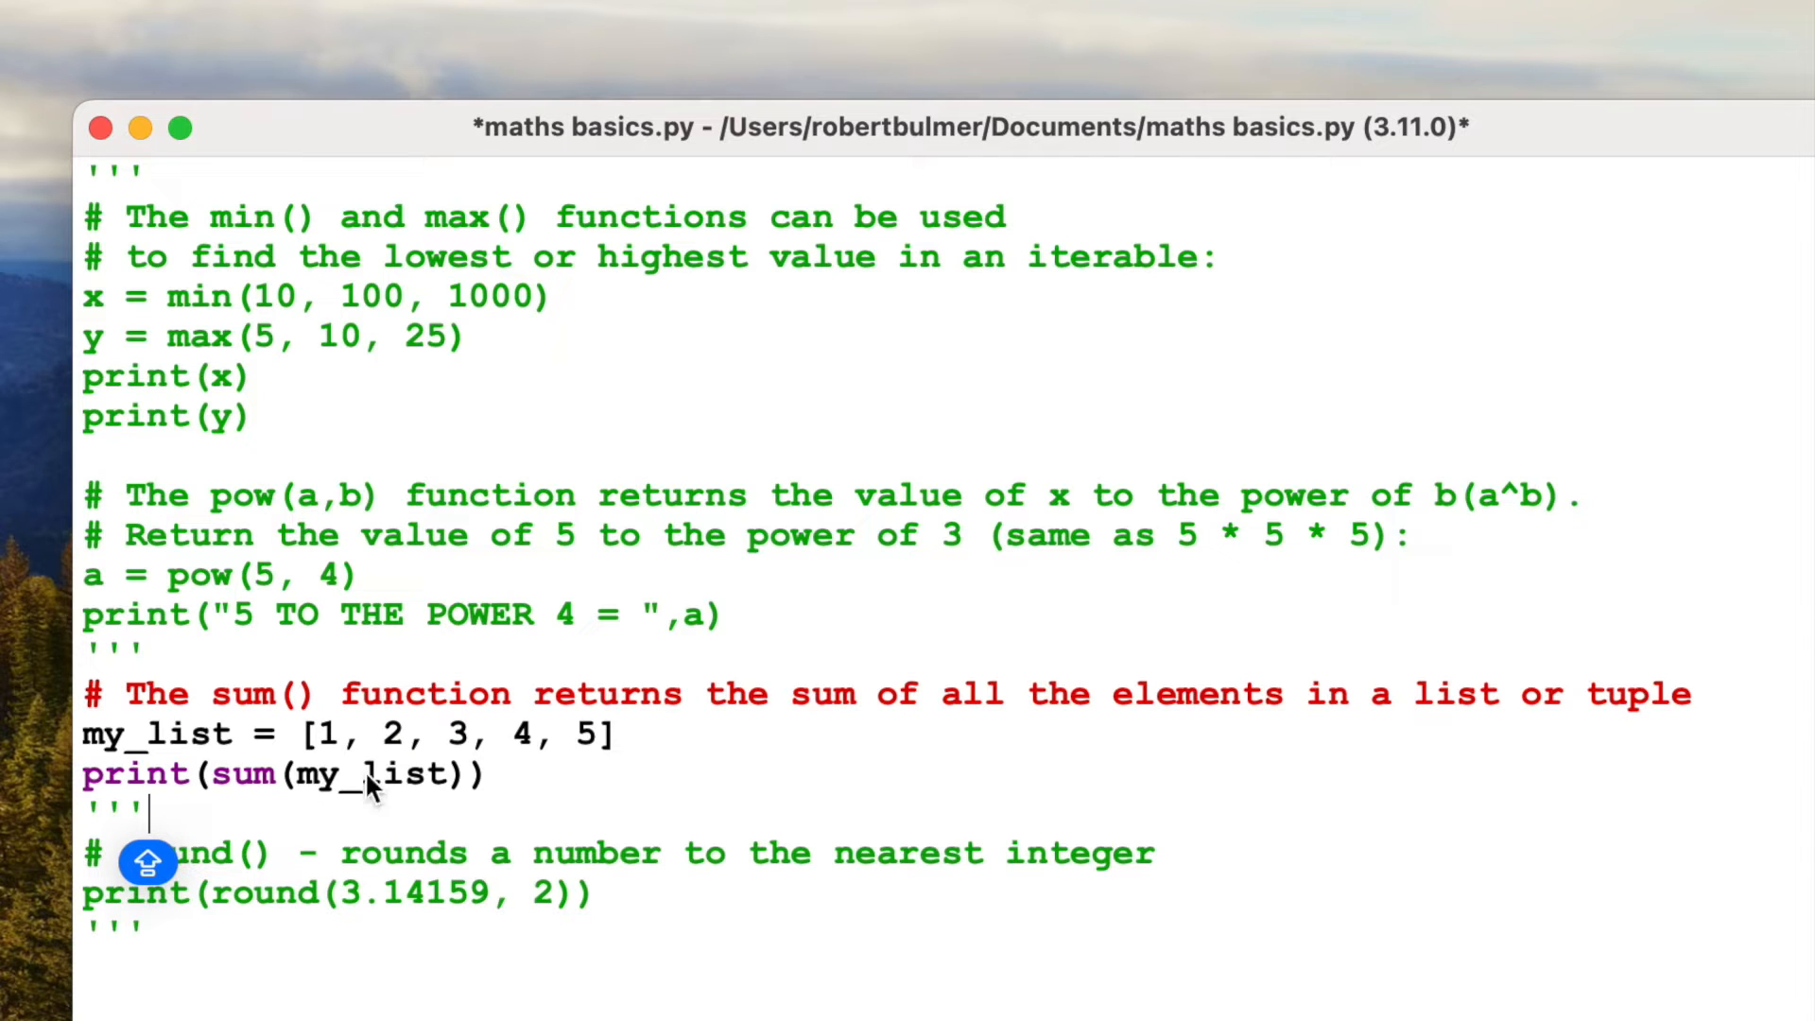
mouse_move(786, 817)
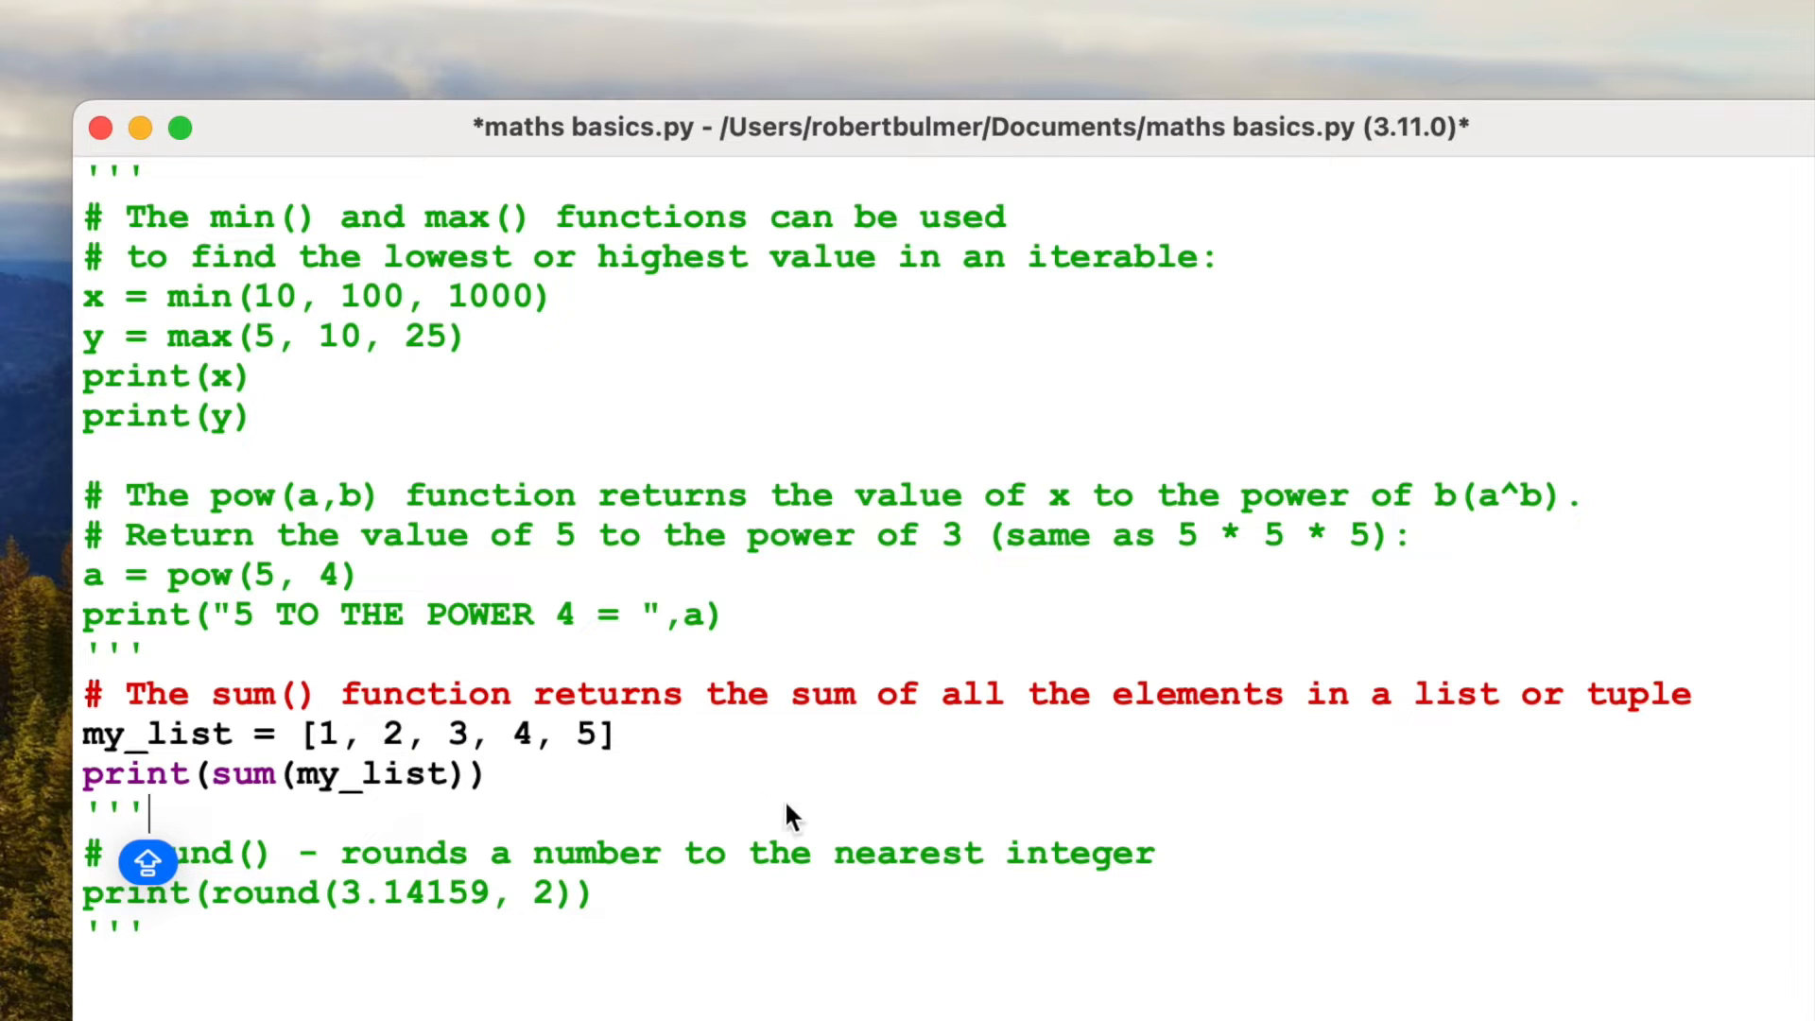
mouse_move(515, 828)
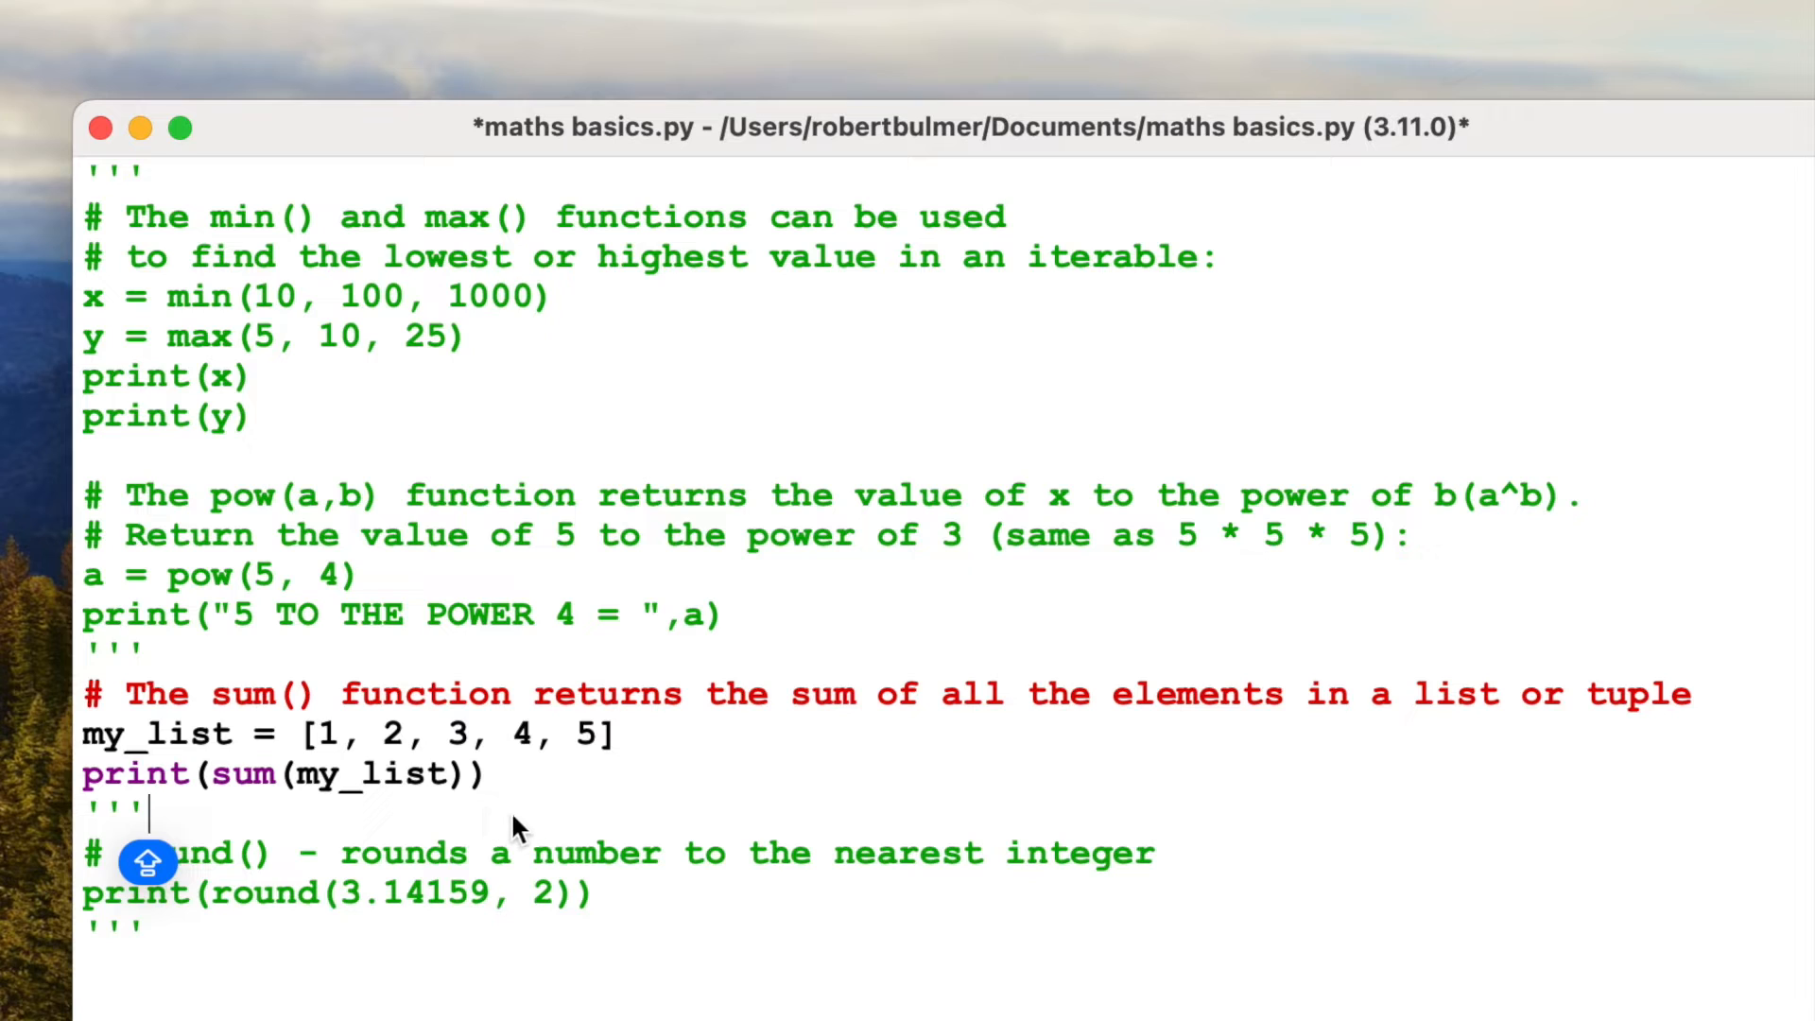
mouse_move(440, 770)
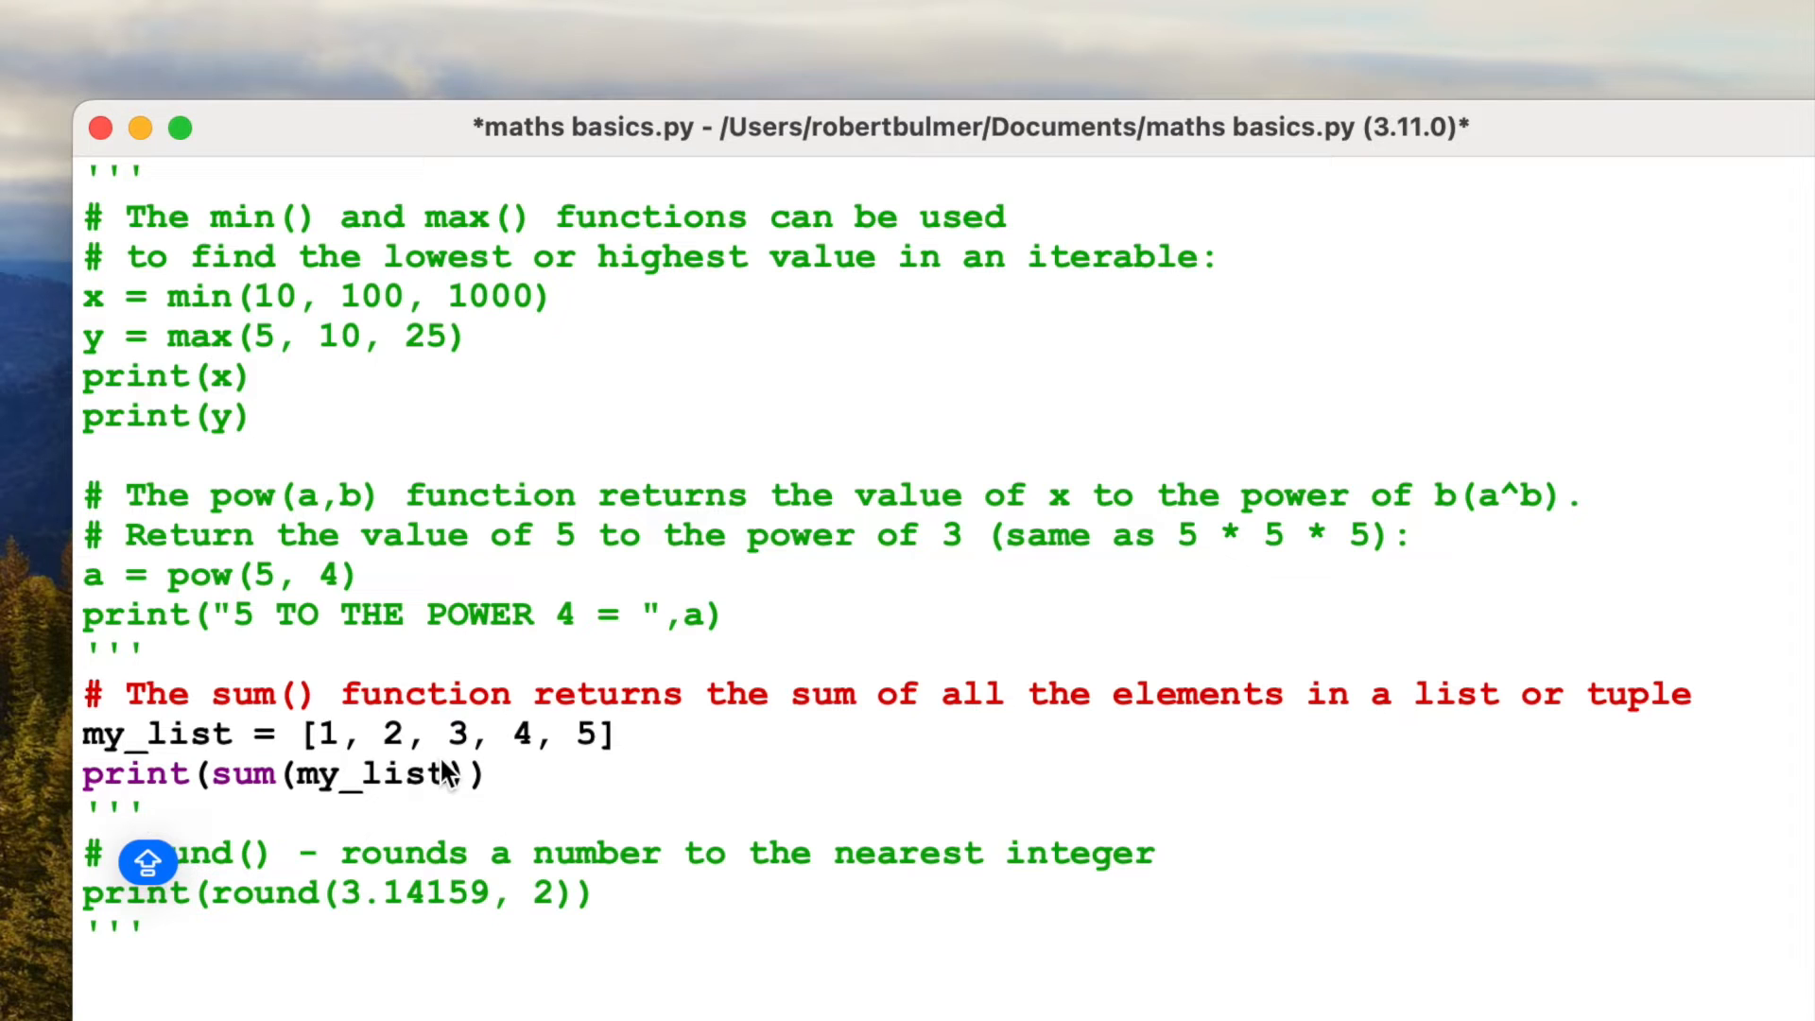
click(579, 5)
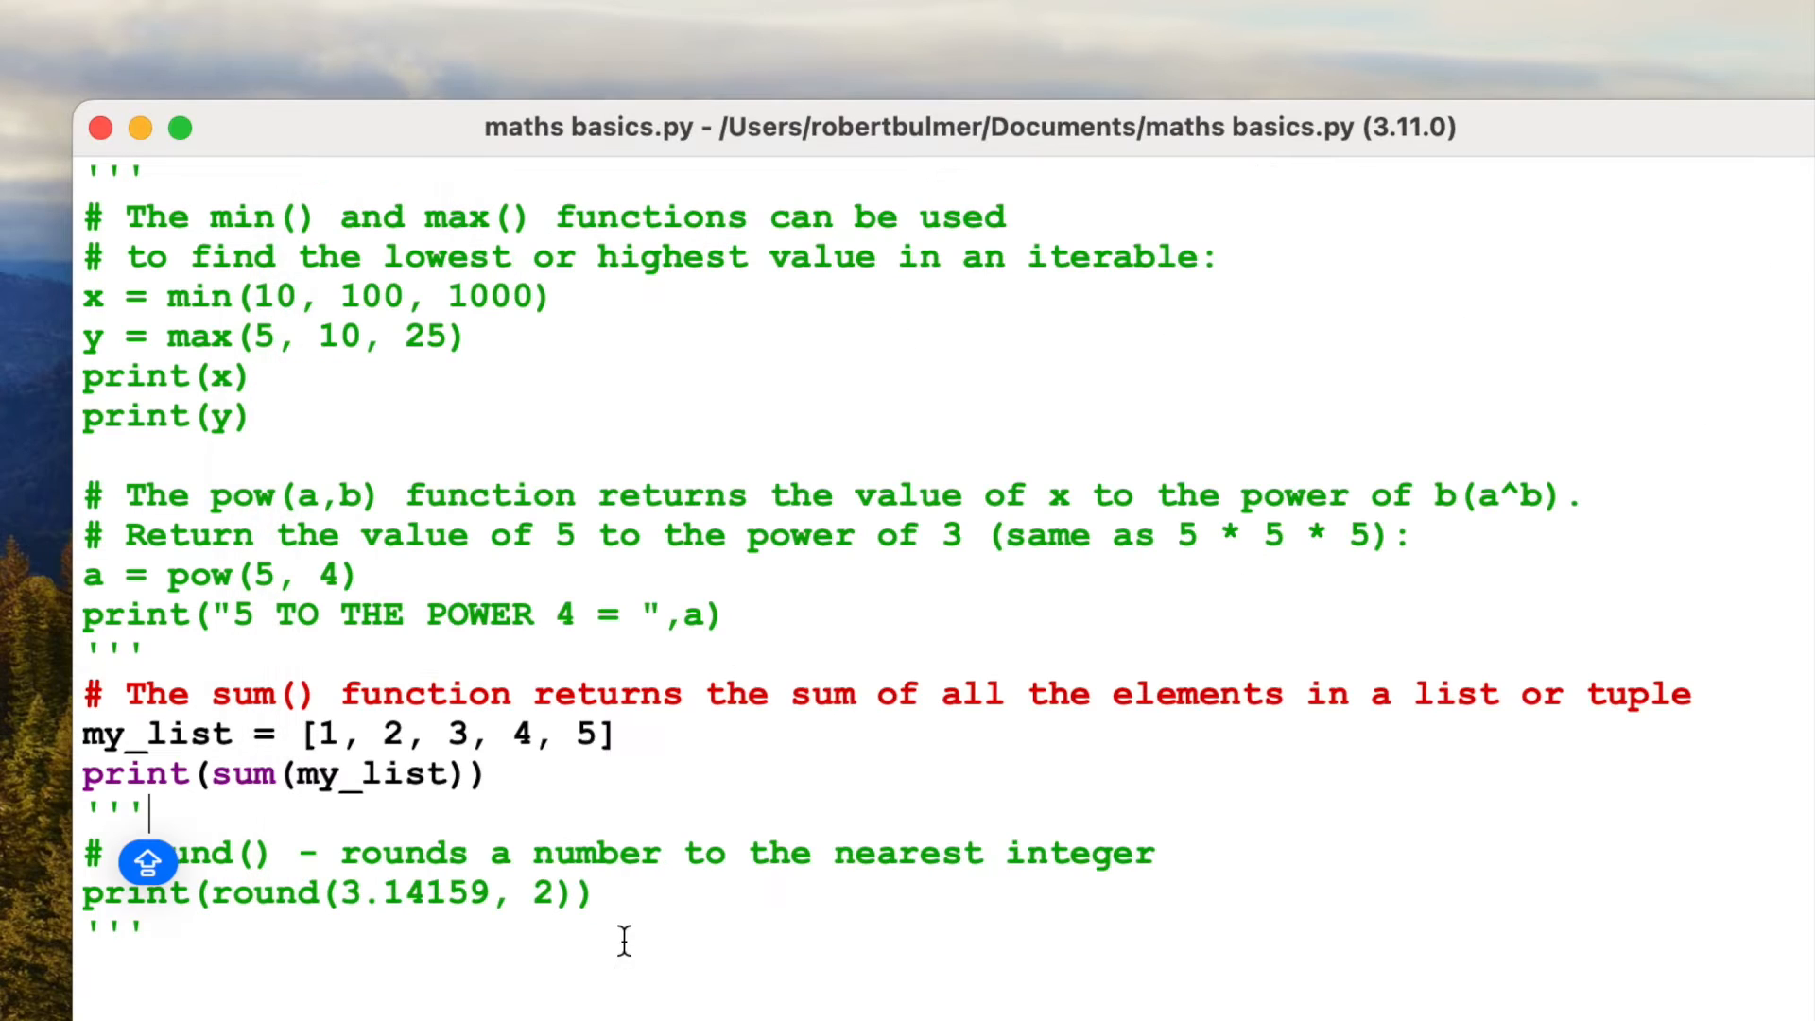
mouse_move(169, 648)
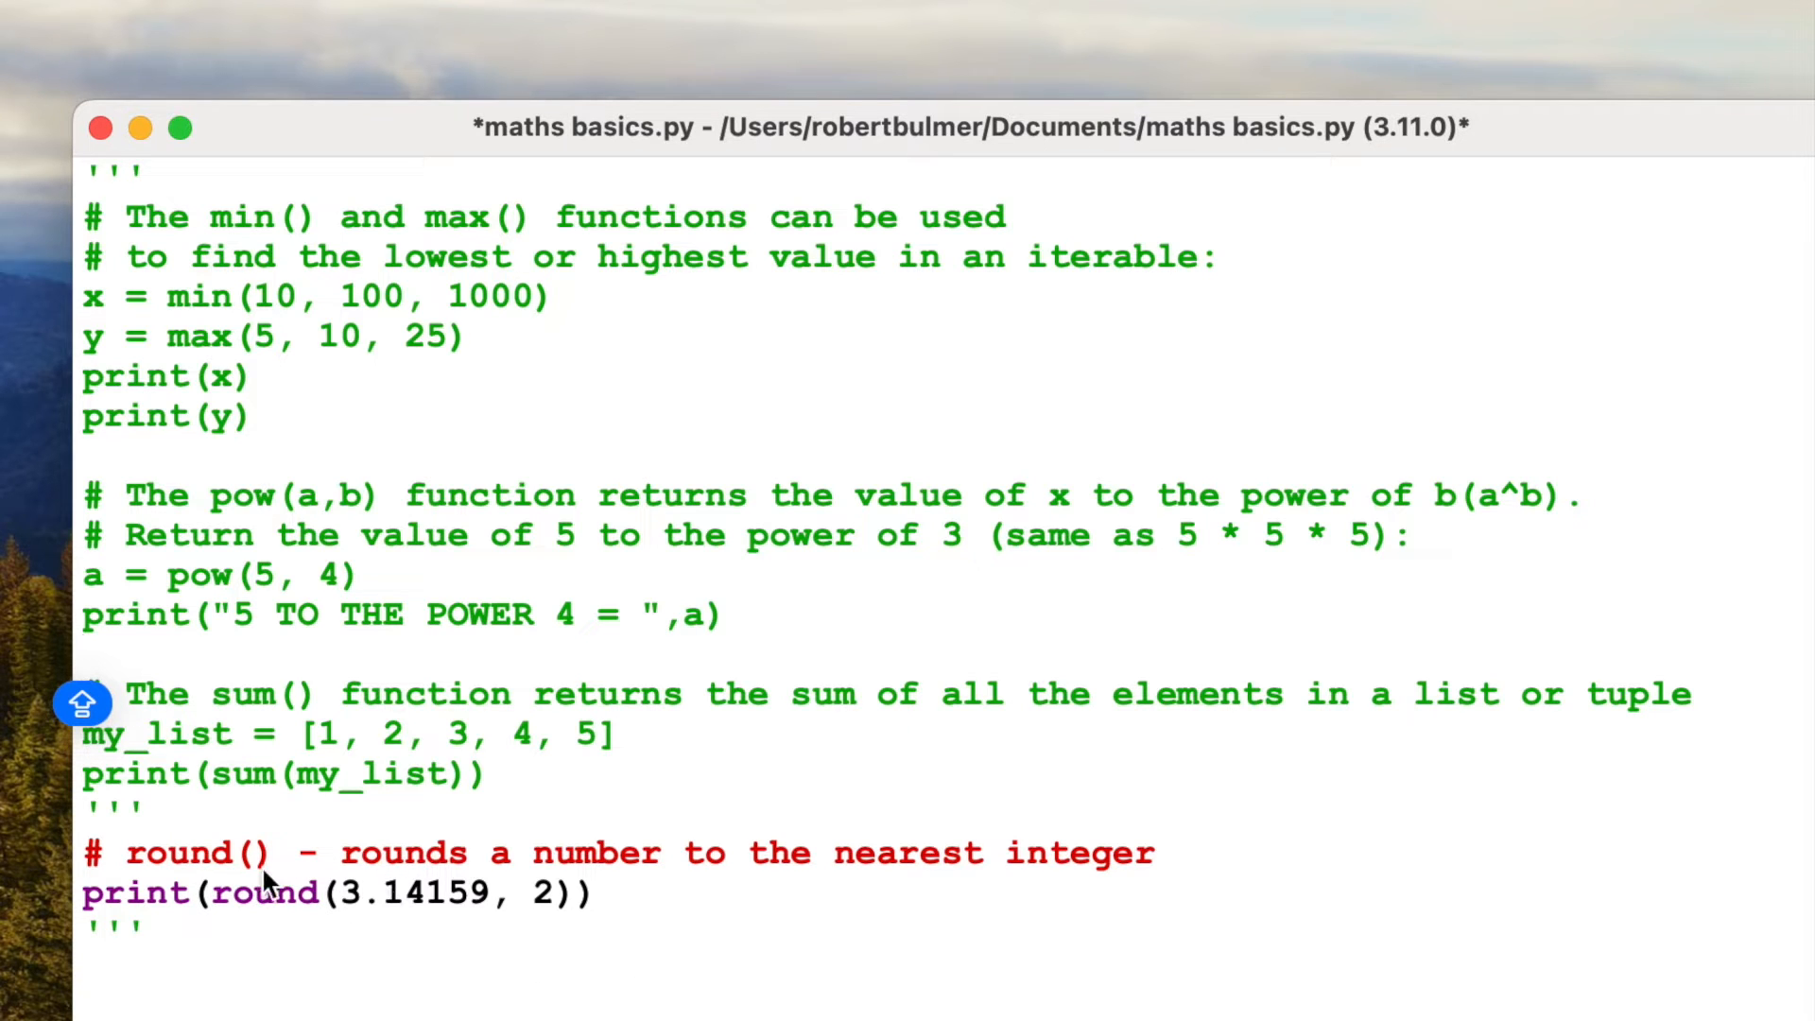
mouse_move(1063, 910)
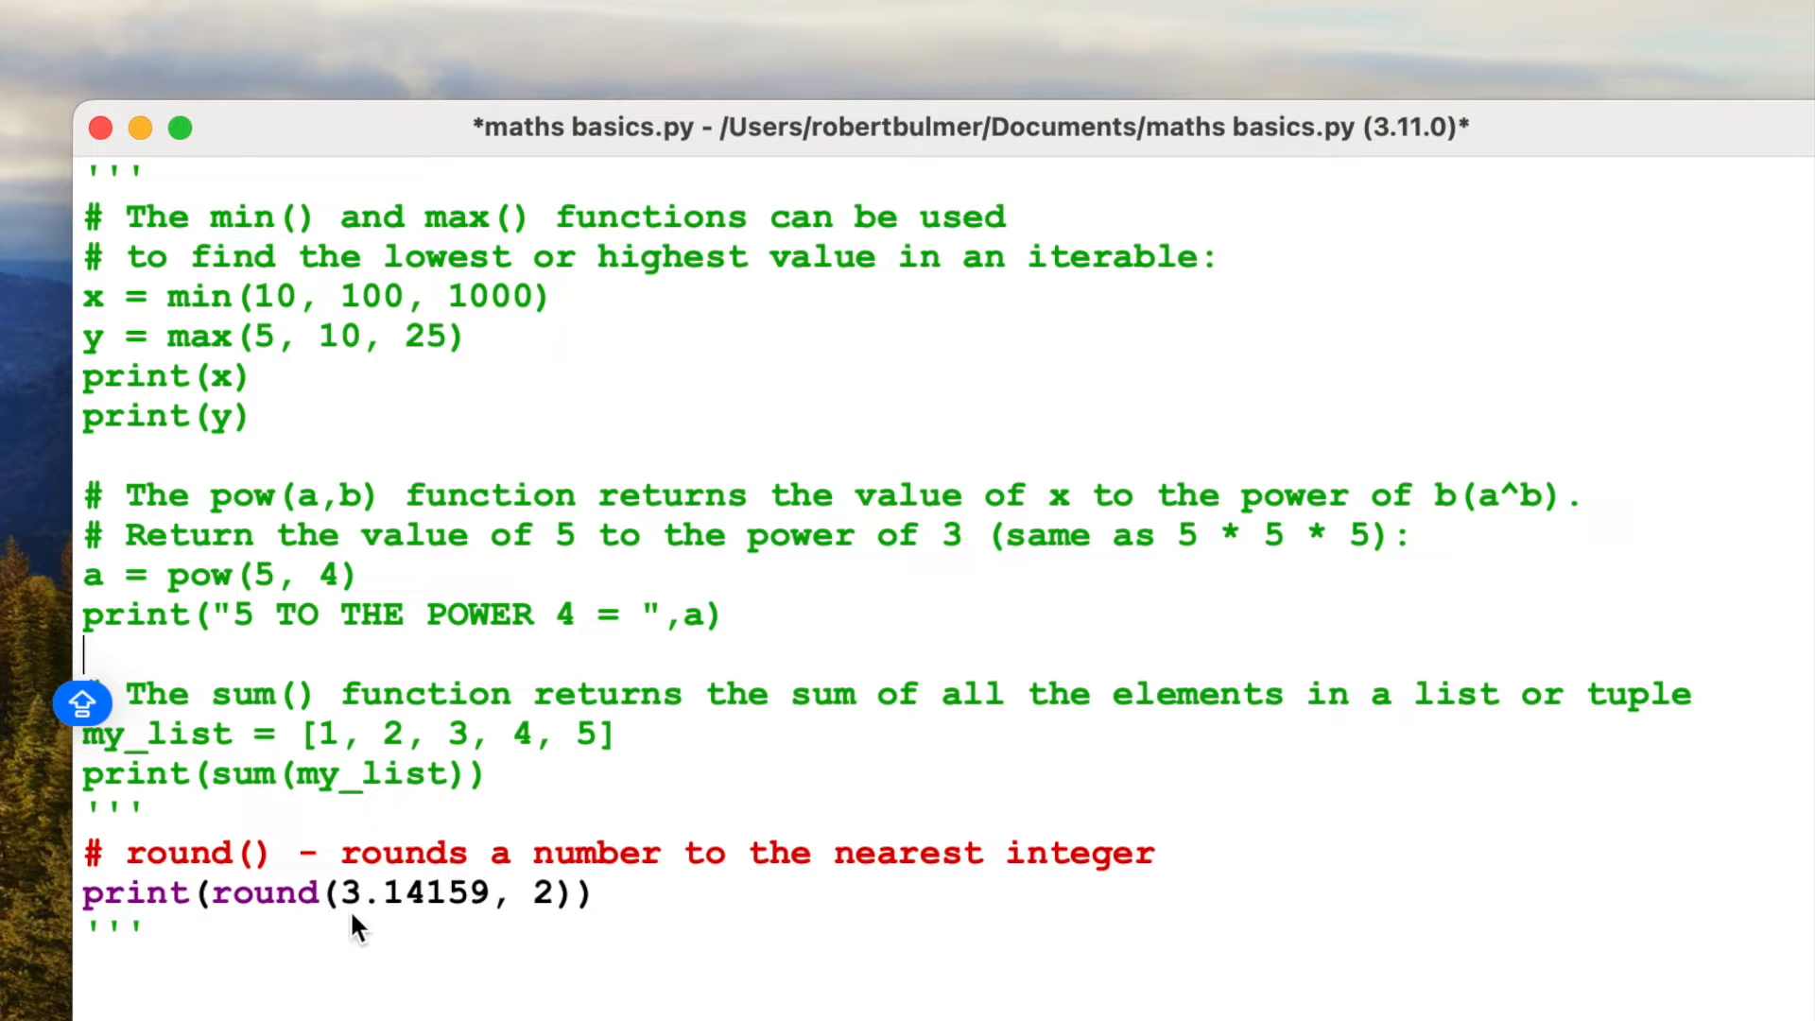
mouse_move(437, 921)
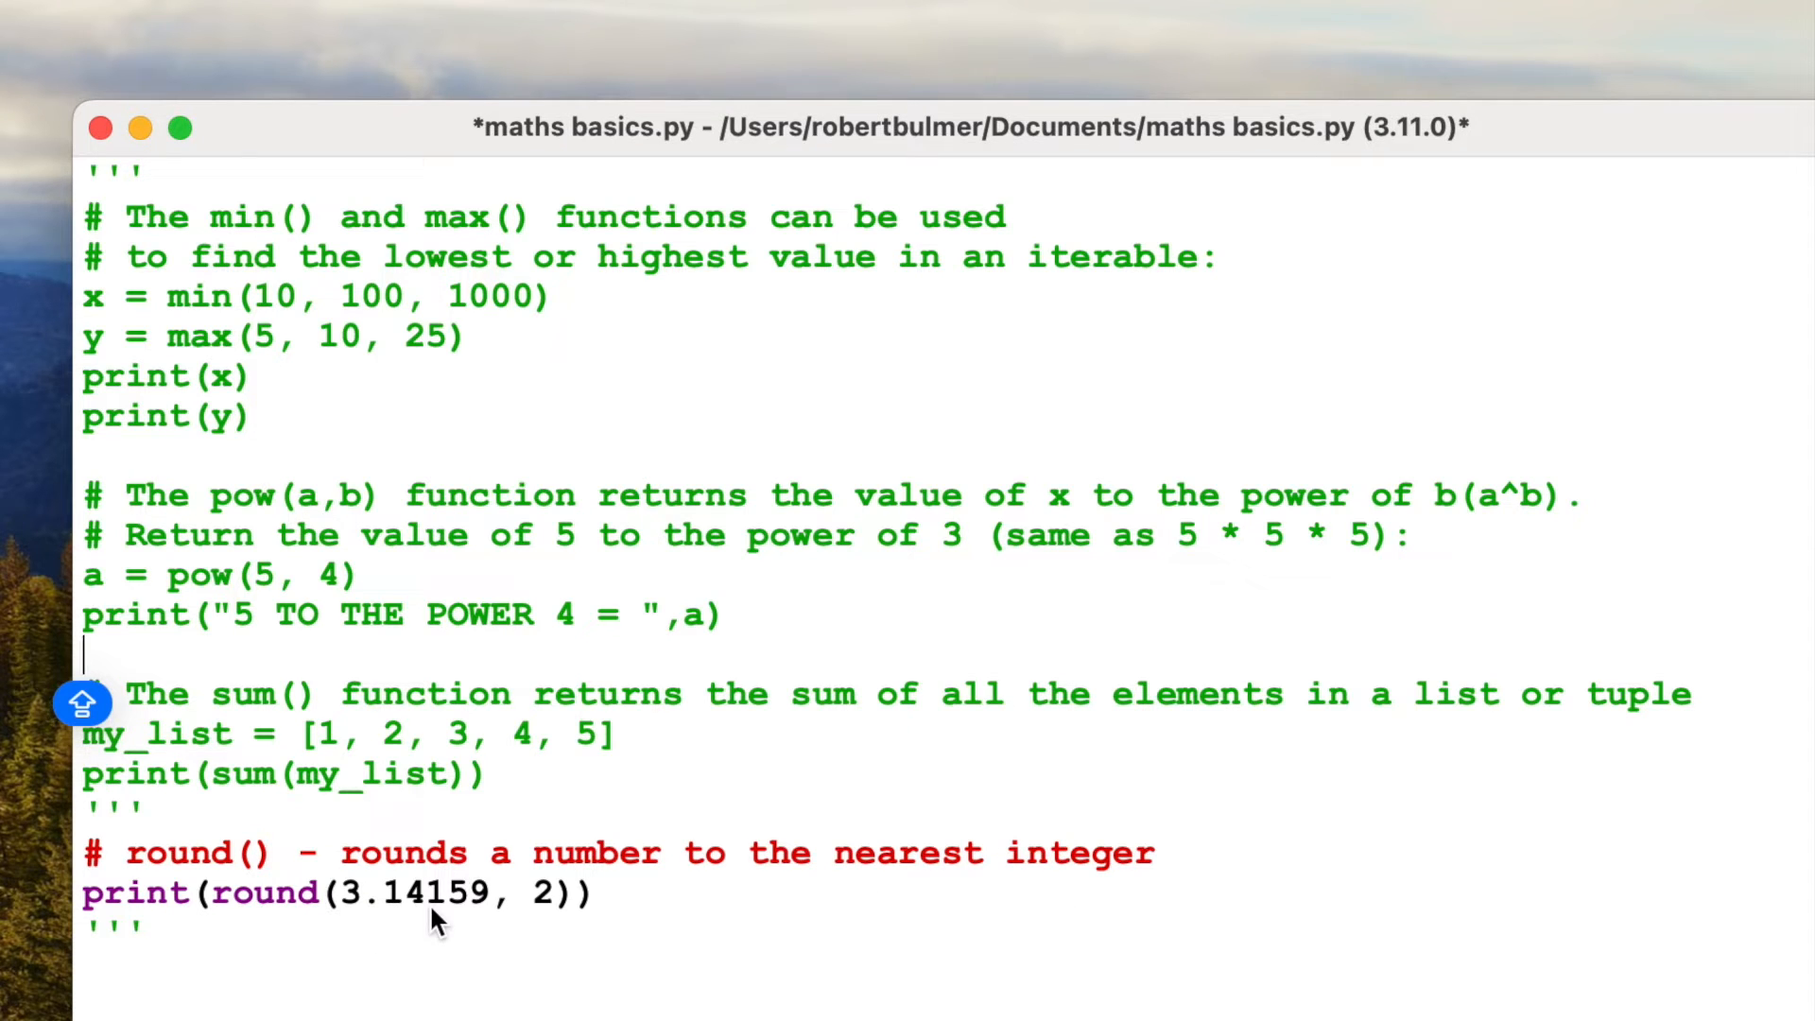
mouse_move(463, 921)
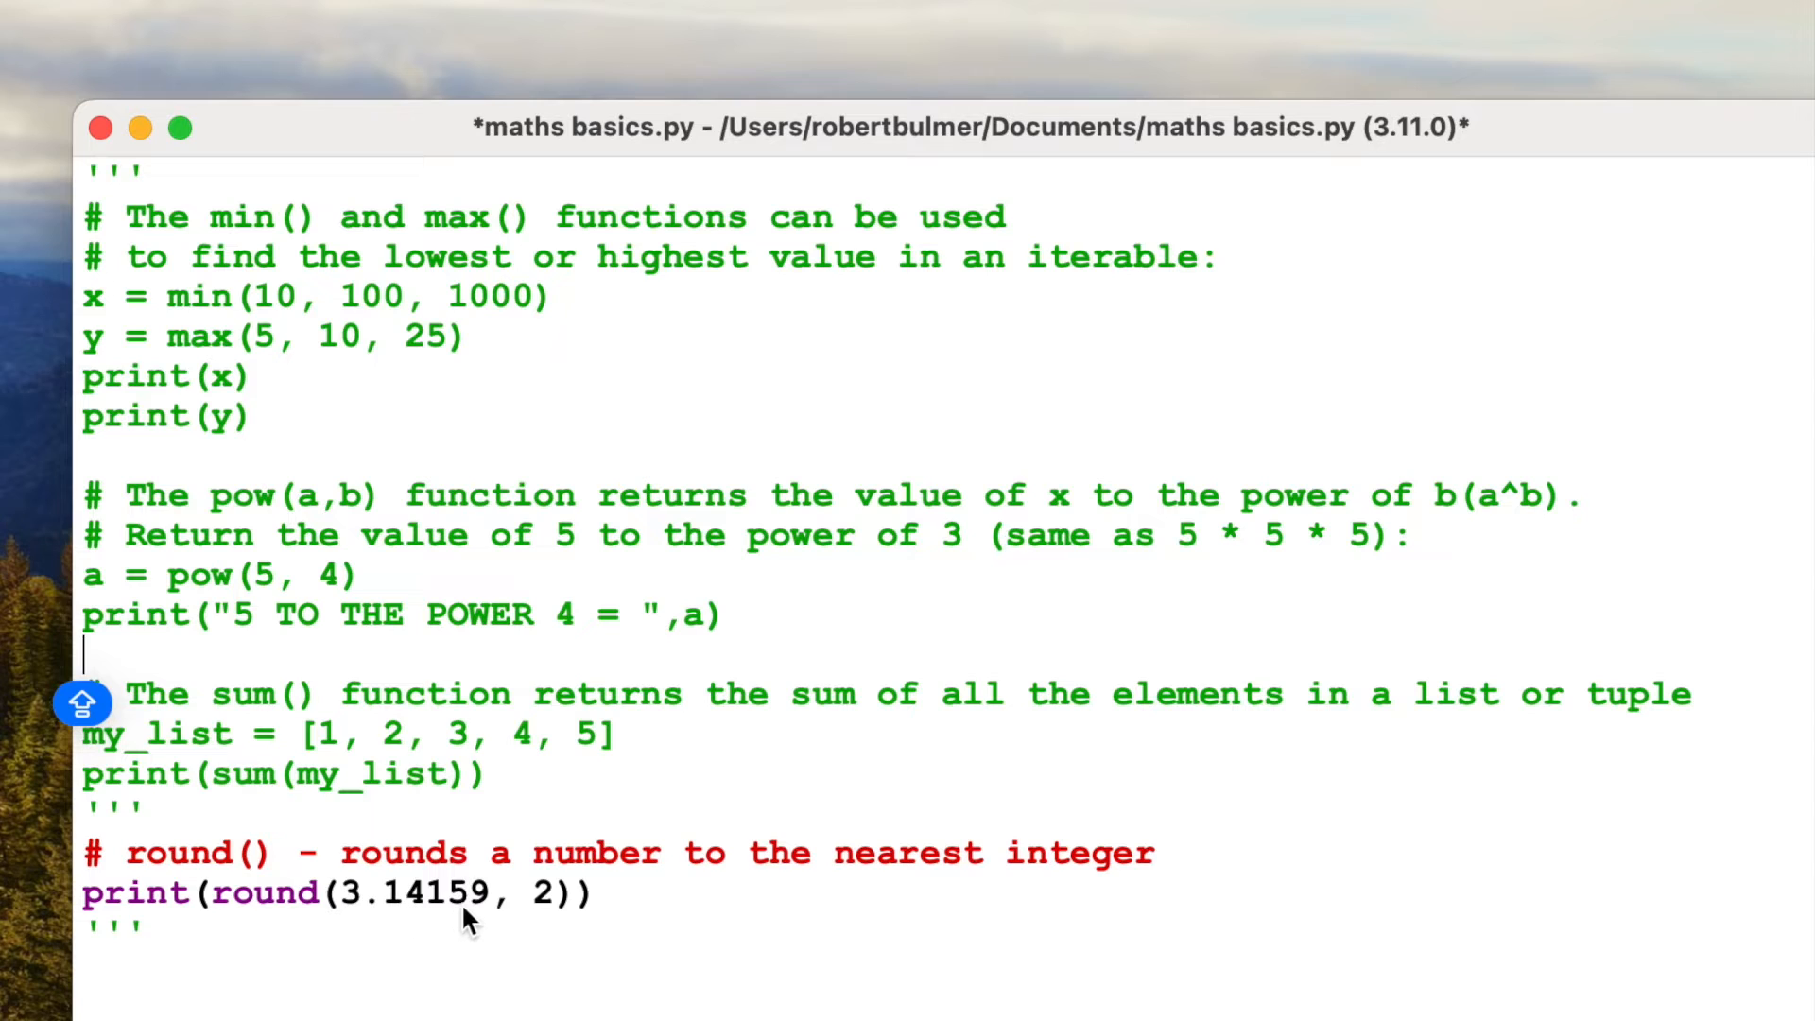
mouse_move(560, 919)
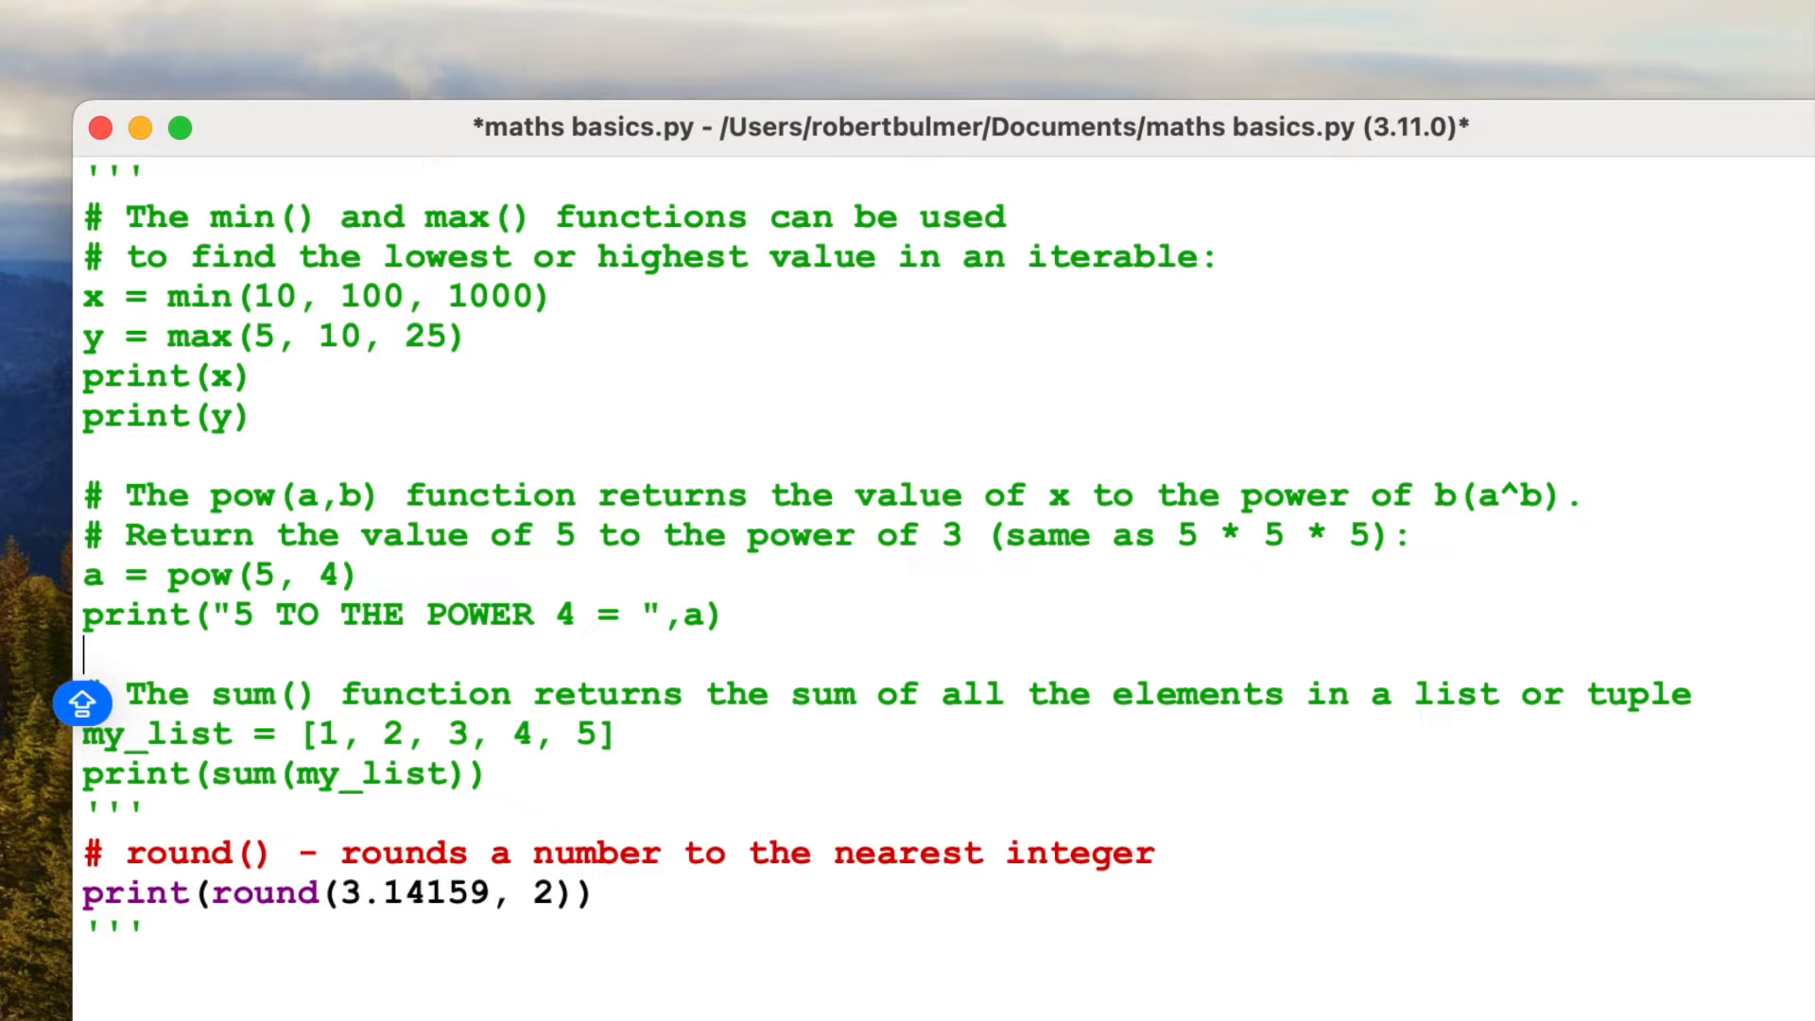
Step: Save maths basics.py and change round(3.14159, 2) to 15 then 2 decimal places
key(f5)
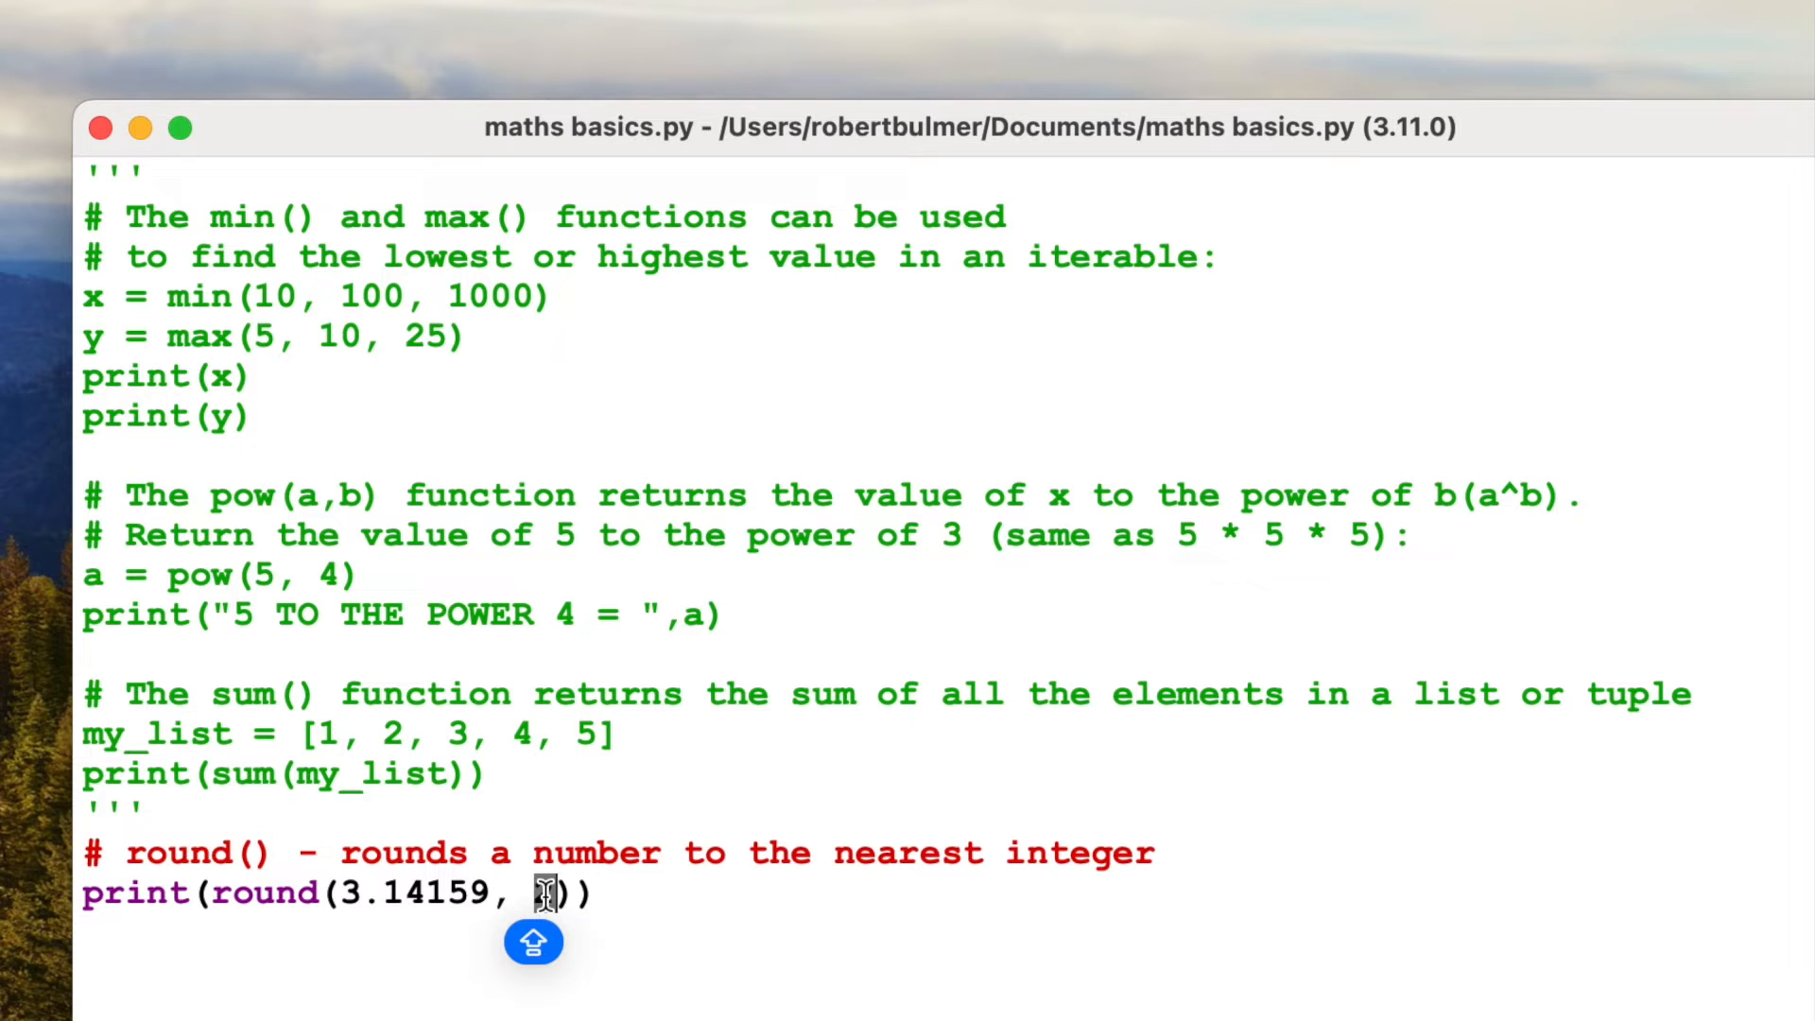
text(15)
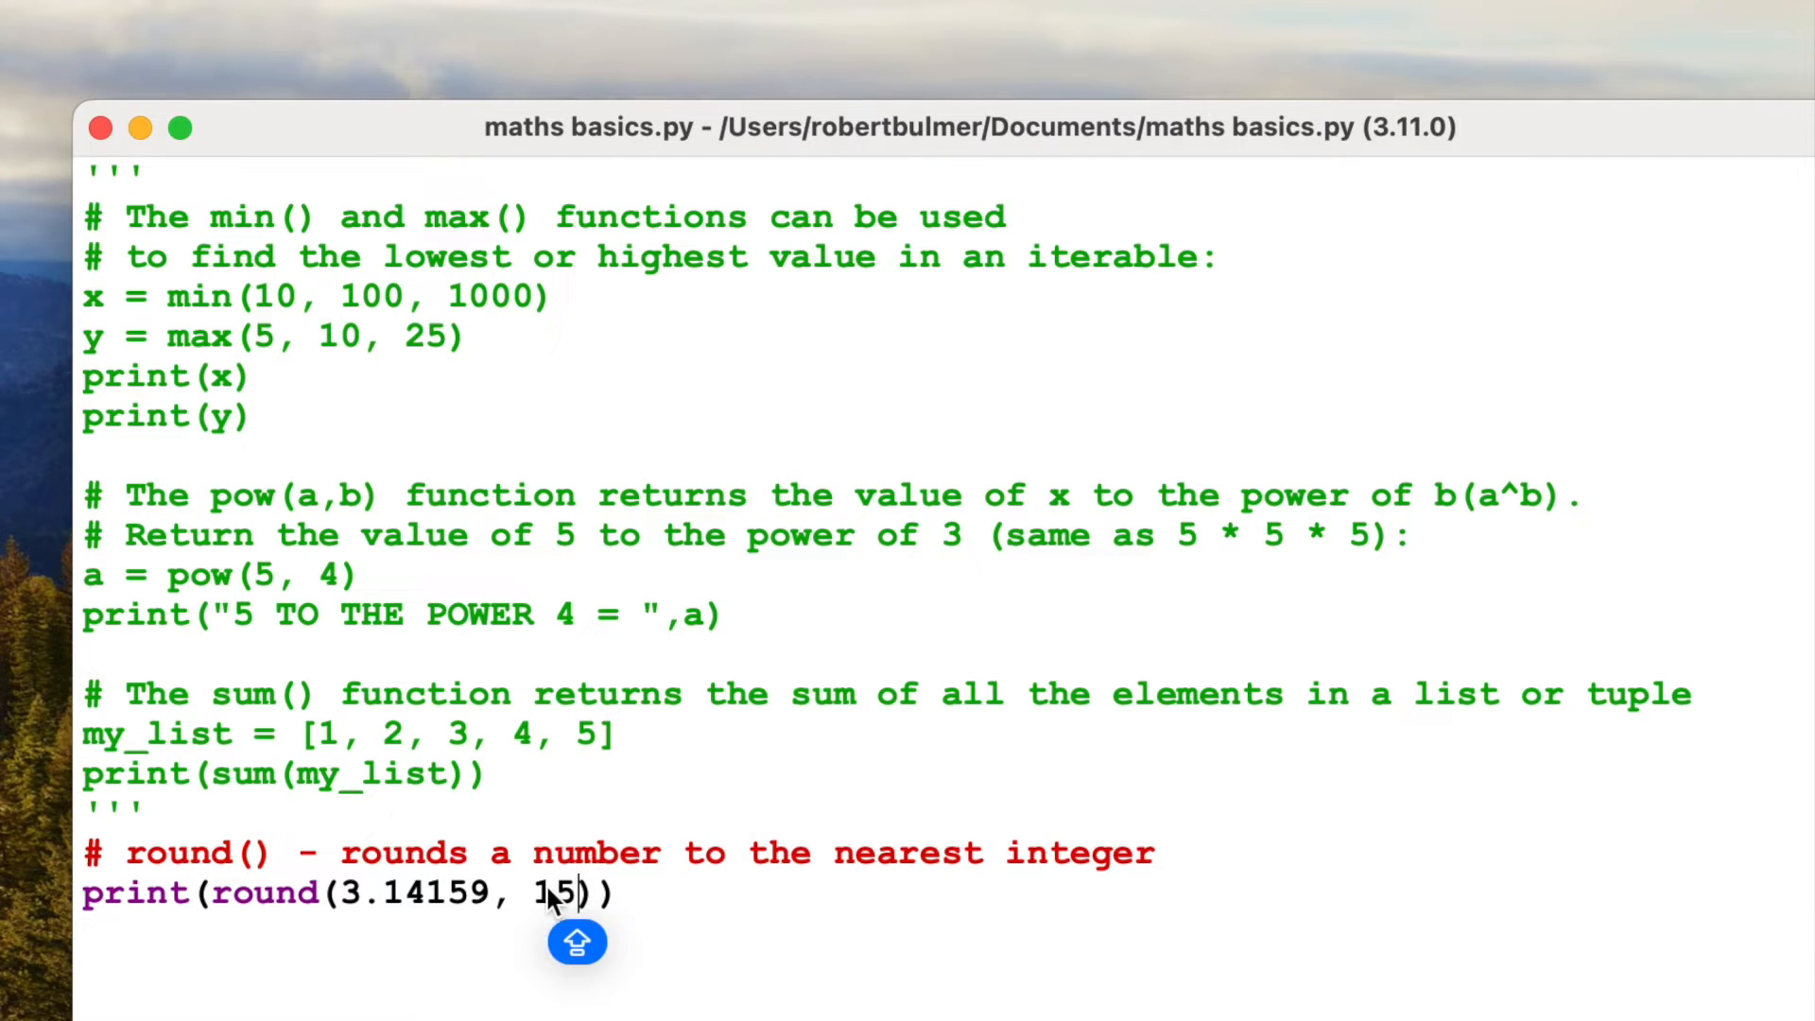
text(2)
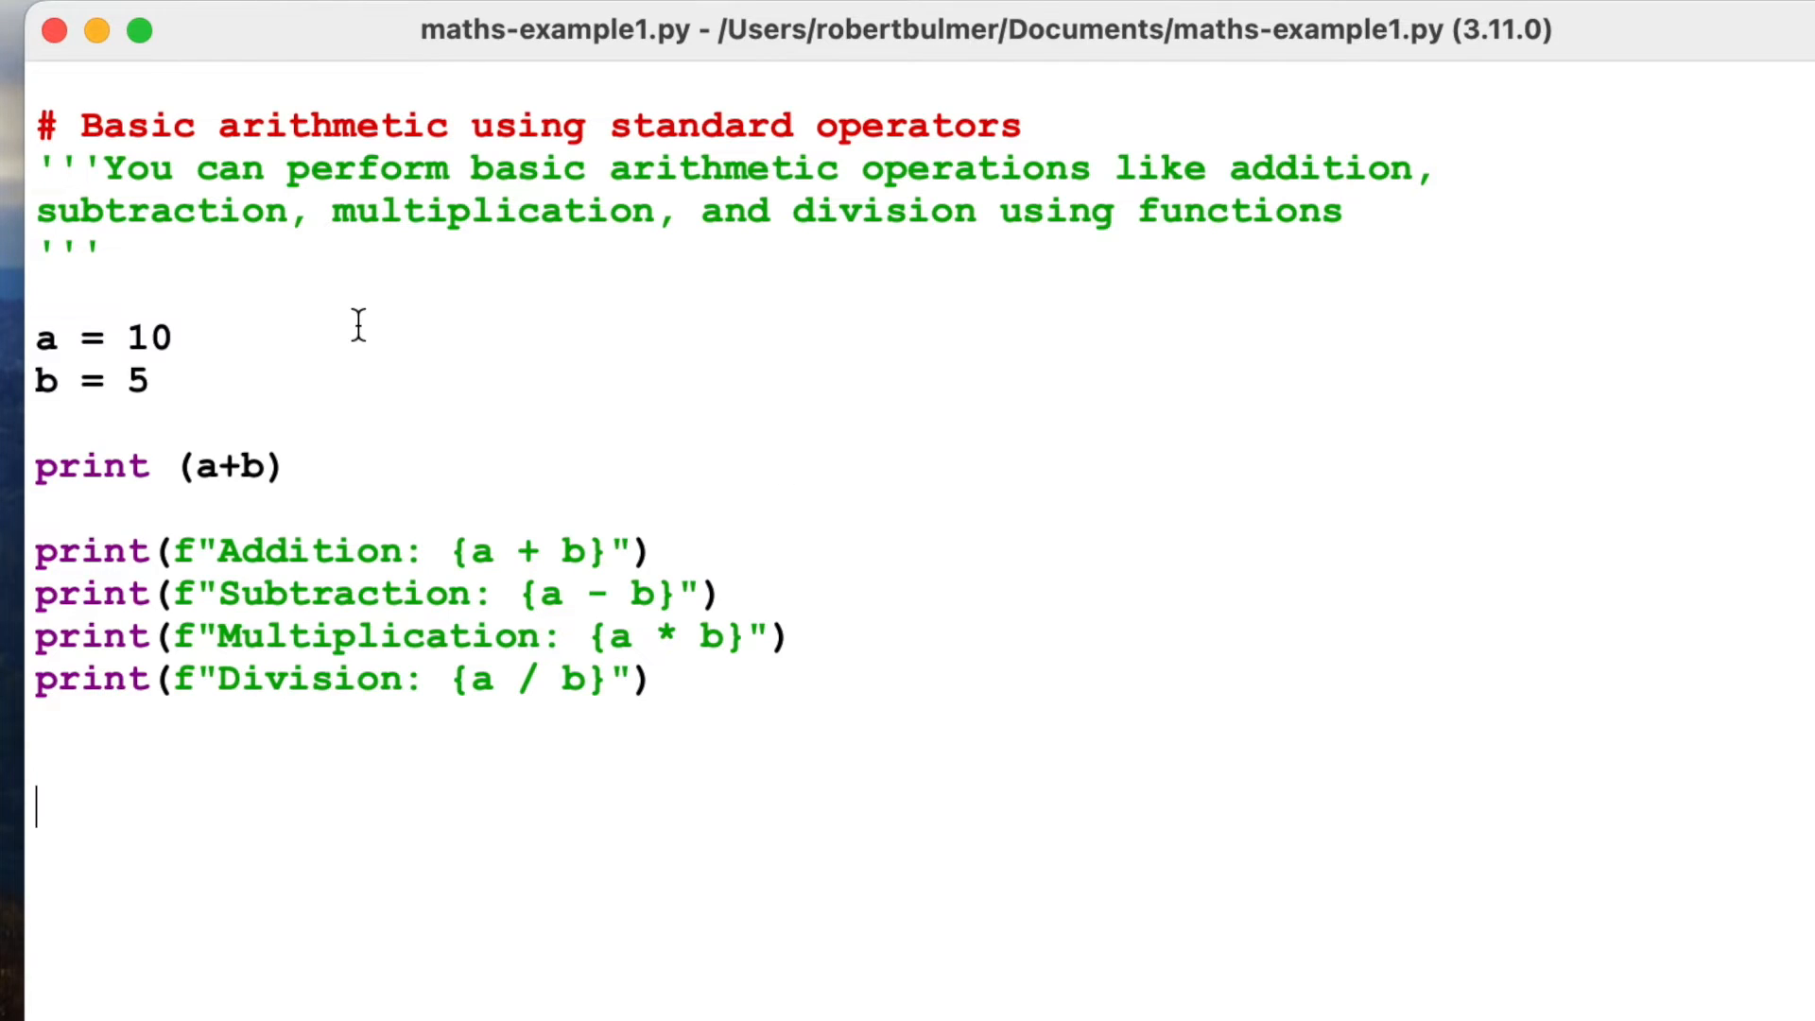
mouse_move(1112, 238)
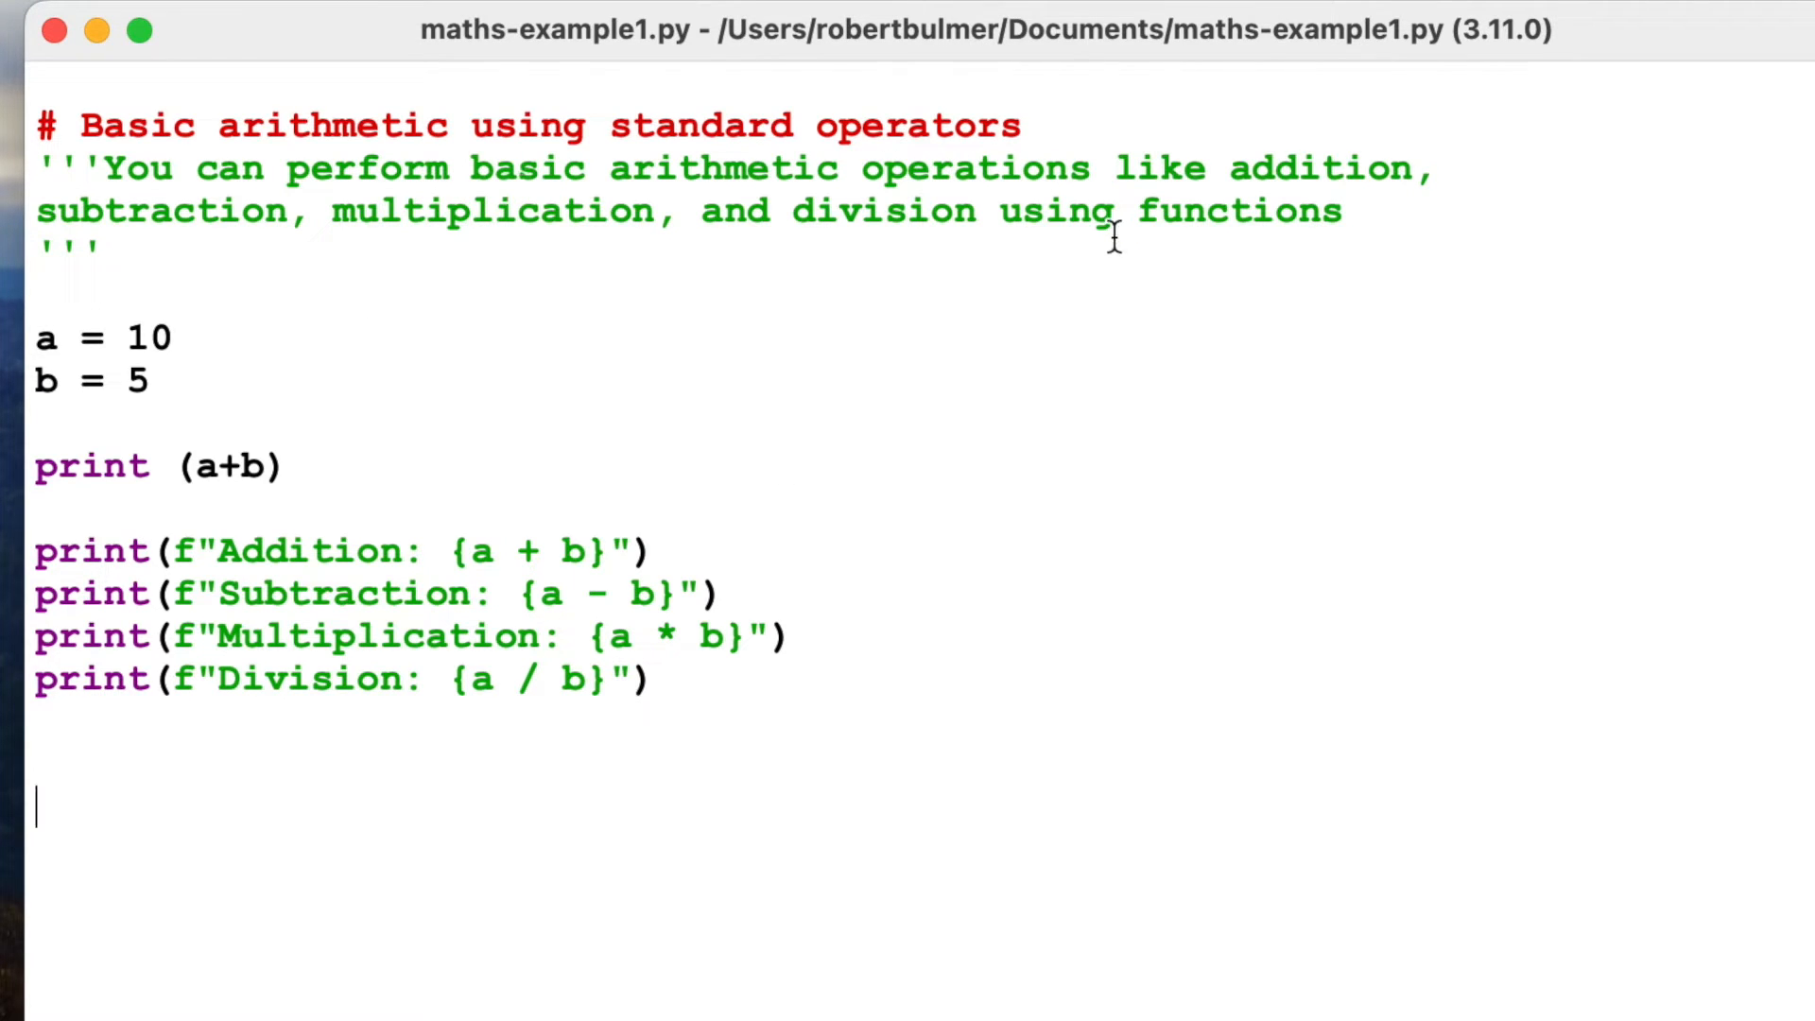
mouse_move(478, 719)
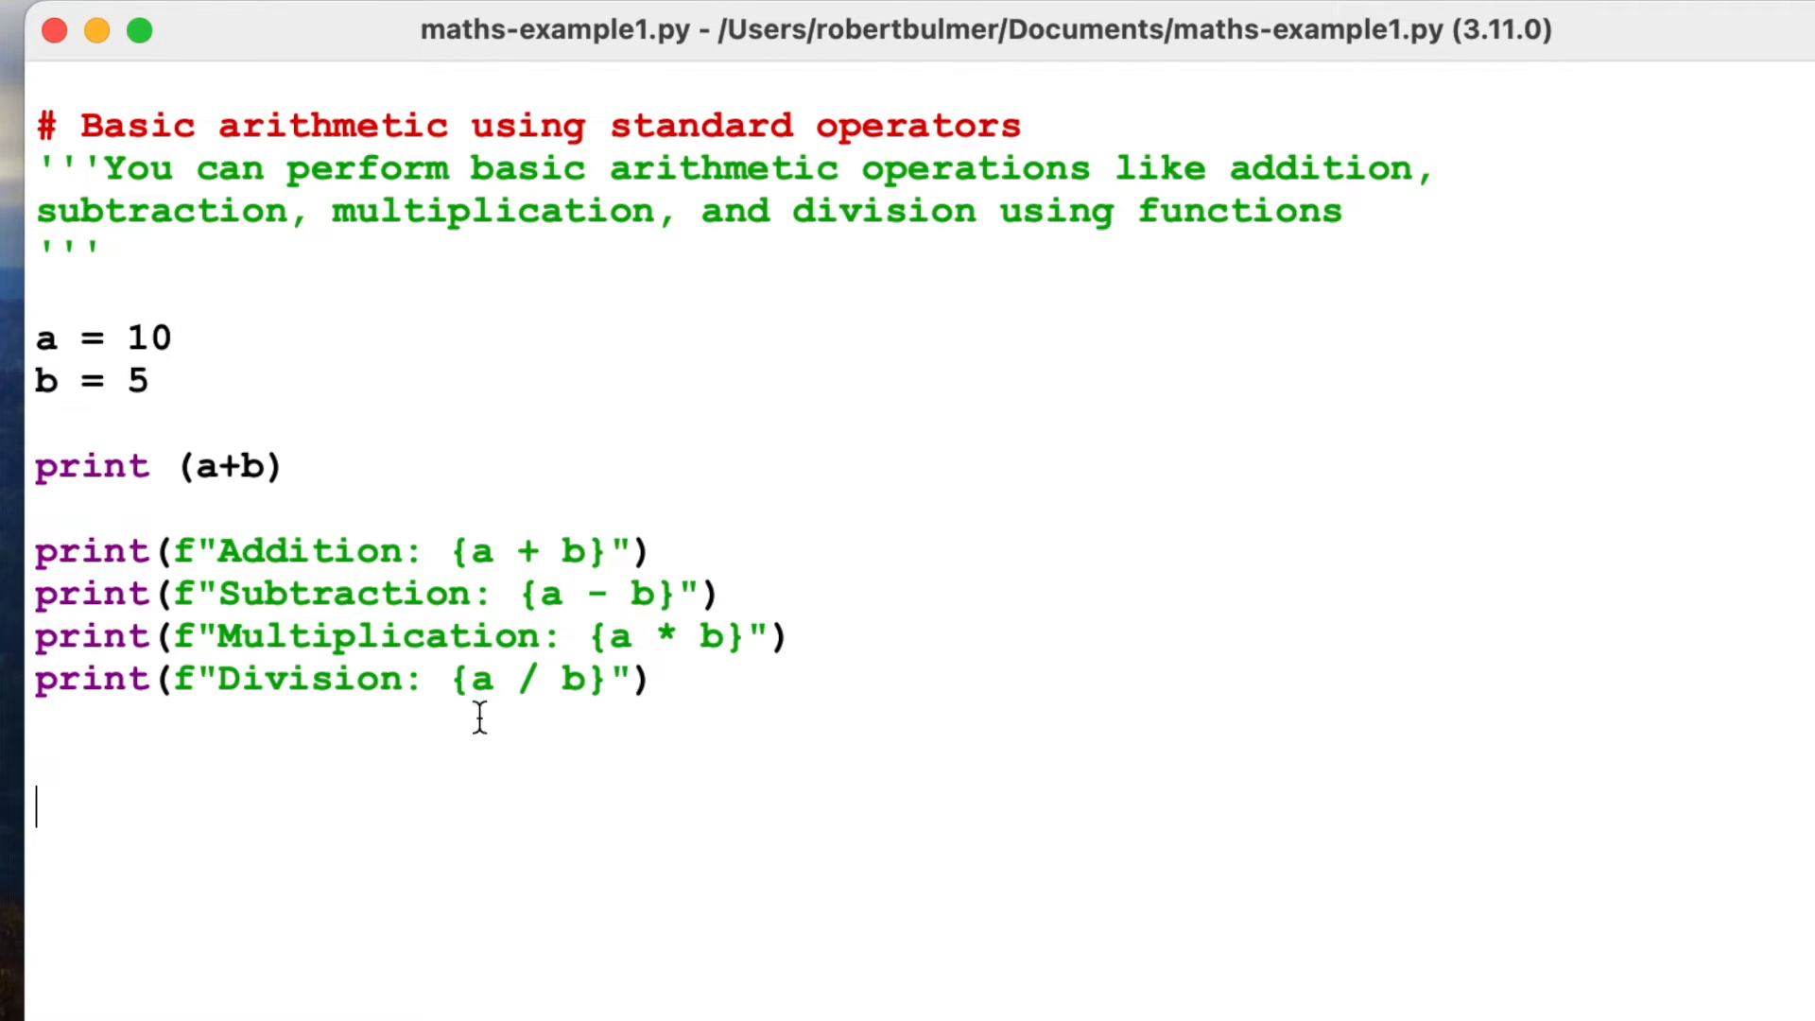
mouse_move(303, 462)
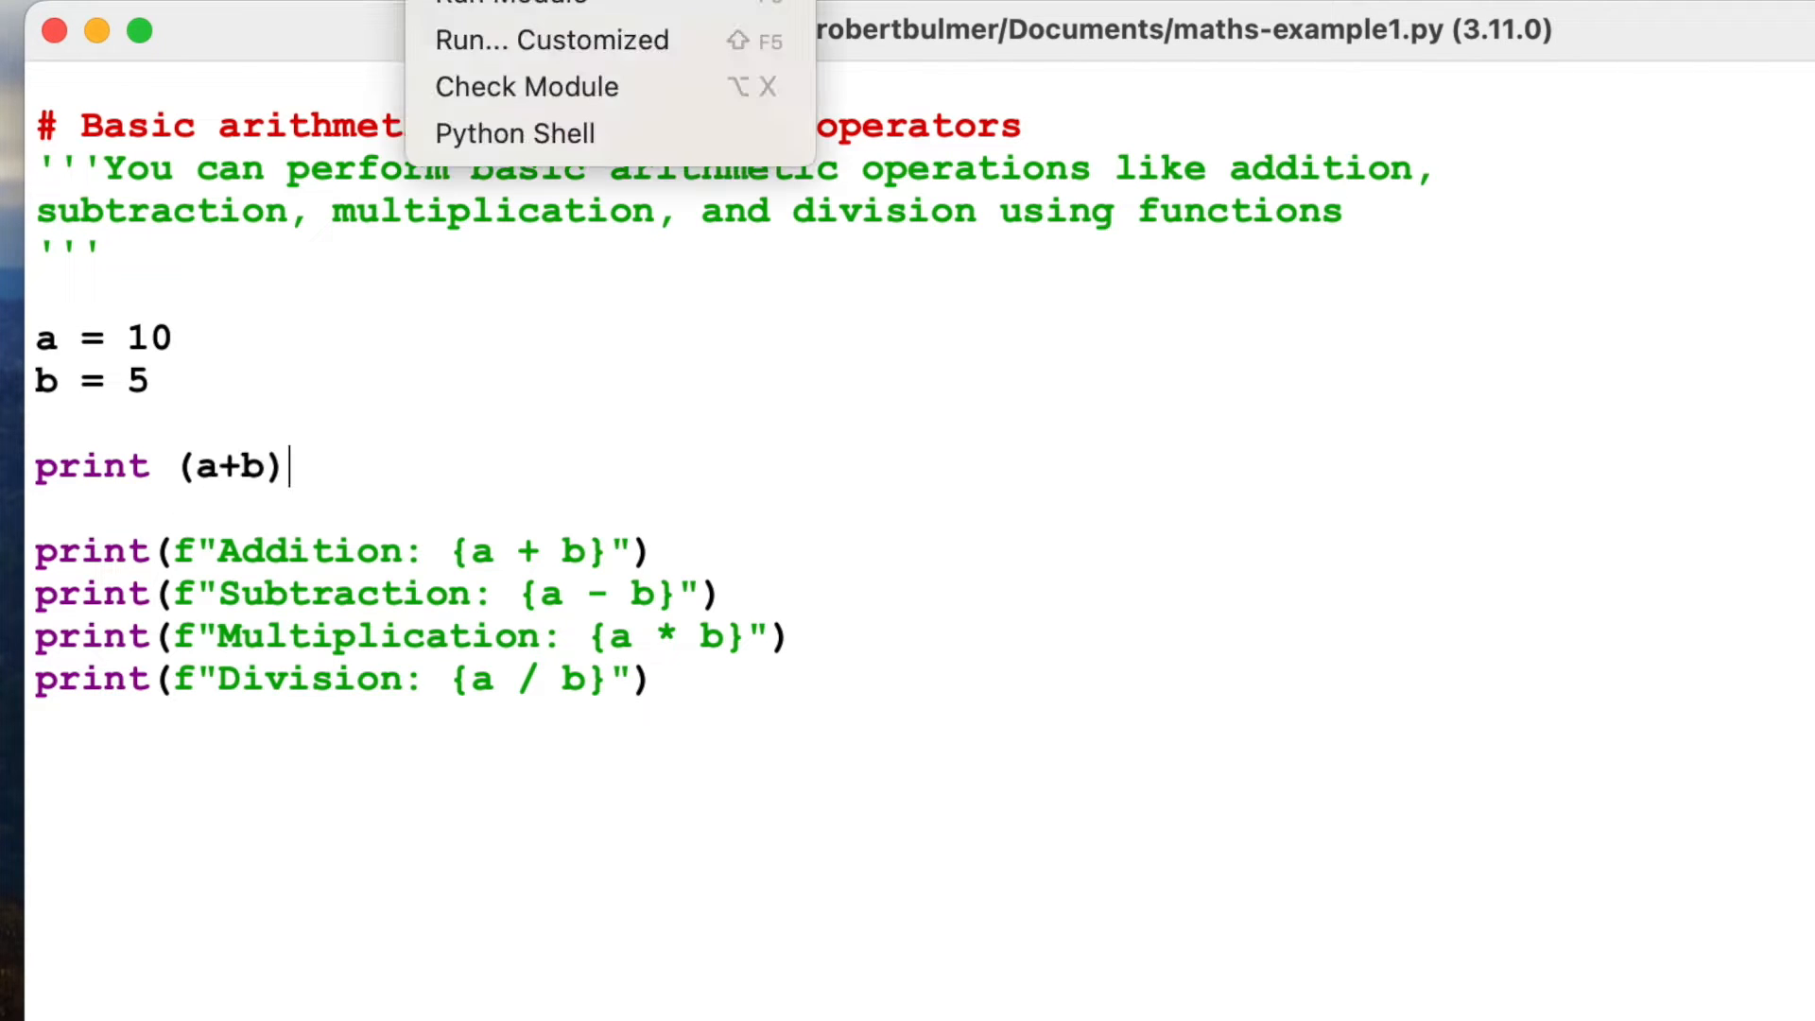
Step: Run maths-example1.py, printing Addition 15, Subtraction 5, Multiplication 50, Division 2.0
click(515, 133)
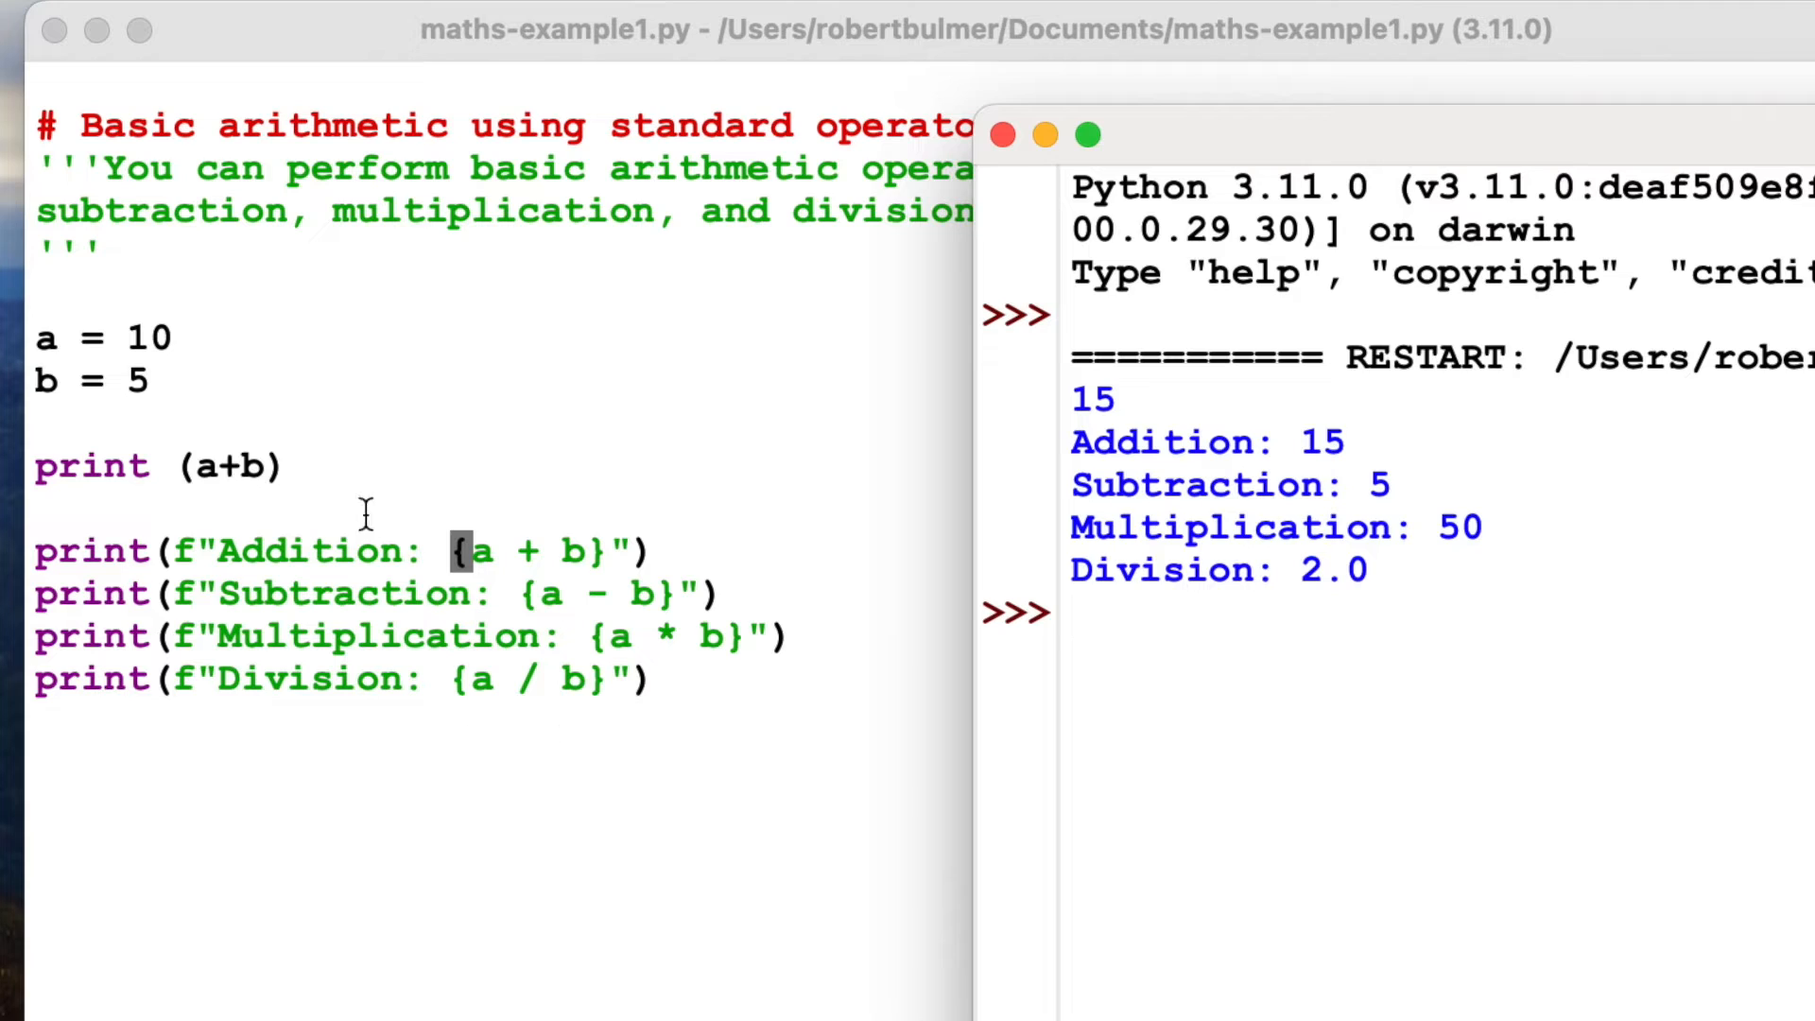
mouse_move(751, 267)
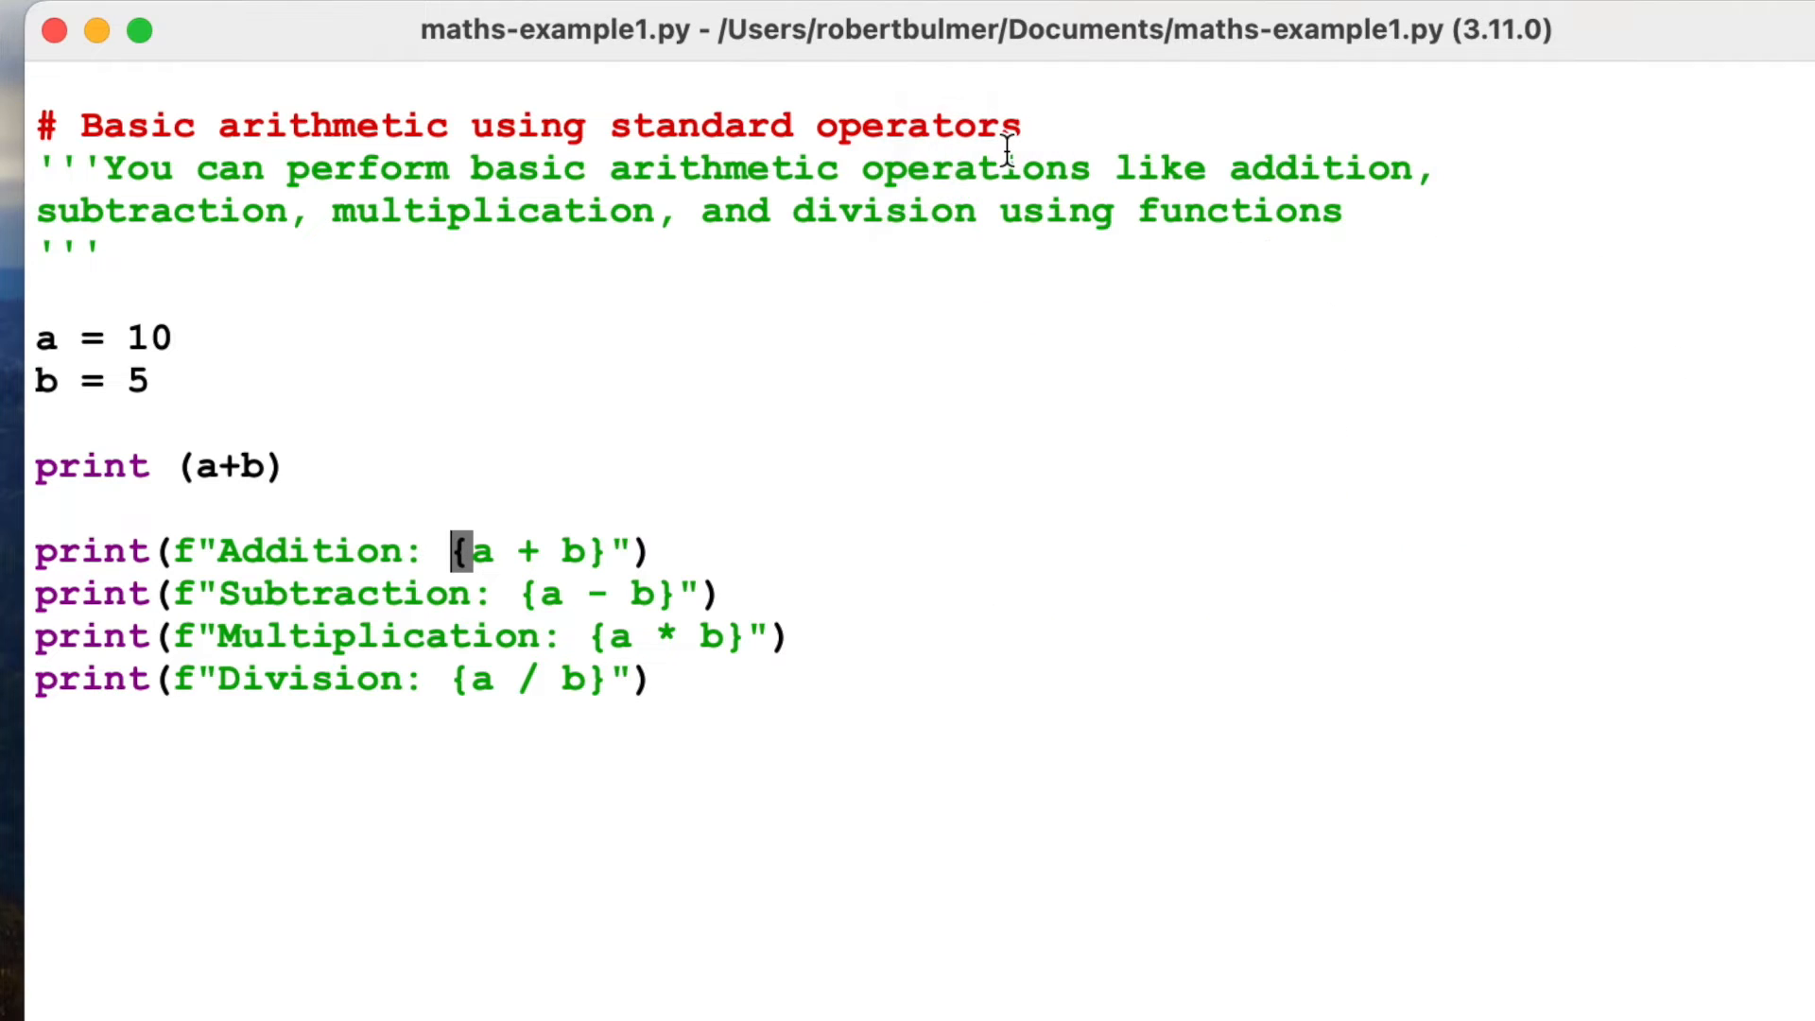
Step: Open maths-example2.py, end the #Trigonometric Functions heading with a colon and highlight the angle values
click(70, 5)
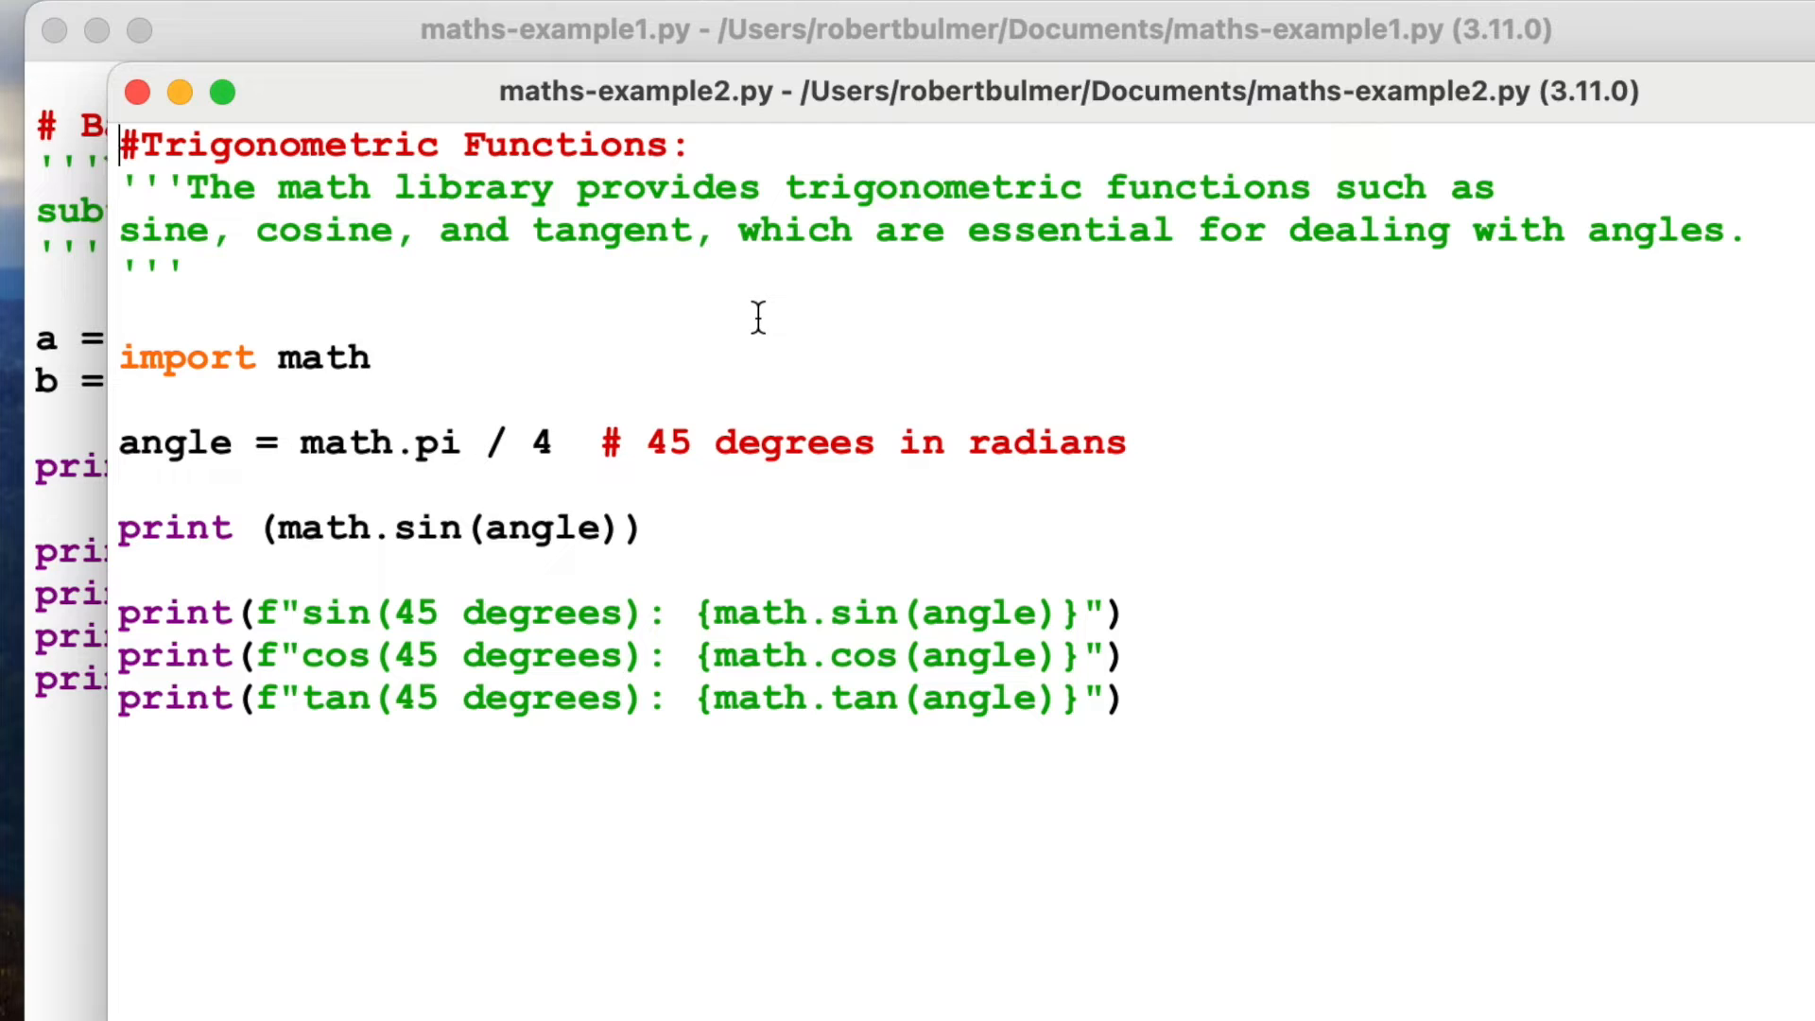
mouse_move(1238, 228)
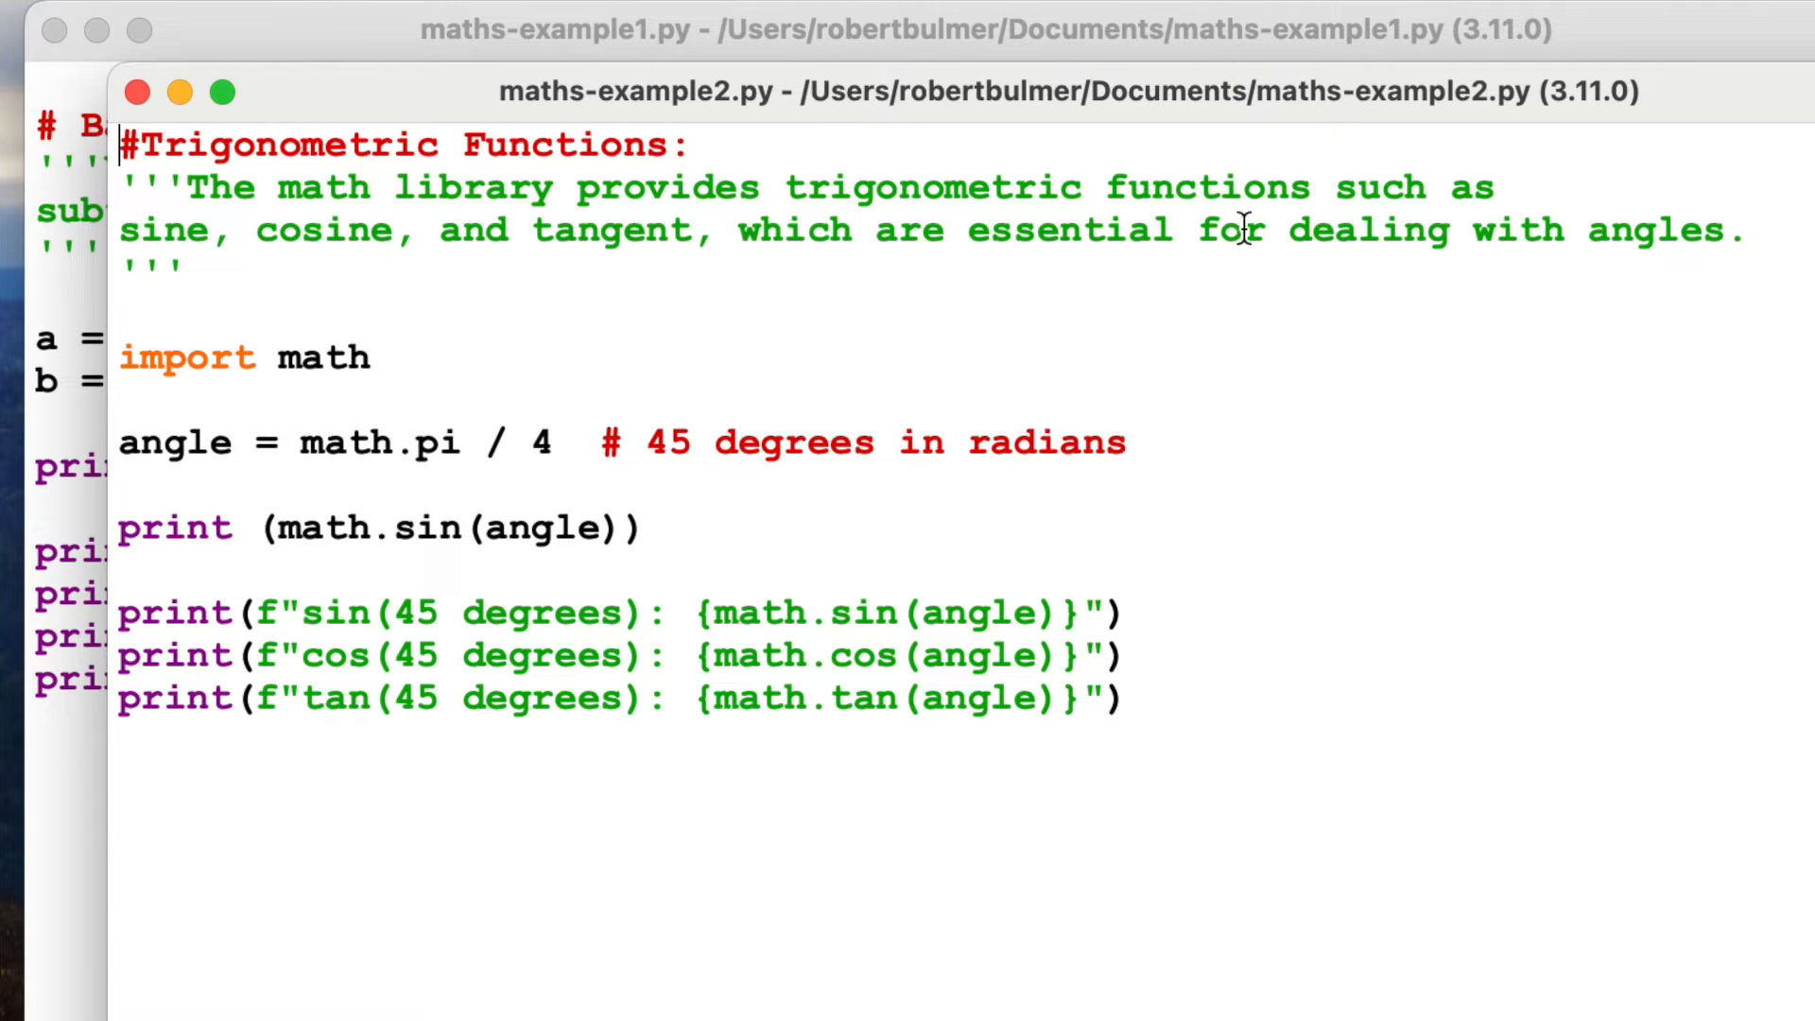
mouse_move(503, 261)
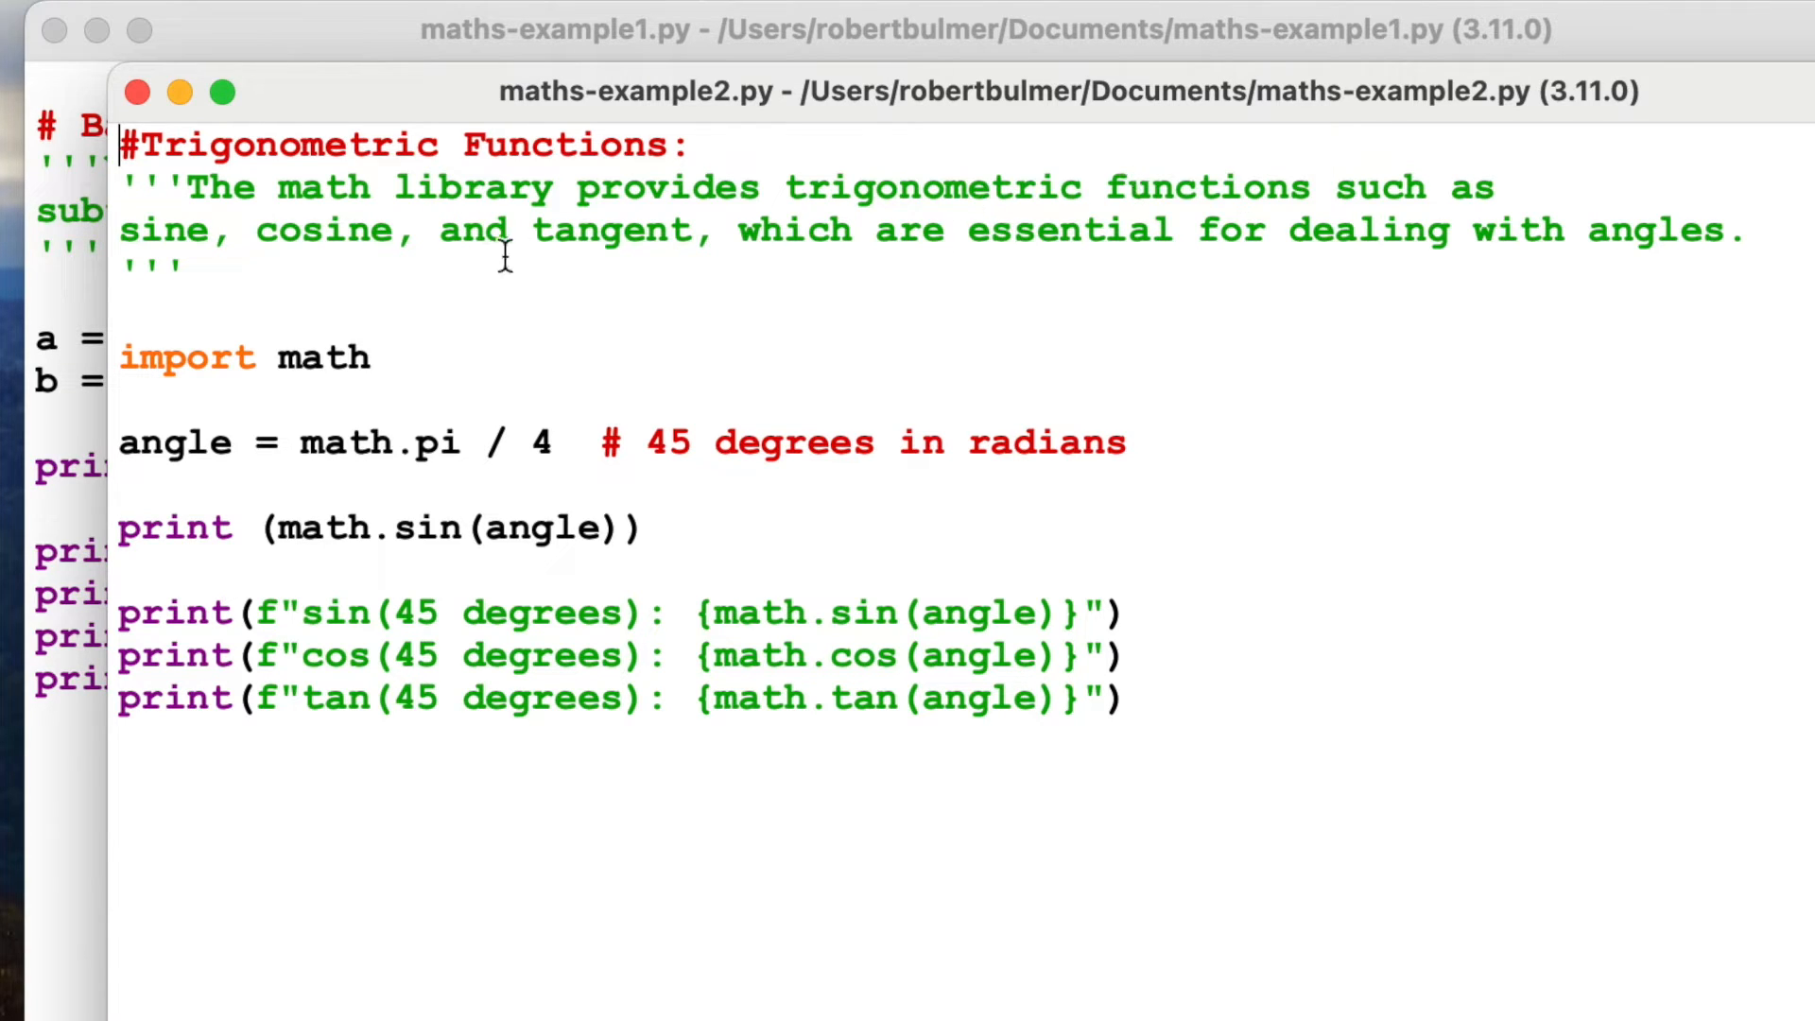
mouse_move(1563, 282)
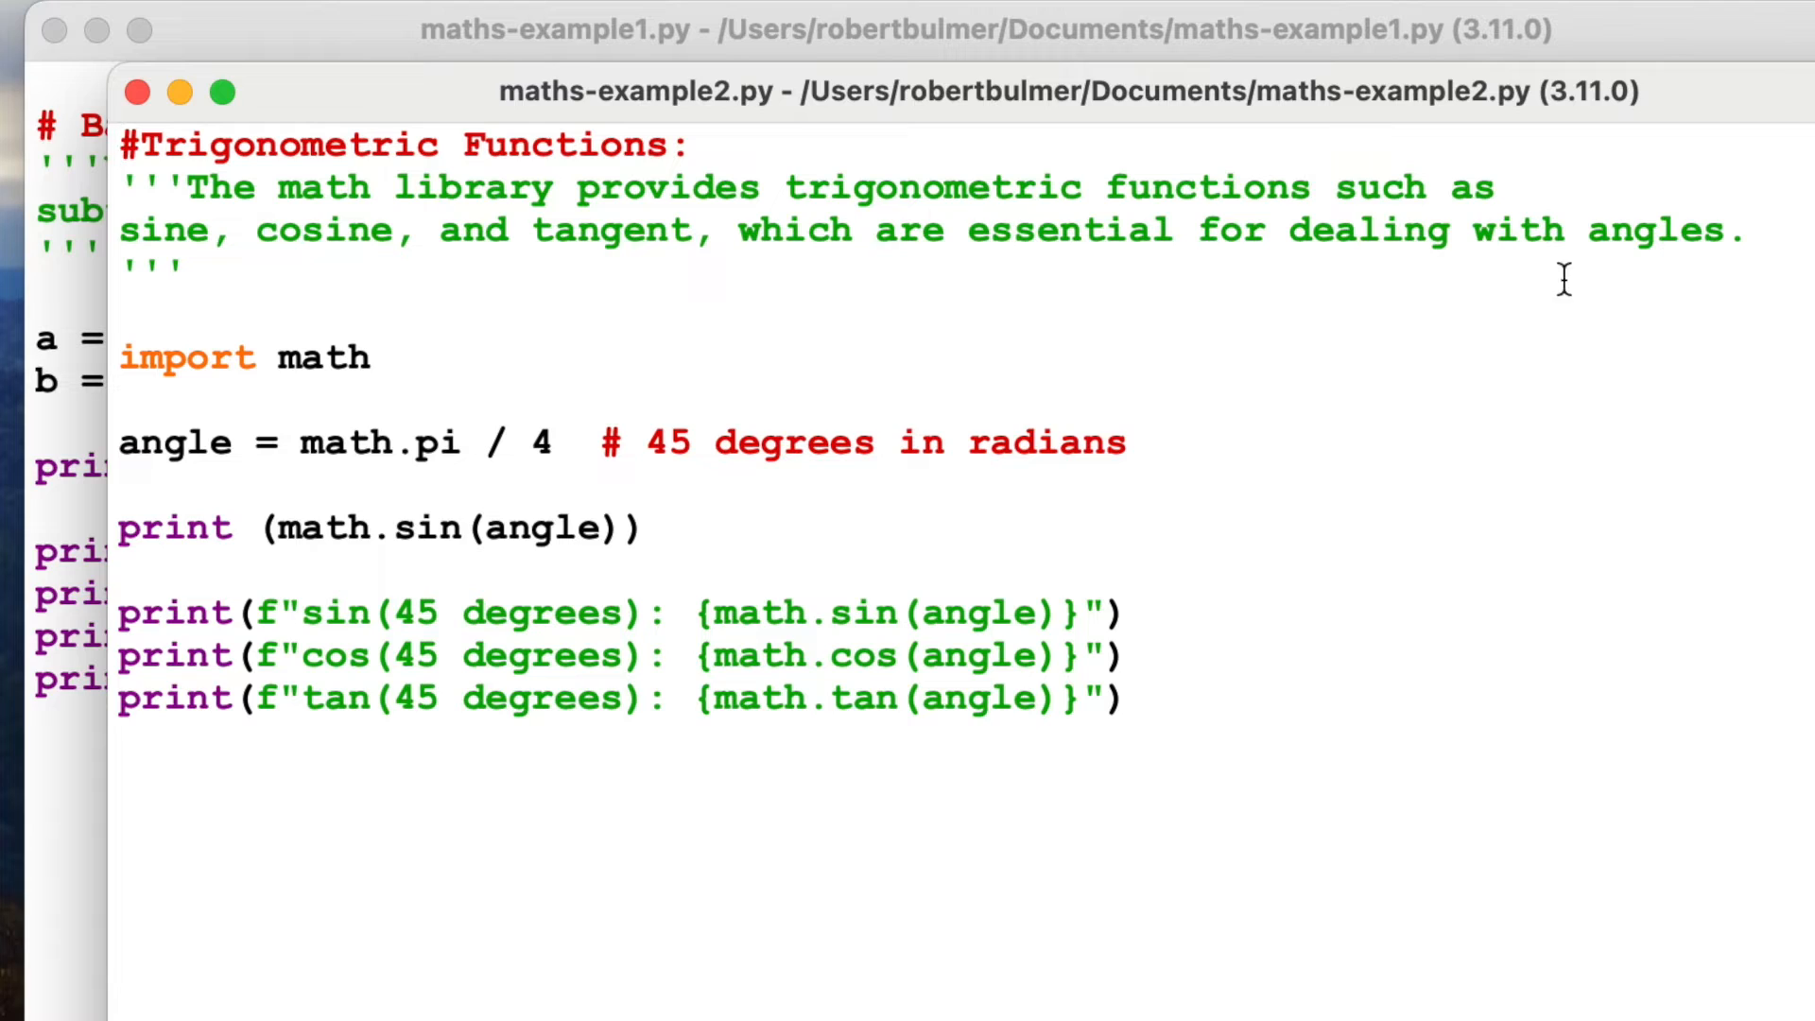
mouse_move(446, 443)
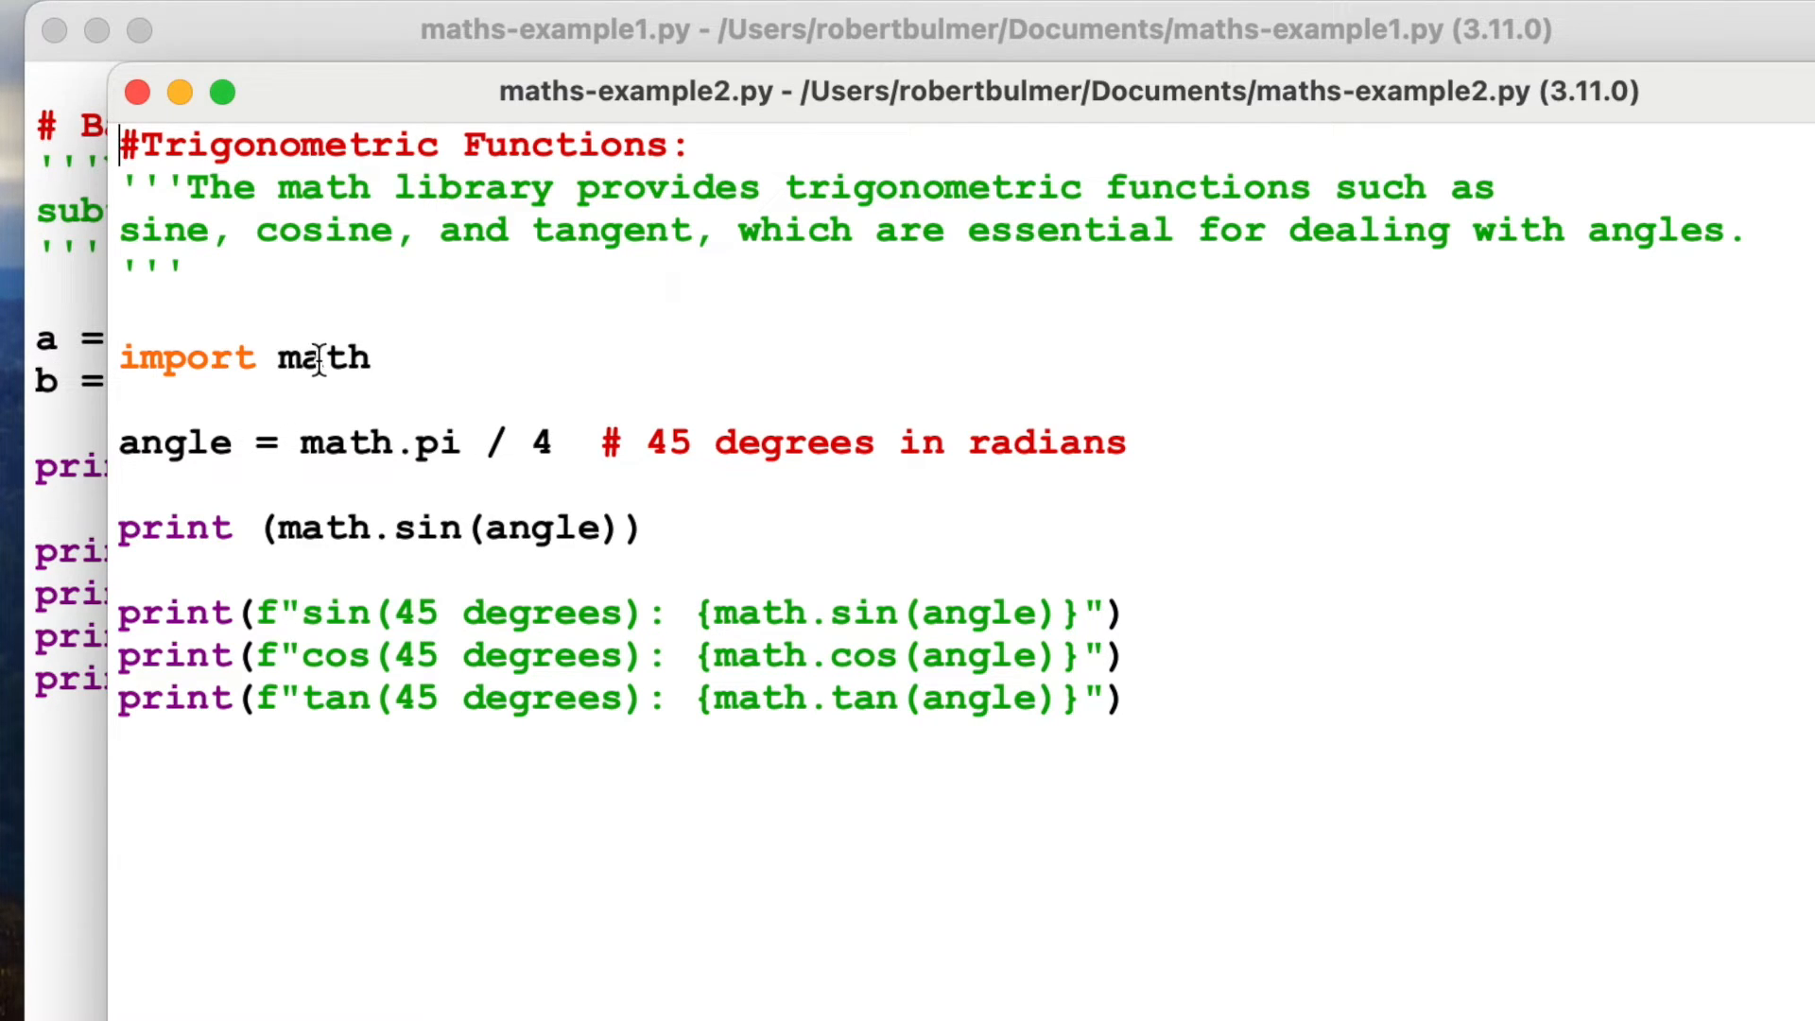
mouse_move(422, 321)
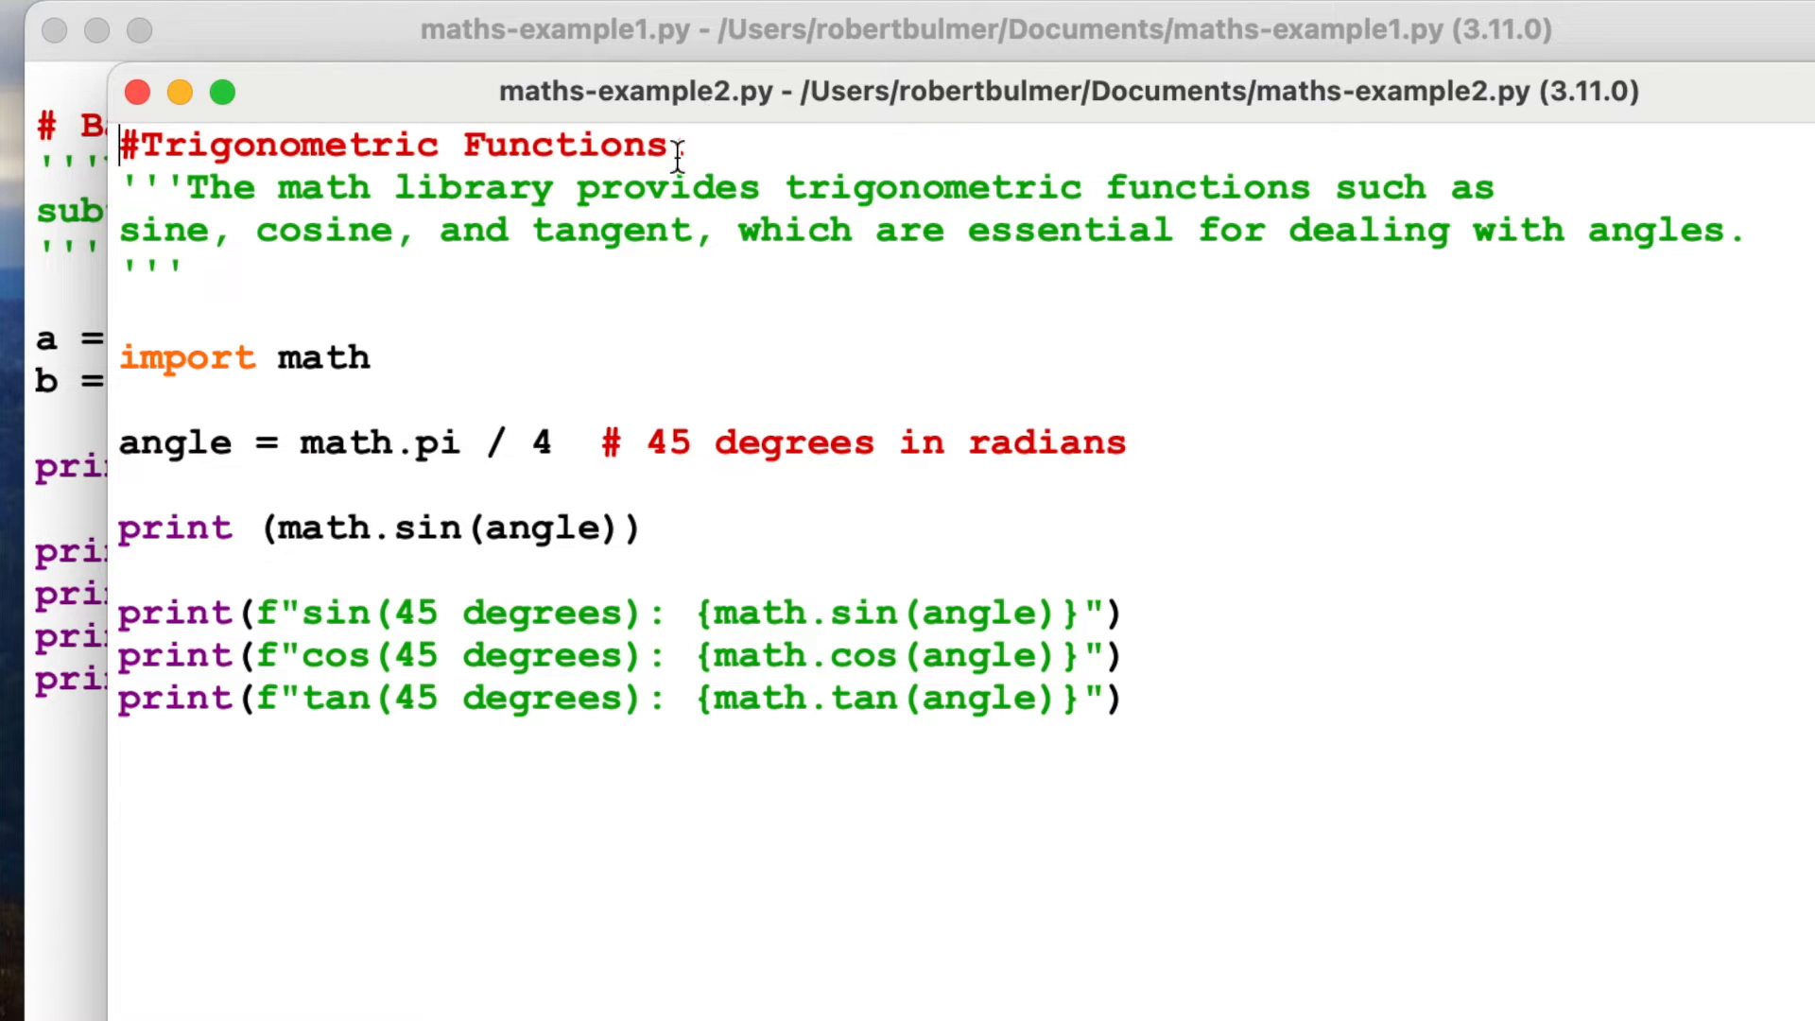
text(:)
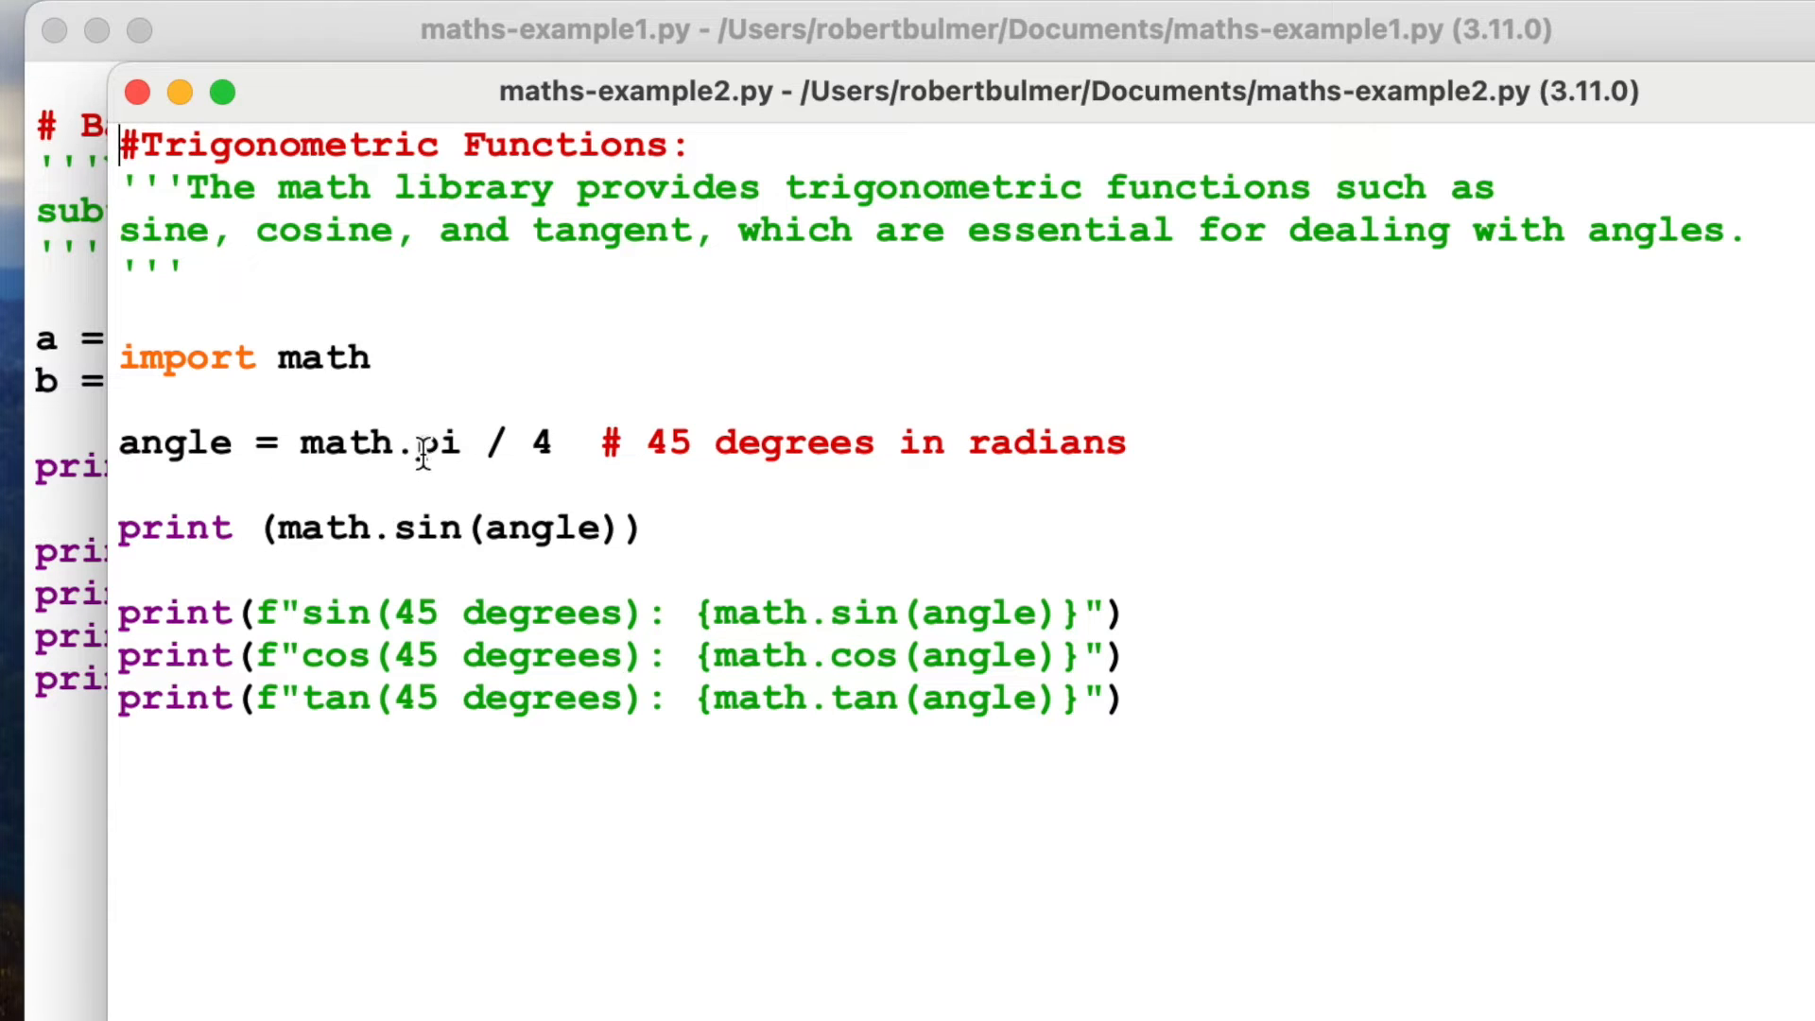
double_click(416, 442)
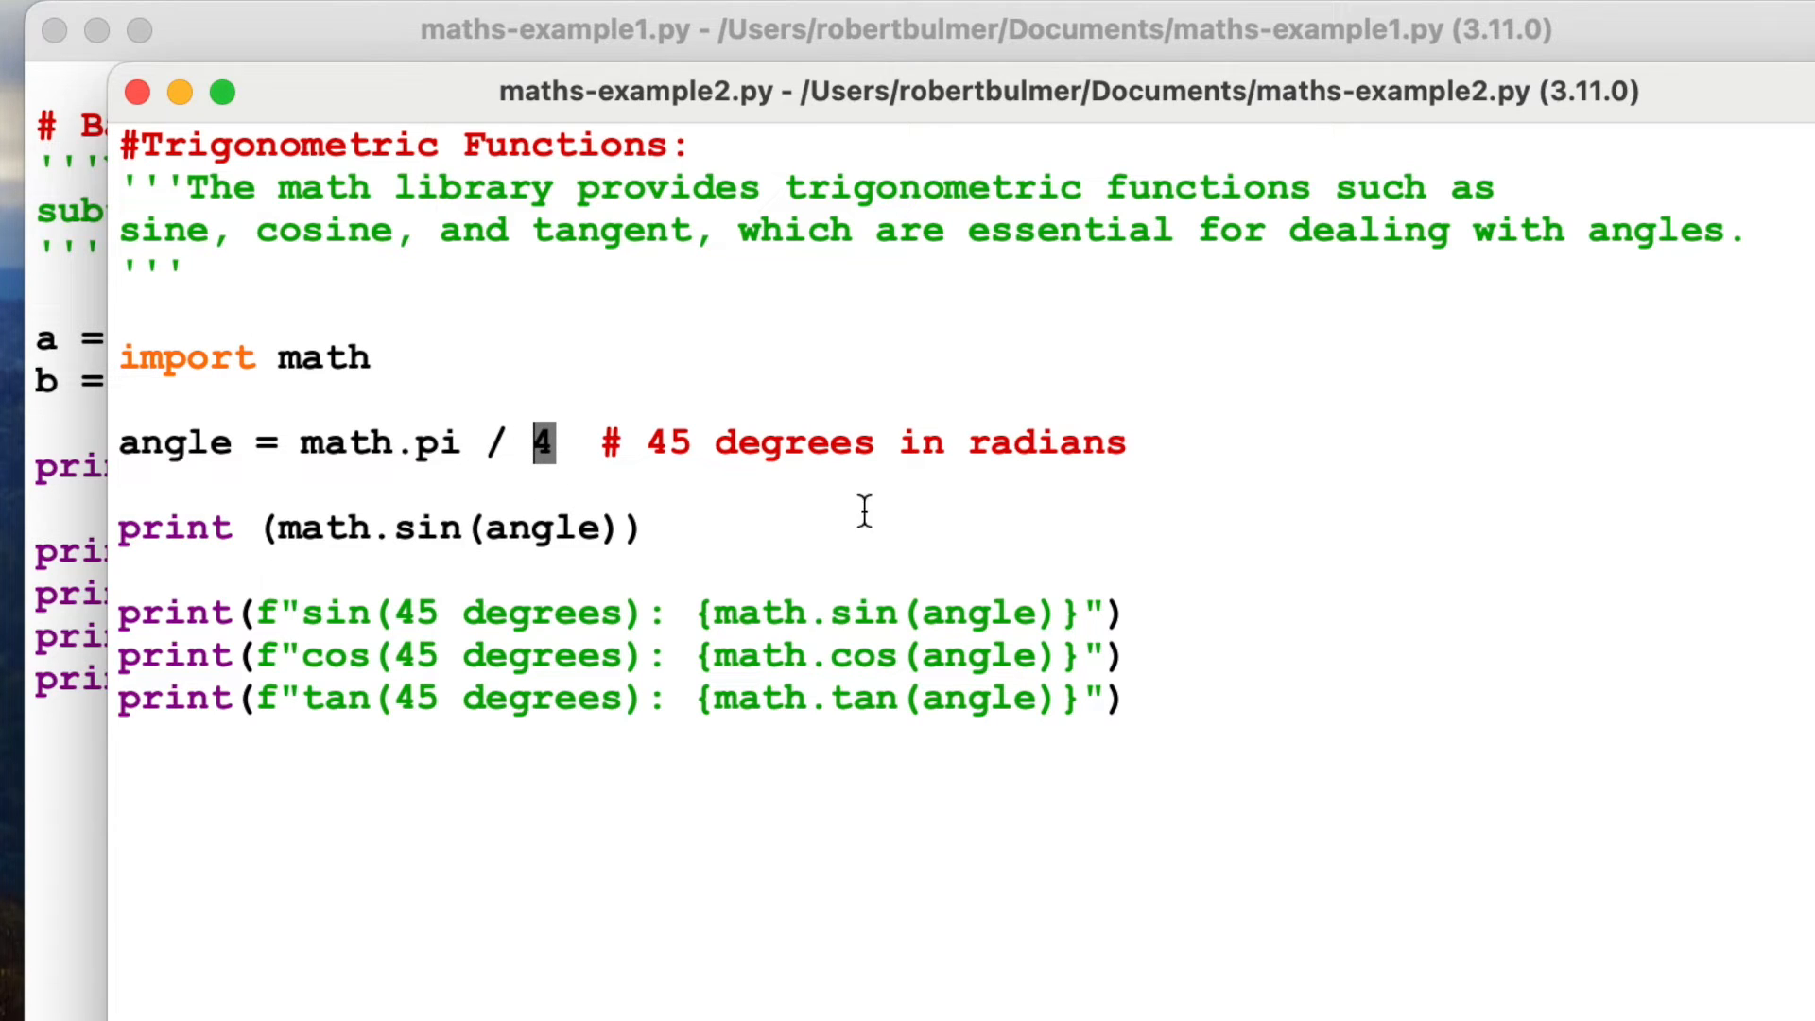
double_click(1046, 442)
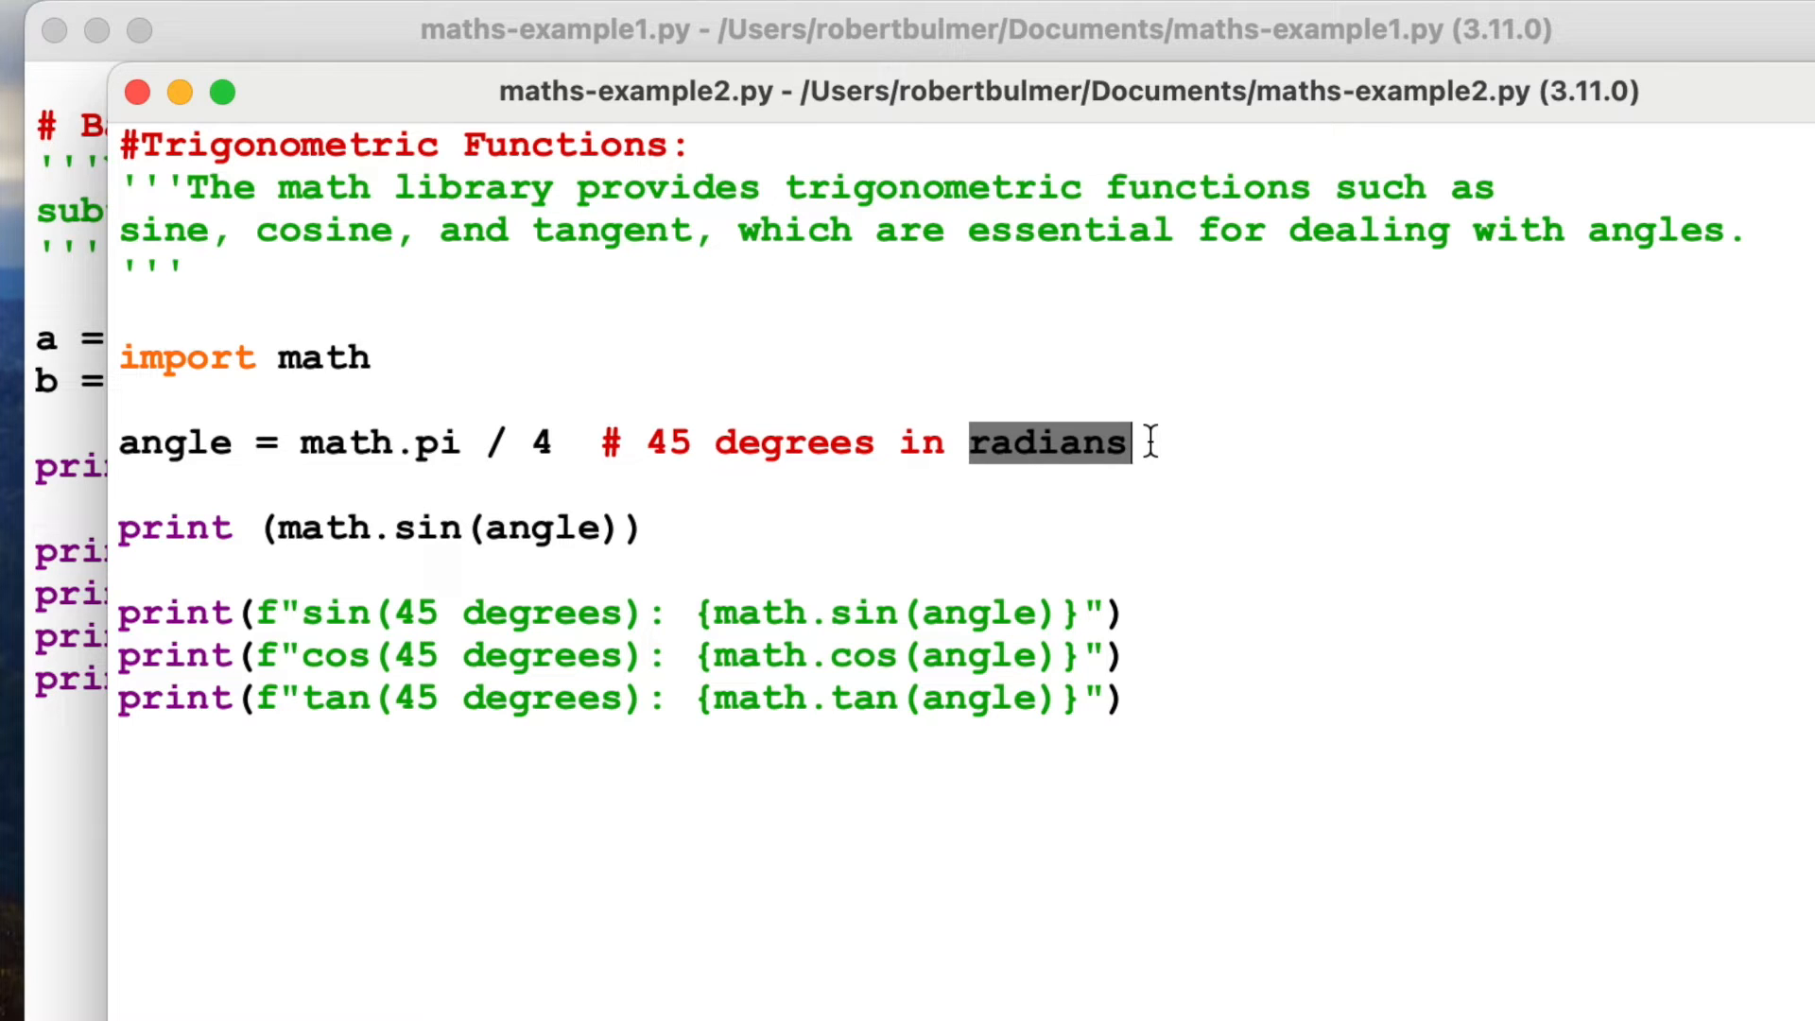
mouse_move(647, 442)
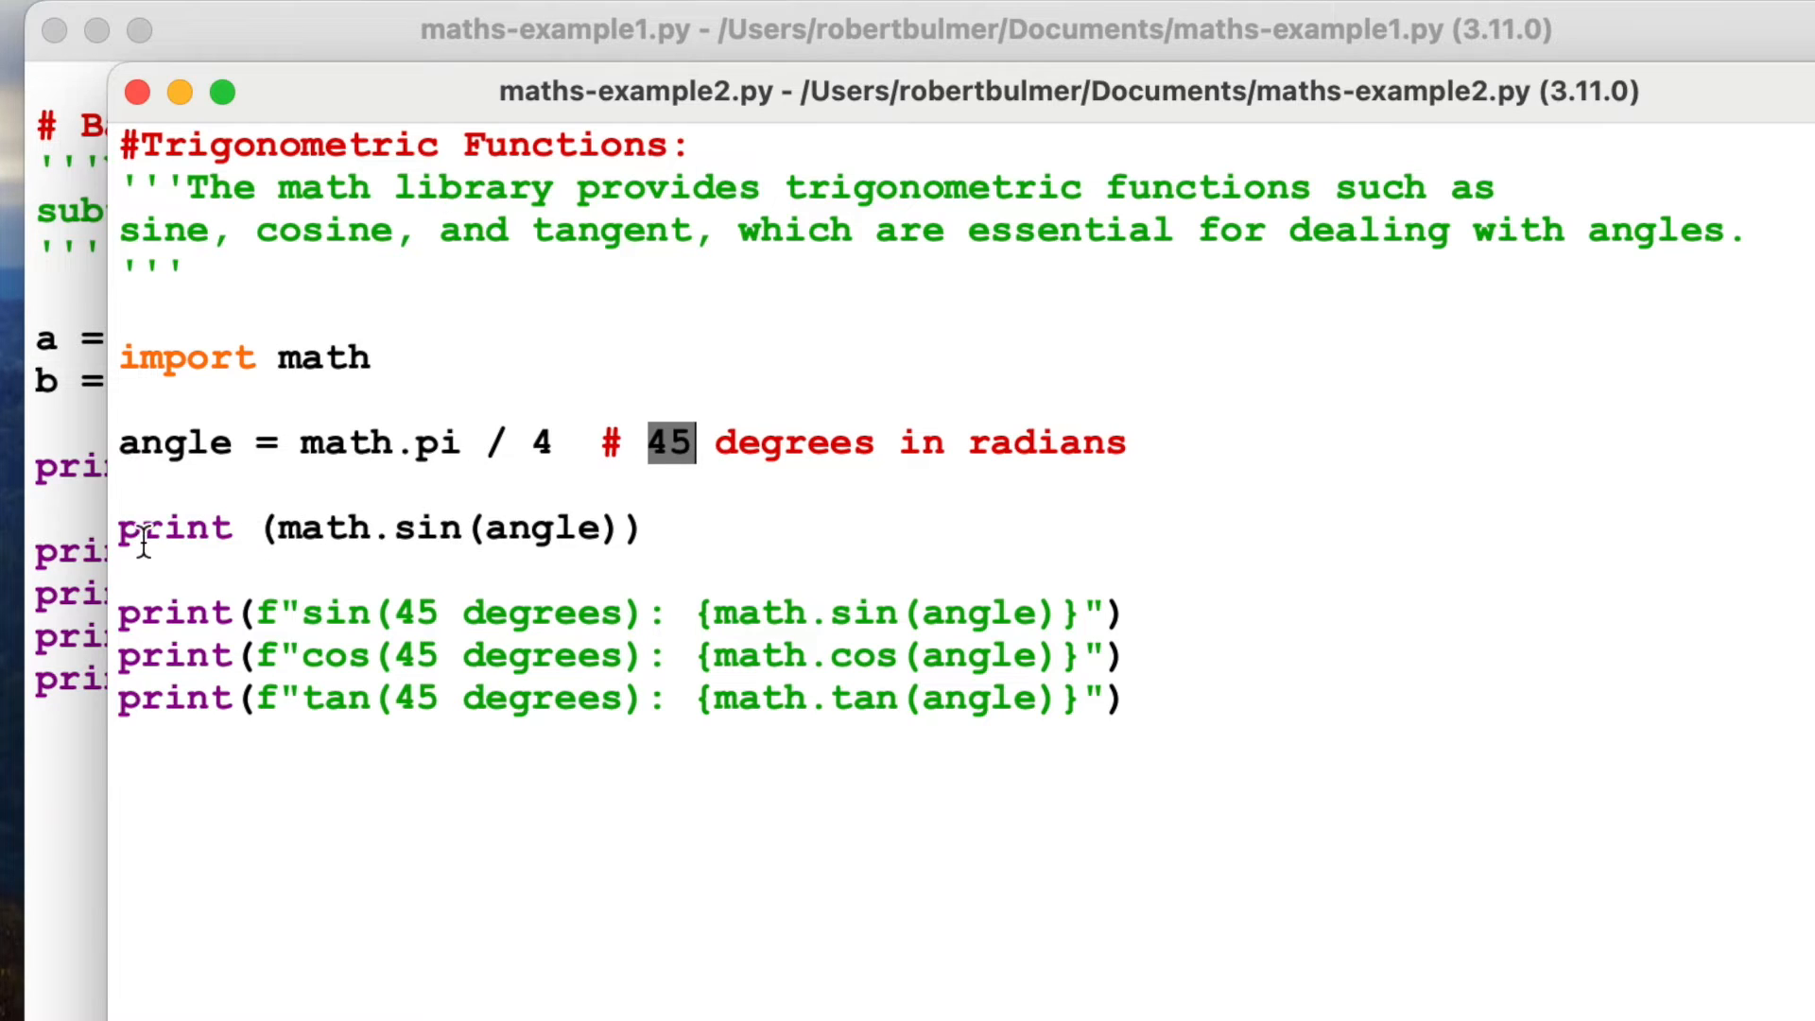
triple_click(382, 527)
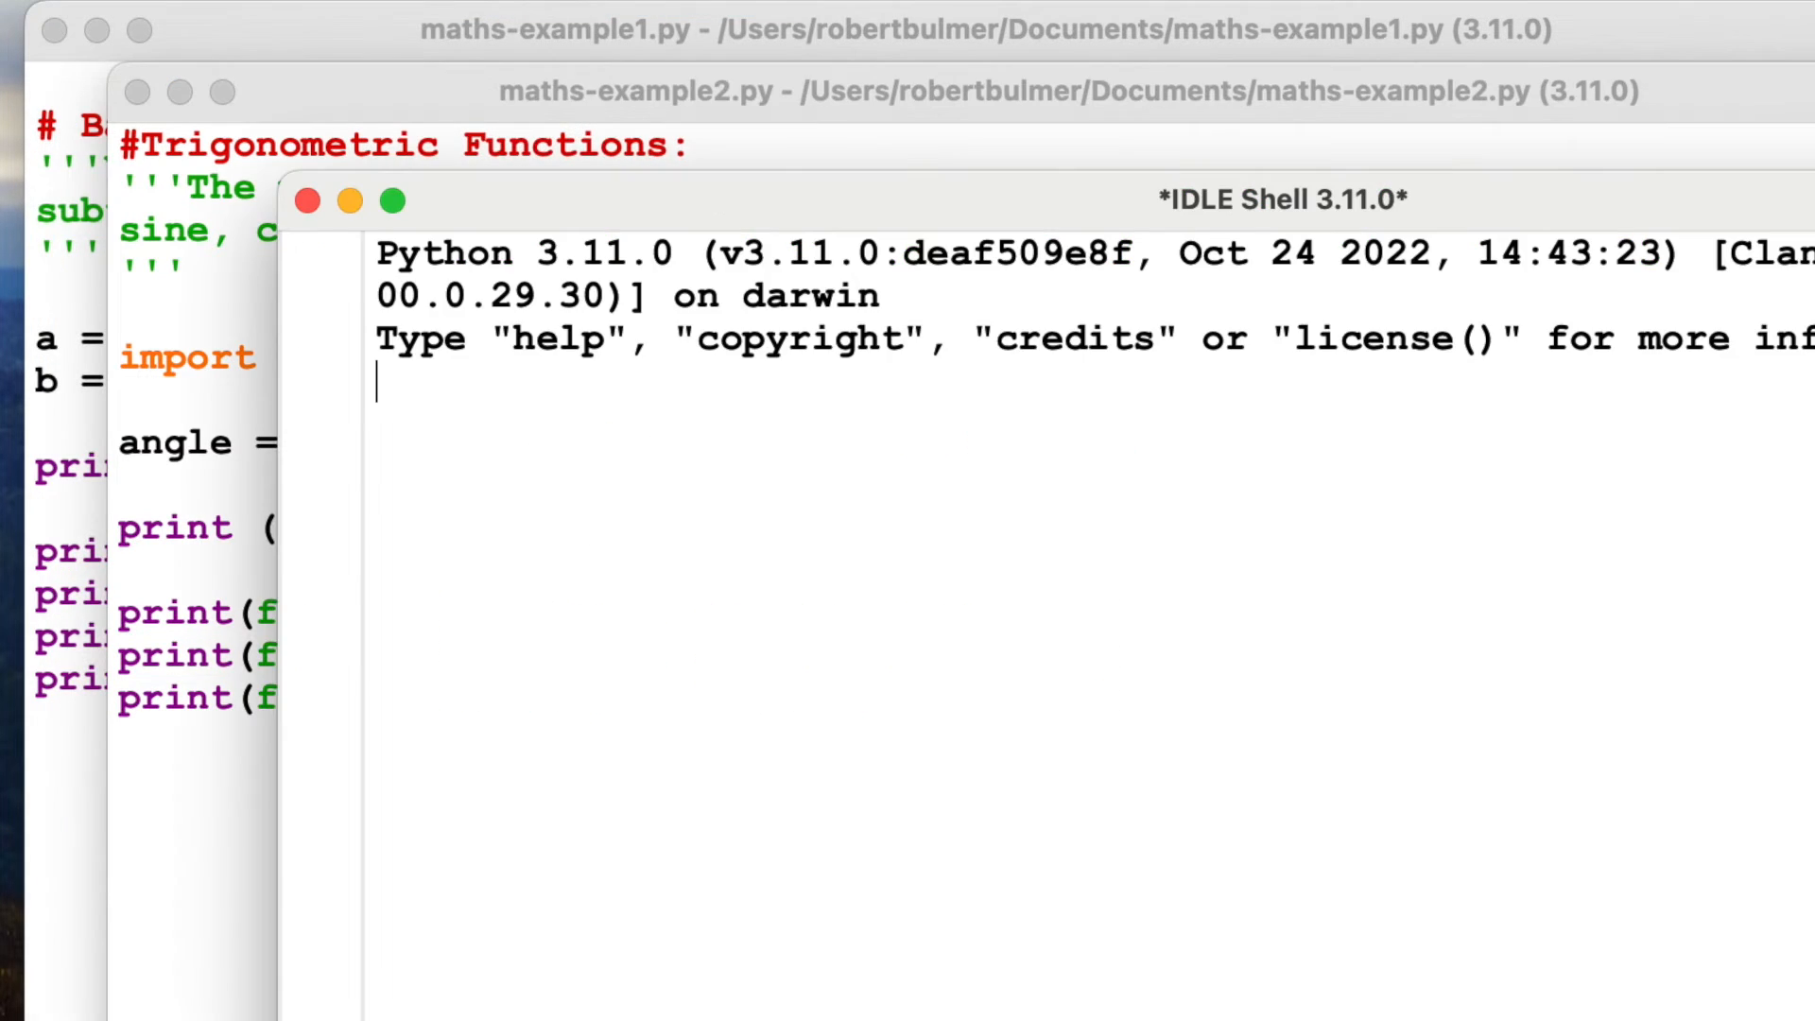
Step: Run maths-example2.py, printing sin 0.7071, cos 0.7071 and tan 0.9999 for 45 degrees
key(f5)
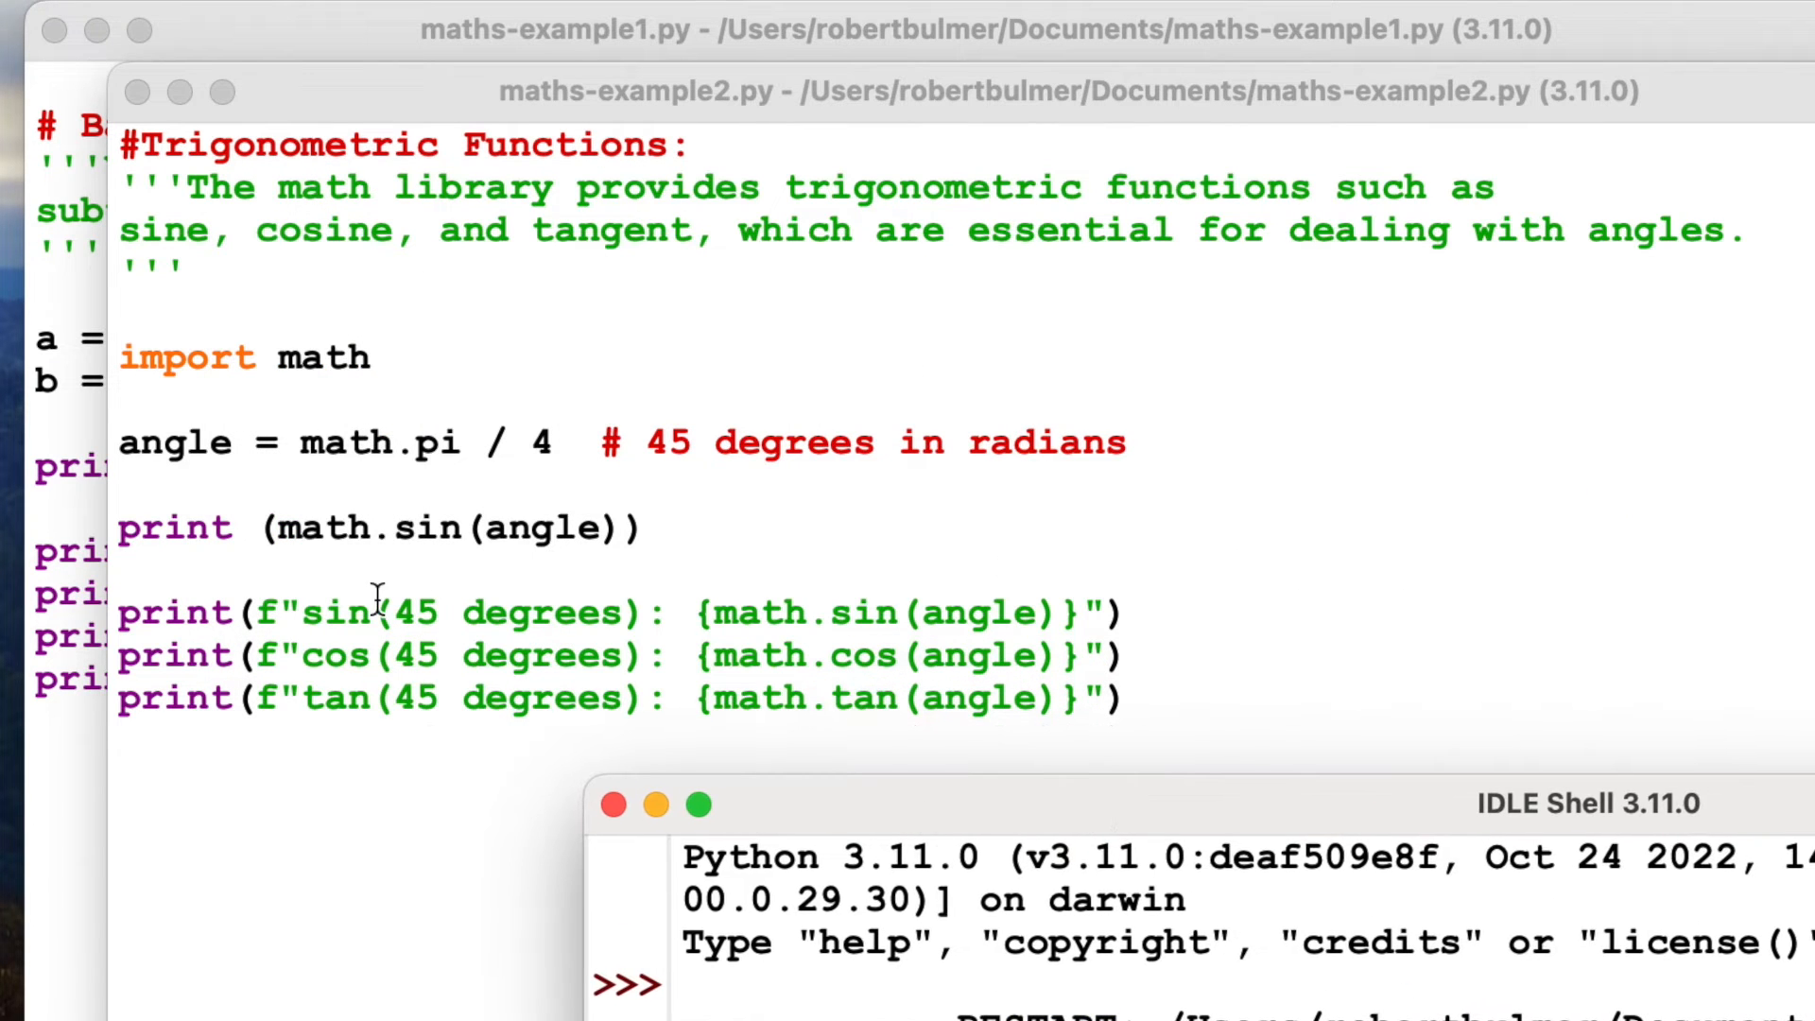
key(F5)
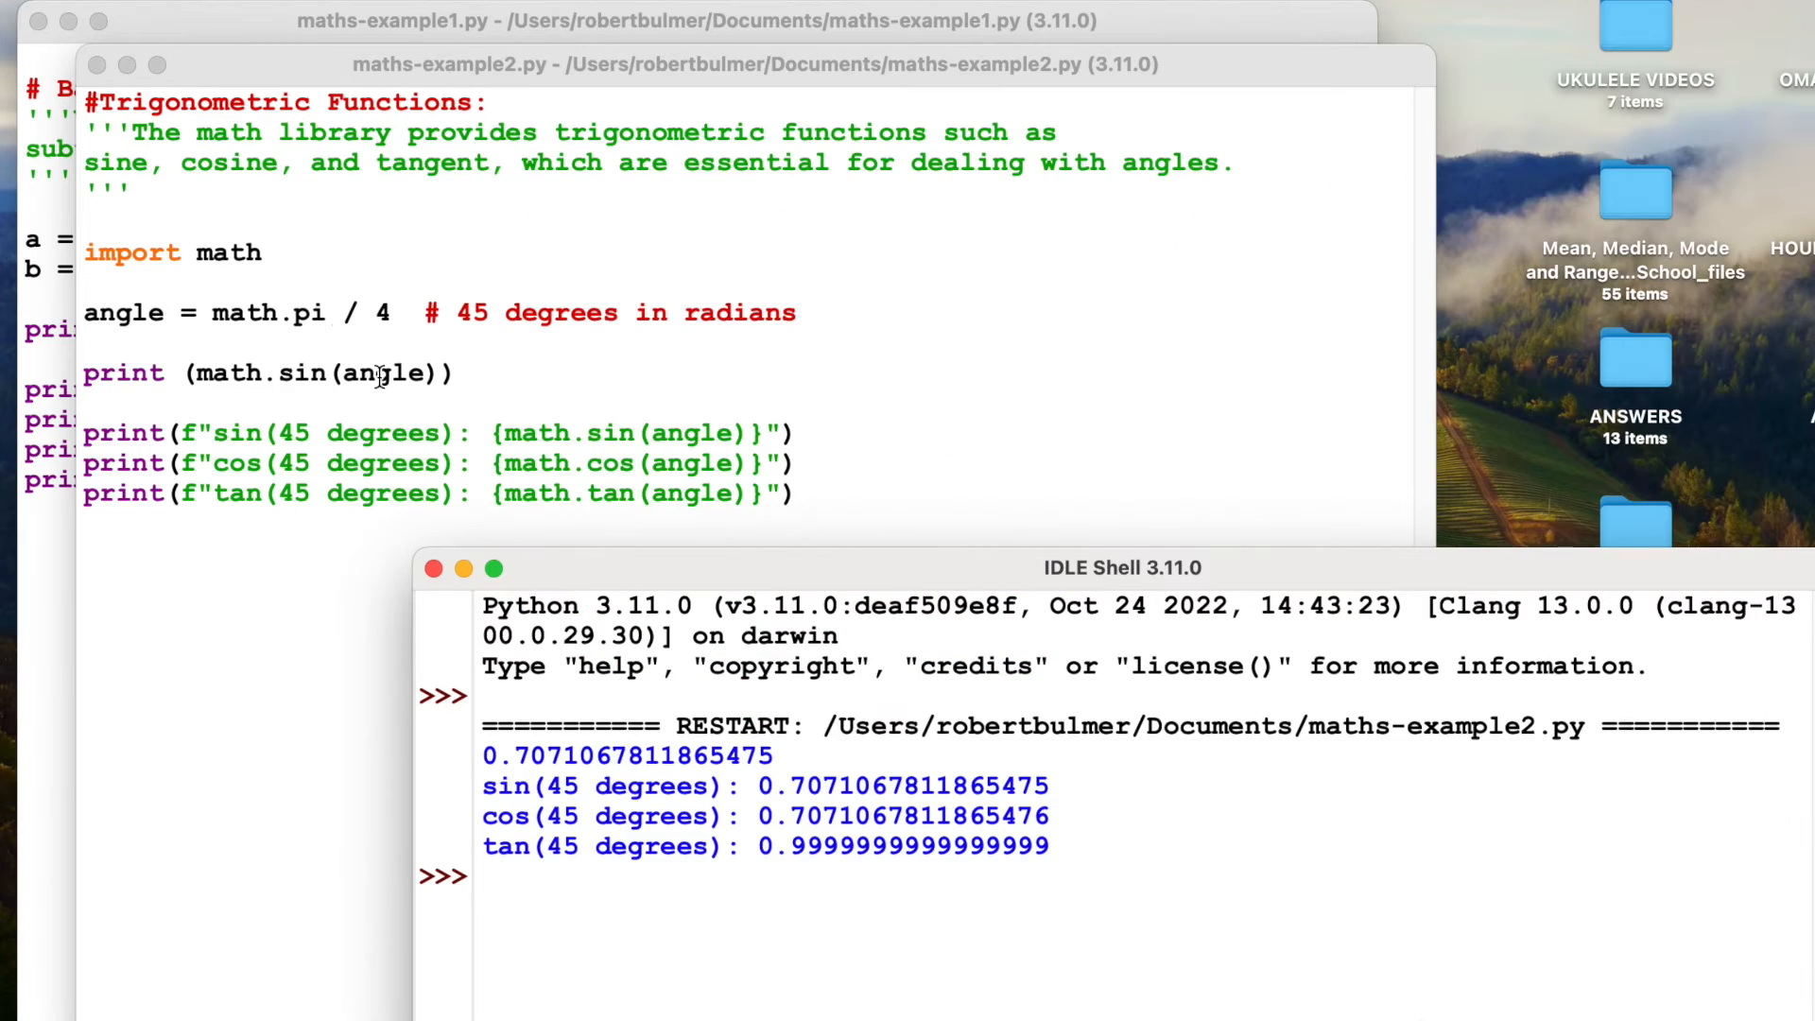
double_click(123, 312)
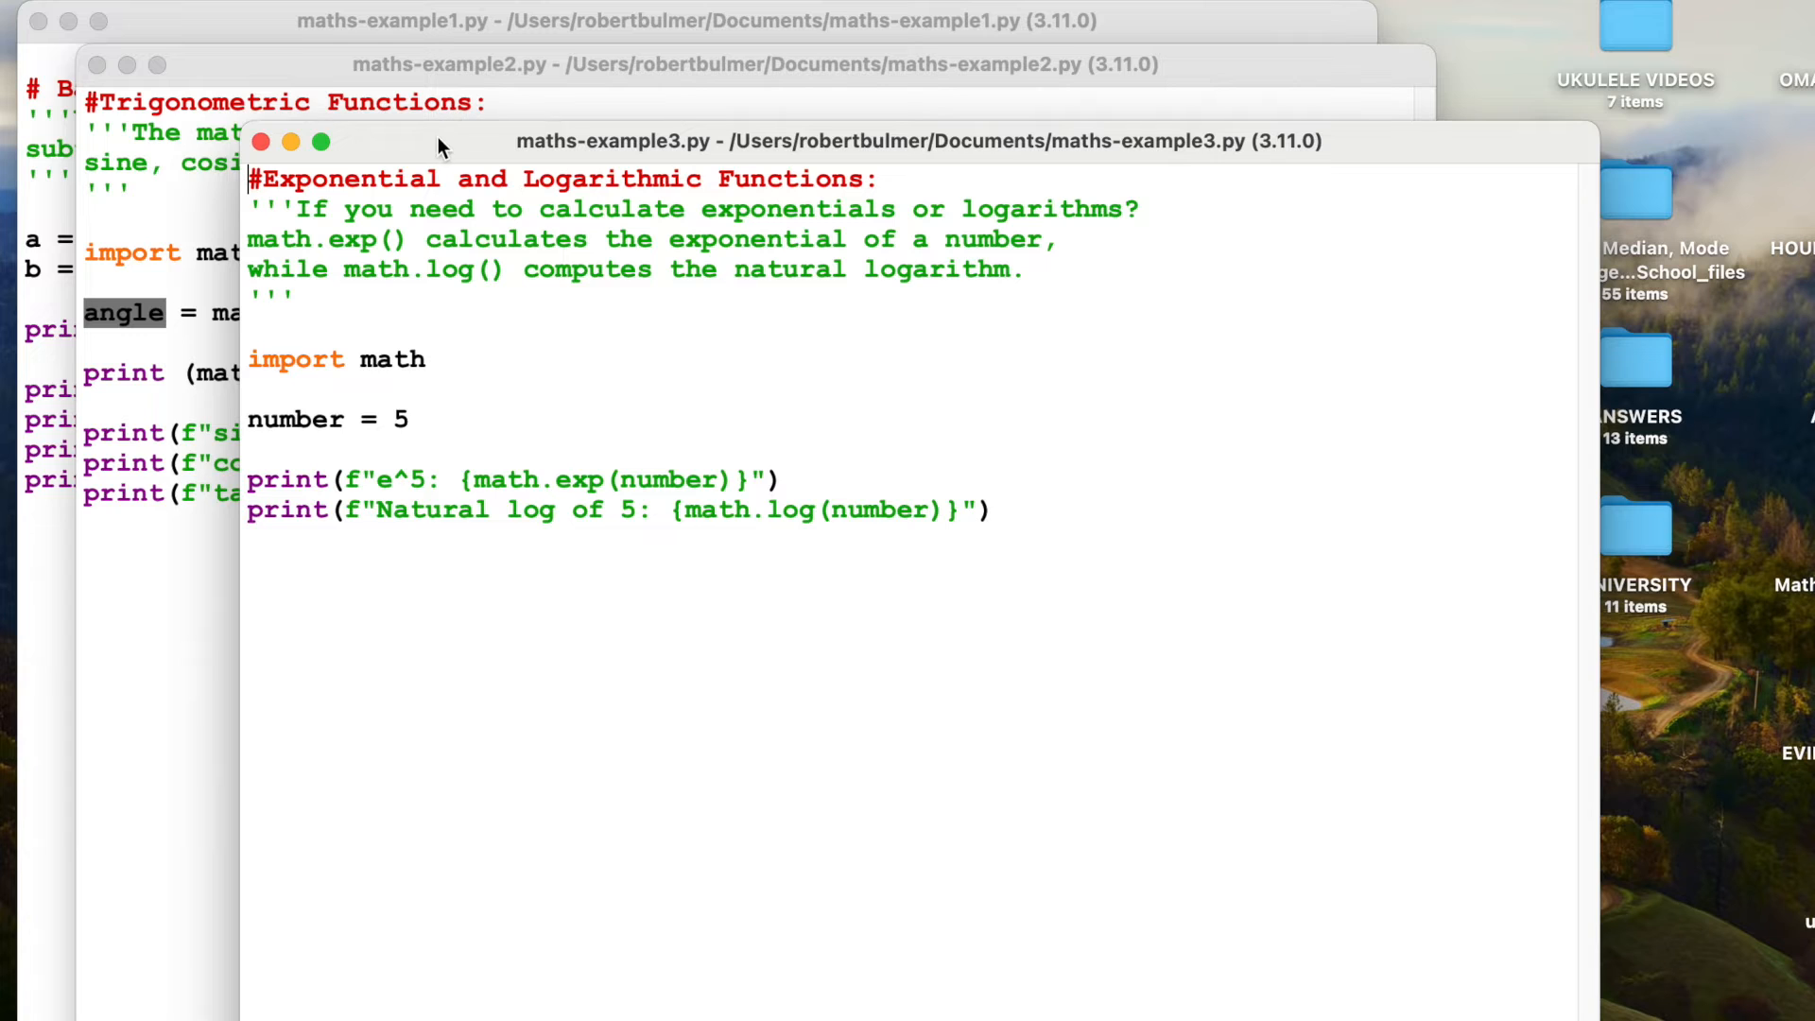
mouse_move(522, 181)
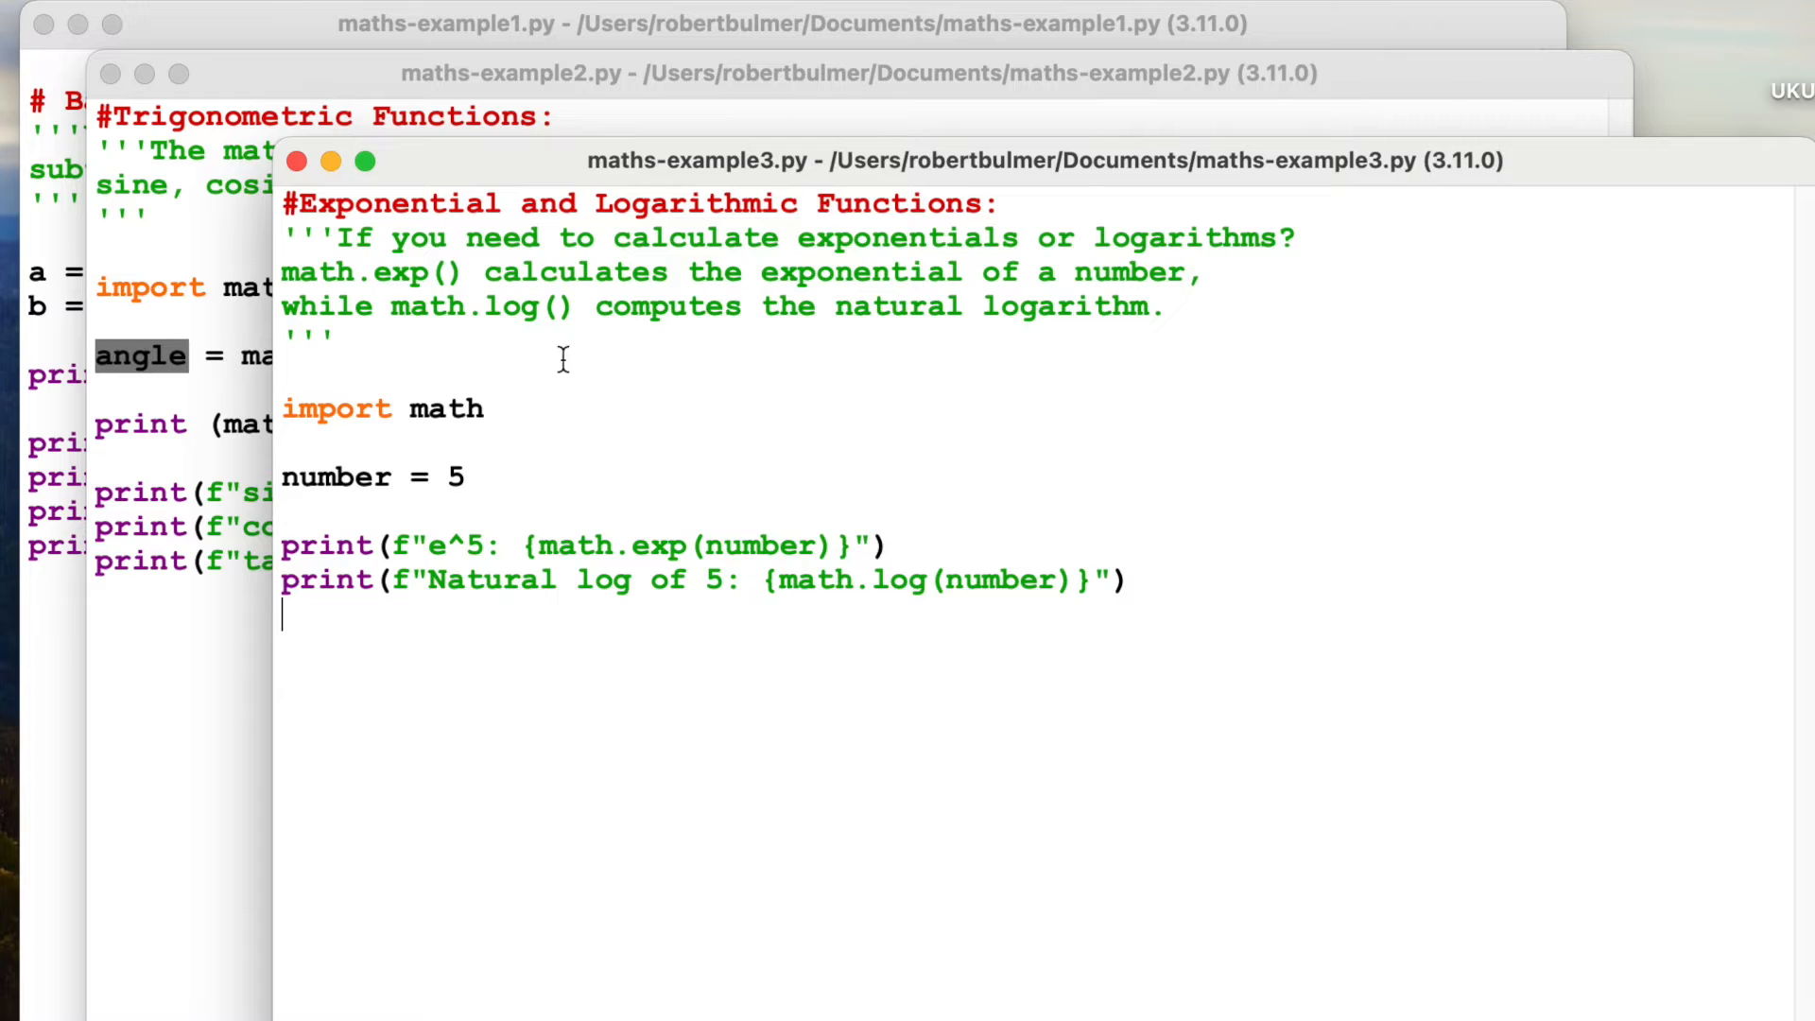
mouse_move(776, 616)
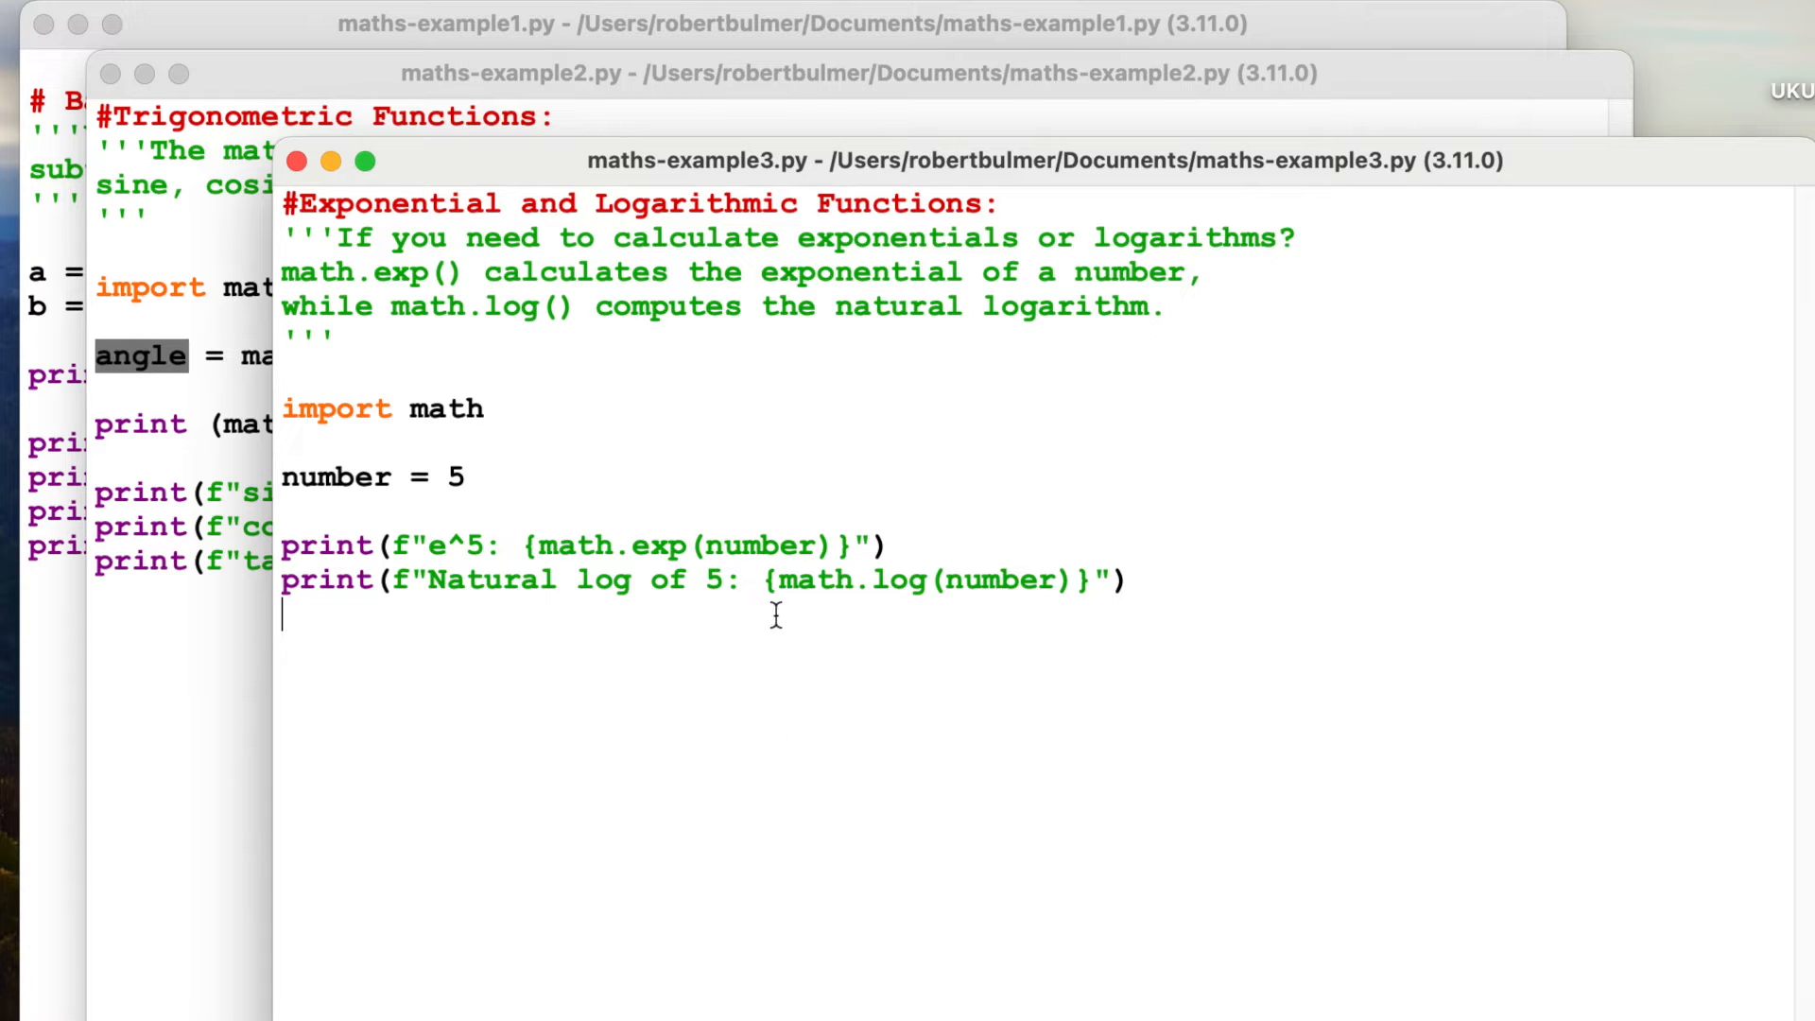
Step: Run maths-example3.py, printing e^5 148.4131591025766 and natural log of 5 1.6094379124341003
double_click(862, 580)
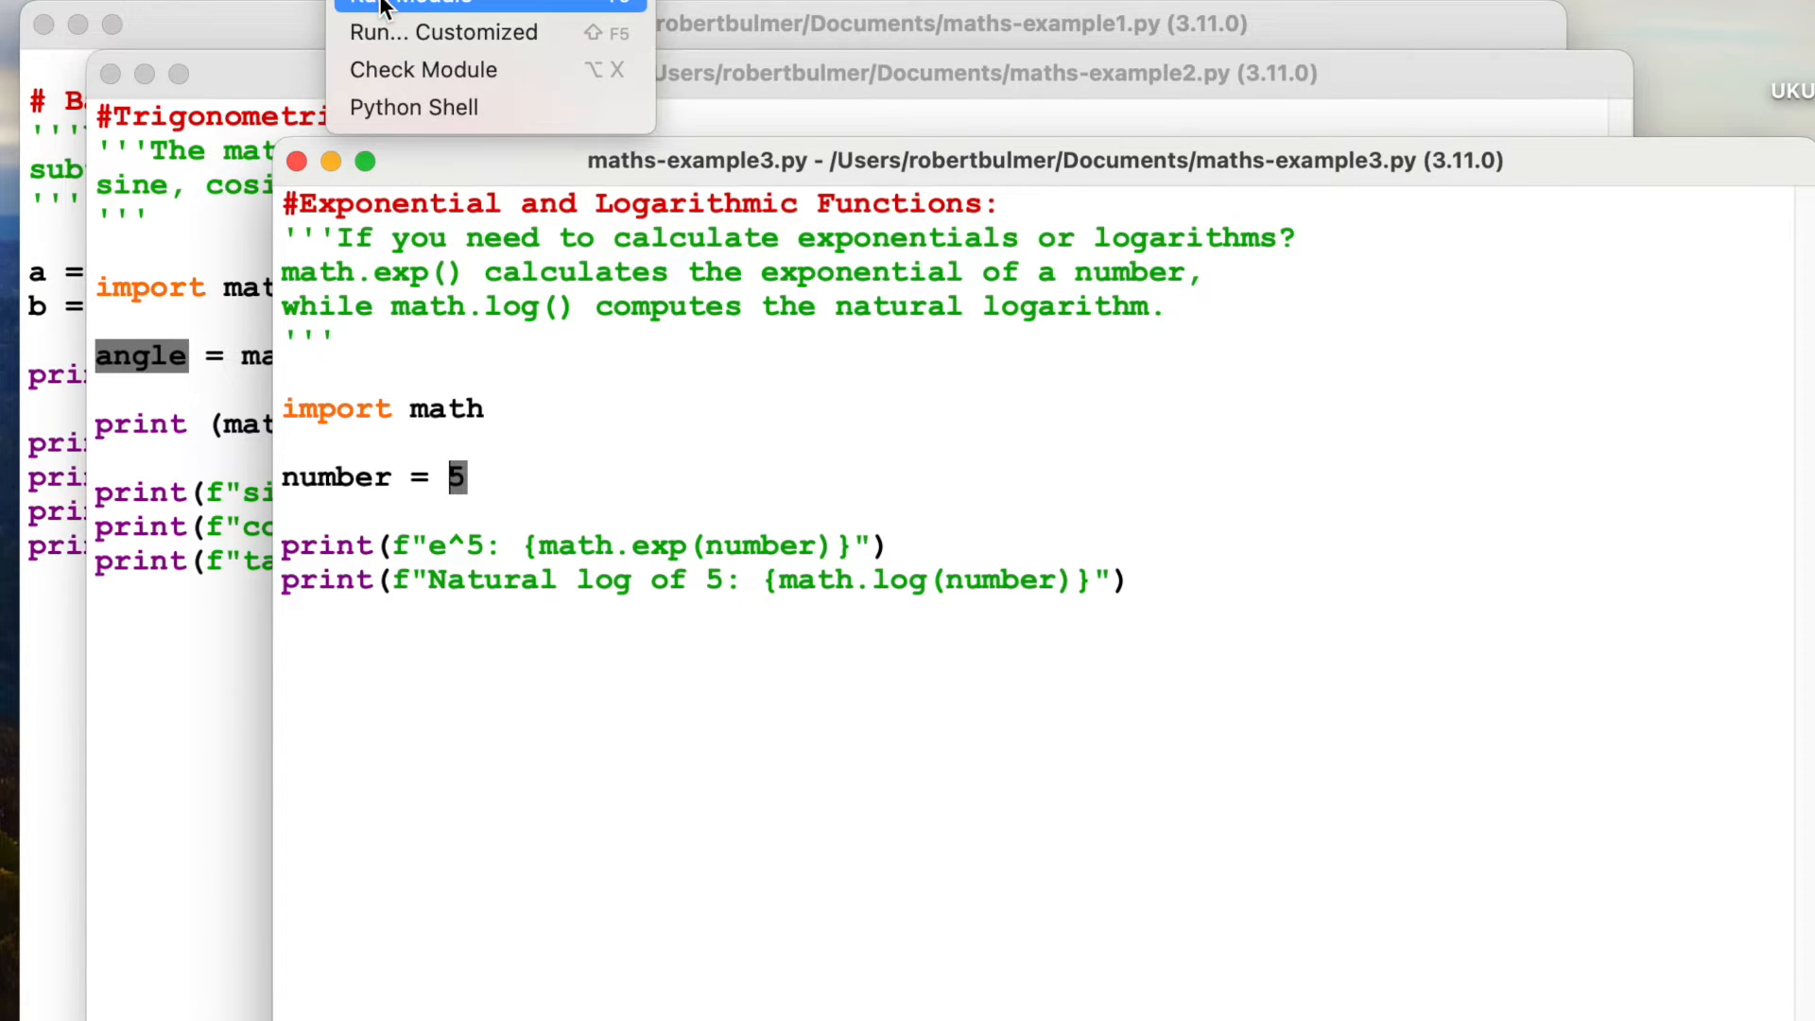
click(416, 2)
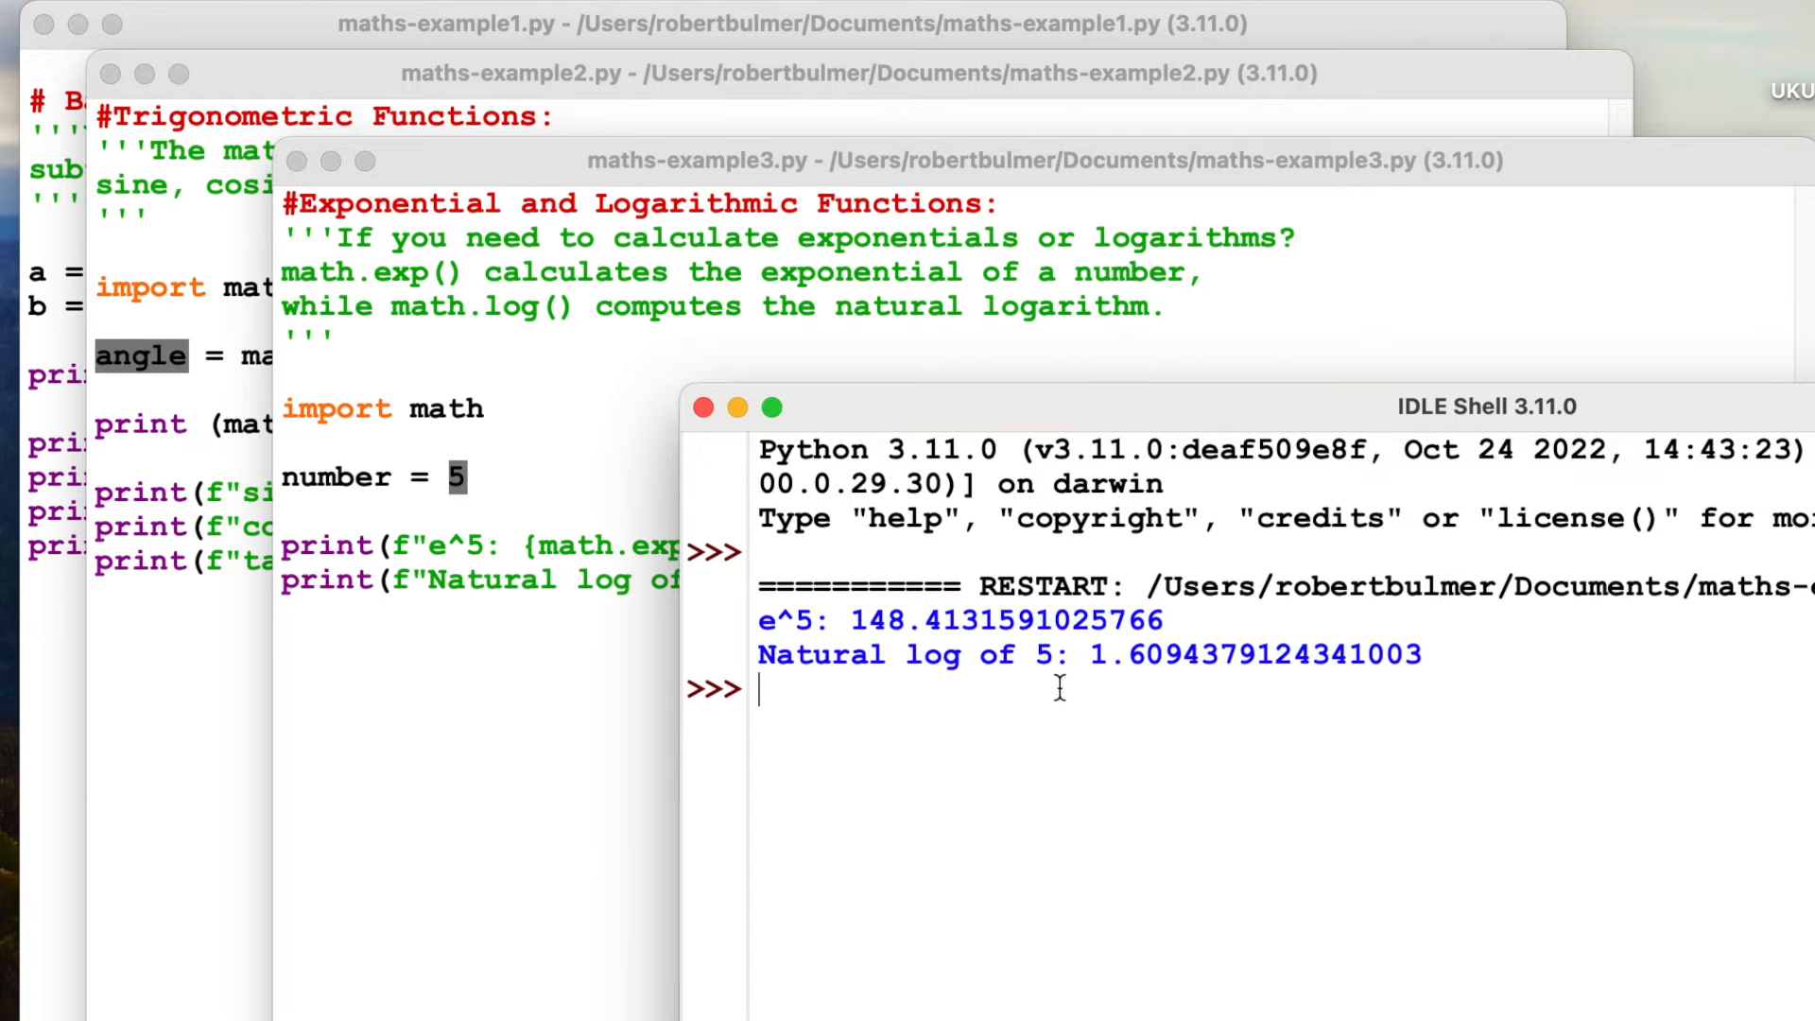
mouse_move(713, 450)
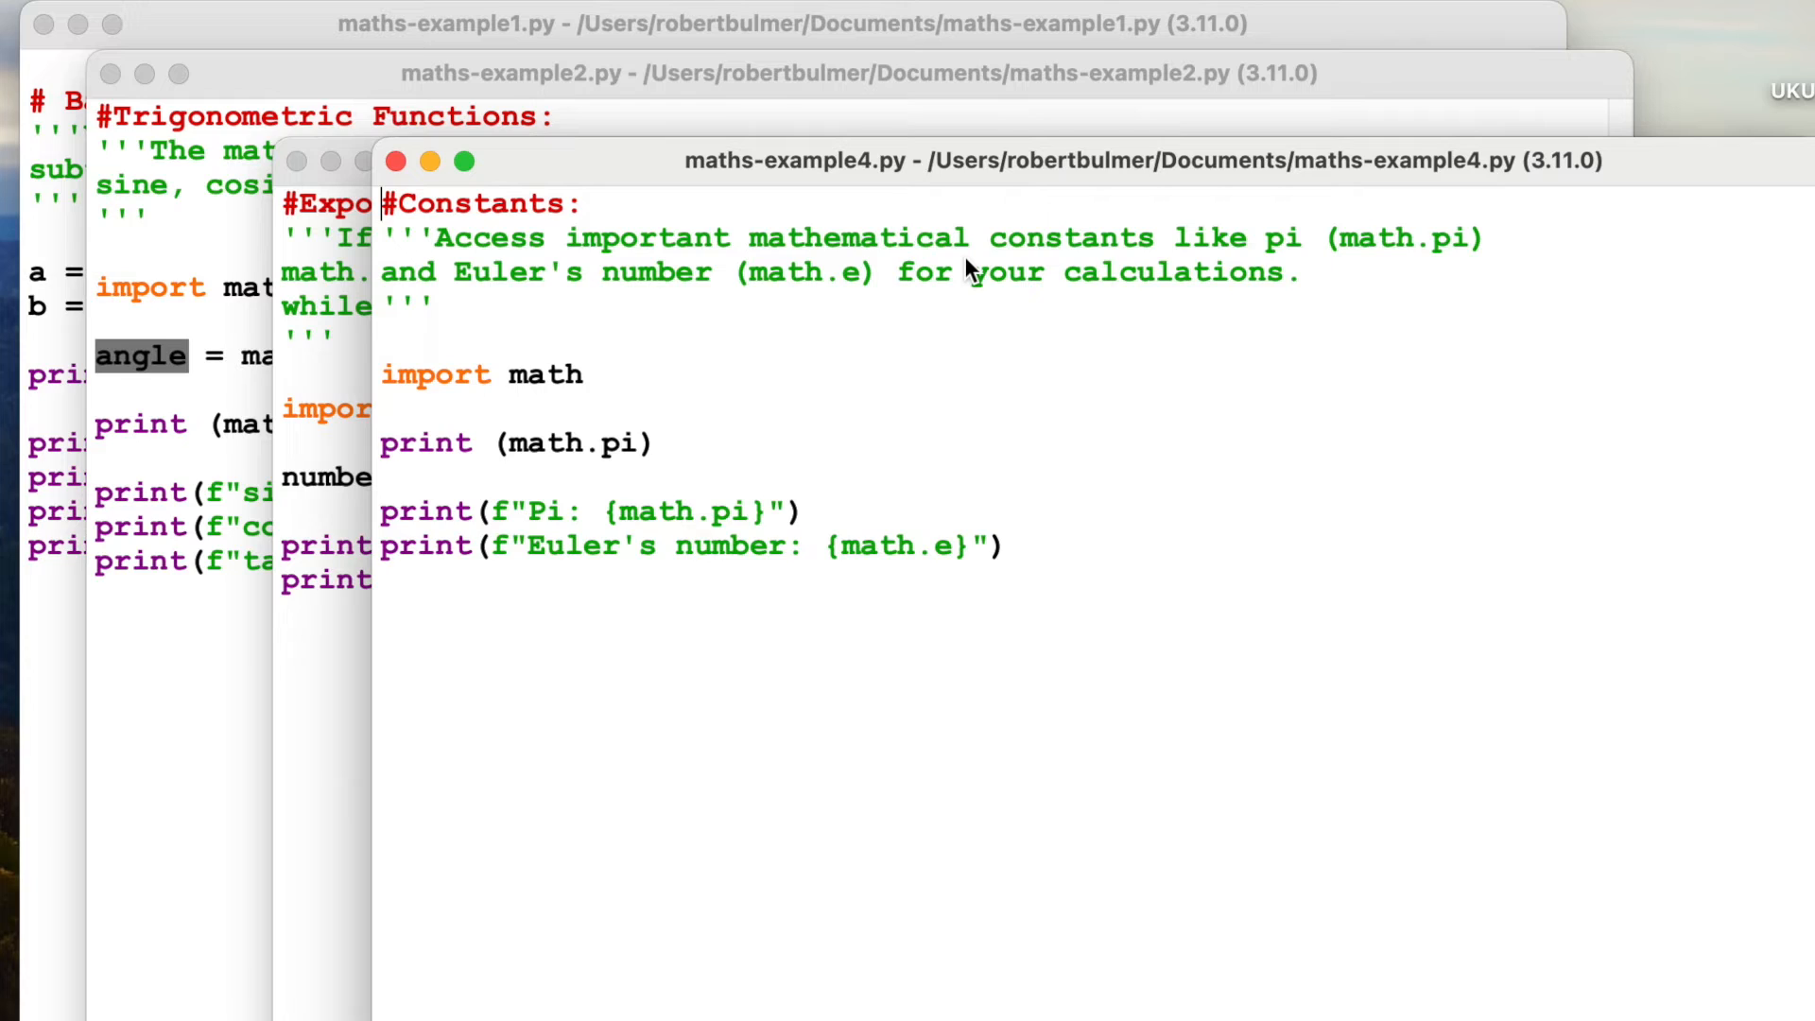
mouse_move(607, 388)
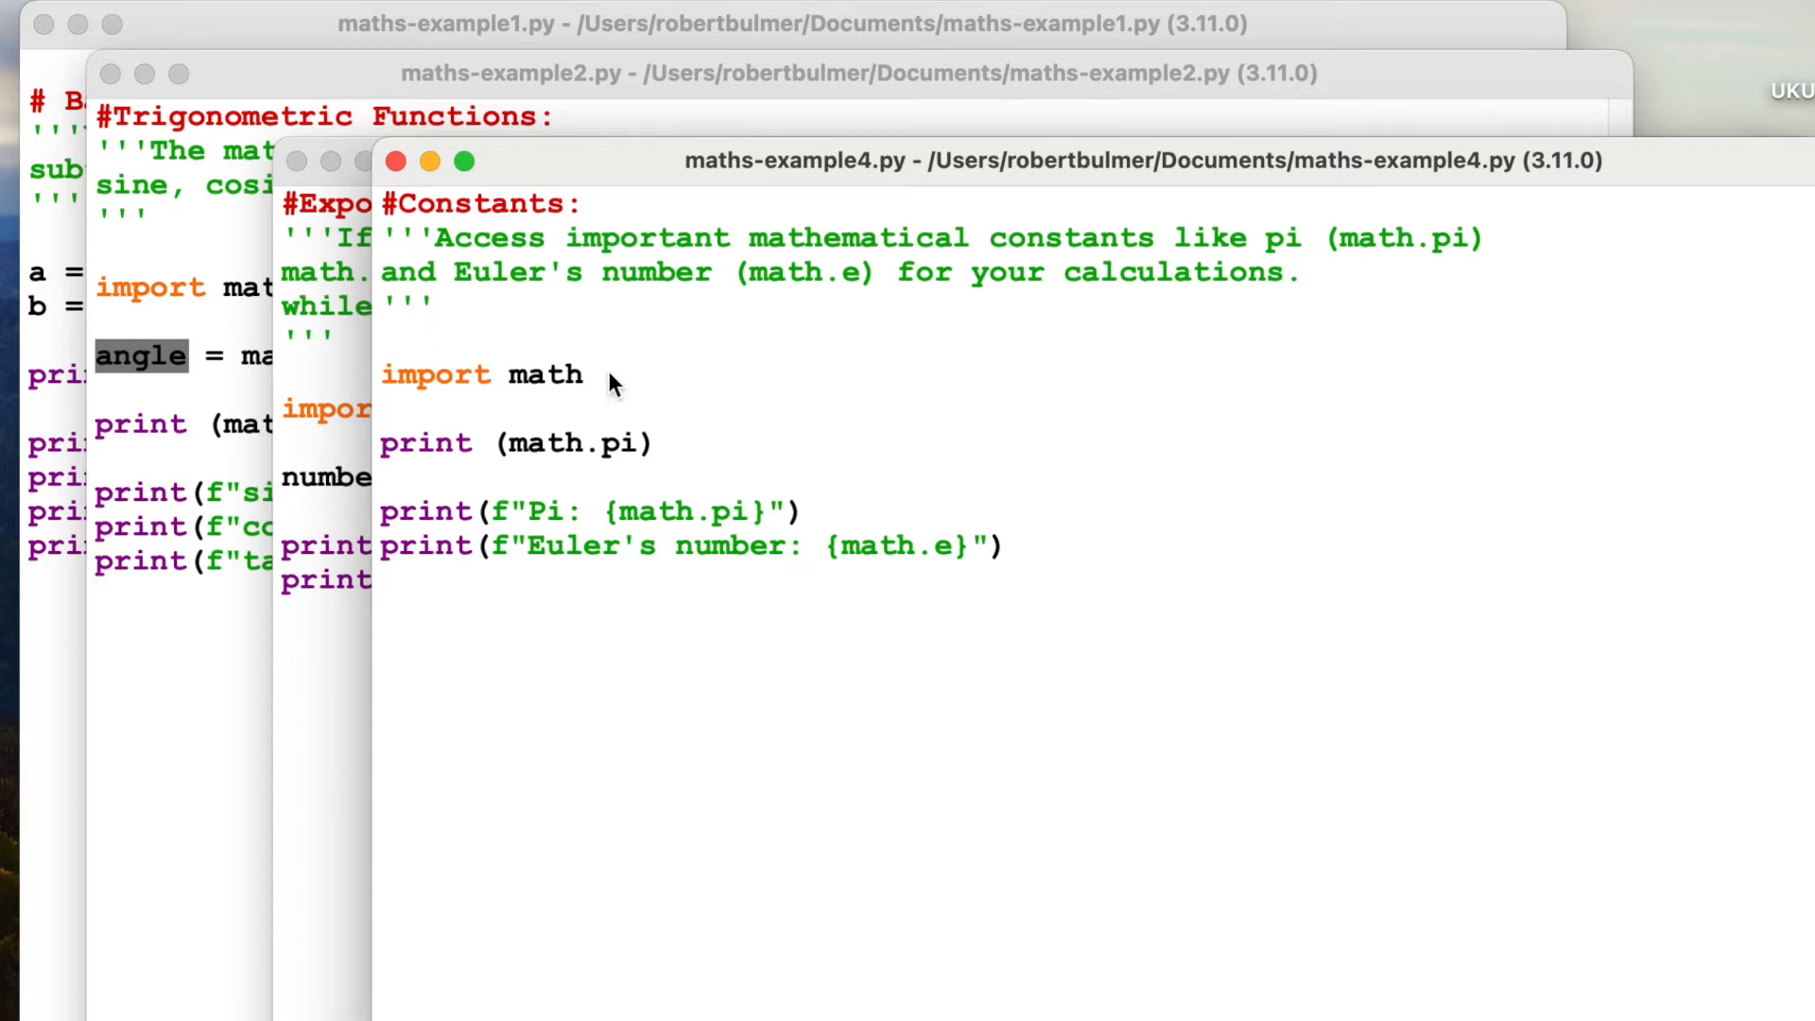
mouse_move(1048, 599)
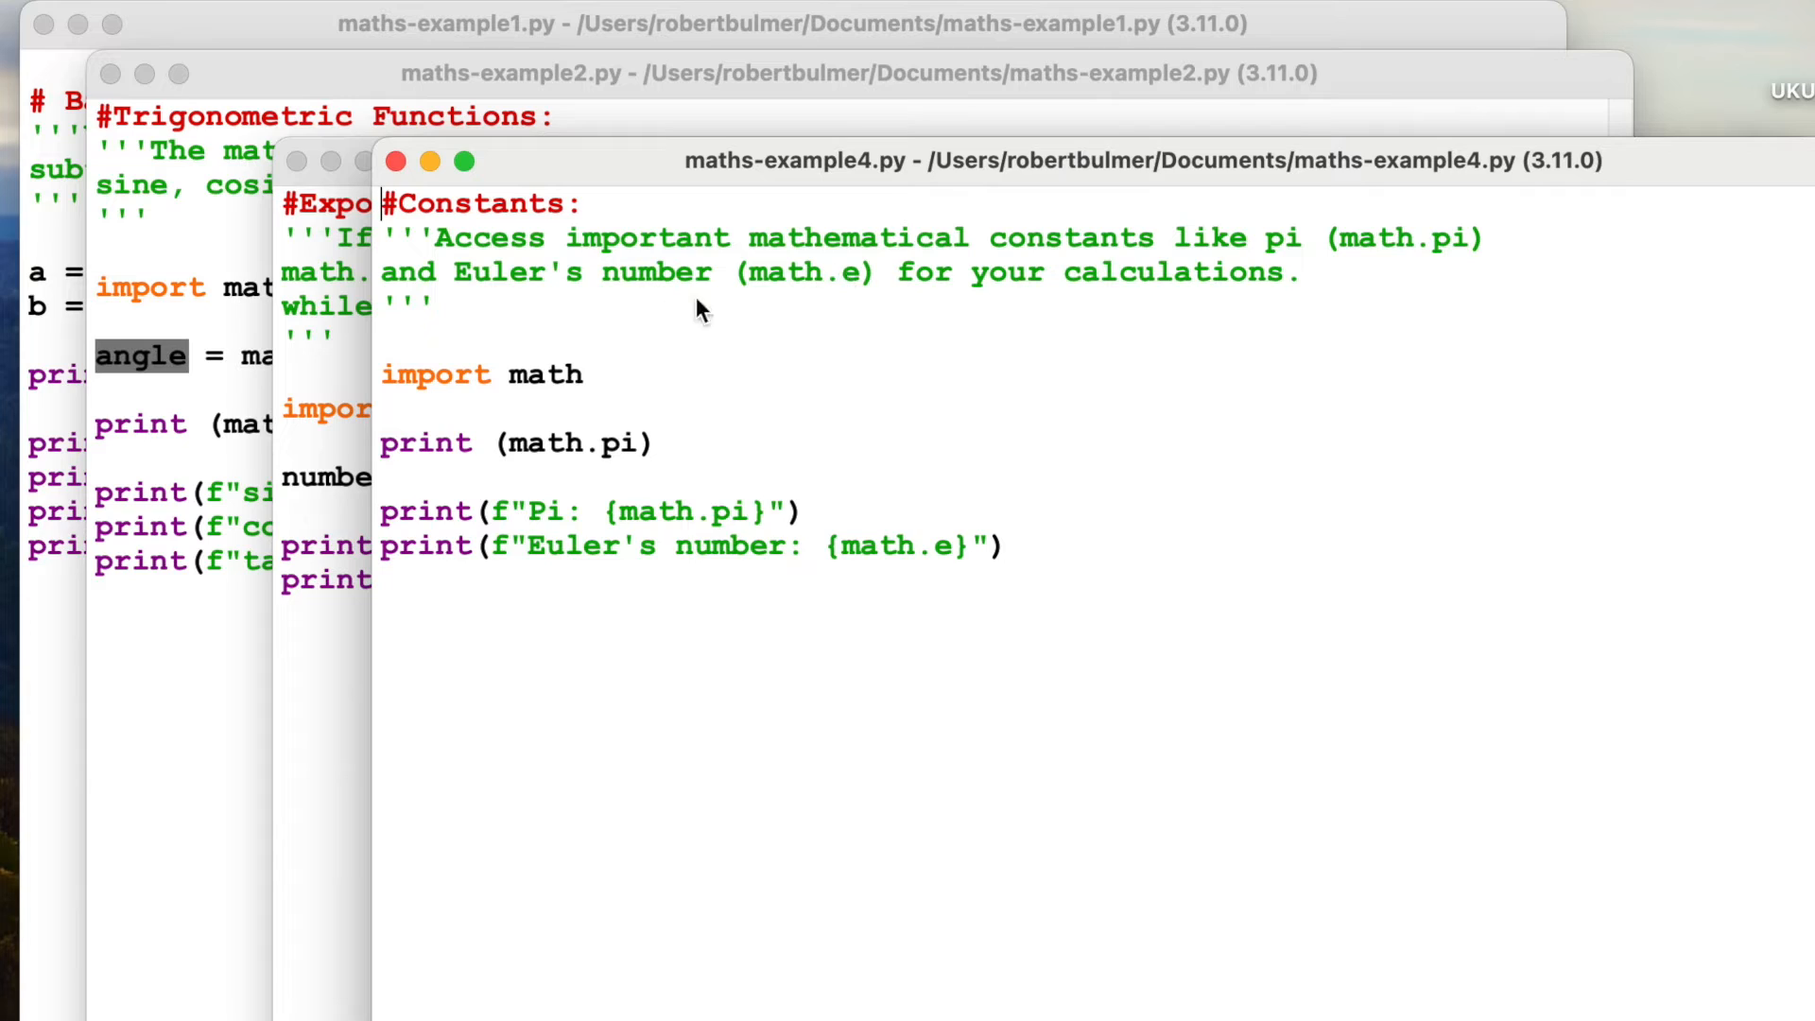
mouse_move(1023, 503)
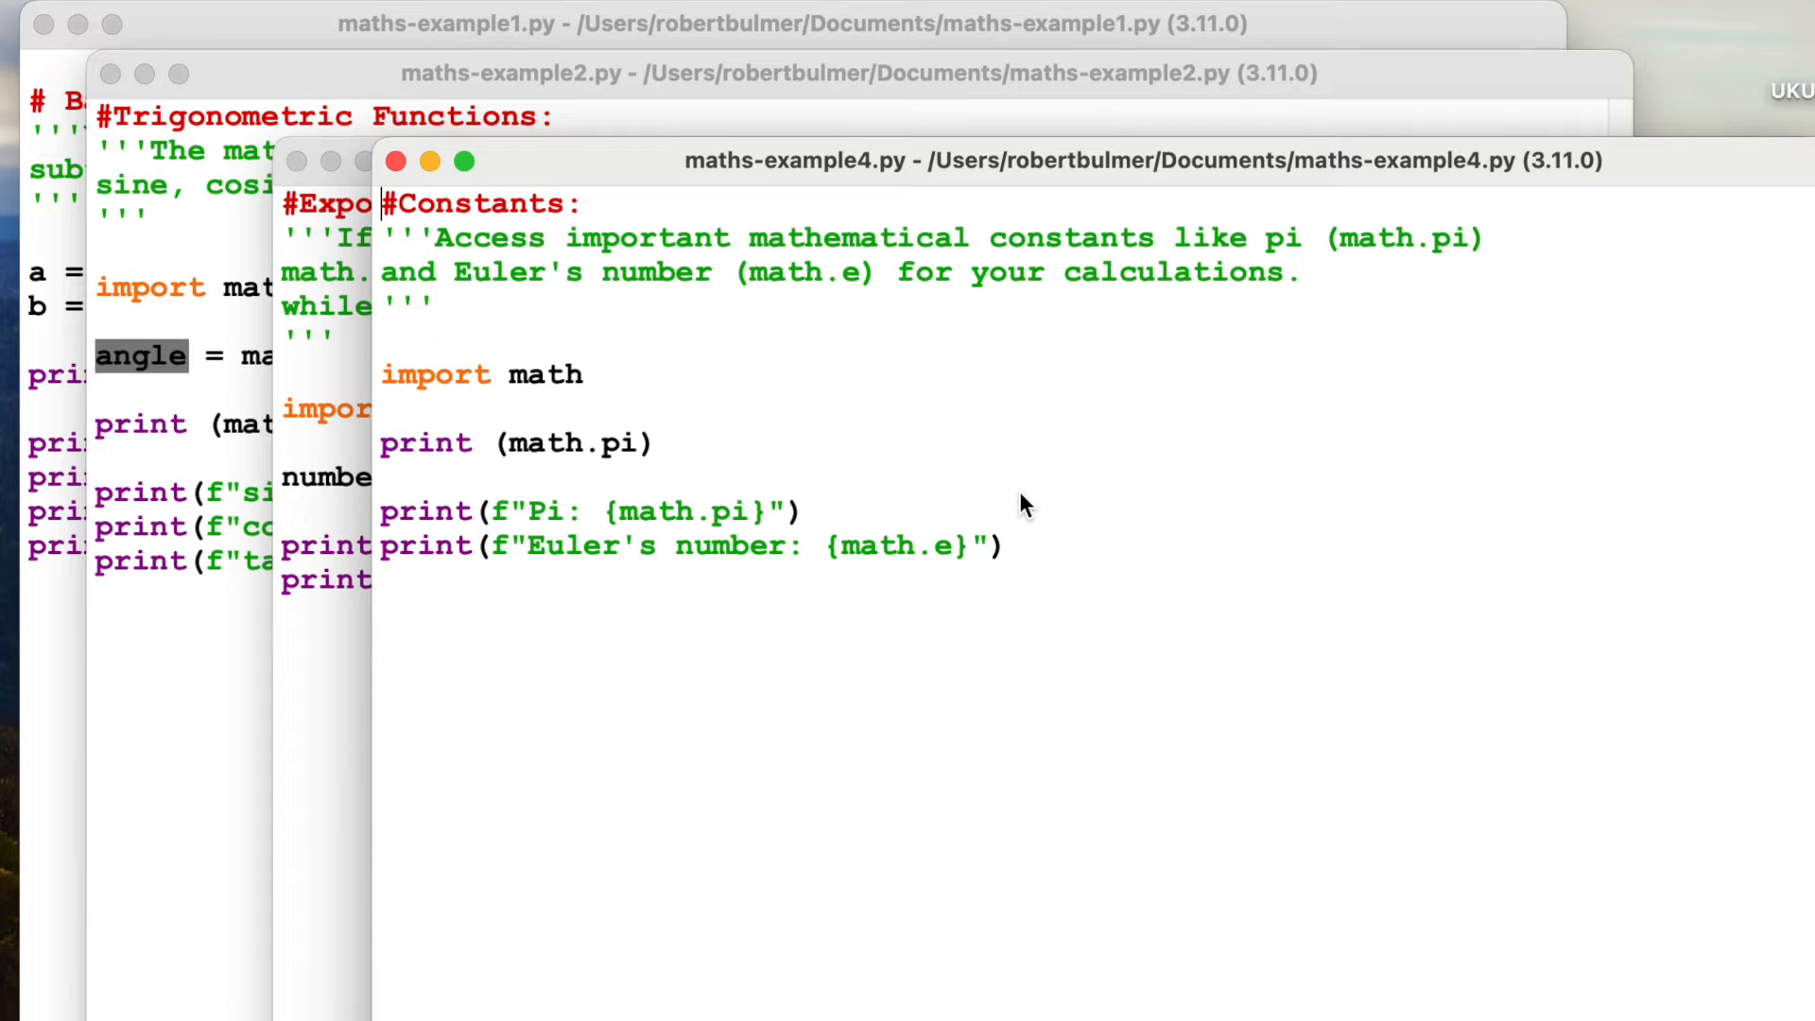
mouse_move(752, 363)
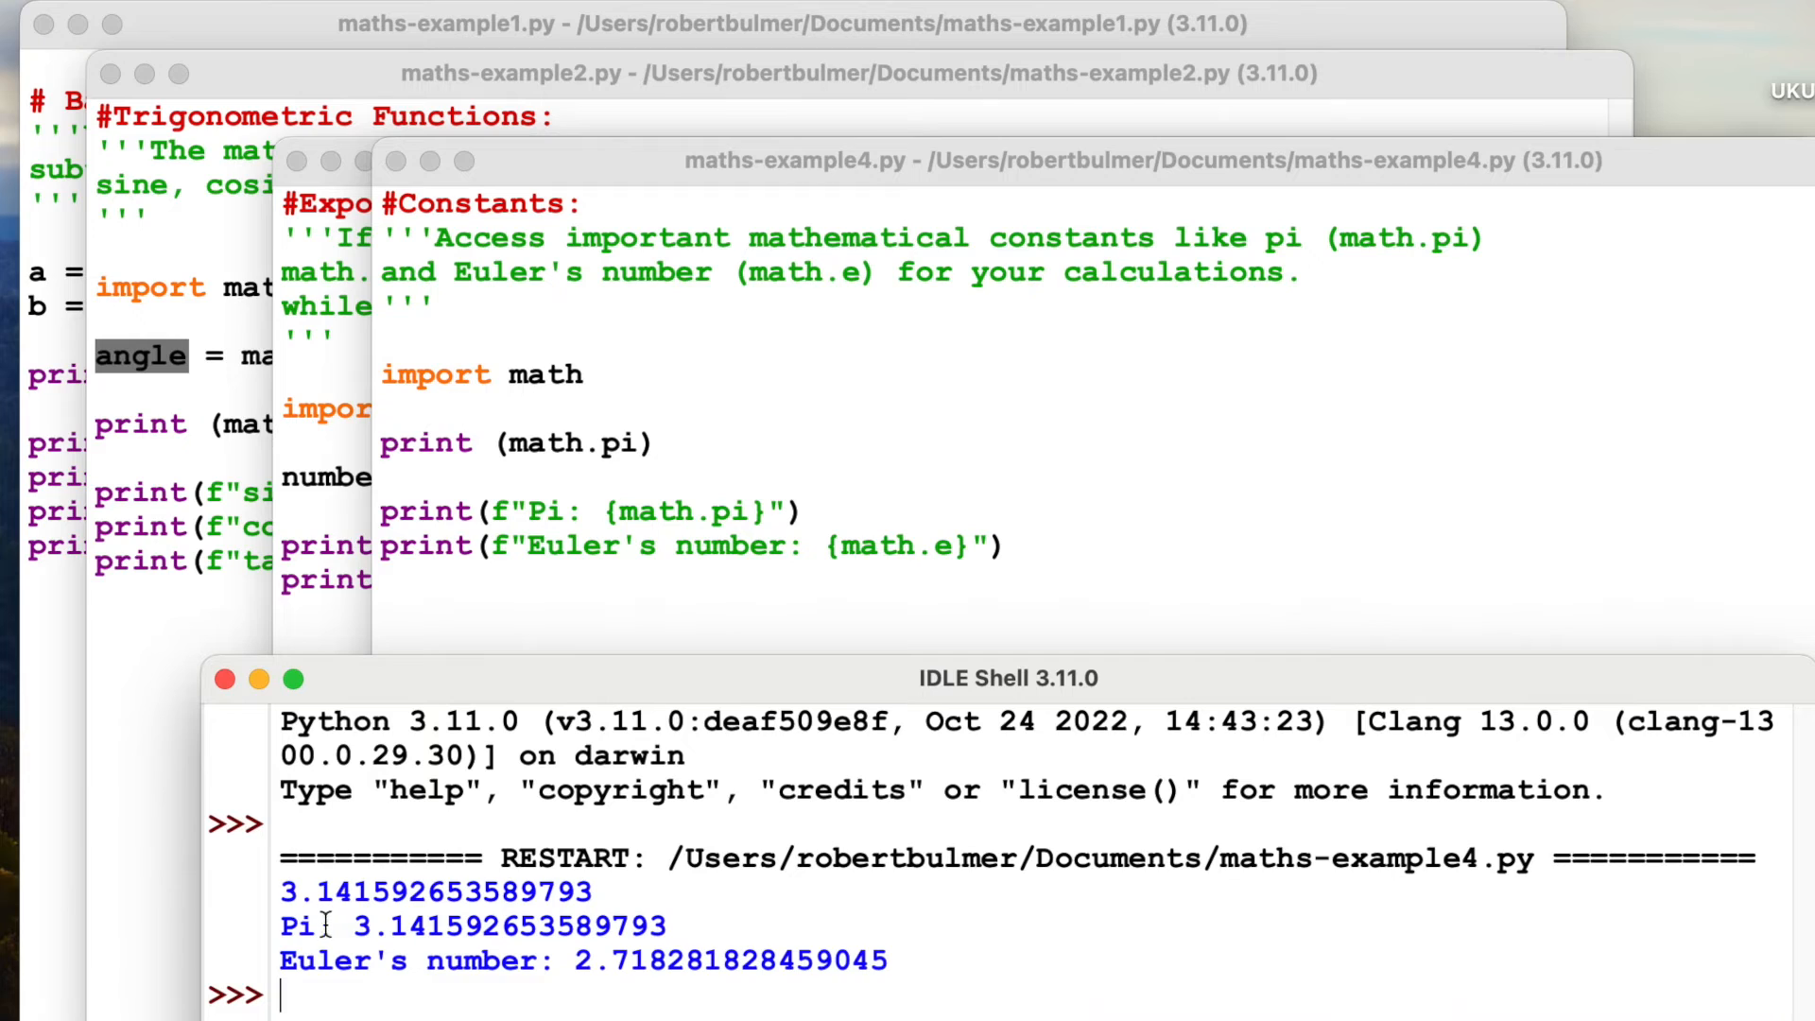
Step: Pick out the pi result 3.141592653589793 in the constants script output
double_click(302, 891)
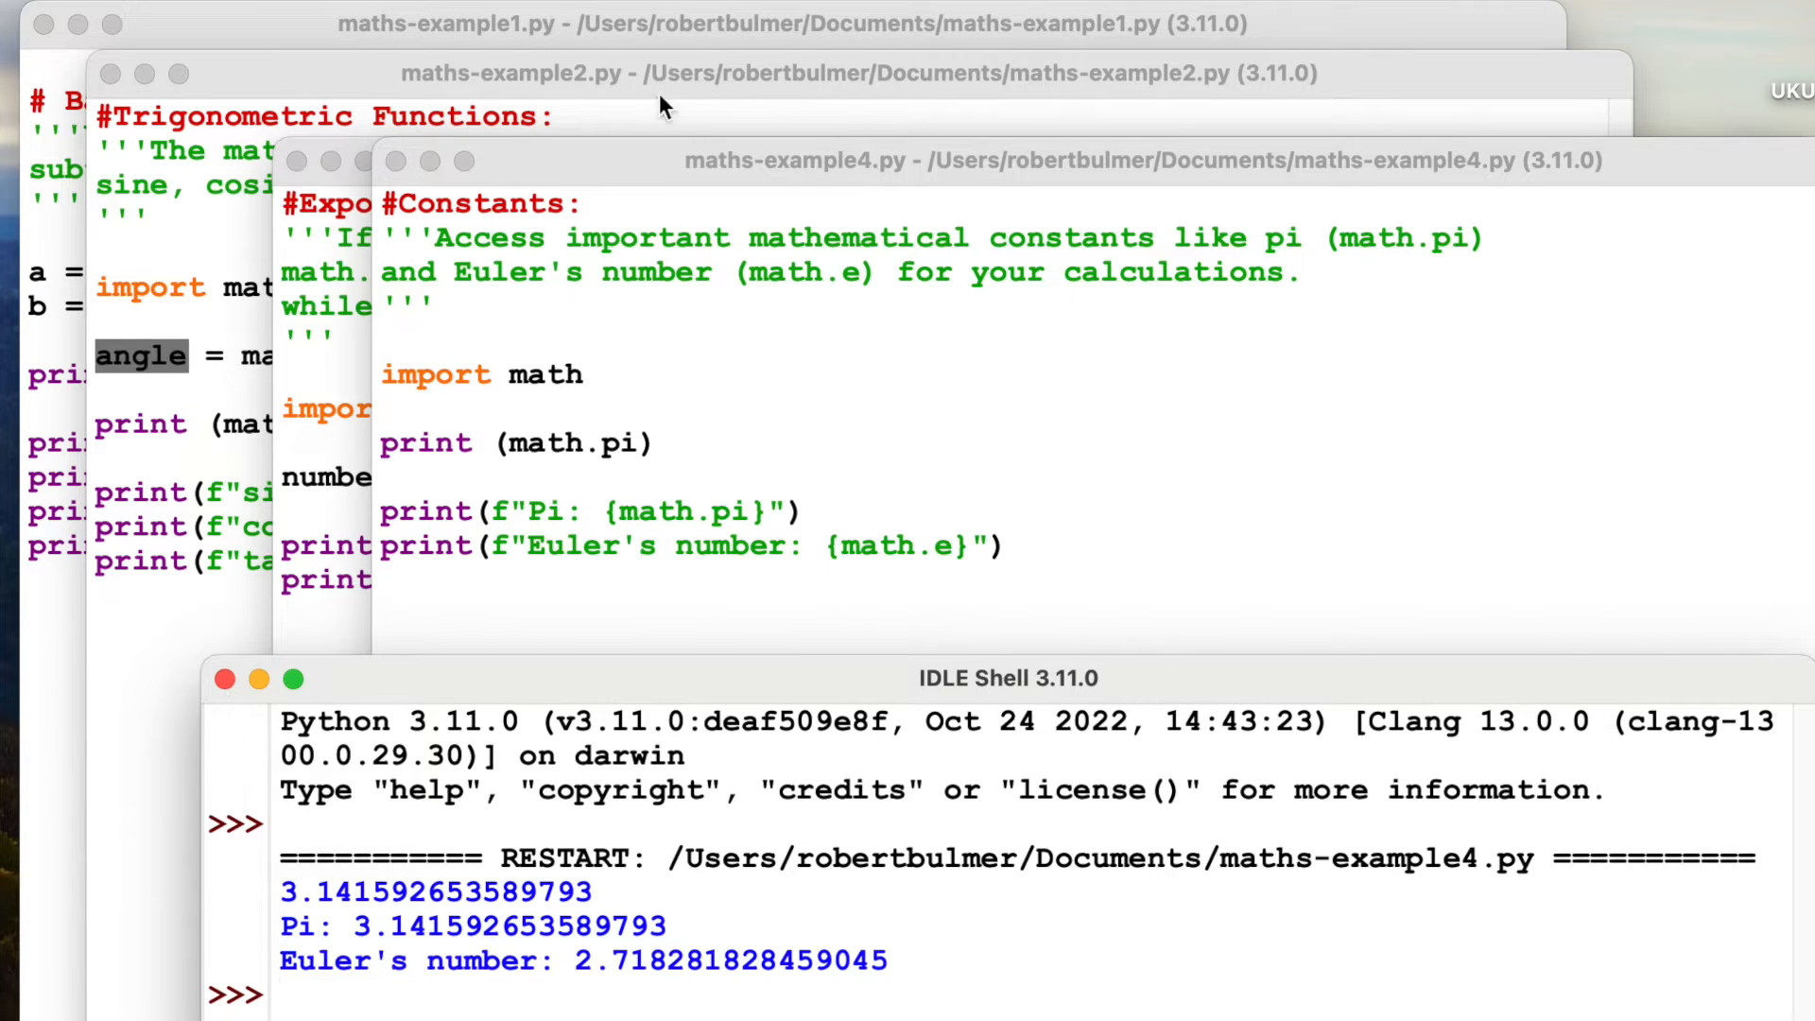
mouse_move(654, 484)
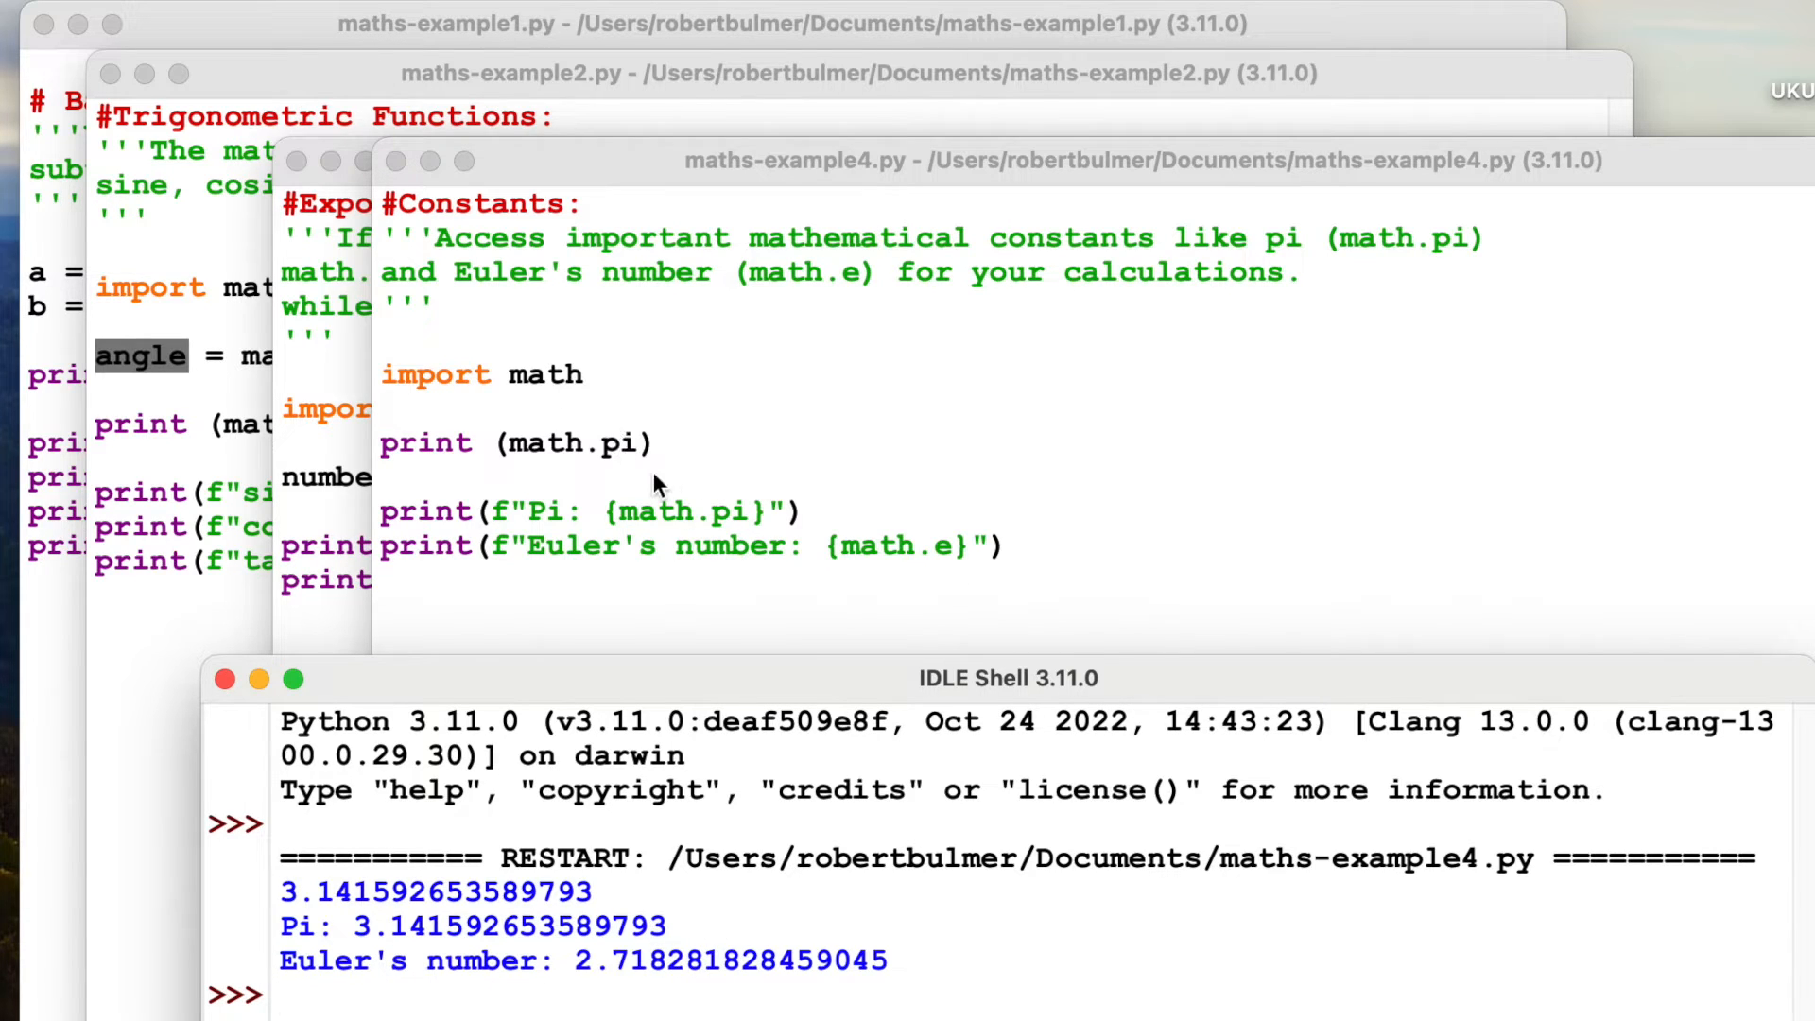
Step: Add print (math.pi + math.e) at the end of maths-example4.py
text(print (math.)
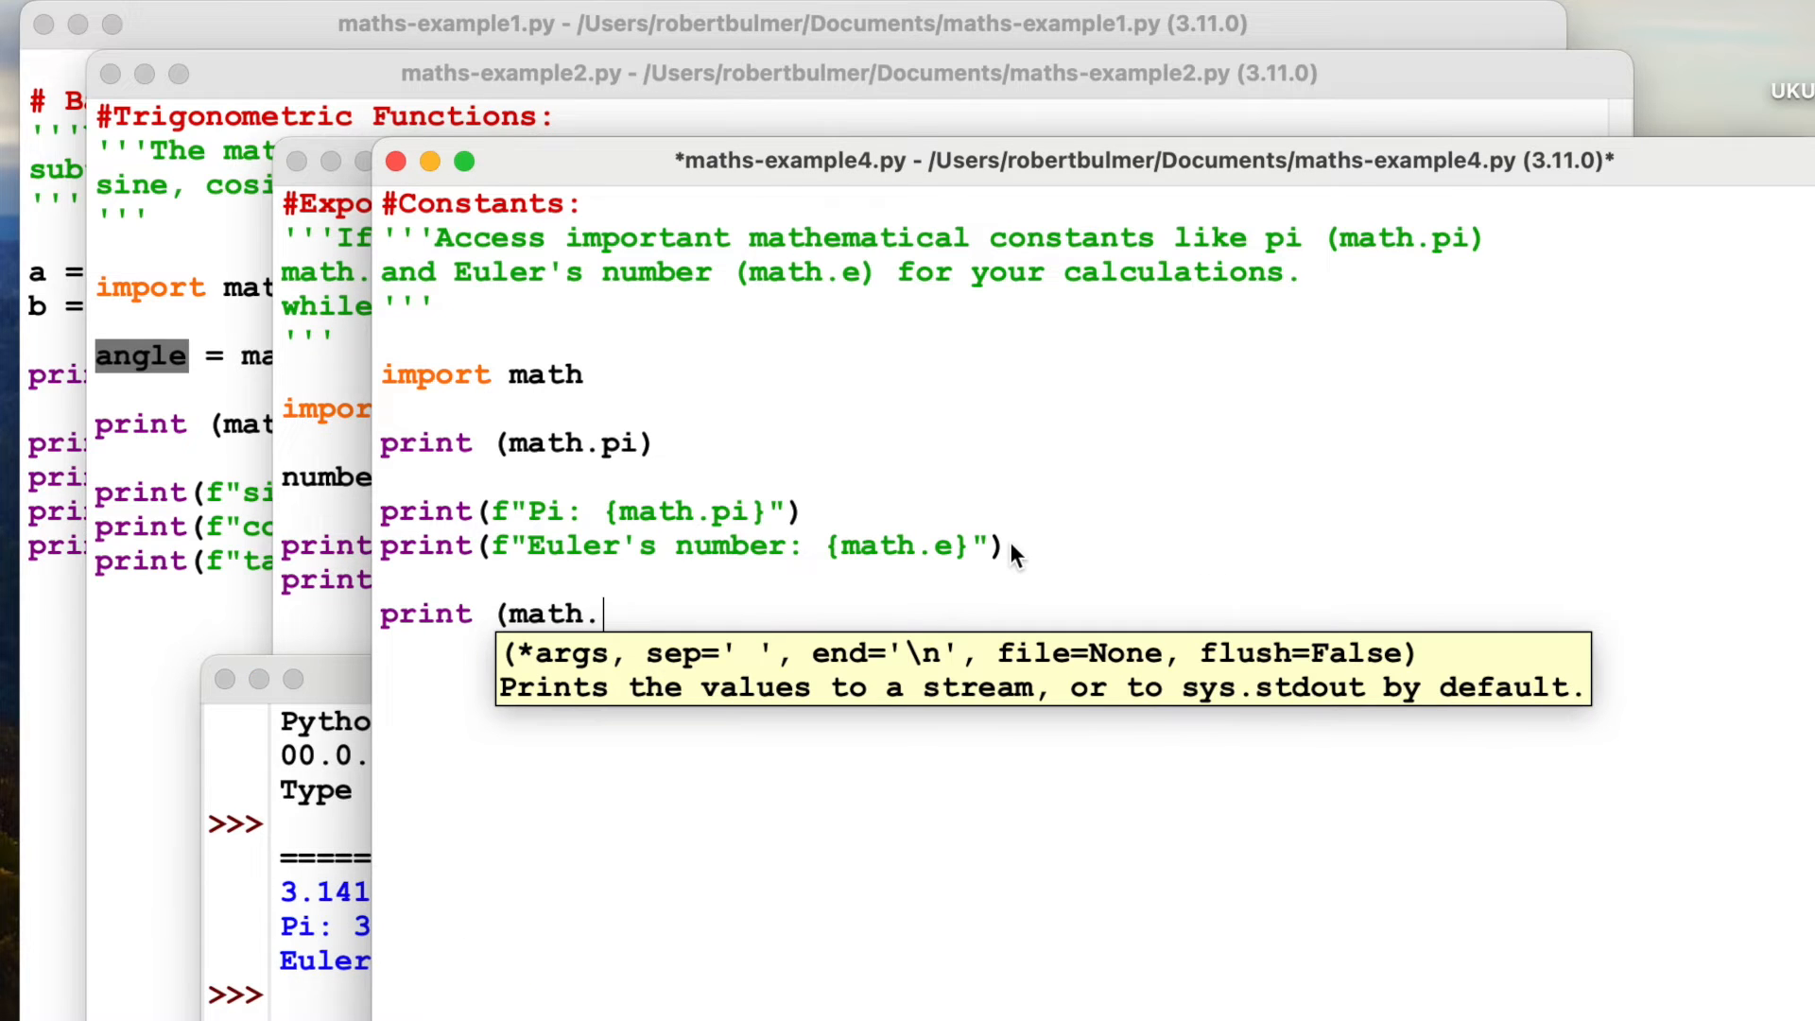
text(pi +)
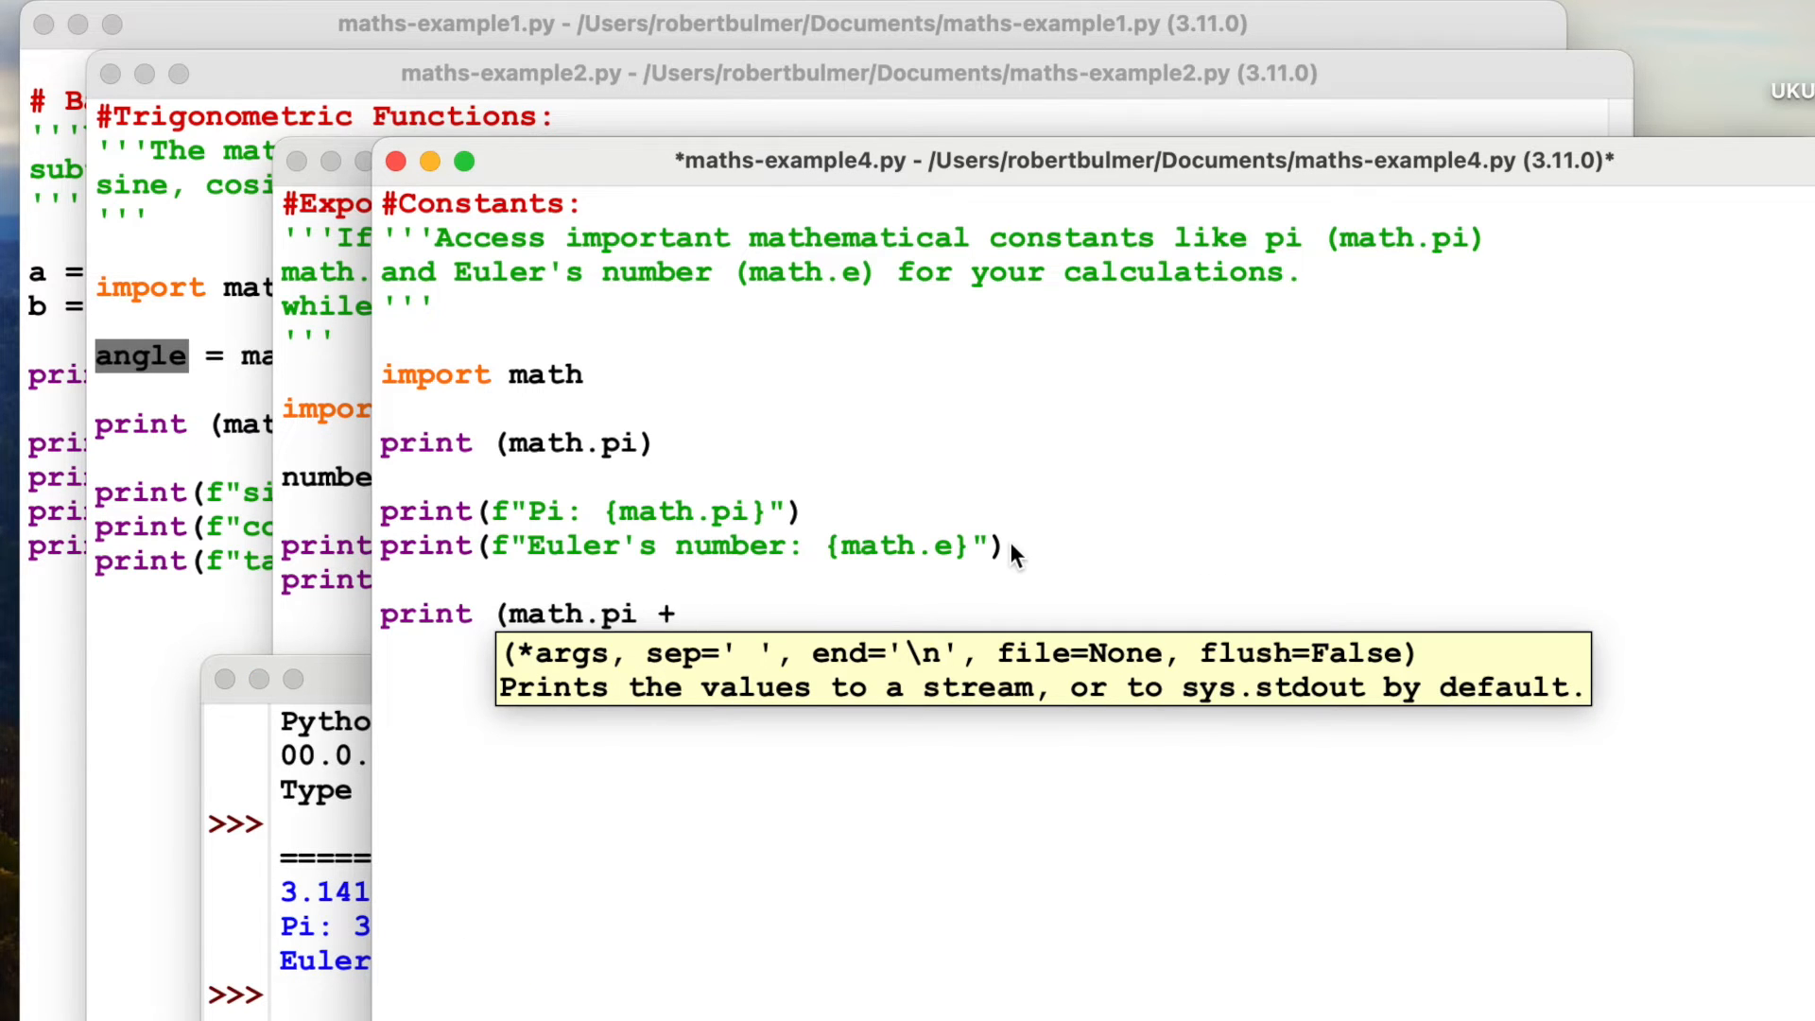
text(math.t)
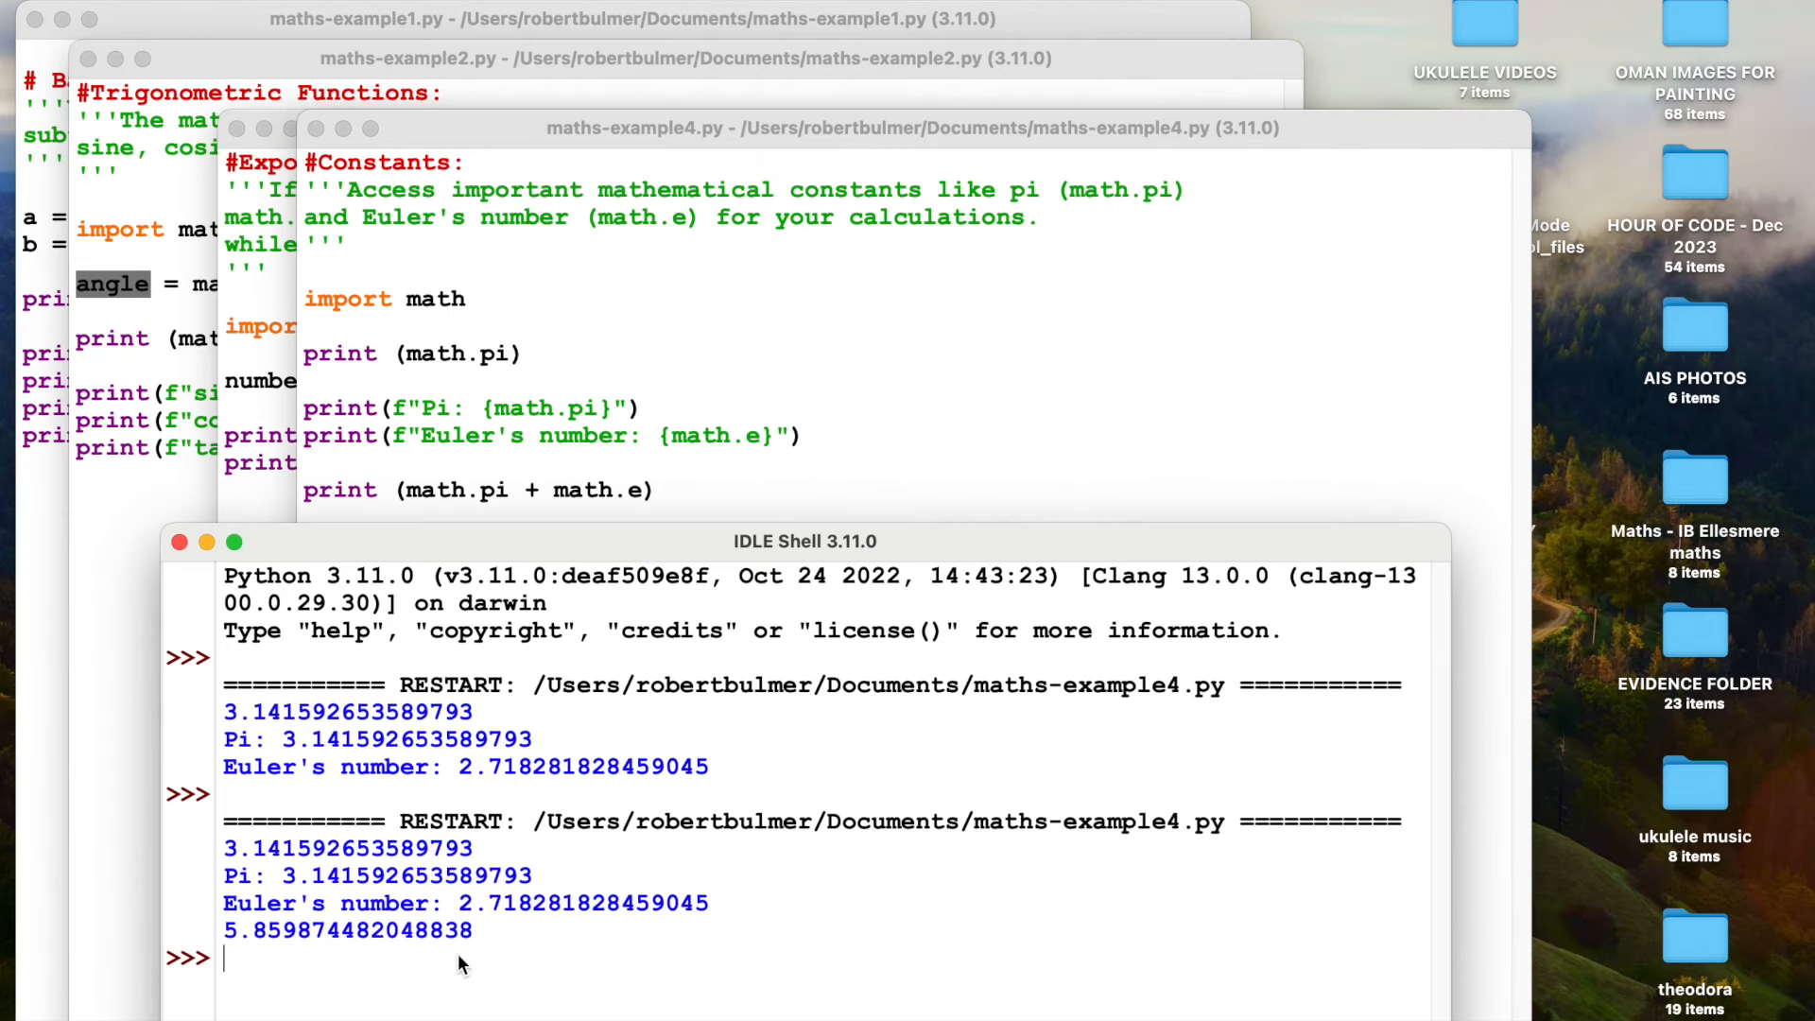
mouse_move(173, 562)
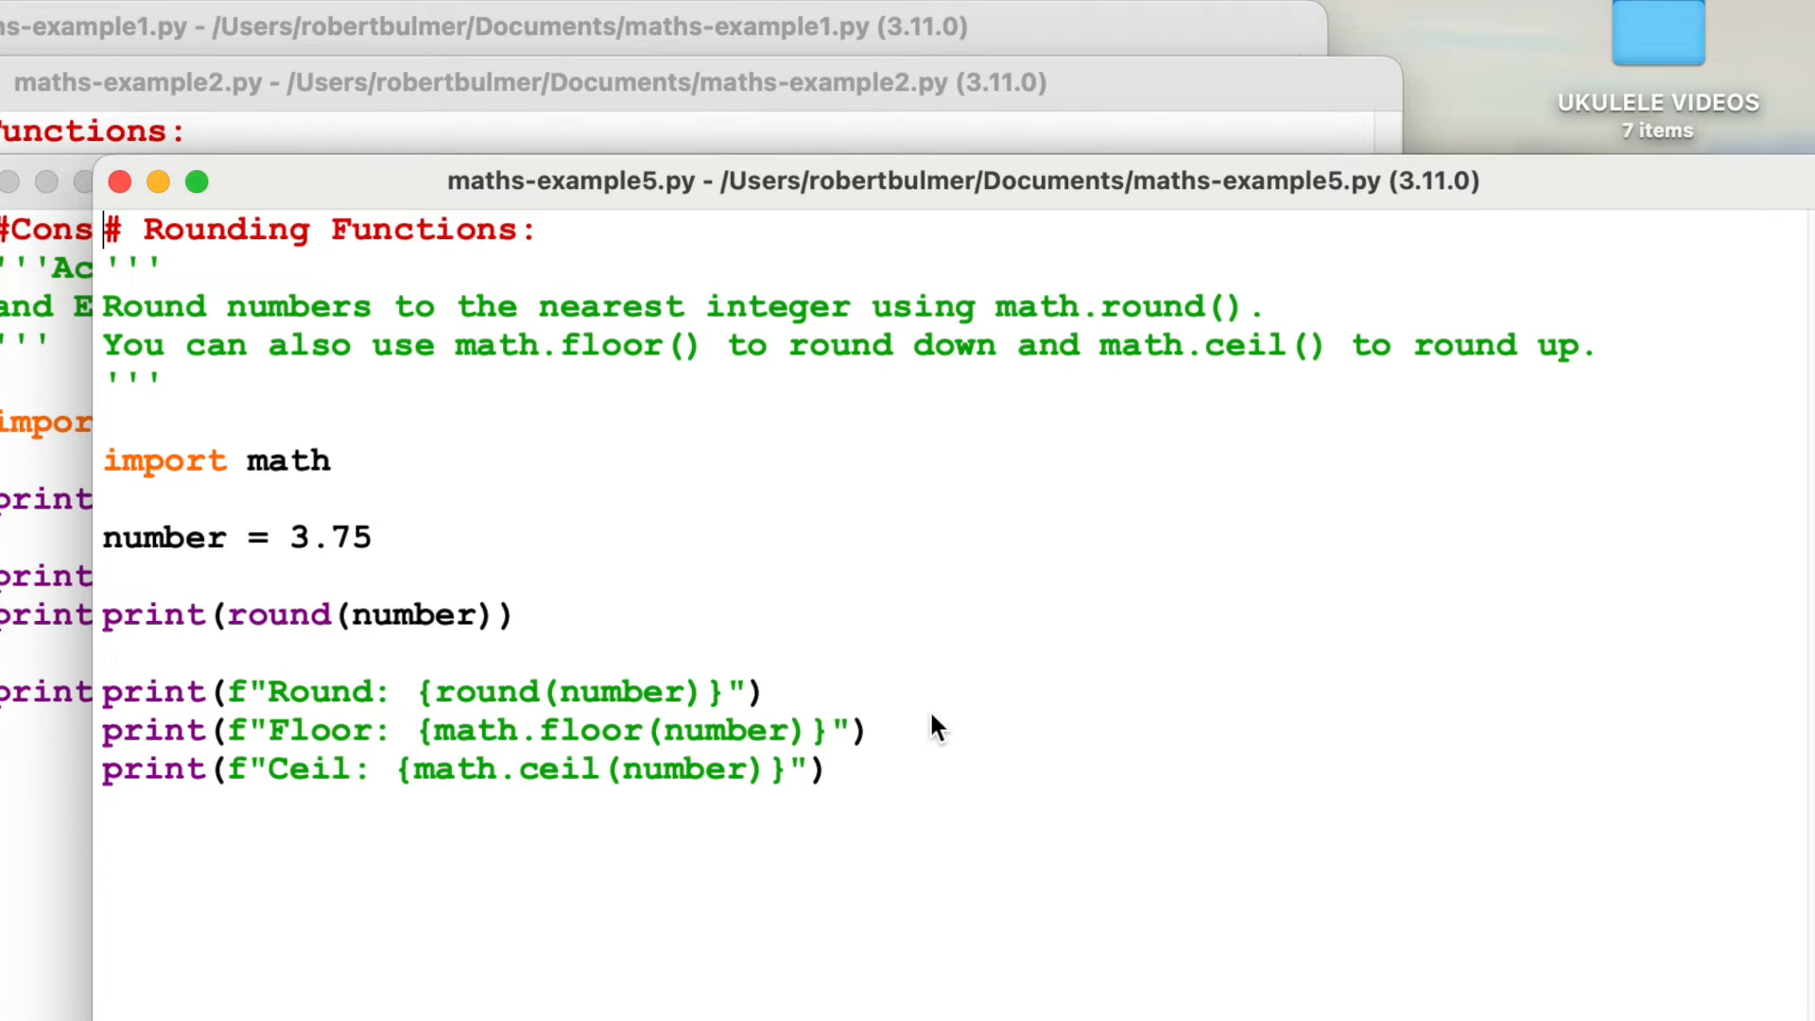
mouse_move(342, 752)
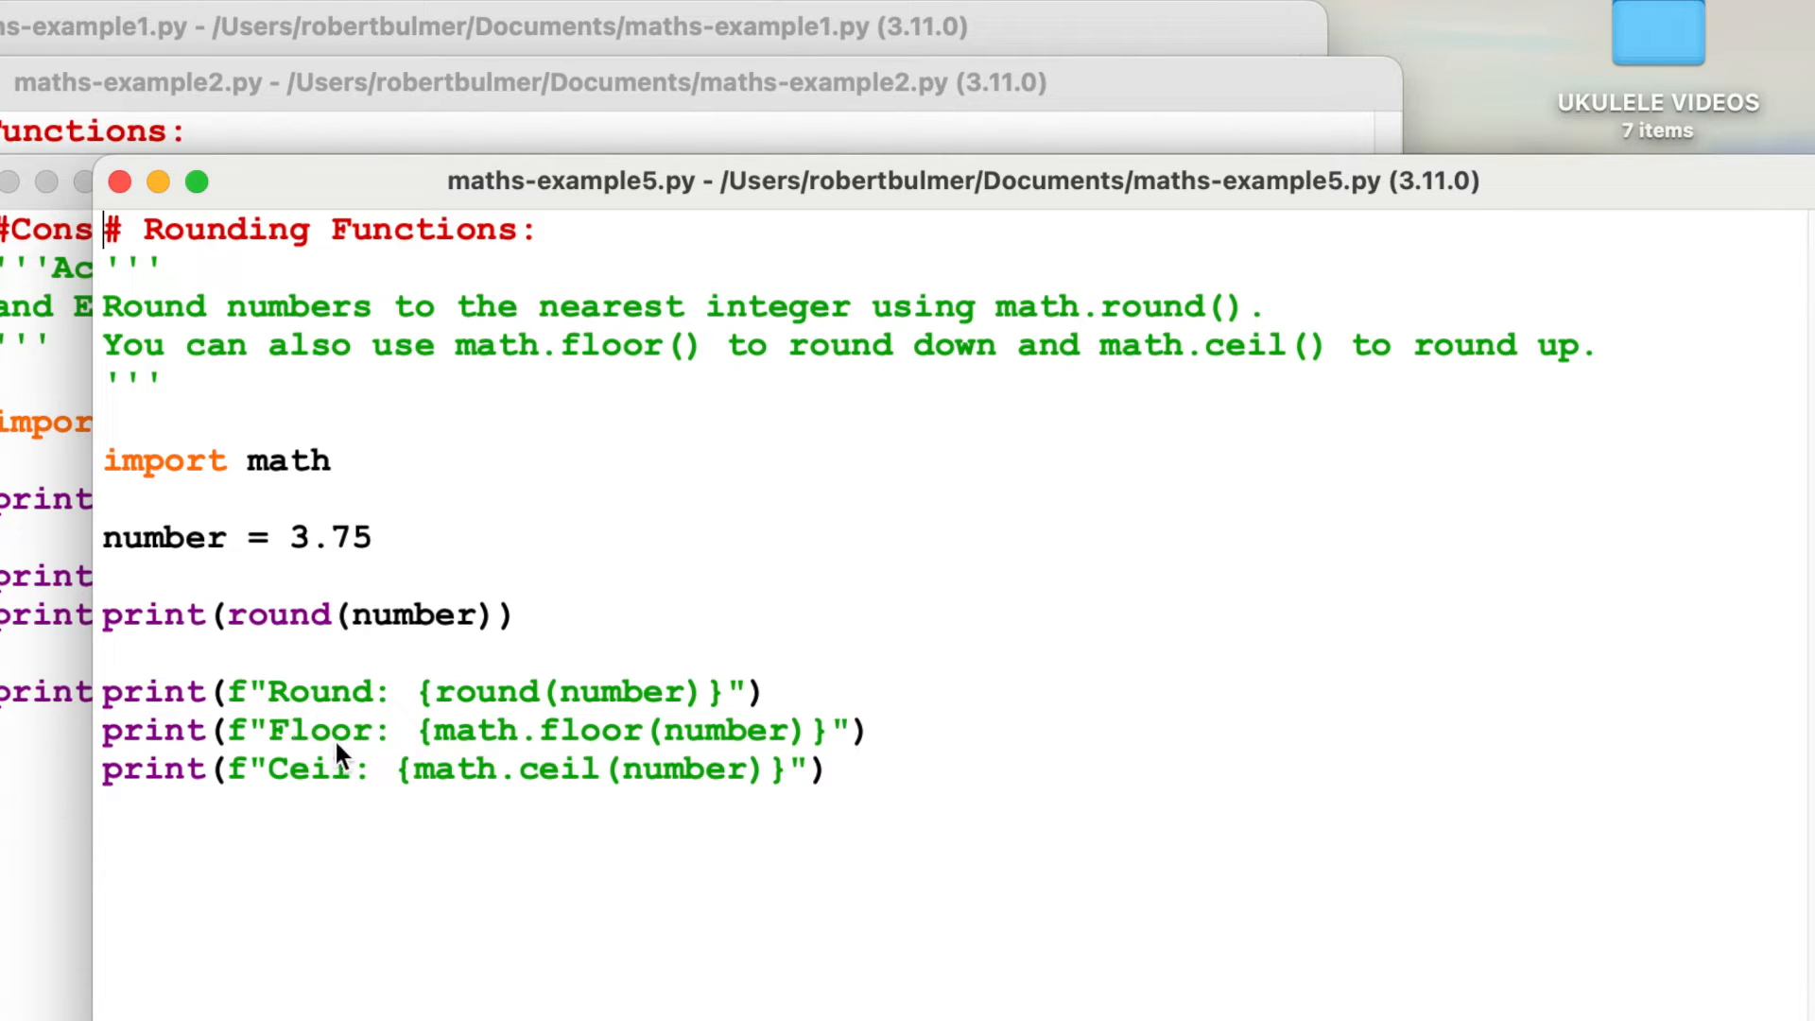
mouse_move(329, 798)
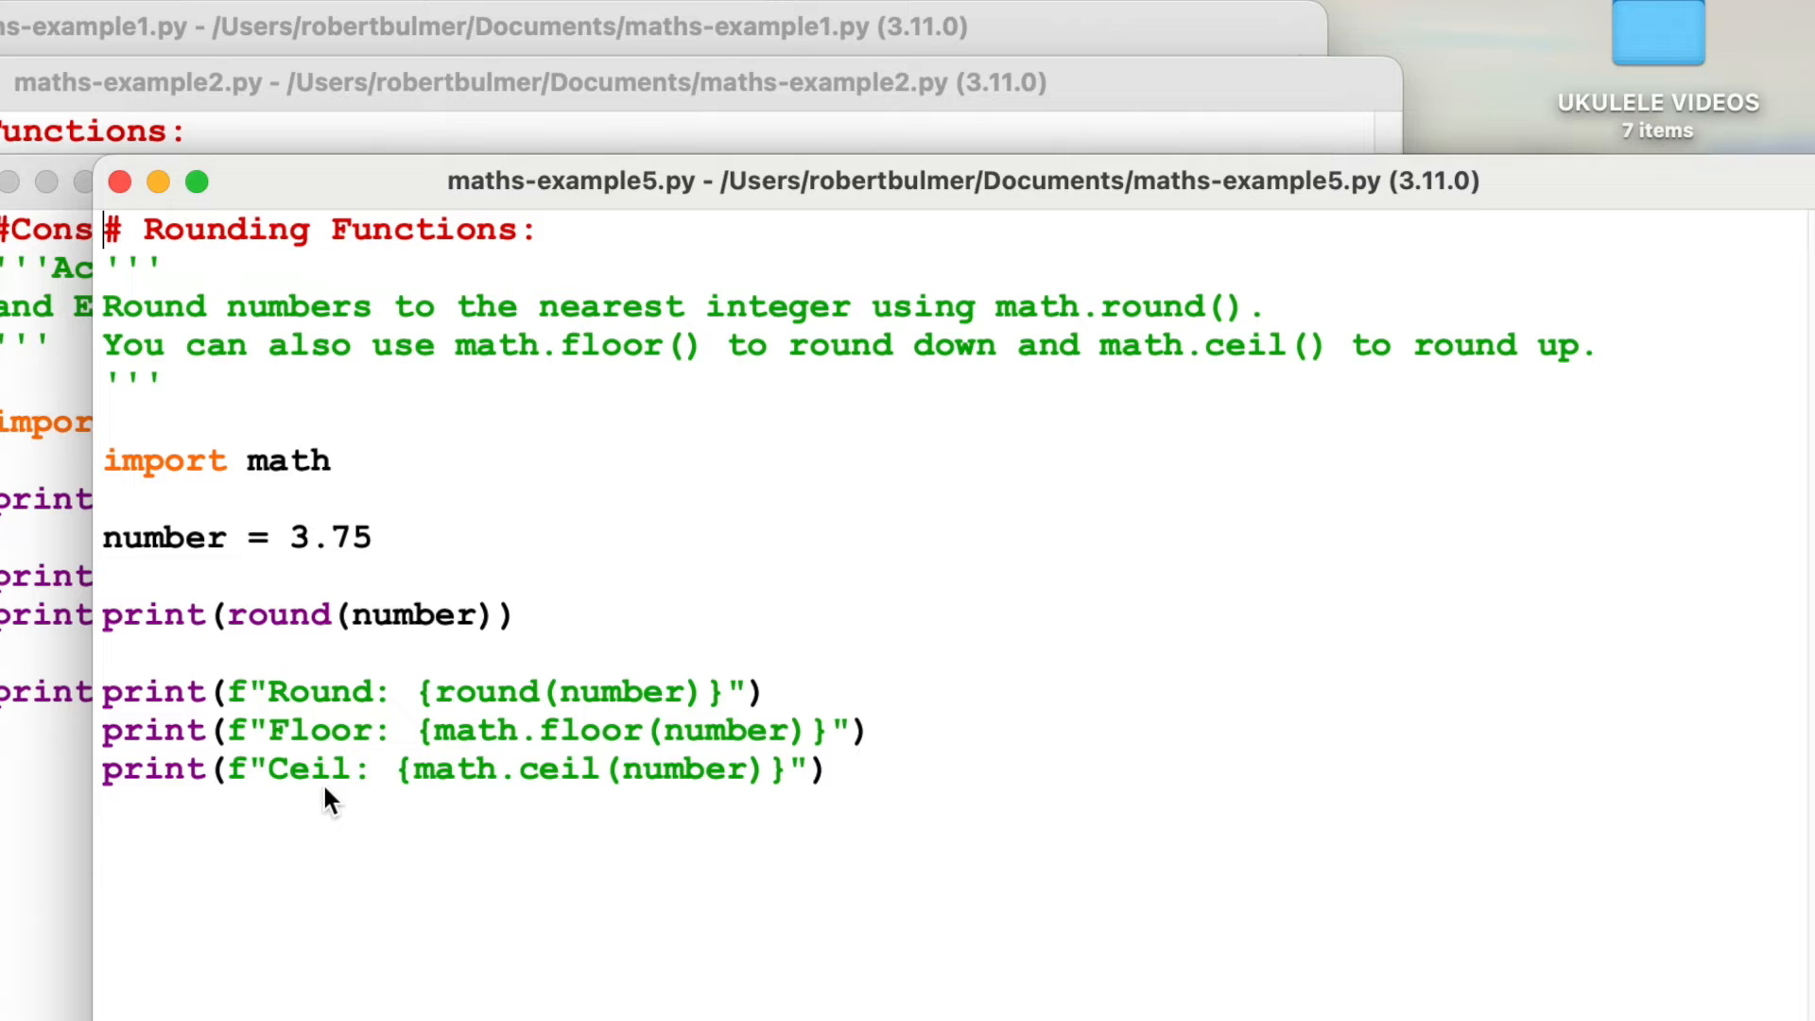
mouse_move(410, 626)
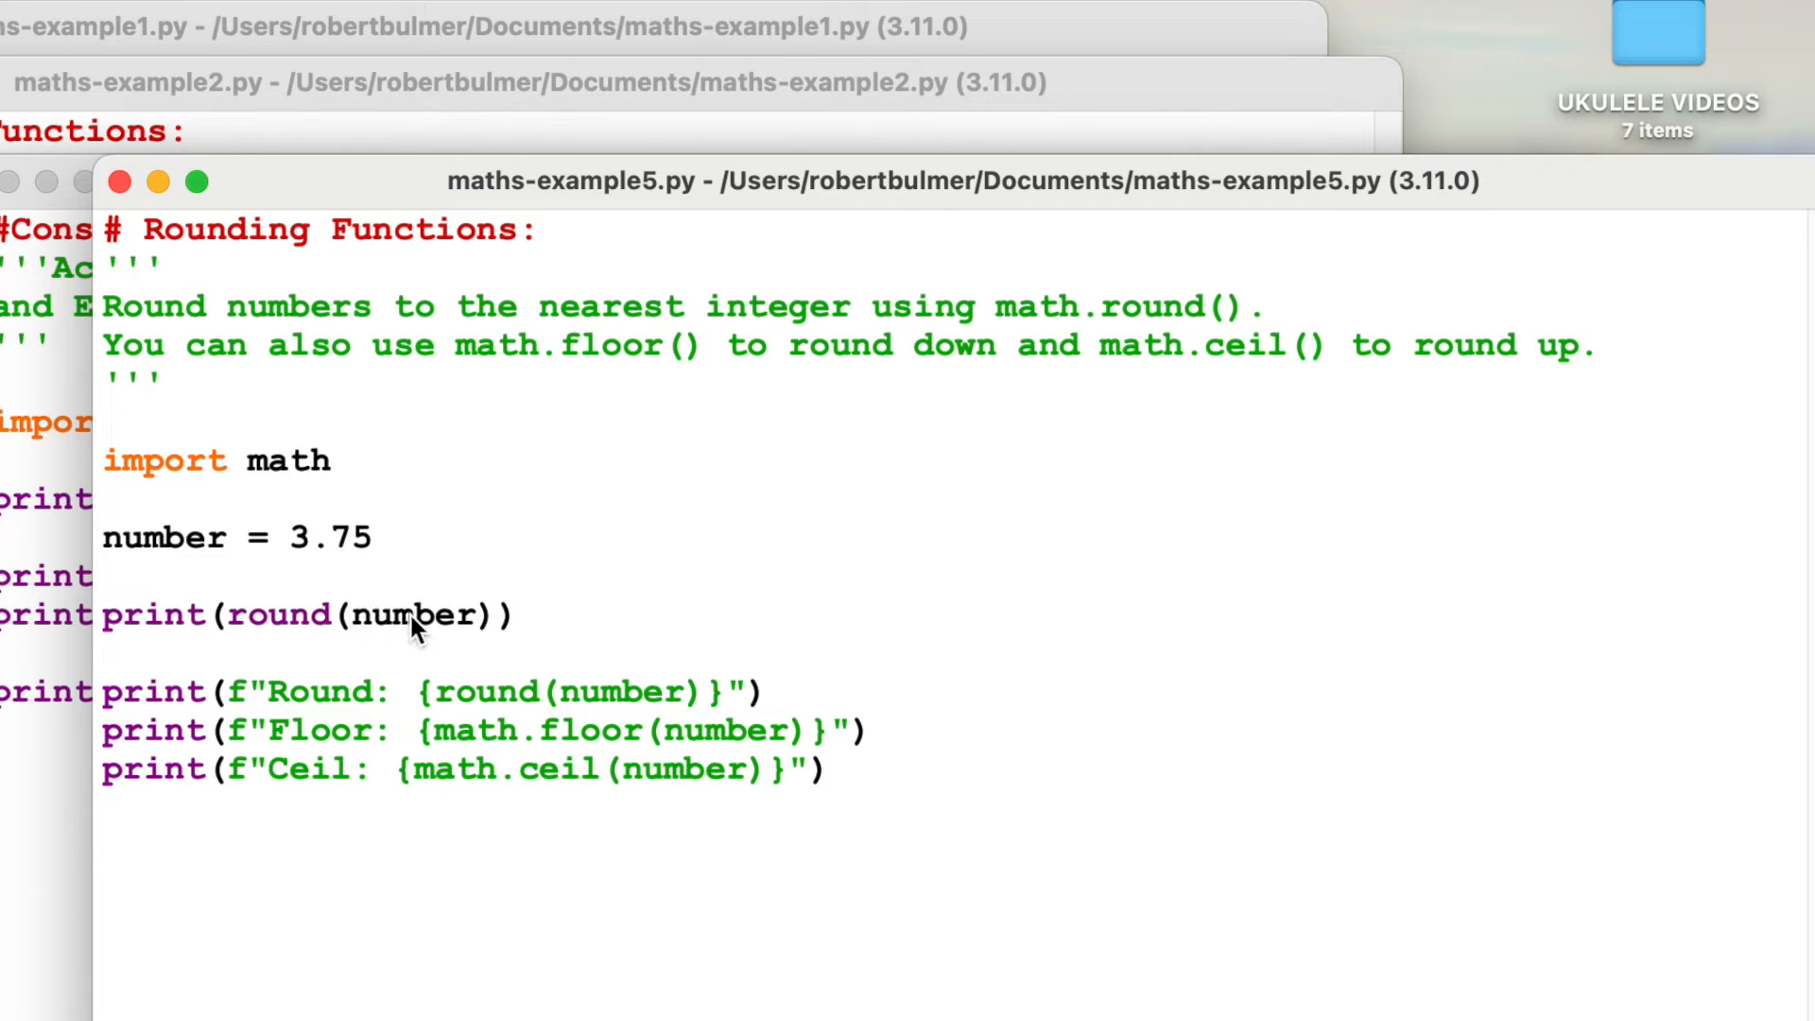
Step: Highlight the print(round(number)) line and the value 3.75 in maths-example5.py
triple_click(306, 614)
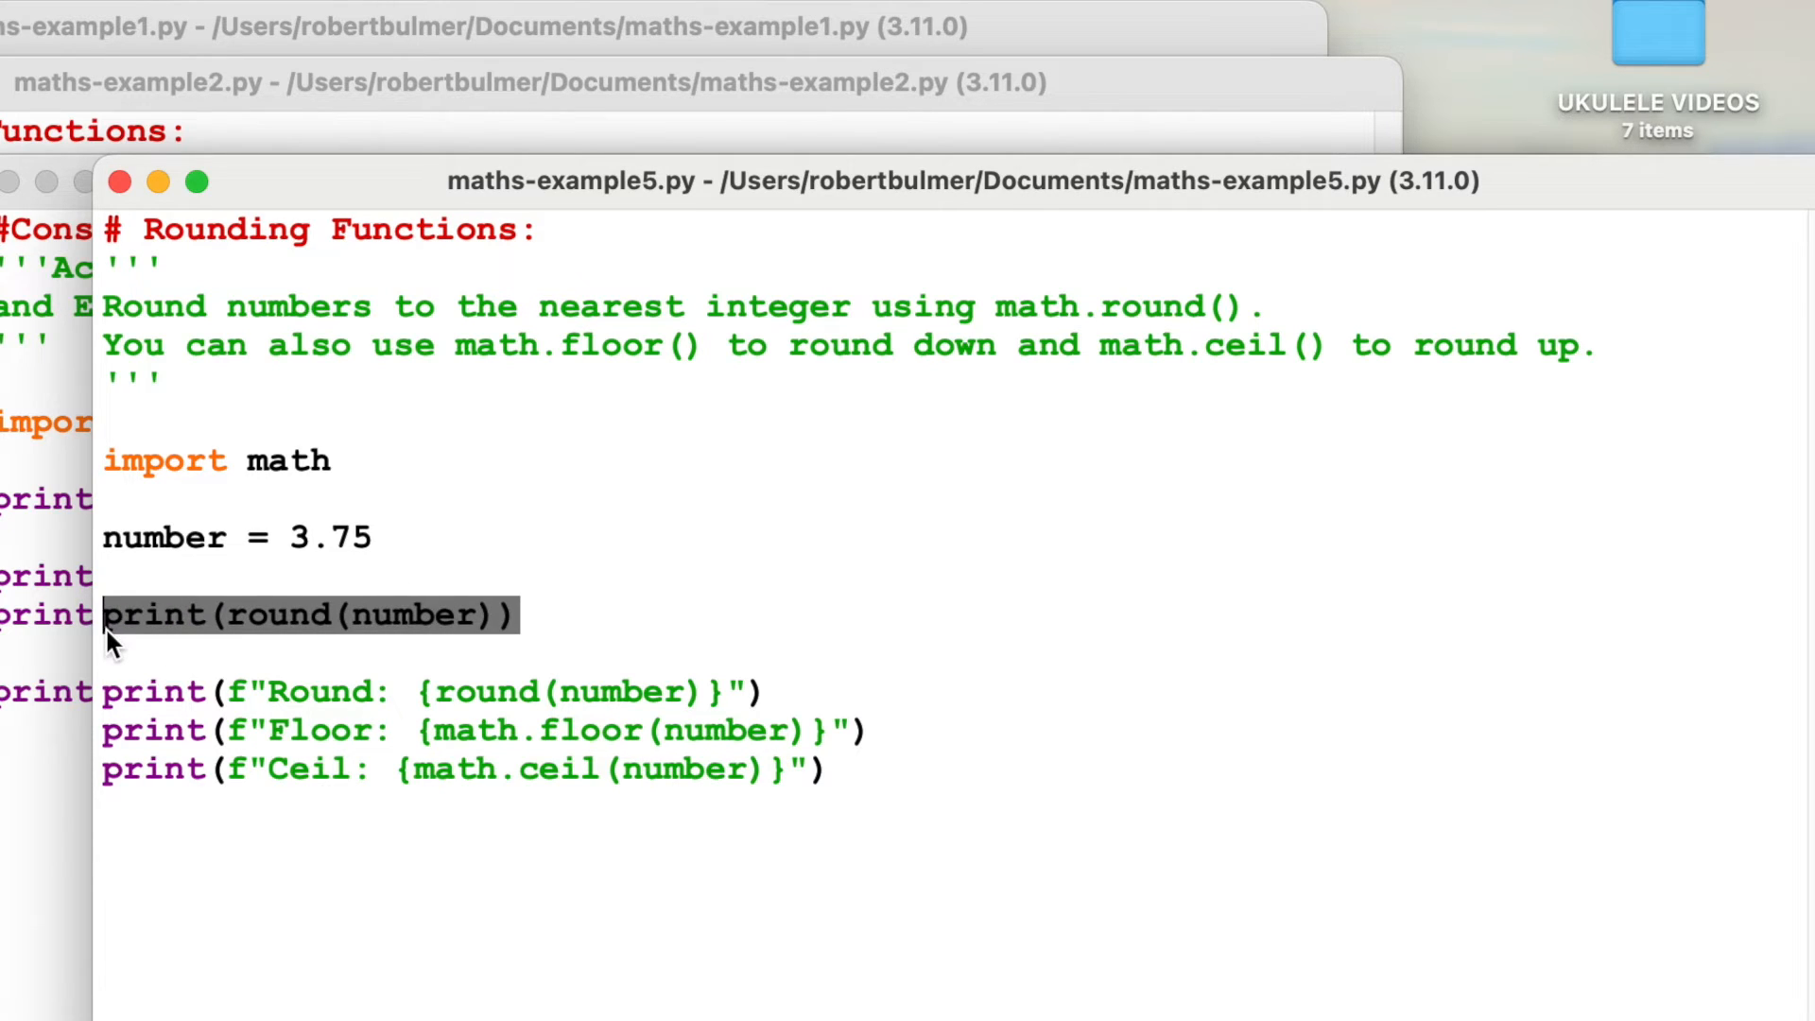
mouse_move(359, 557)
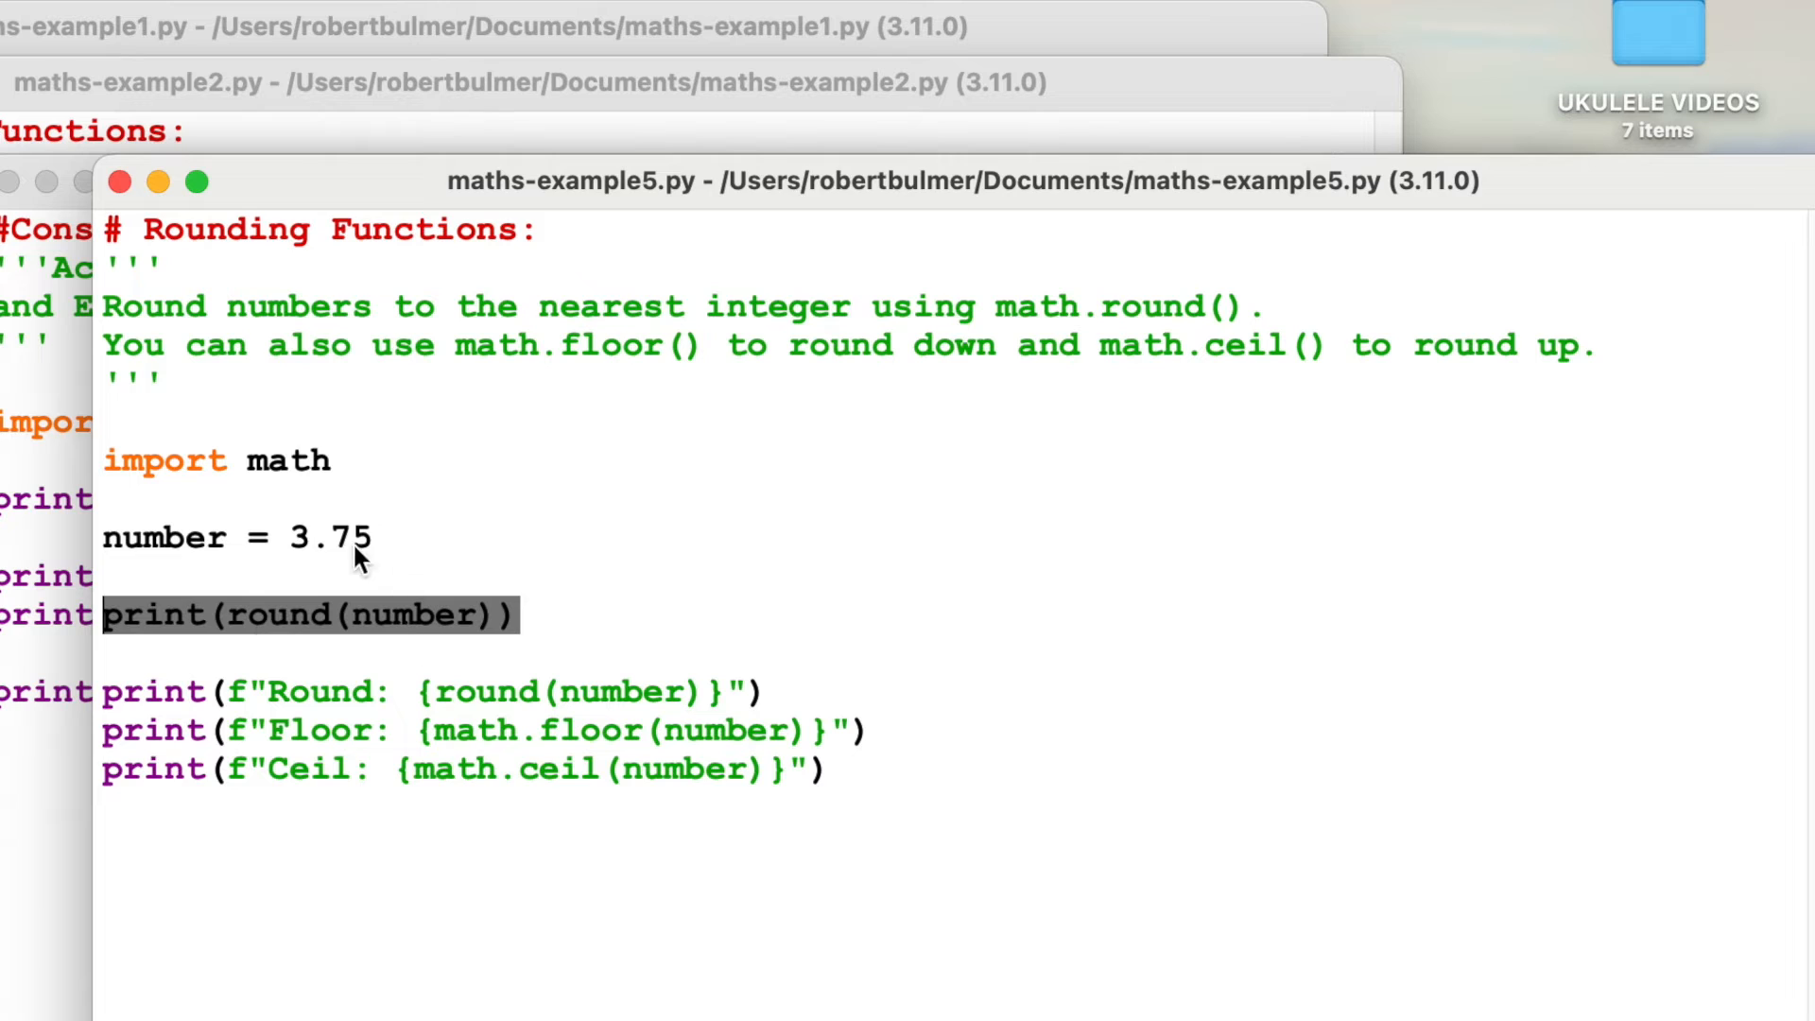
double_click(329, 537)
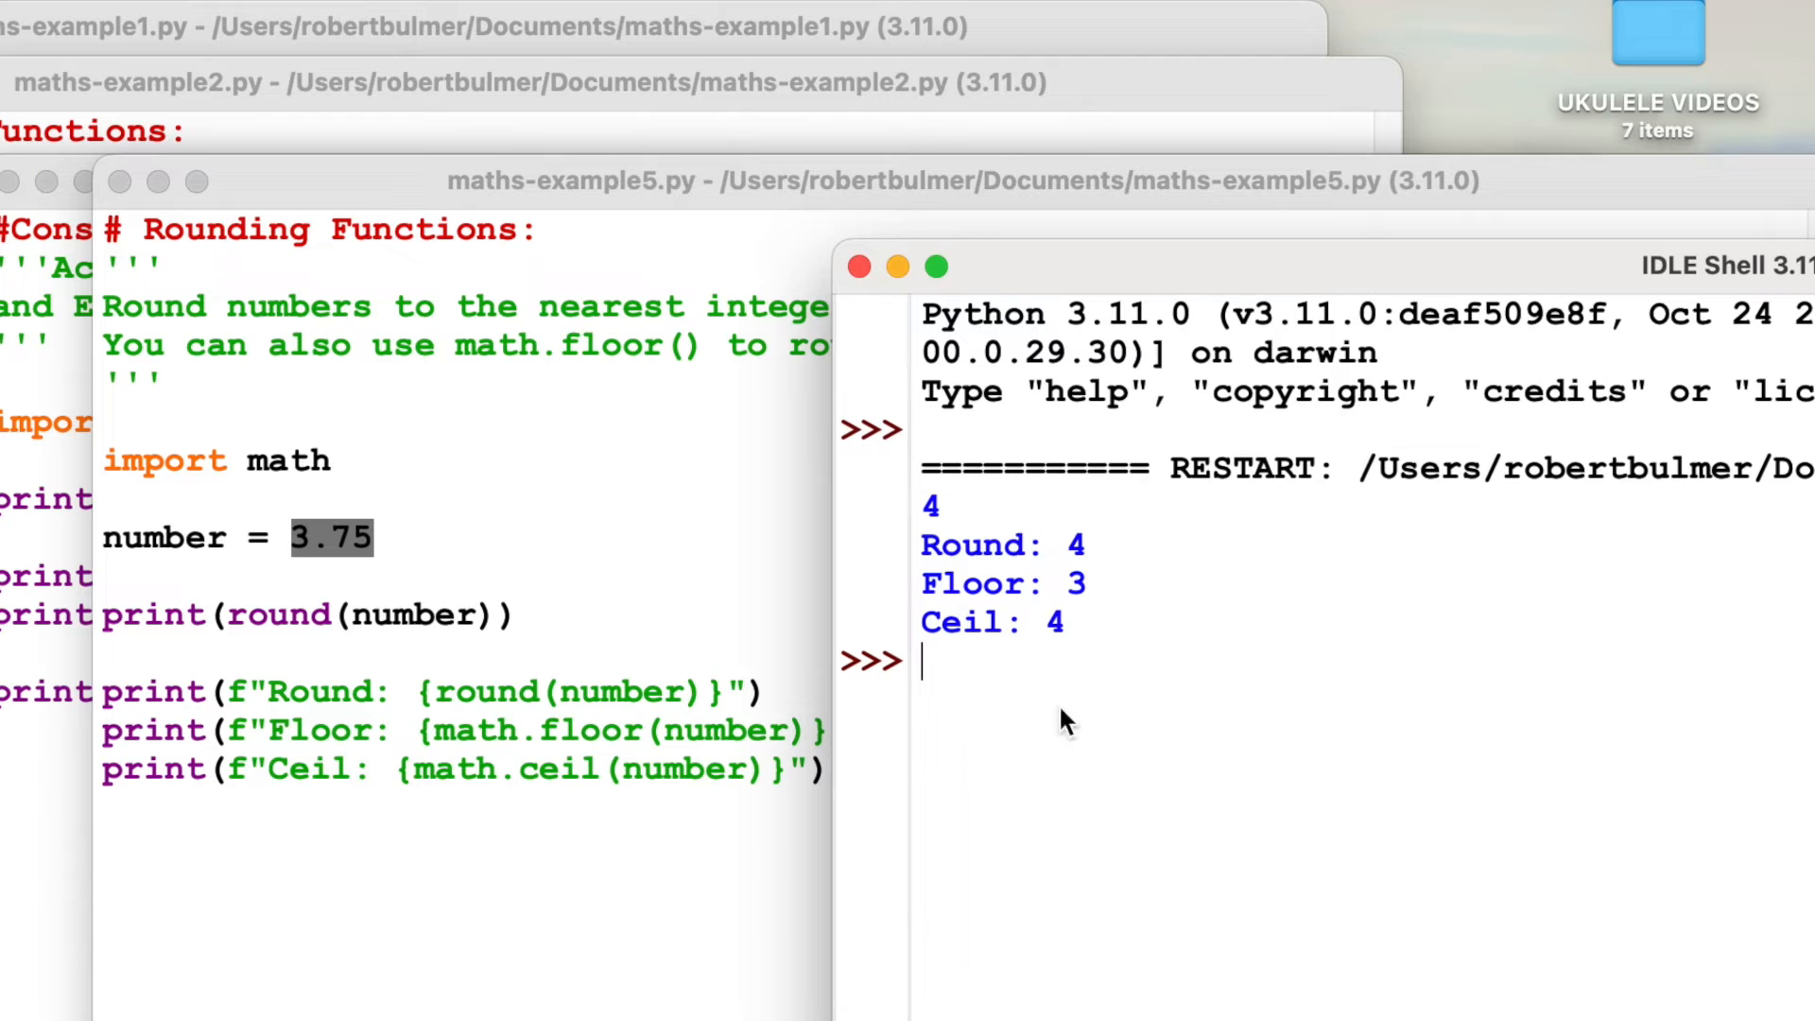
mouse_move(1013, 658)
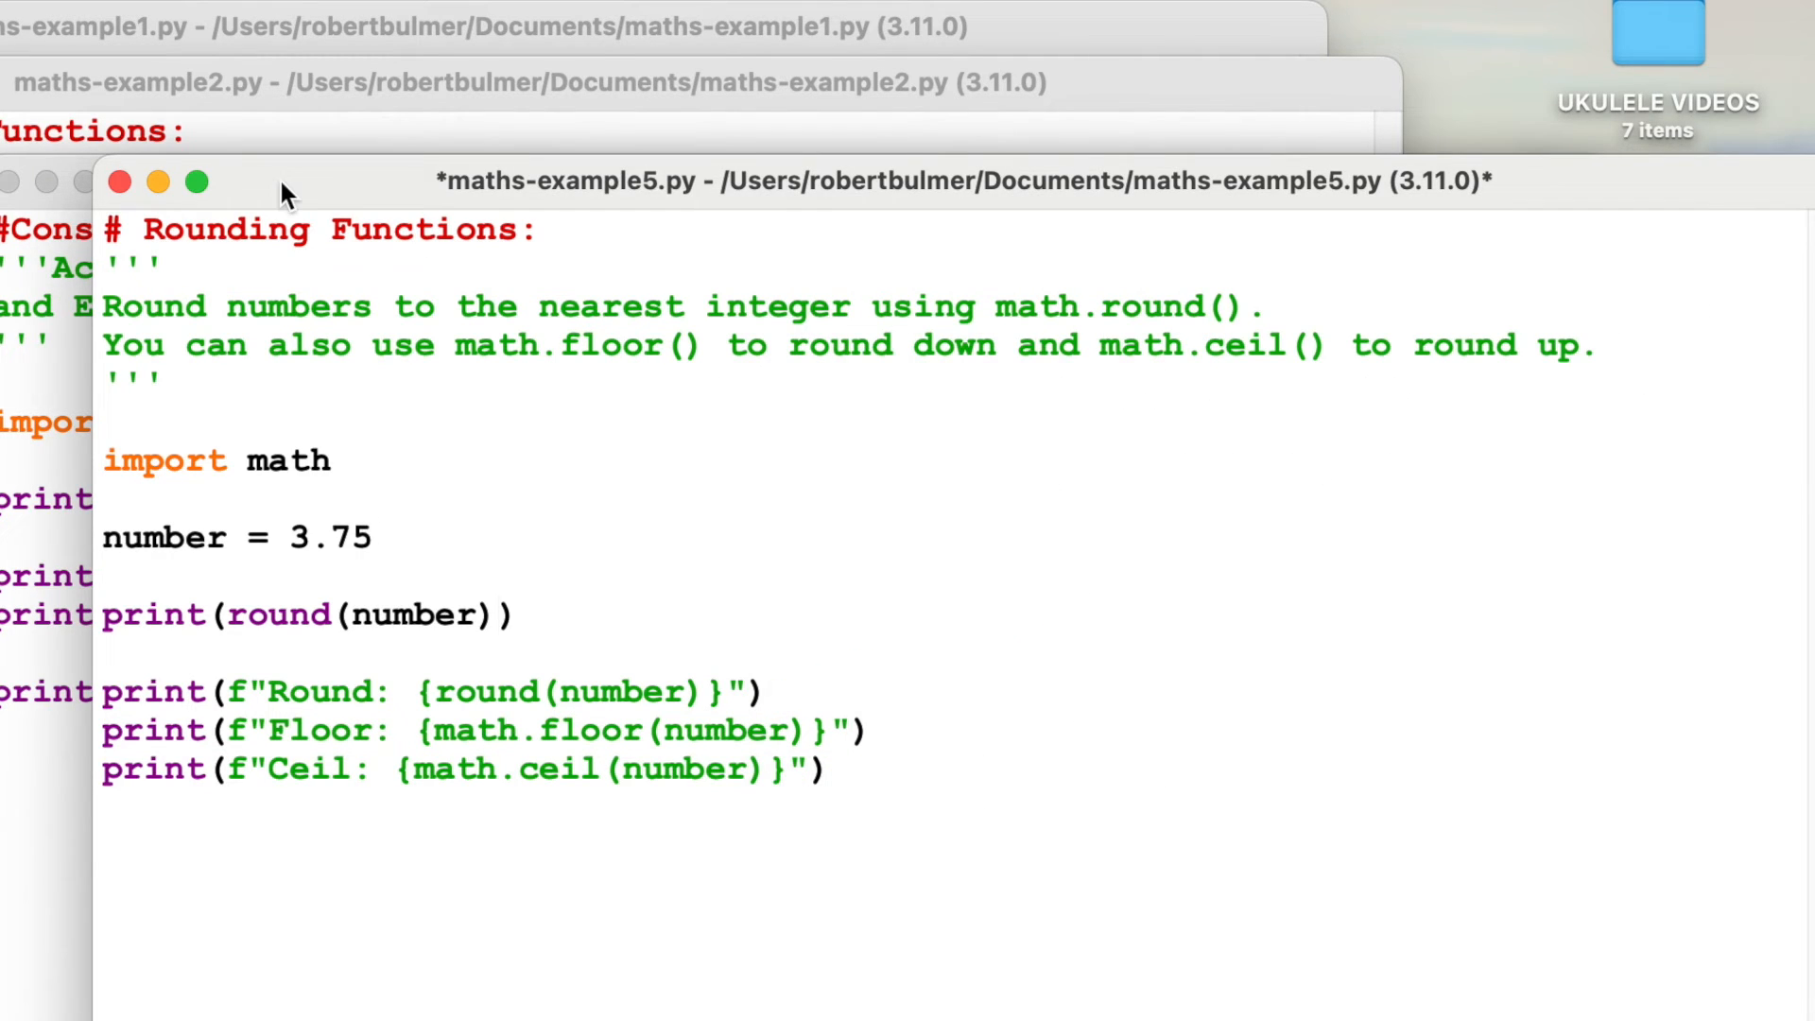
mouse_move(1001, 711)
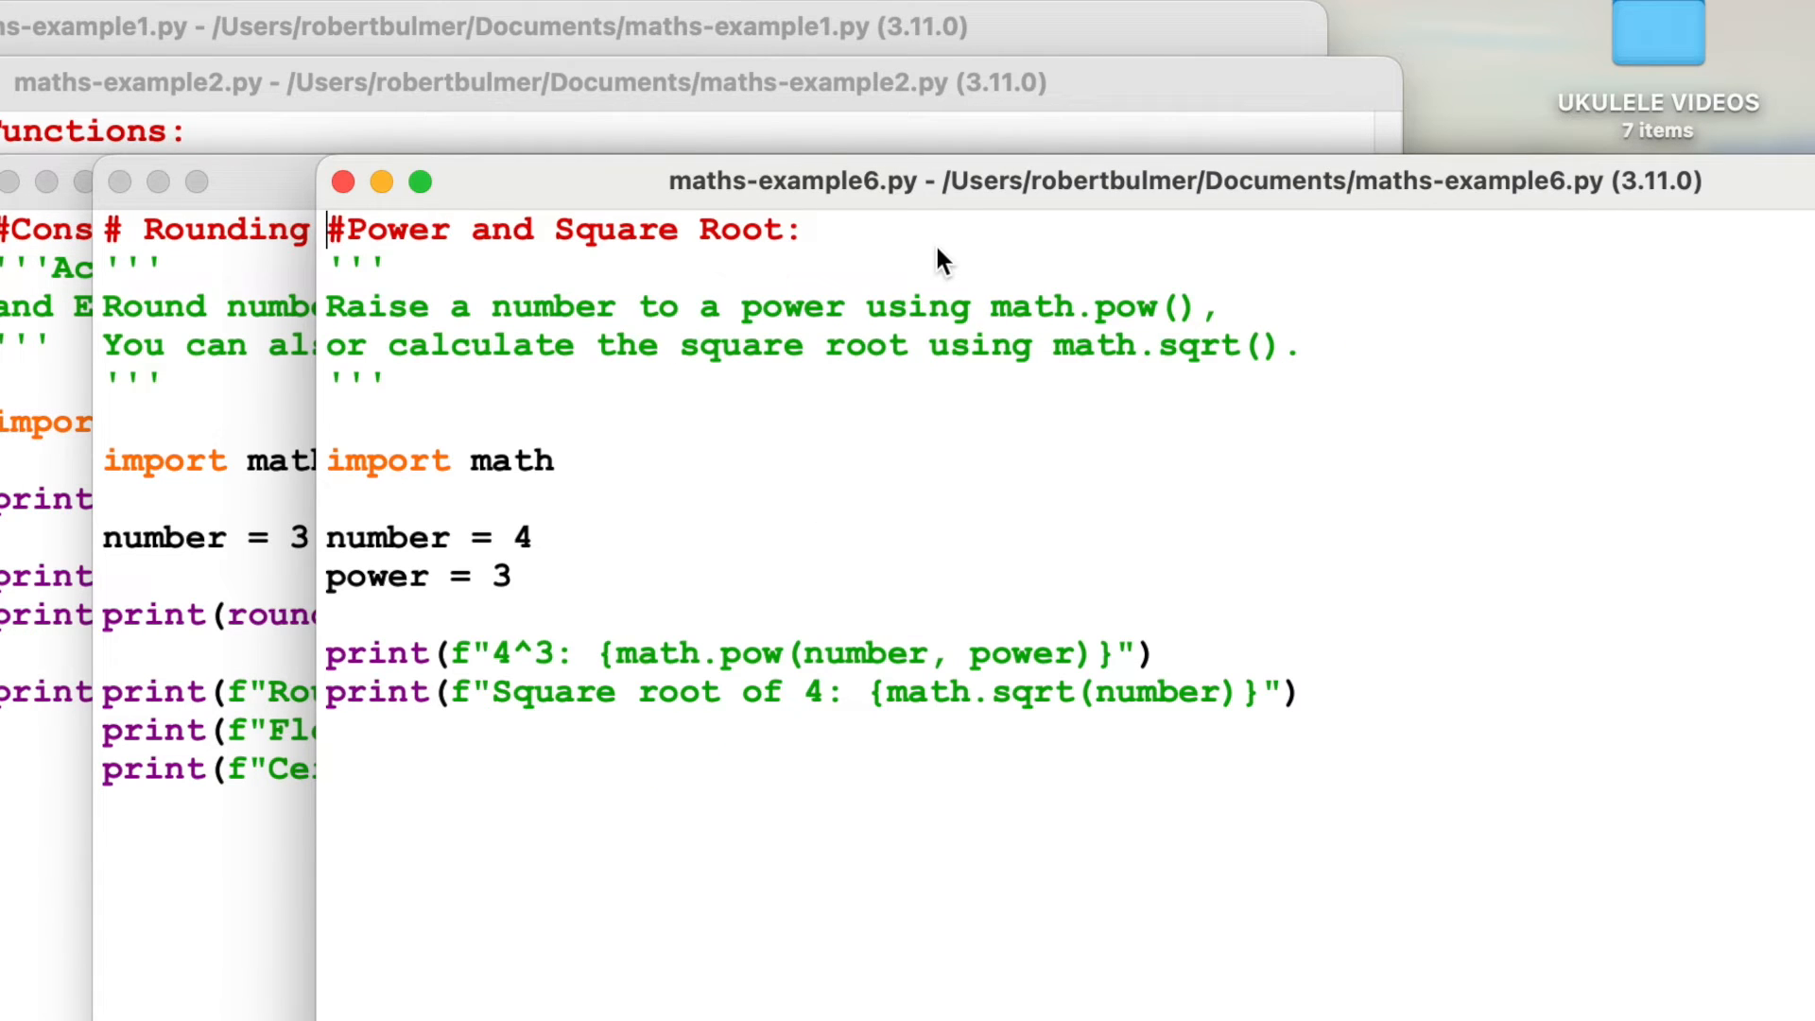
mouse_move(921, 343)
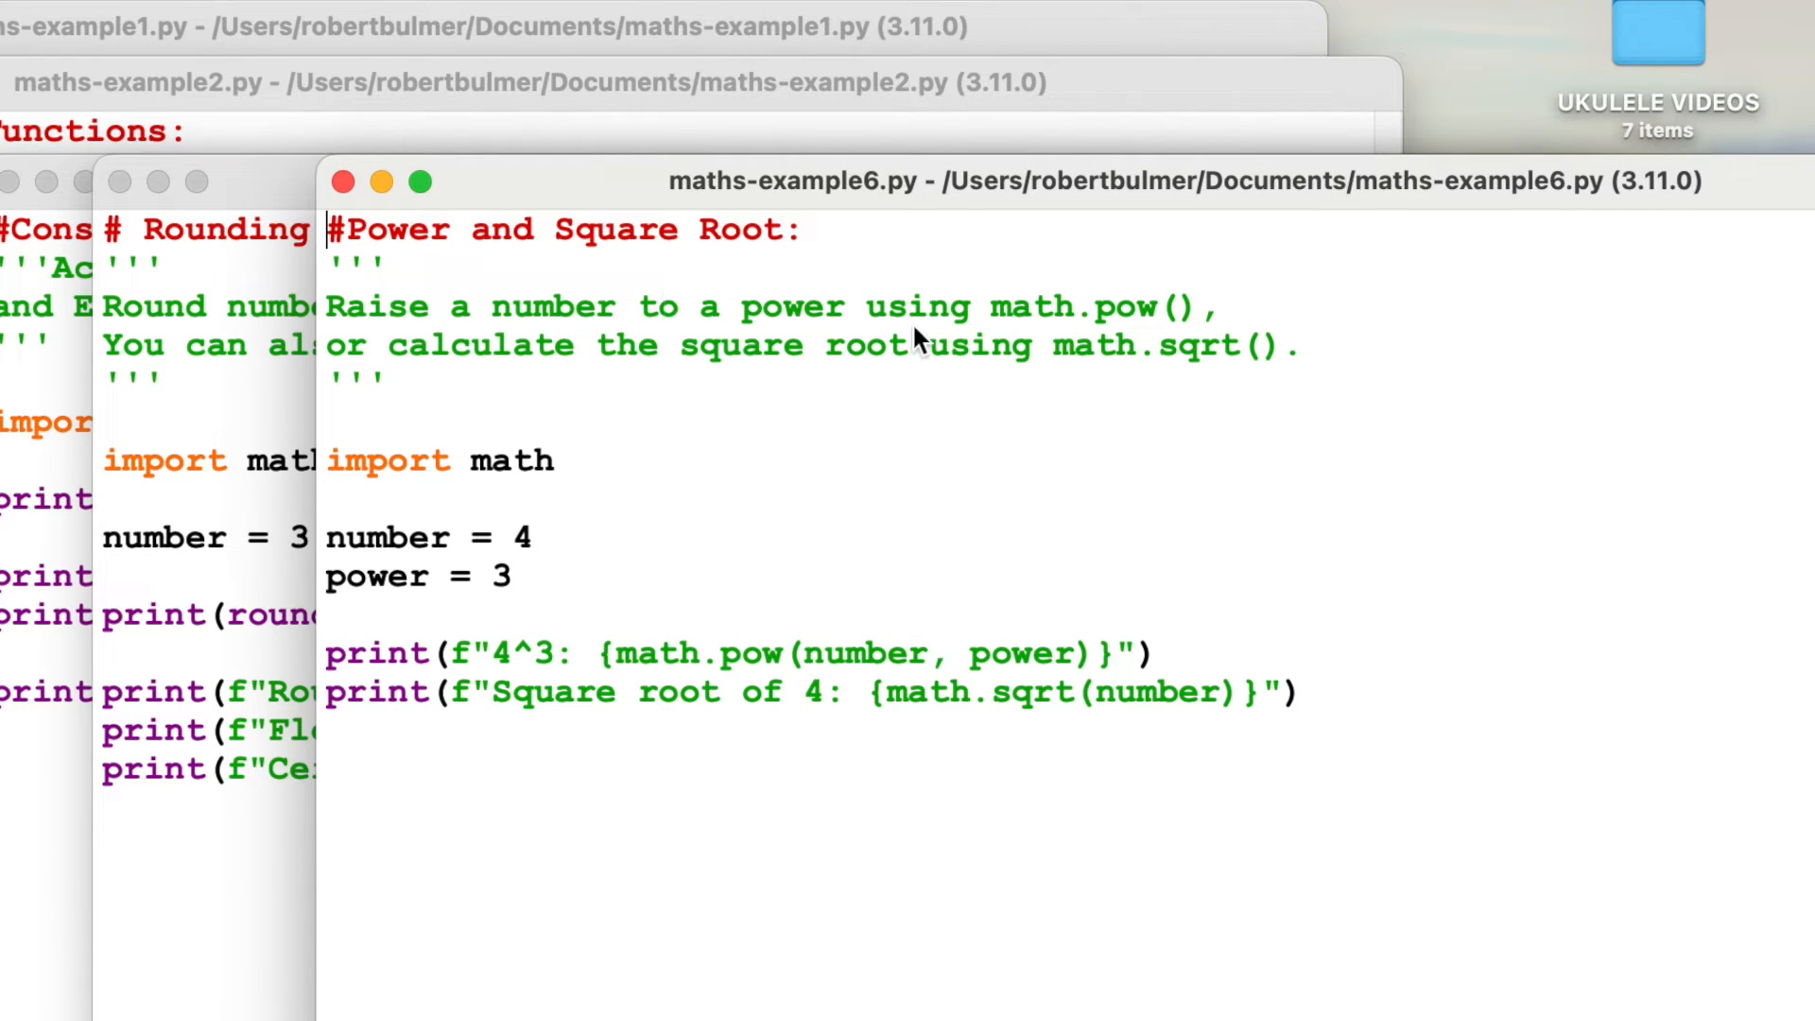
mouse_move(620, 660)
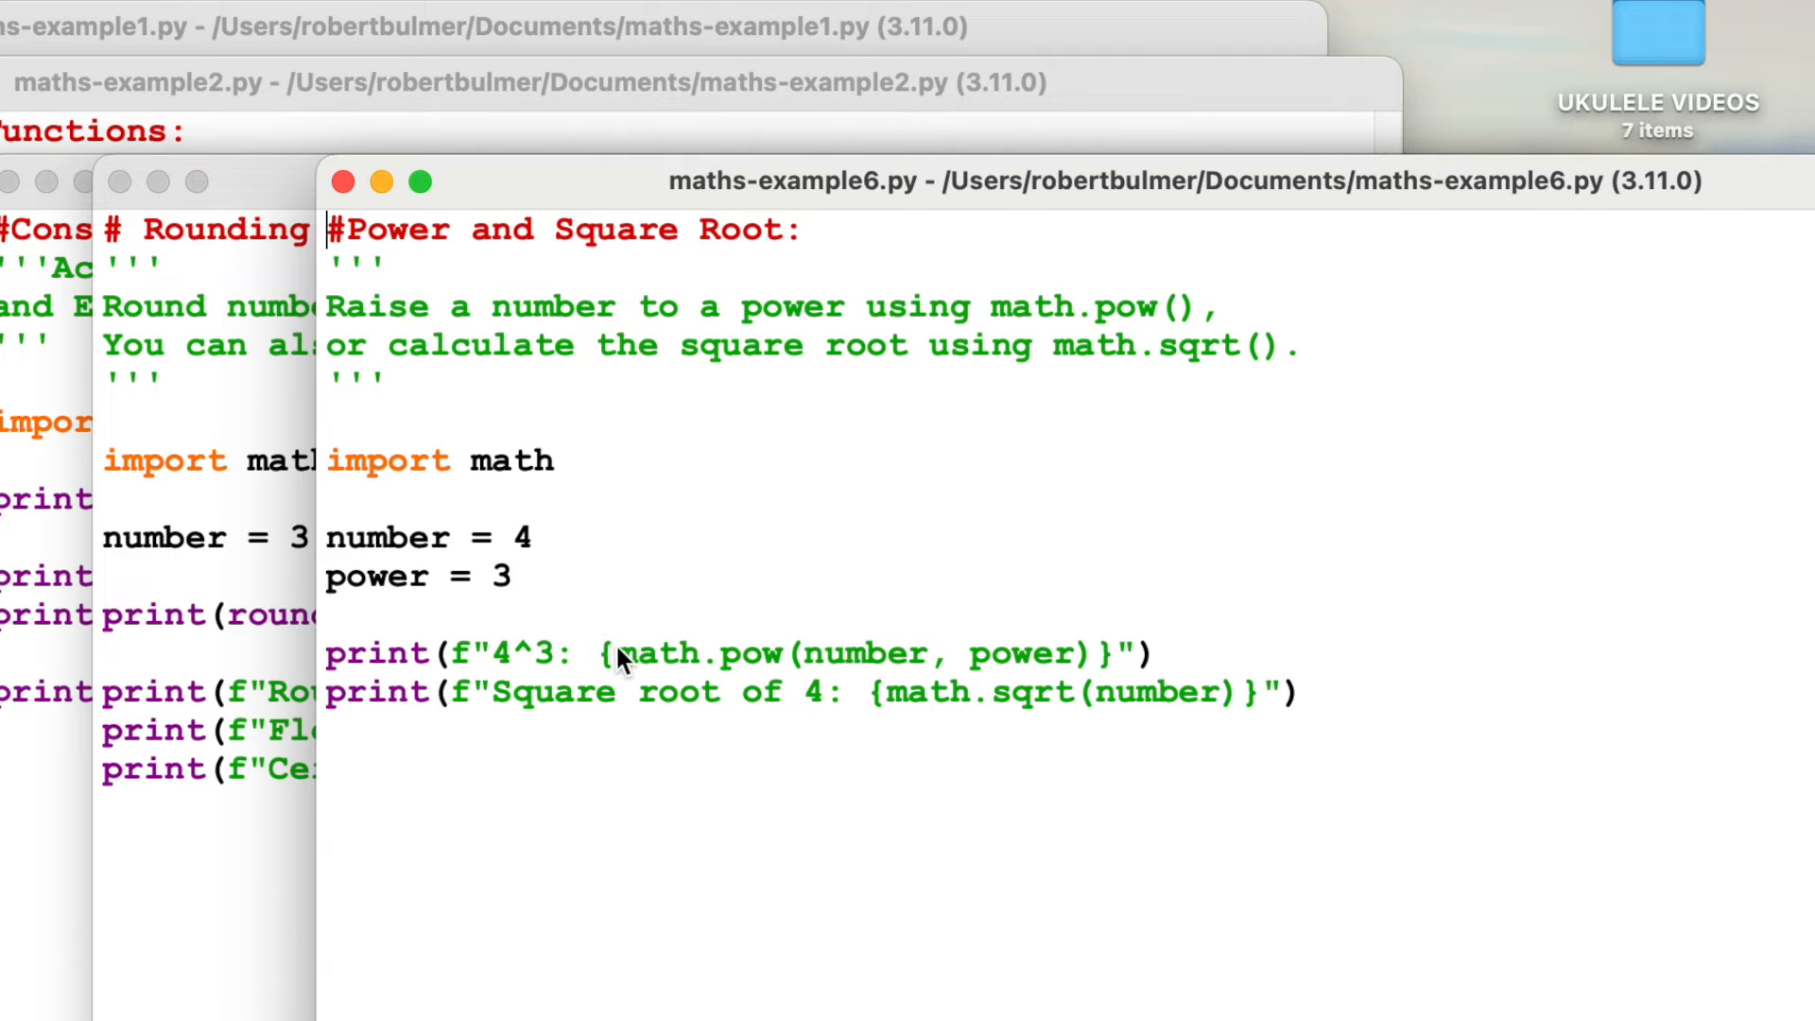
mouse_move(977, 333)
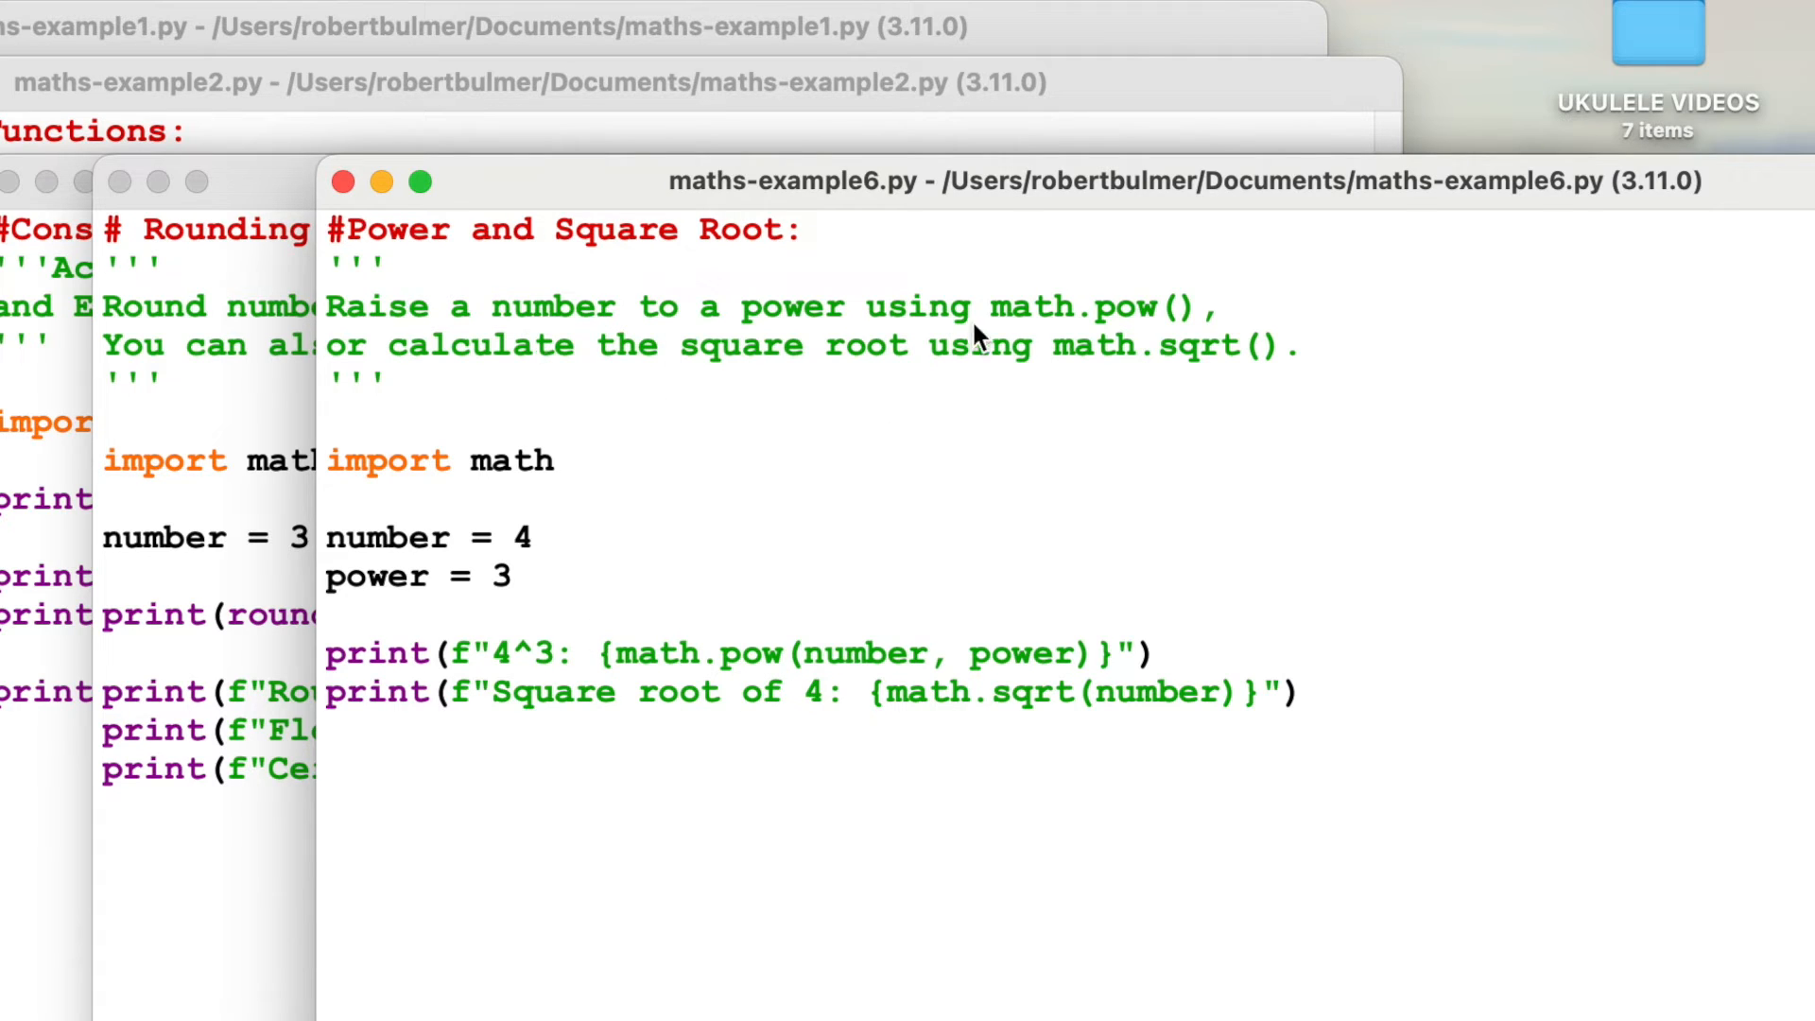
mouse_move(828, 347)
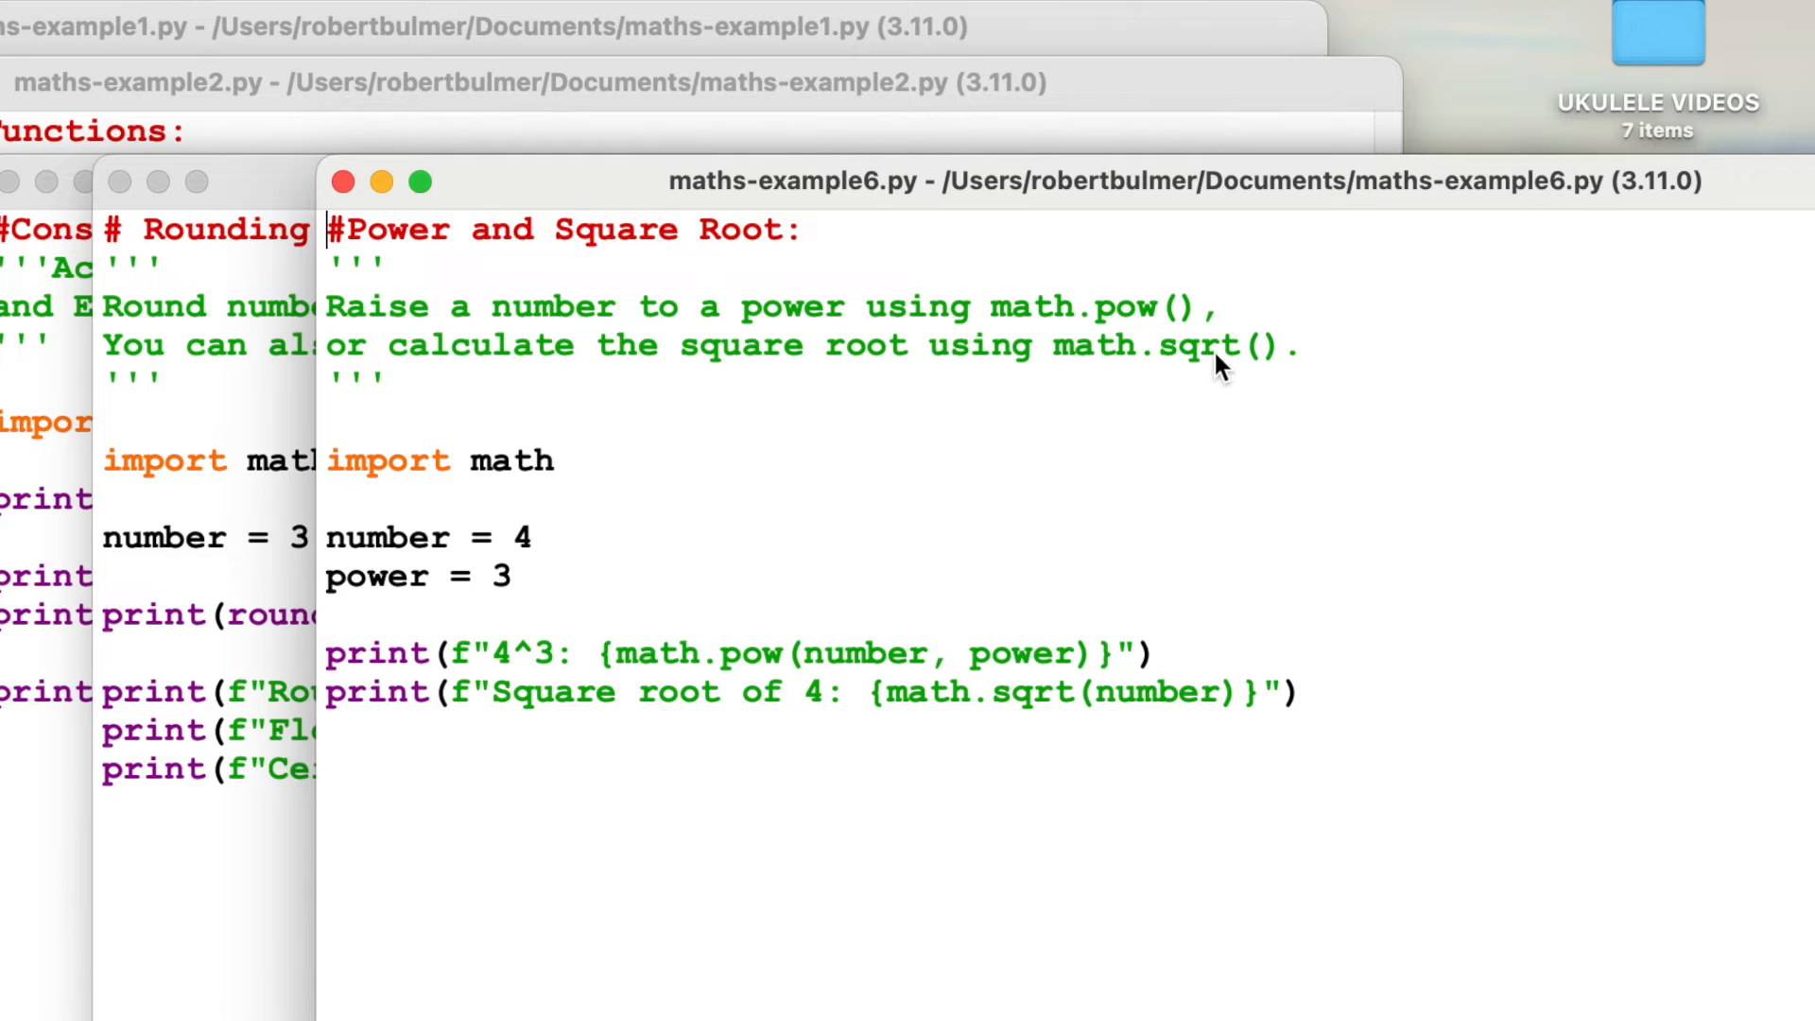
mouse_move(1277, 369)
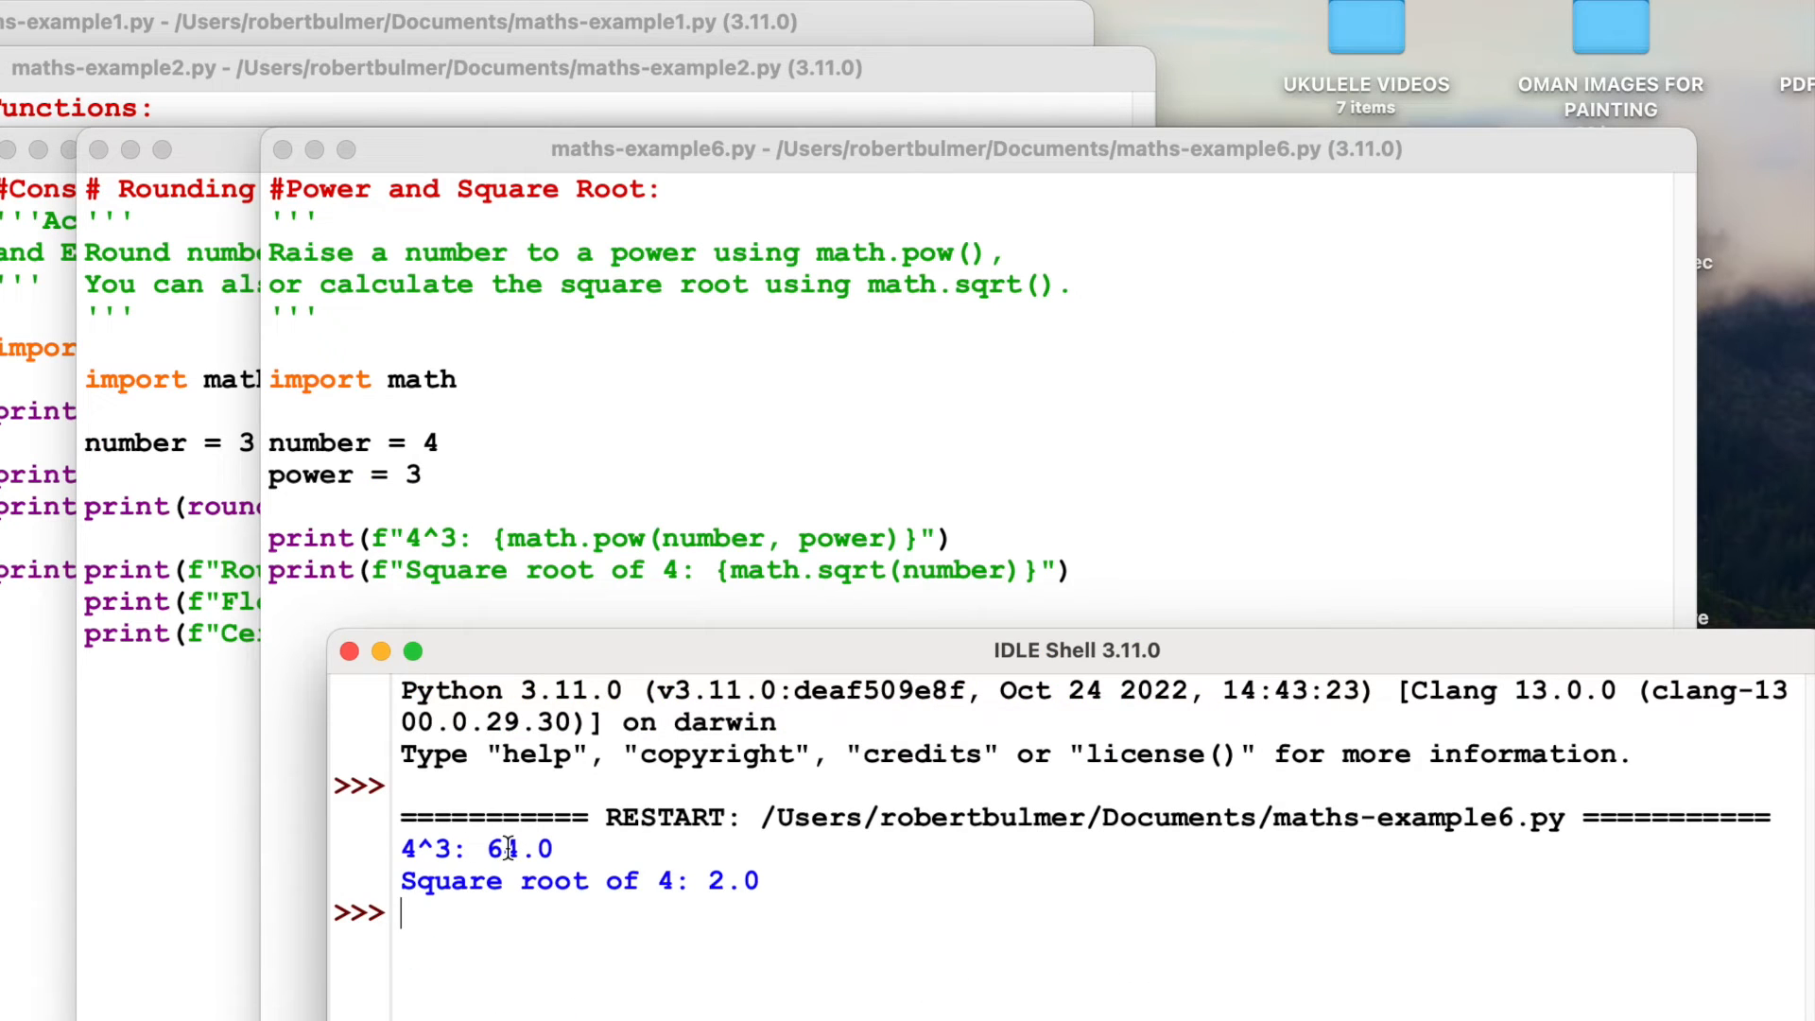
mouse_move(527, 849)
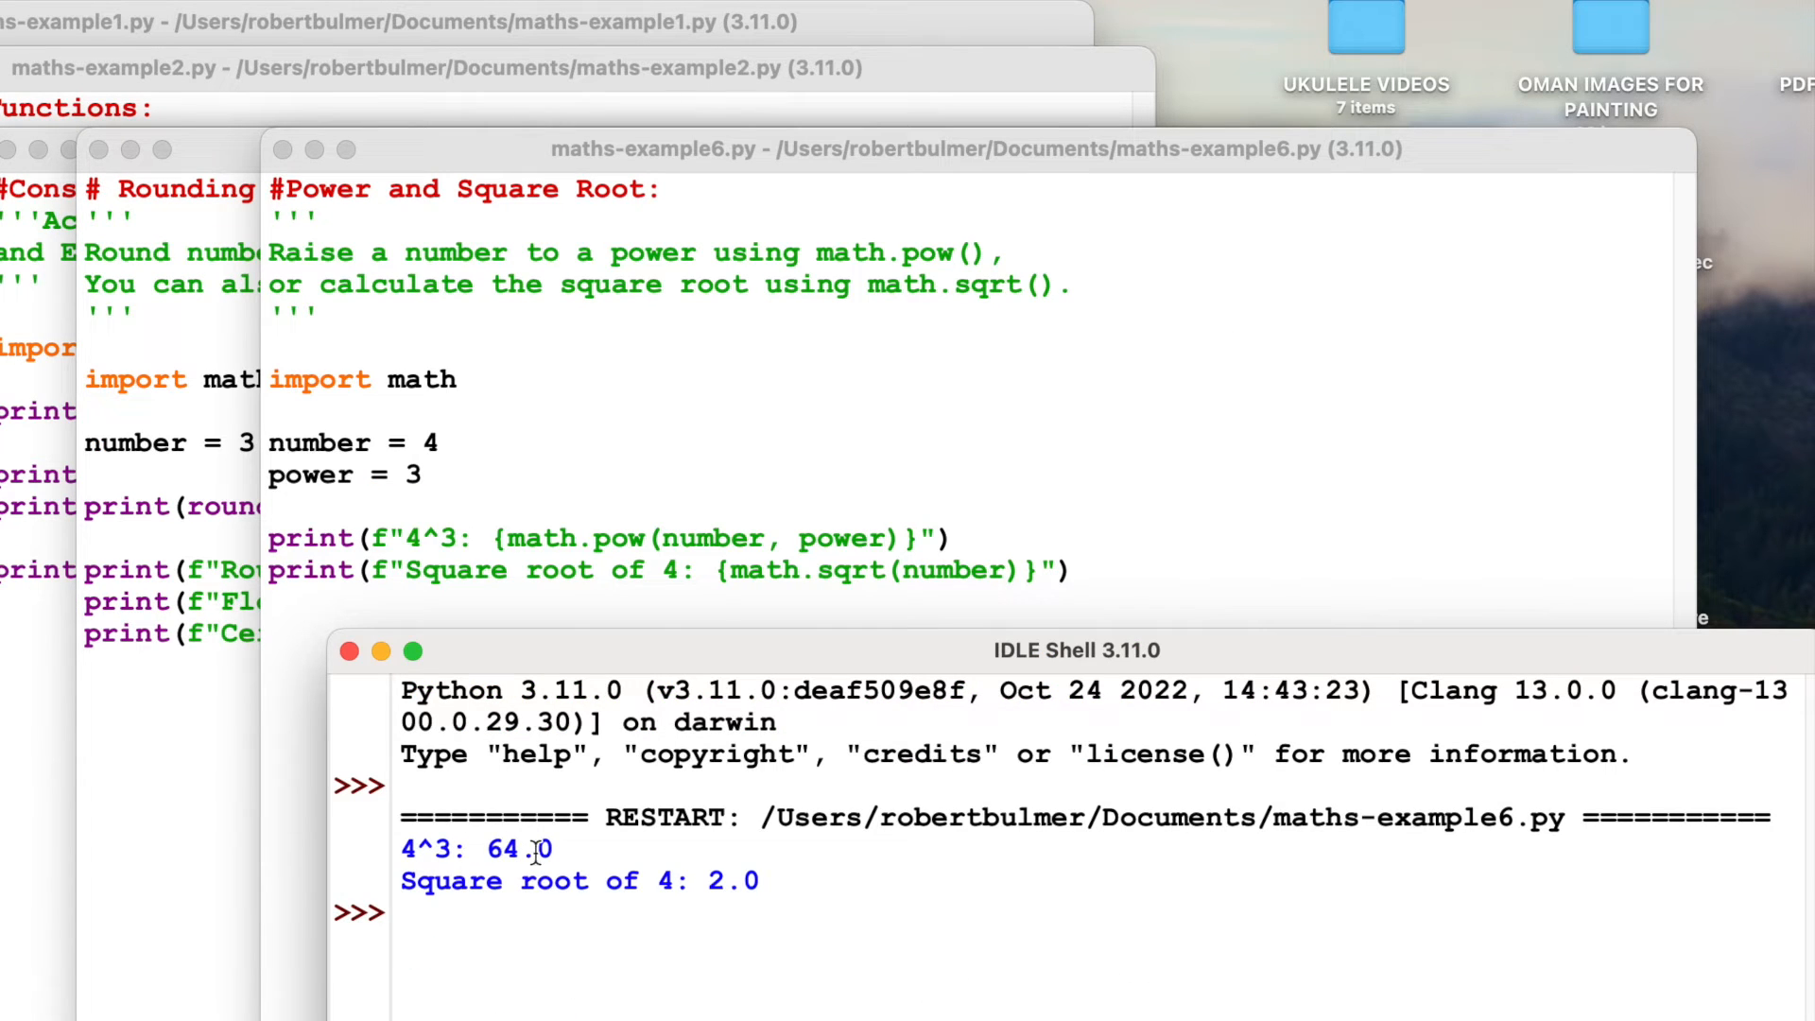
mouse_move(715, 881)
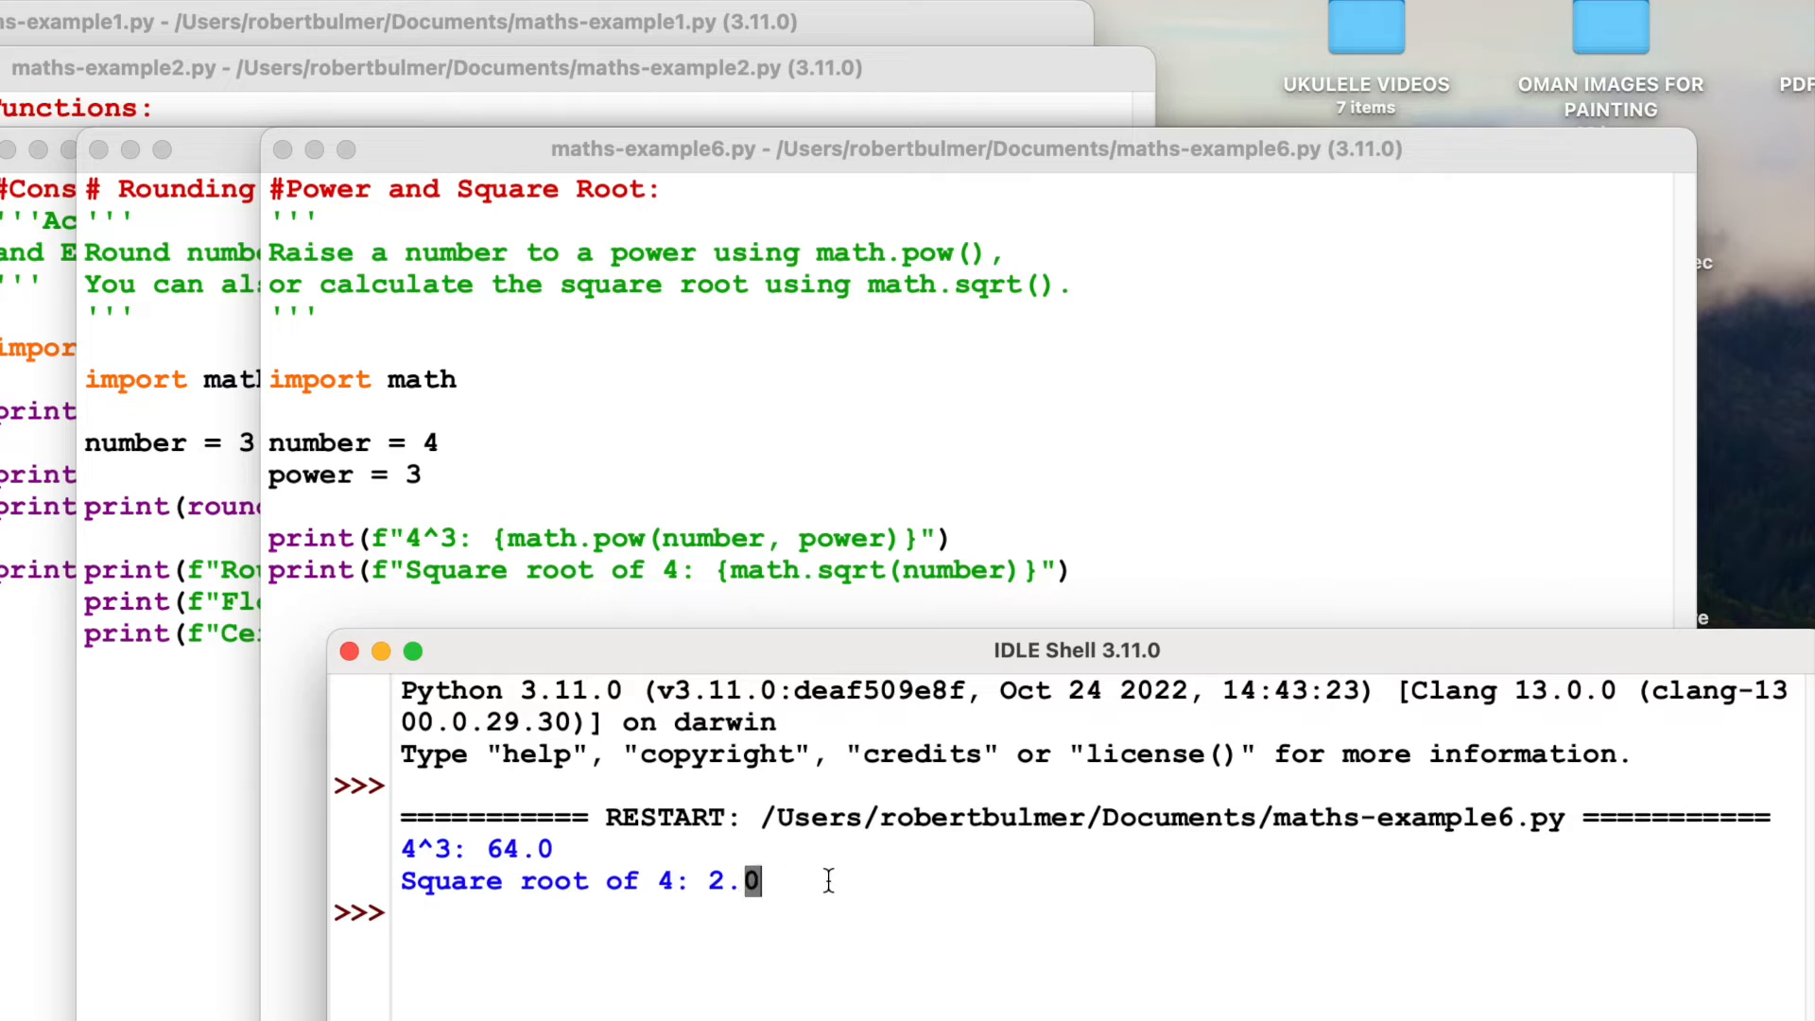
mouse_move(998, 888)
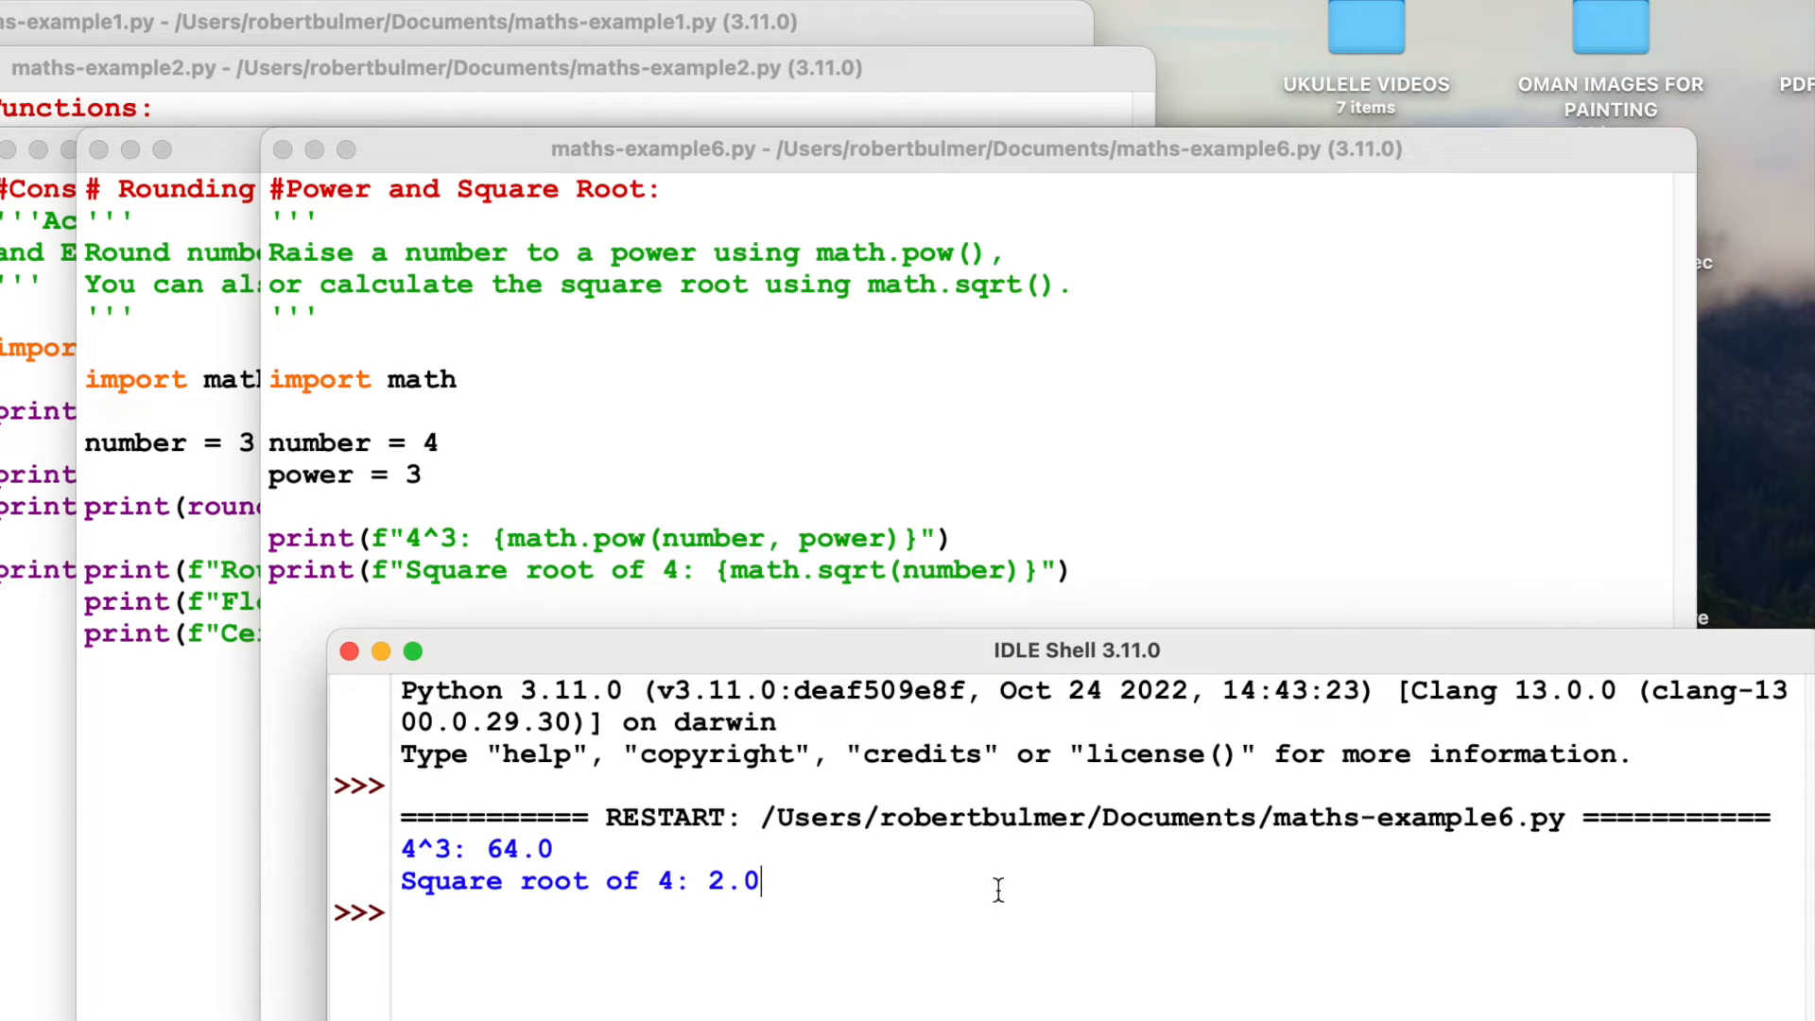
Step: Highlight the Square root of 4: 2.0 result in the shell output
double_click(518, 849)
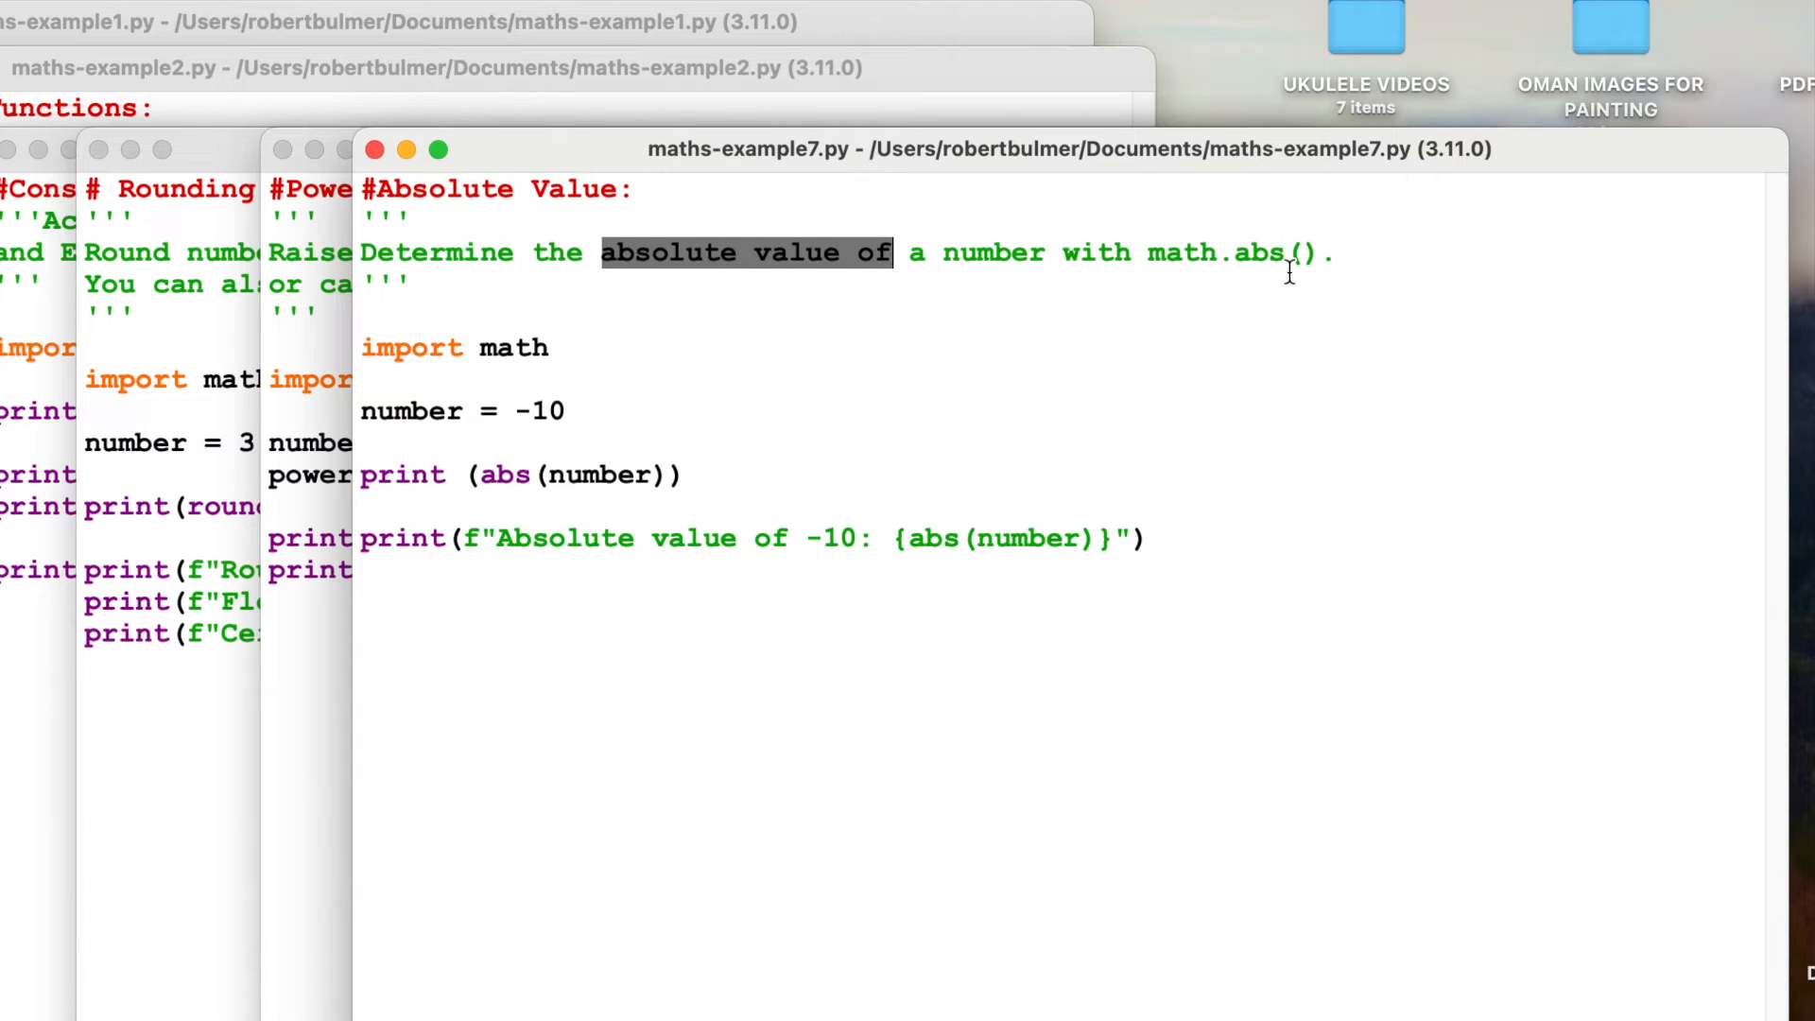
Step: Run maths-example7.py so the shell prints the absolute value of -10
double_click(1259, 251)
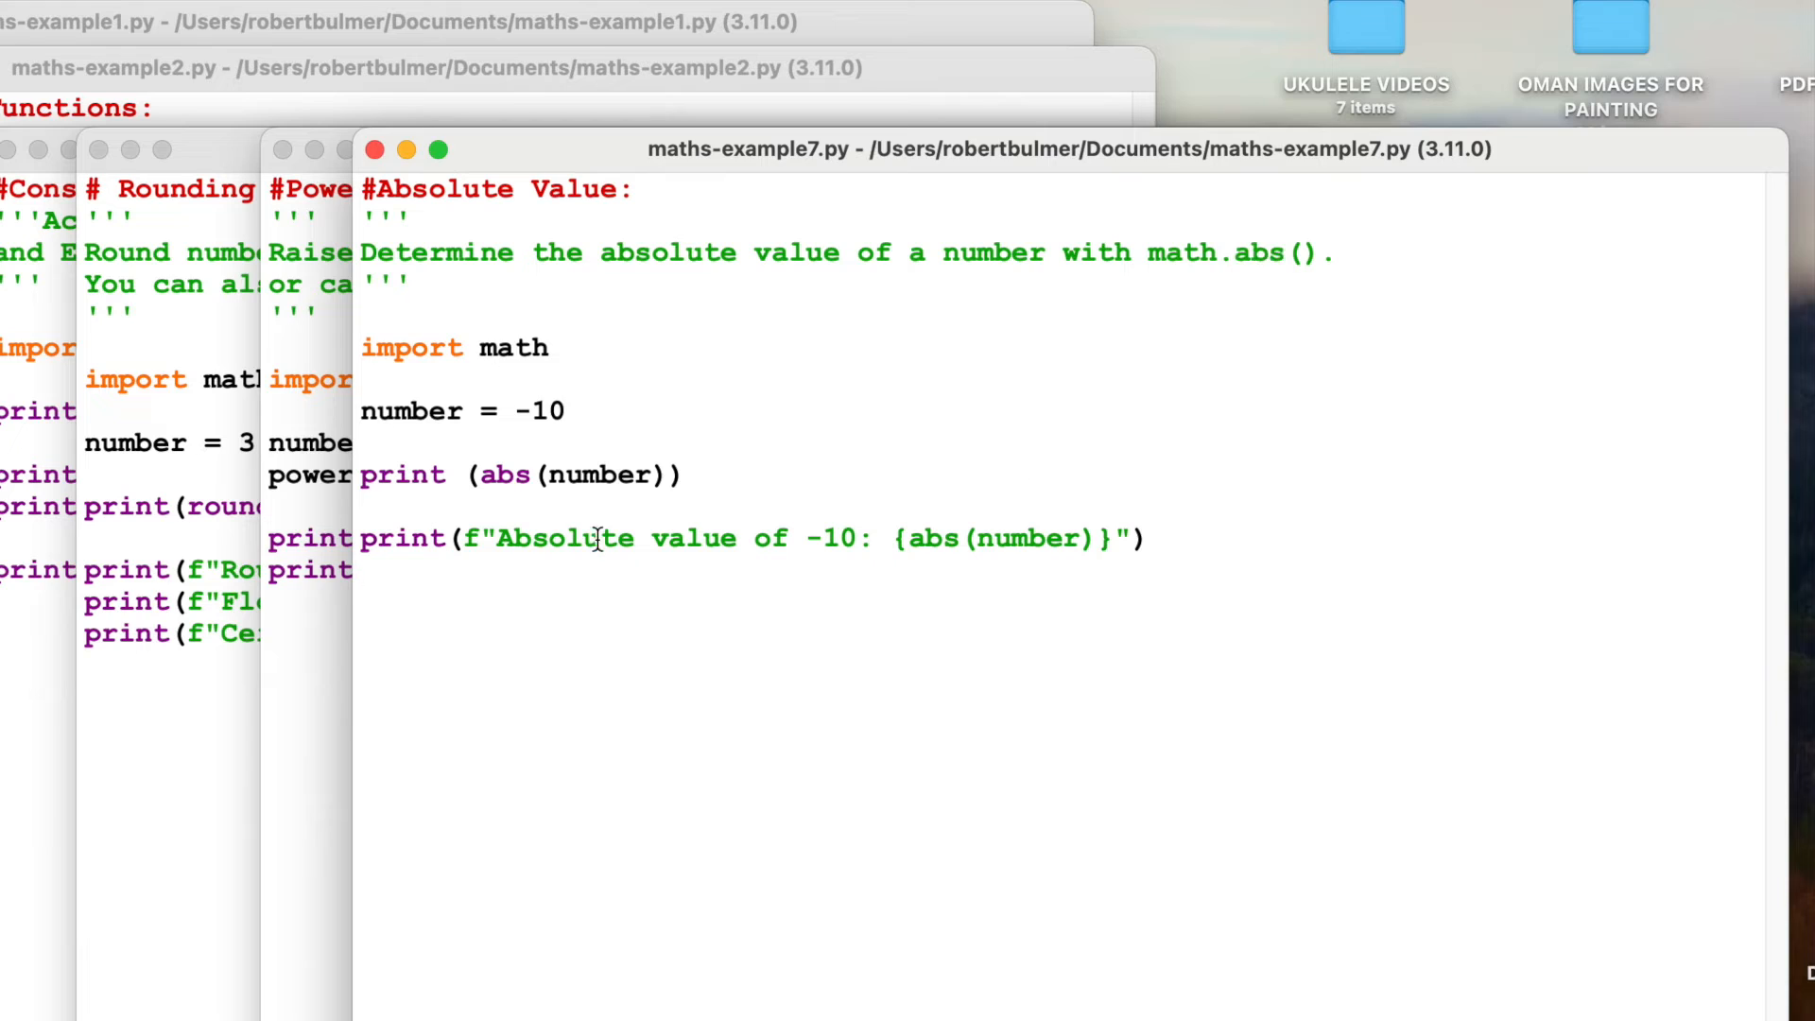
mouse_move(896, 443)
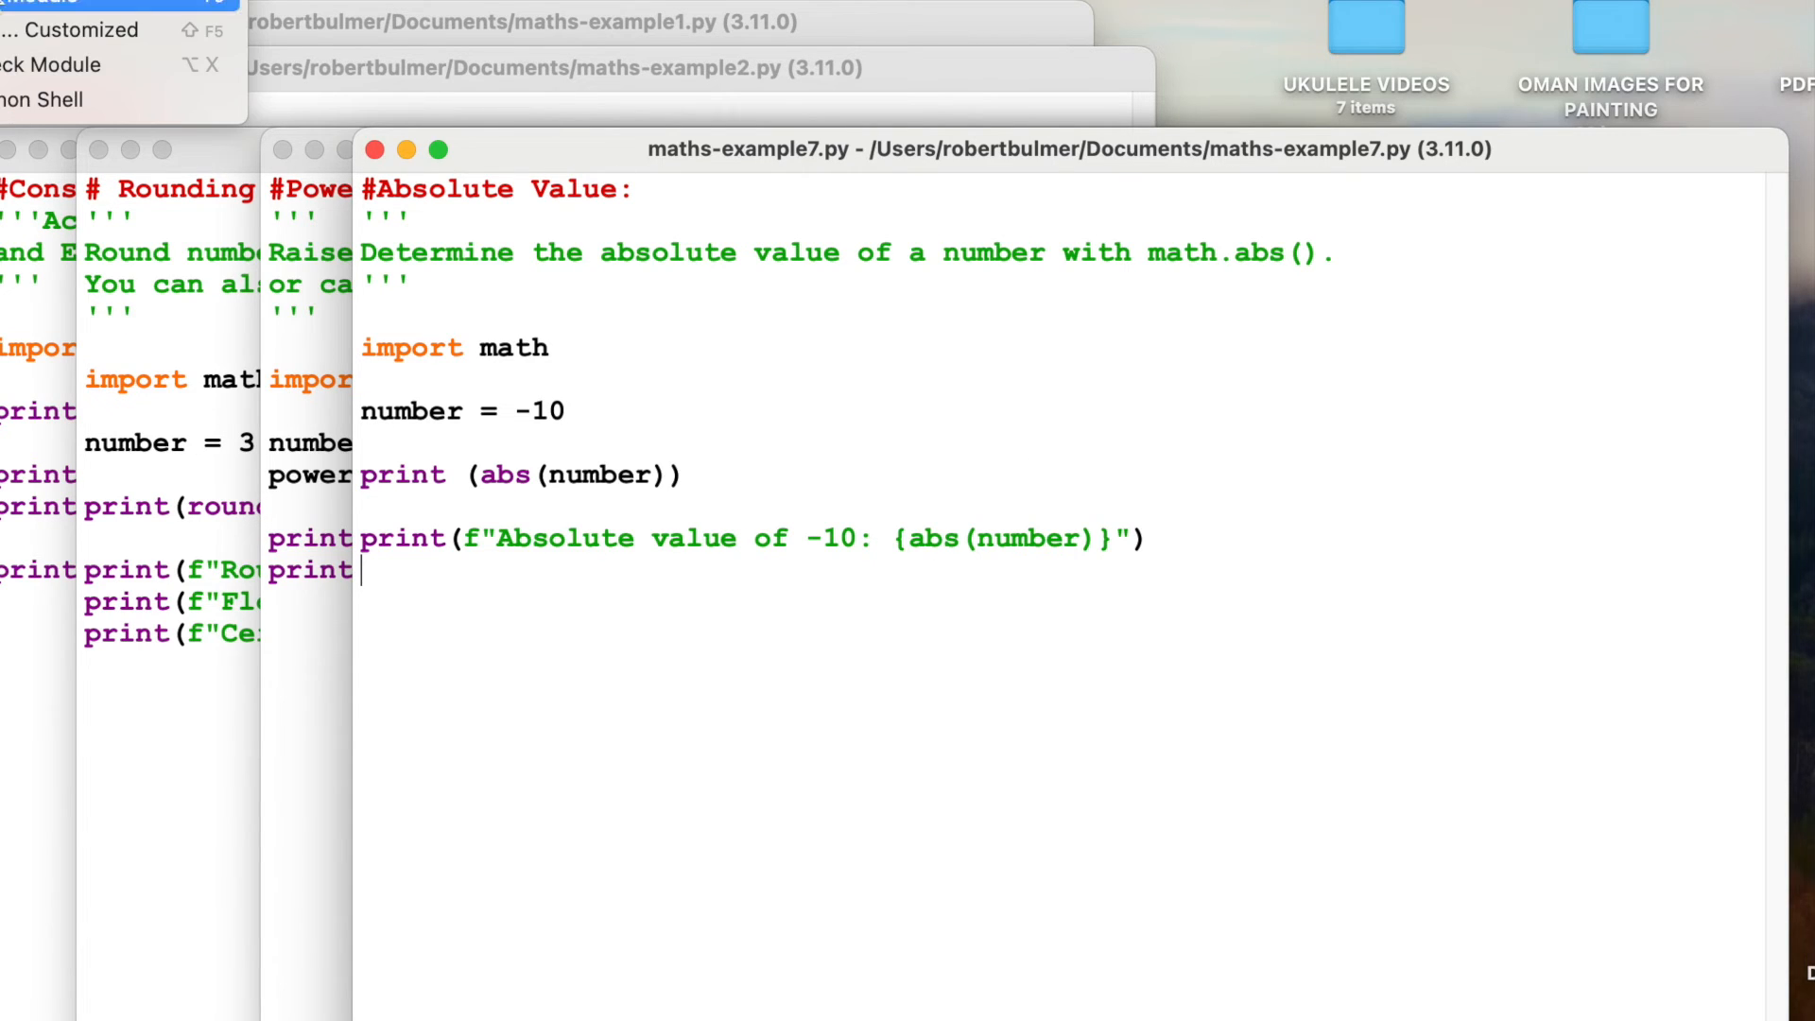
key(F5)
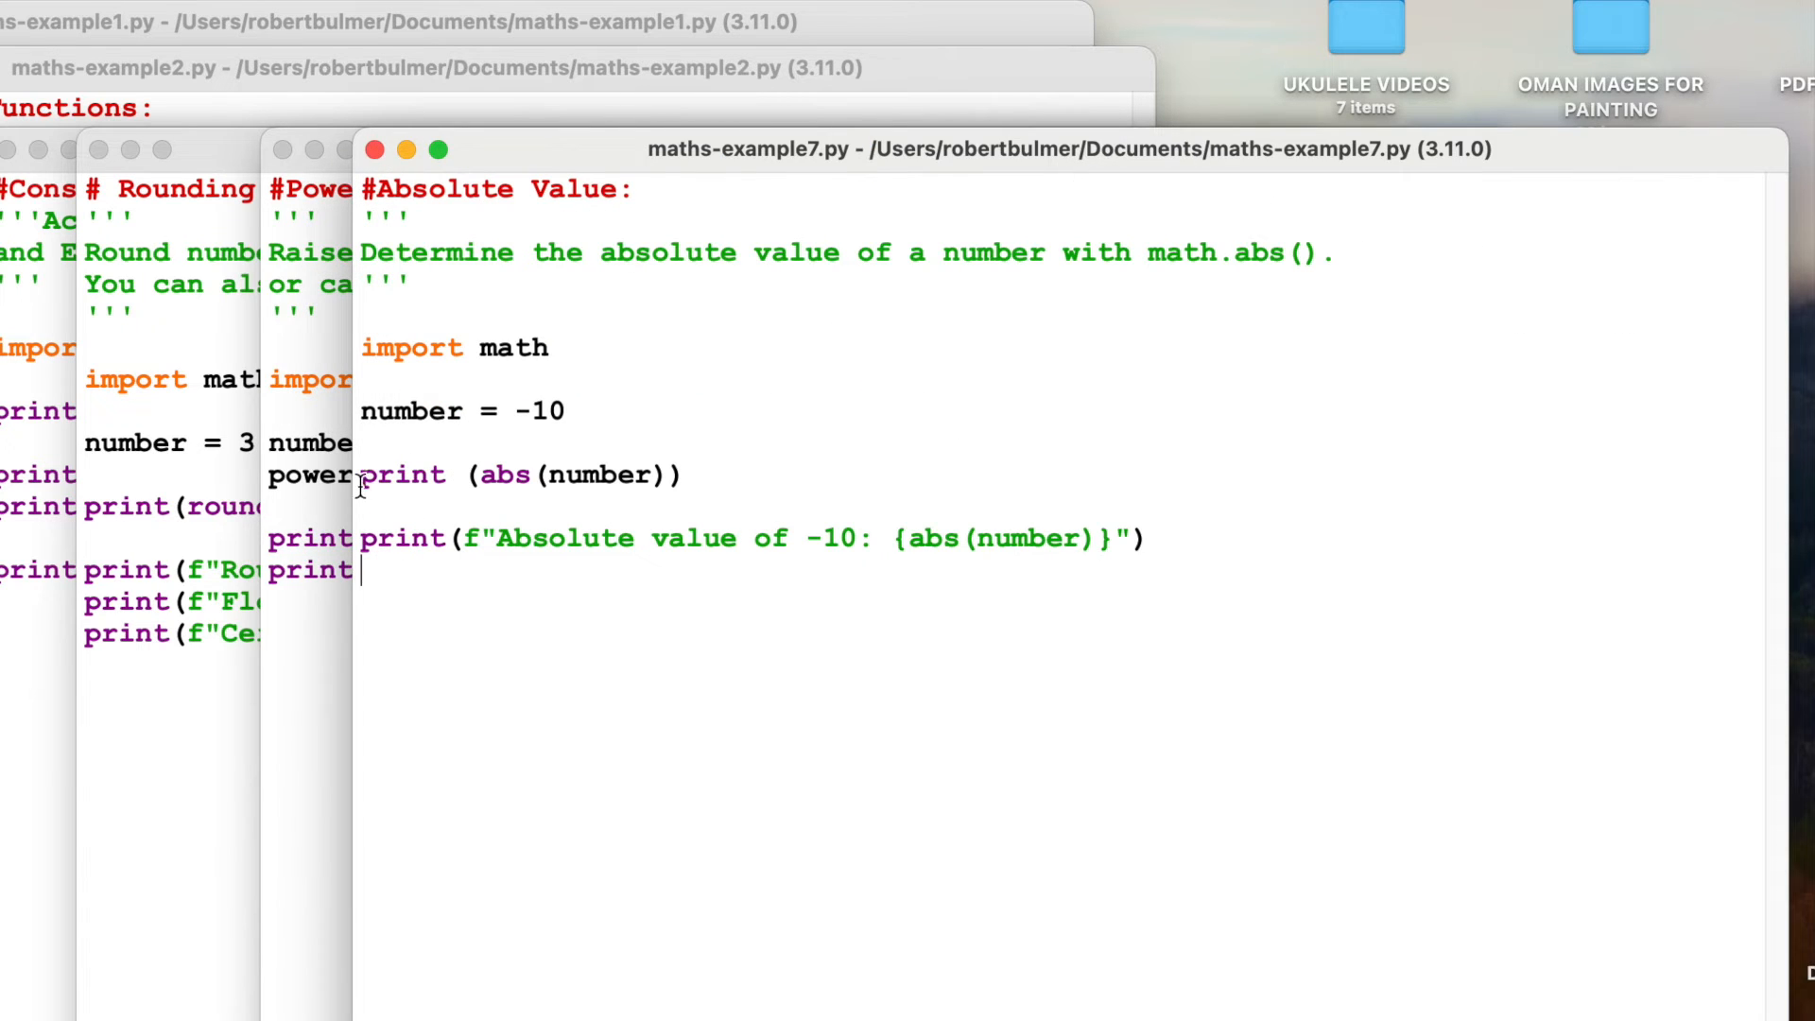
mouse_move(435, 545)
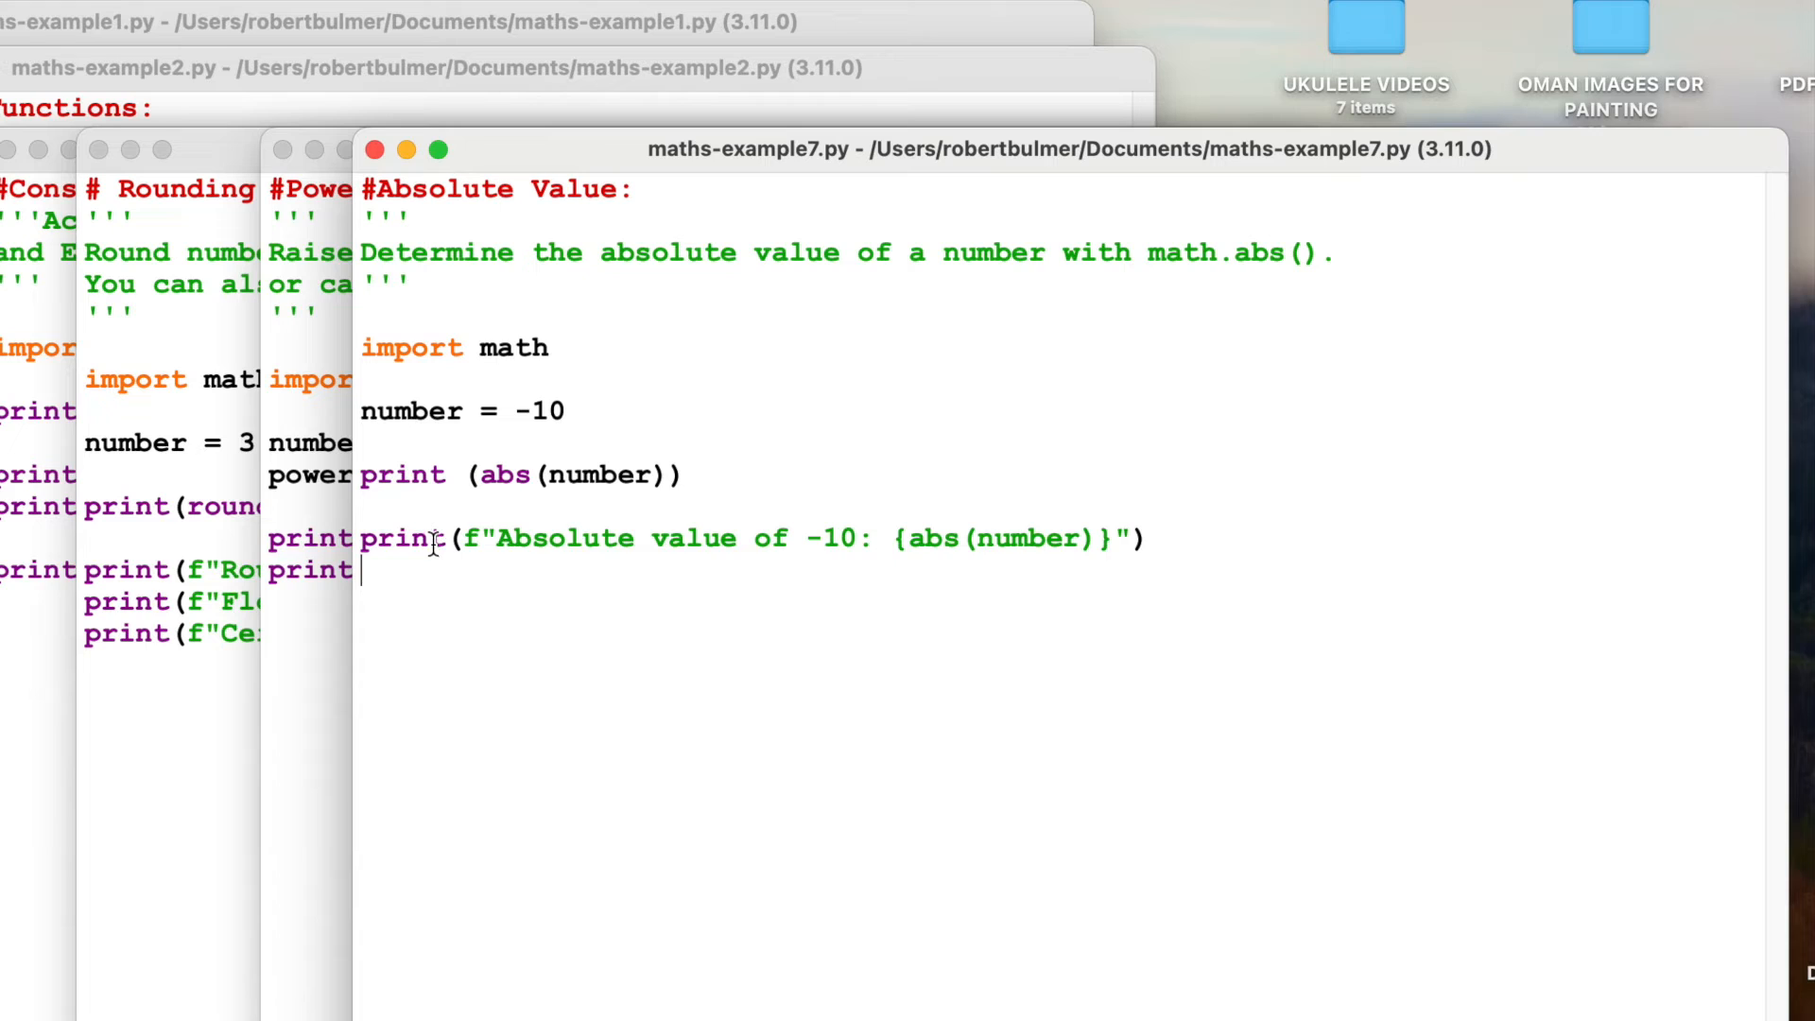
mouse_move(402, 518)
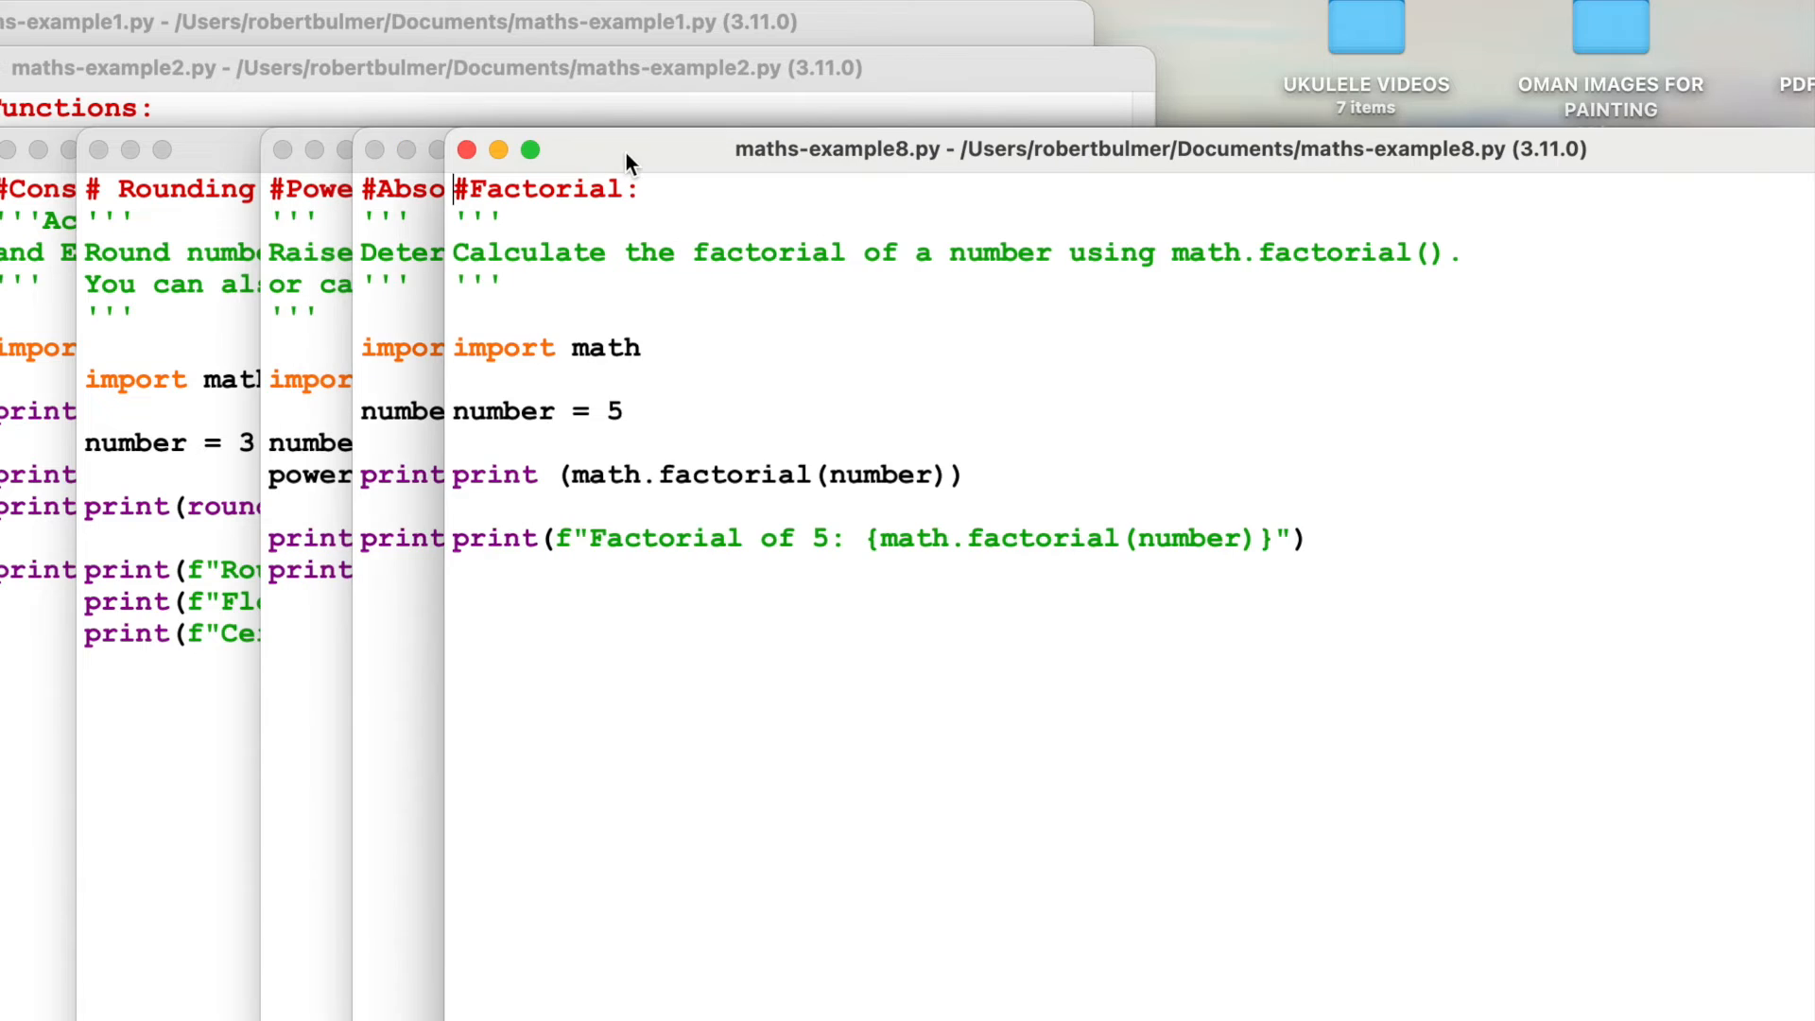
mouse_move(810, 354)
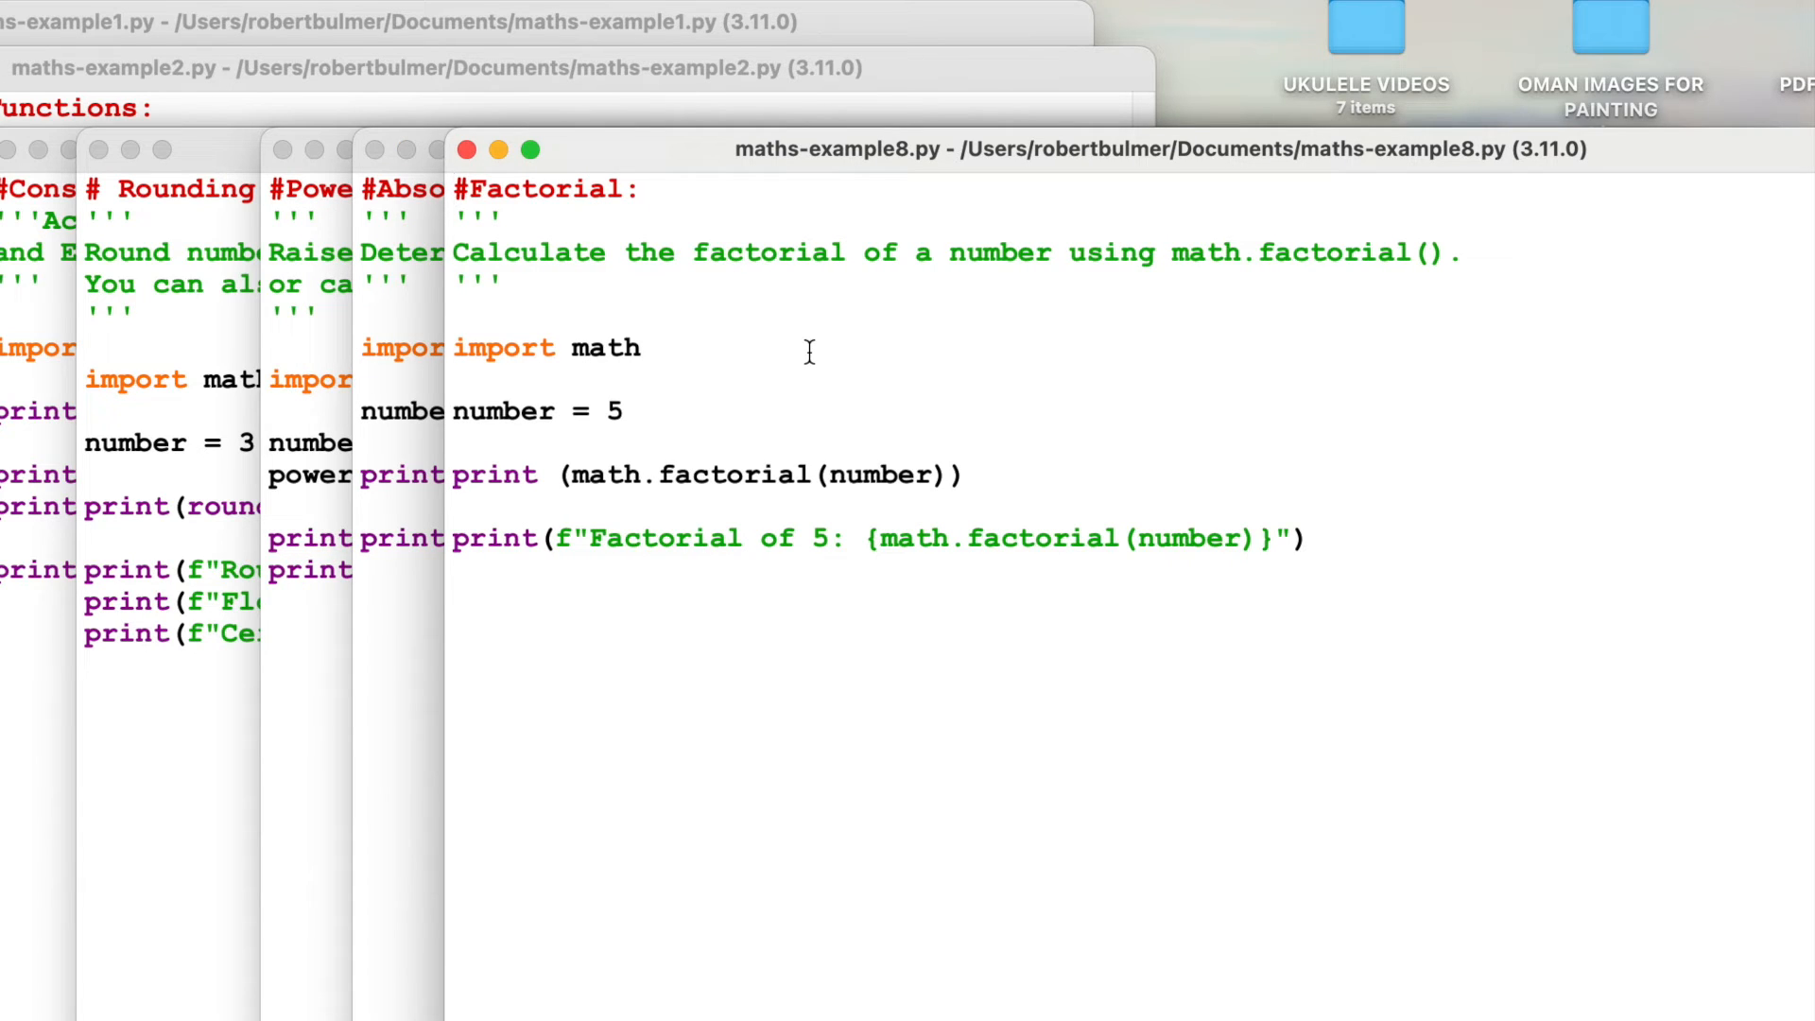
mouse_move(1360, 305)
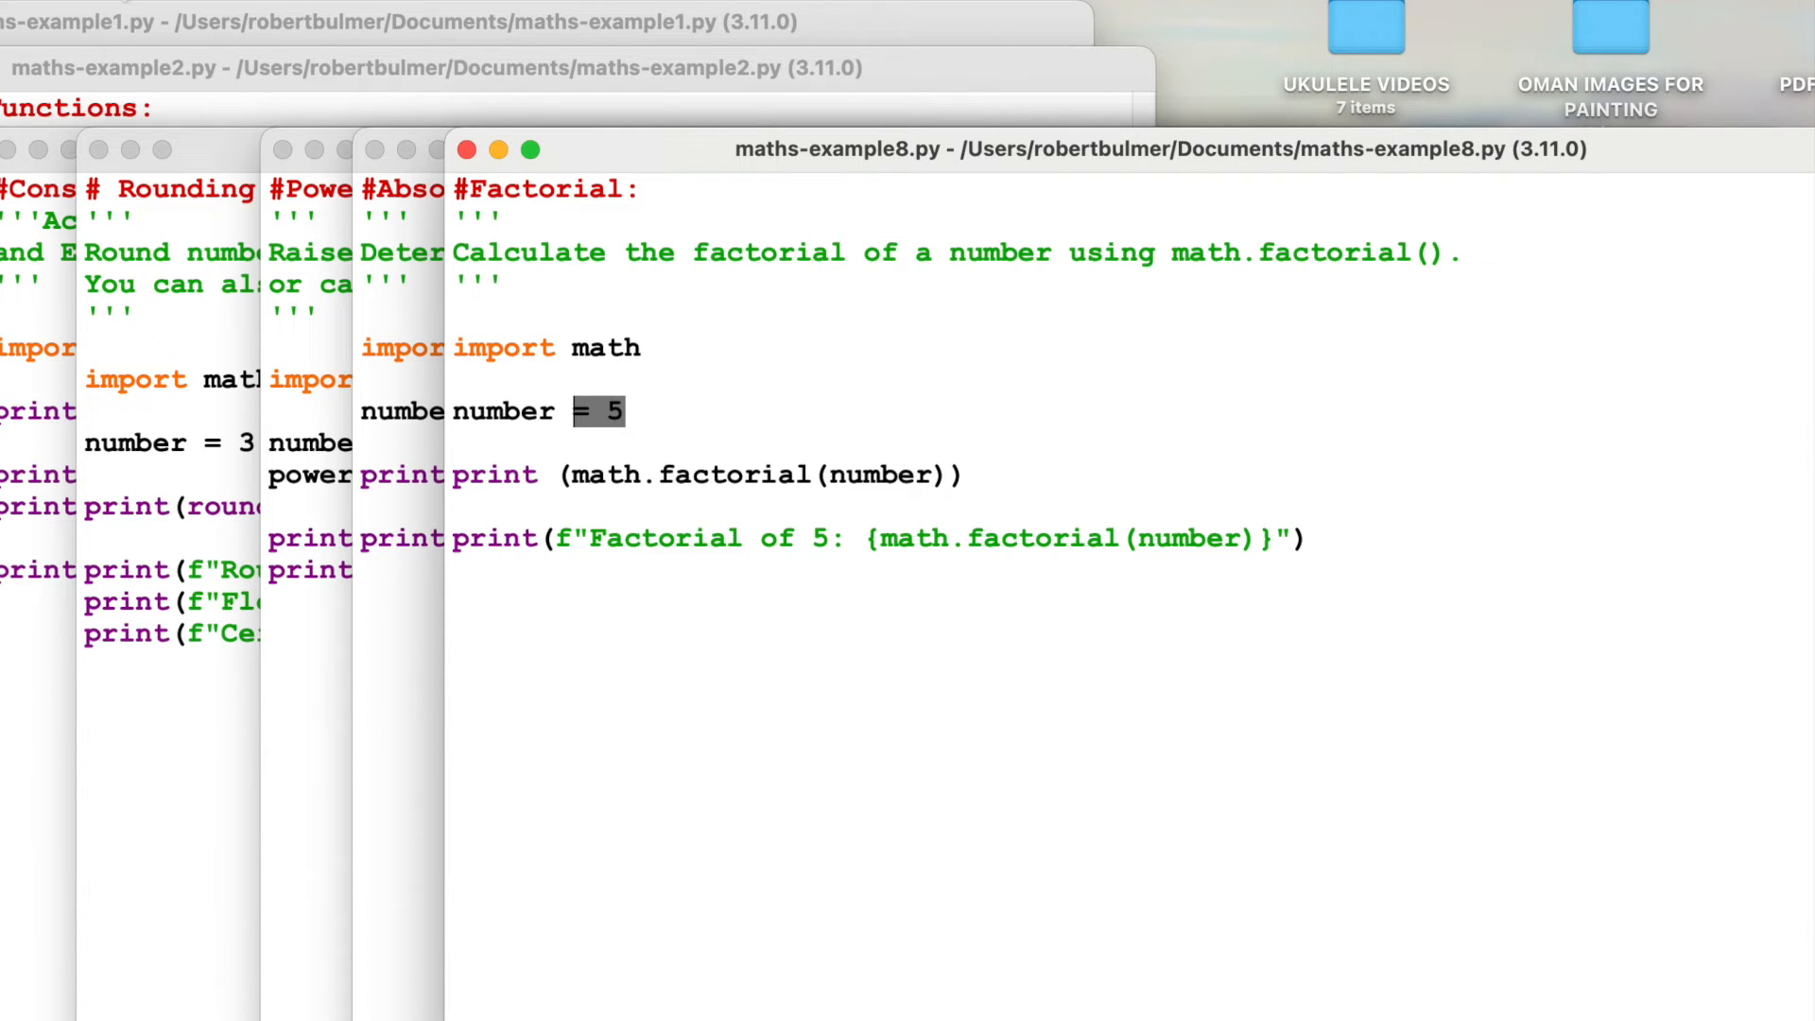
Step: Run maths-example8.py so the shell prints 120 and 'Factorial of 5: 120'
key(F5)
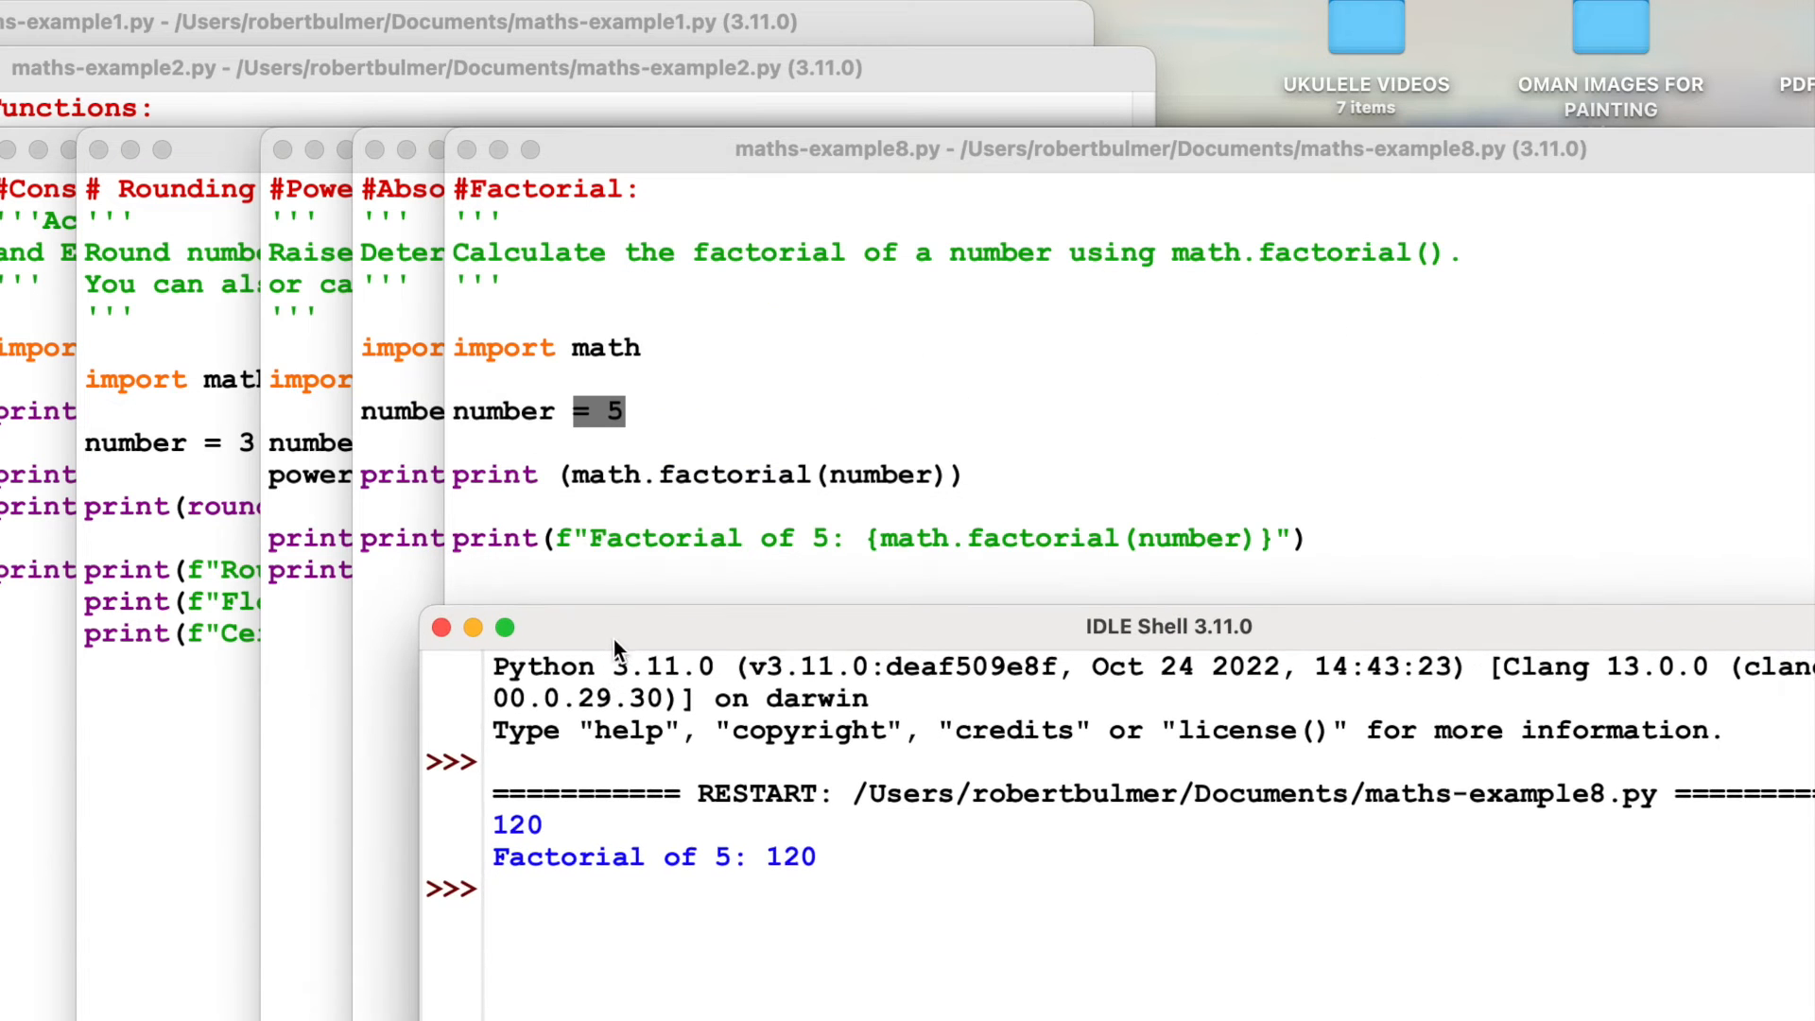
mouse_move(660, 542)
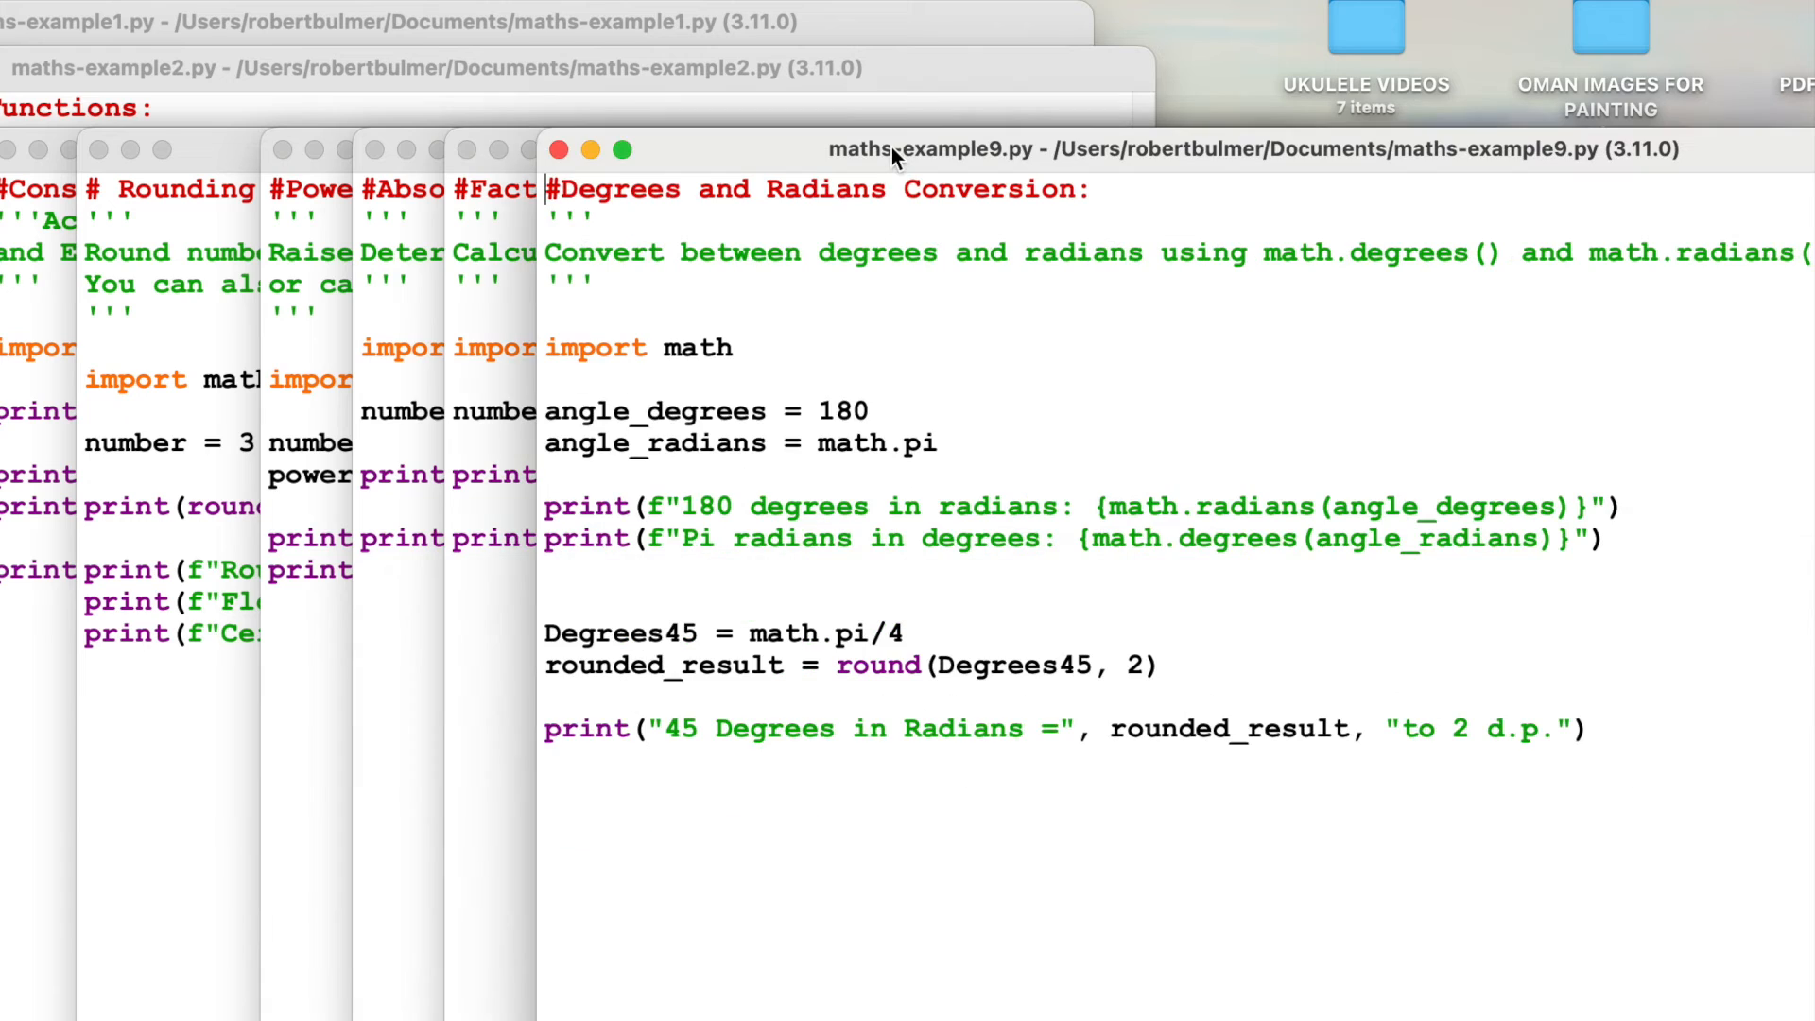
mouse_move(819, 208)
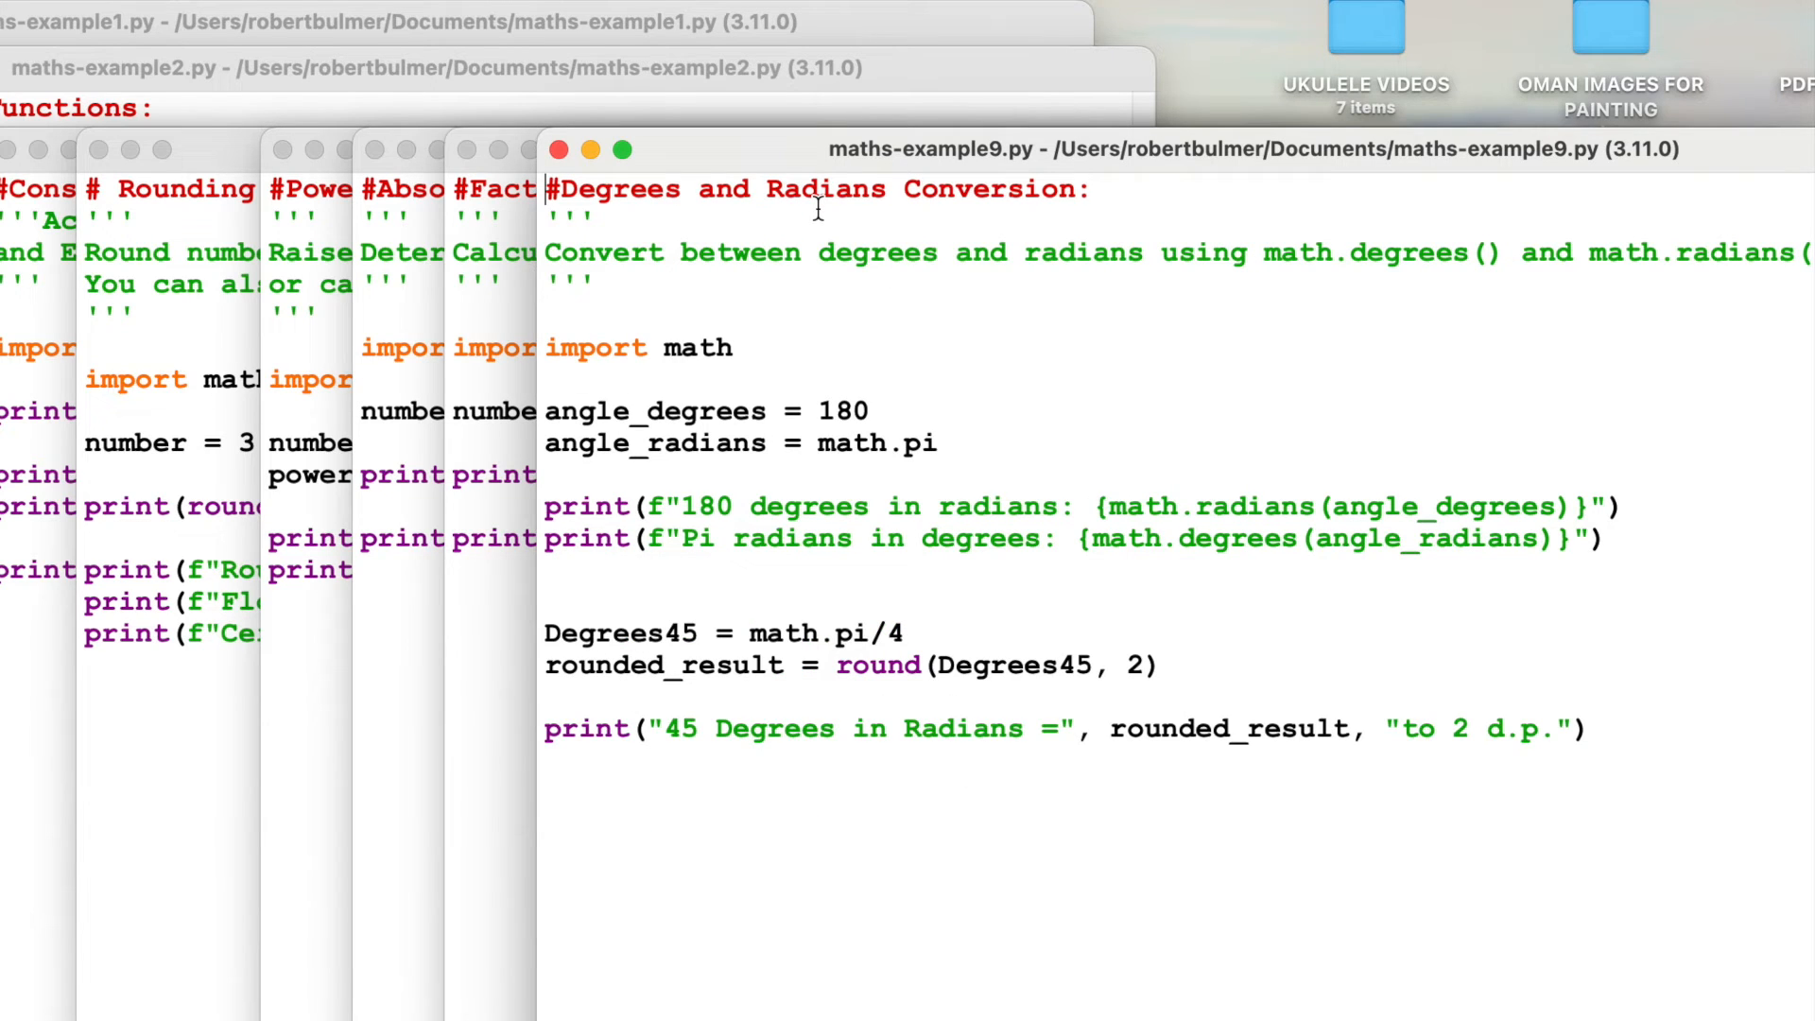
mouse_move(611, 356)
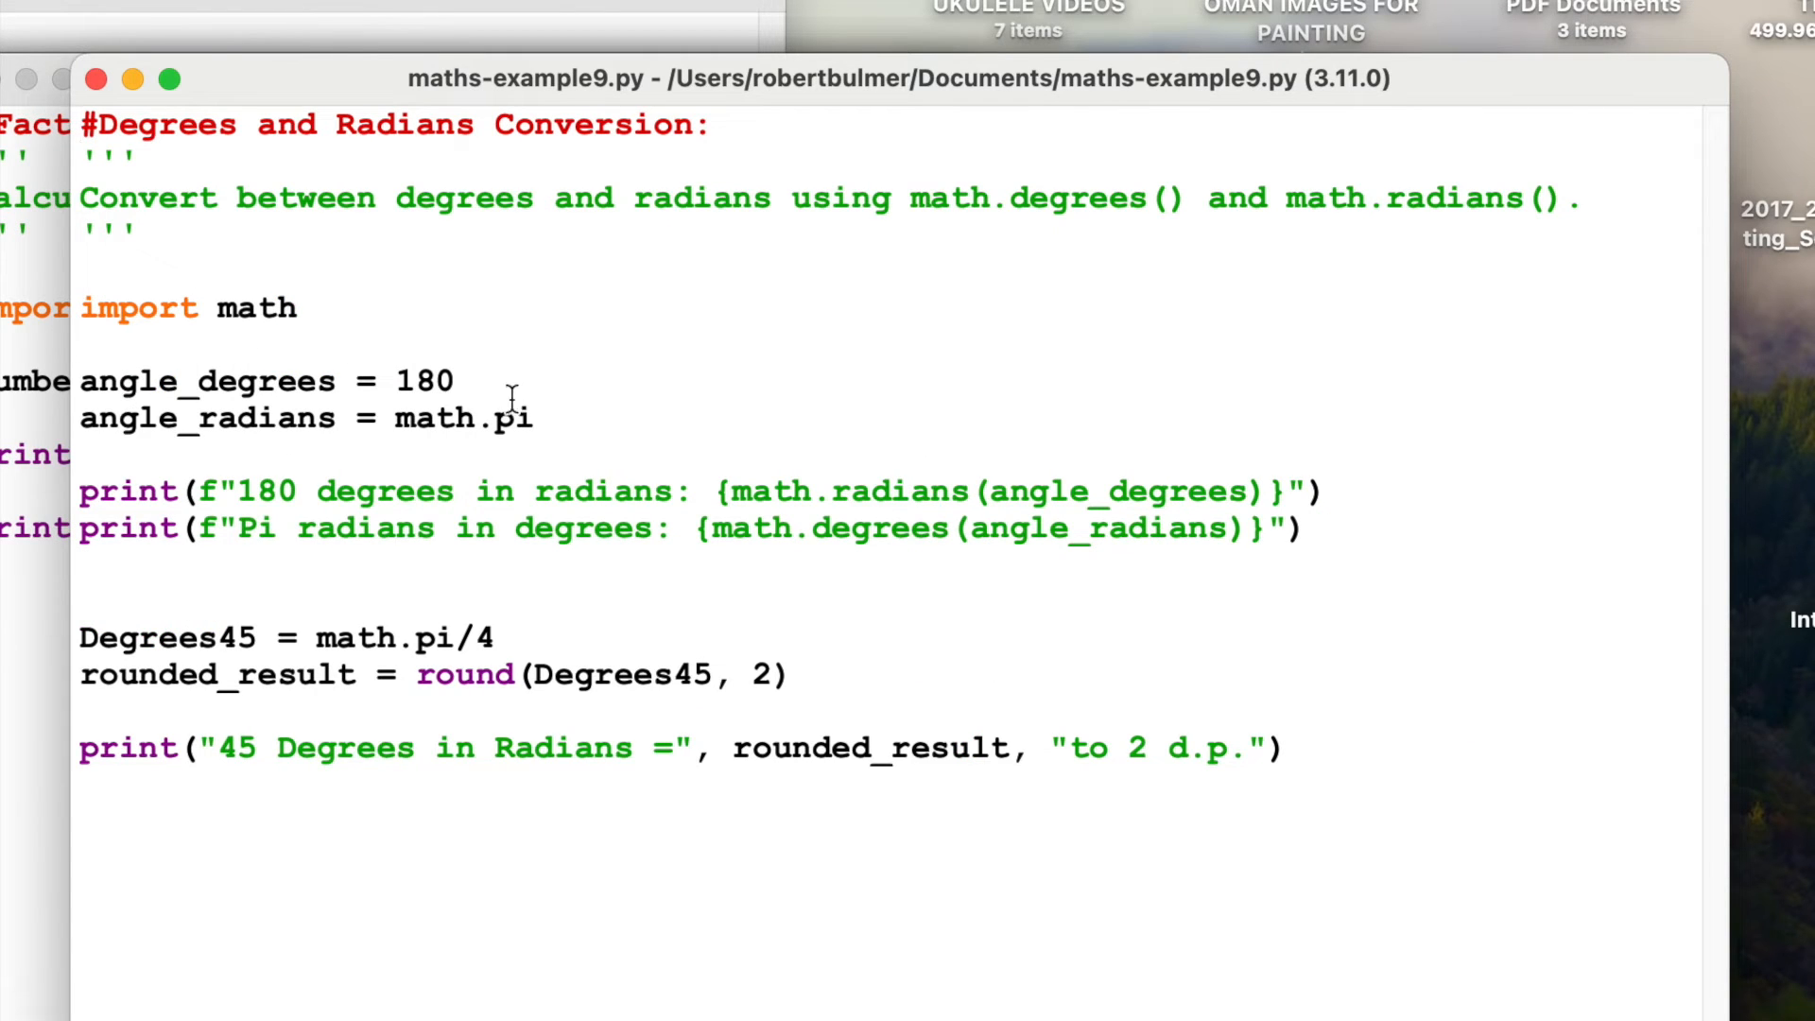
Step: Review the 180 and pi angle values, run maths-example9.py and highlight the 180.0 result
double_click(425, 380)
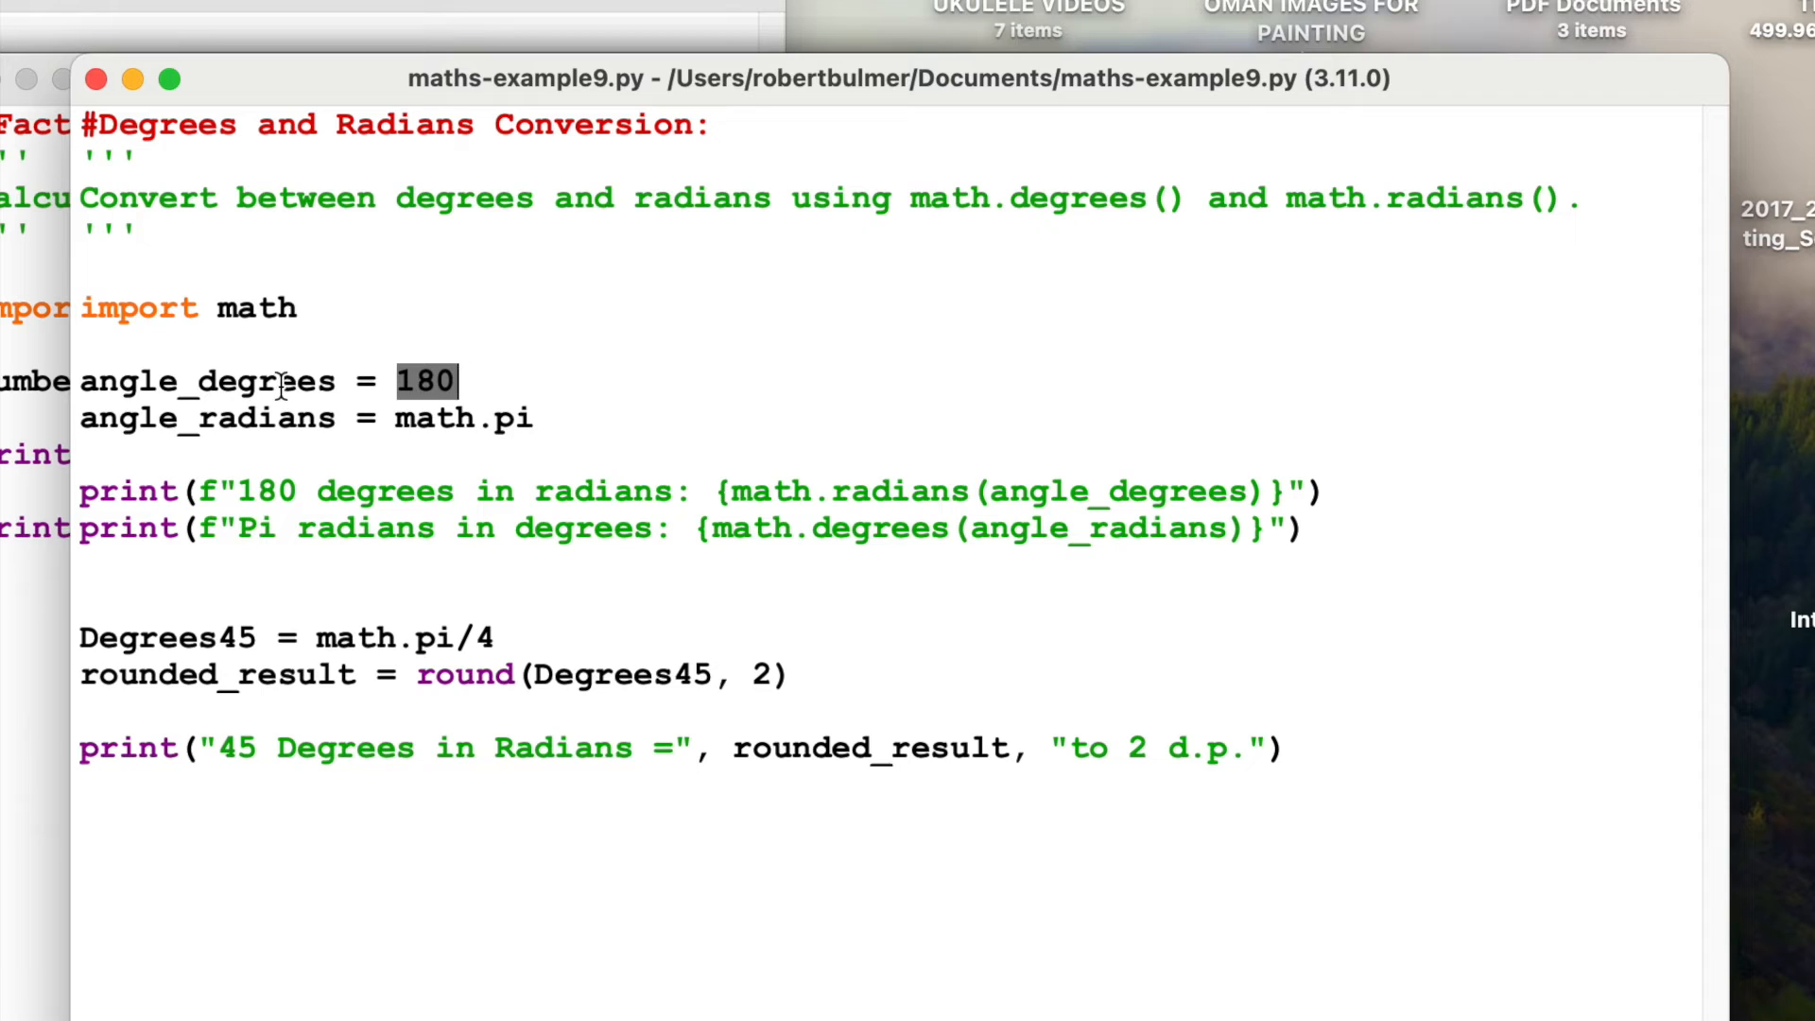
double_click(507, 418)
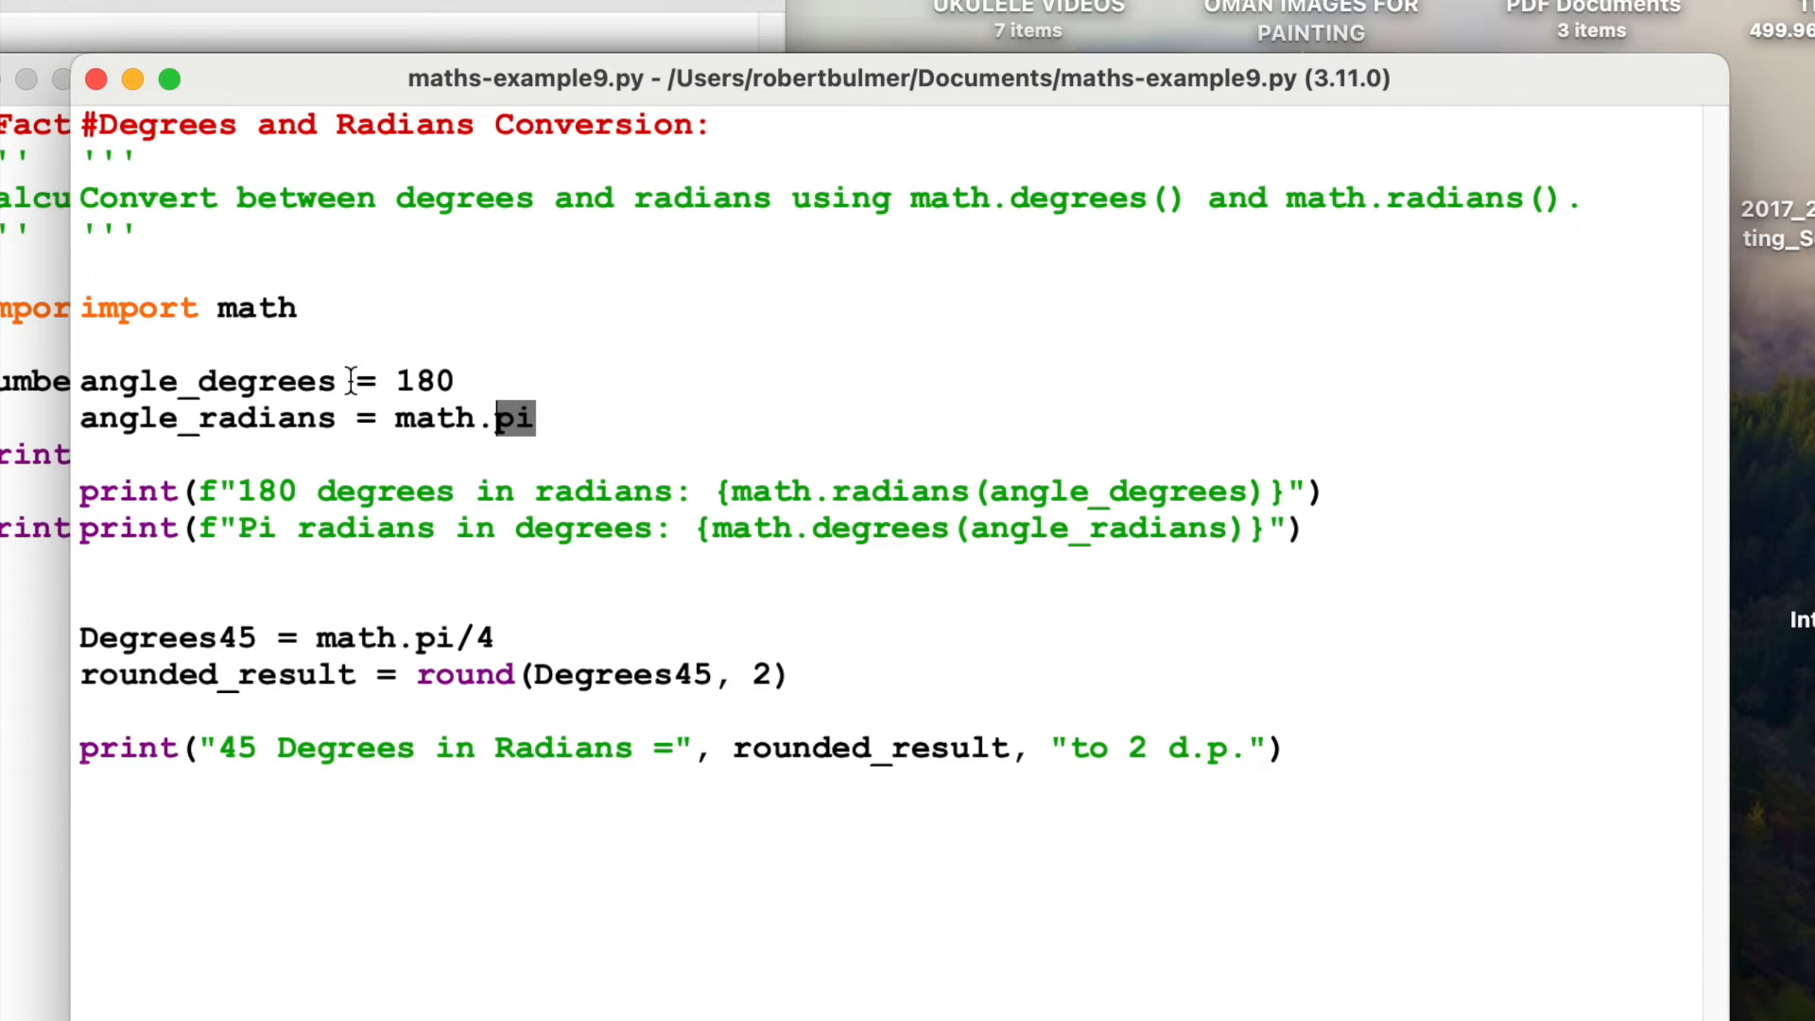
mouse_move(348, 579)
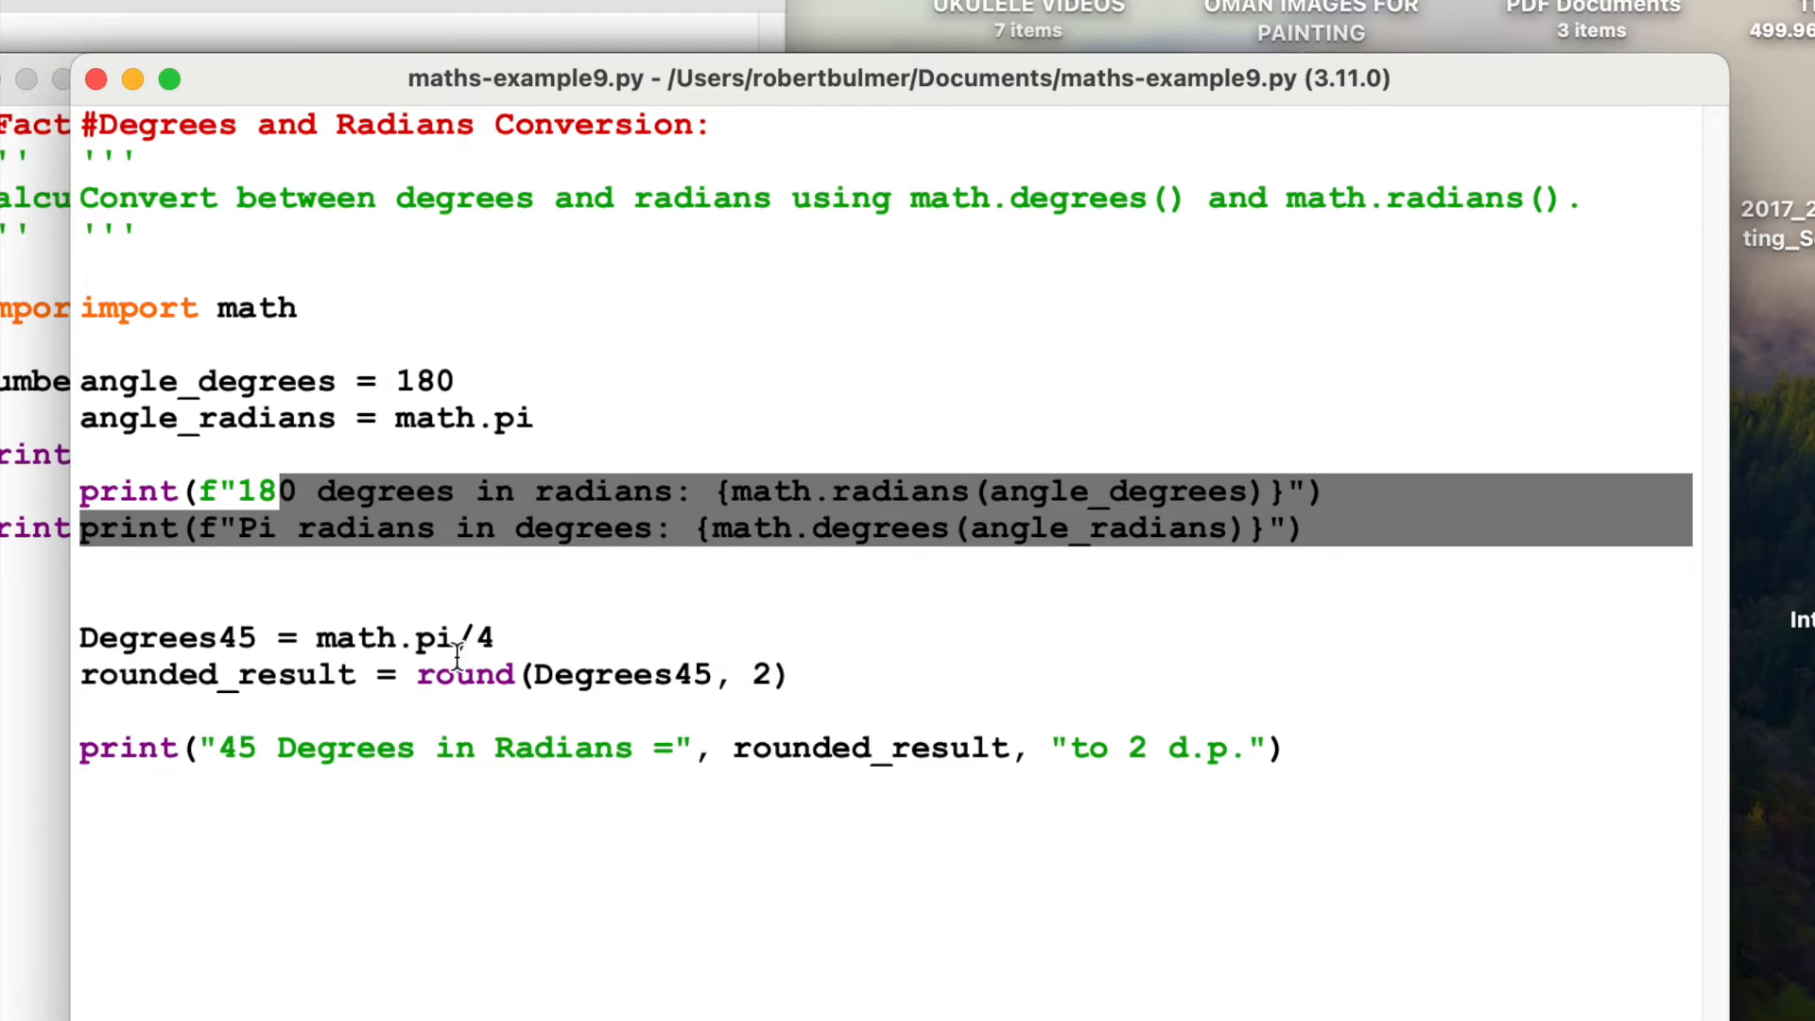
mouse_move(822, 791)
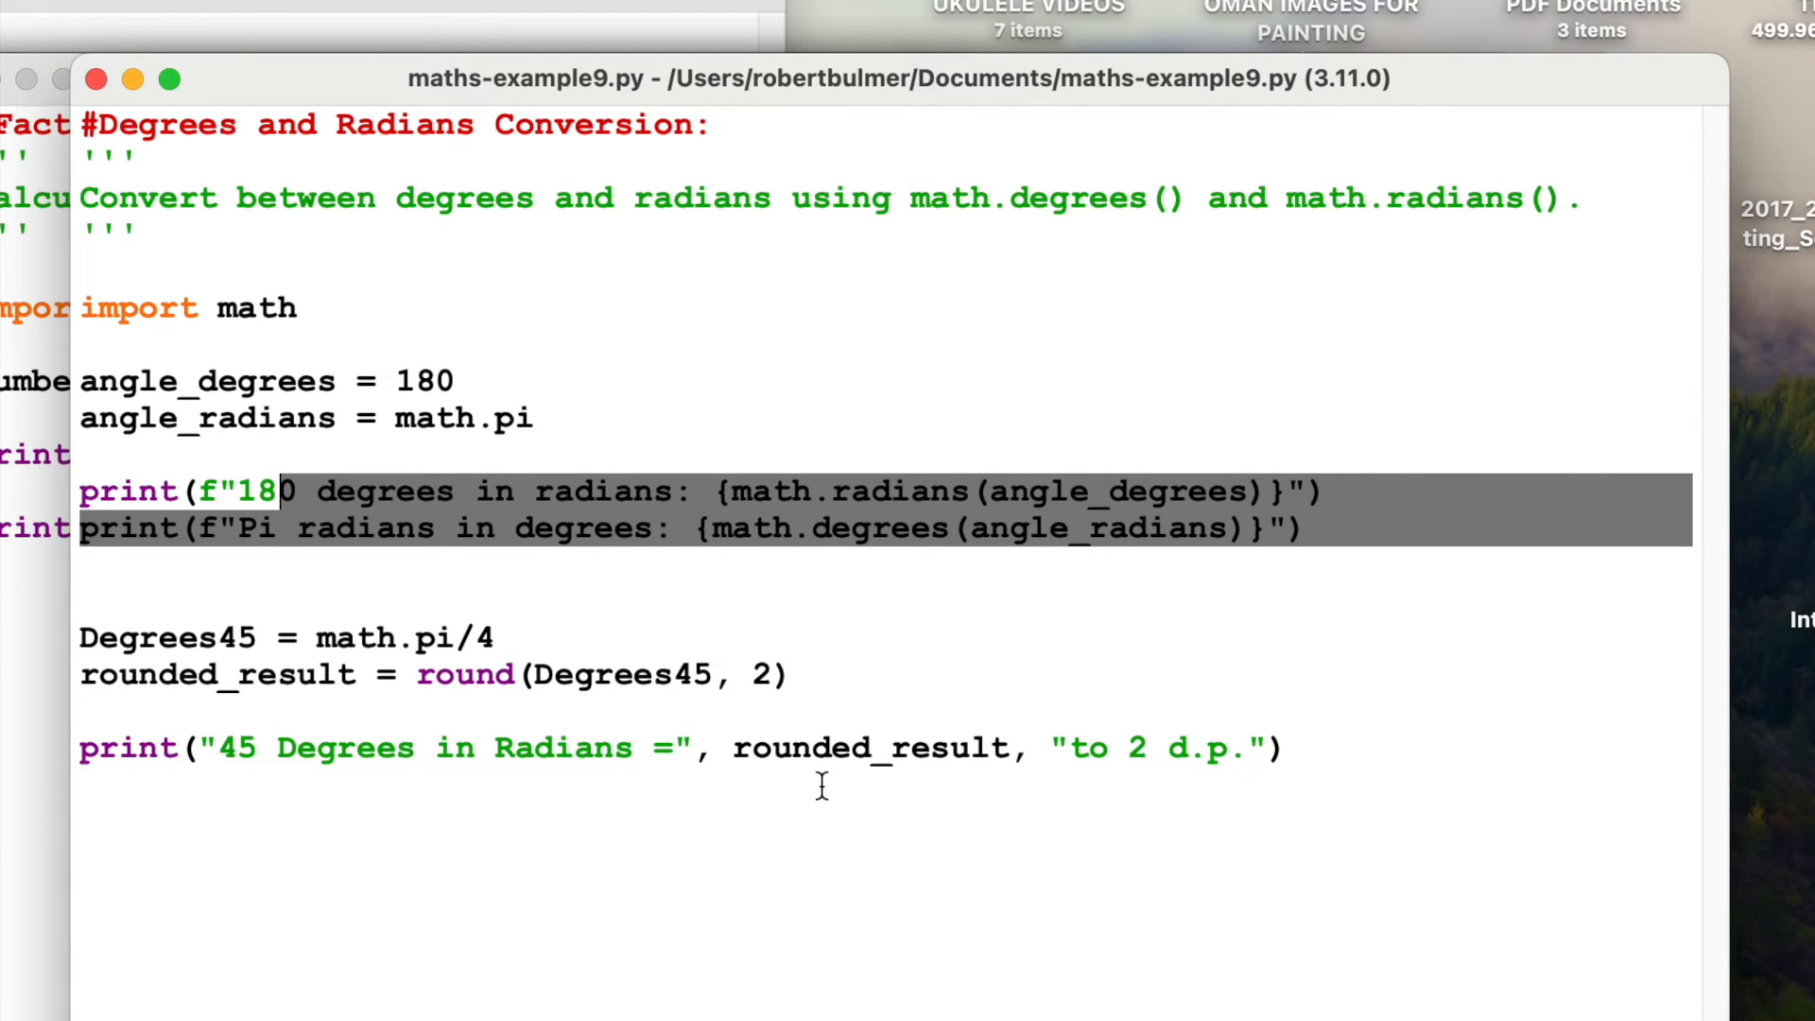
mouse_move(261, 718)
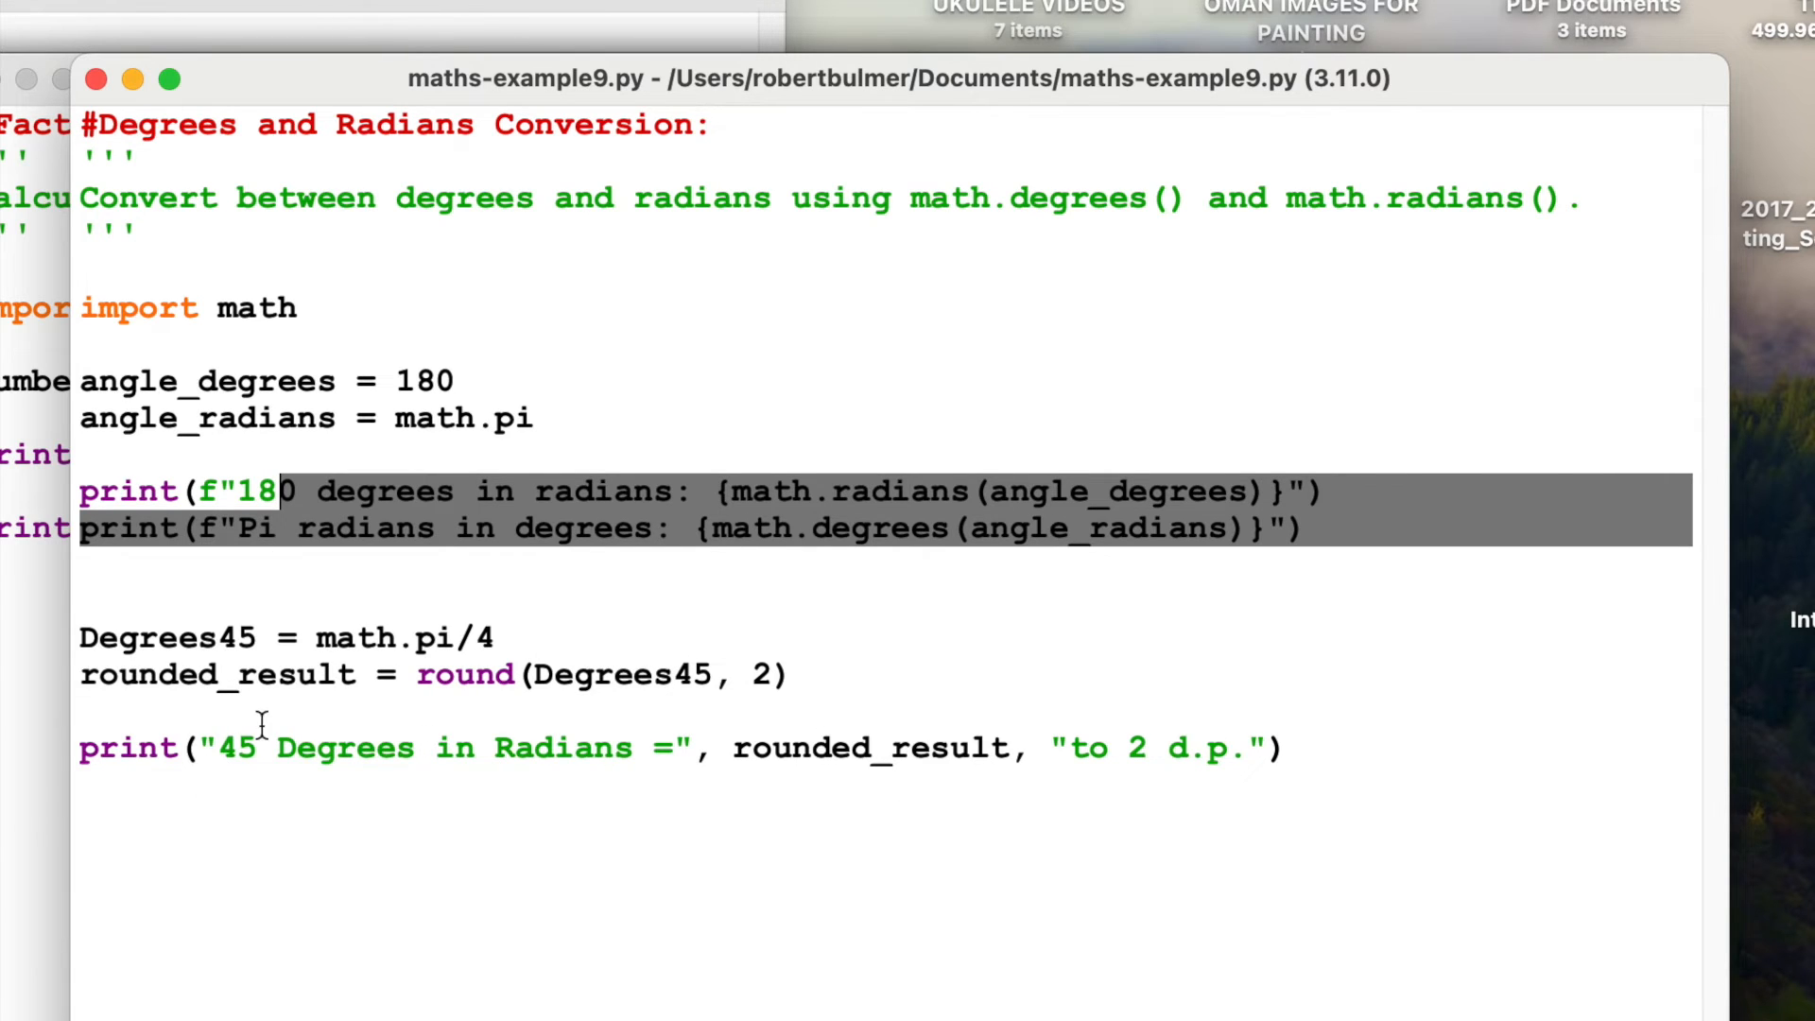
mouse_move(210, 747)
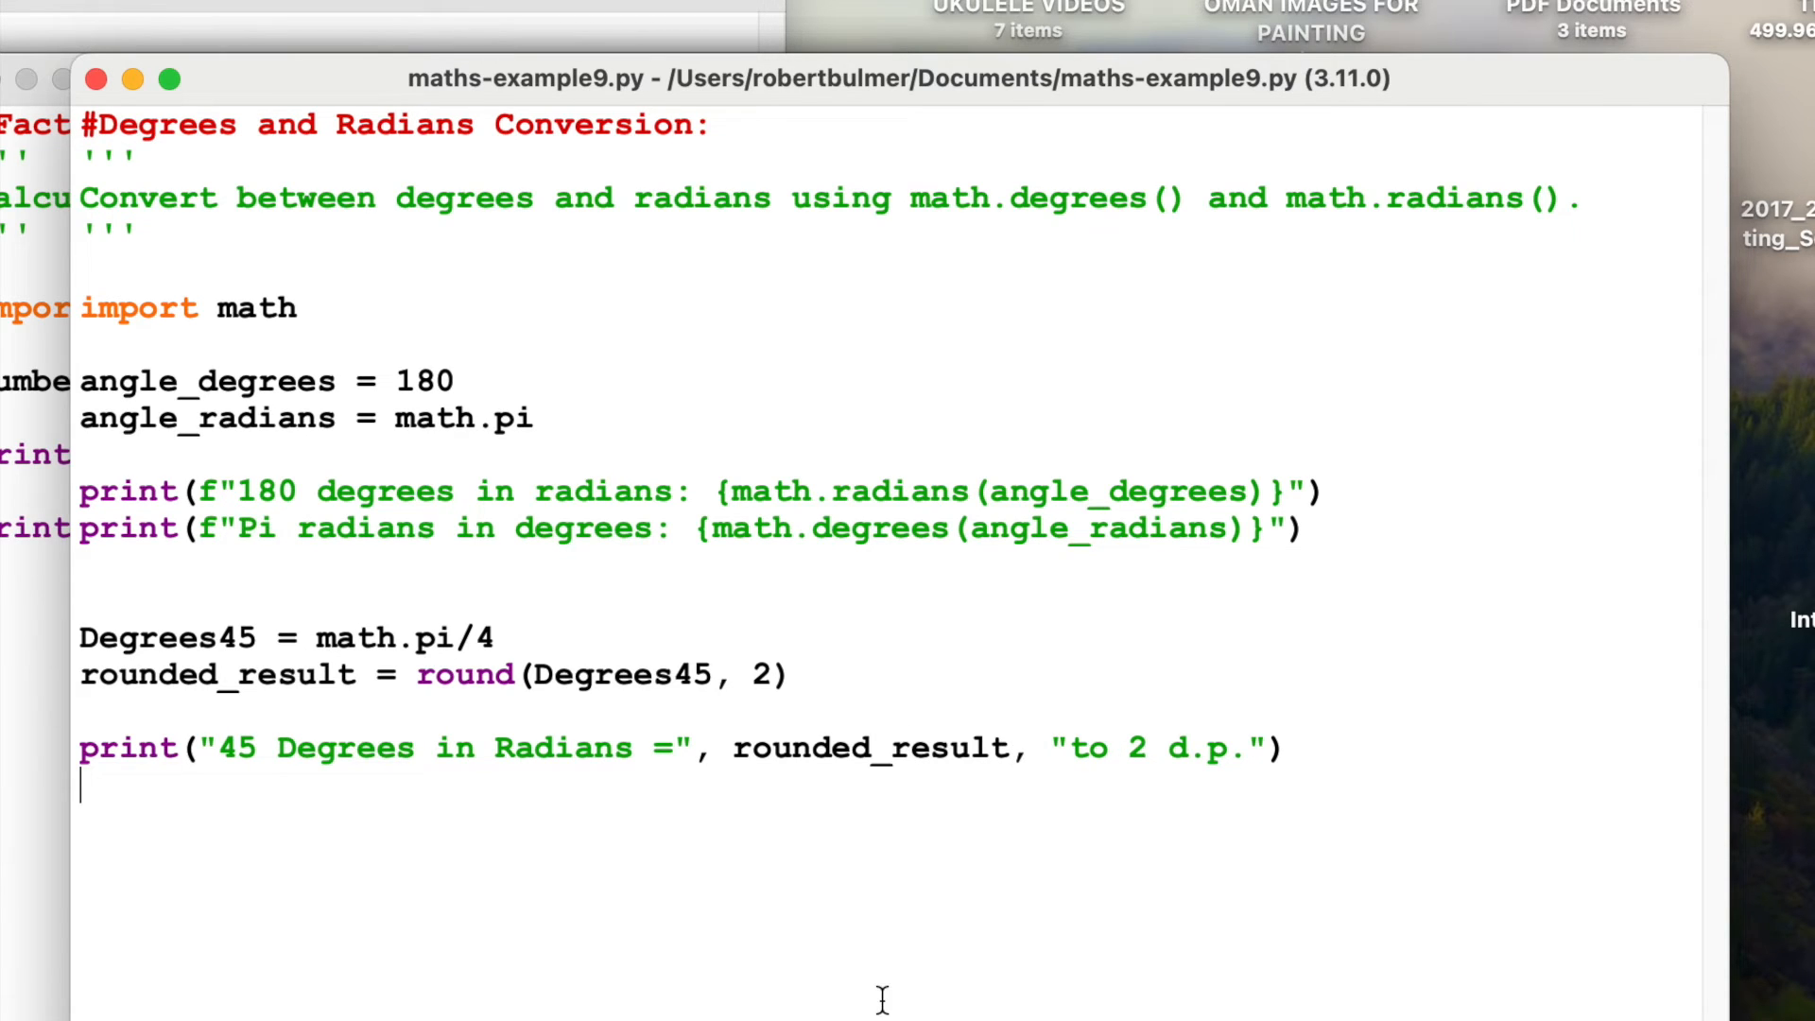
key(f5)
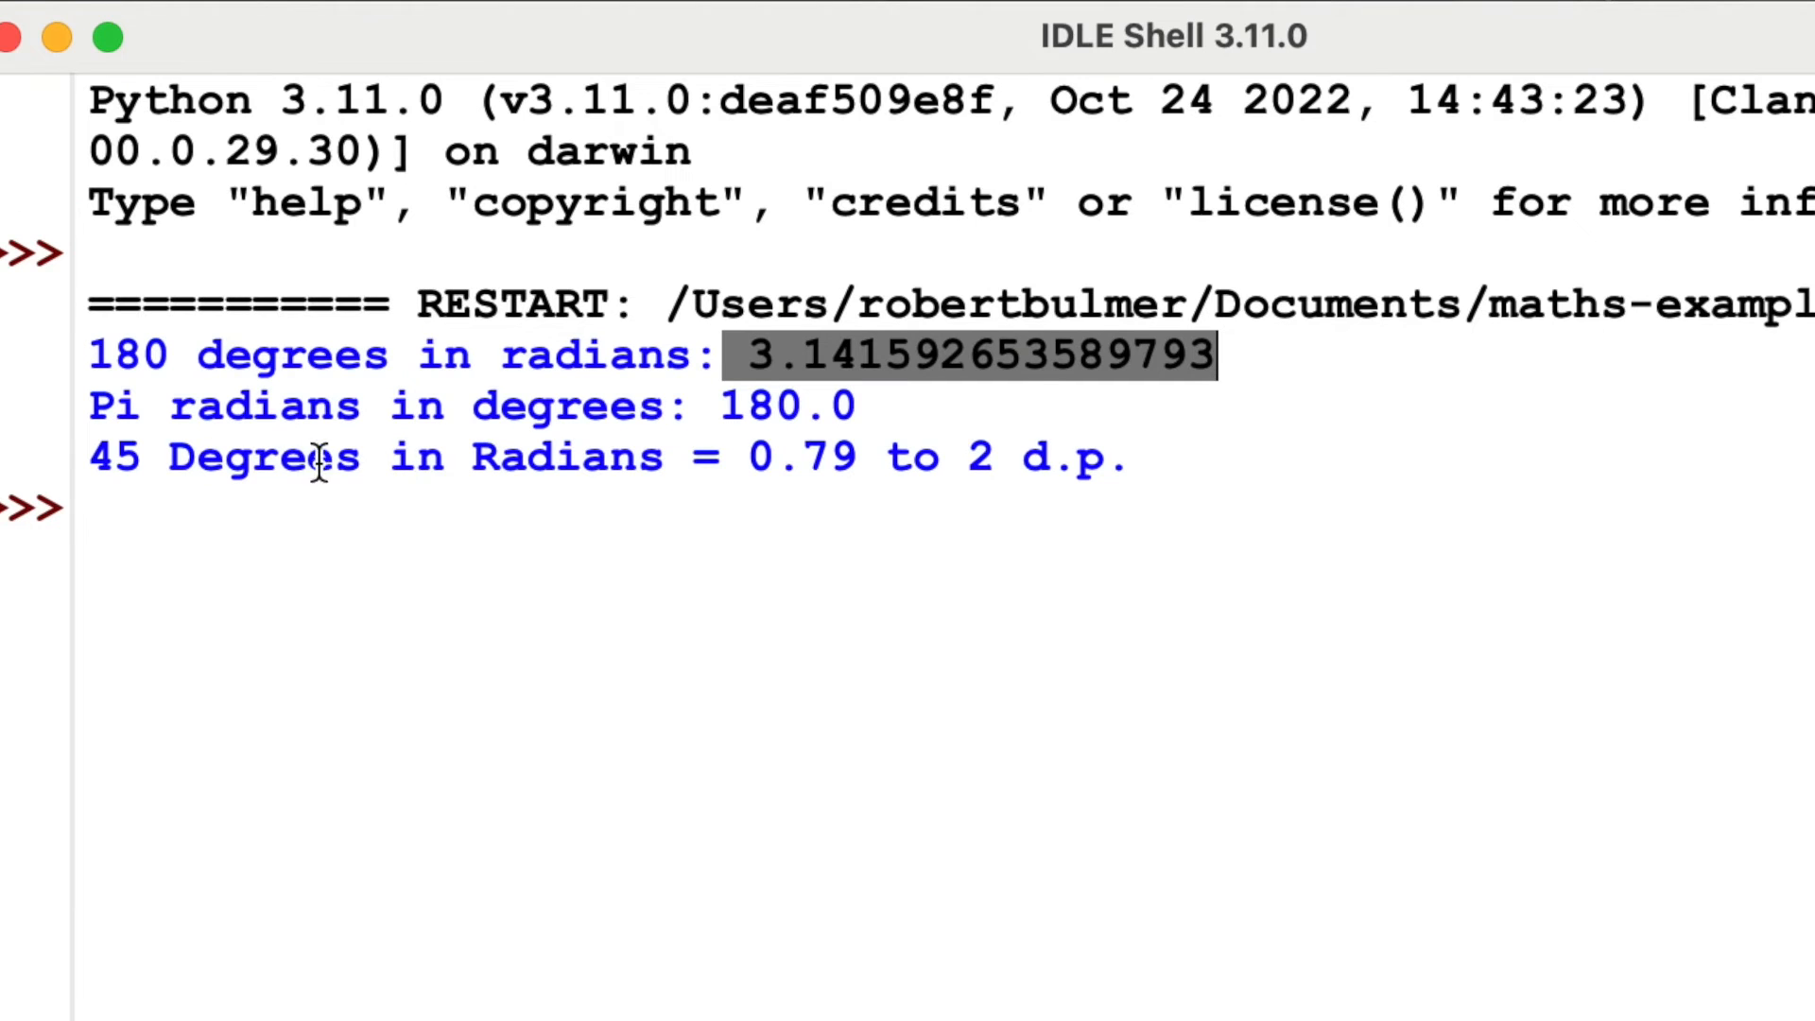
click(724, 404)
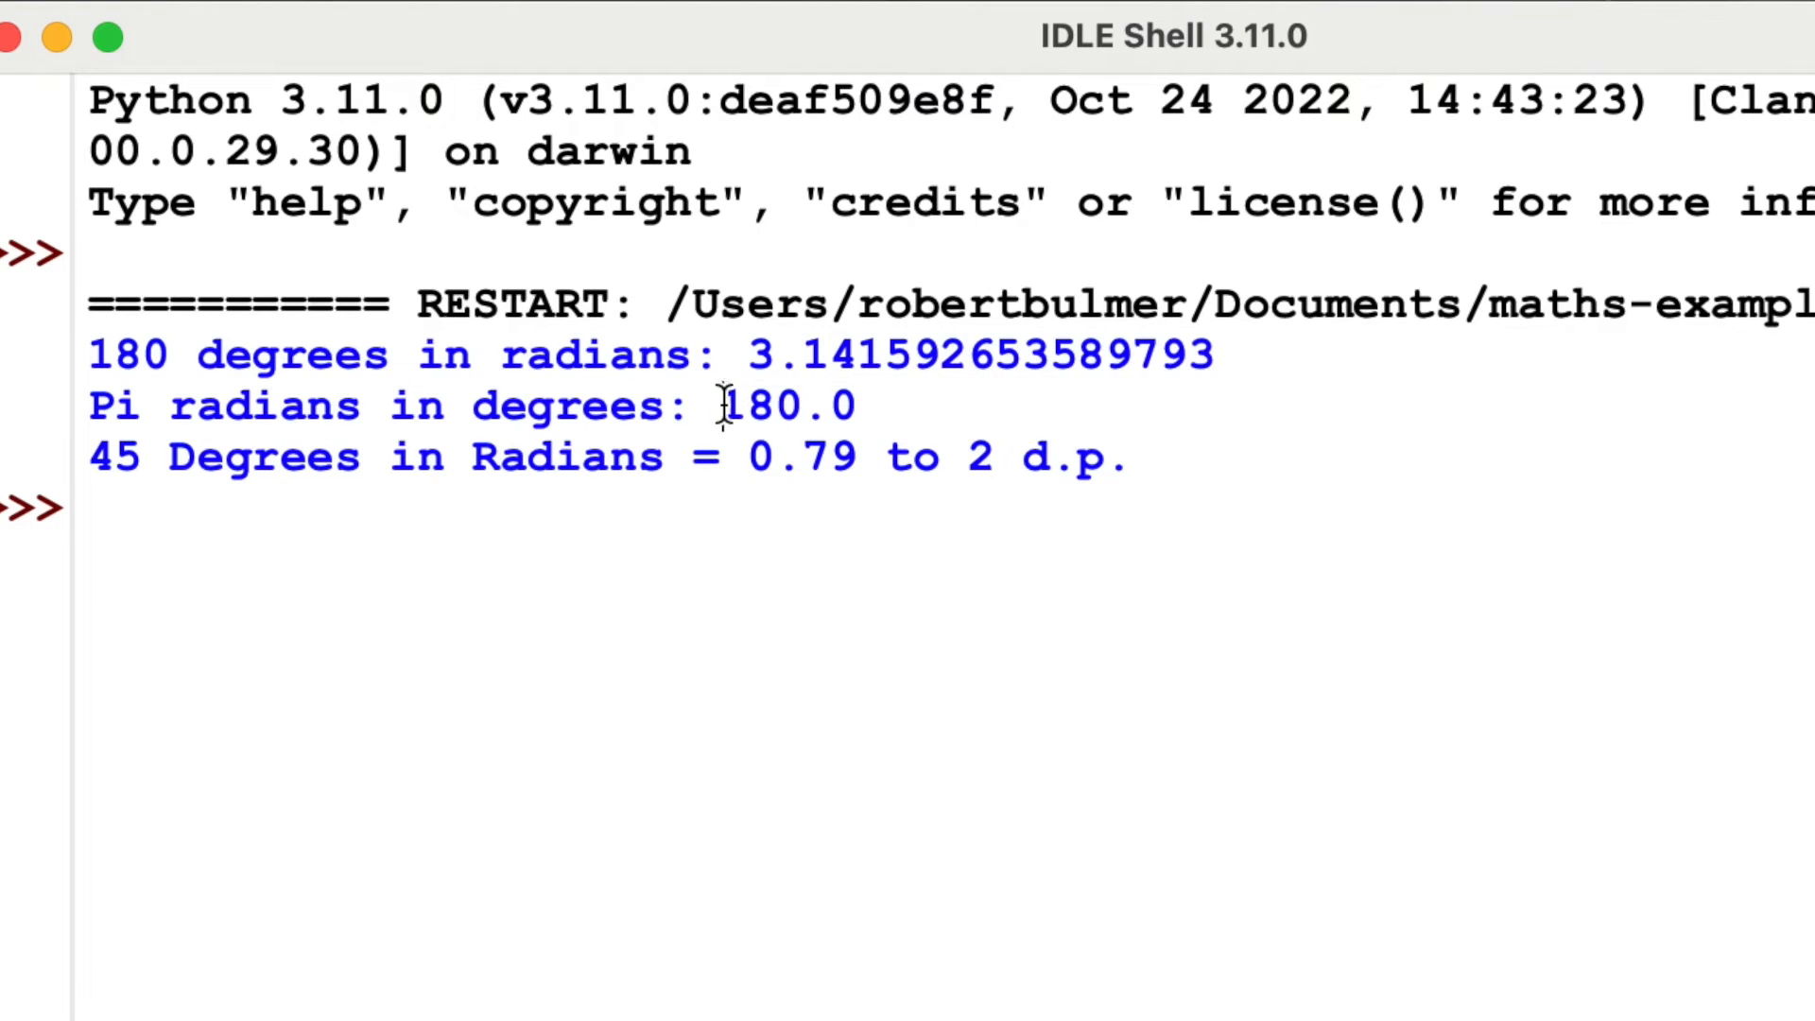
double_click(788, 407)
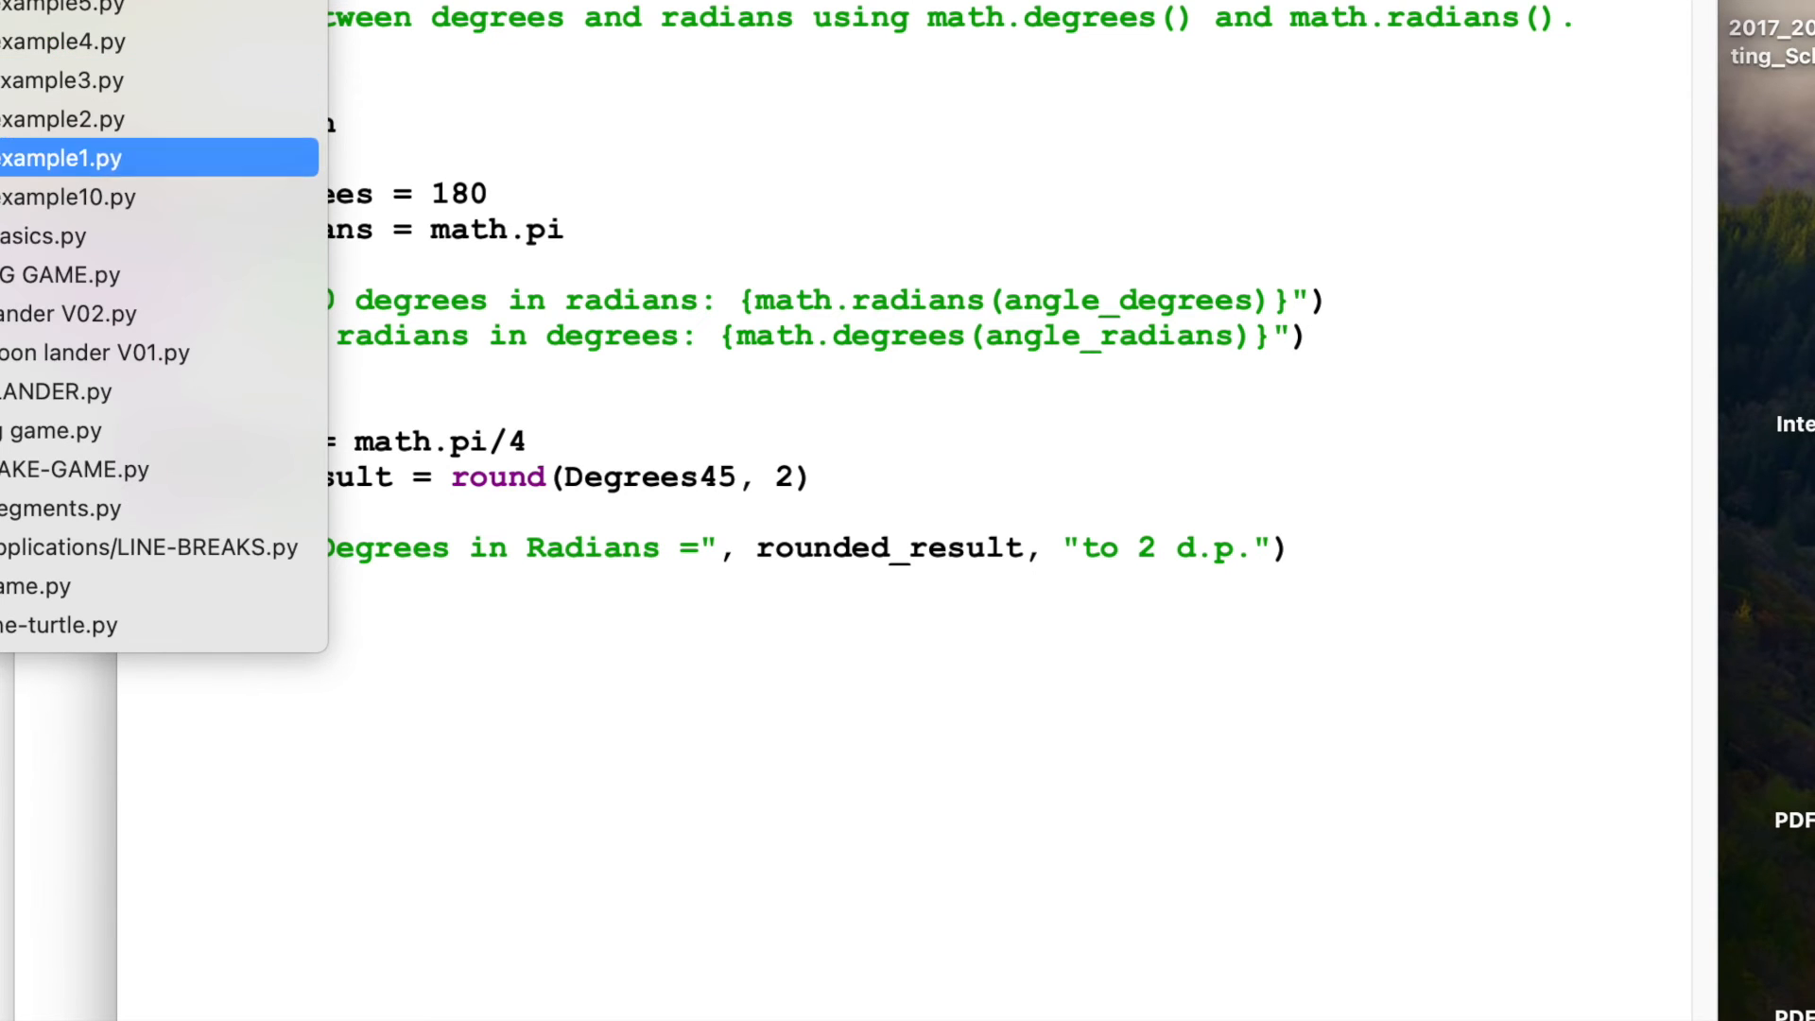
Step: Open maths-example10.py from recent files and run it to print sinh, cosh and tanh of 1
click(68, 197)
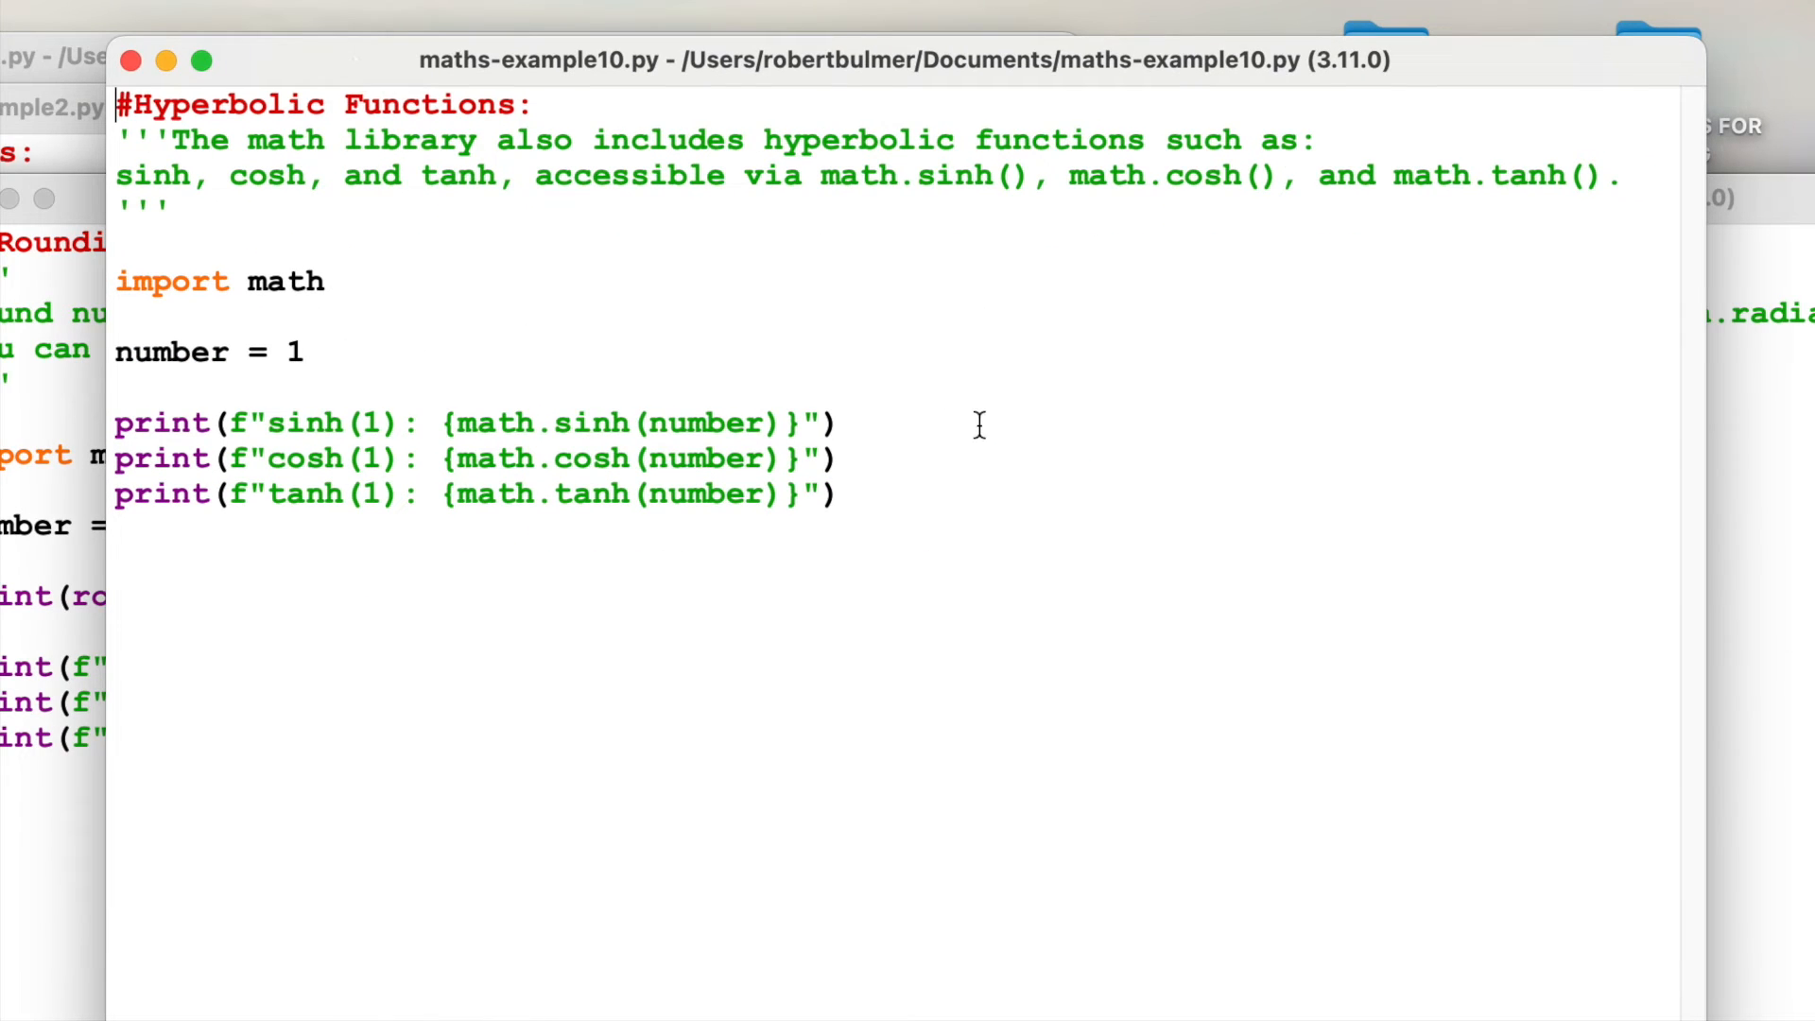
mouse_move(185, 148)
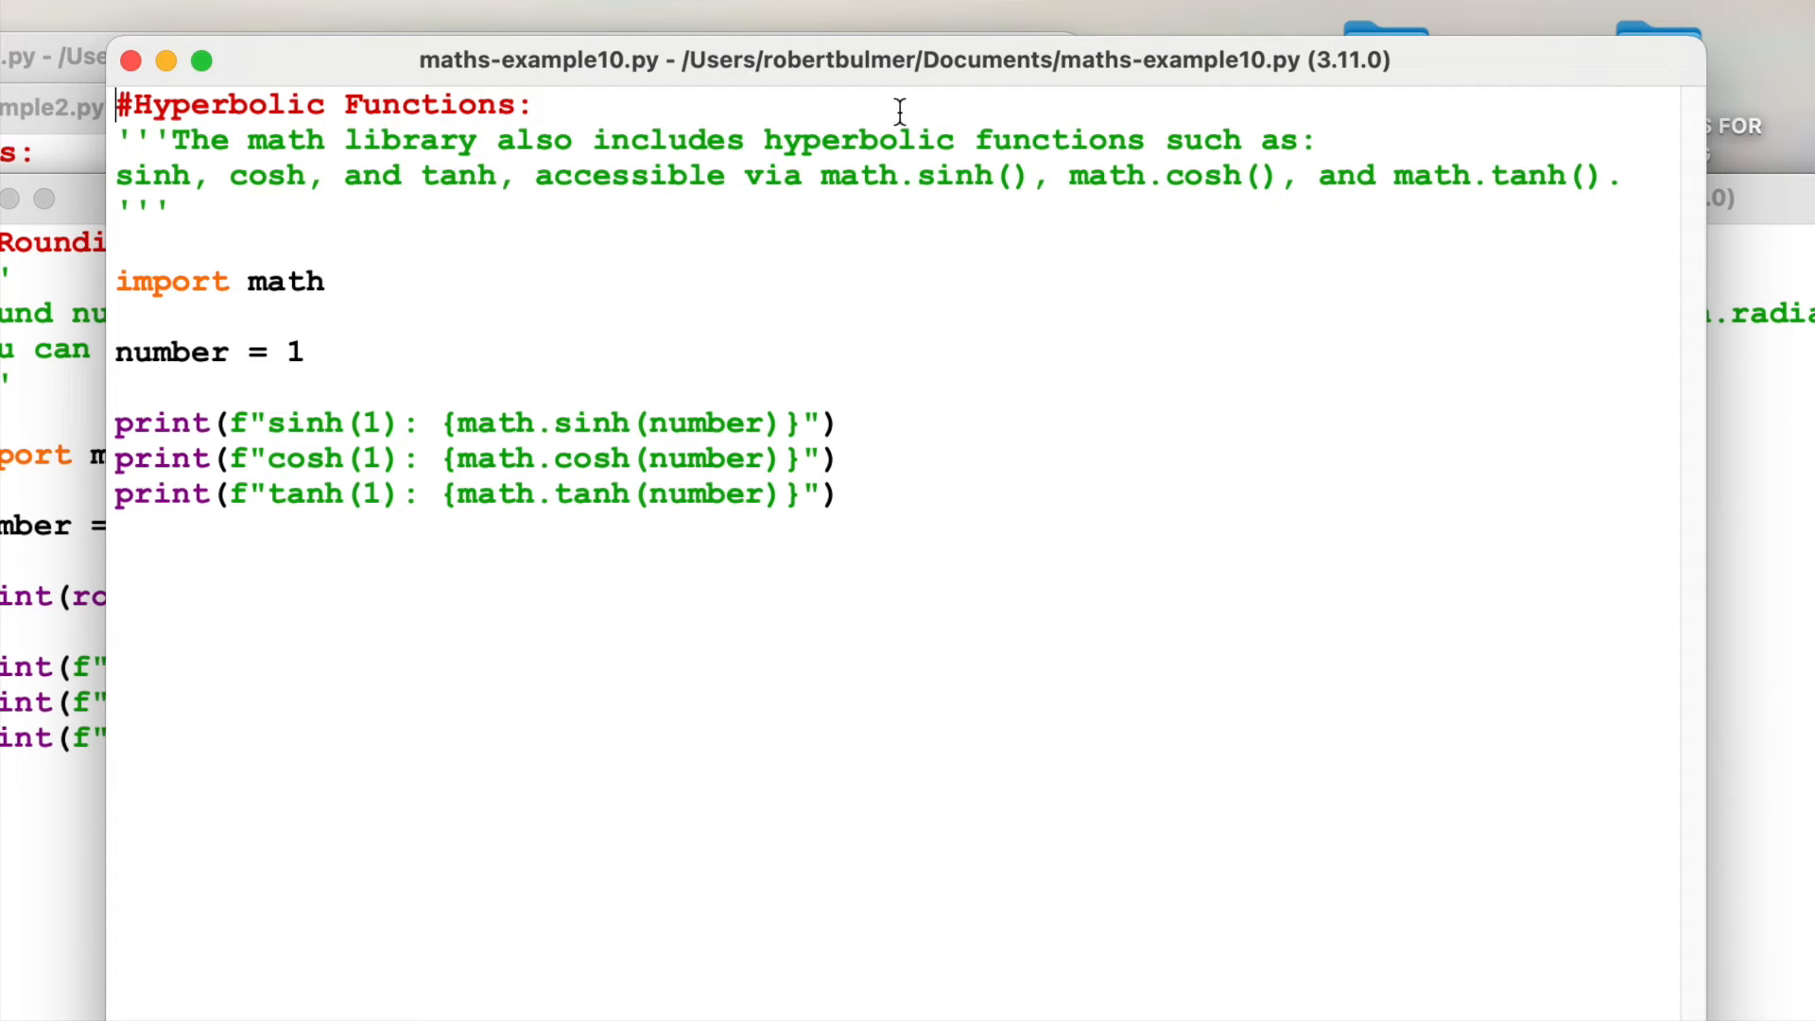
mouse_move(452, 196)
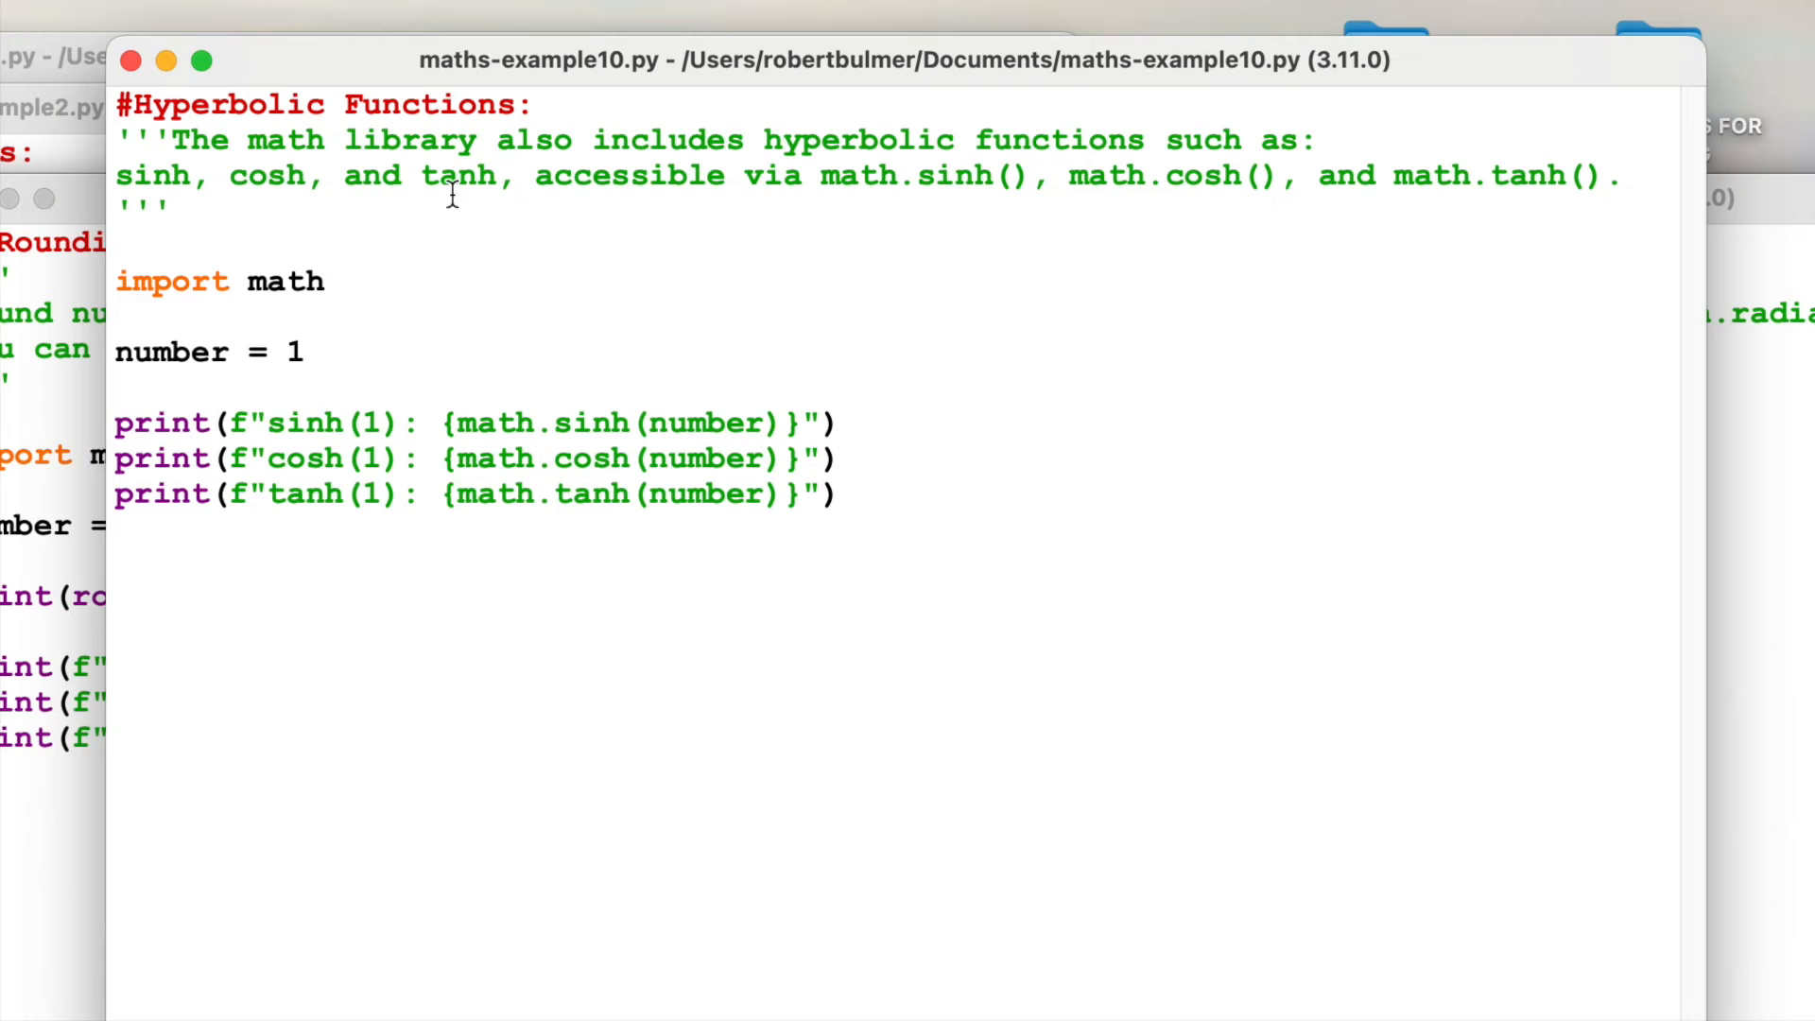
mouse_move(1370, 272)
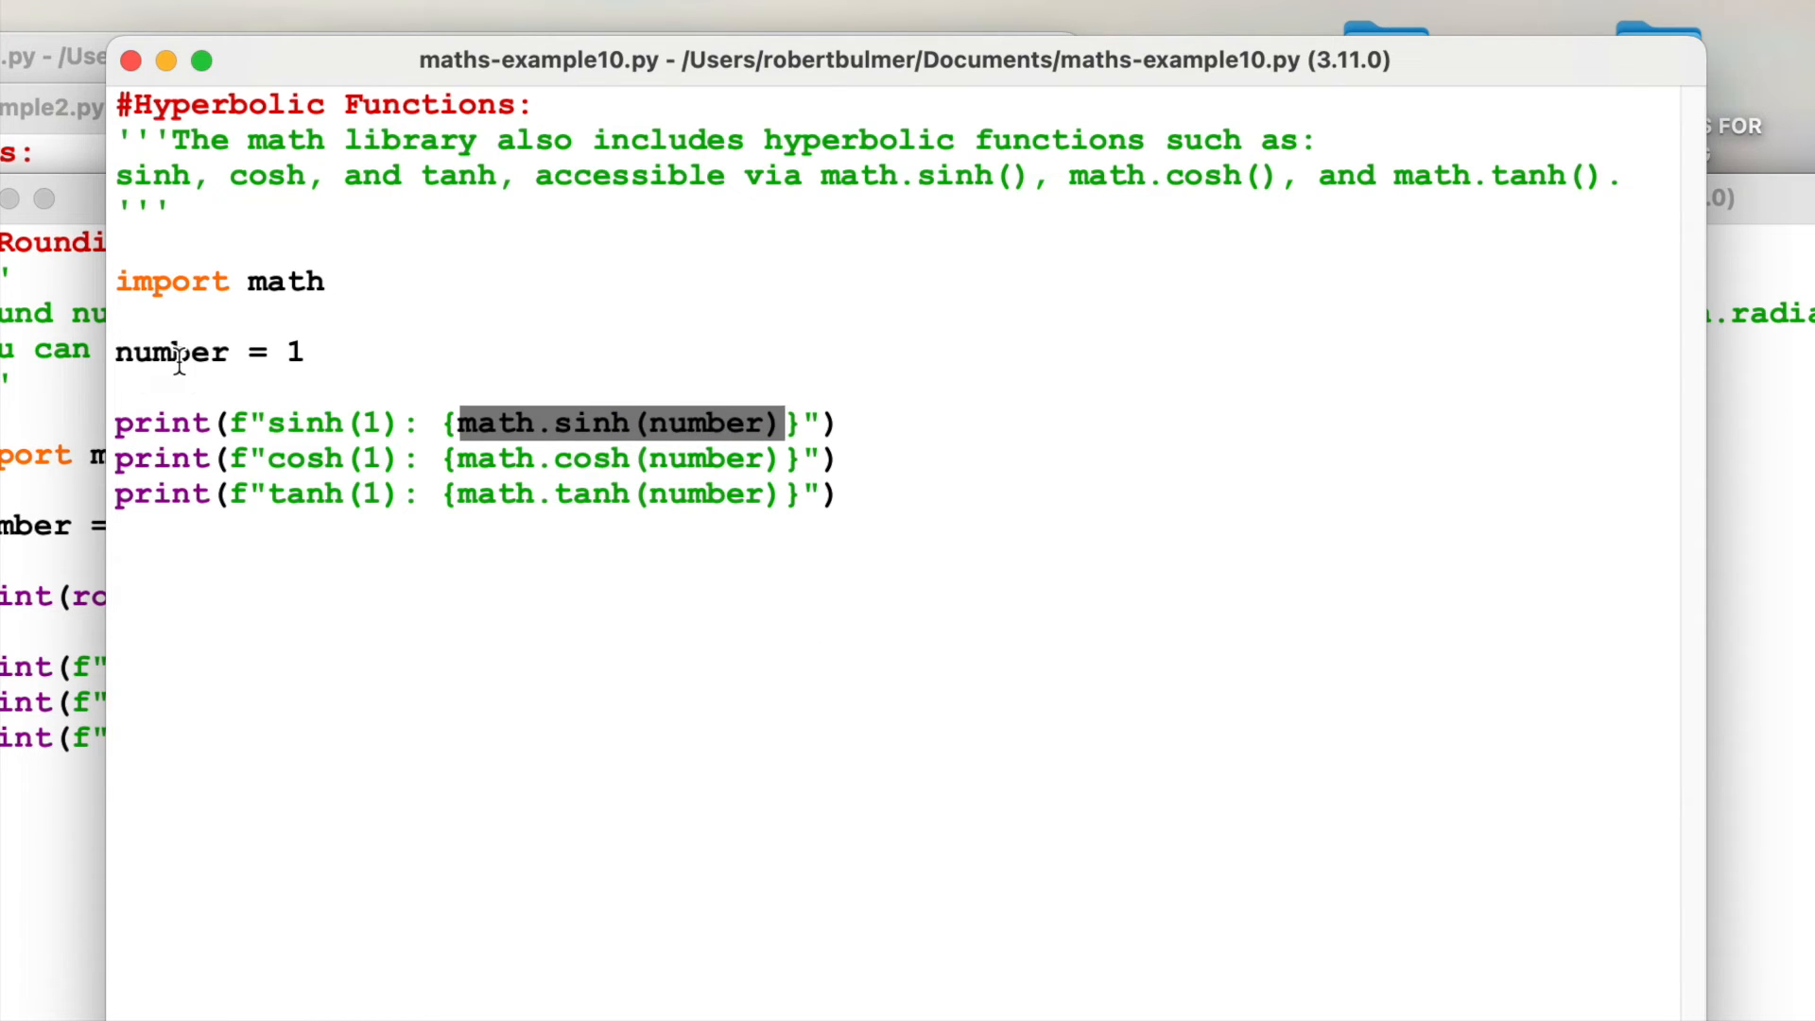
click(308, 351)
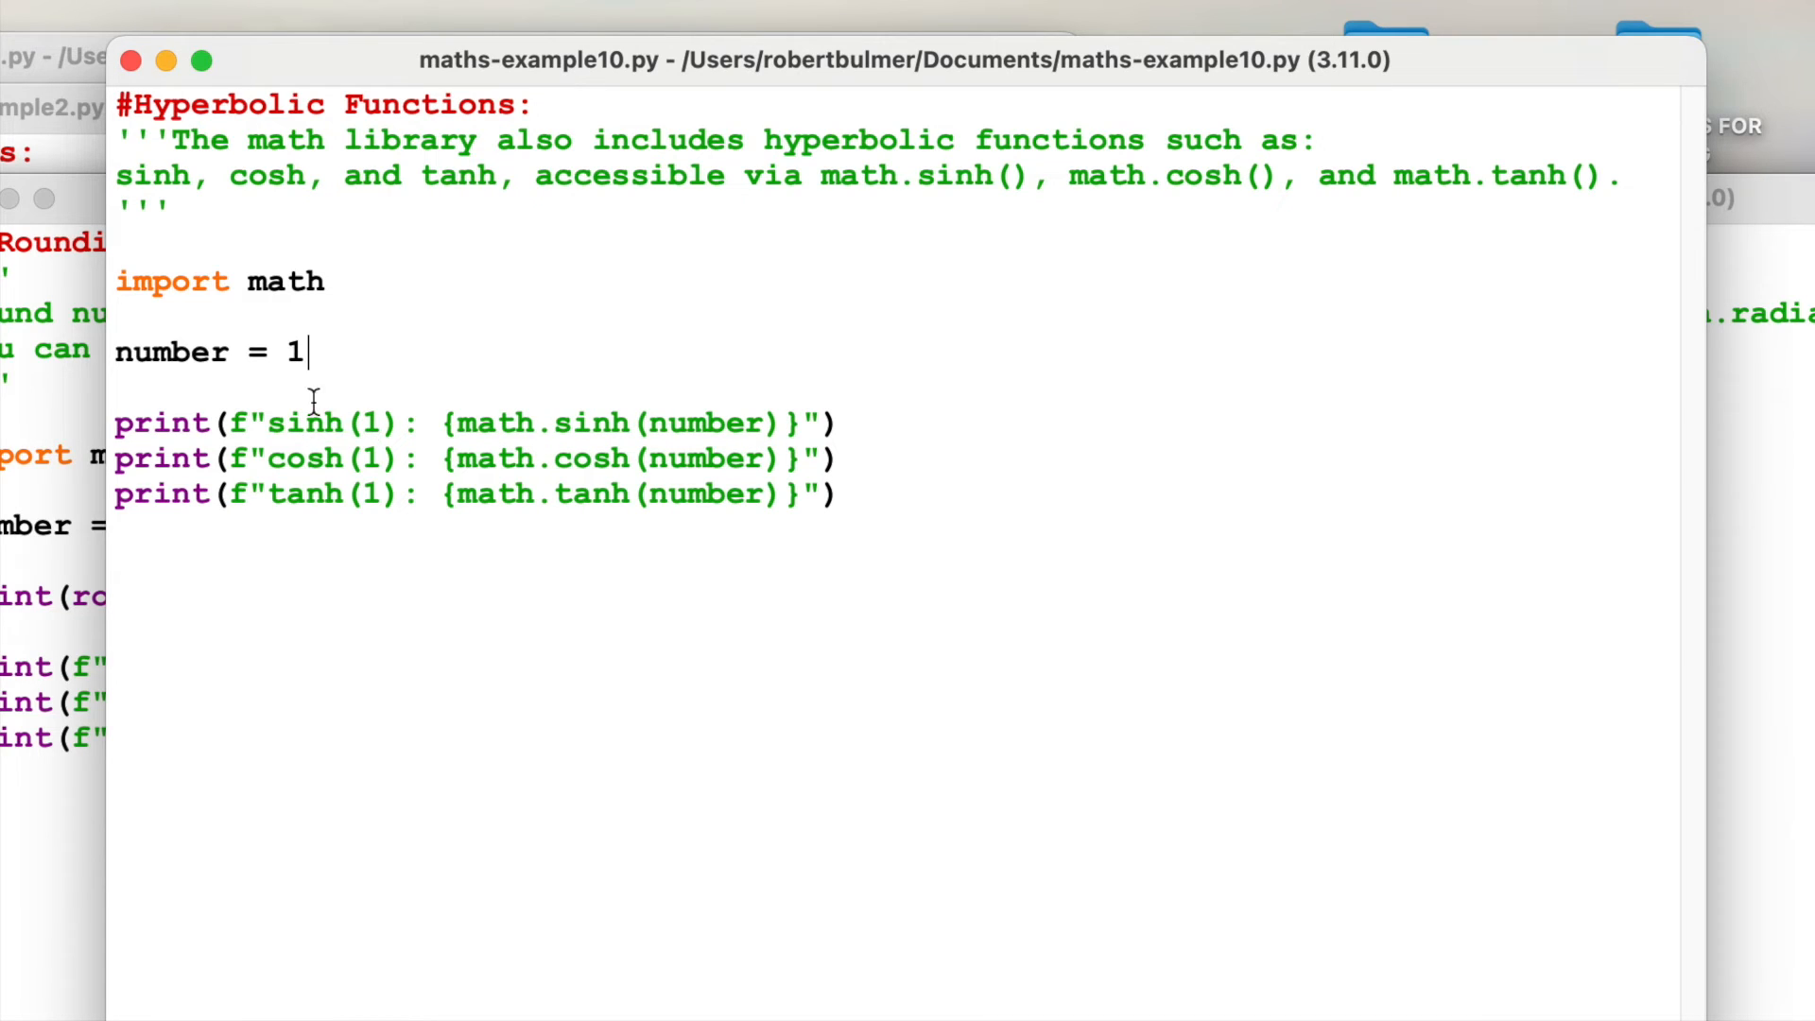
mouse_move(337, 465)
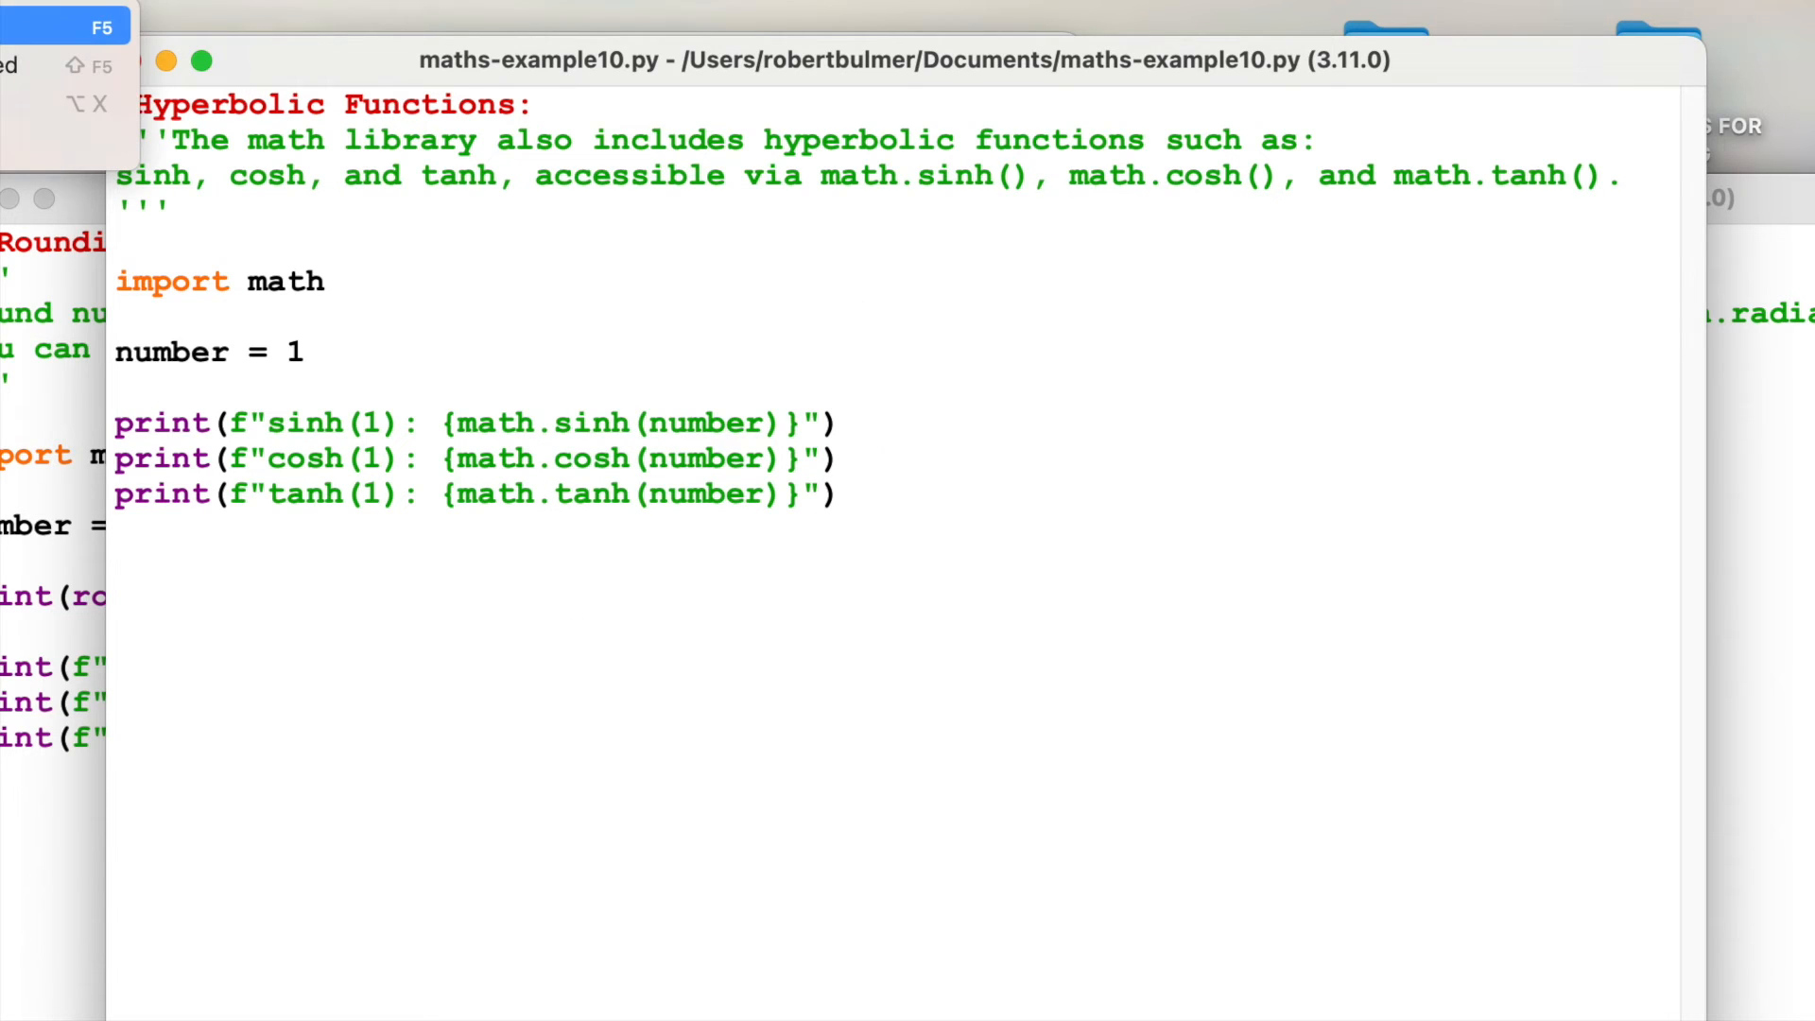
key(F5)
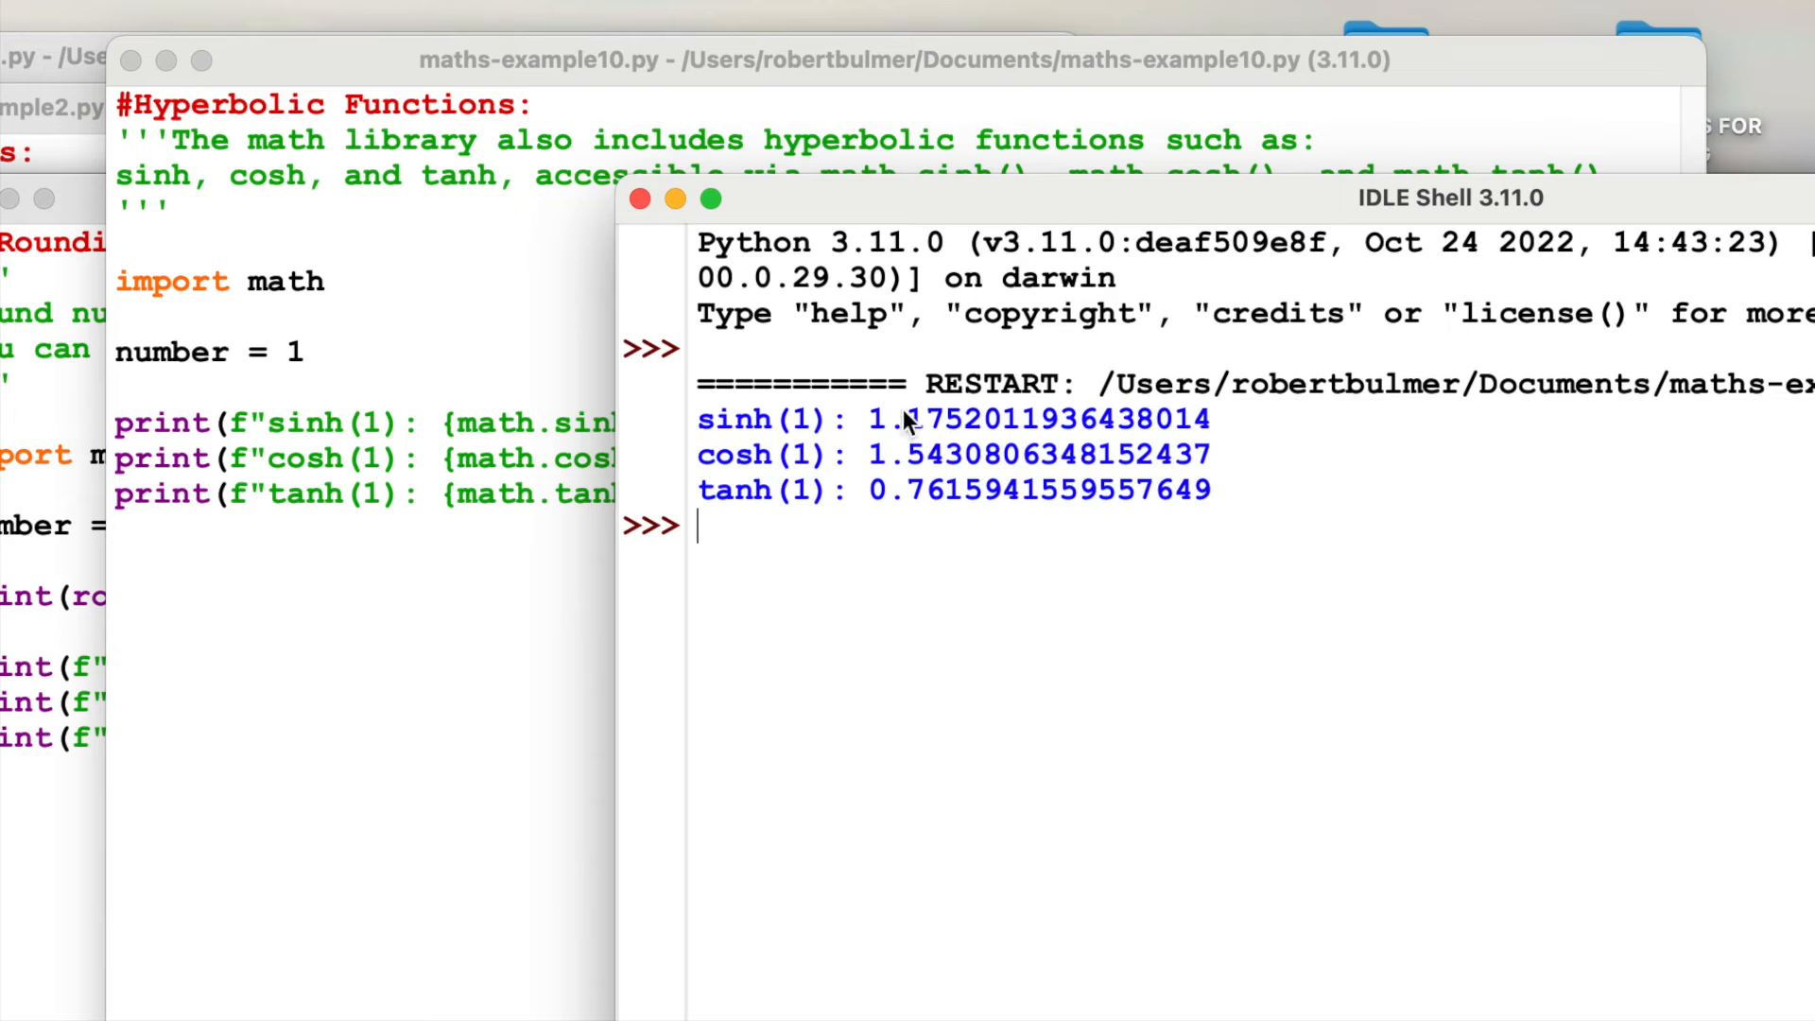
mouse_move(1467, 359)
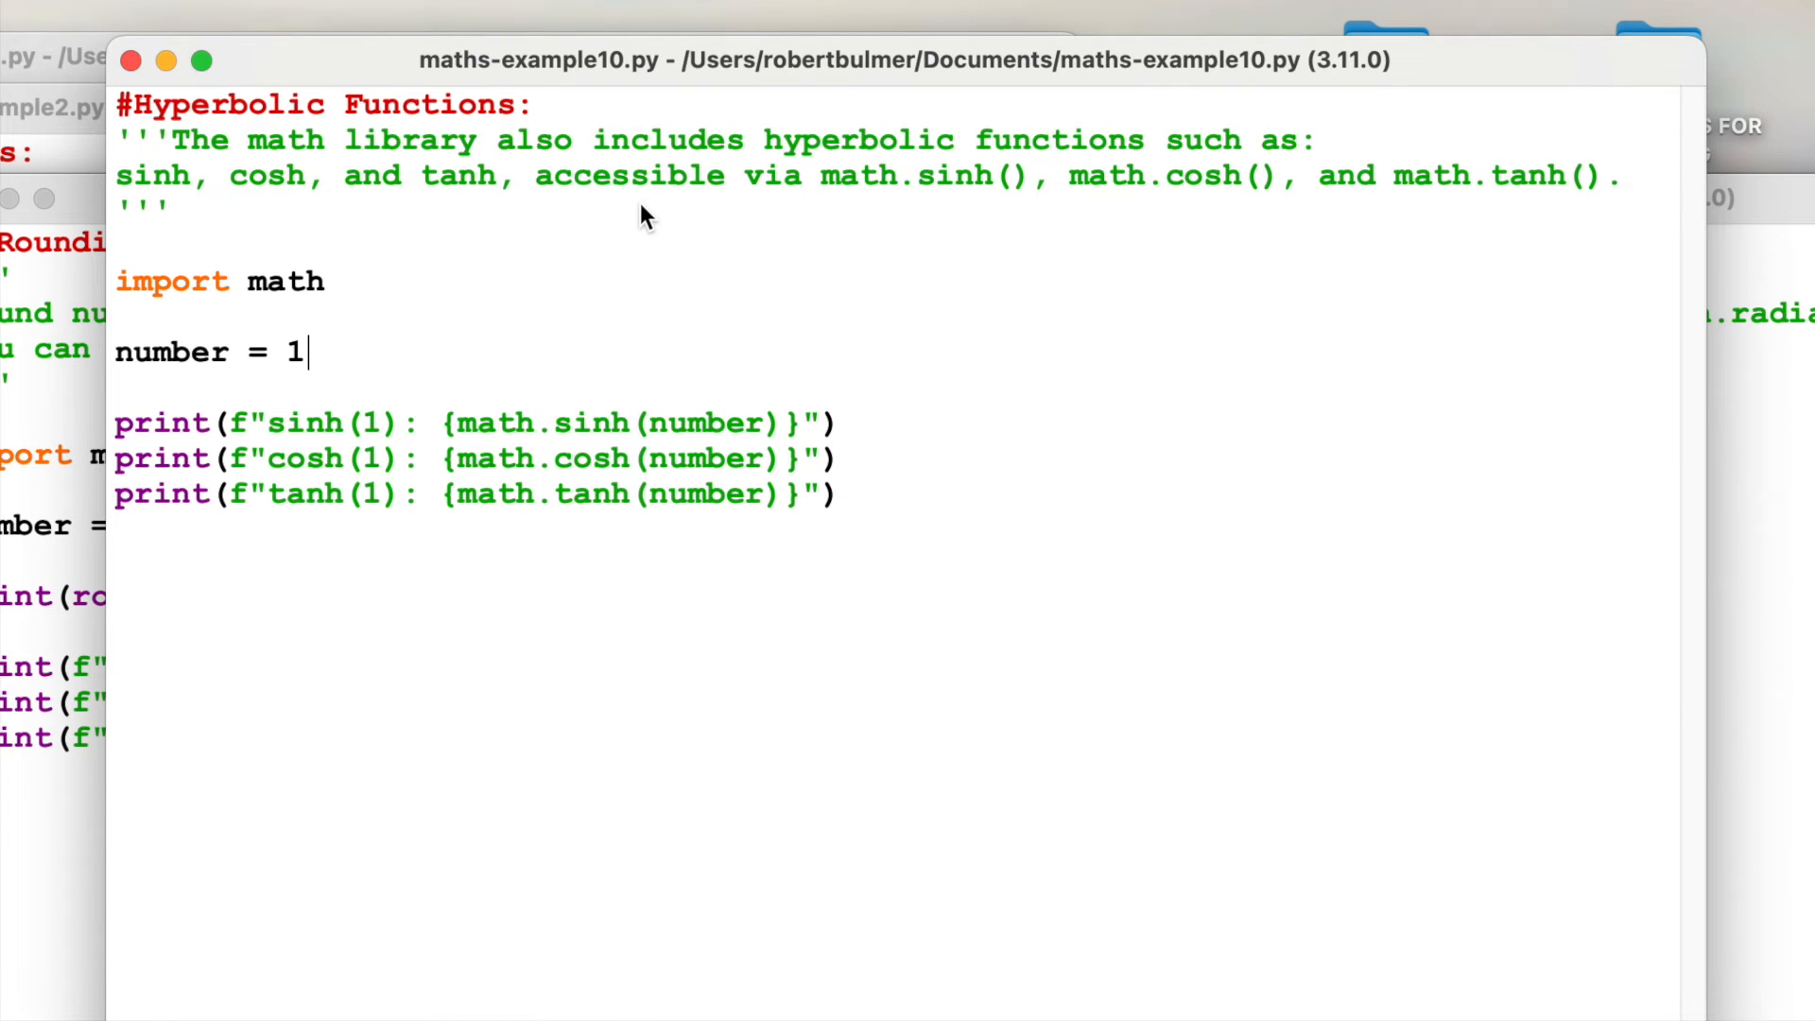
mouse_move(752, 781)
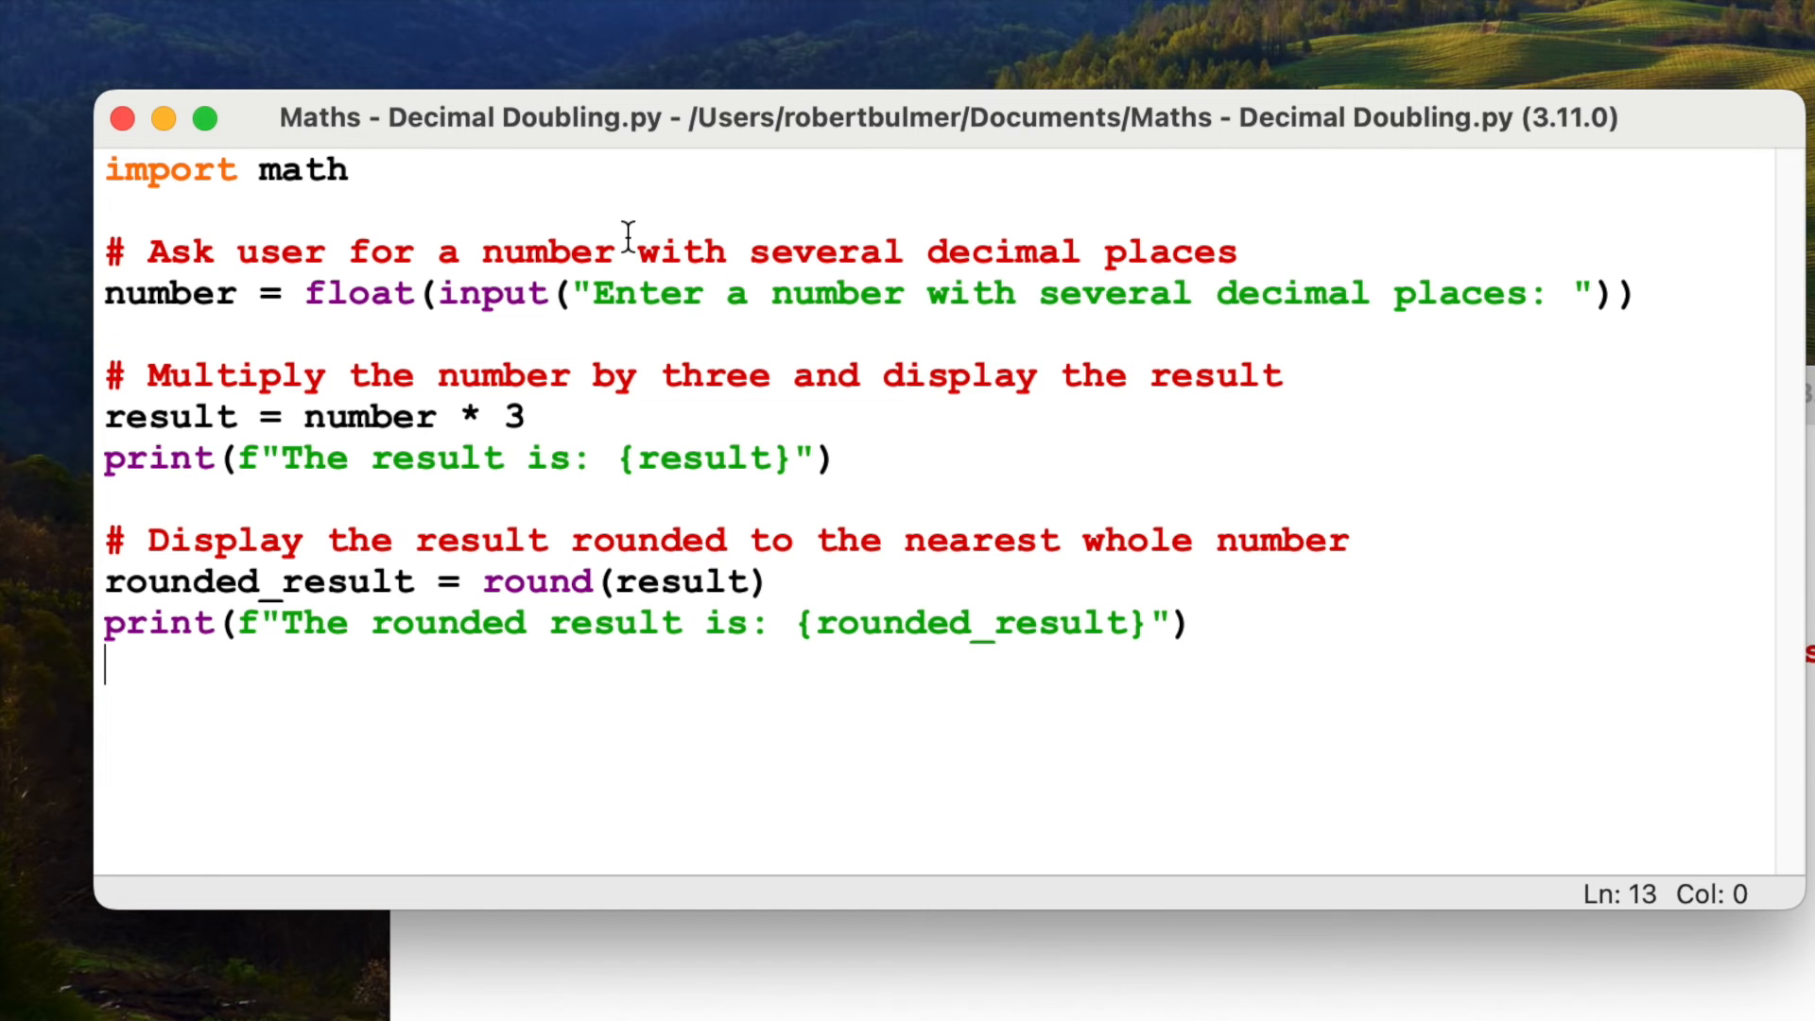
mouse_move(503, 163)
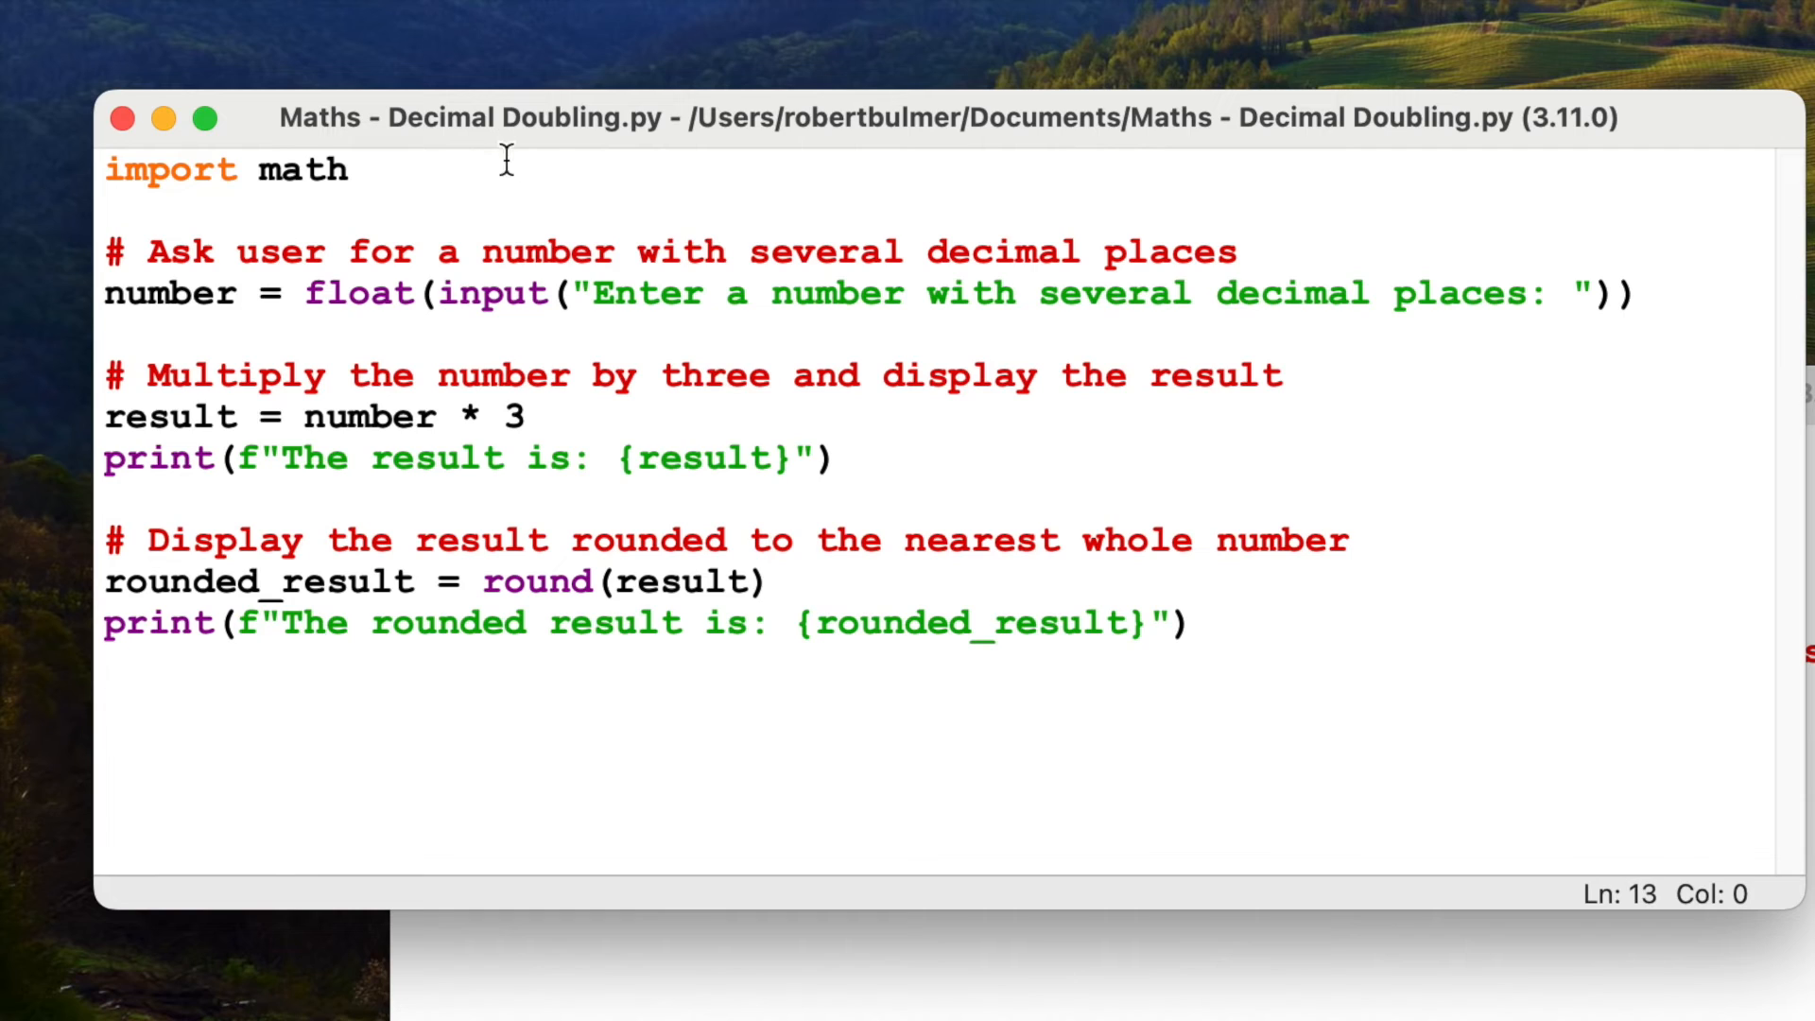
mouse_move(443, 195)
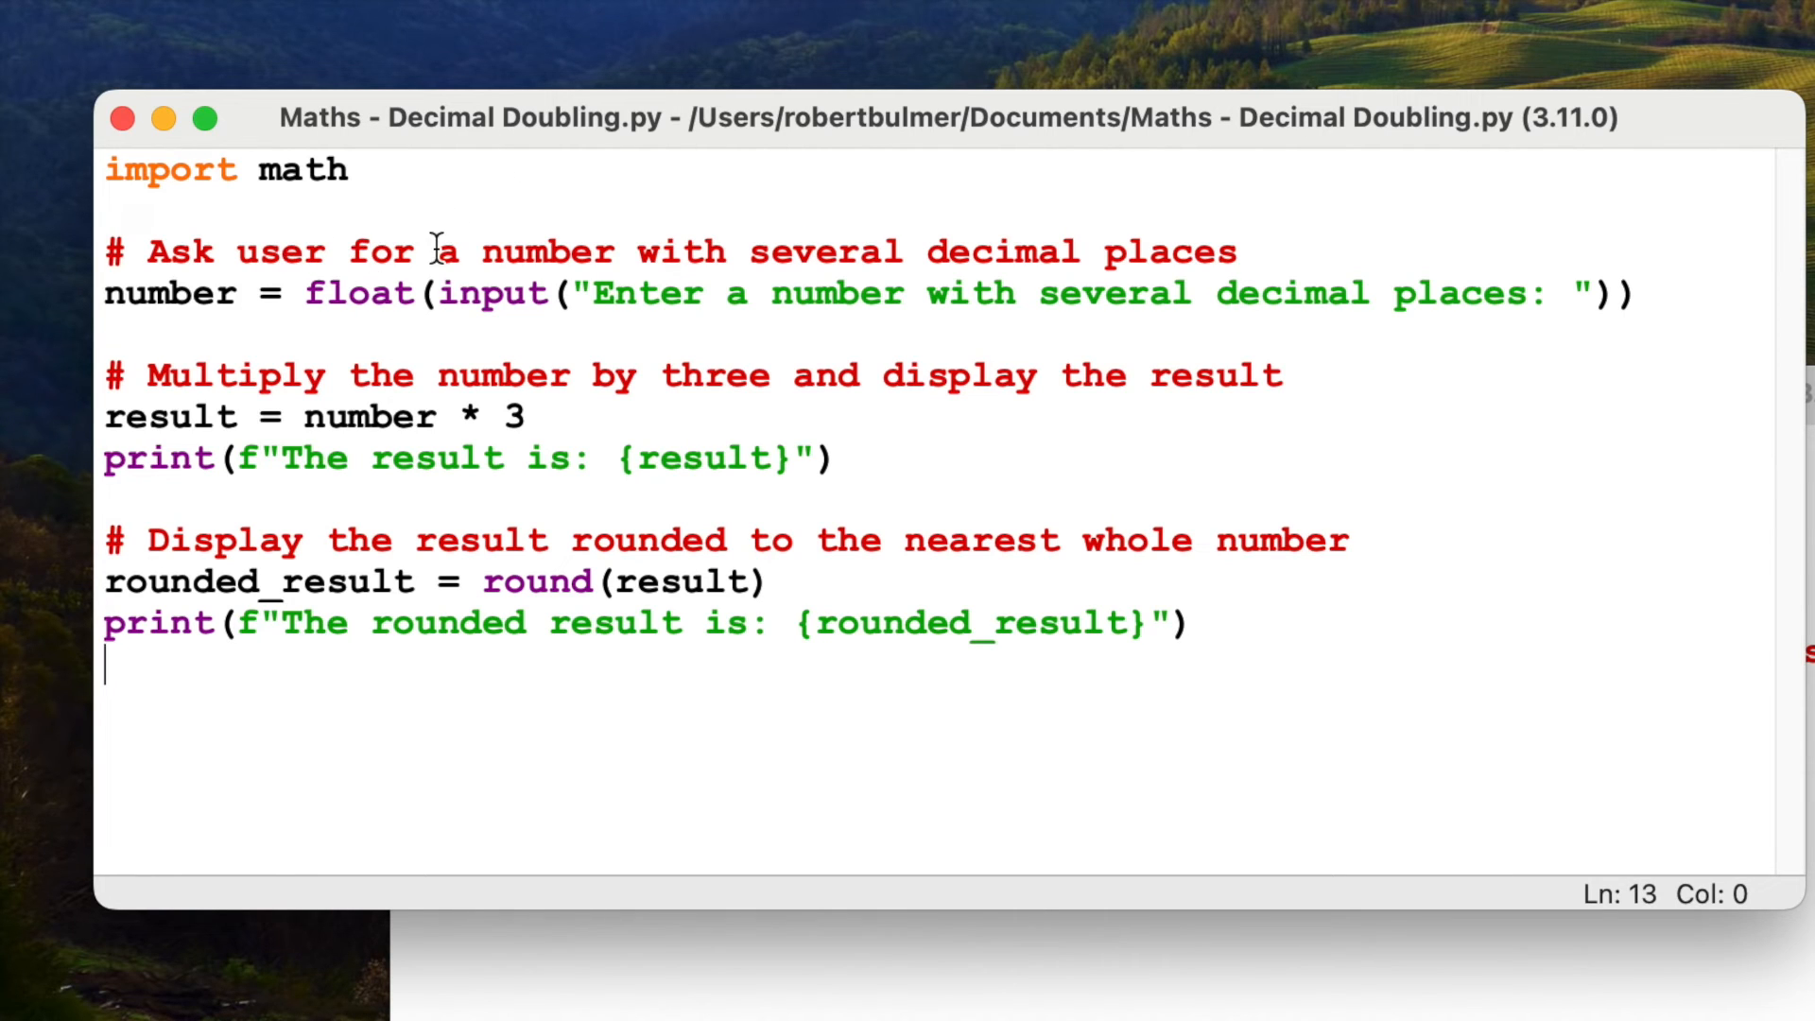
mouse_move(1201, 220)
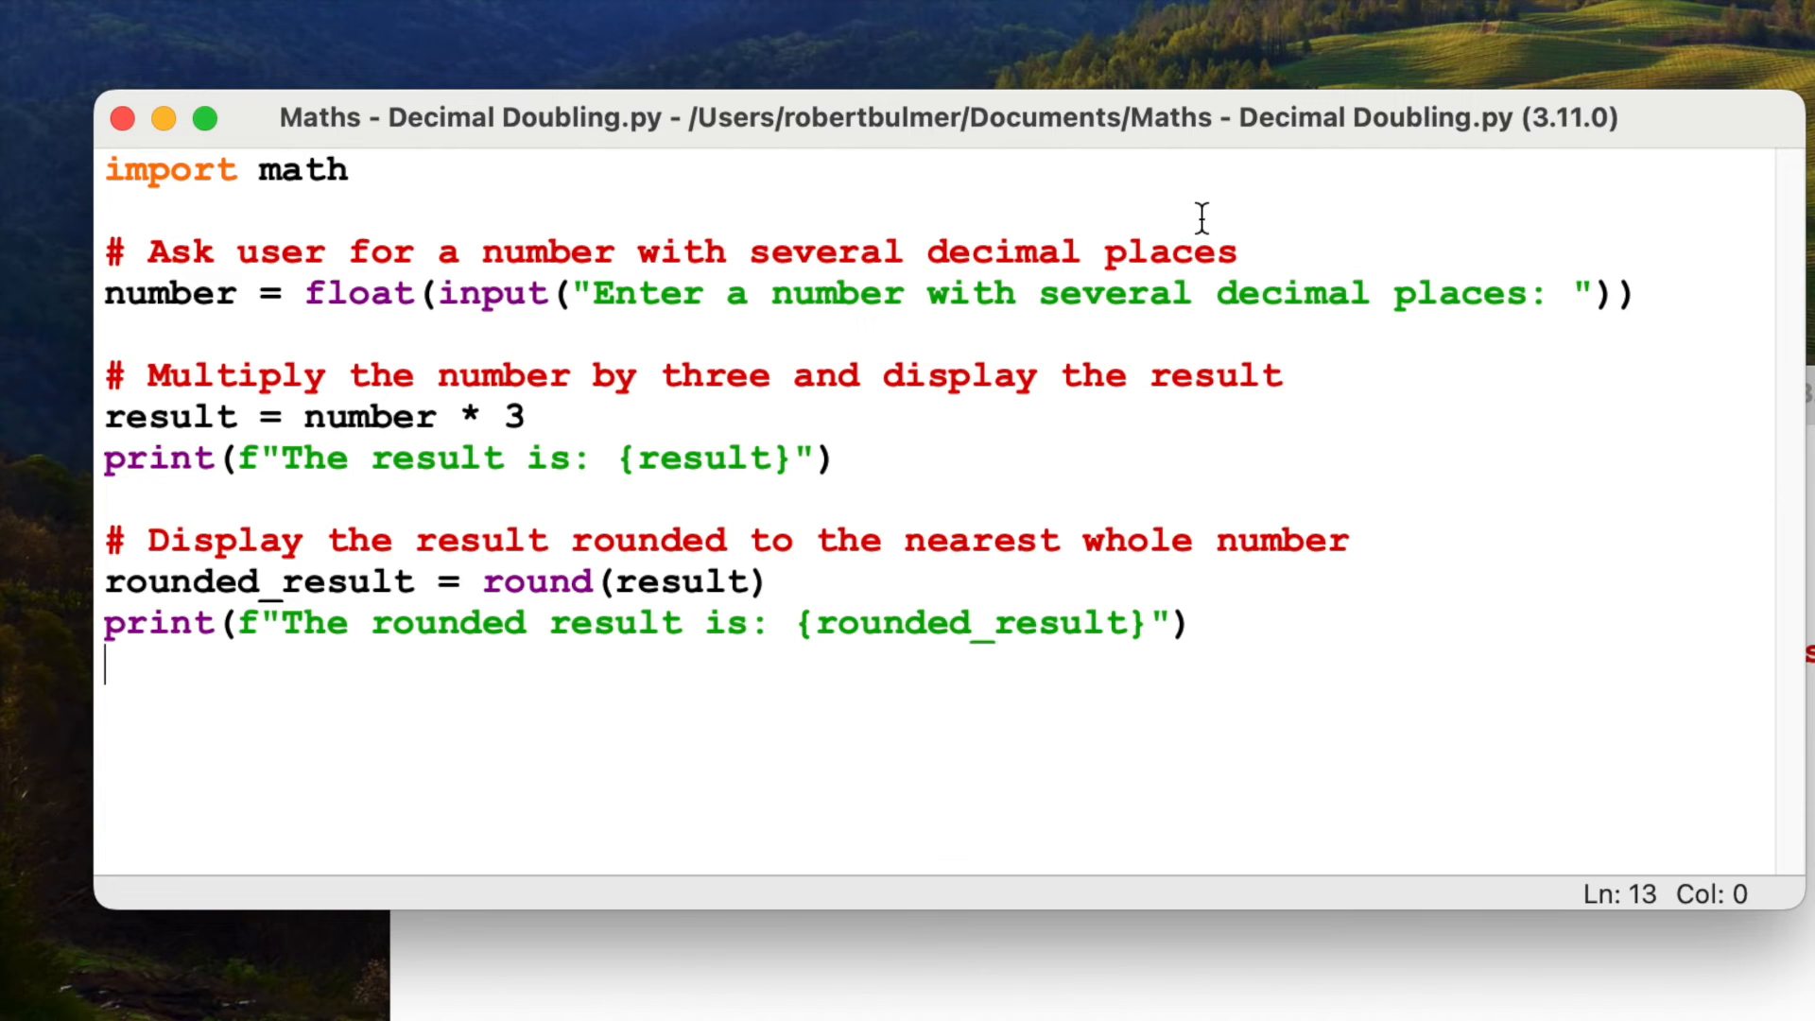
mouse_move(361, 274)
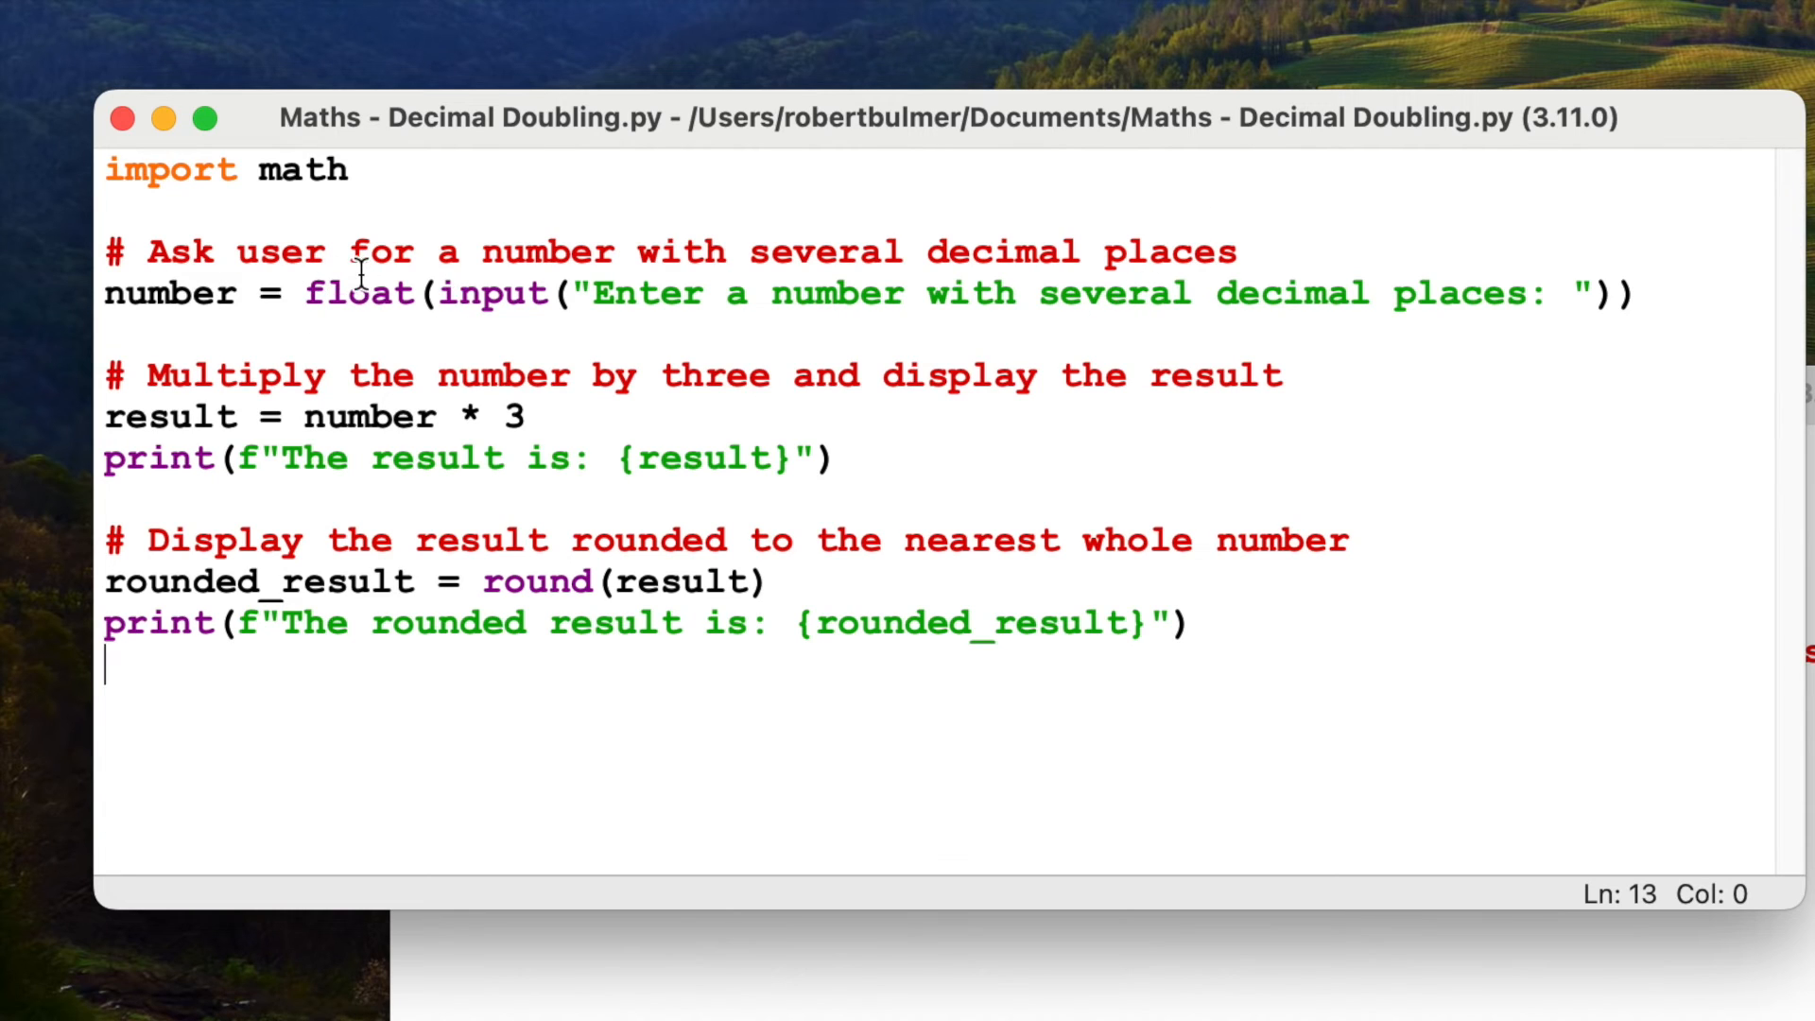
double_click(359, 293)
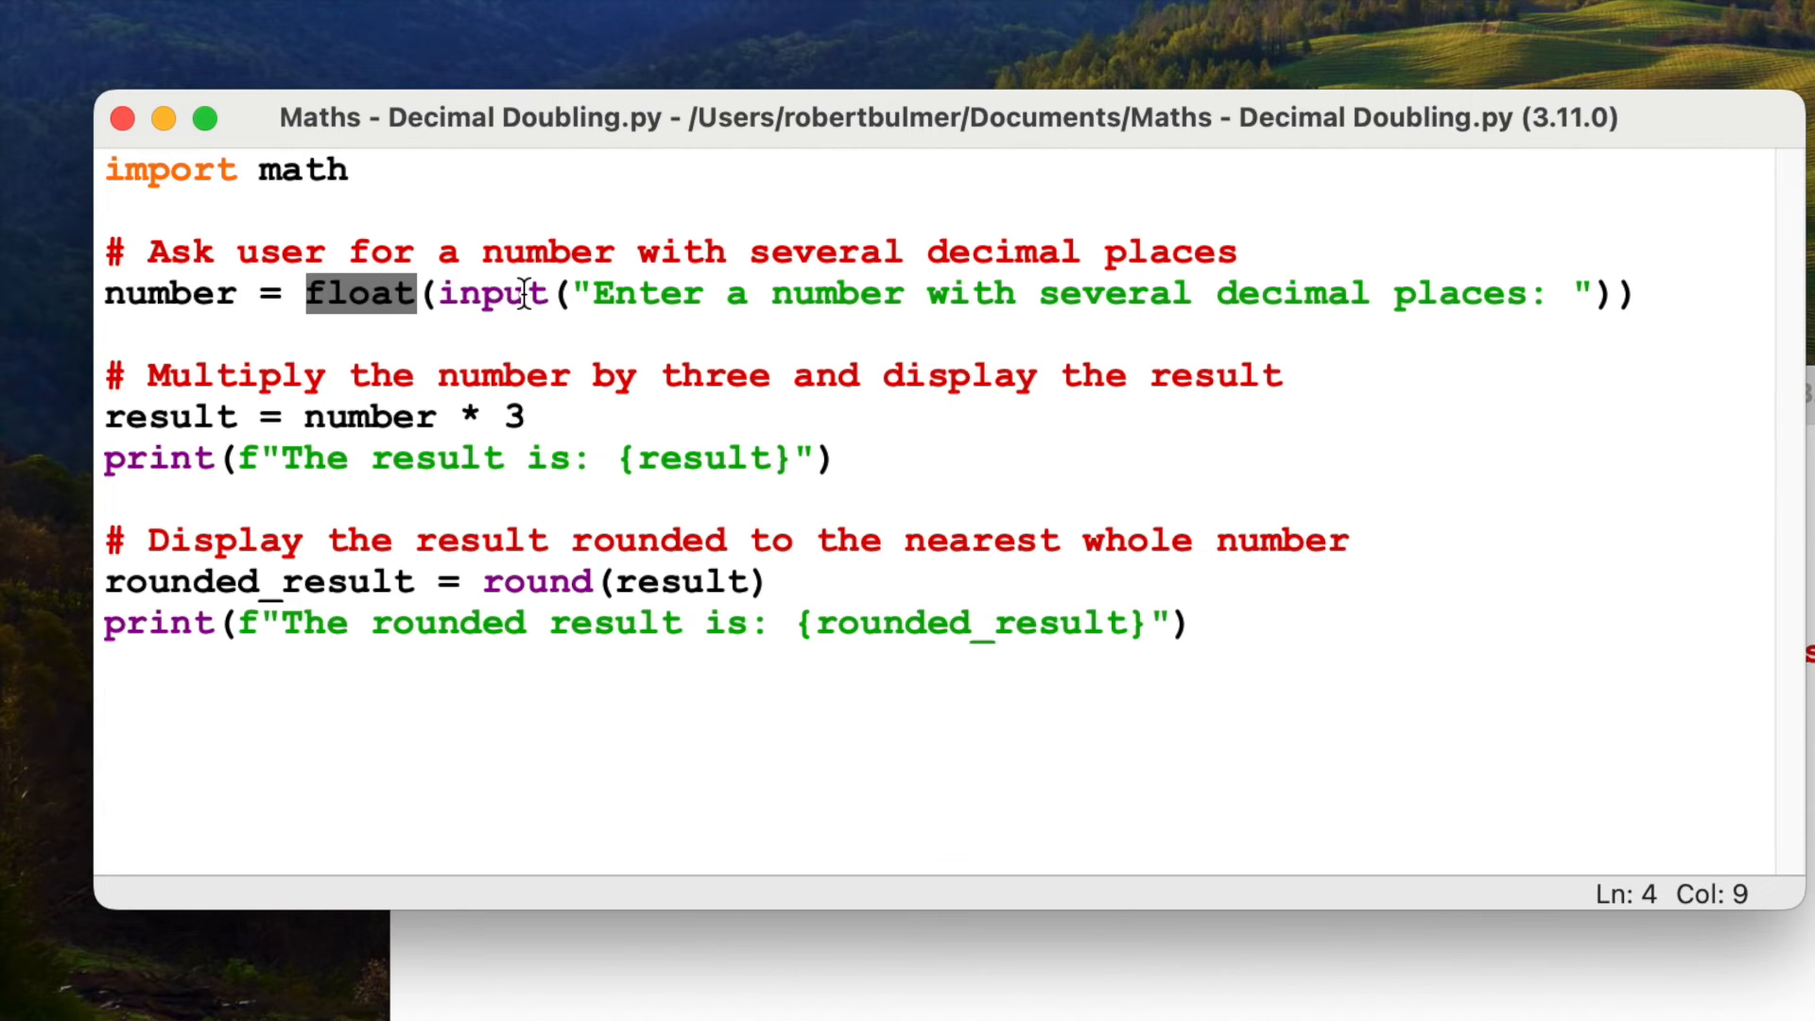
mouse_move(1649, 293)
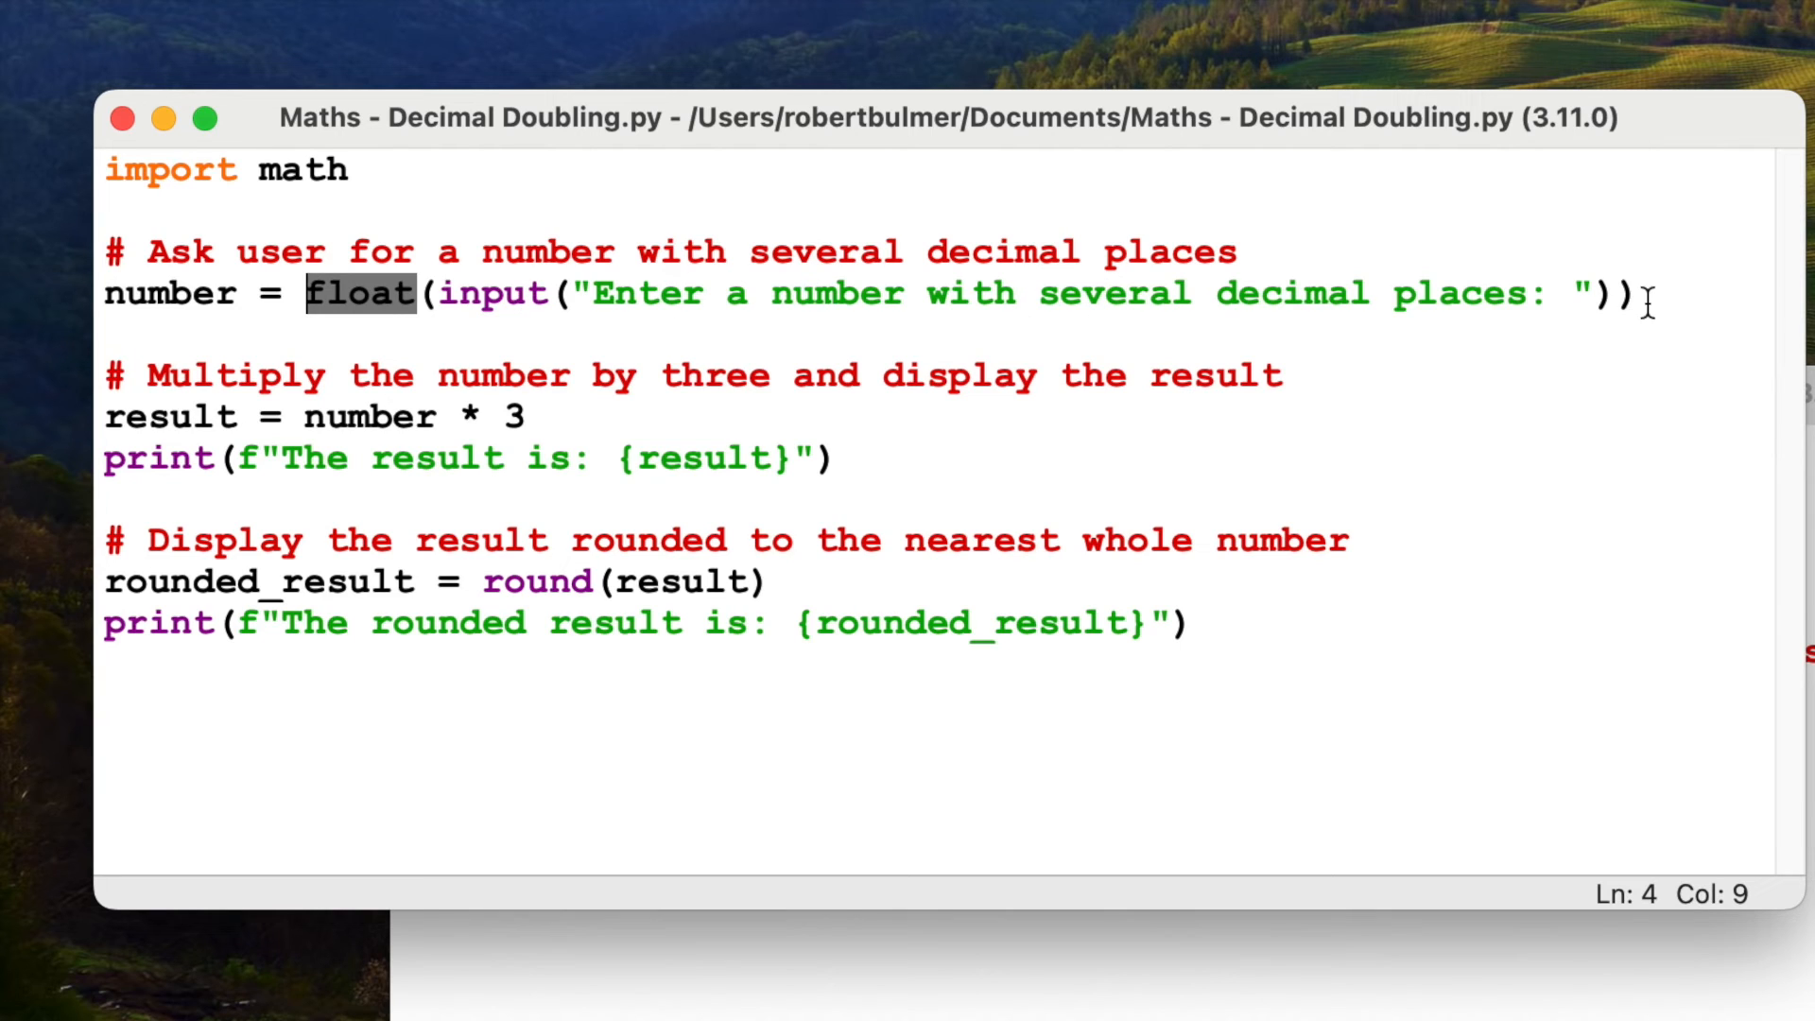
click(1609, 293)
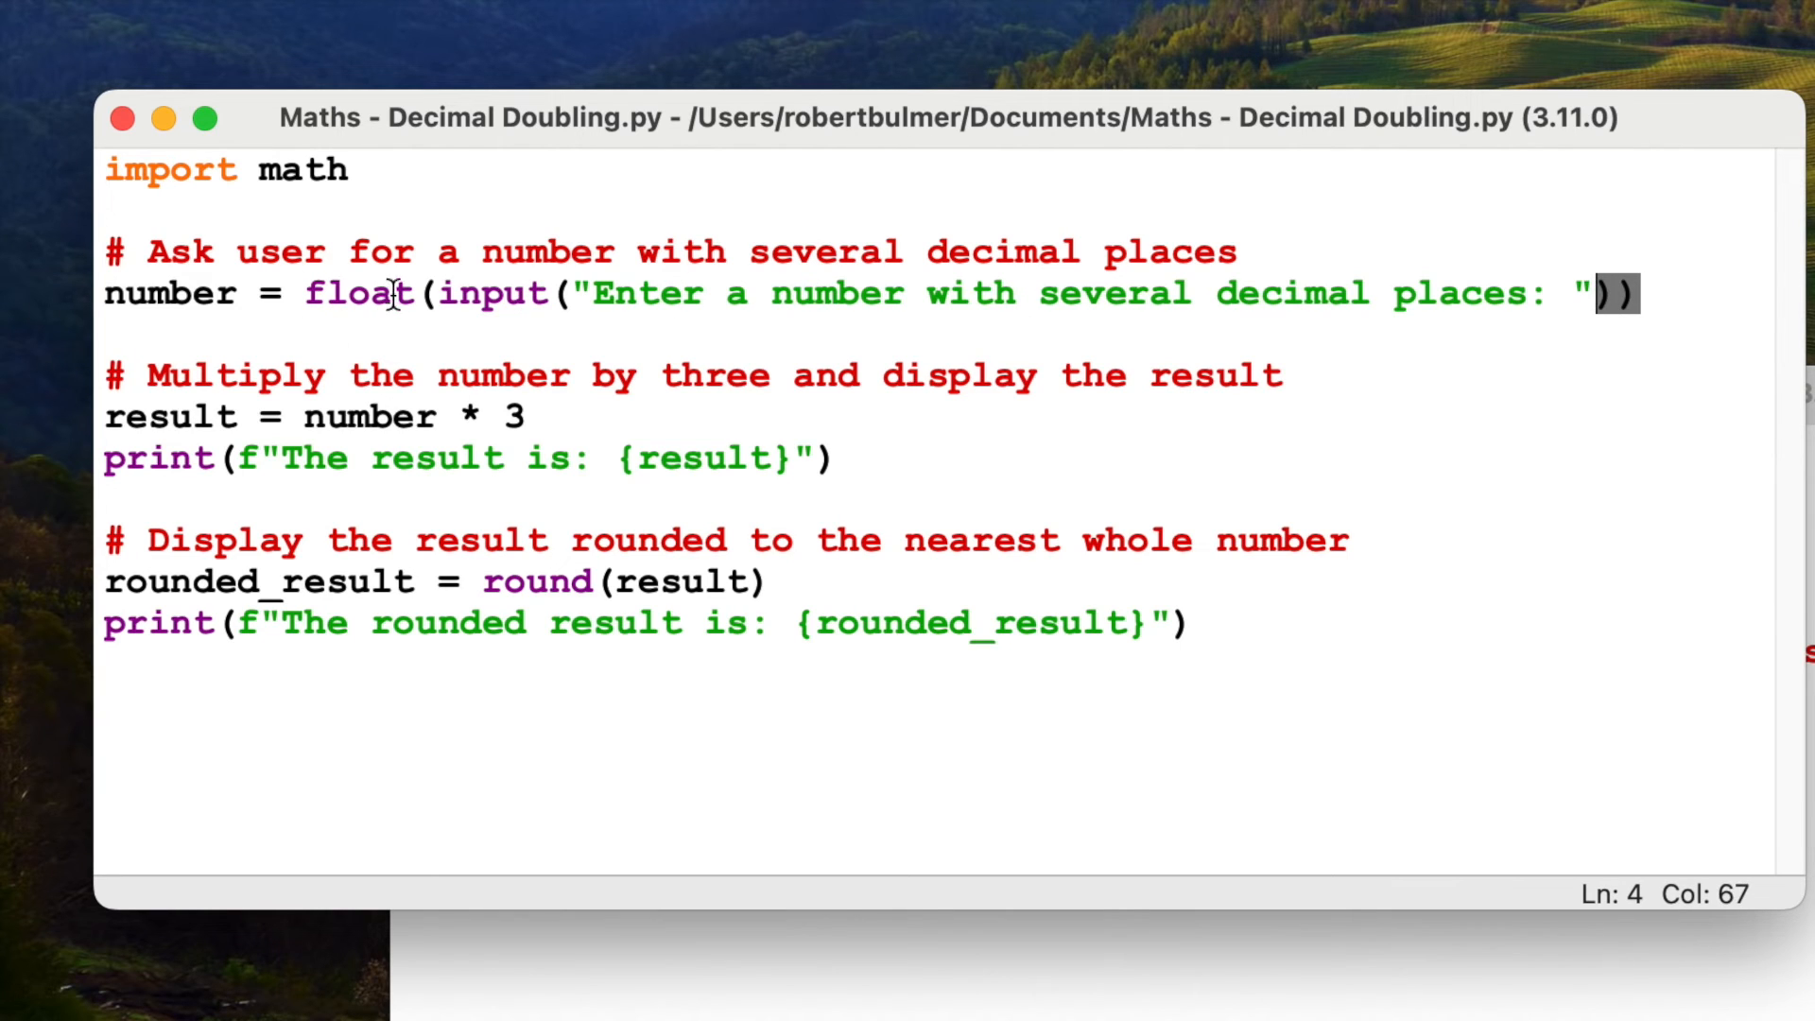
mouse_move(611, 399)
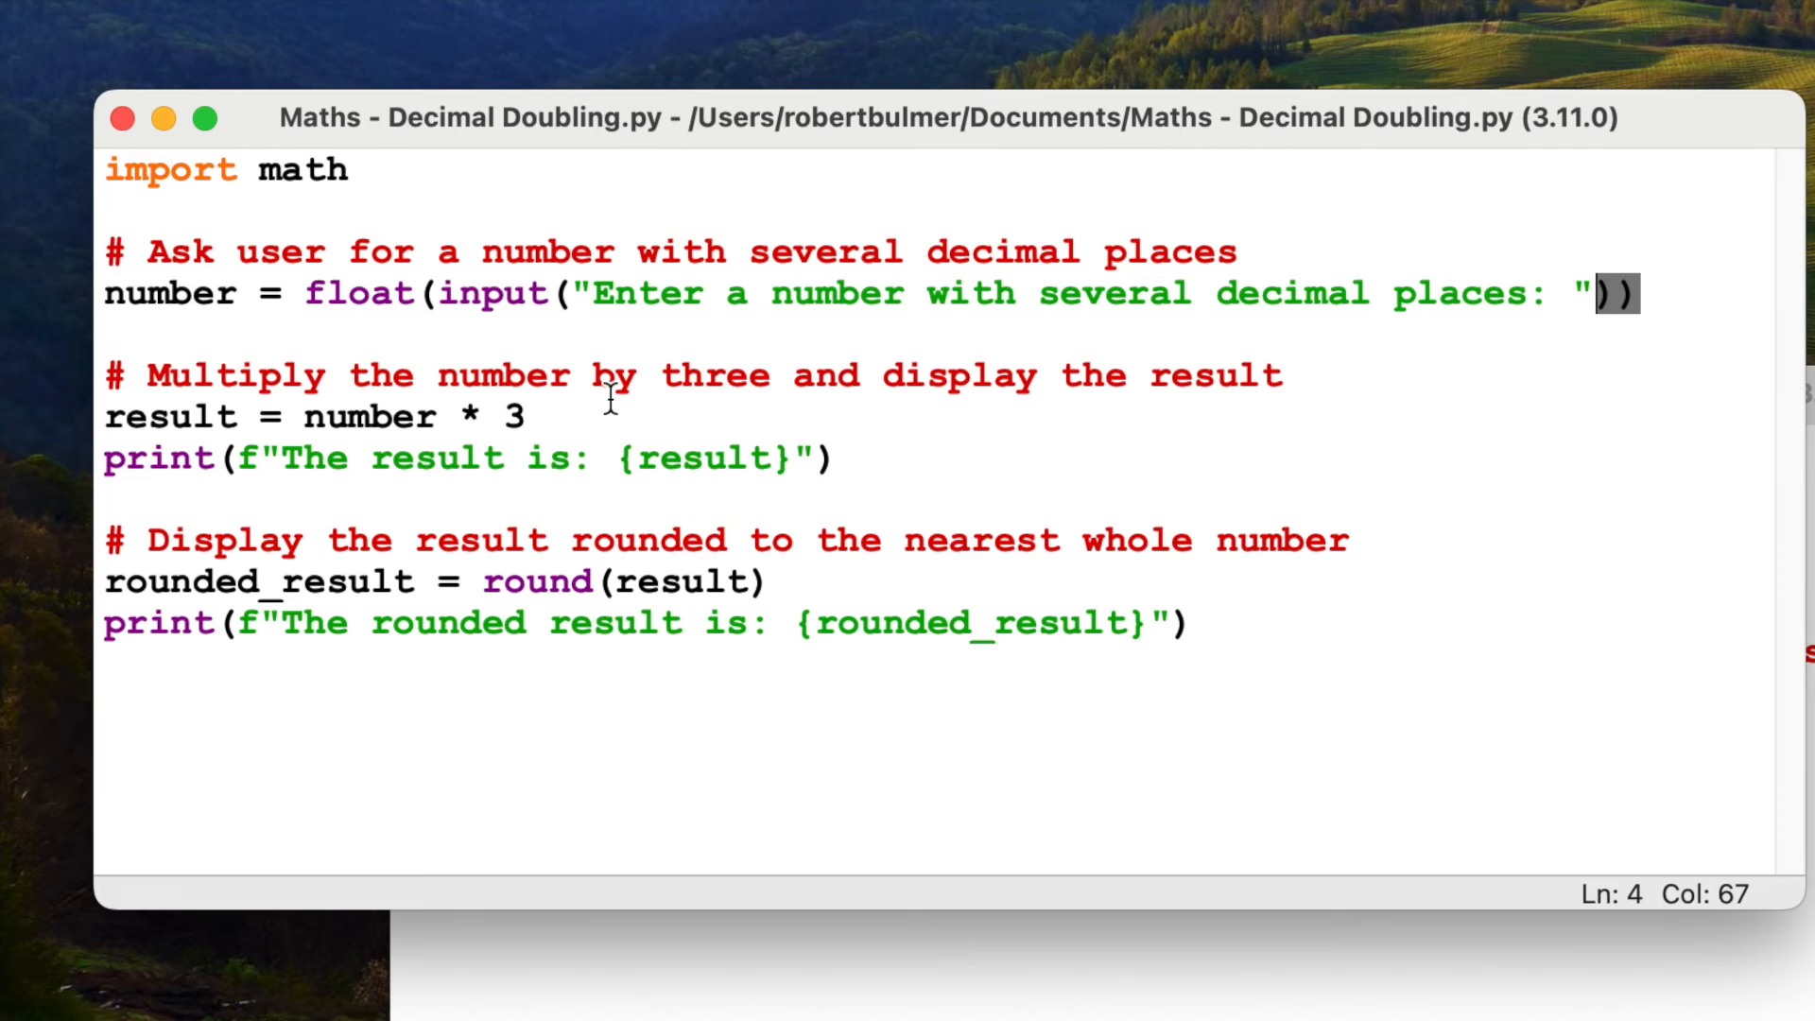
mouse_move(656, 431)
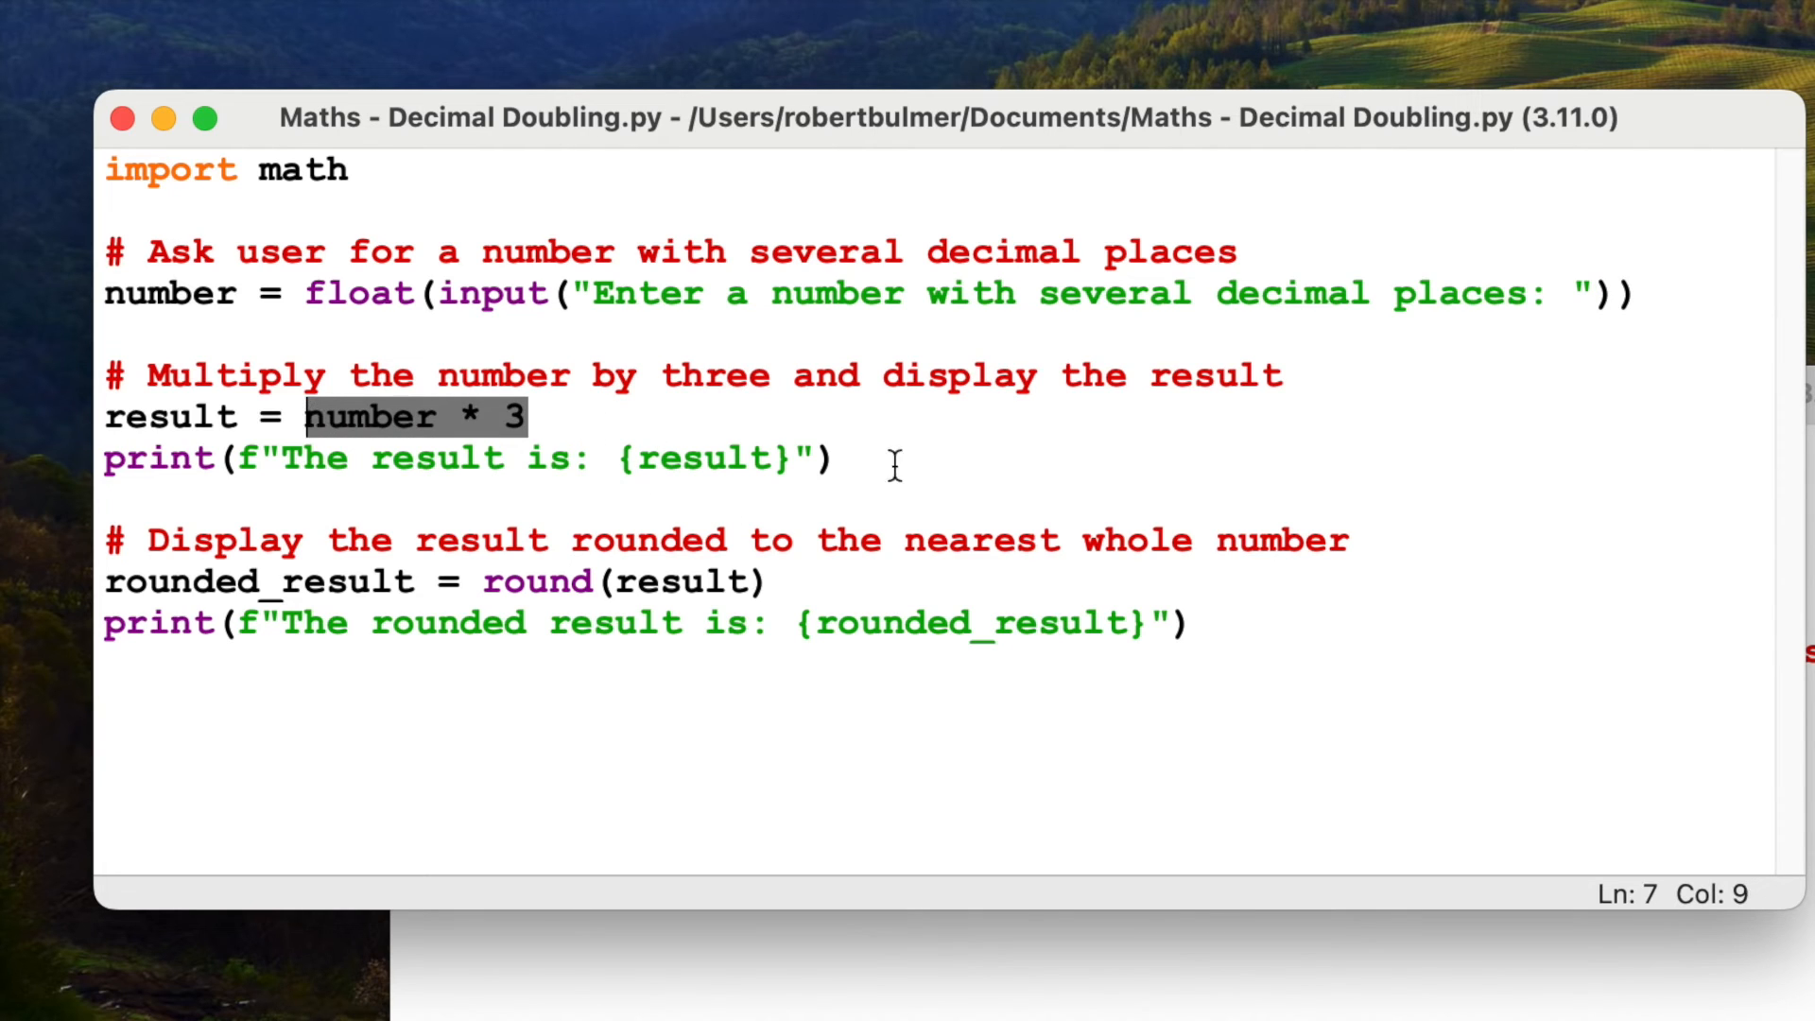
click(303, 580)
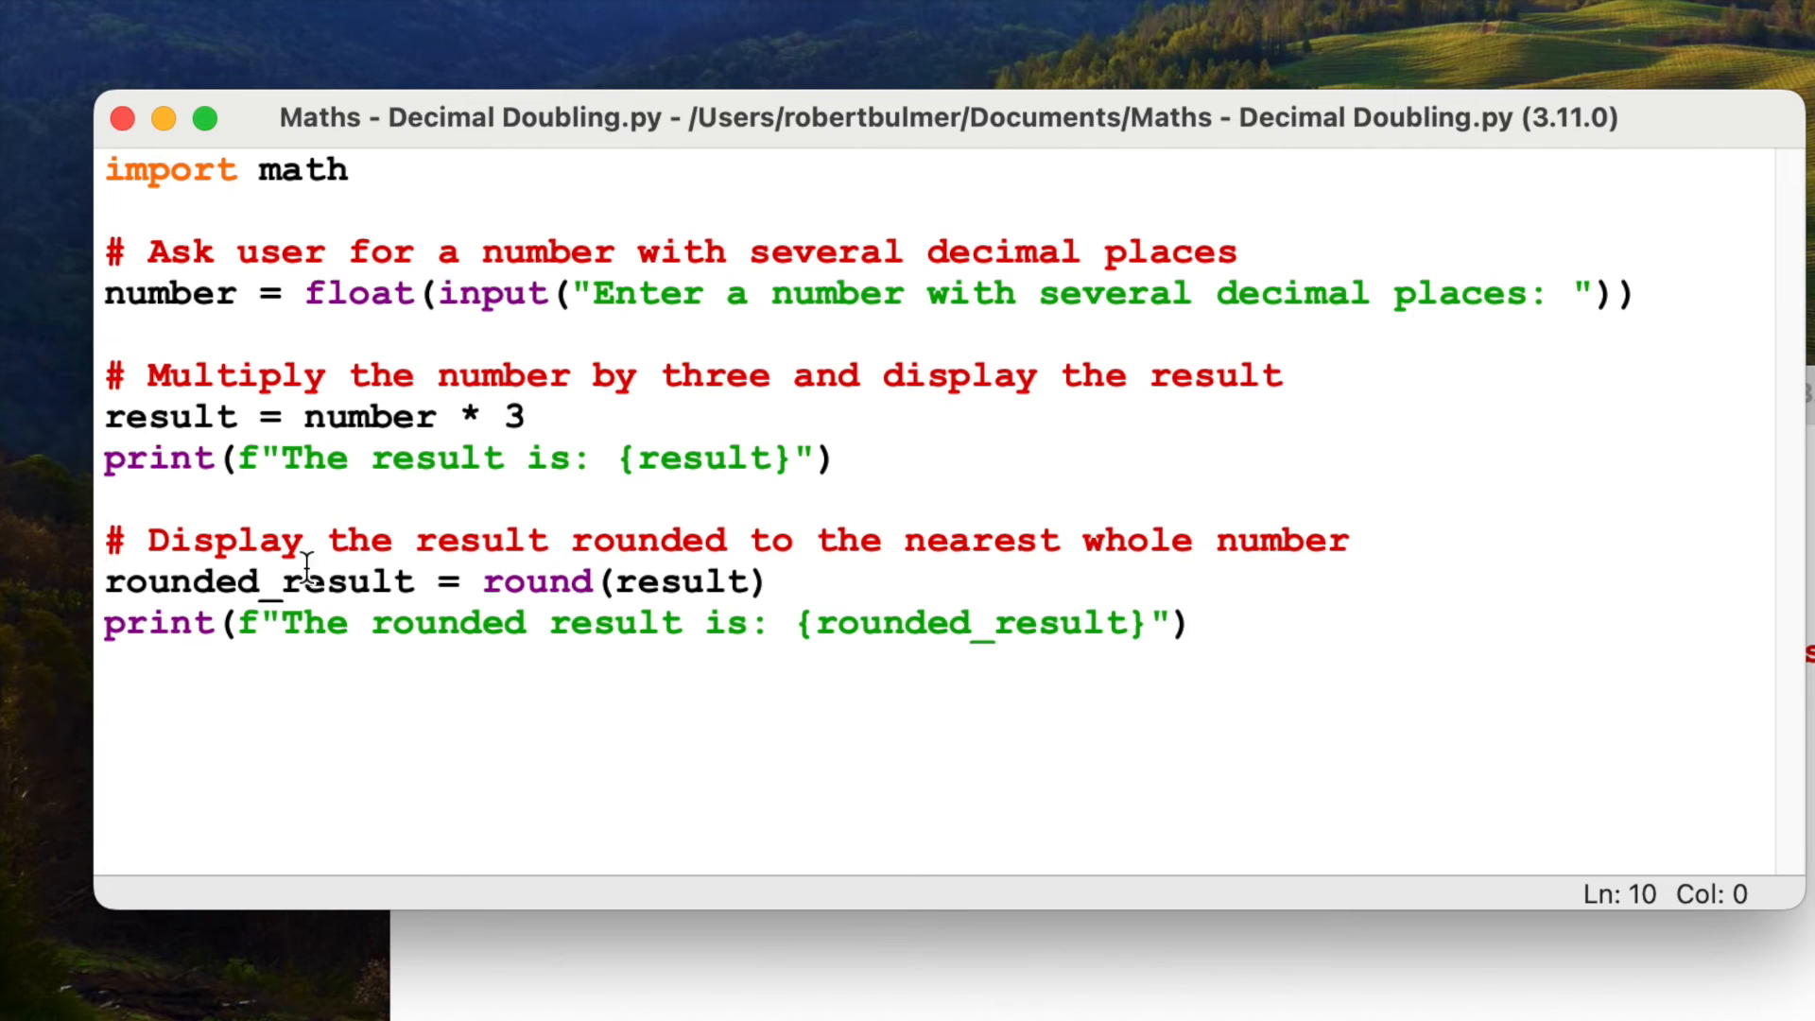
mouse_move(210, 602)
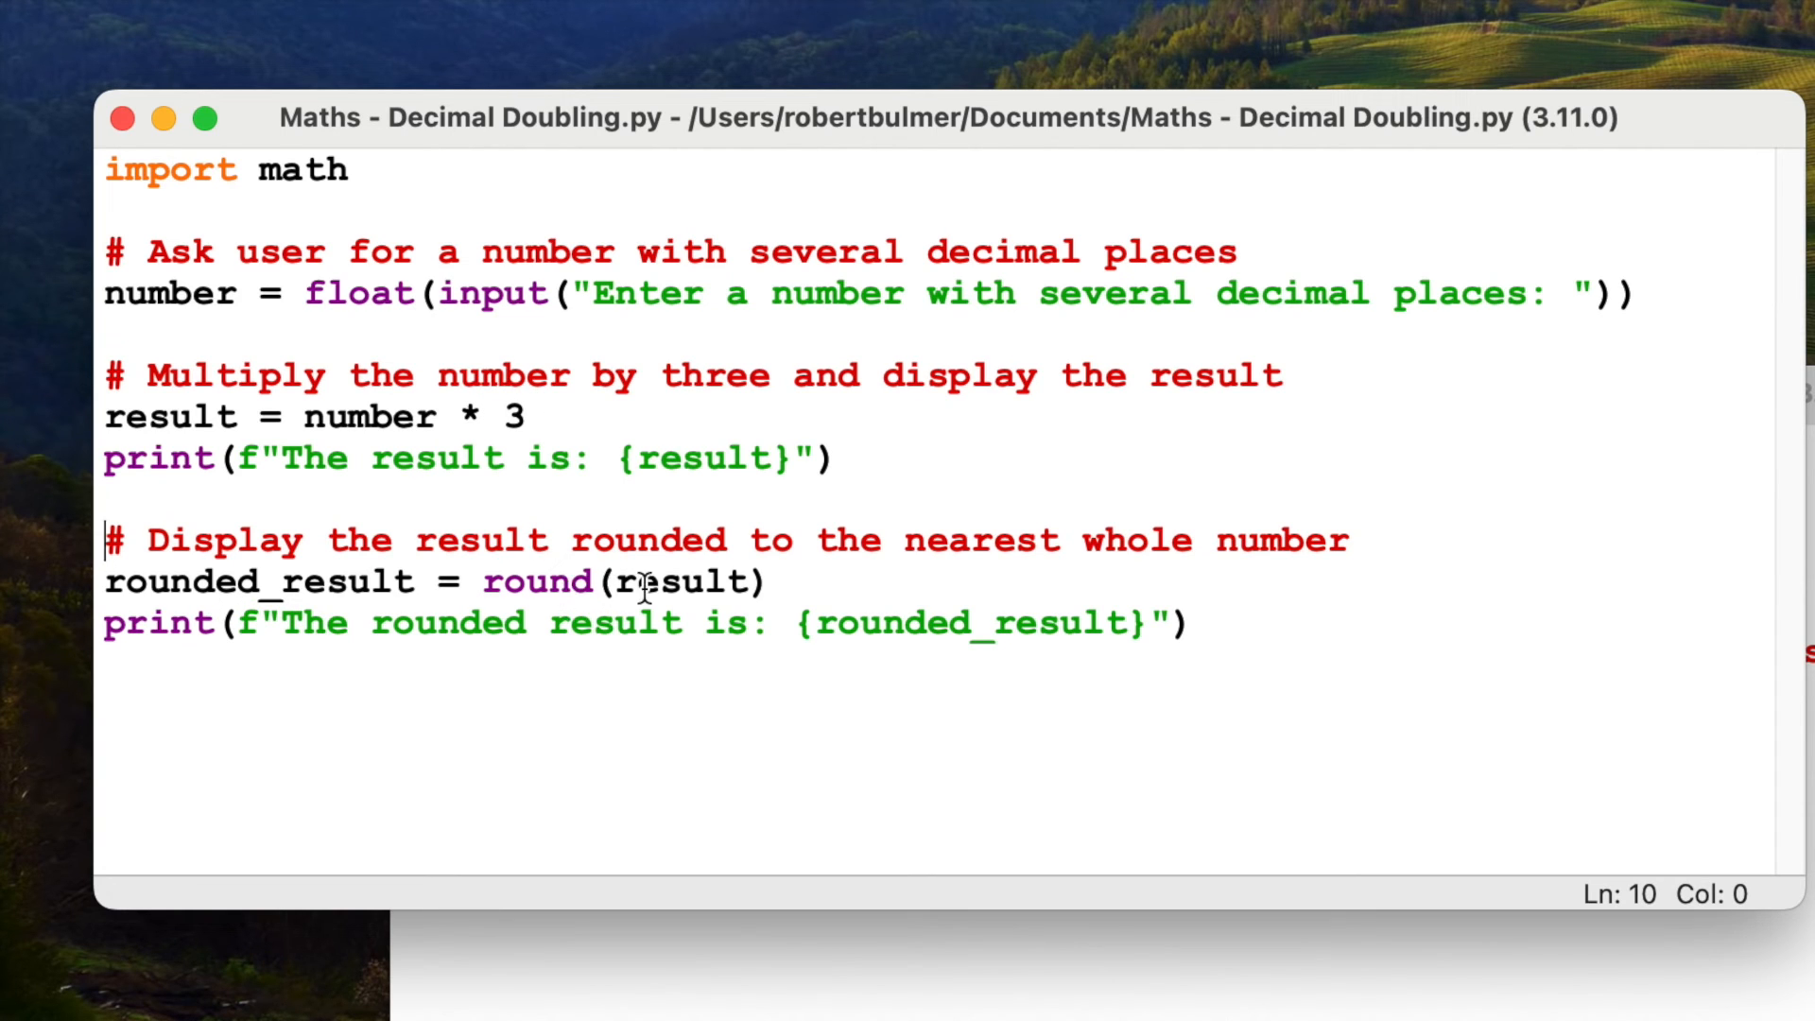
mouse_move(425, 522)
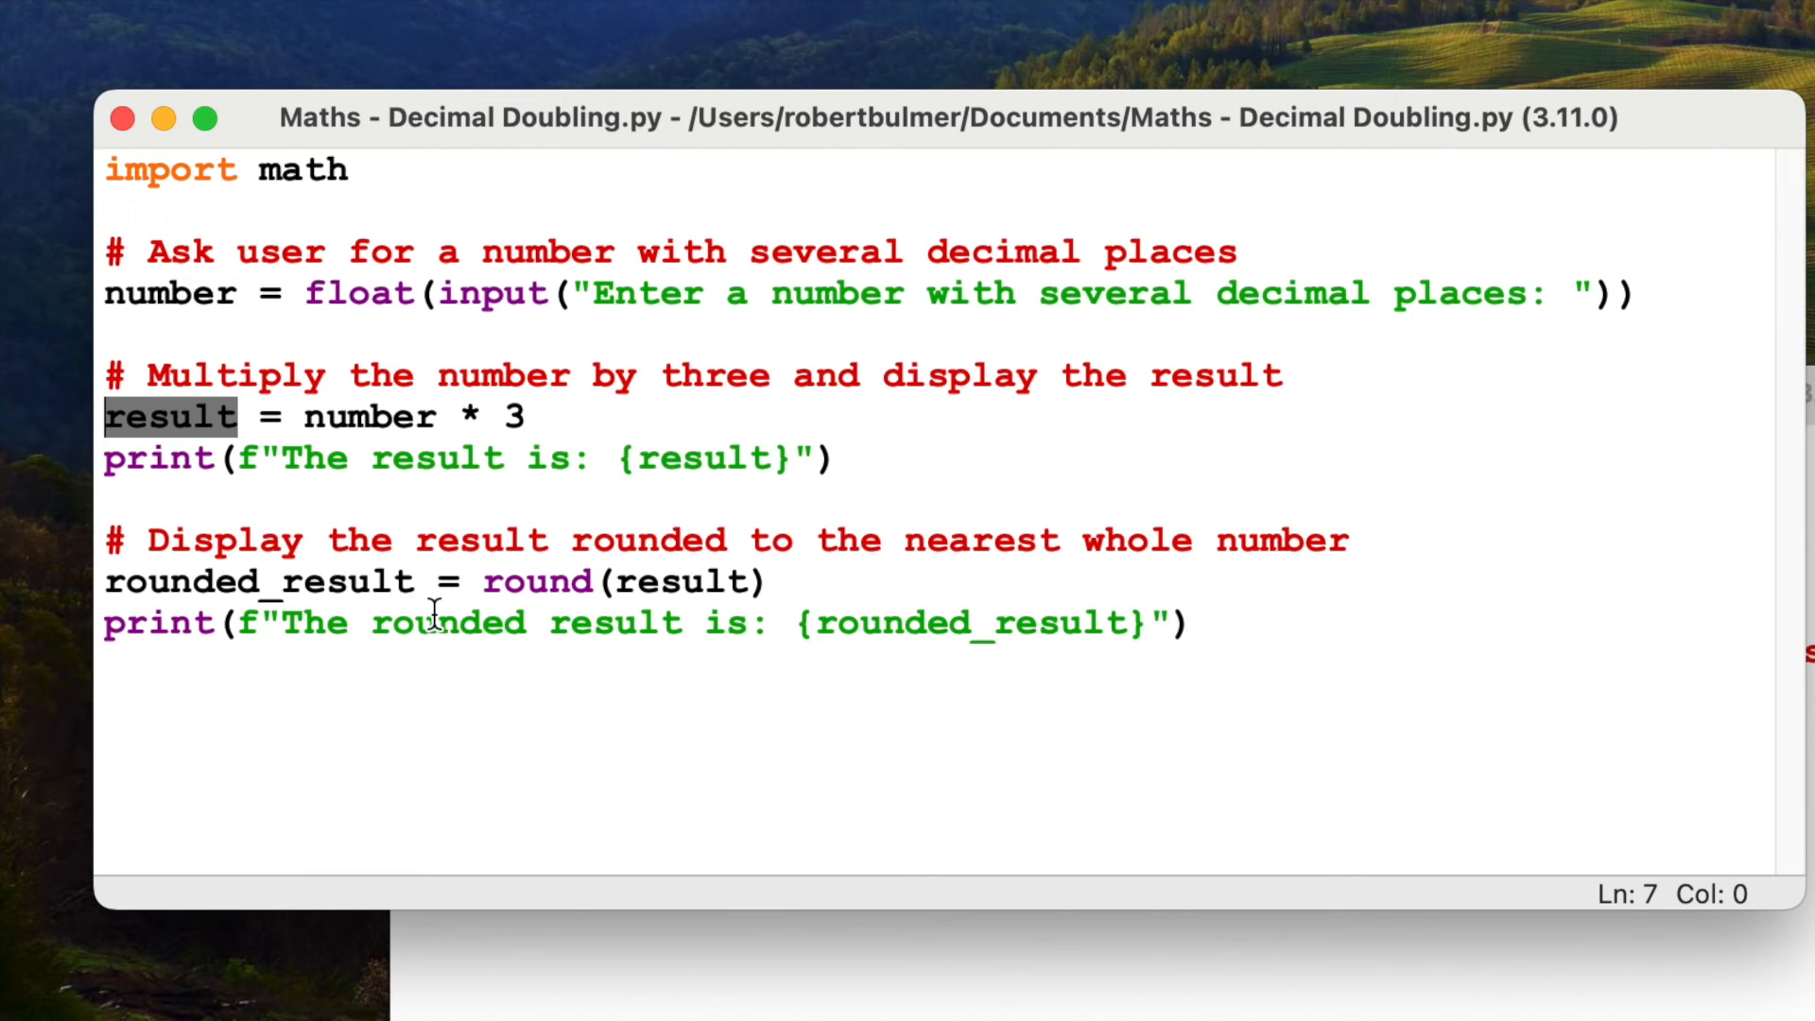
mouse_move(244, 632)
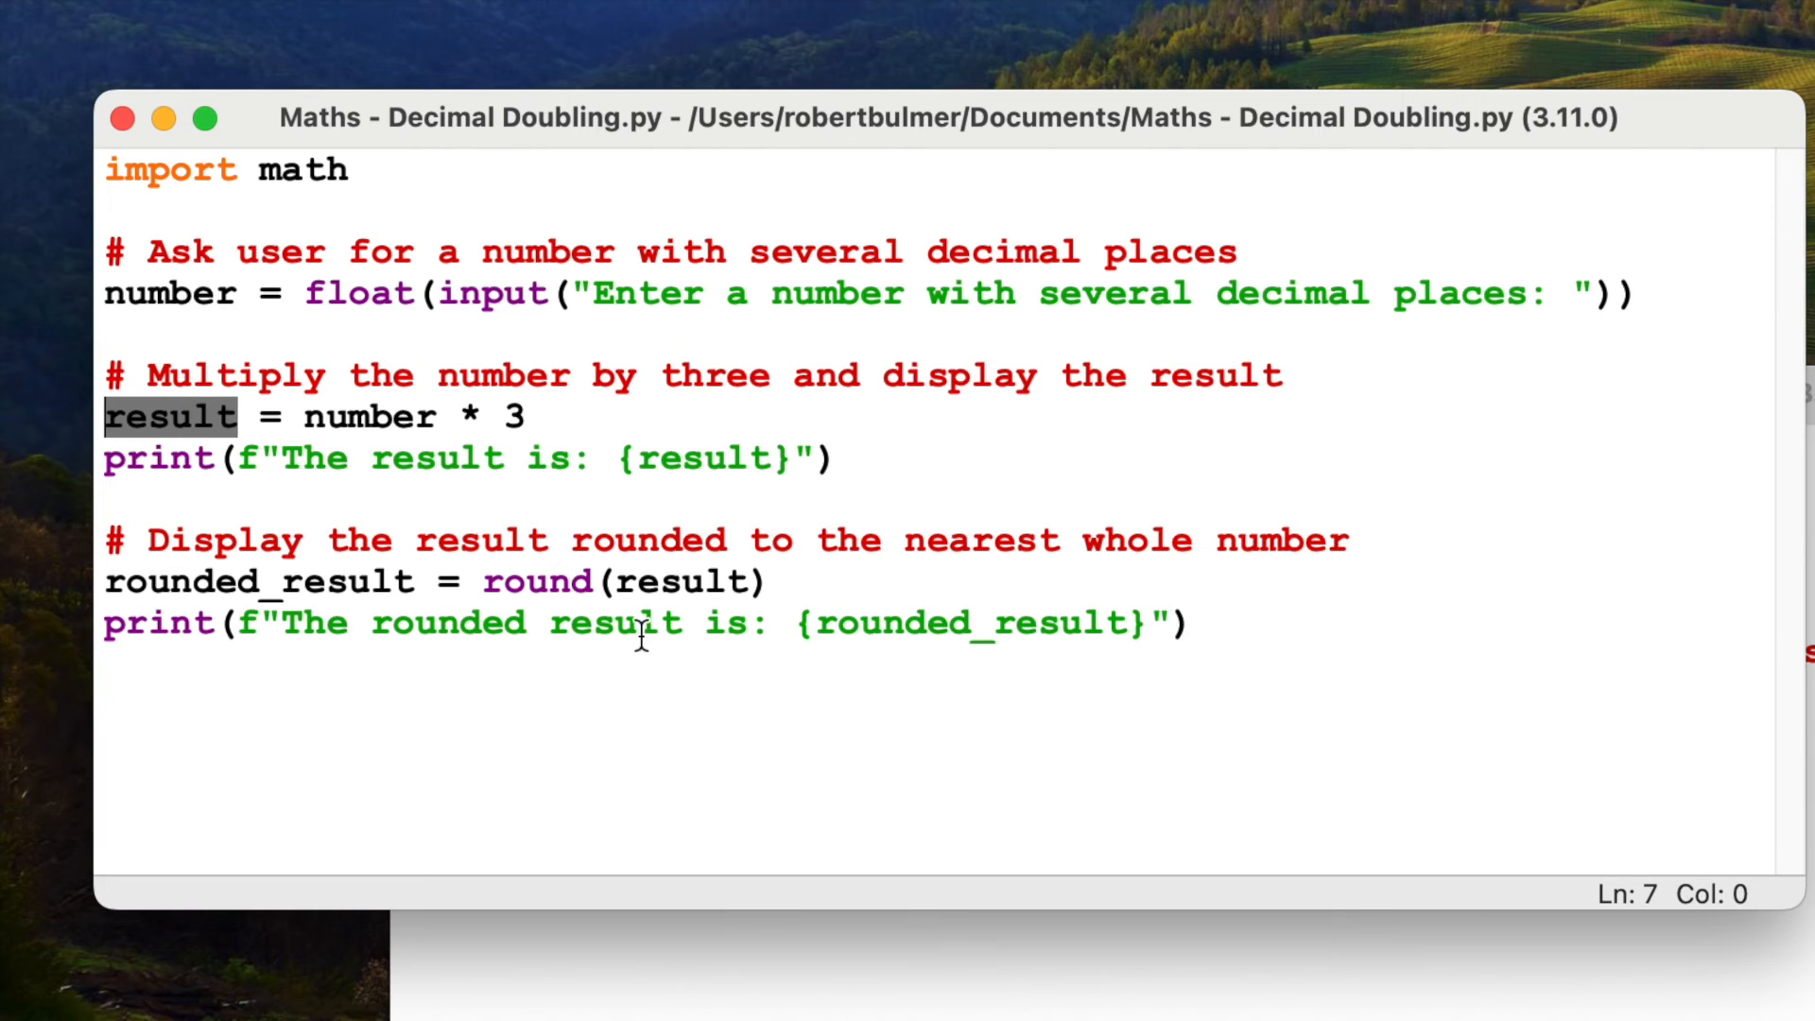
mouse_move(359, 584)
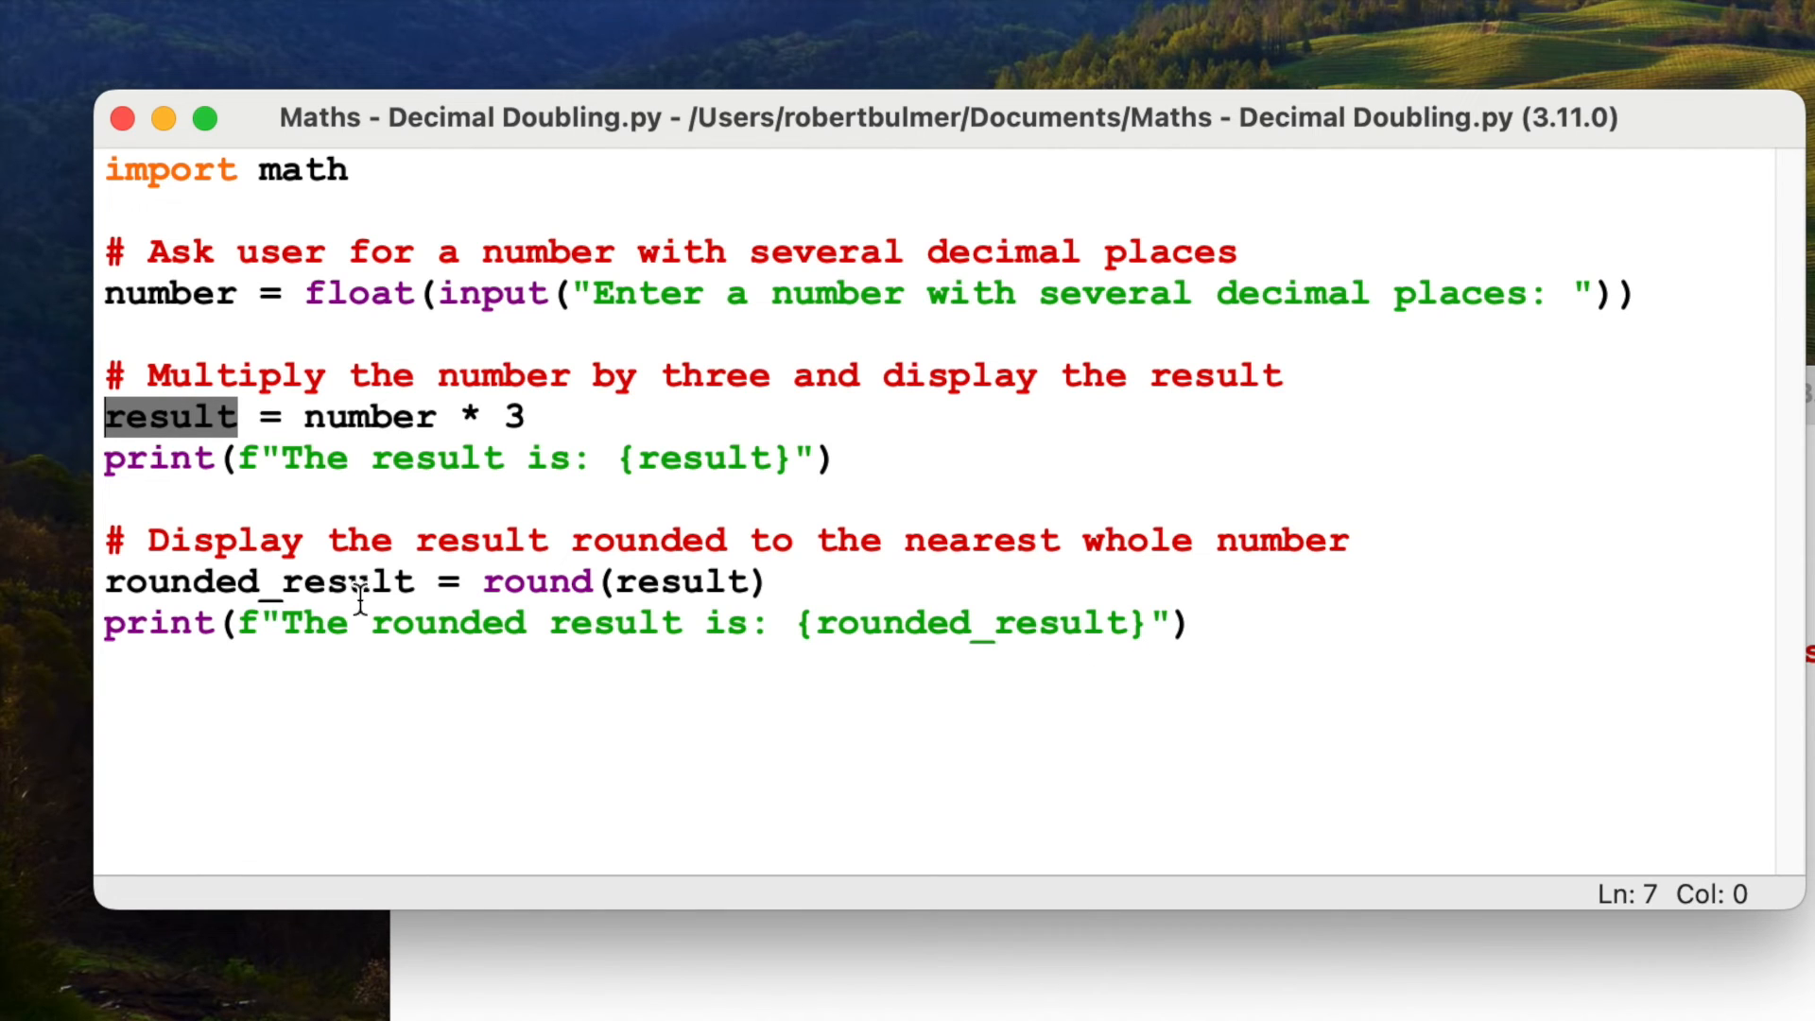
double_click(185, 580)
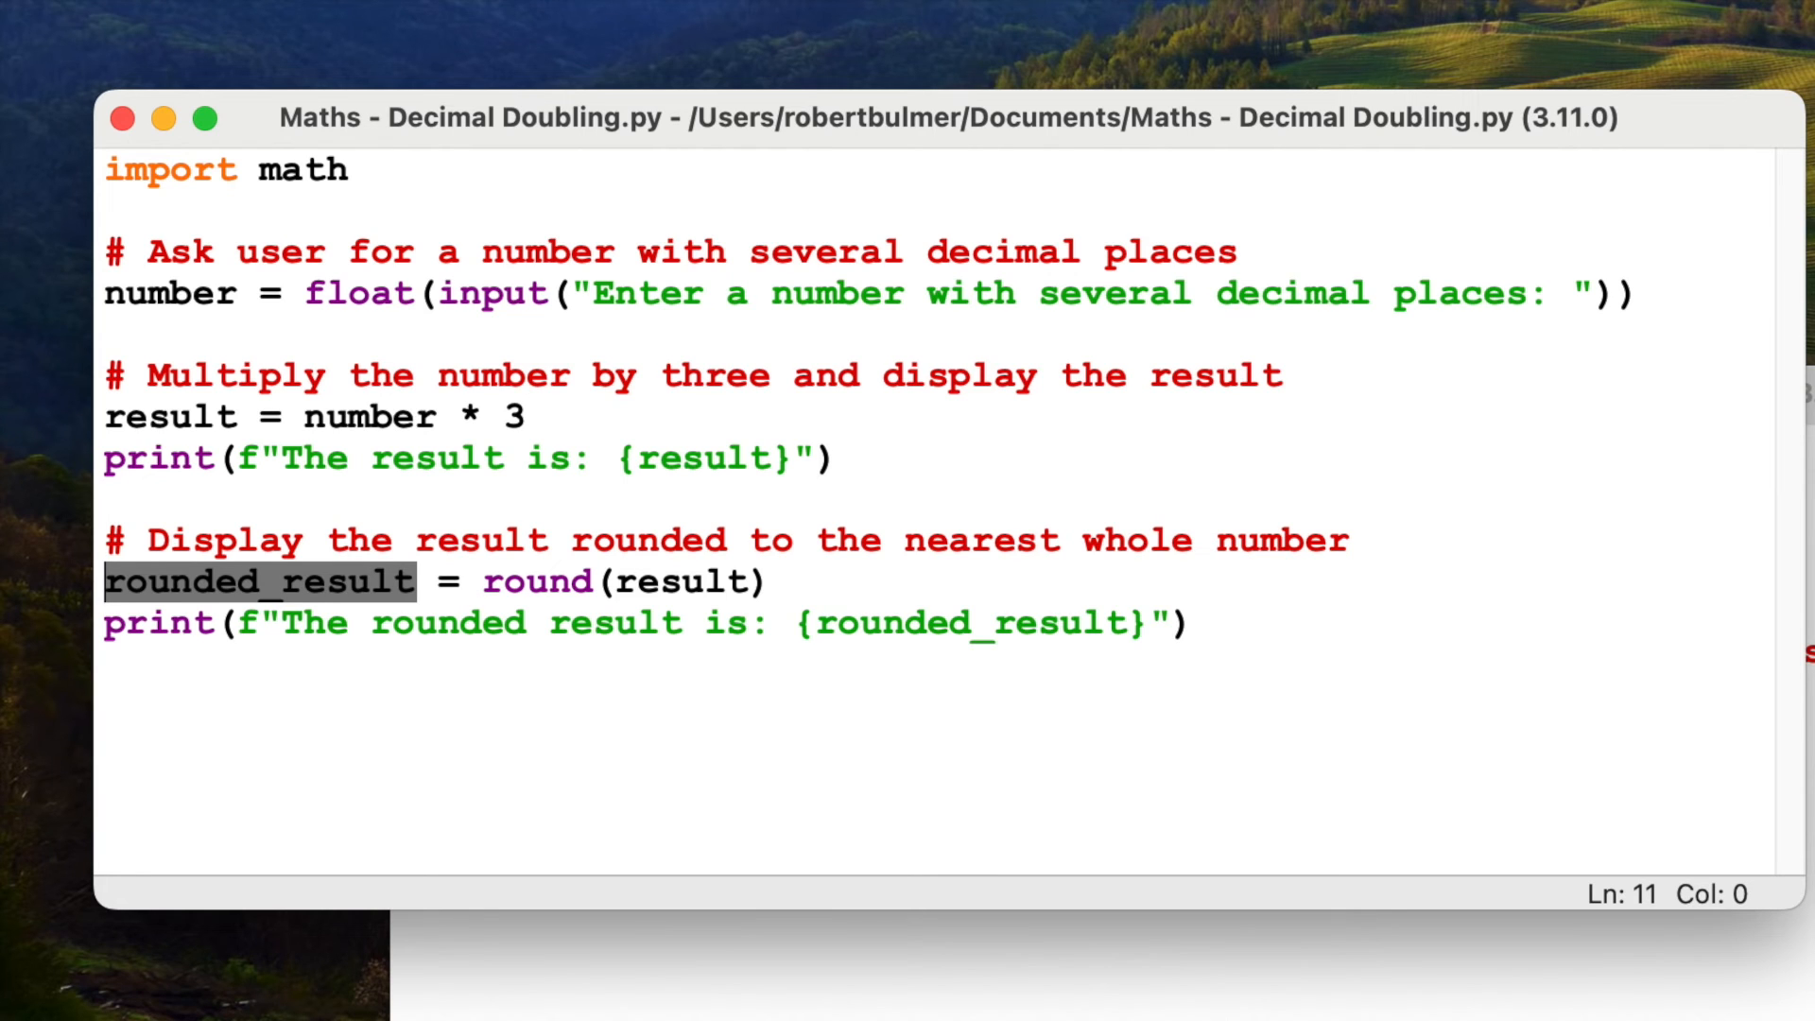
Step: Run Decimal Doubling with 4.565646456456, giving 13.696939369368 and rounded 14, then switch to Big Square Root
key(F5)
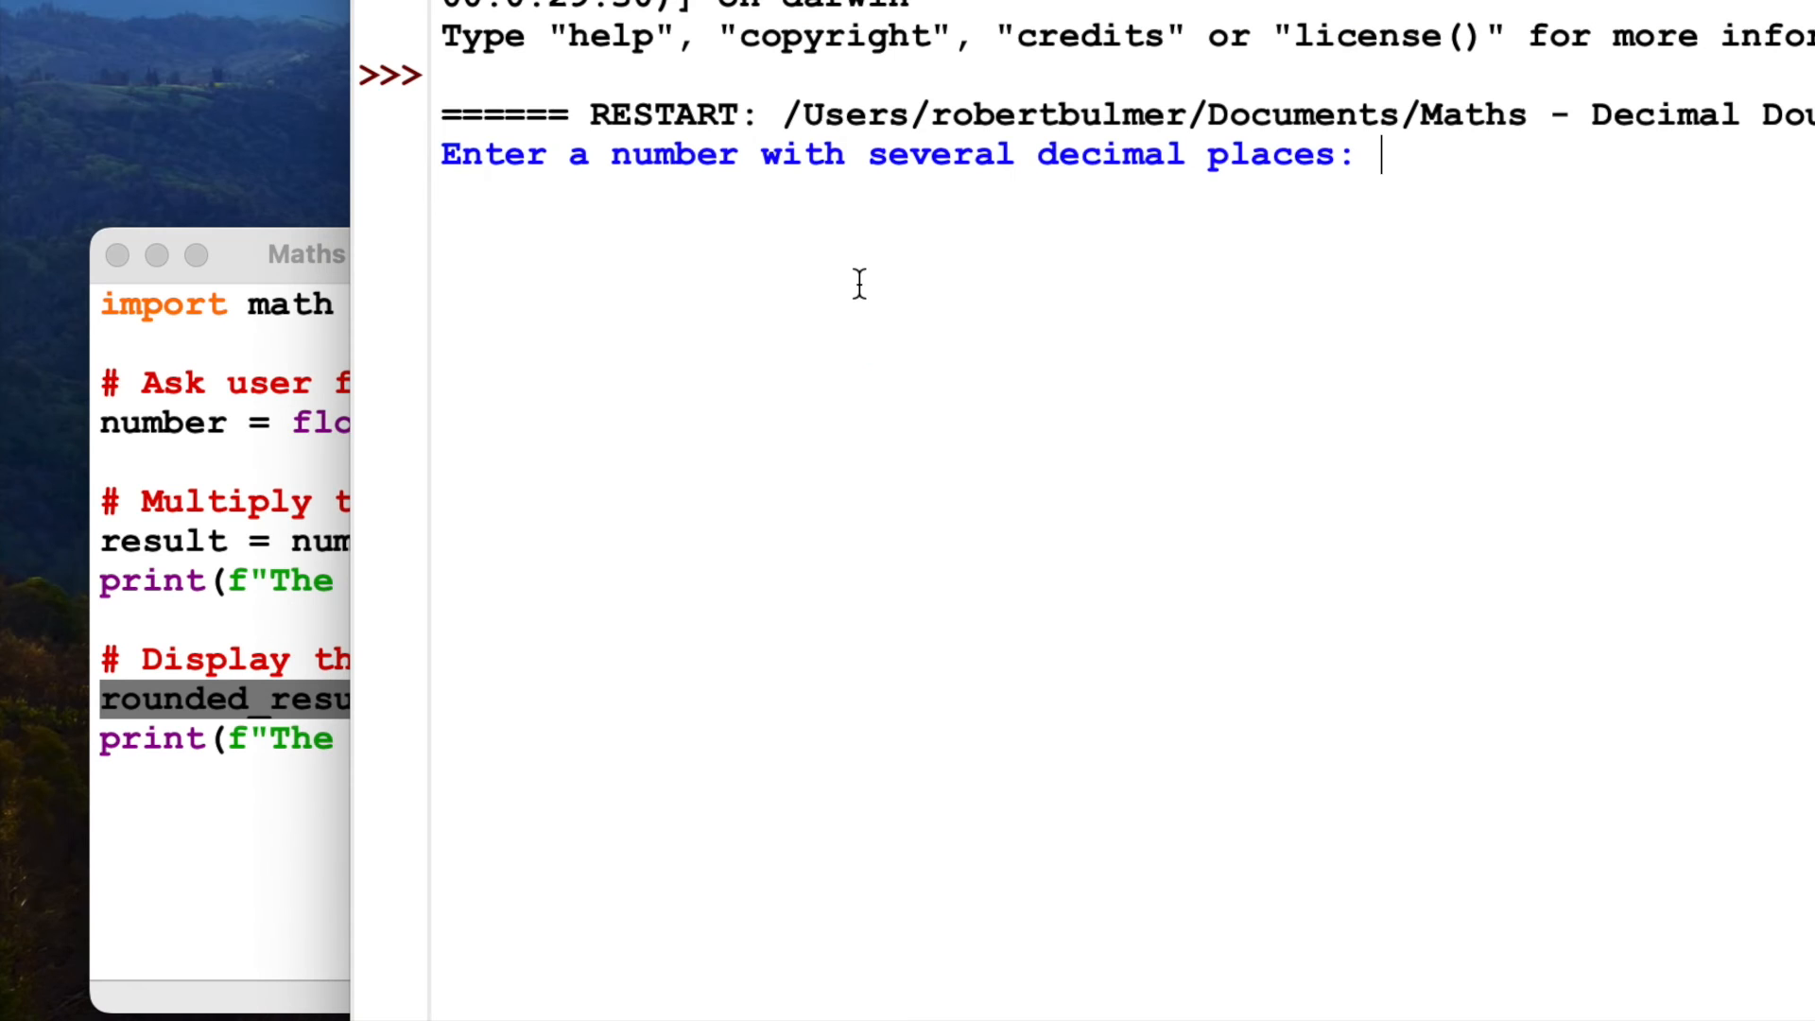
text(4.565646)
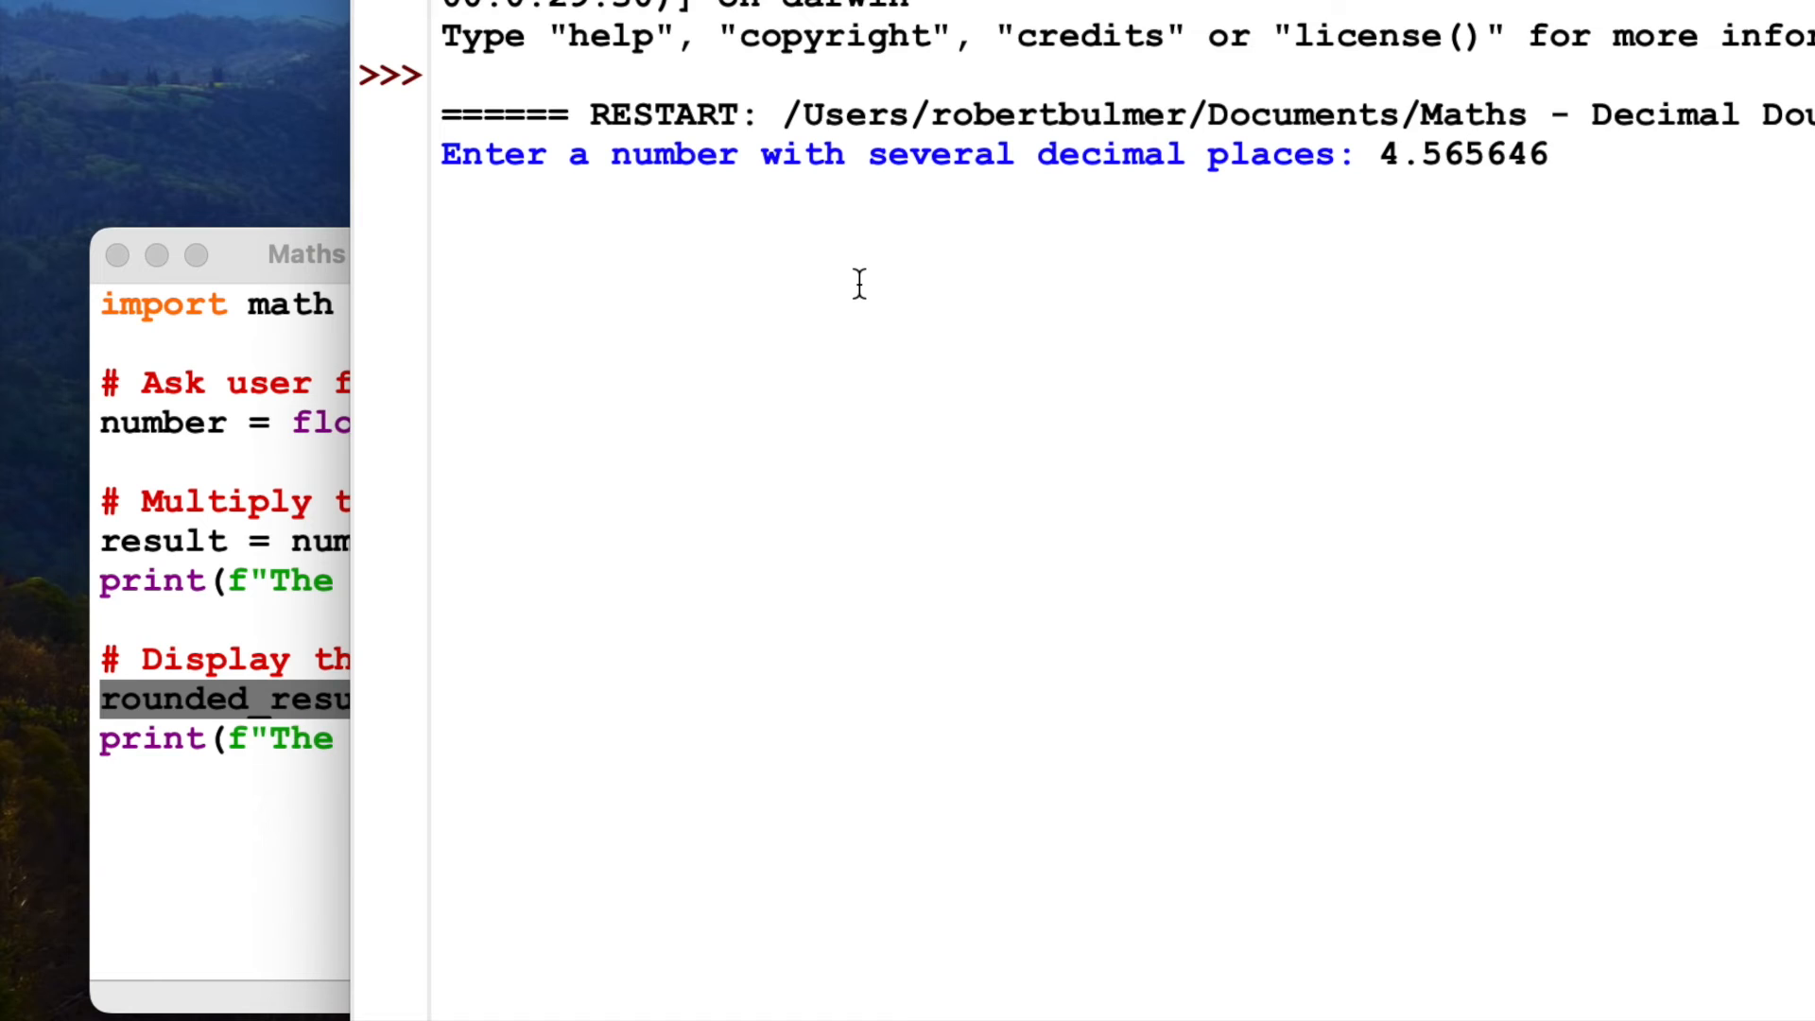
key(Return)
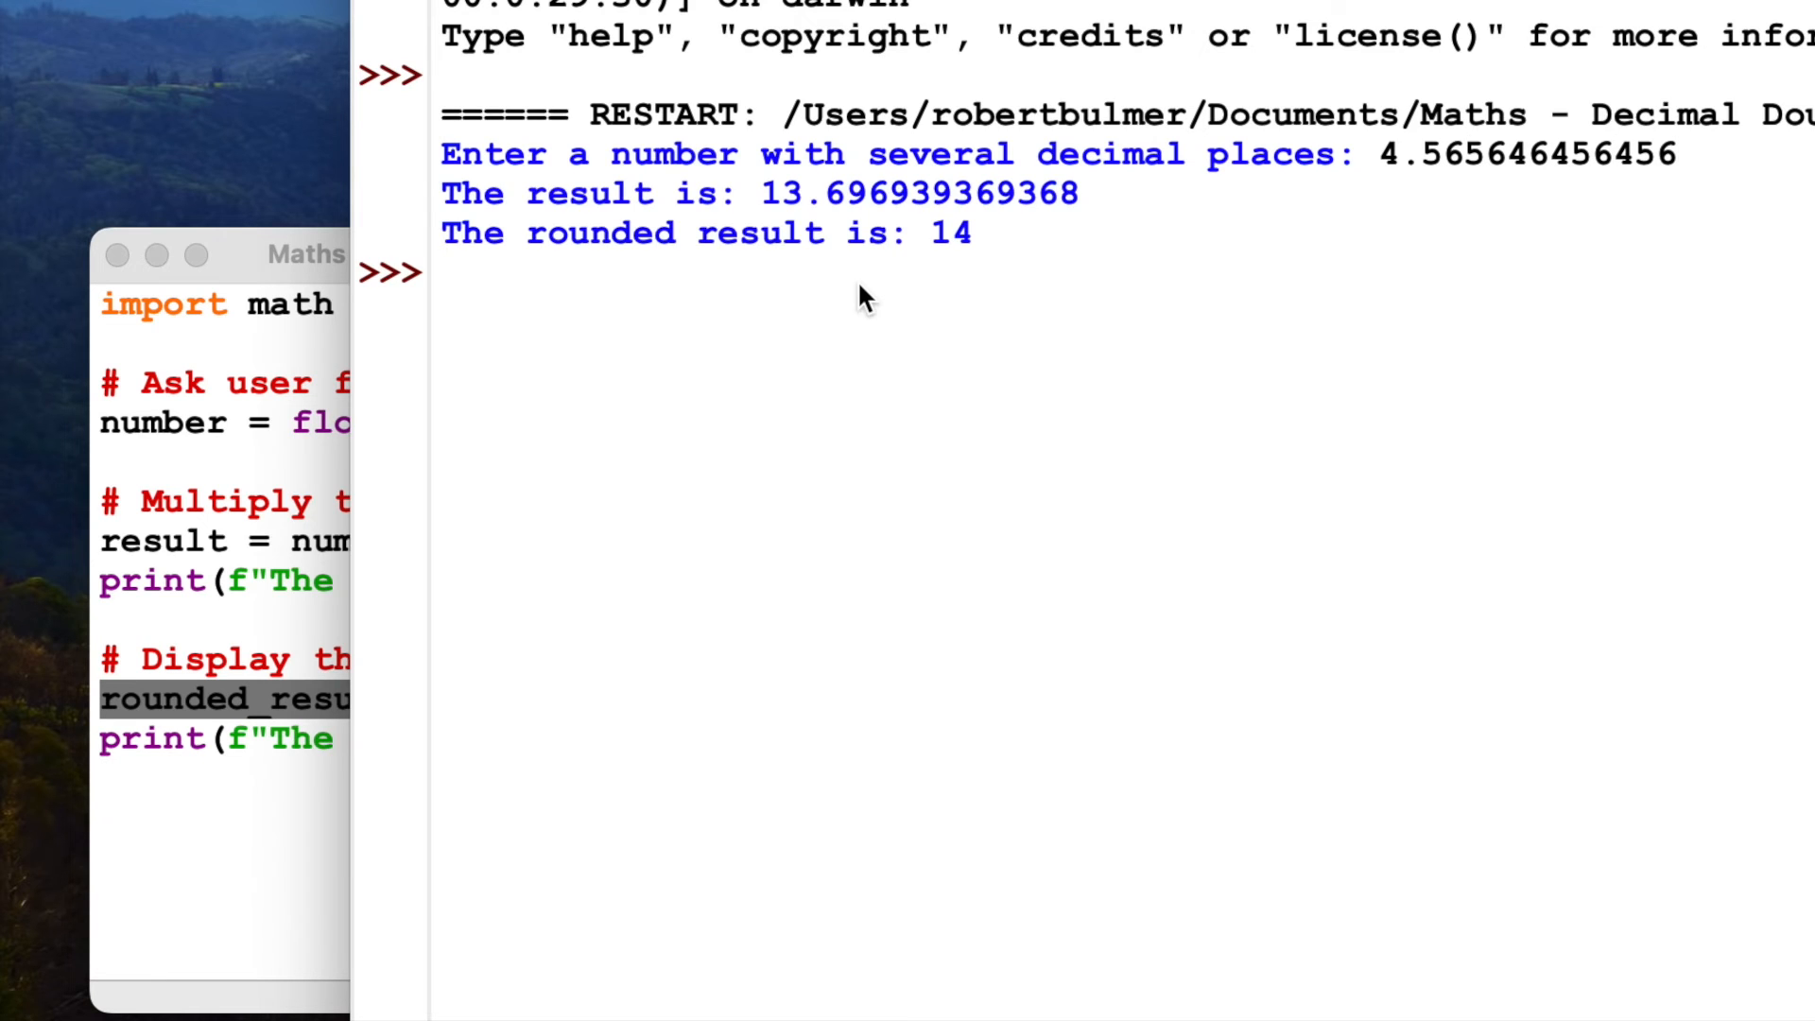
mouse_move(845, 214)
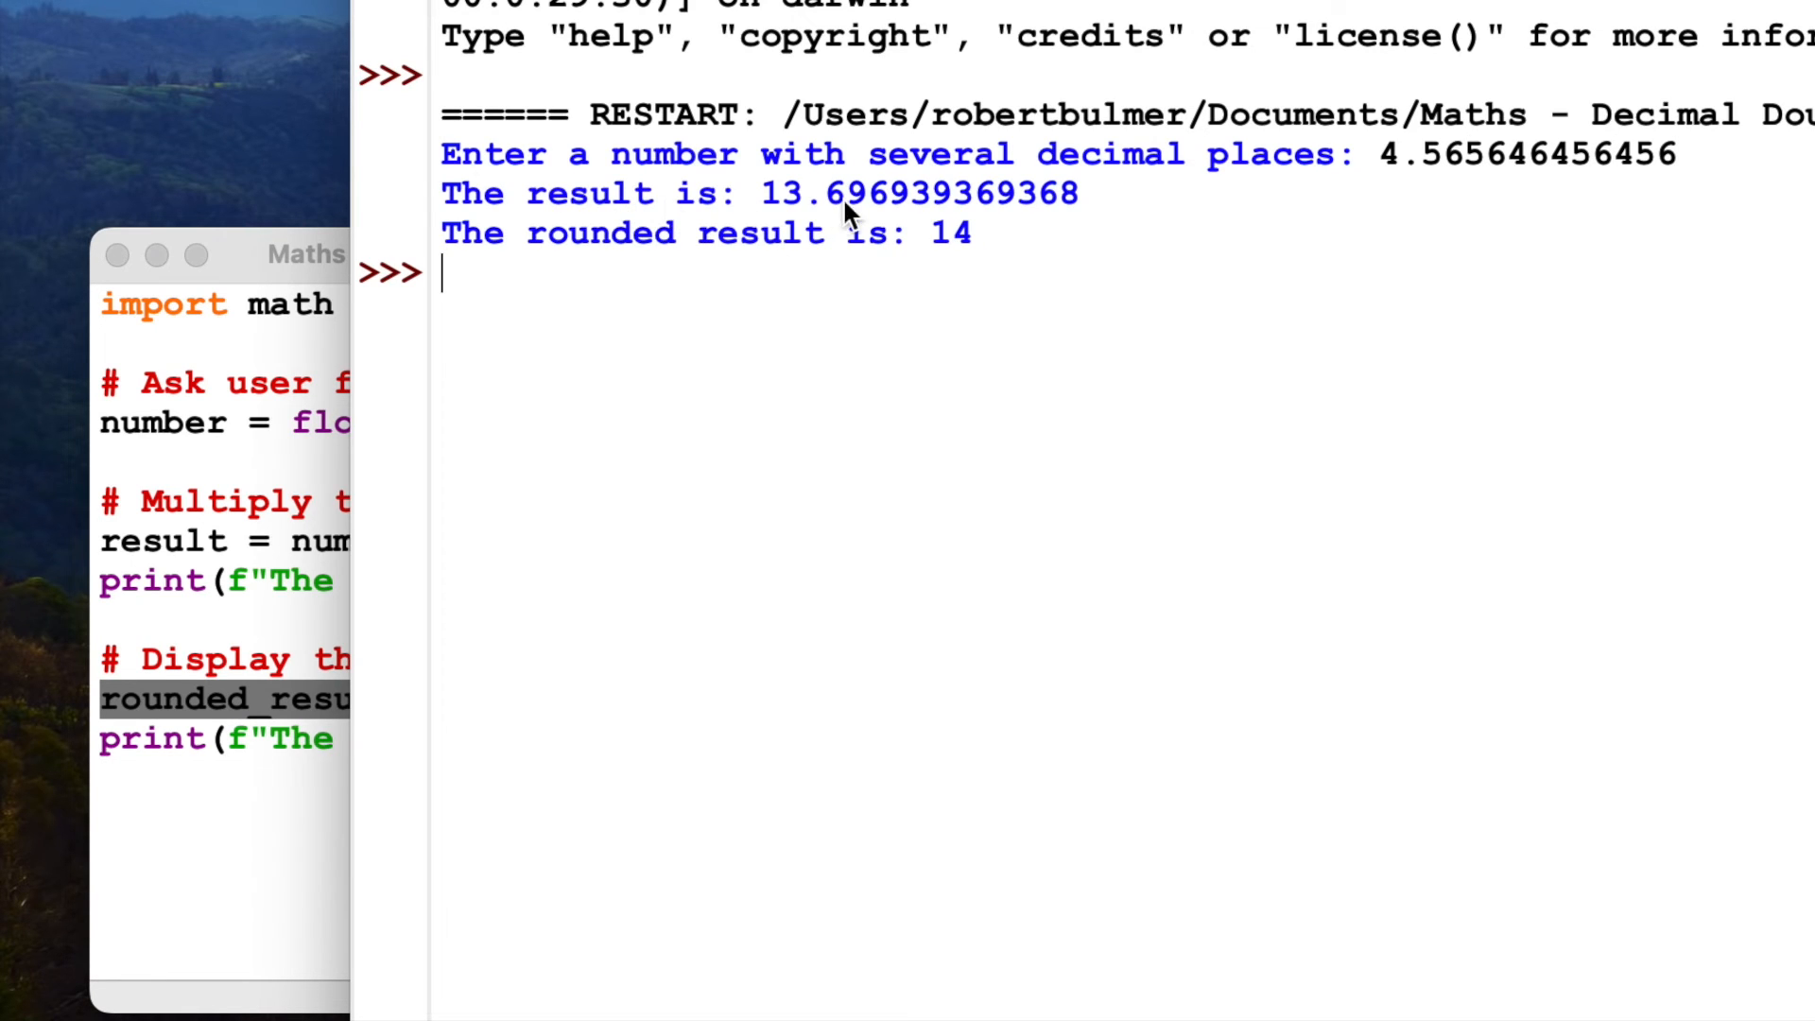
mouse_move(724, 261)
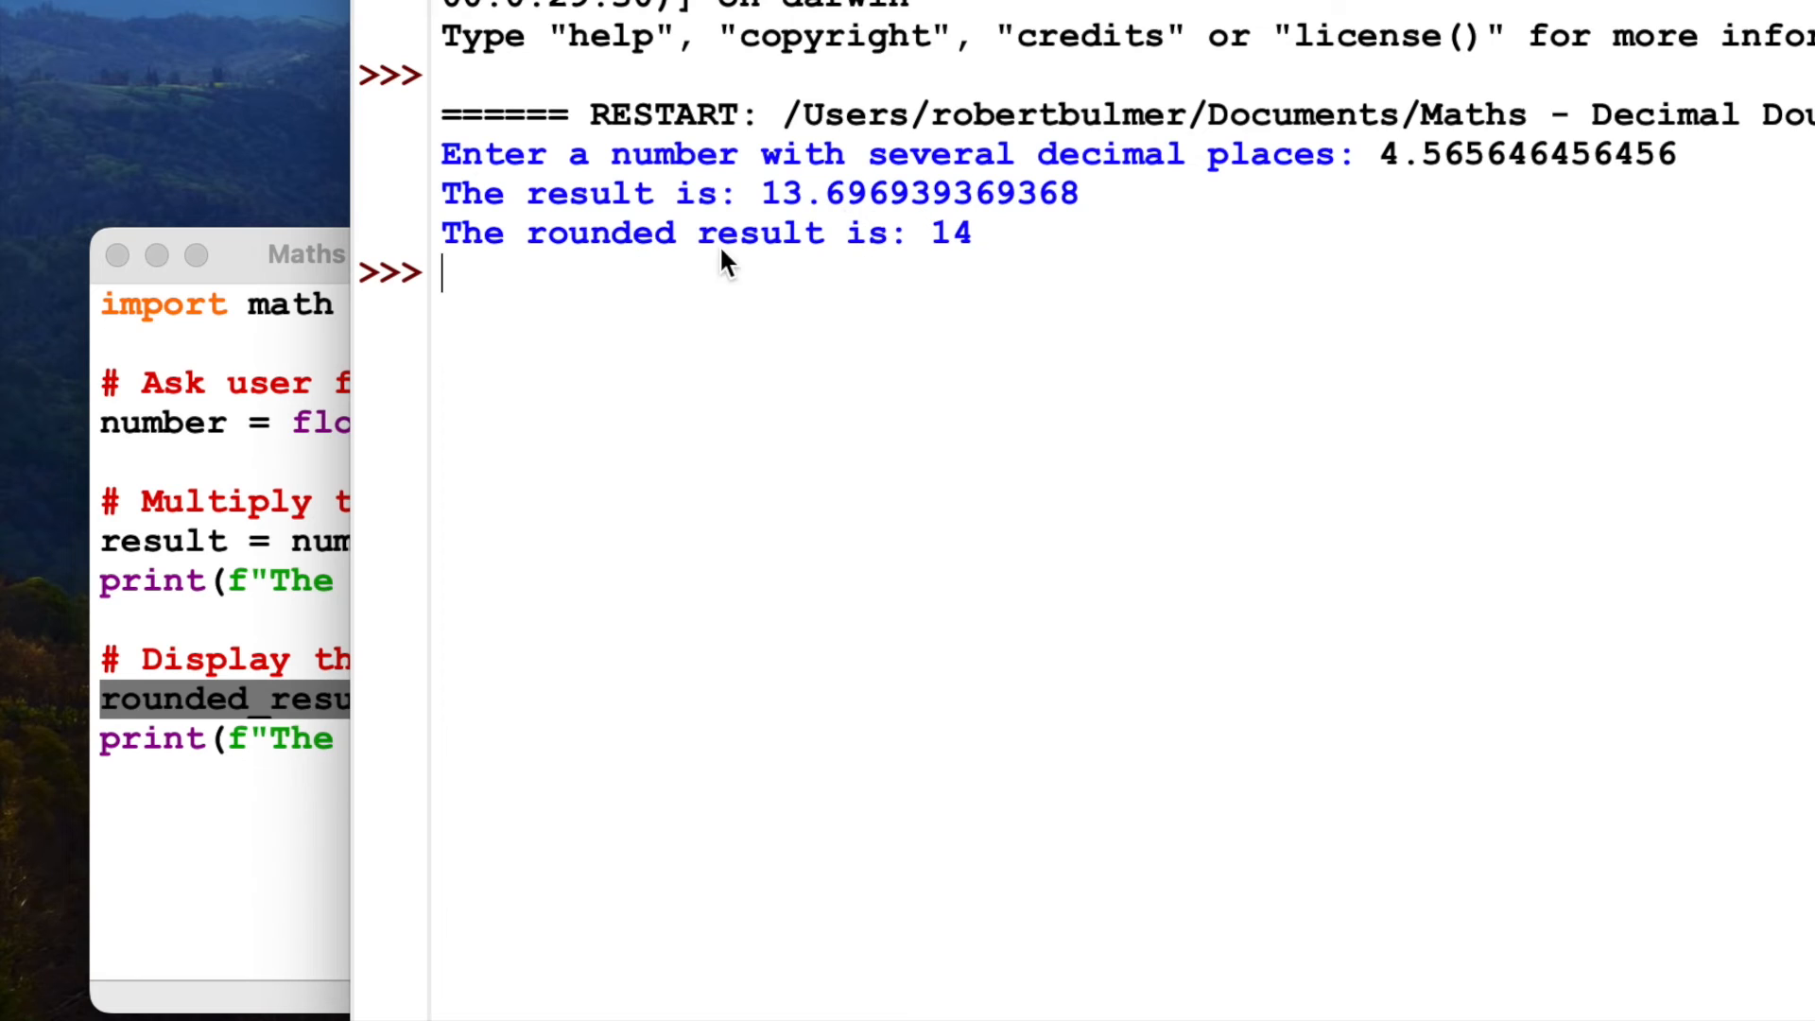
mouse_move(943, 252)
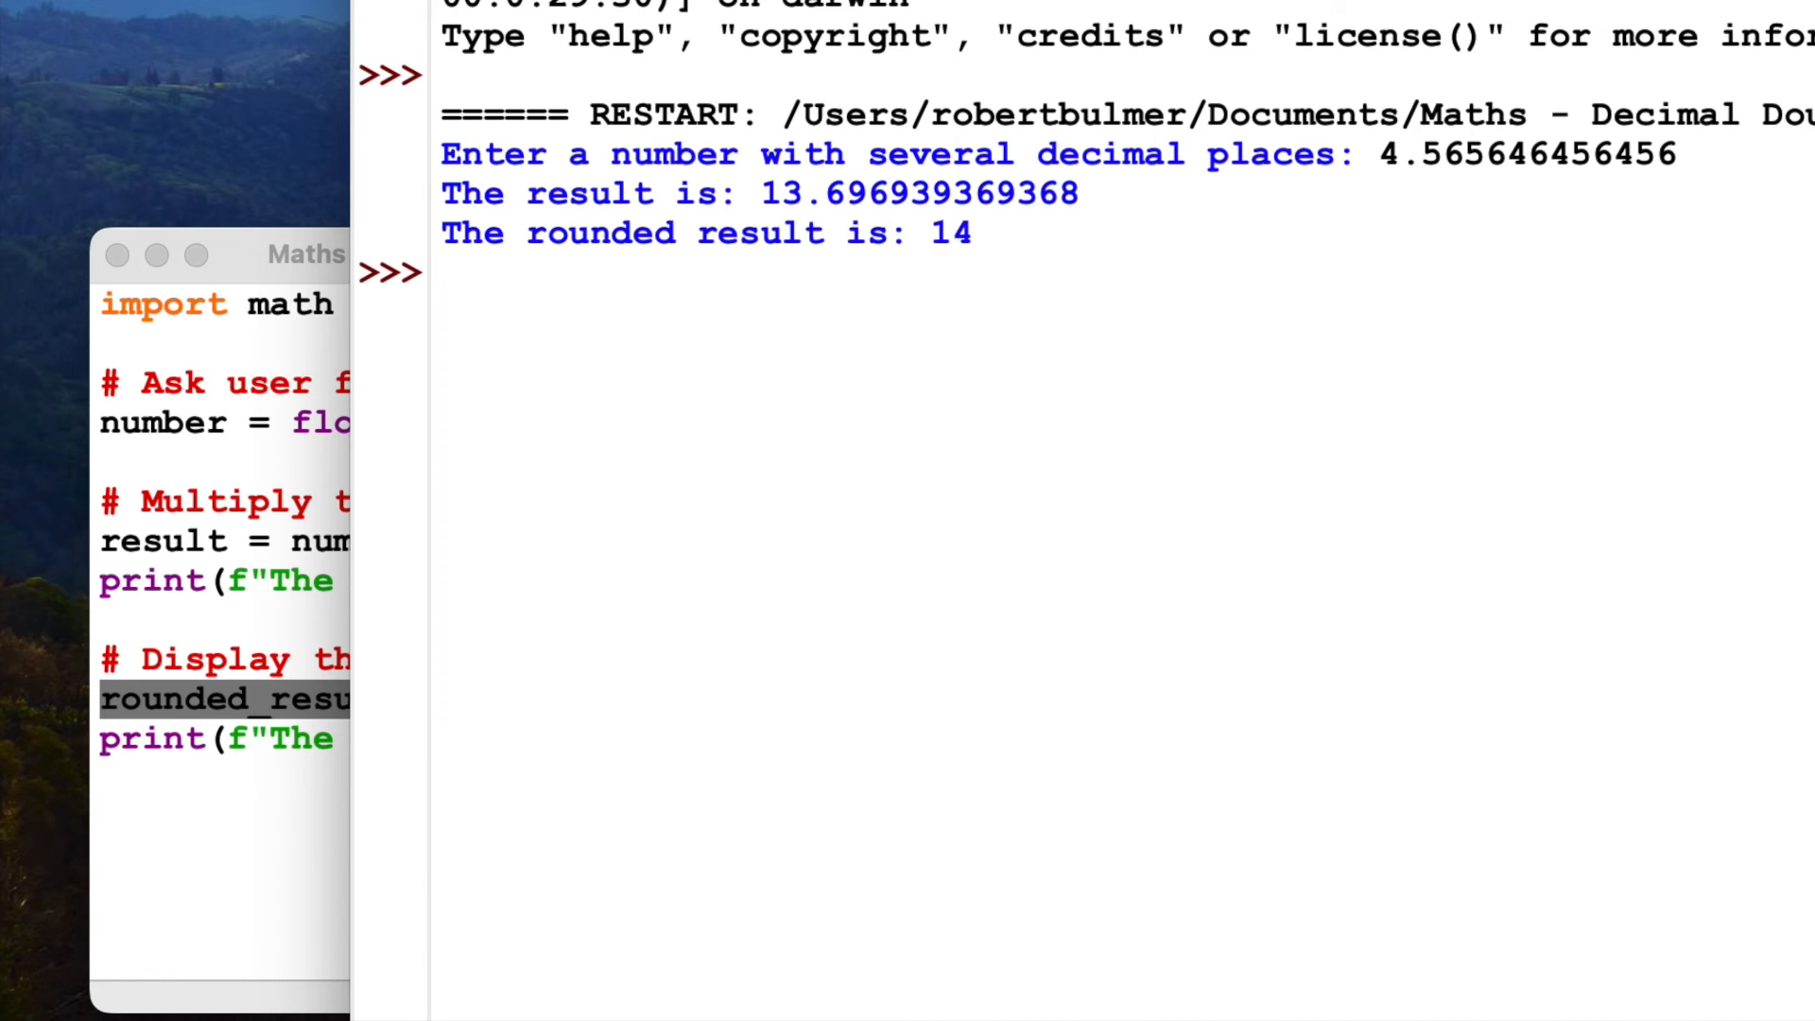
click(447, 272)
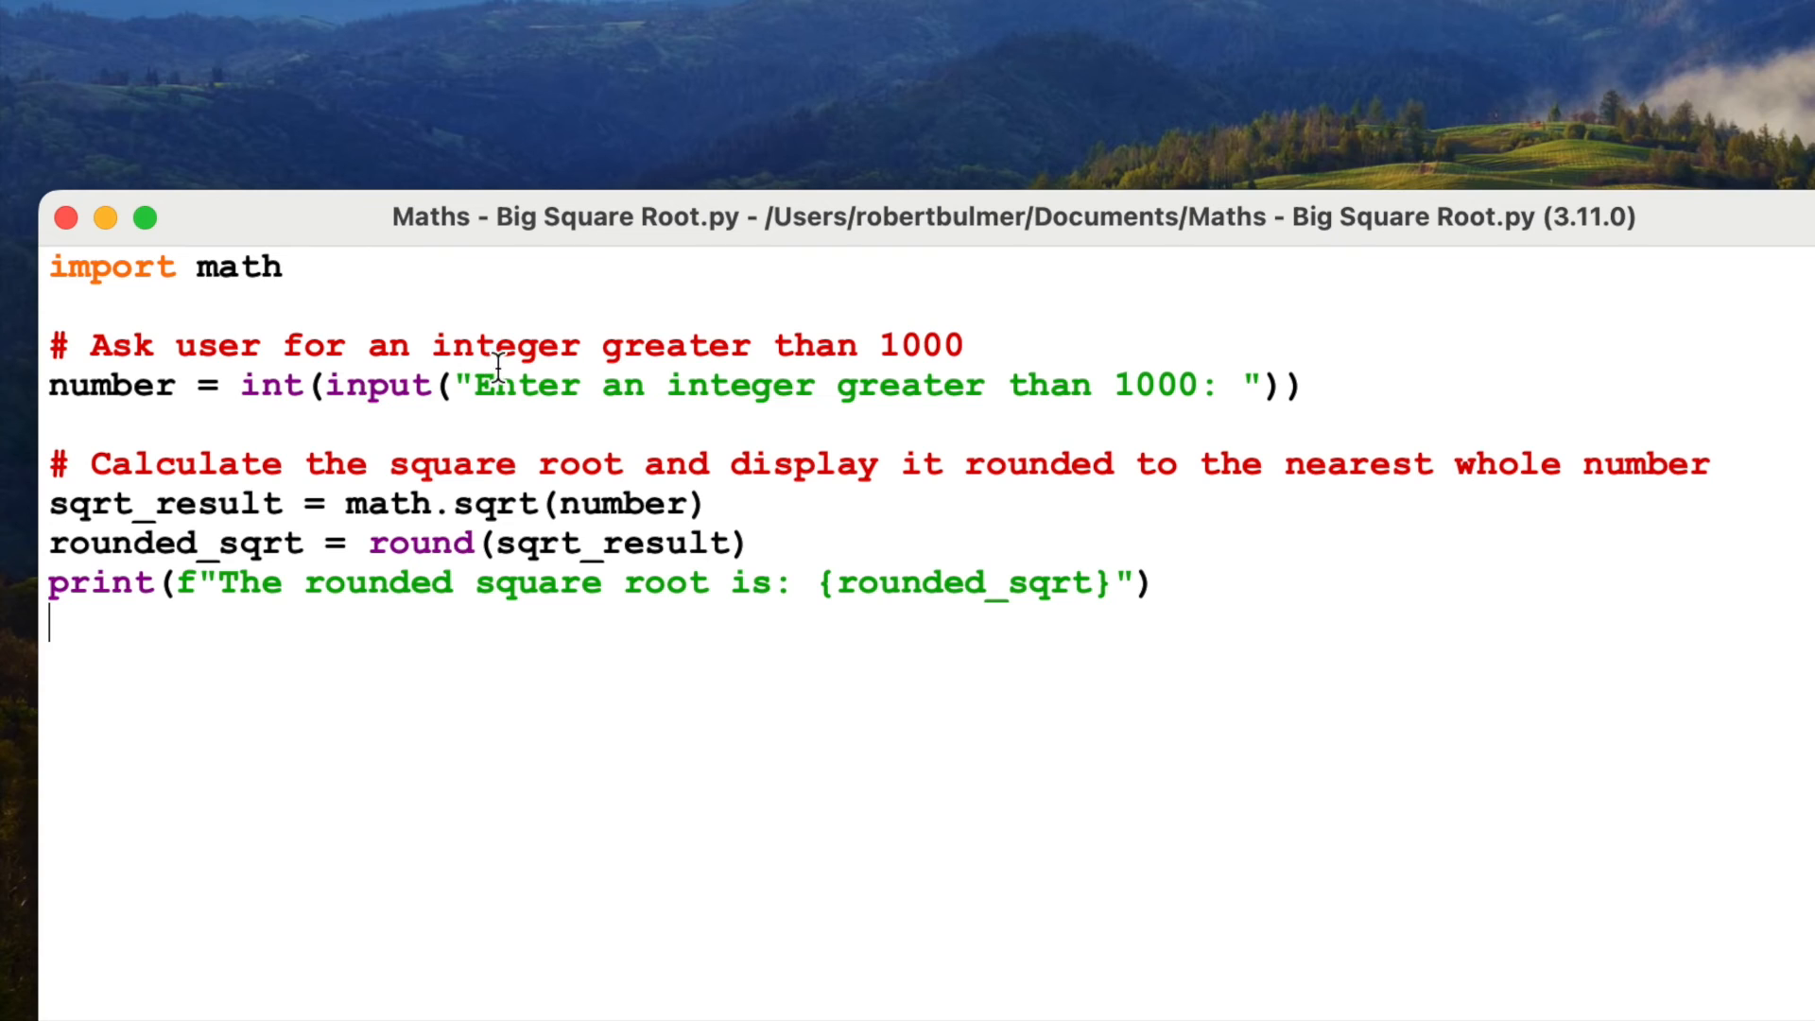
Step: Highlight the 1000 threshold, int conversion, math.sqrt call and rounded_sqrt variable while reviewing
double_click(921, 344)
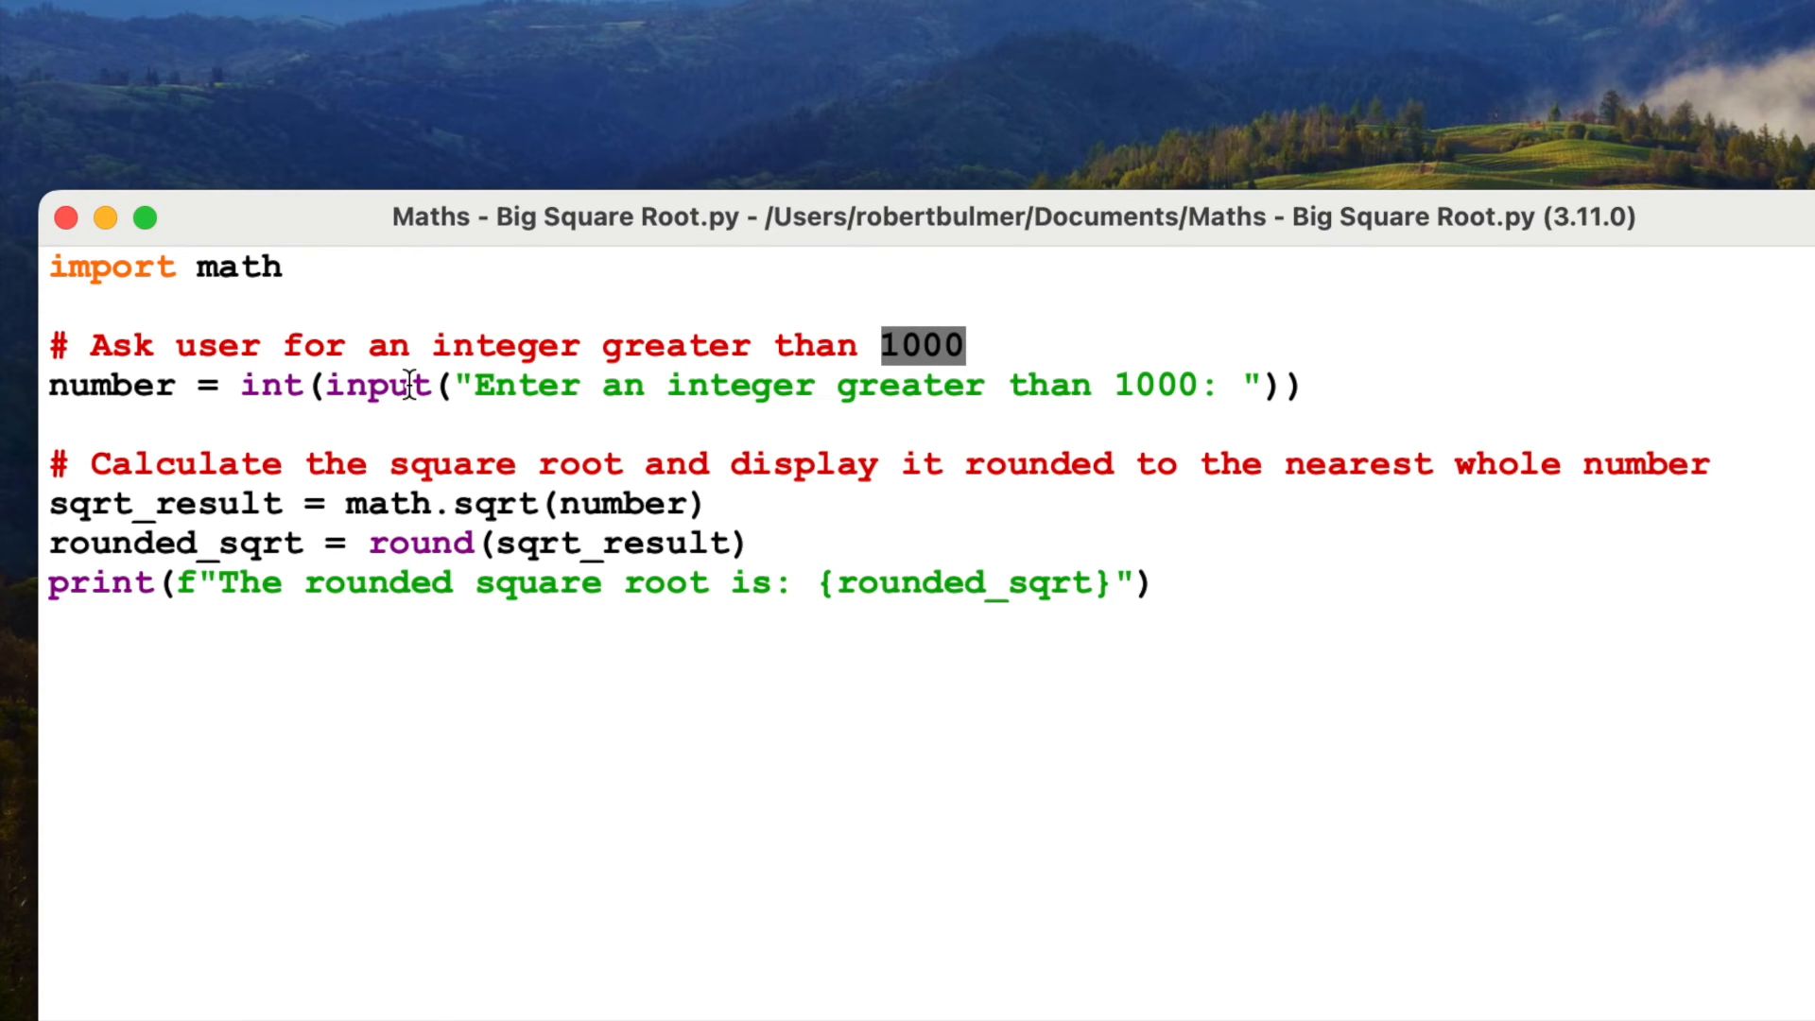
double_click(270, 384)
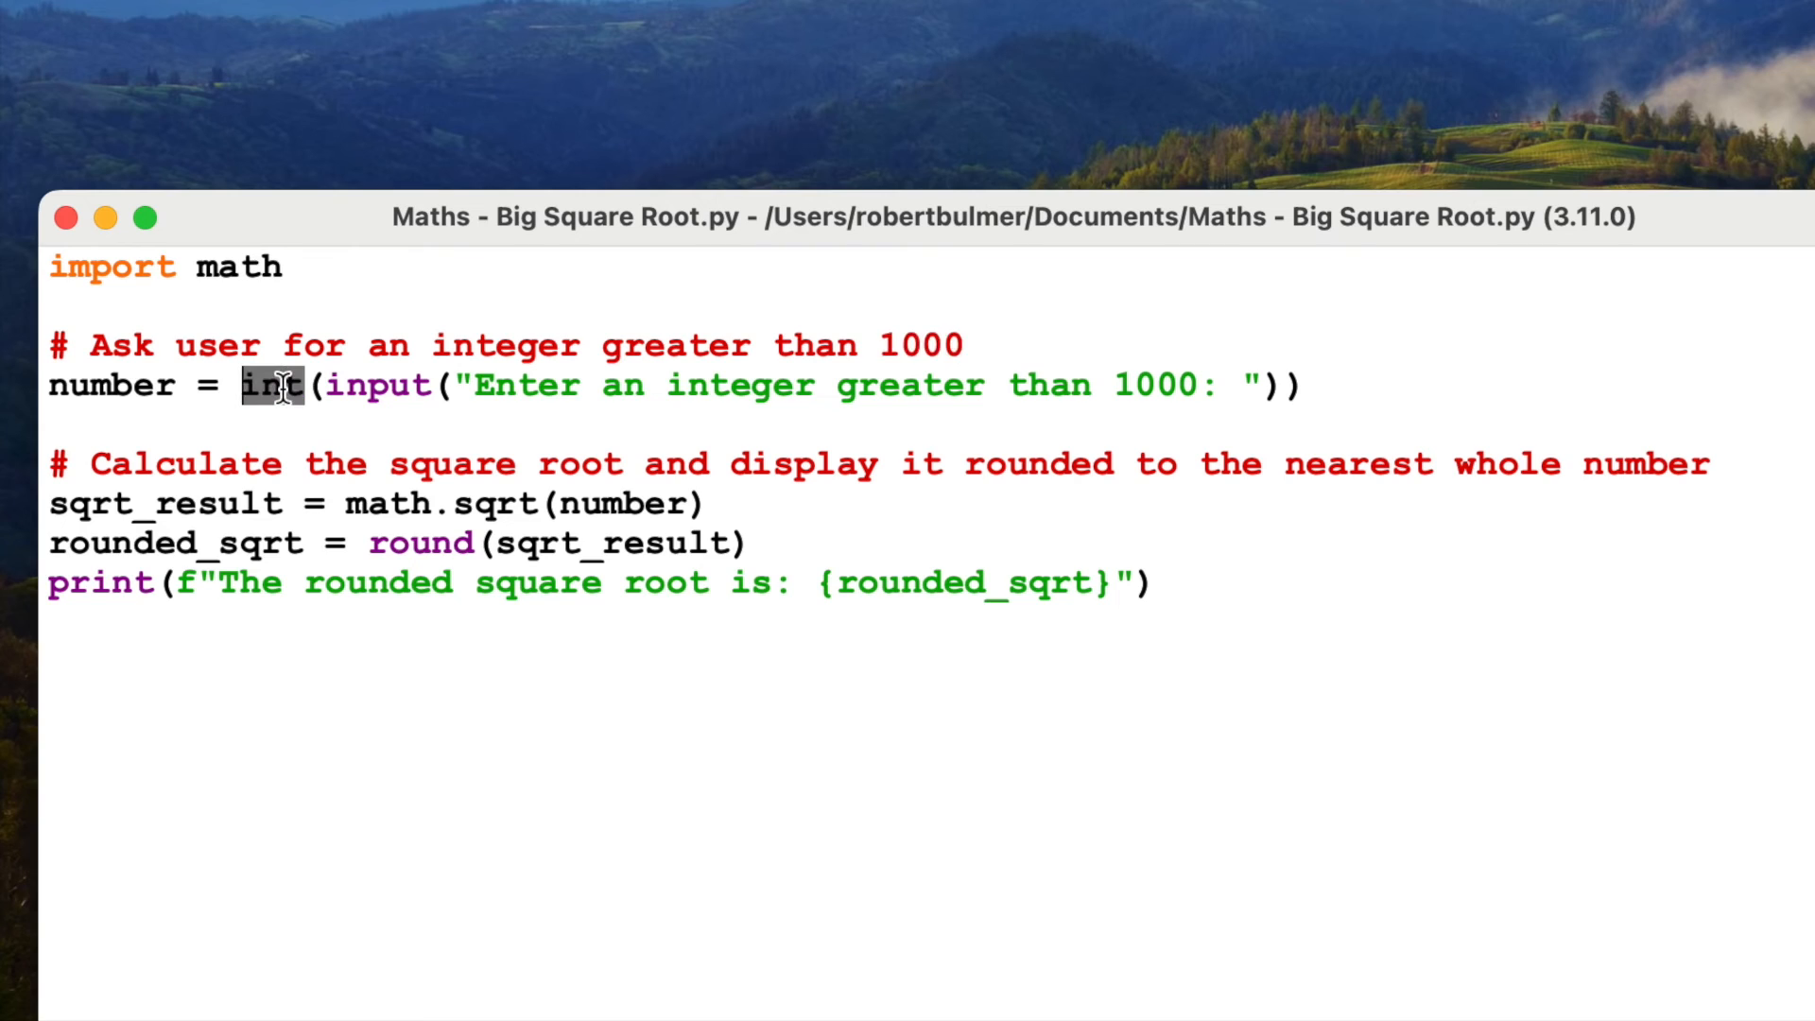
mouse_move(252, 503)
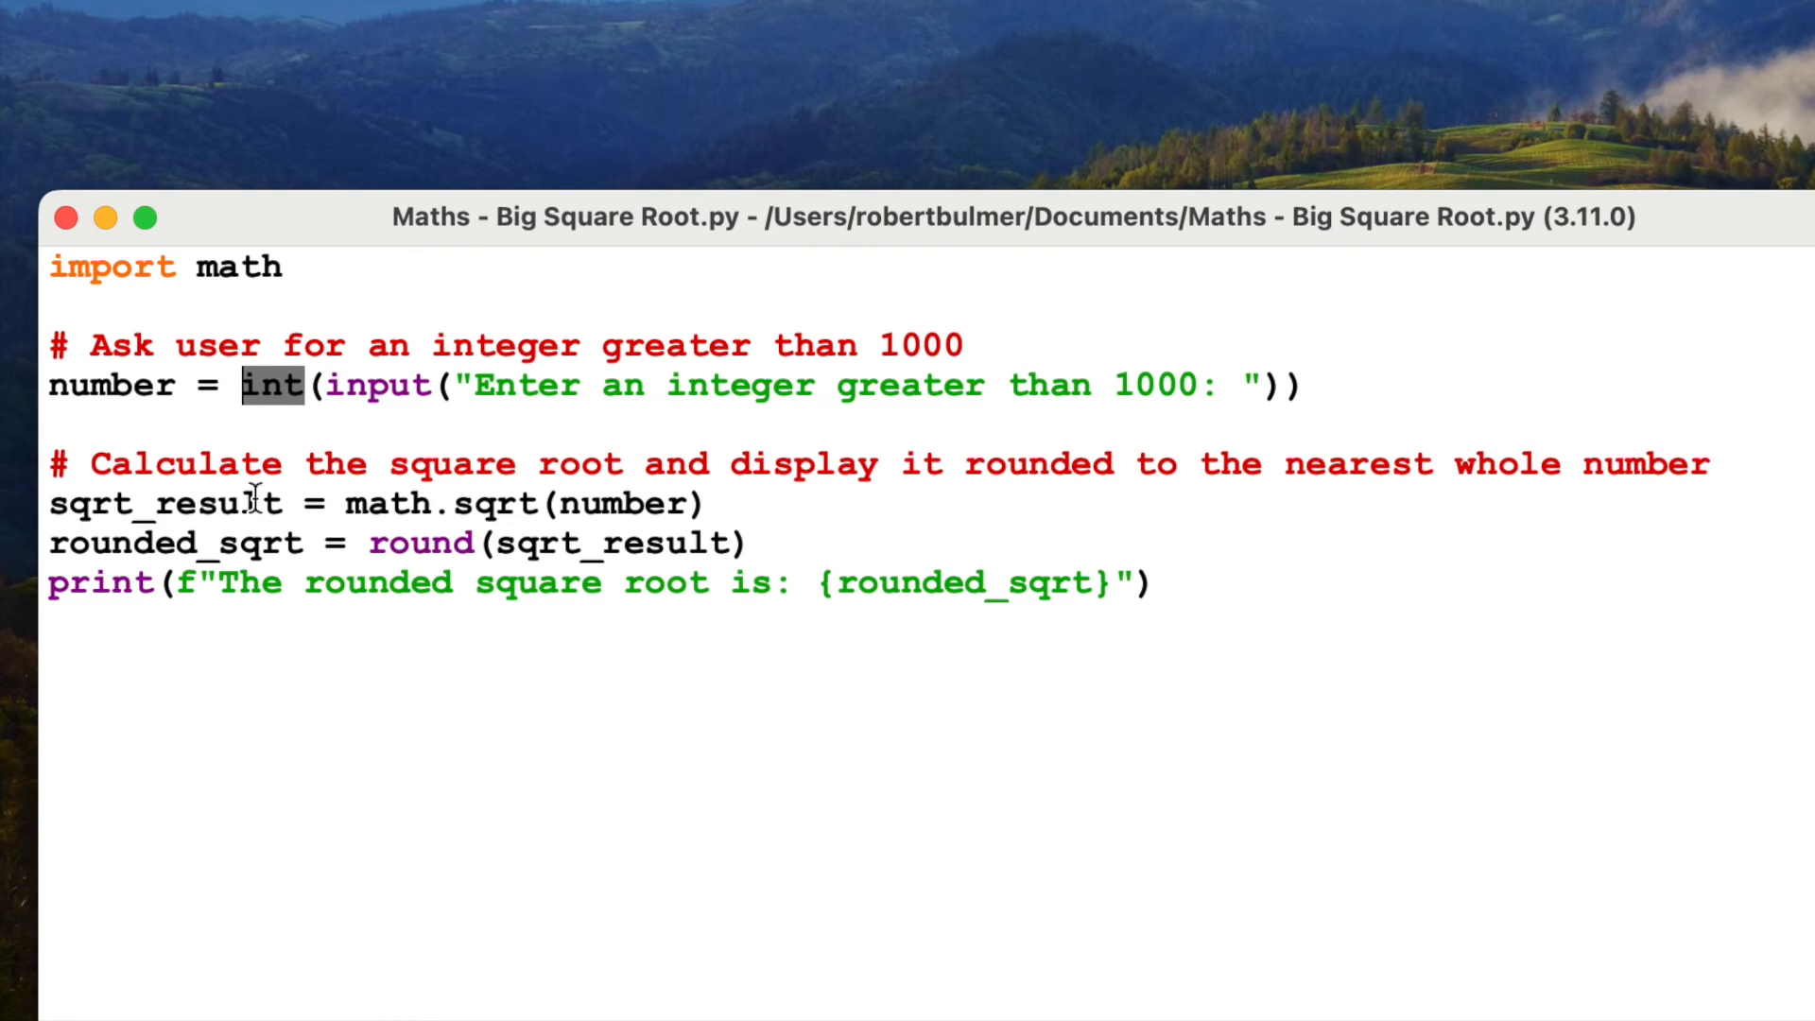
mouse_move(353, 503)
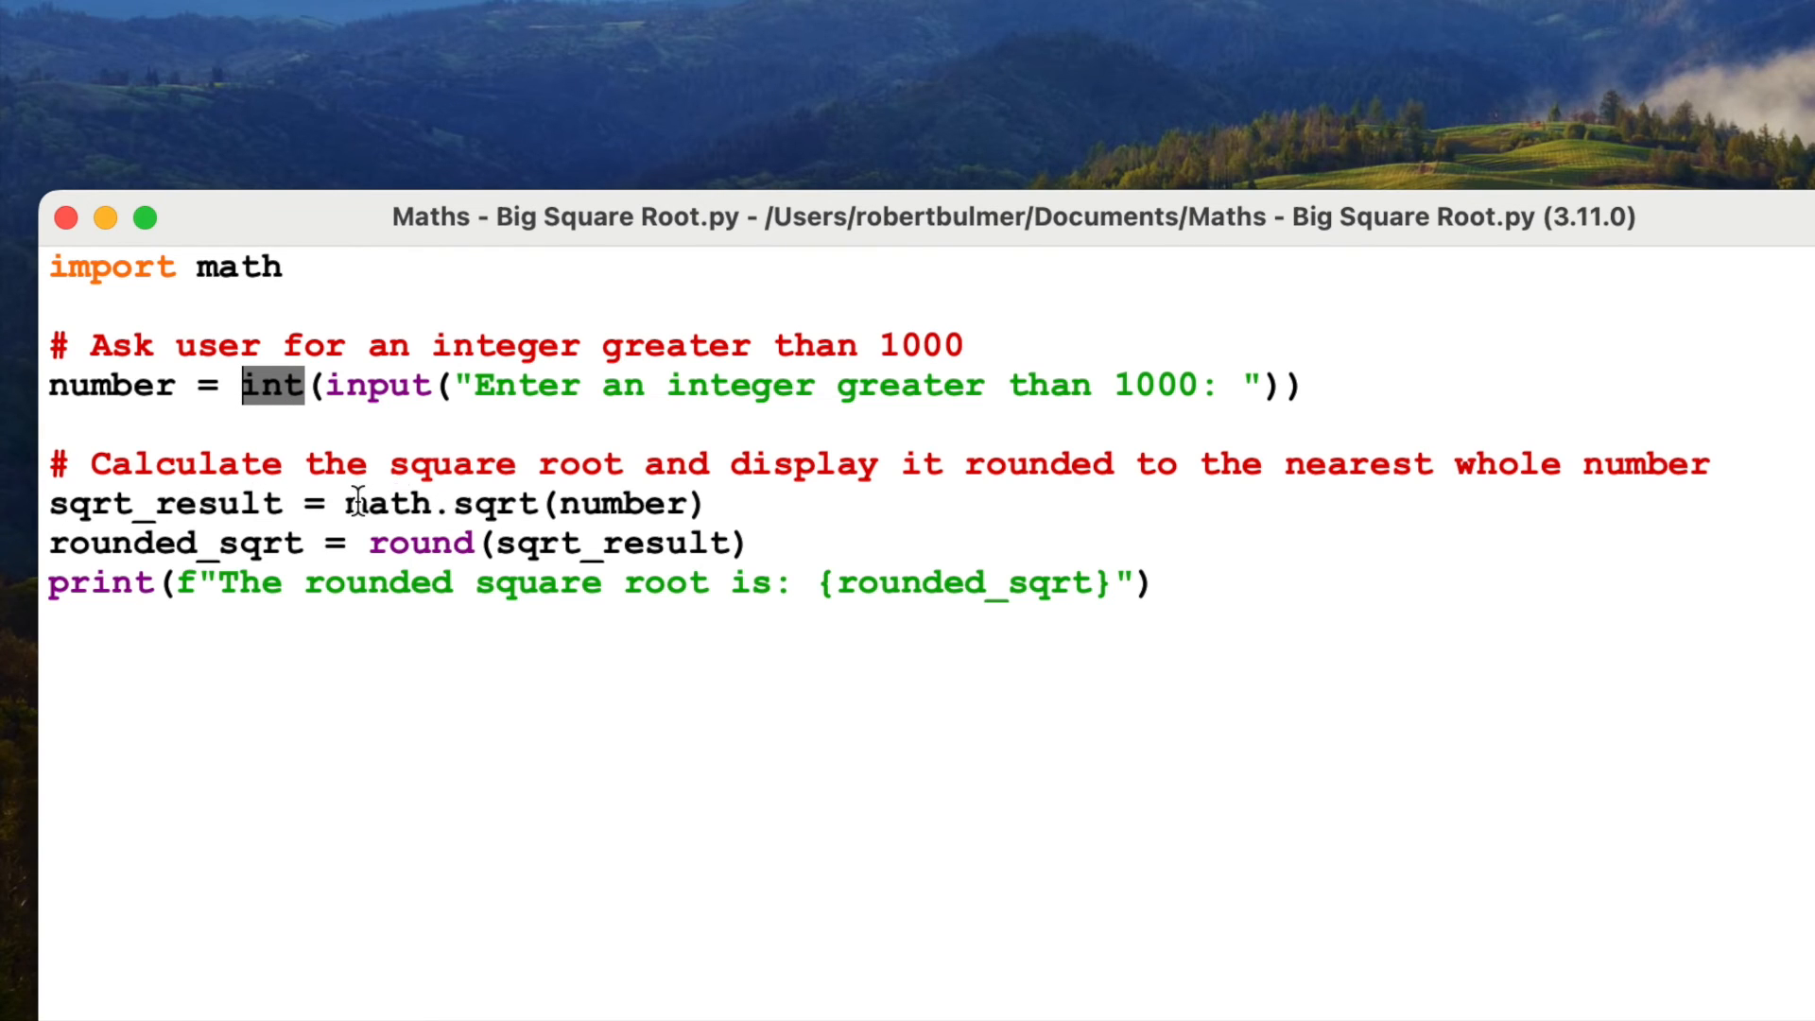
double_click(399, 503)
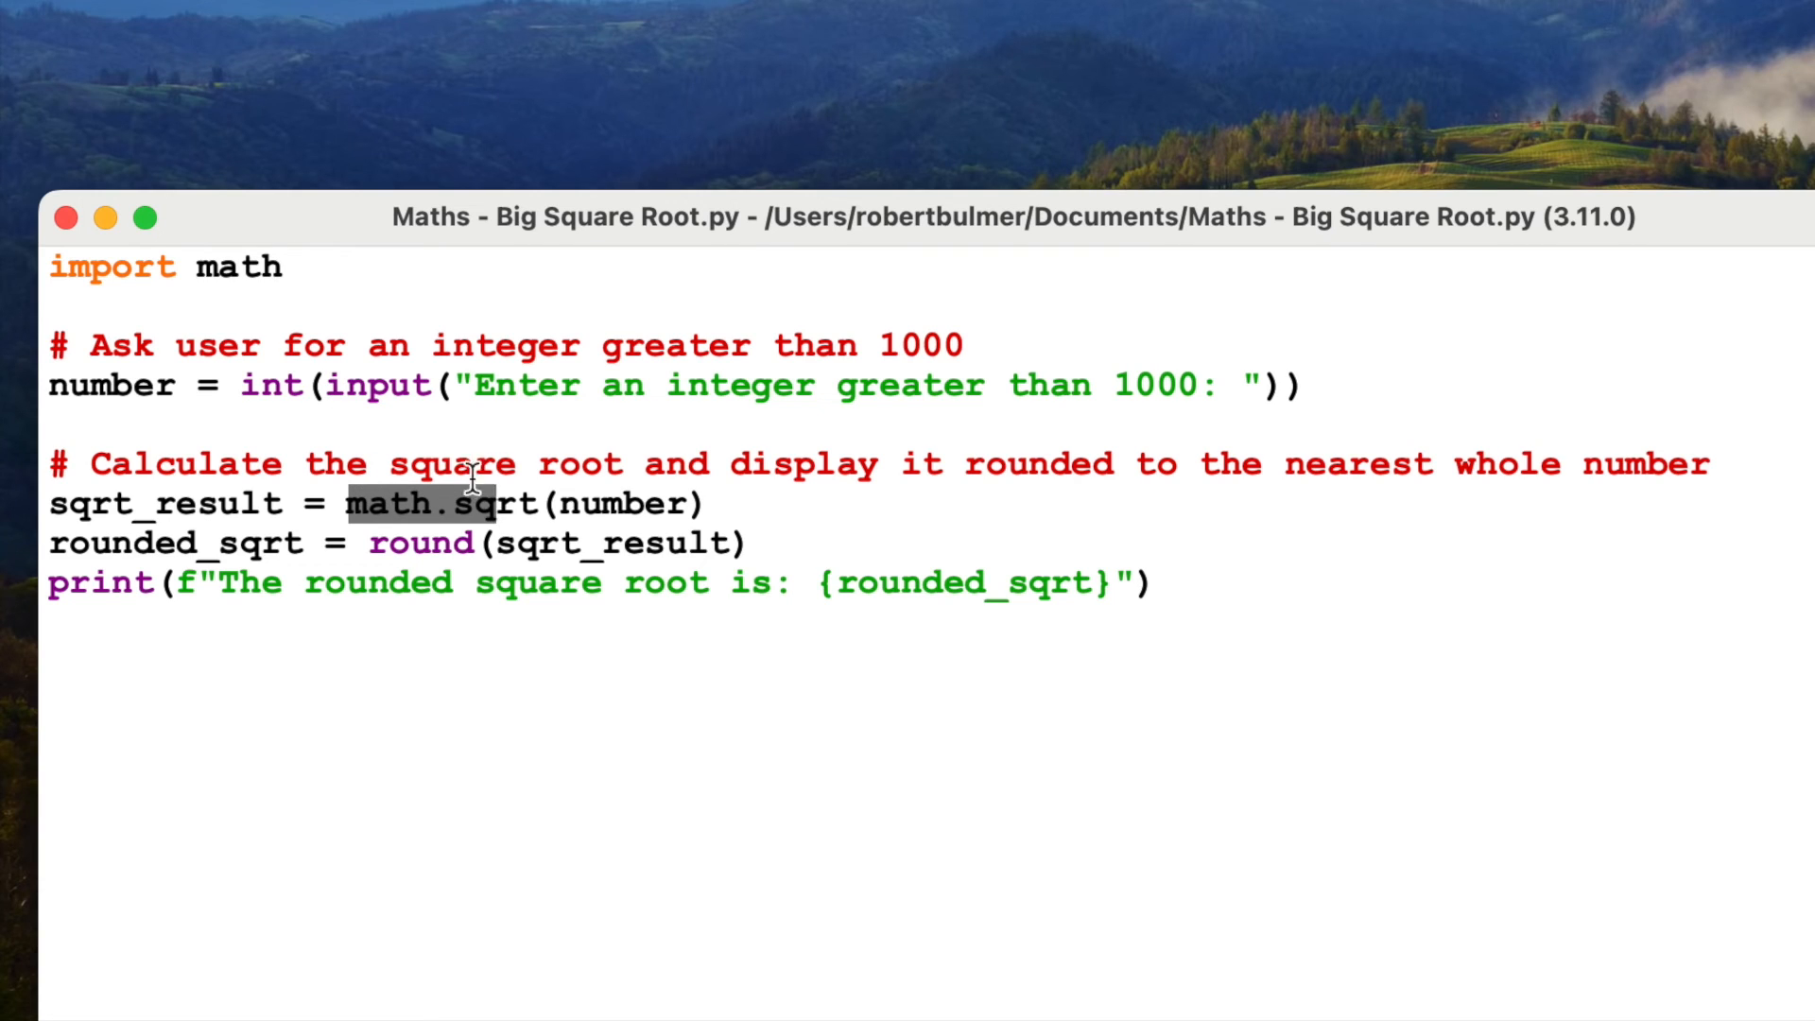
click(648, 503)
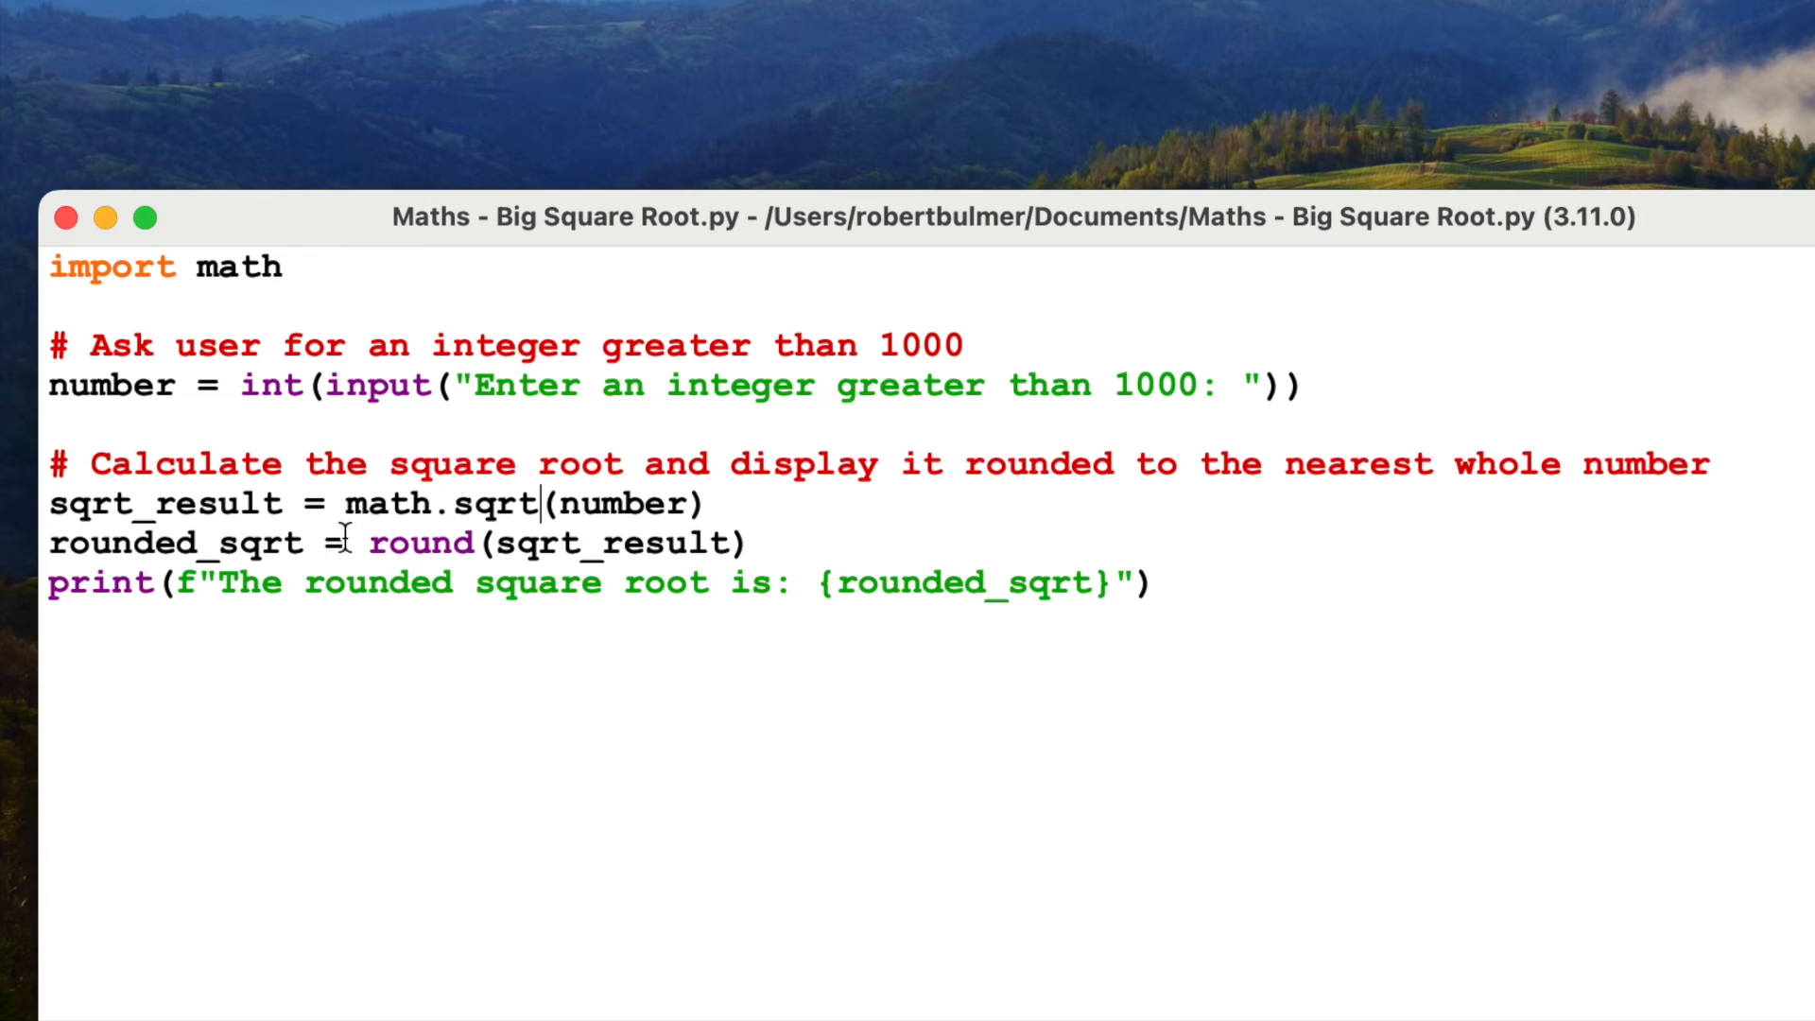
double_click(176, 543)
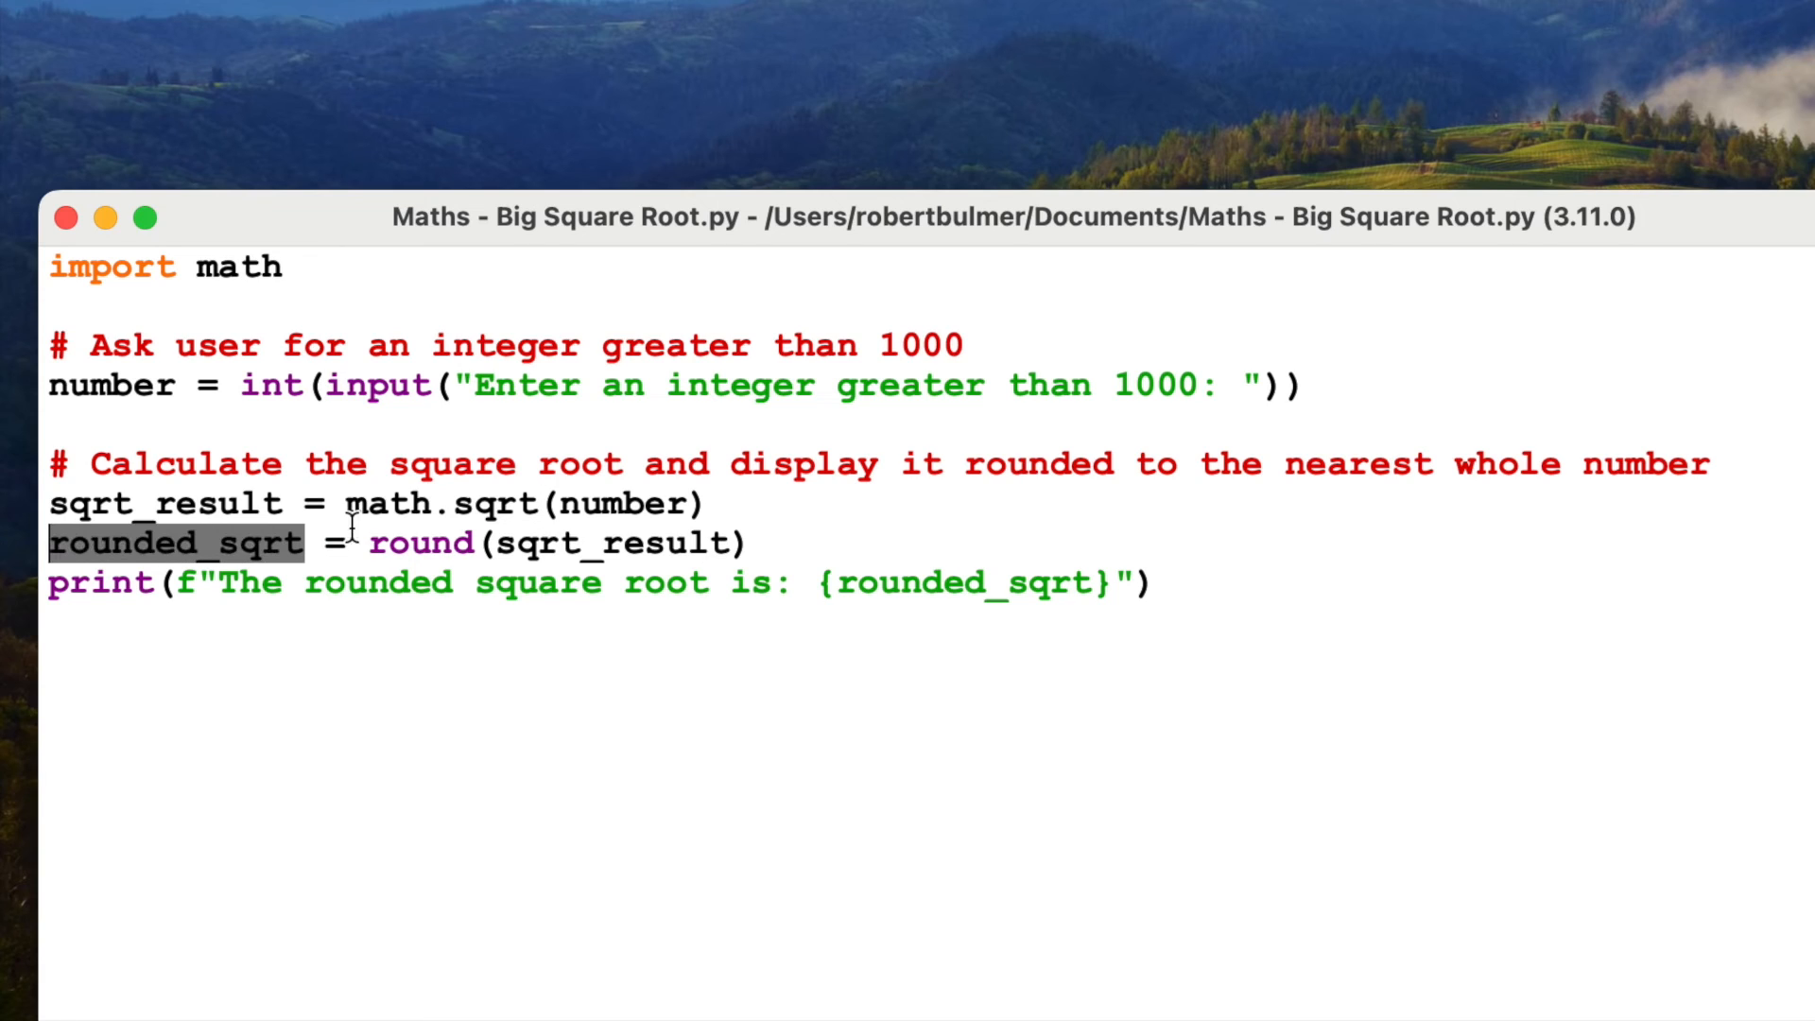
mouse_move(692, 745)
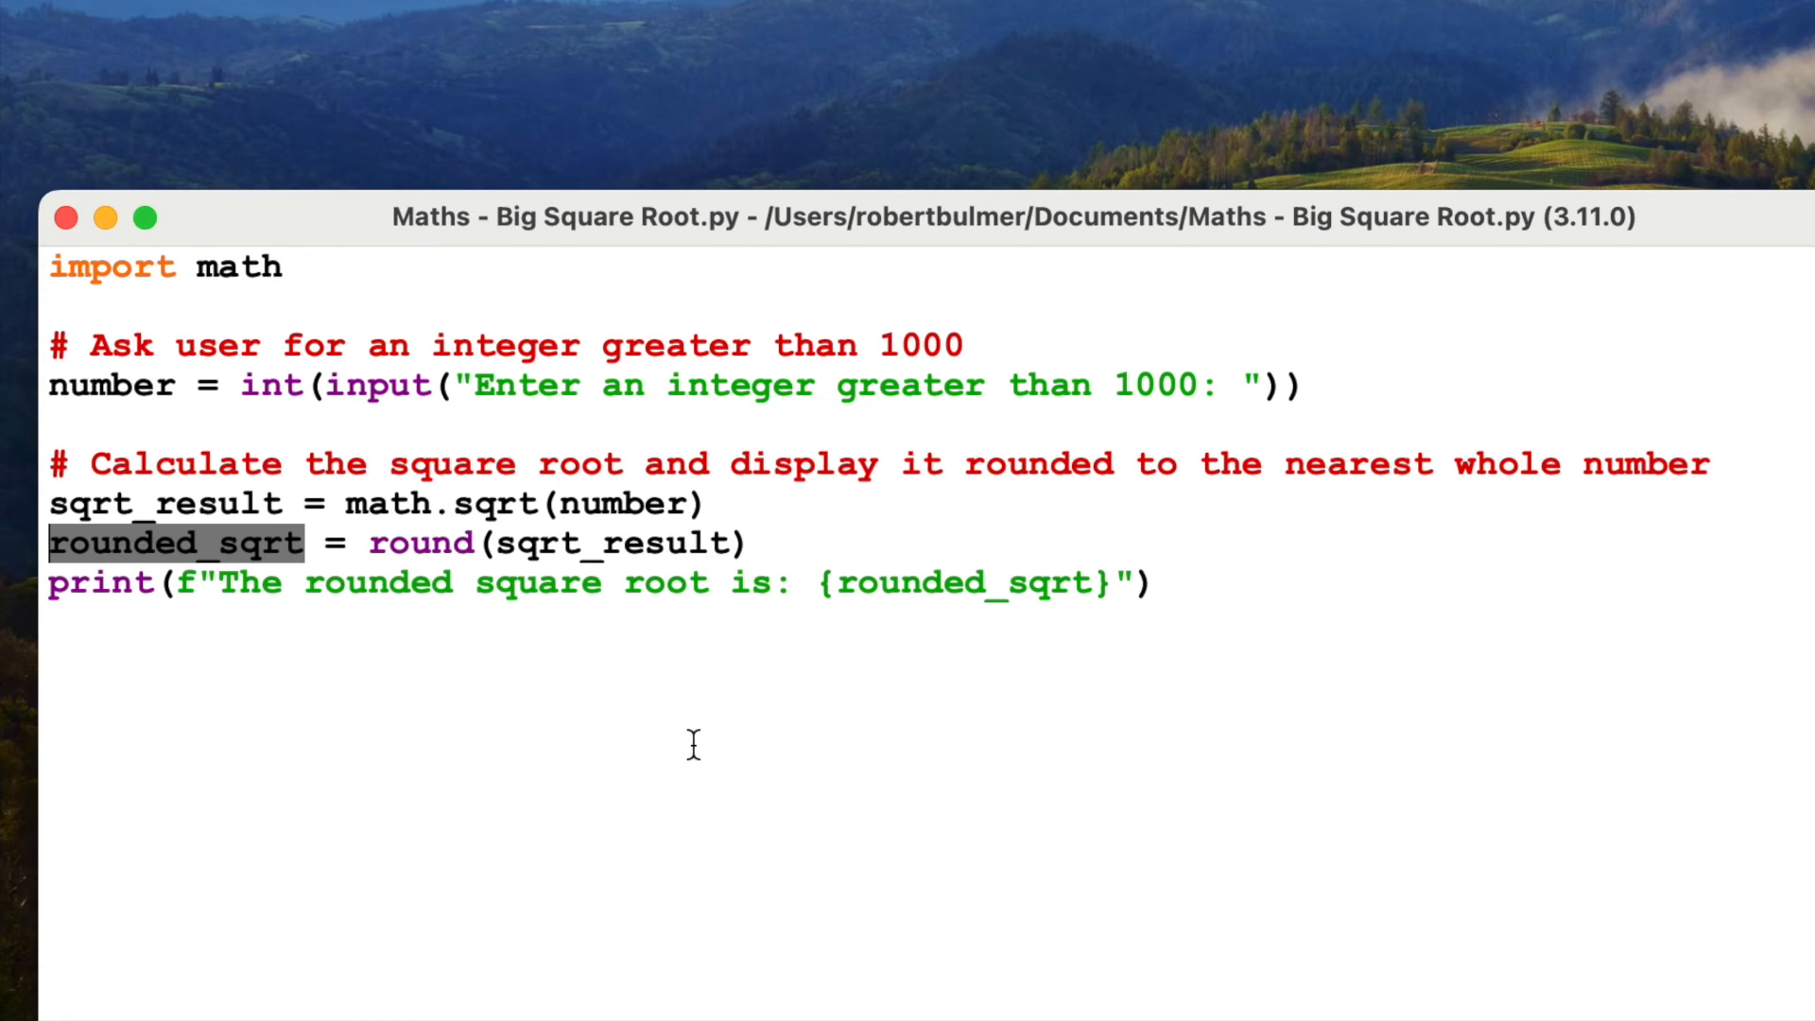
mouse_move(596, 535)
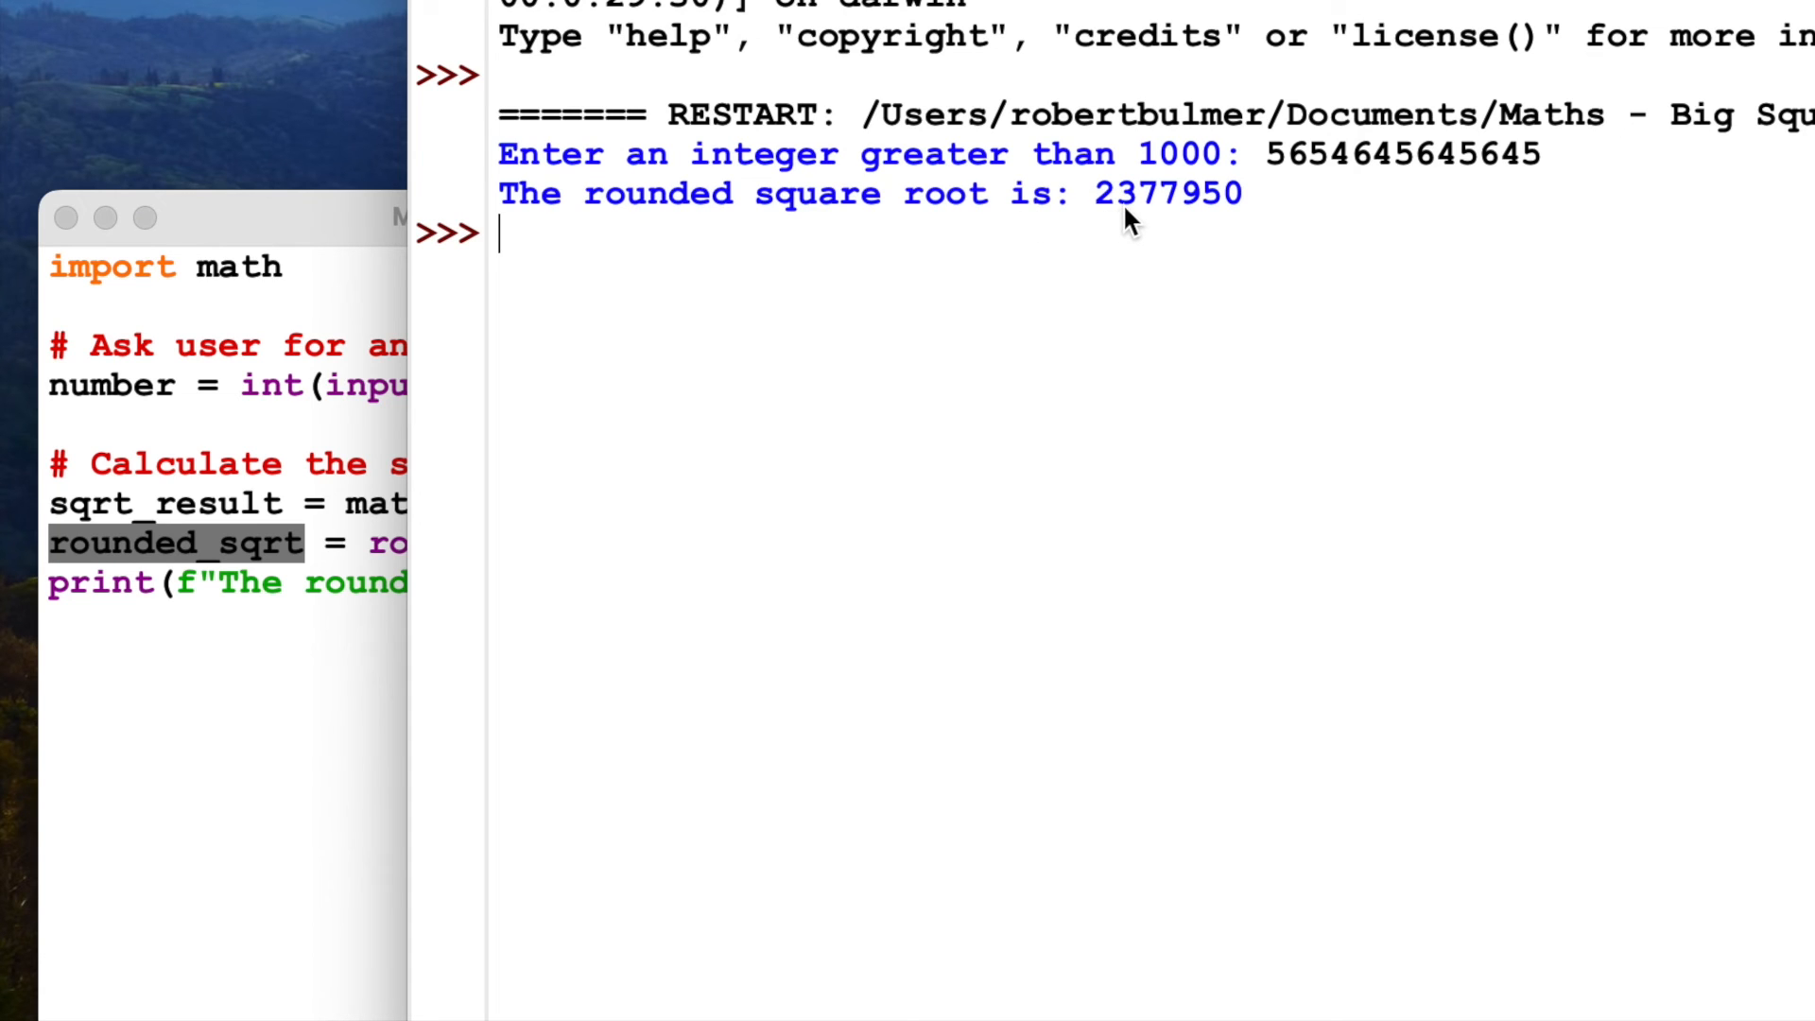
mouse_move(1433, 359)
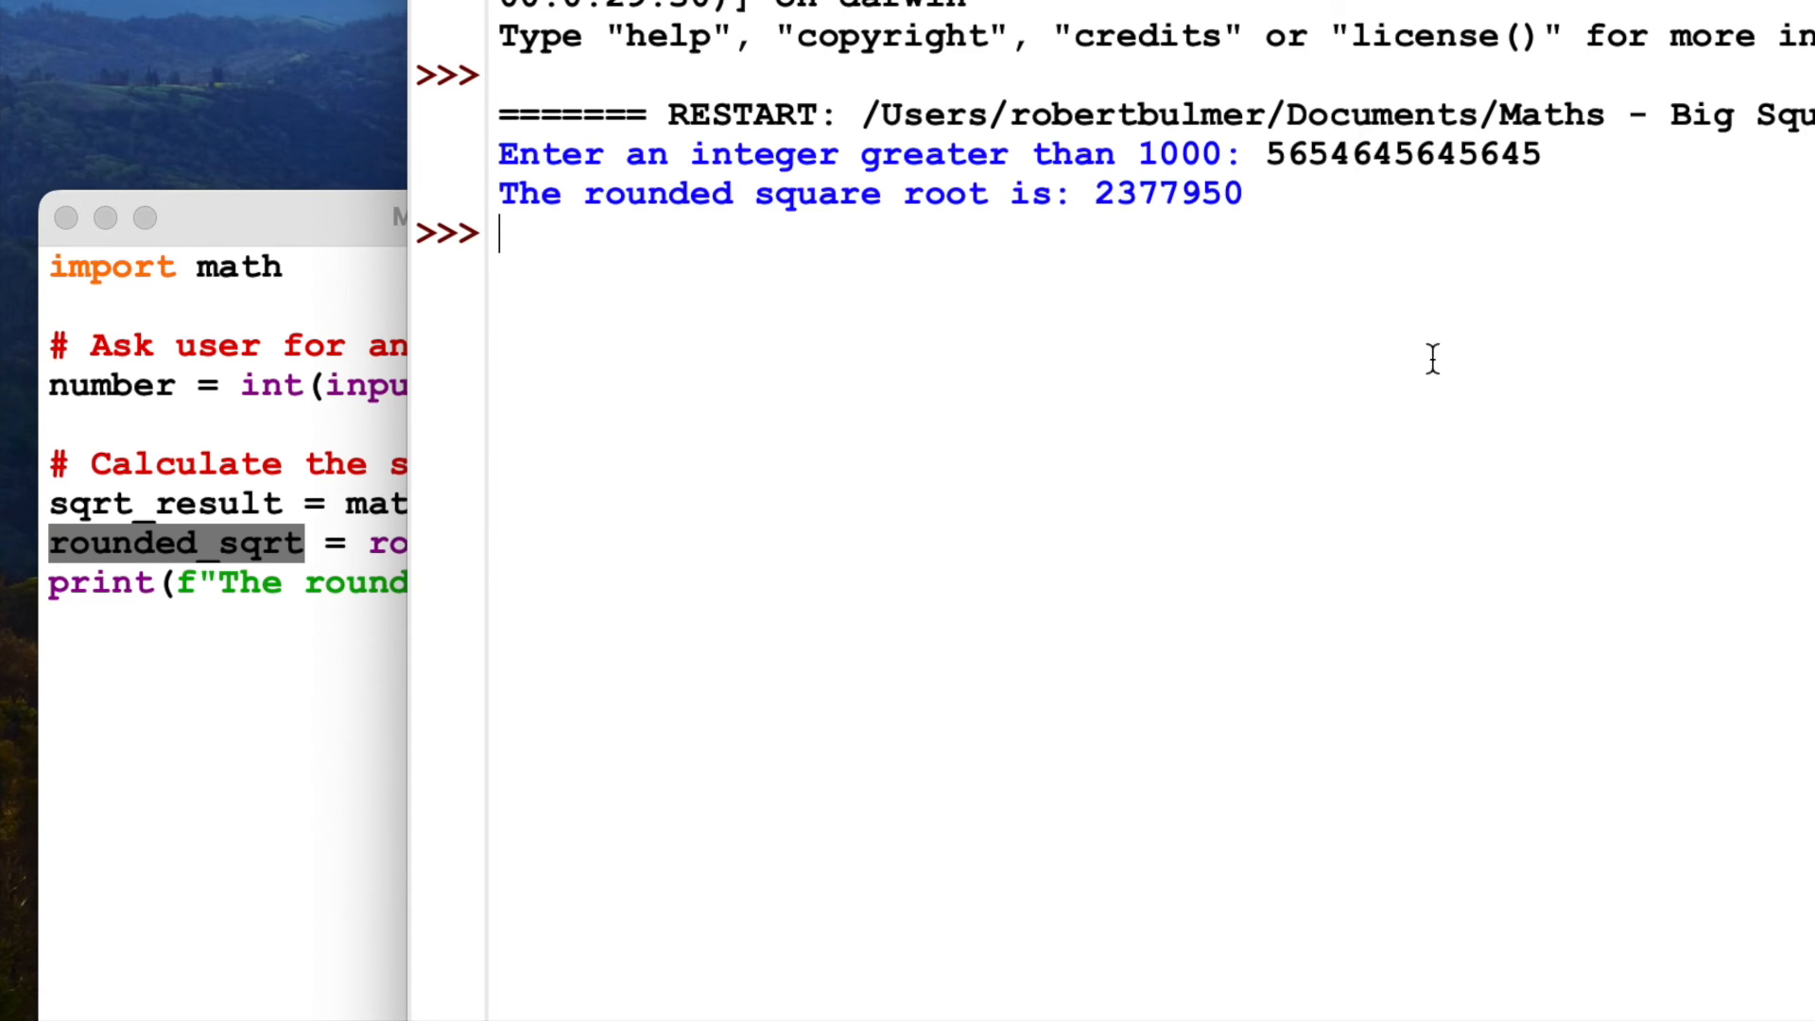
Step: Change to round(sqrt_result,1) and float input, run with 23232.343434343 giving 152.4, then open Shape Selector.py
click(231, 215)
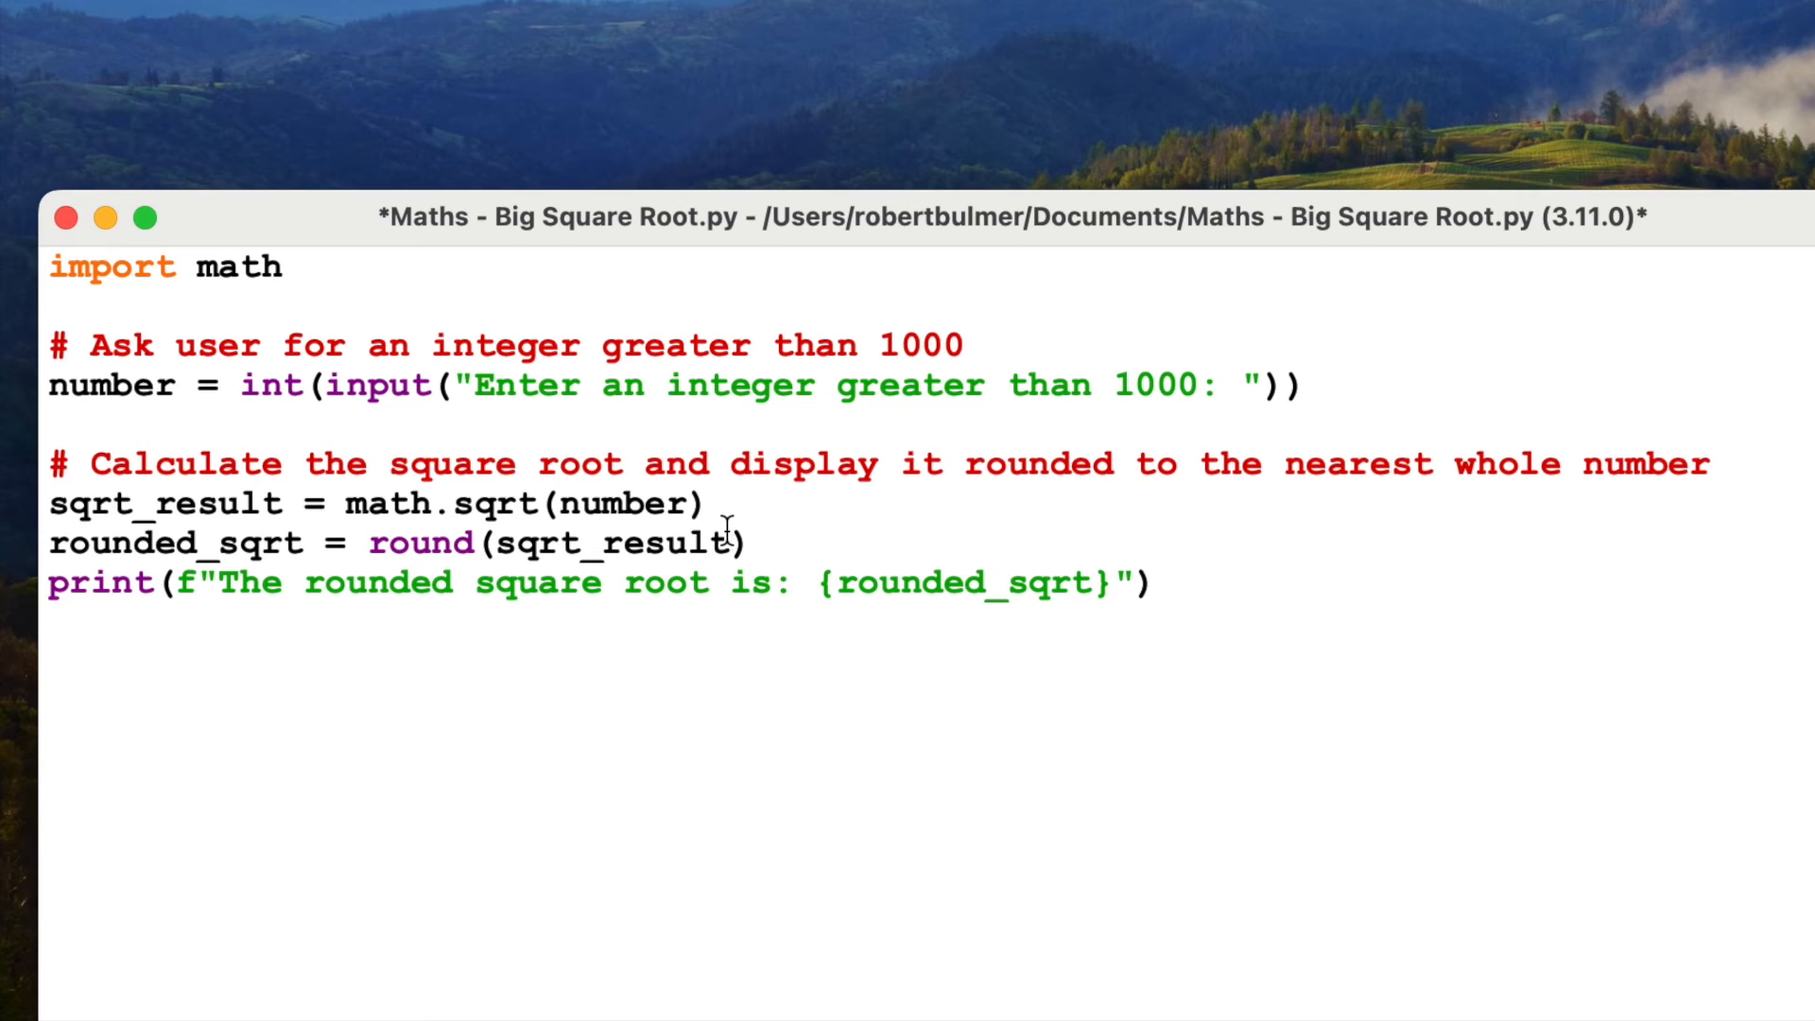
text(,1)
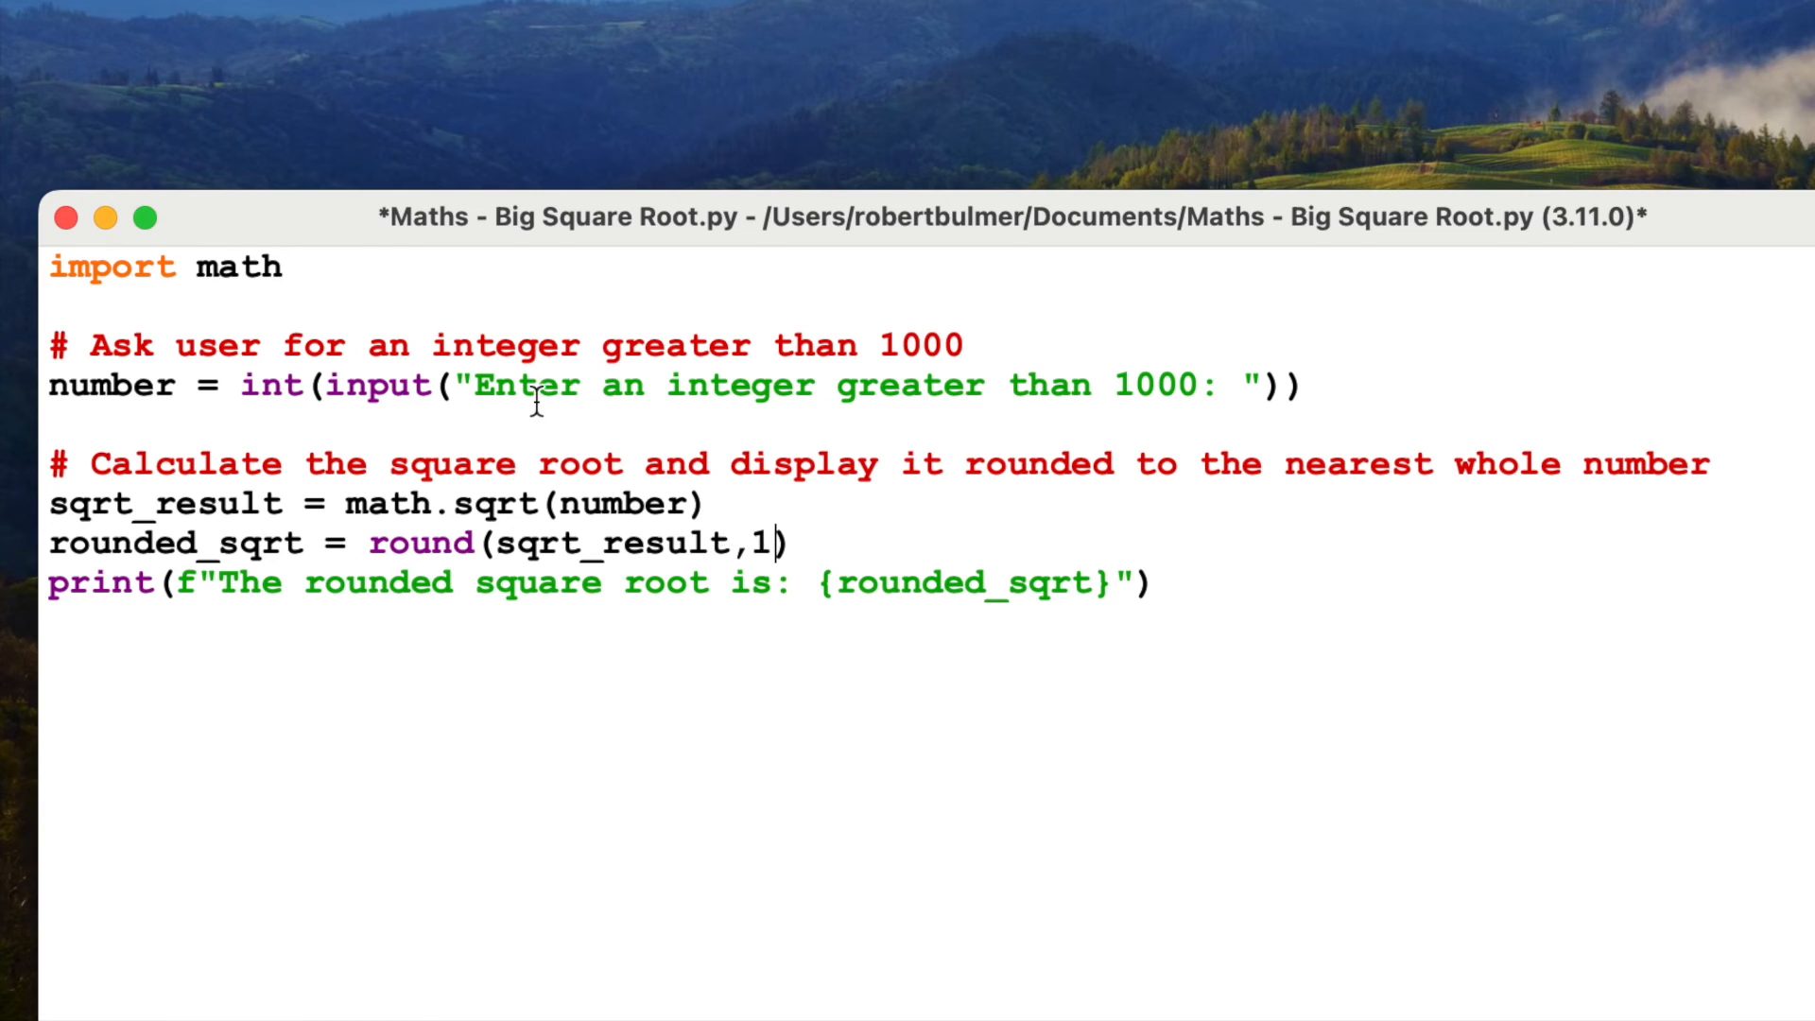
text(f)
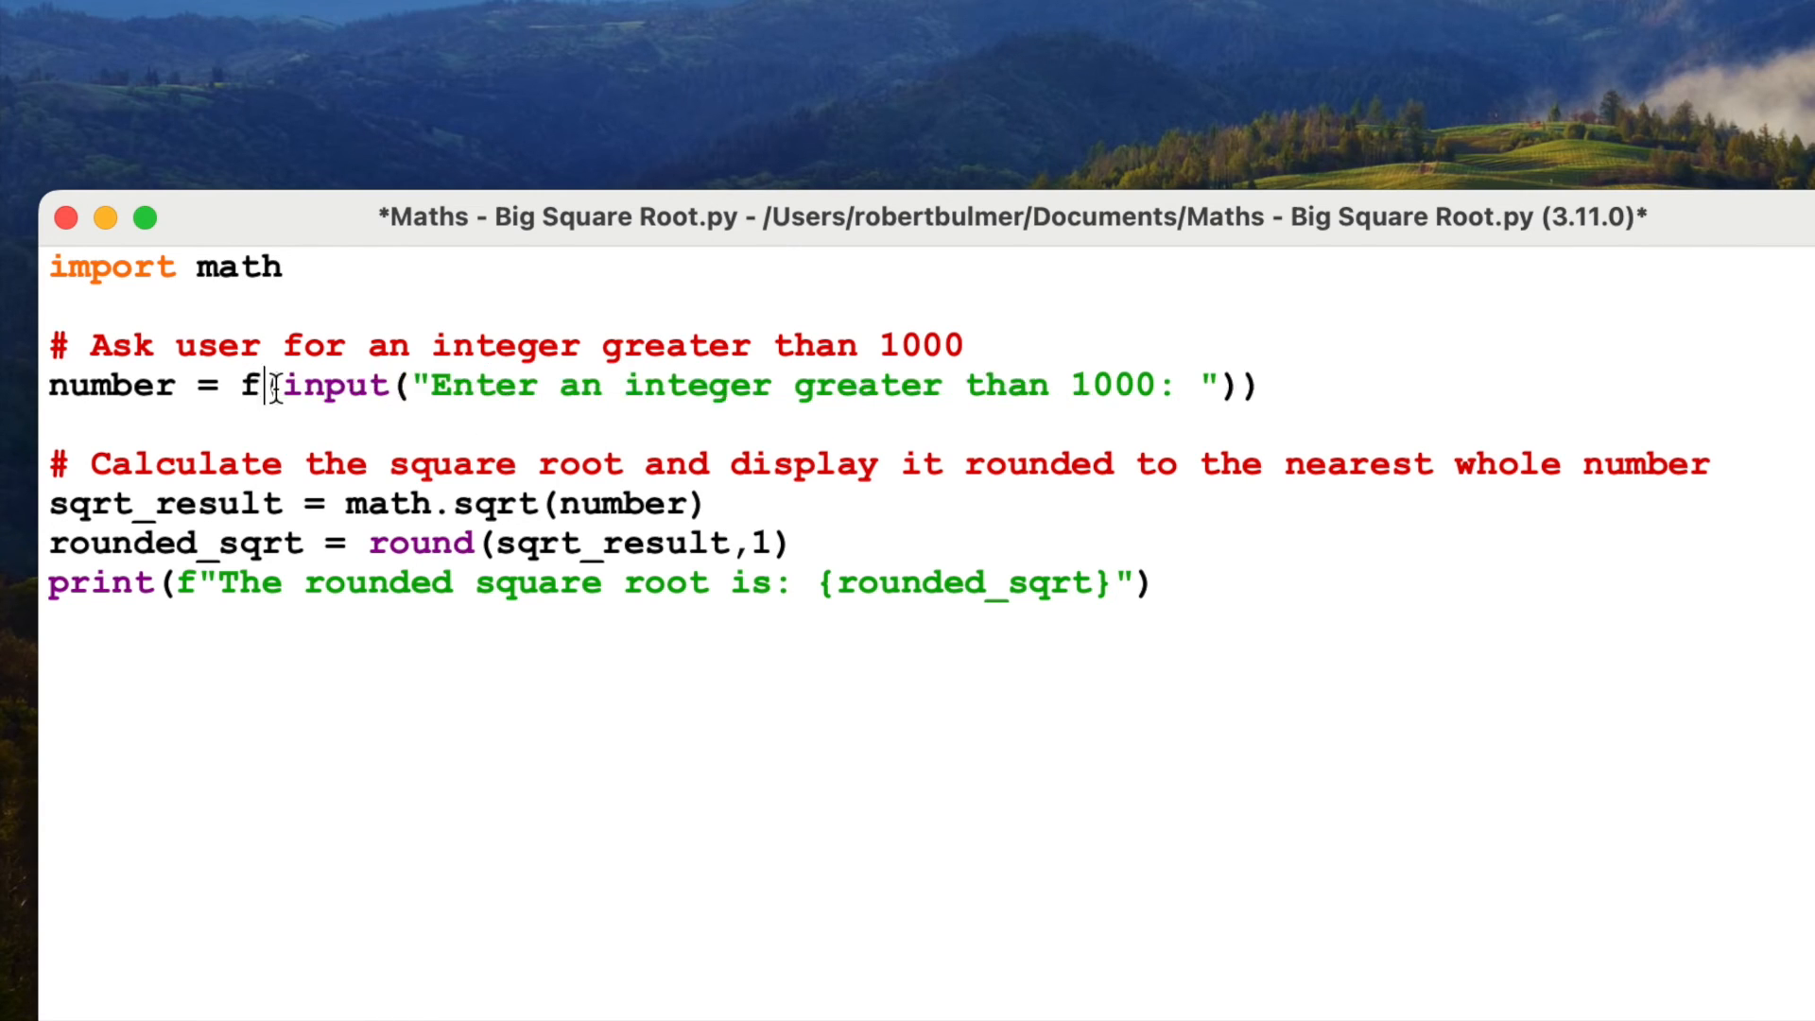
text(loat(input)
text(23232.343434343)
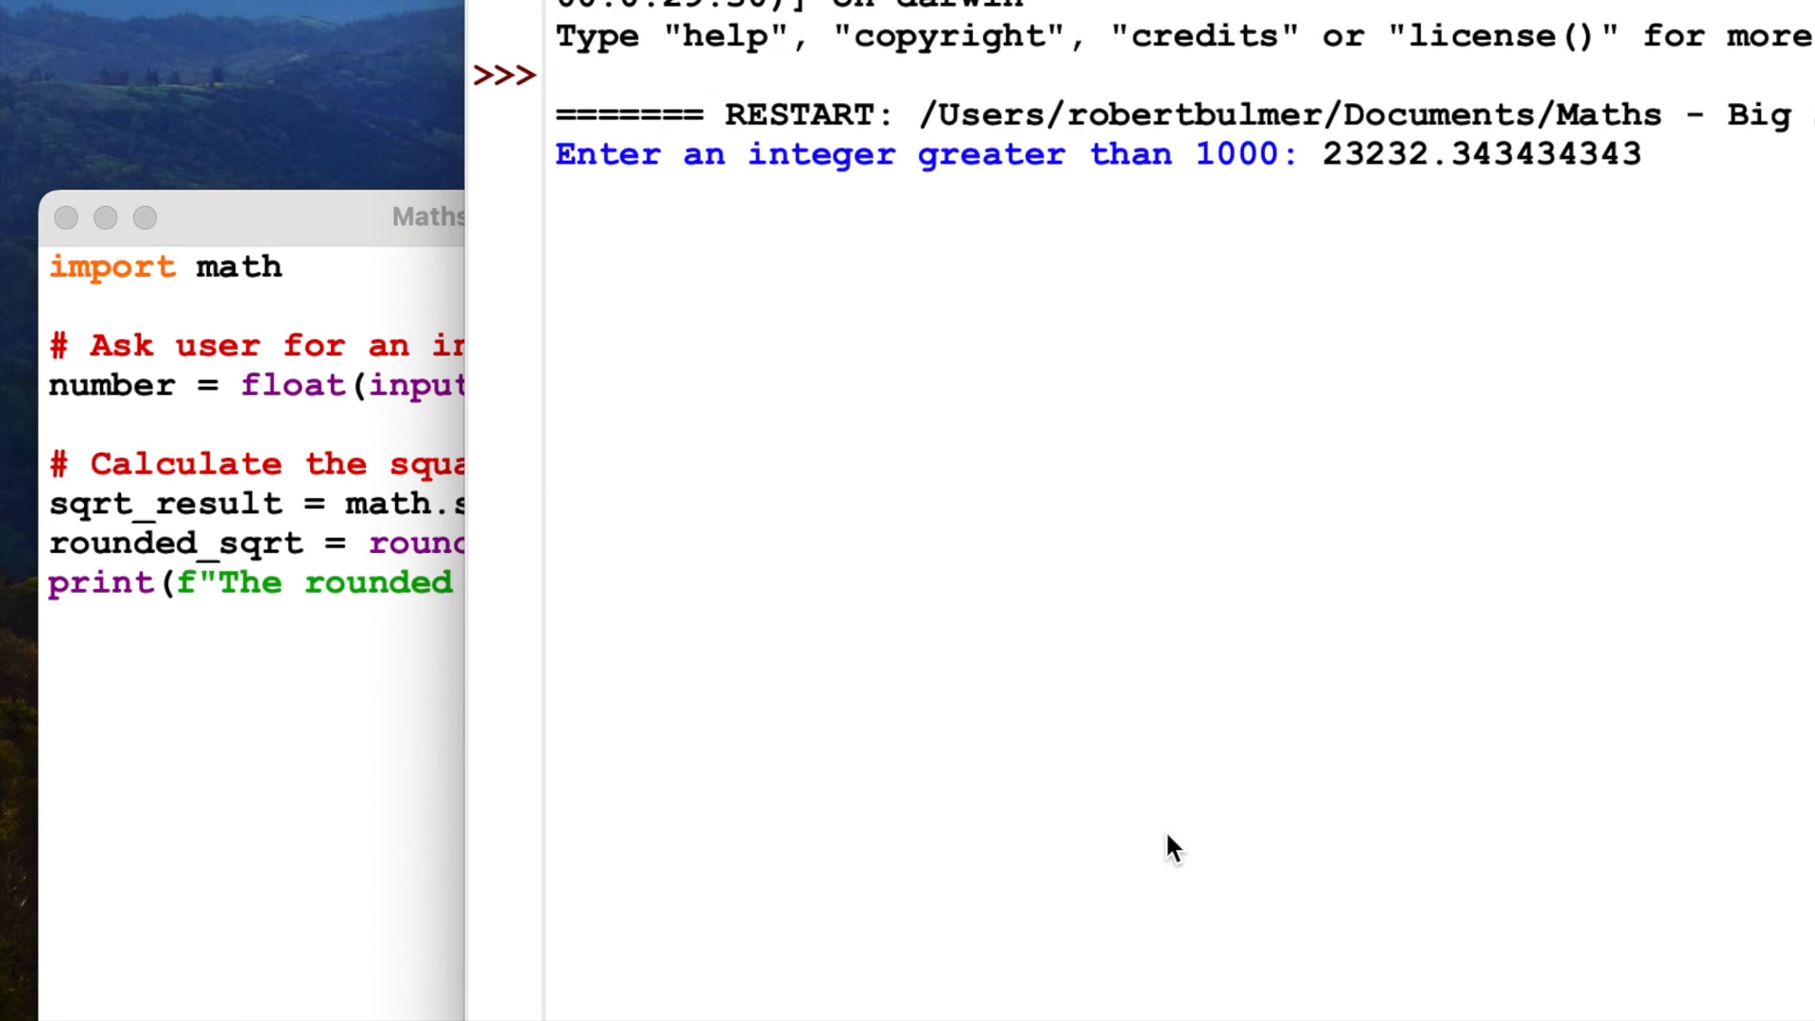
key(Return)
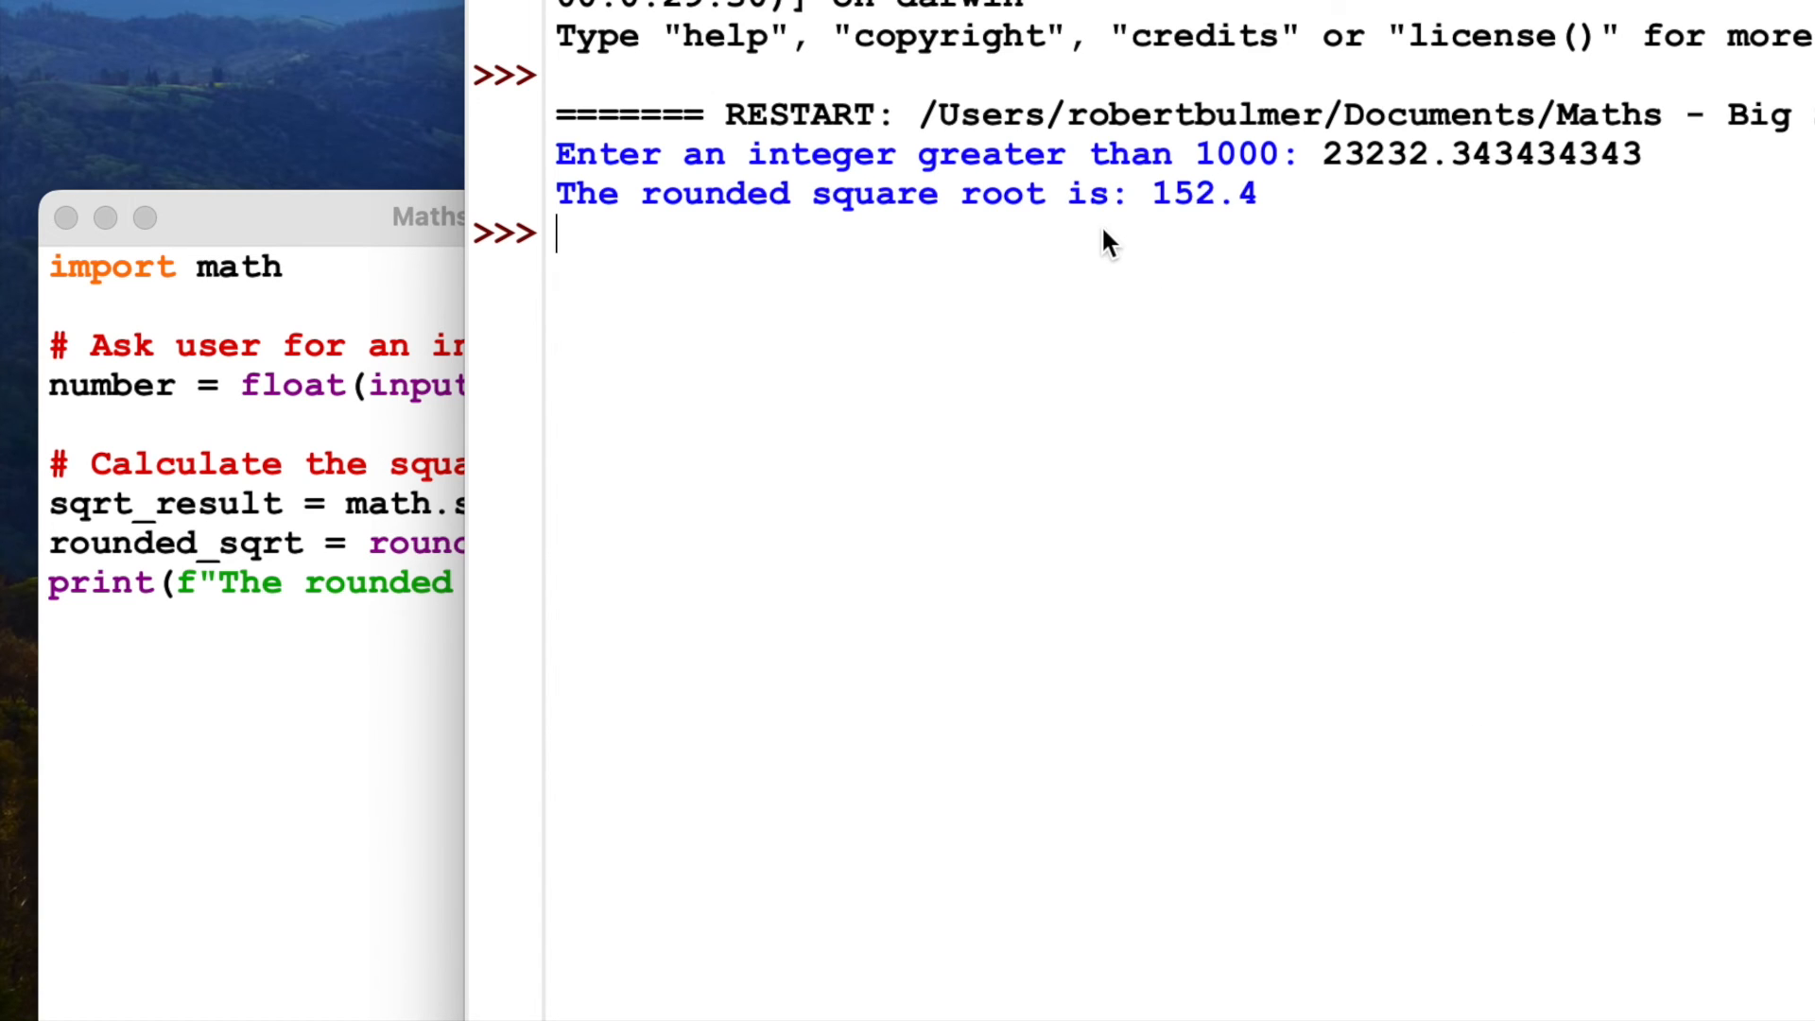
mouse_move(856, 104)
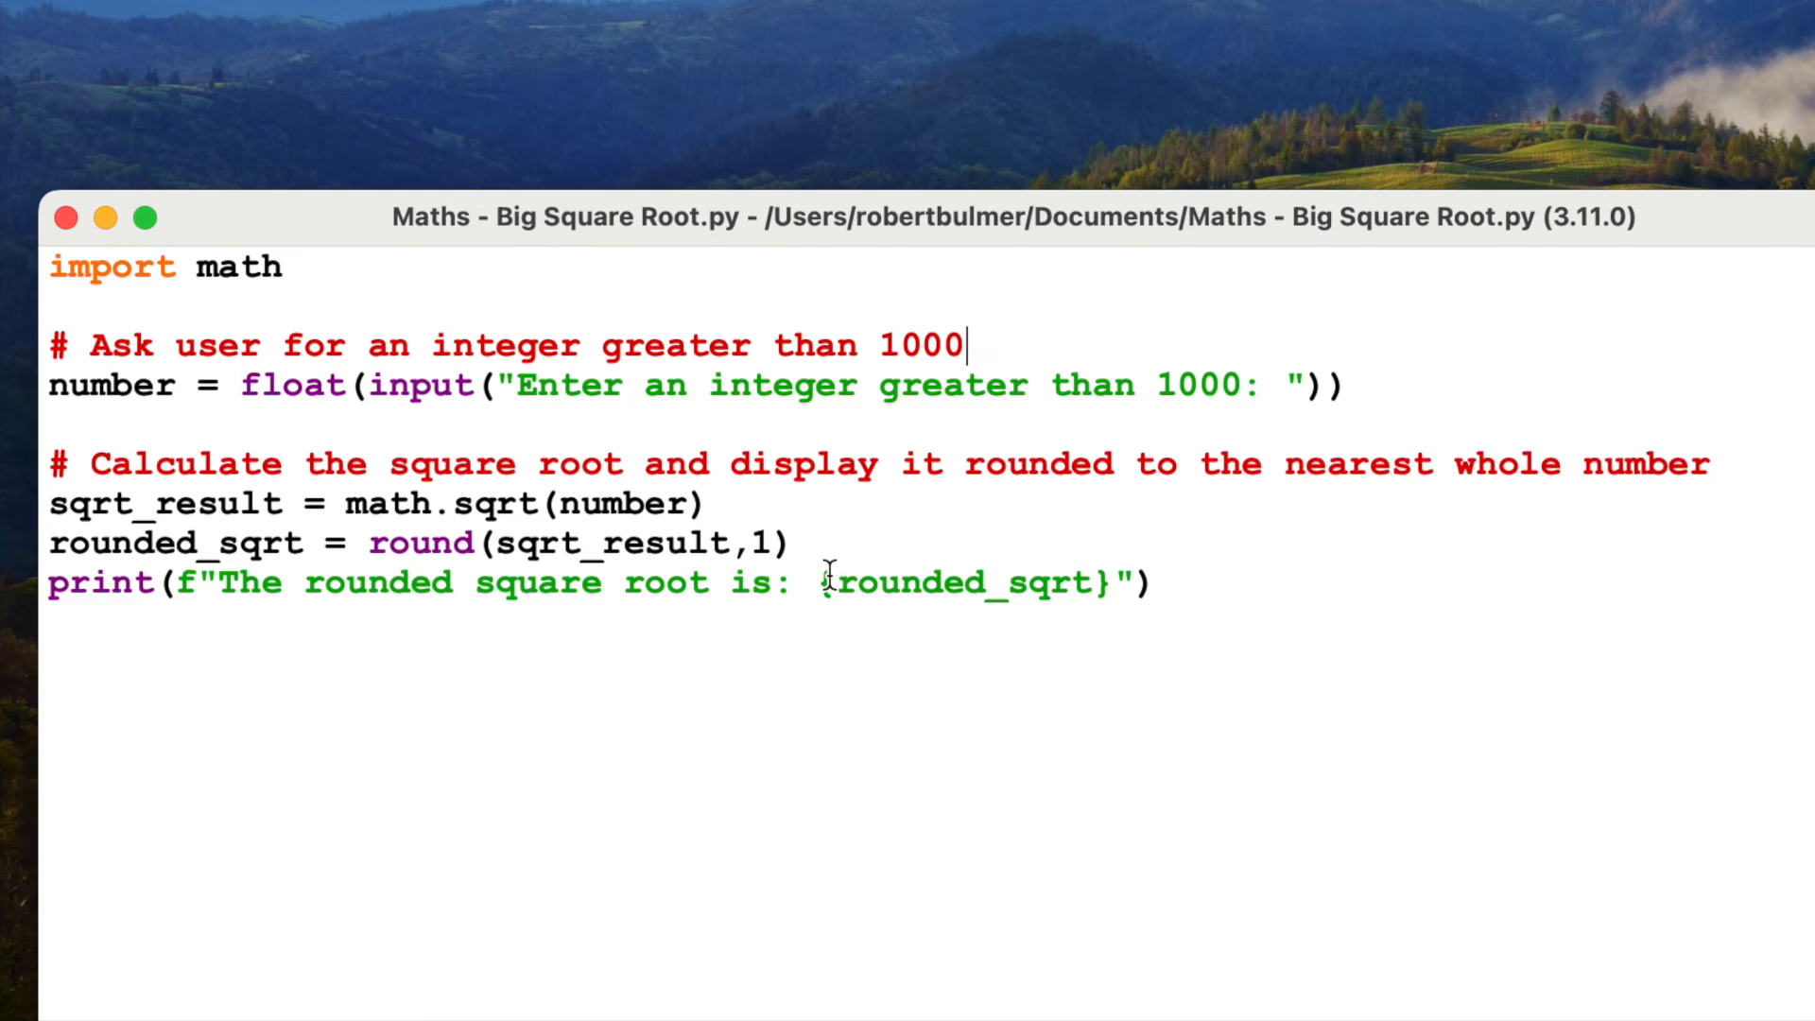
click(798, 542)
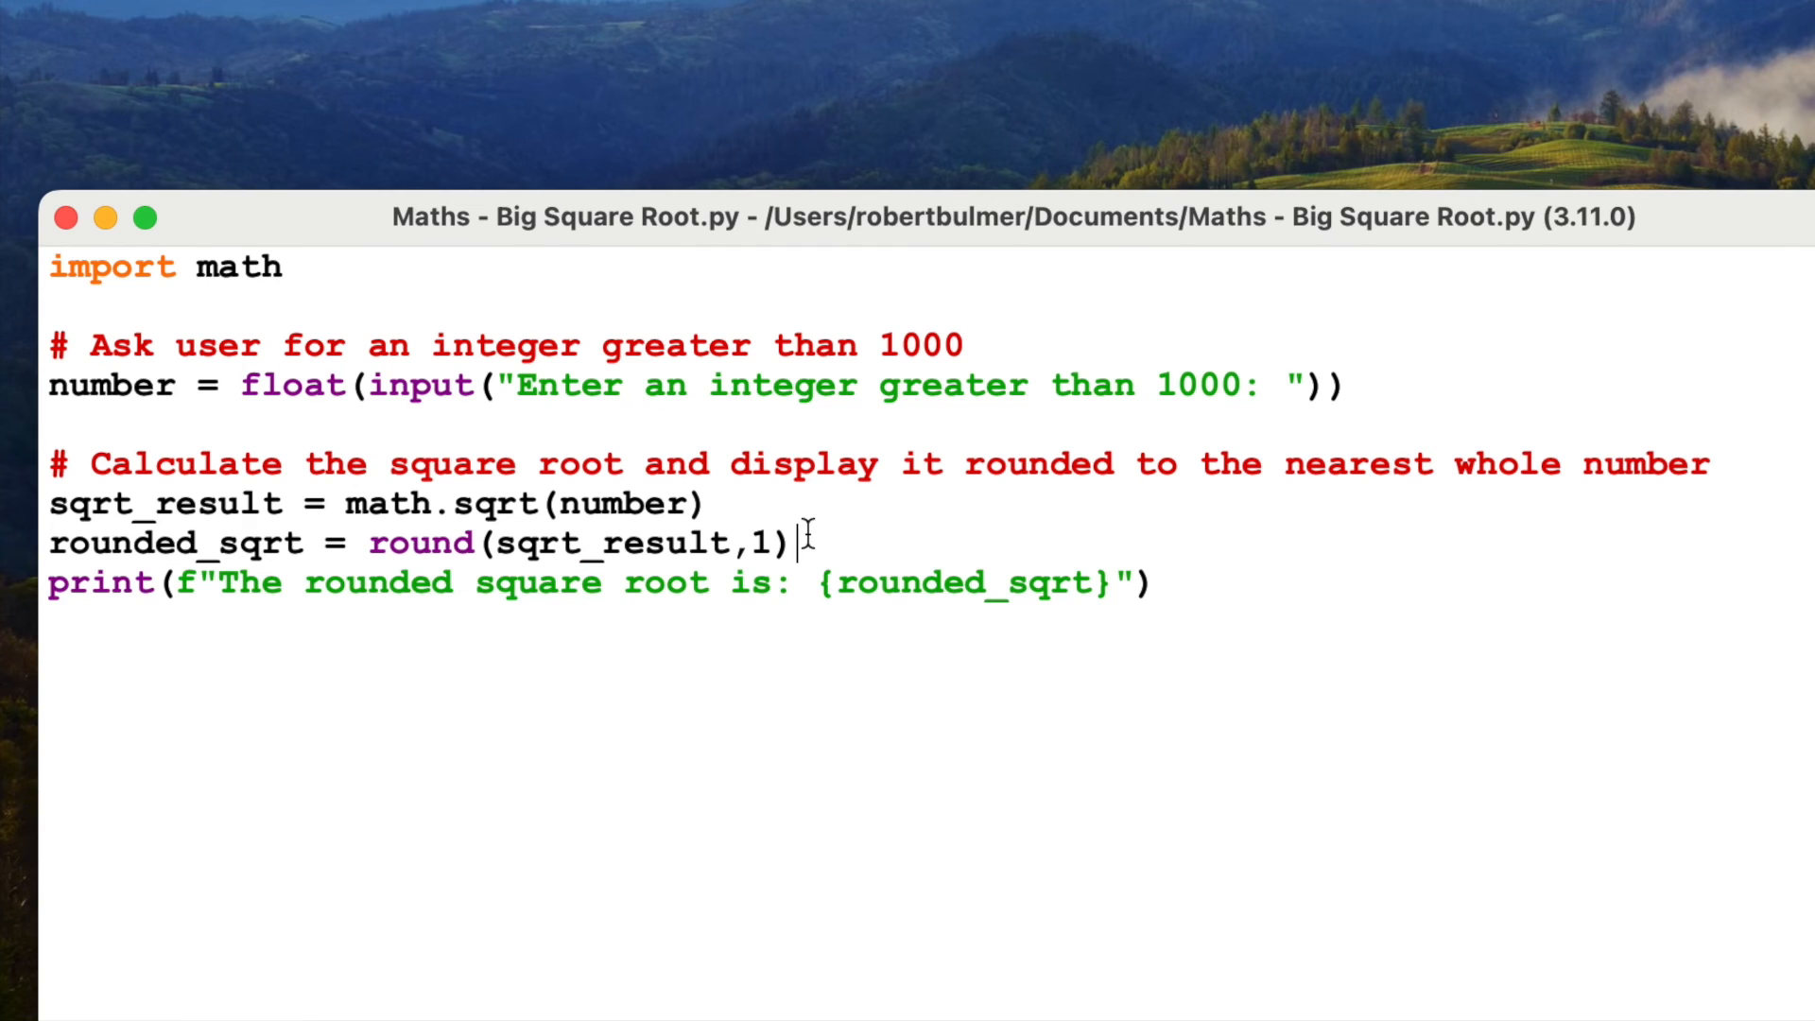
key(Return)
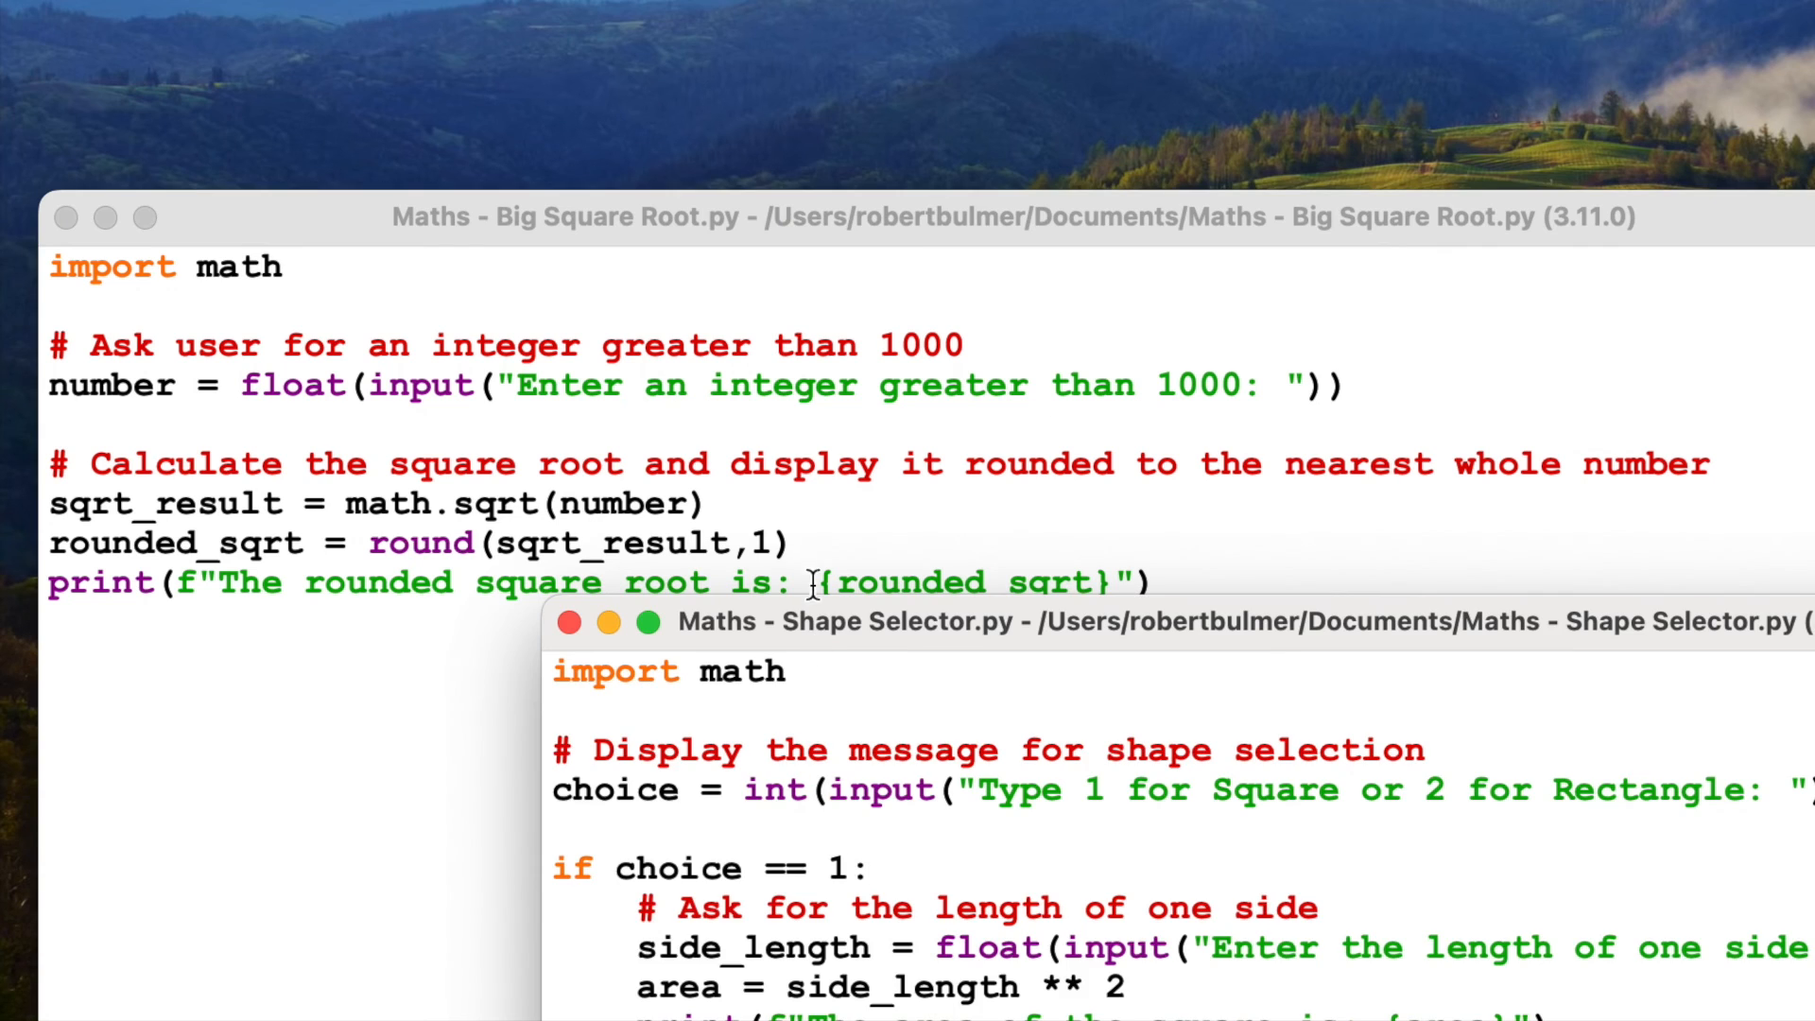
mouse_move(556, 613)
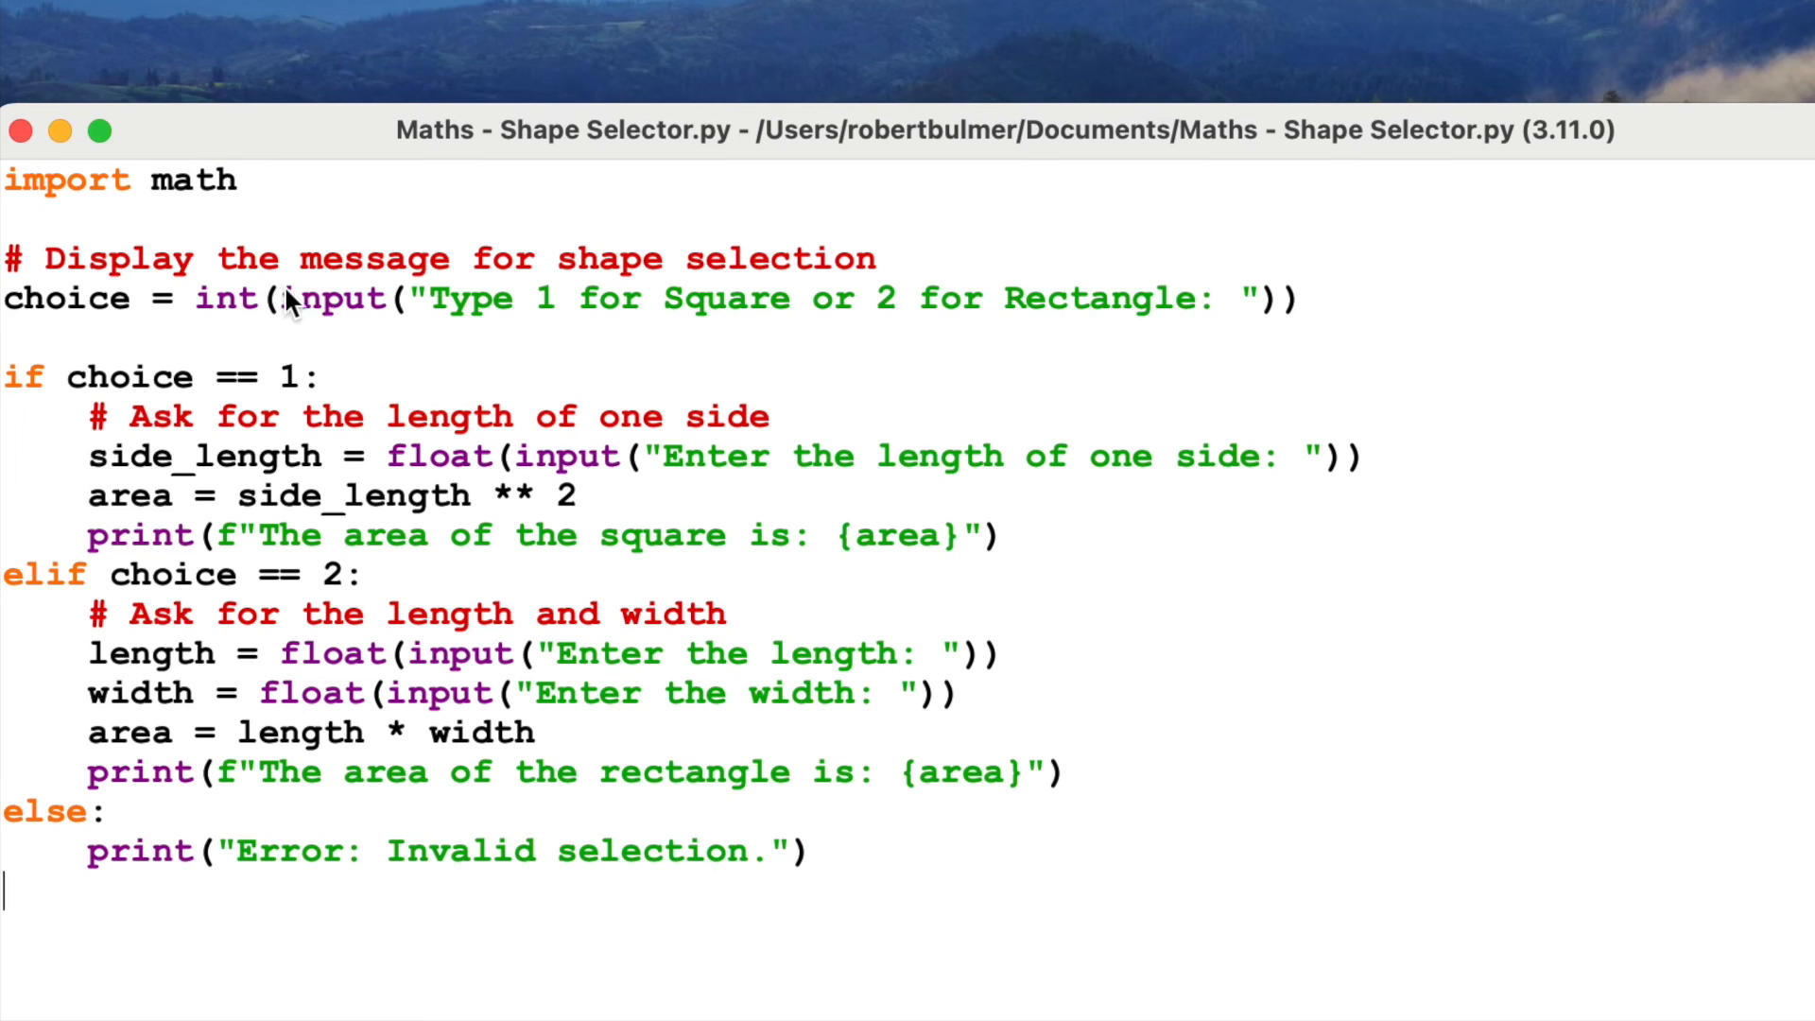
mouse_move(246, 378)
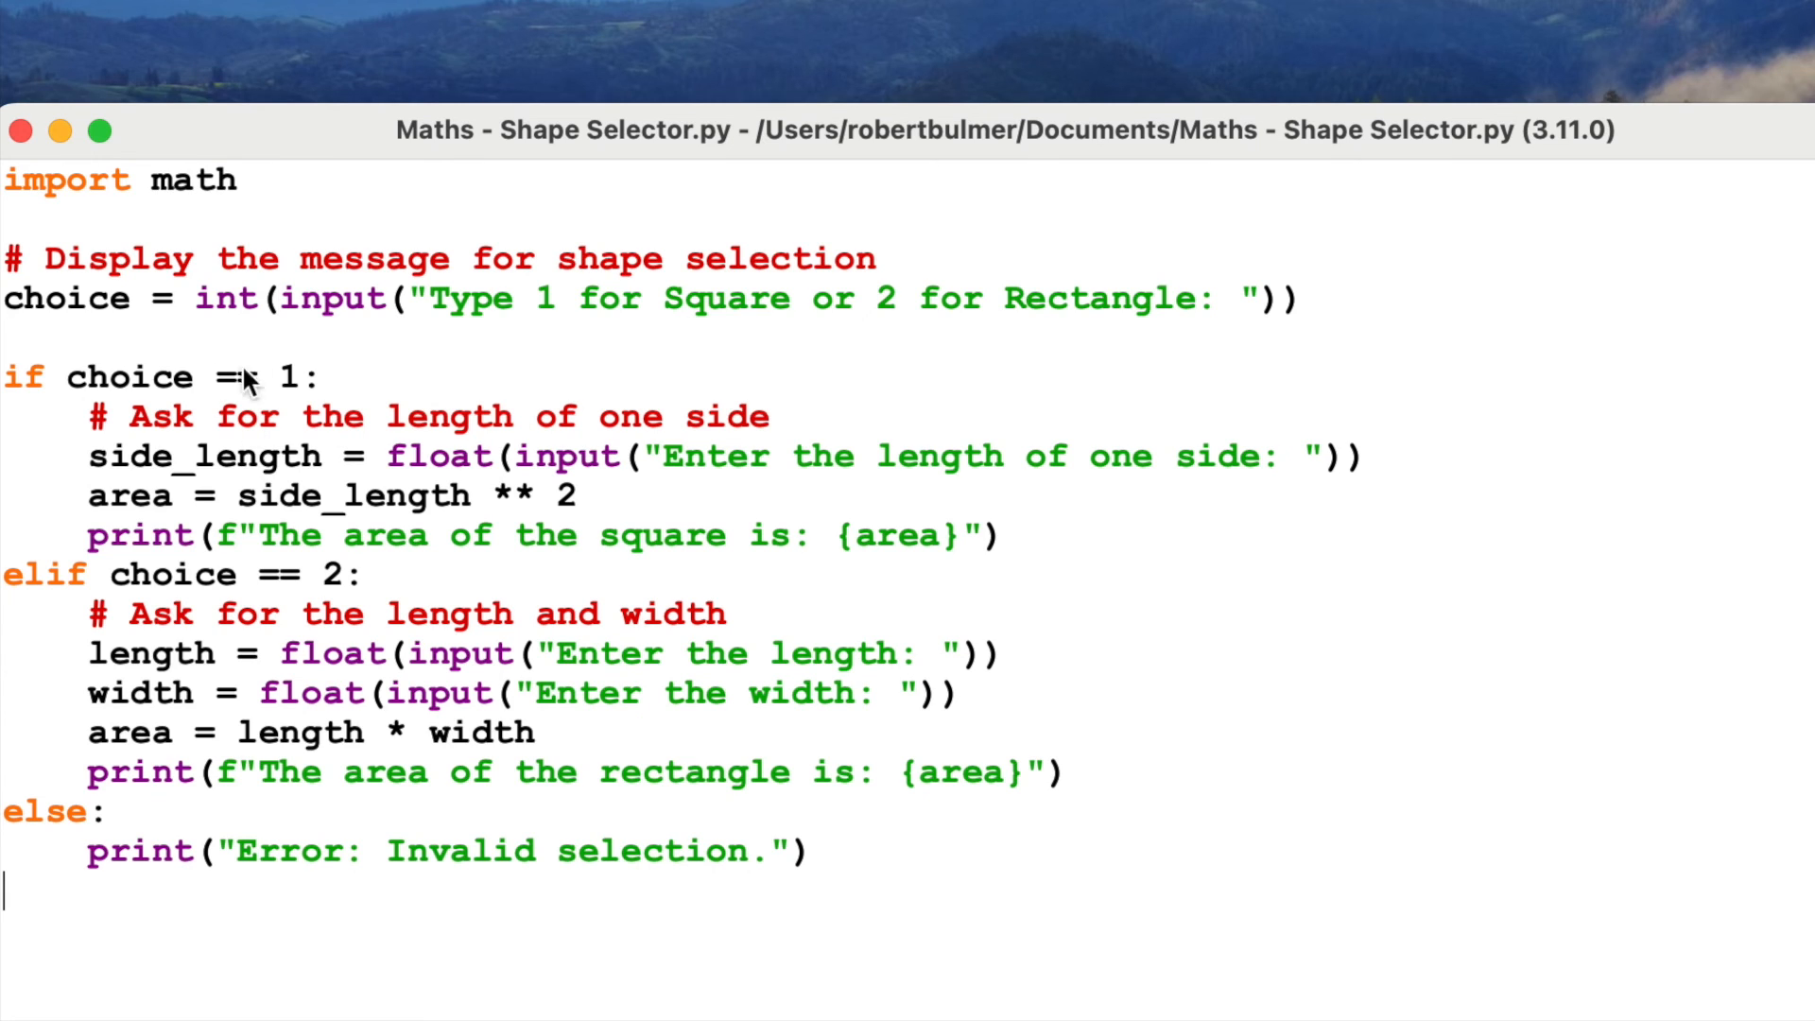
Step: Highlight the square condition in Shape Selector's if branch while reading the area calculations
double_click(291, 376)
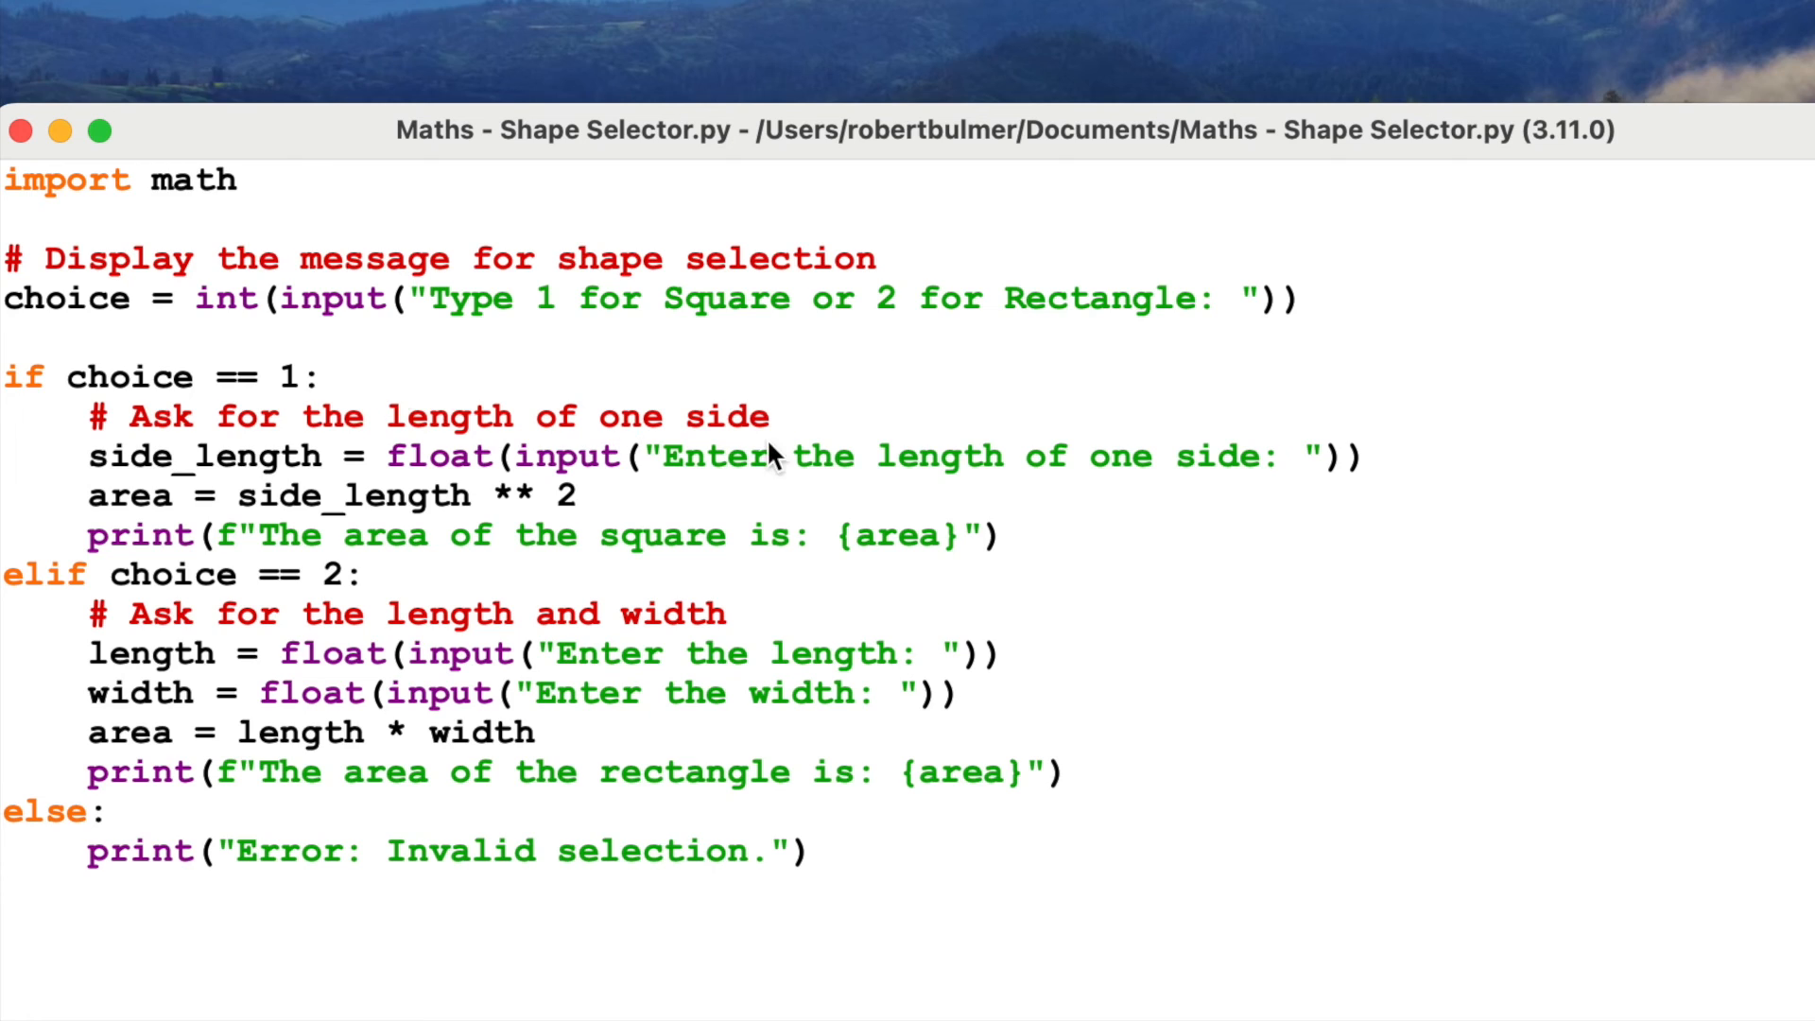
mouse_move(773, 312)
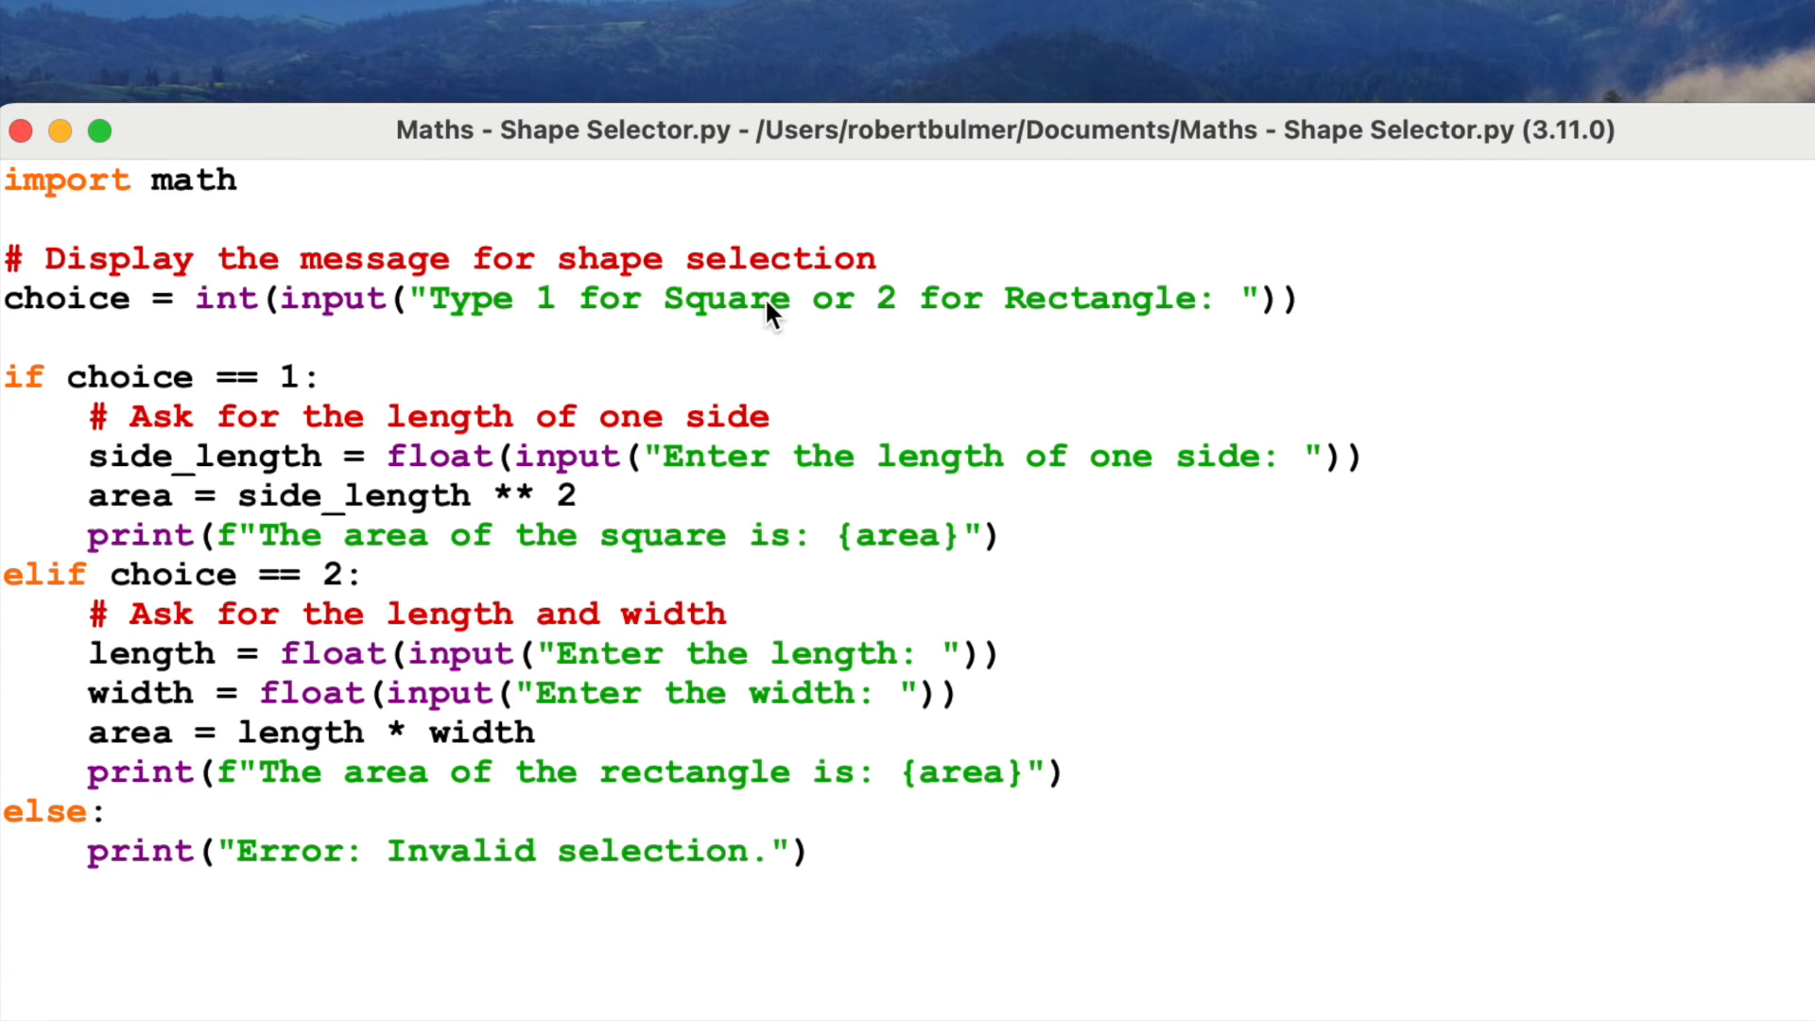
click(327, 376)
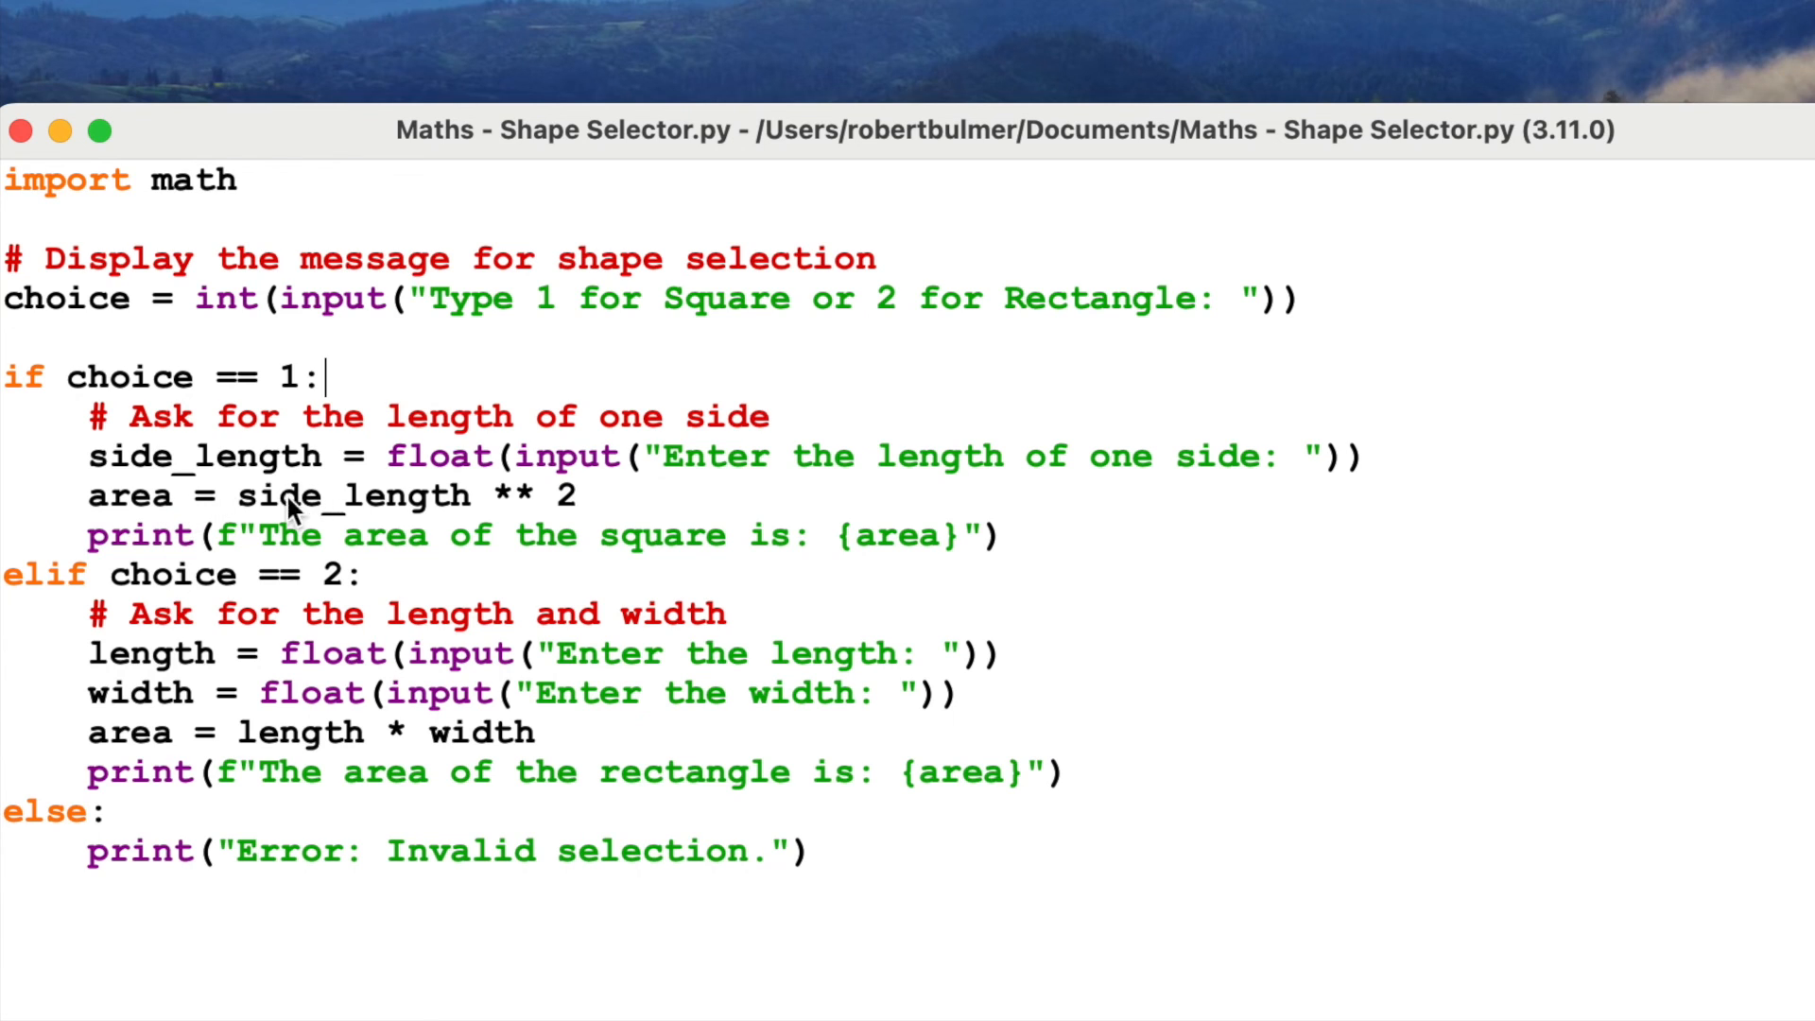
mouse_move(593, 503)
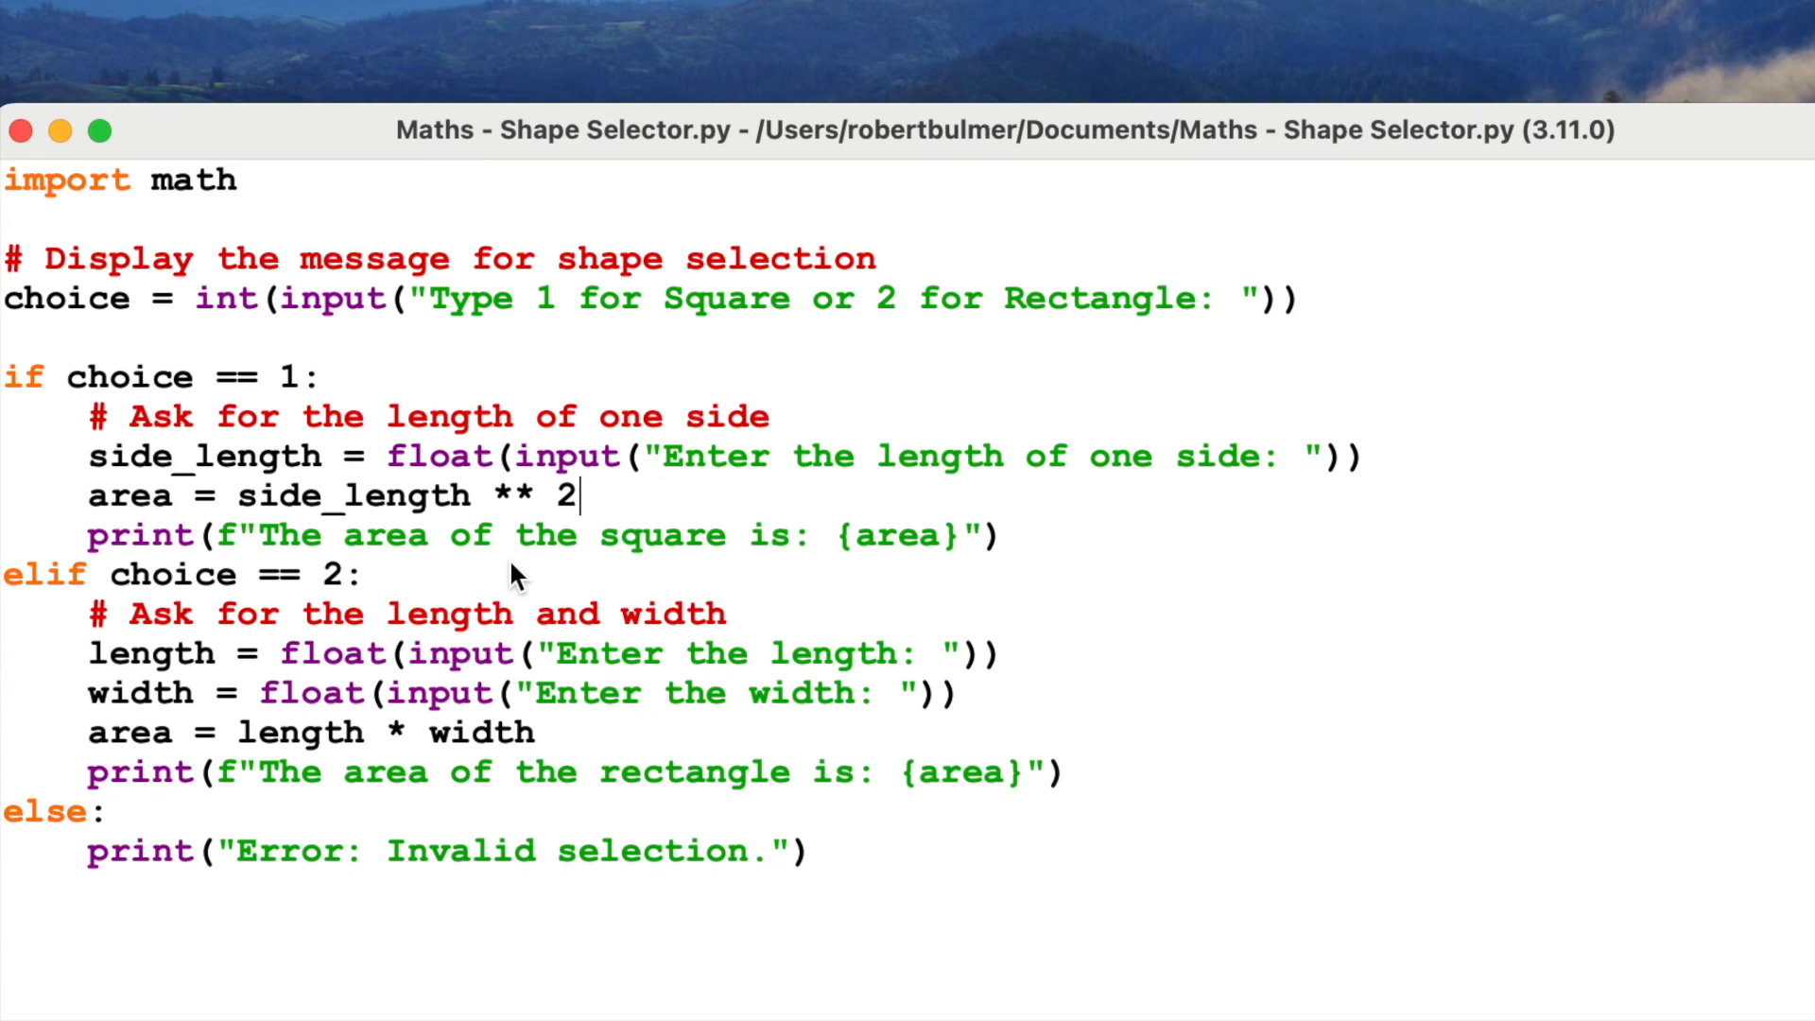
mouse_move(596, 705)
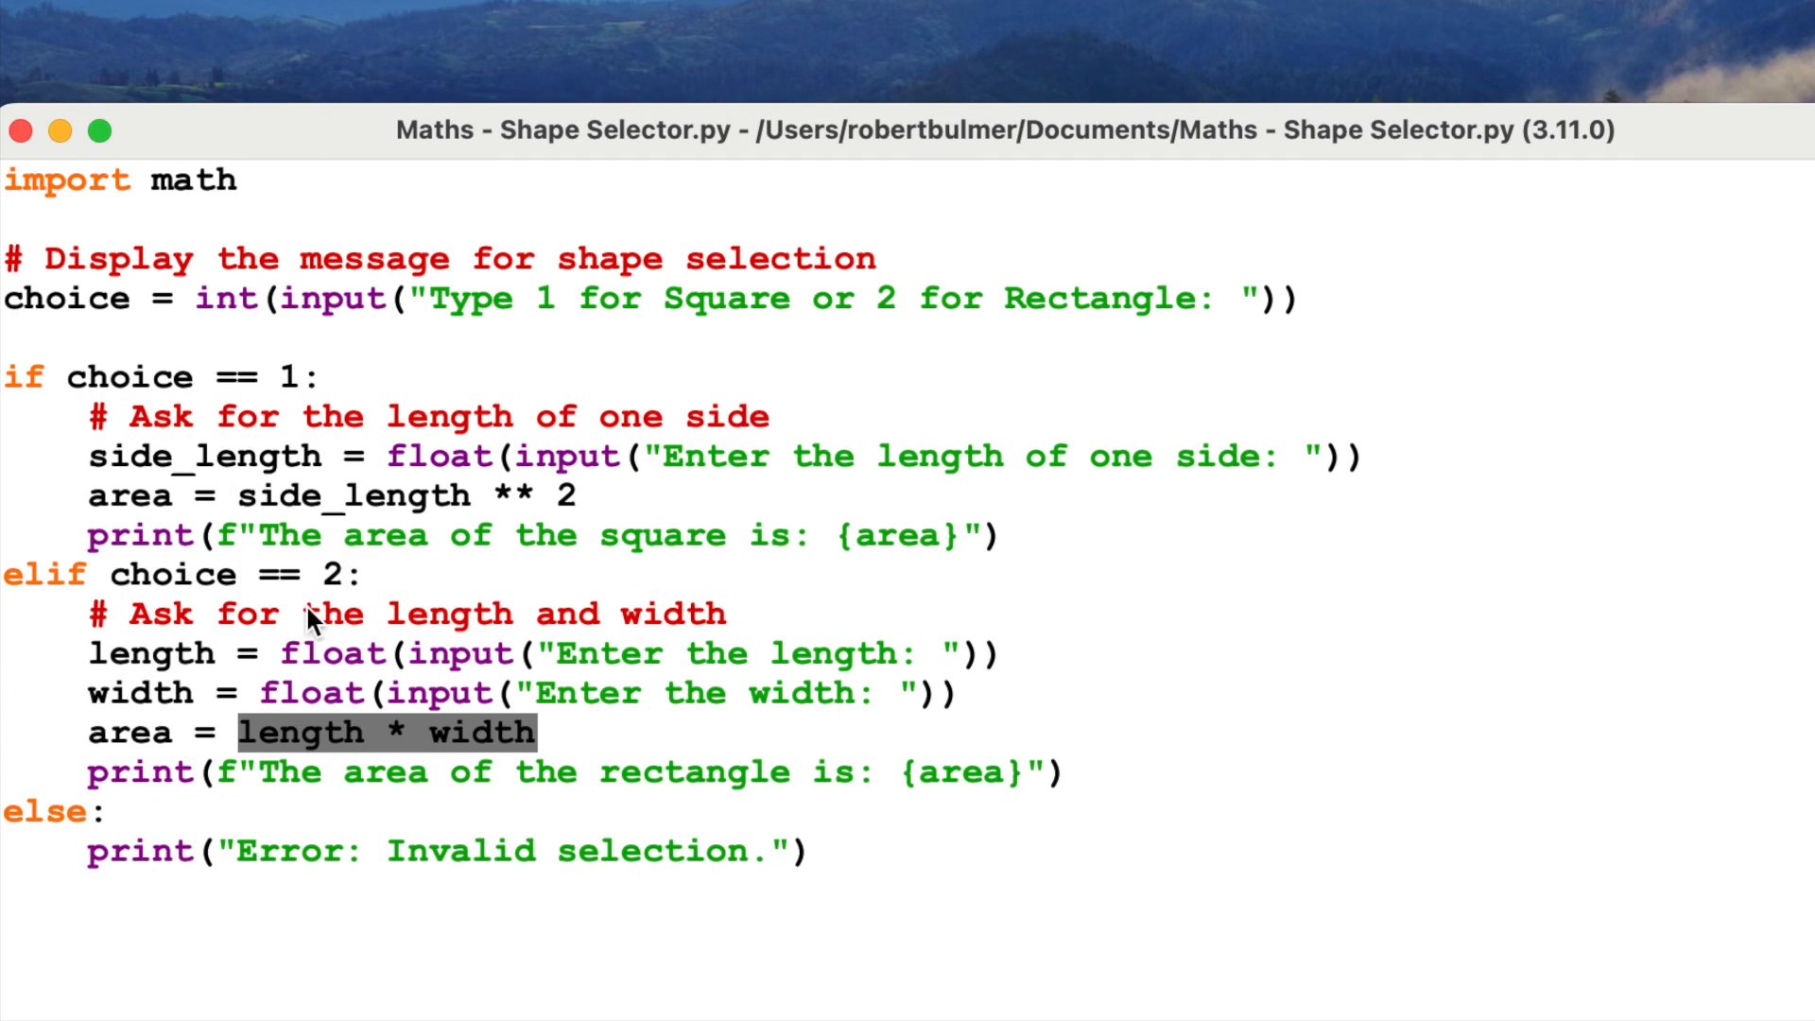
mouse_move(488, 704)
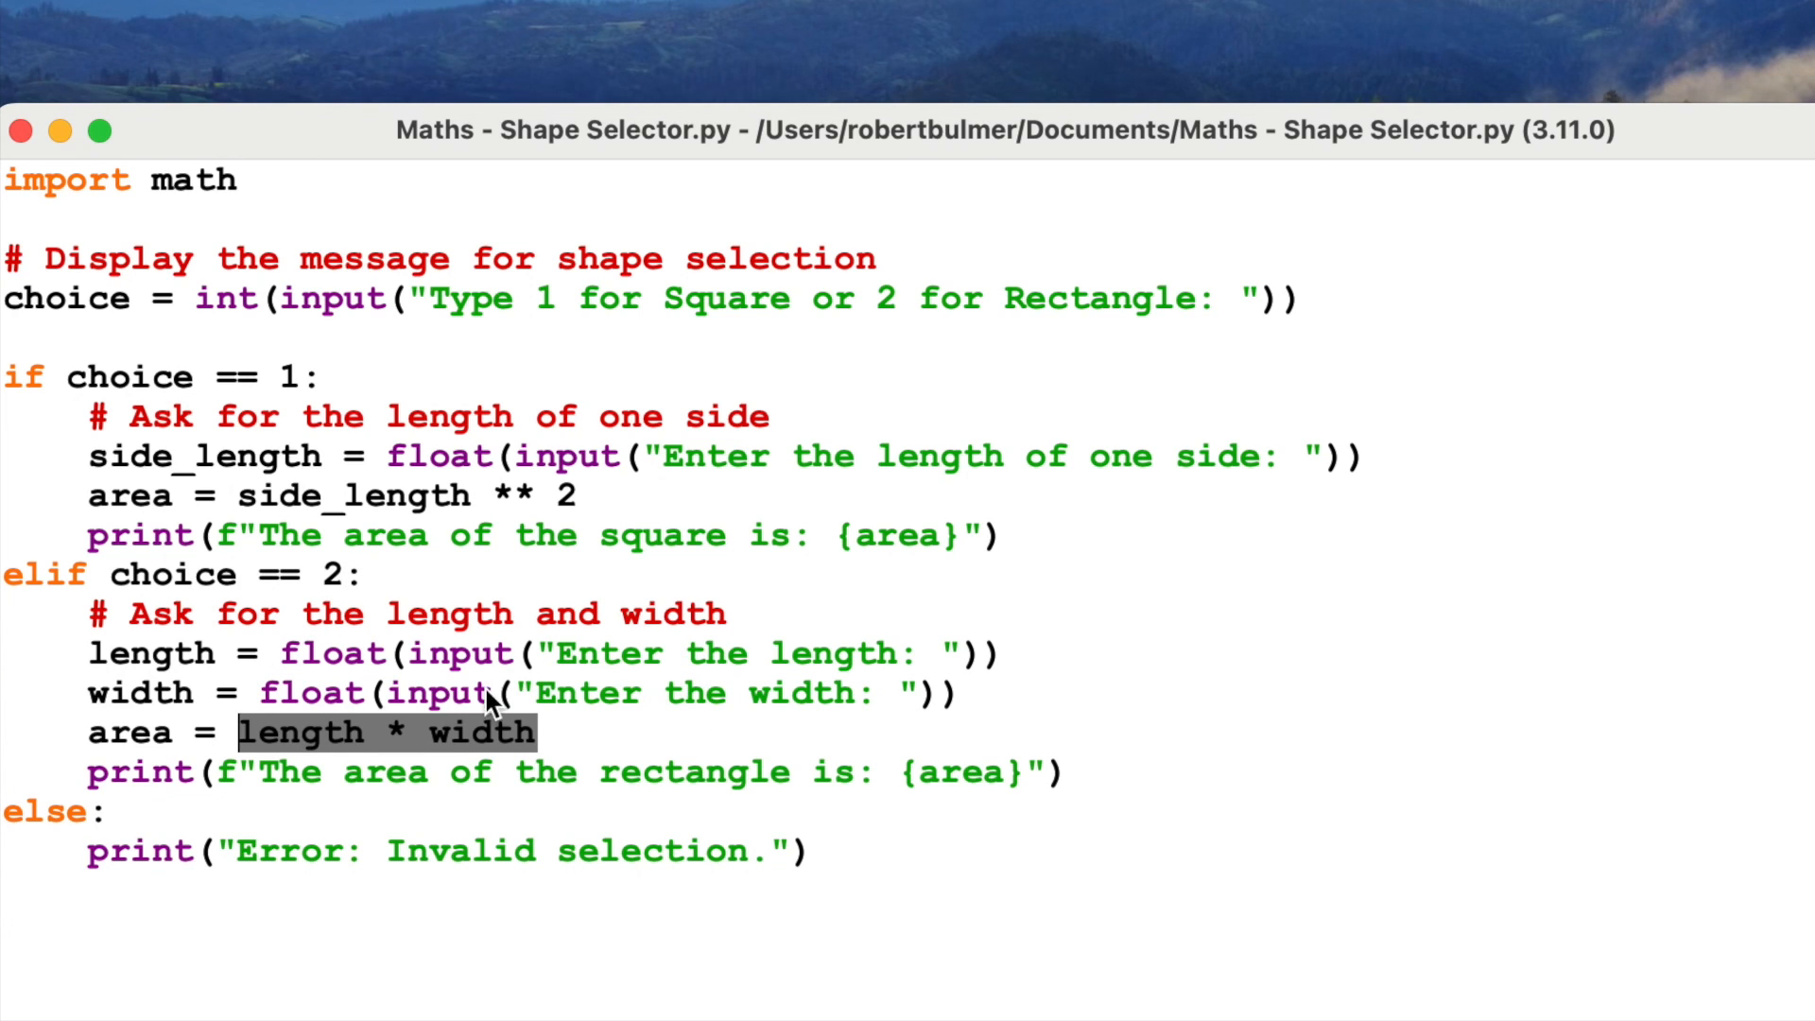
mouse_move(136, 713)
text(2)
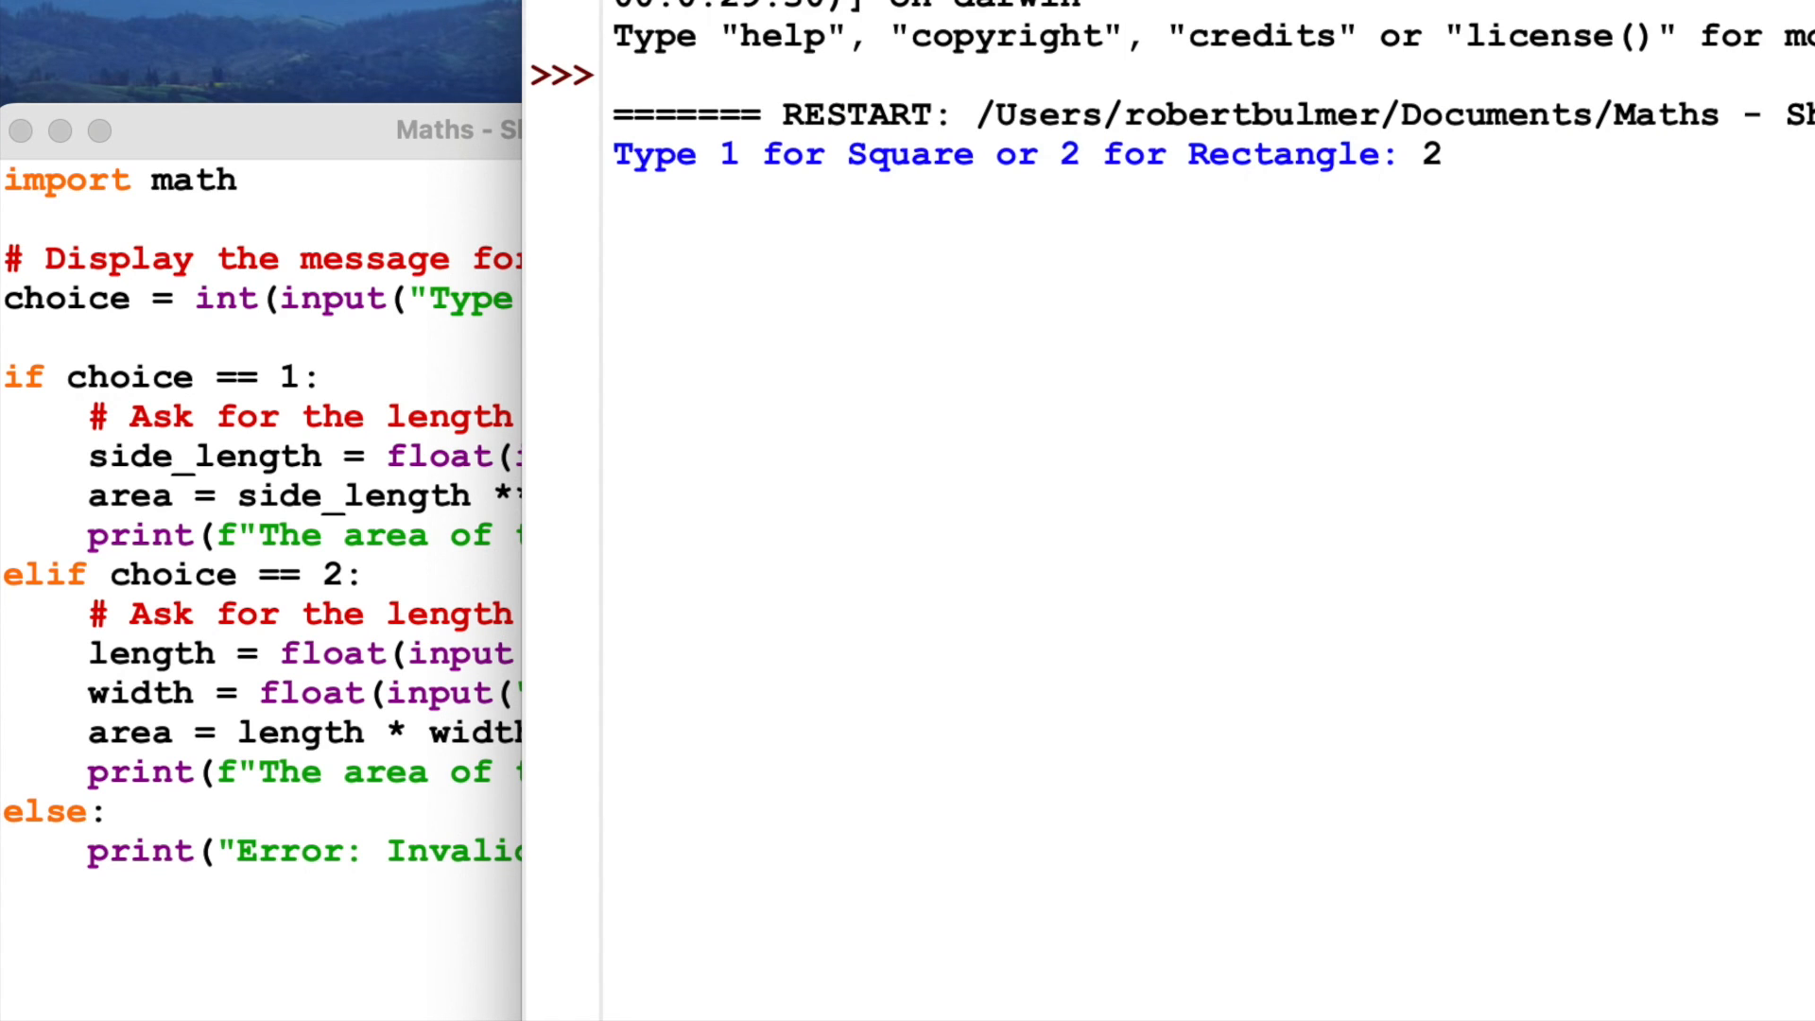
Step: Choose rectangle with length 45.2323 and width 34, getting area 1537.8982
key(Return)
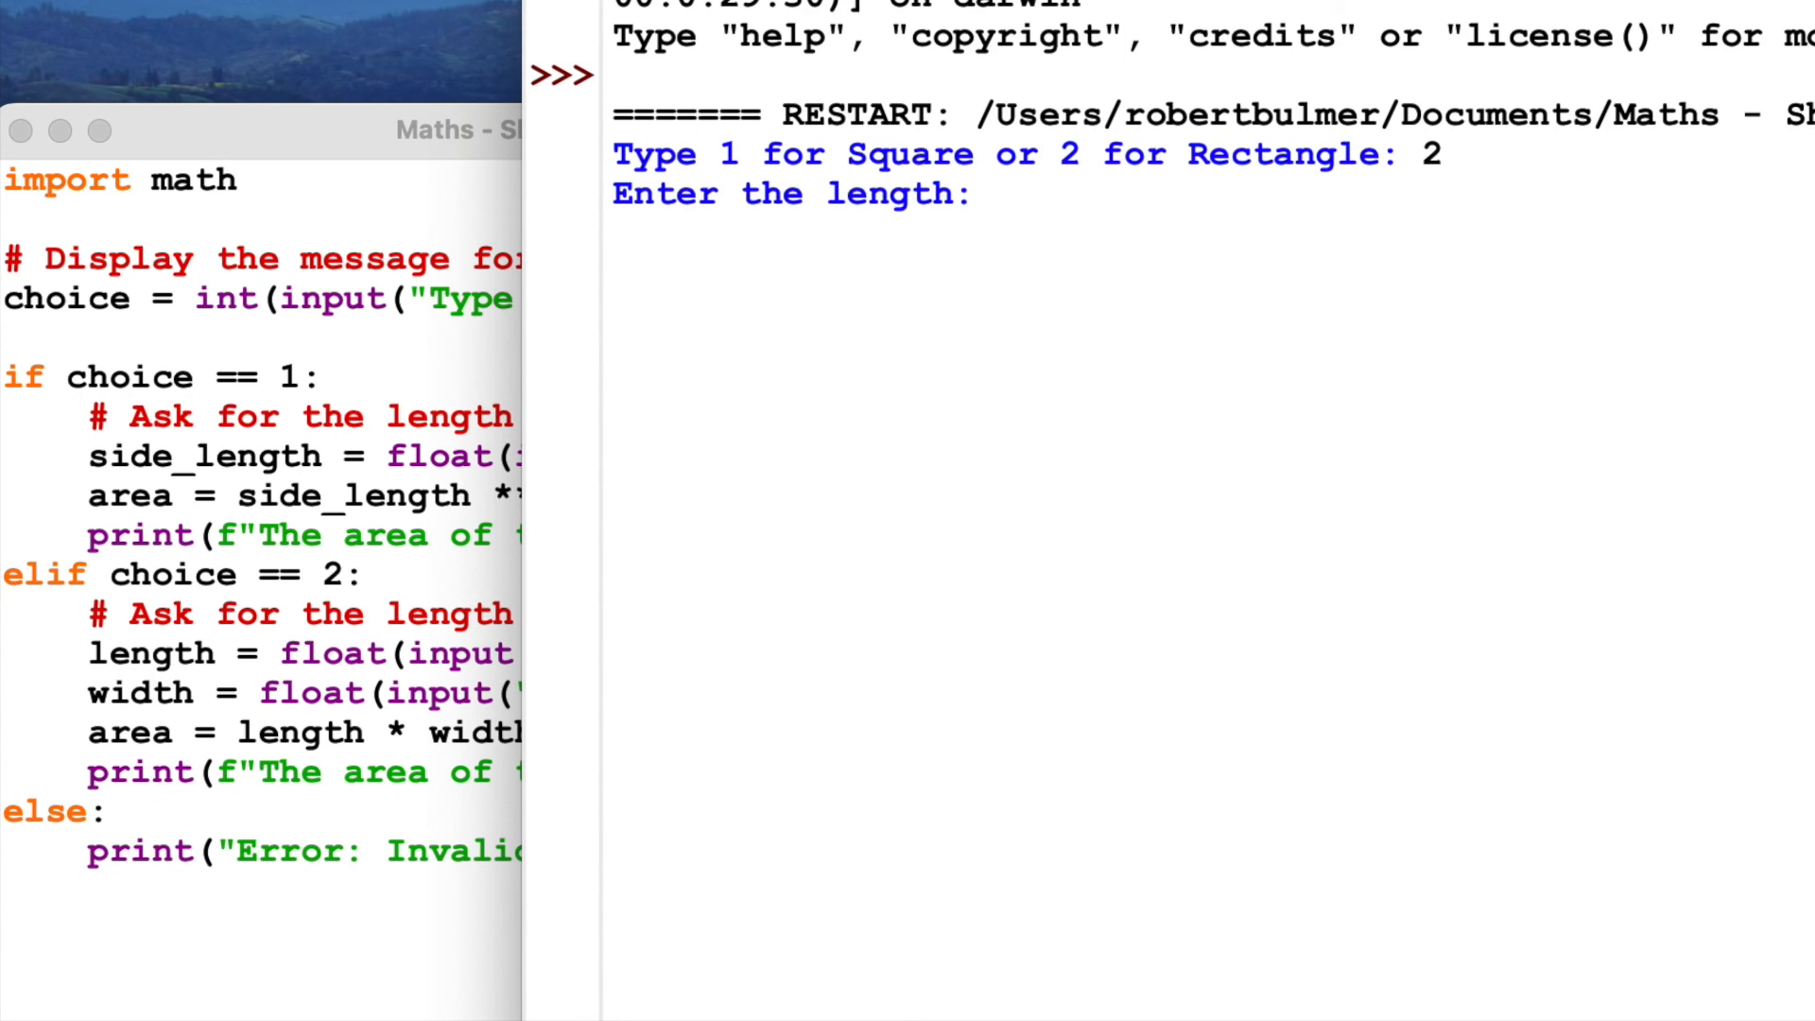
text(45.2323)
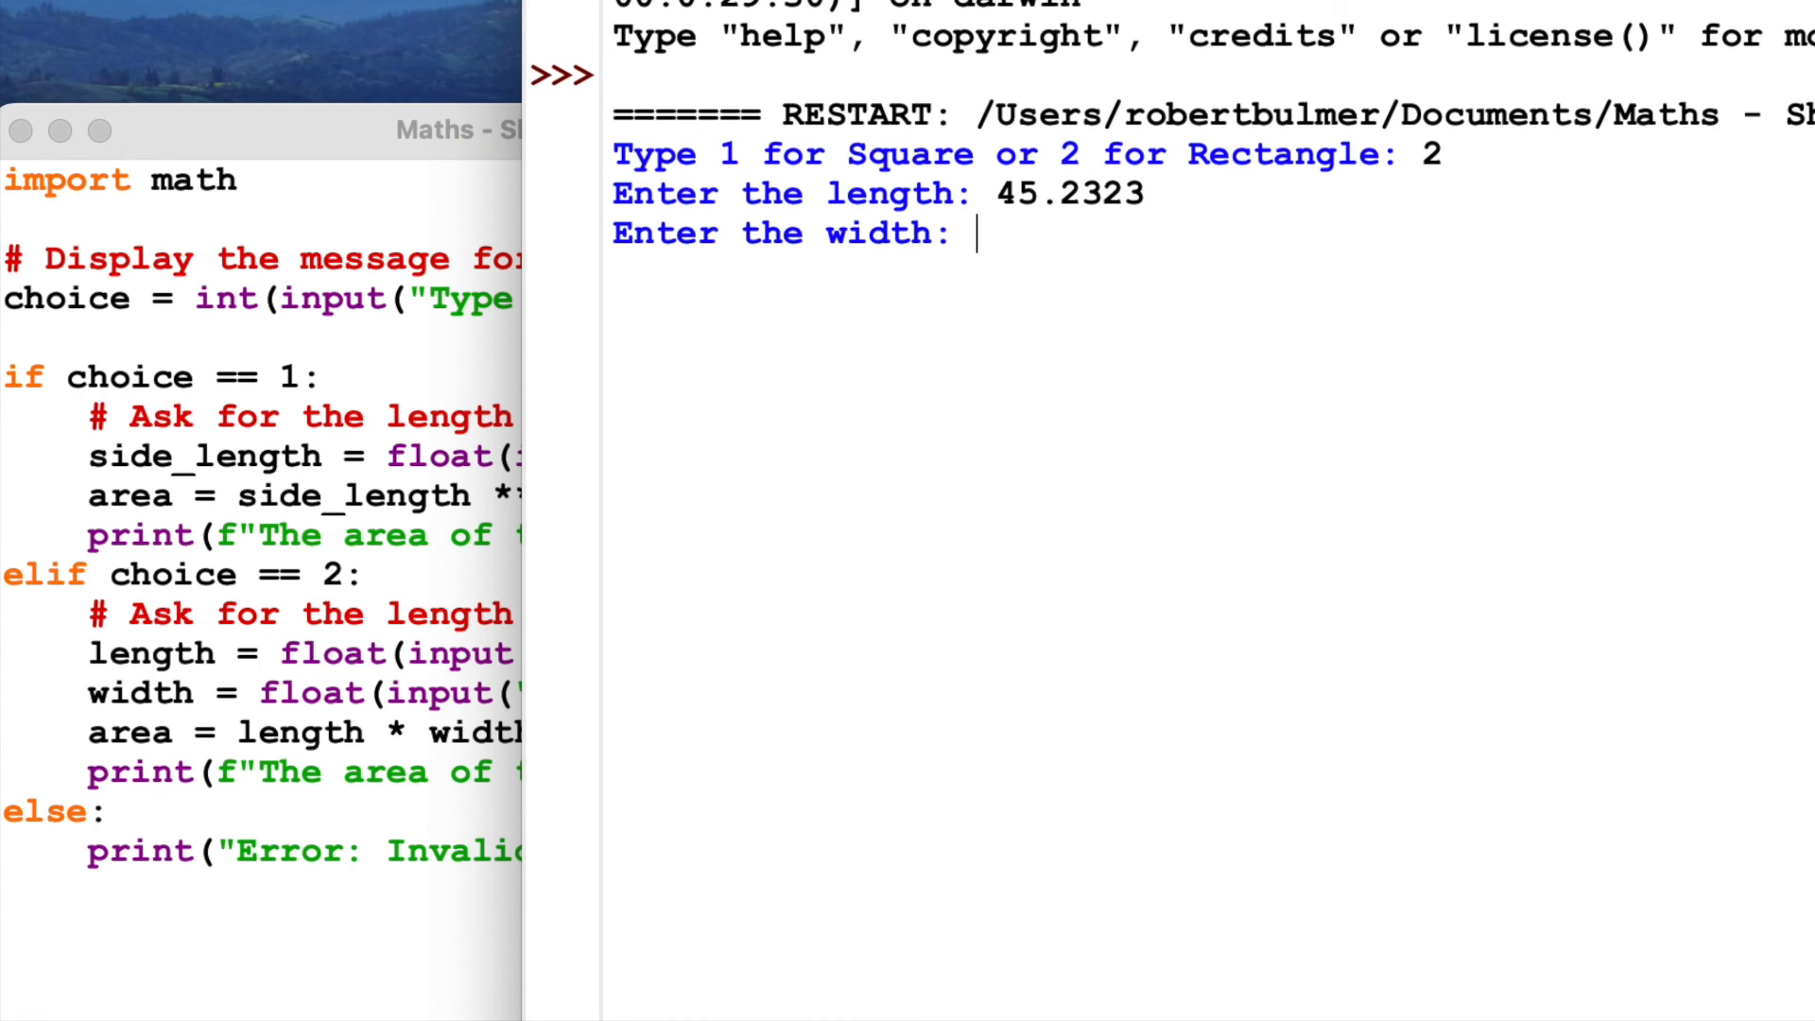
text(34)
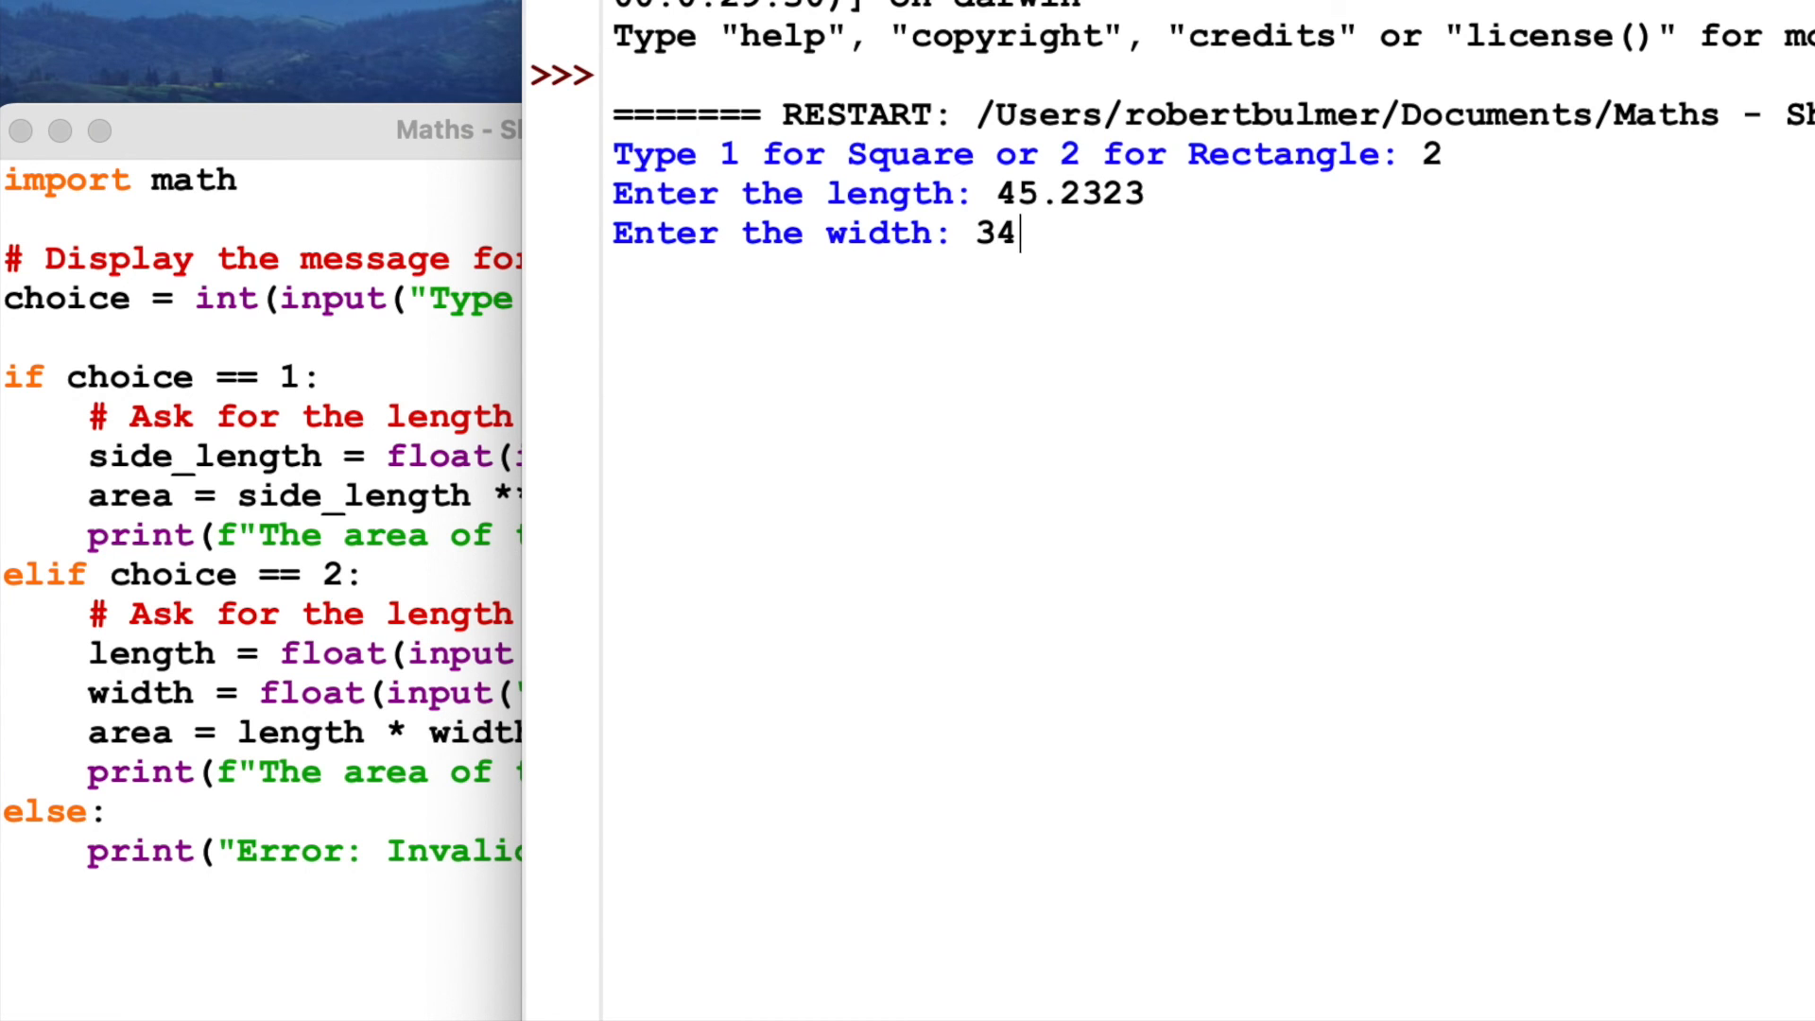
key(Return)
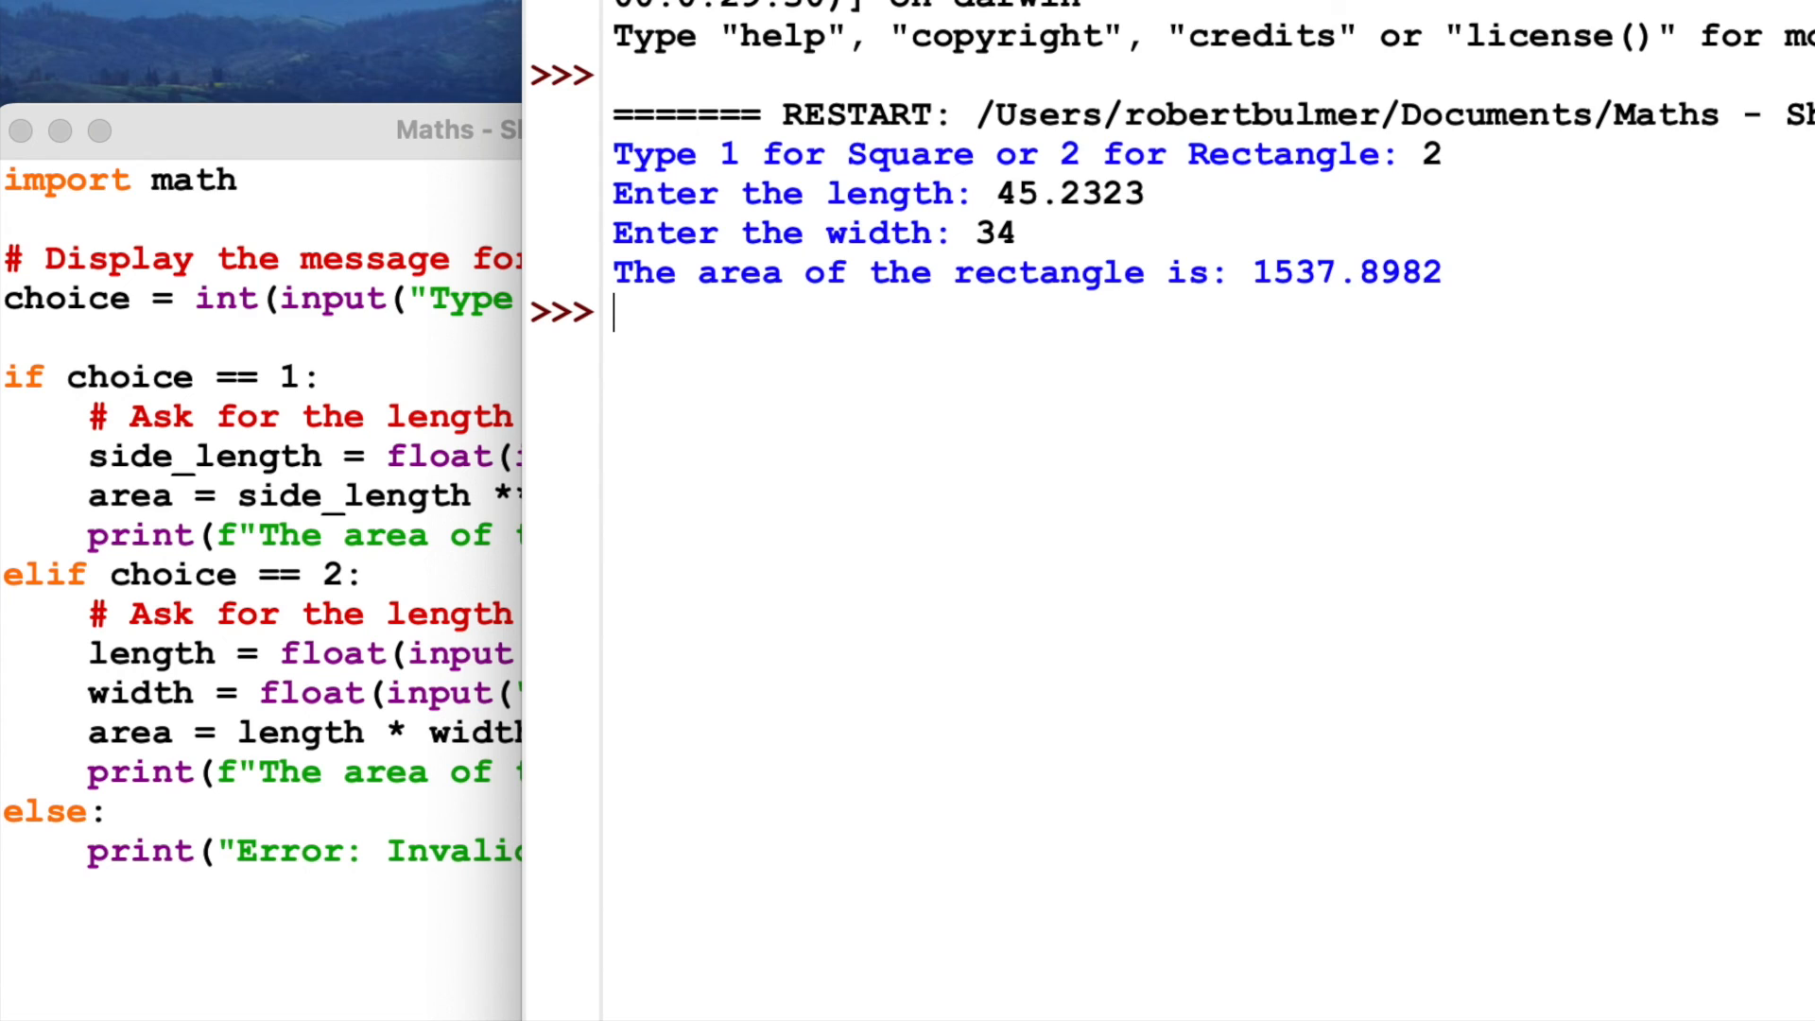
mouse_move(1471, 382)
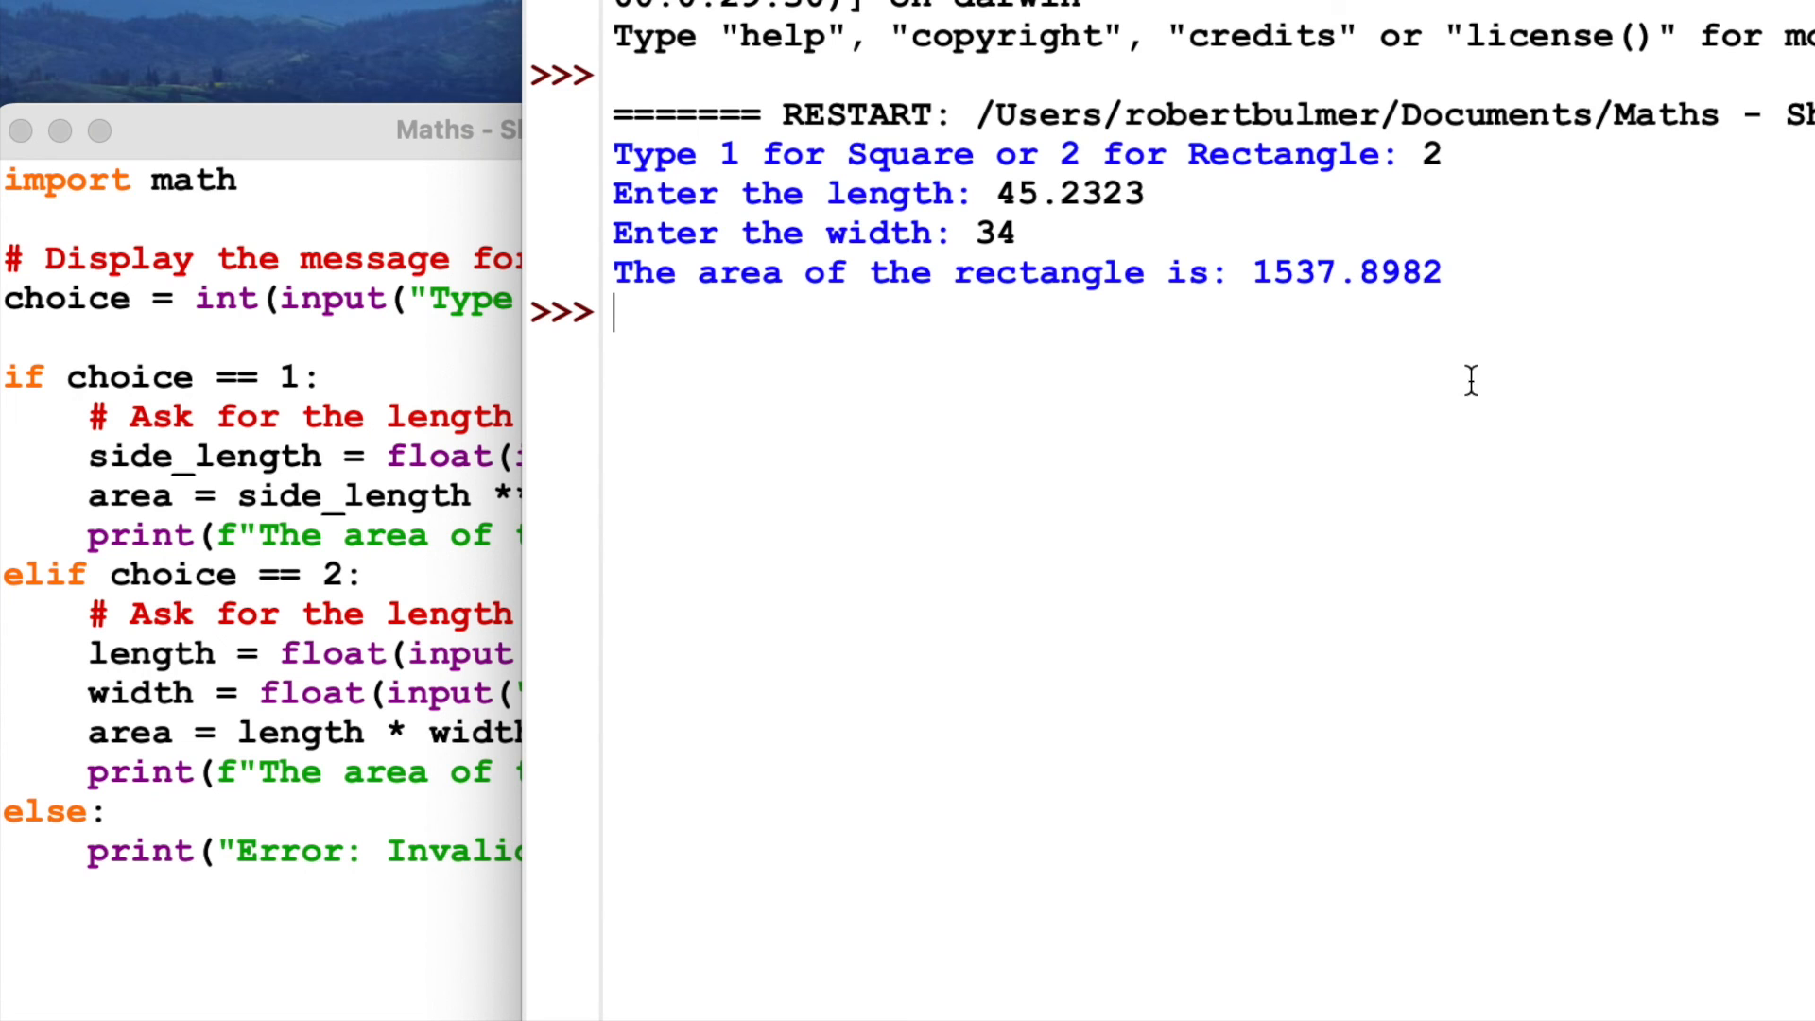
mouse_move(1422, 304)
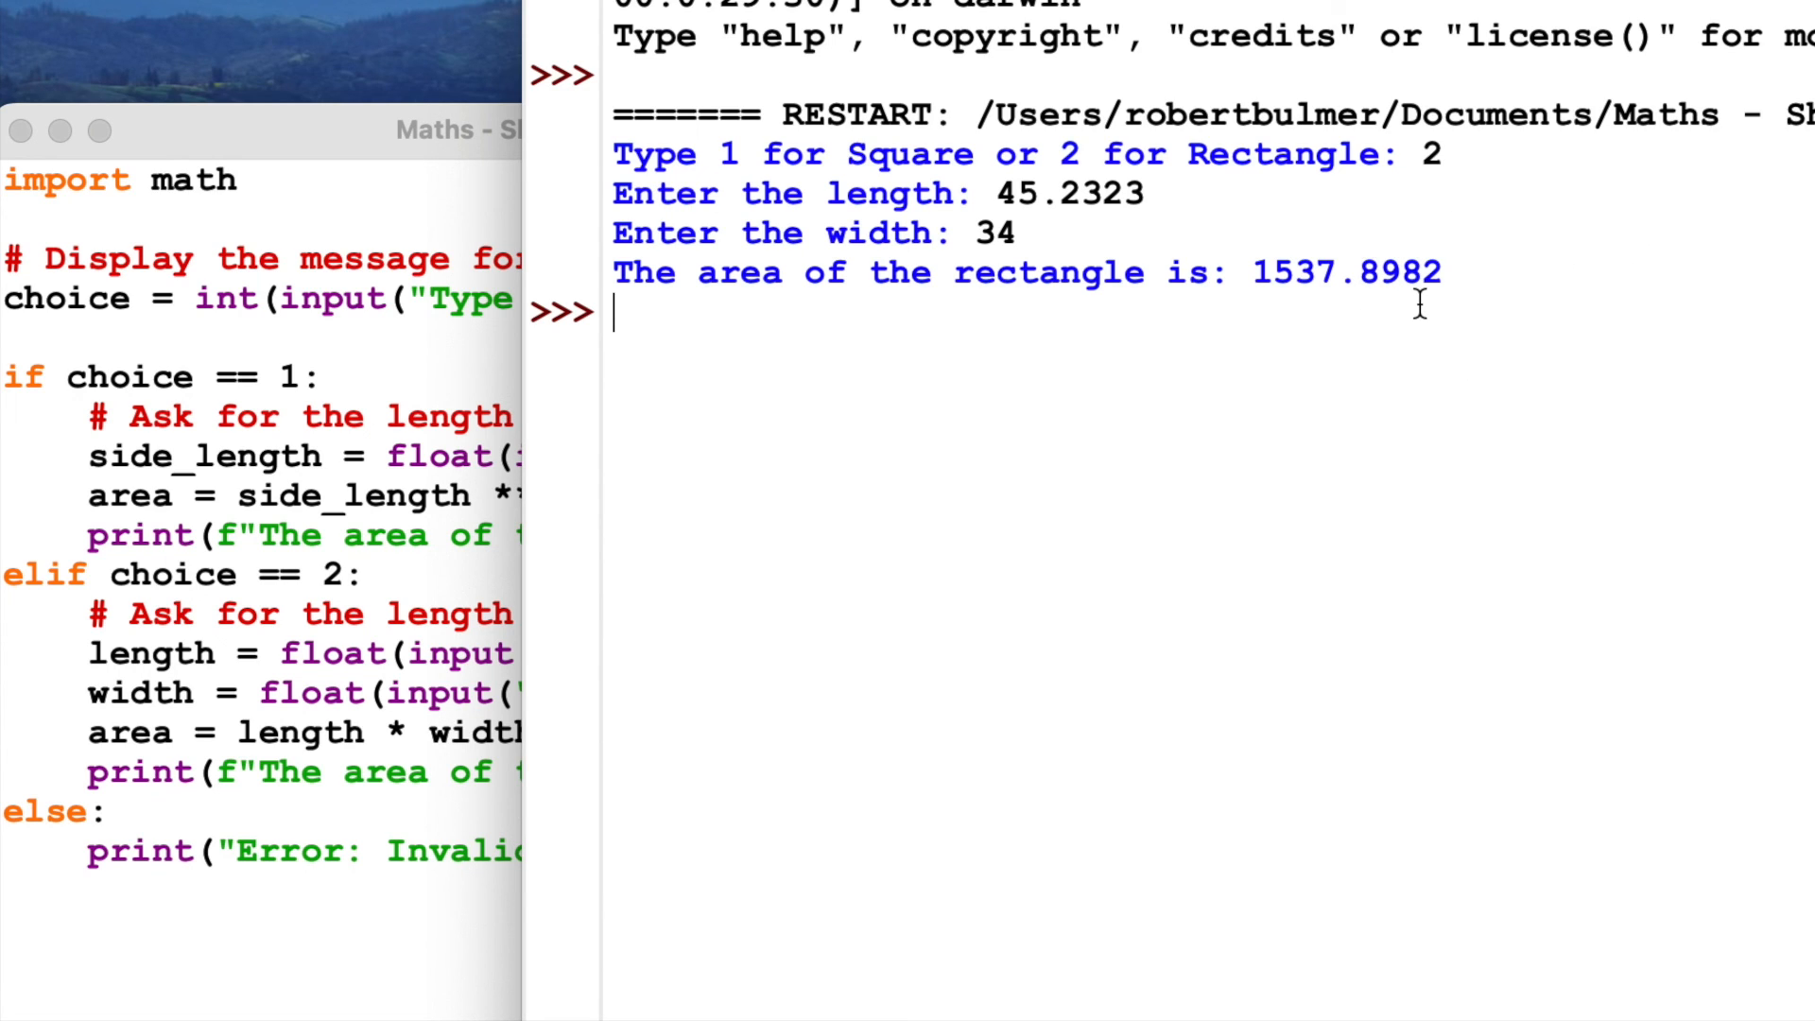